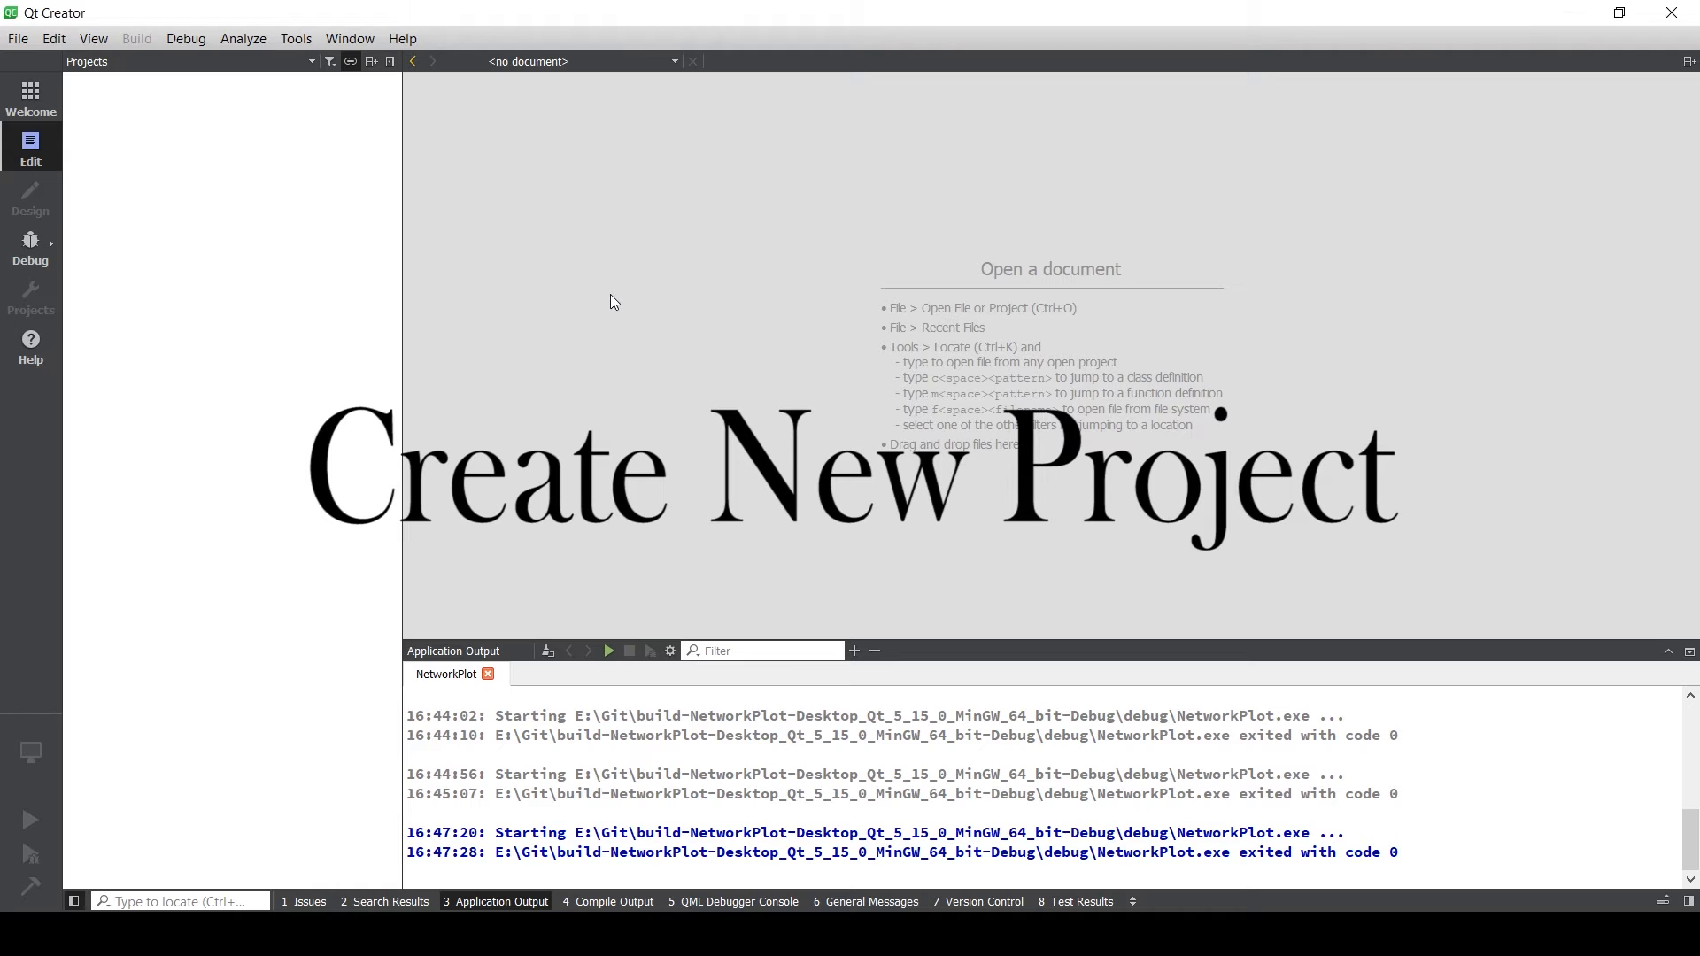
mouse_move(225, 198)
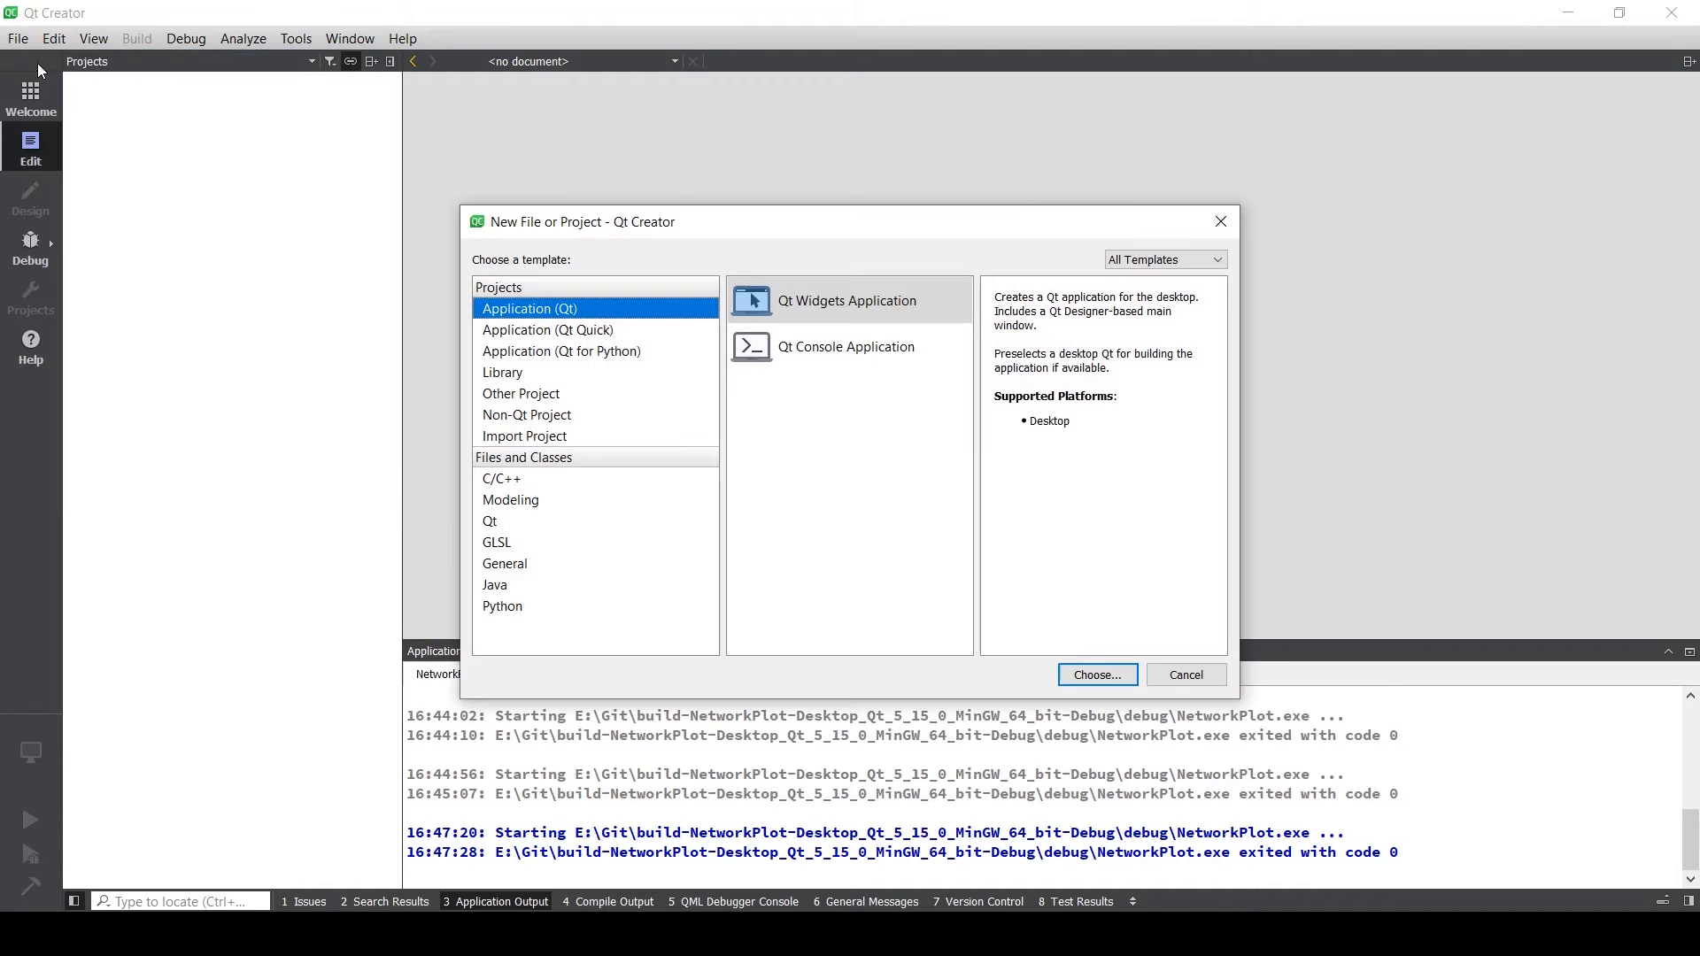
- Start a Qt Widgets Application project named NetworkPlot with the qmake build system
left_click(848, 301)
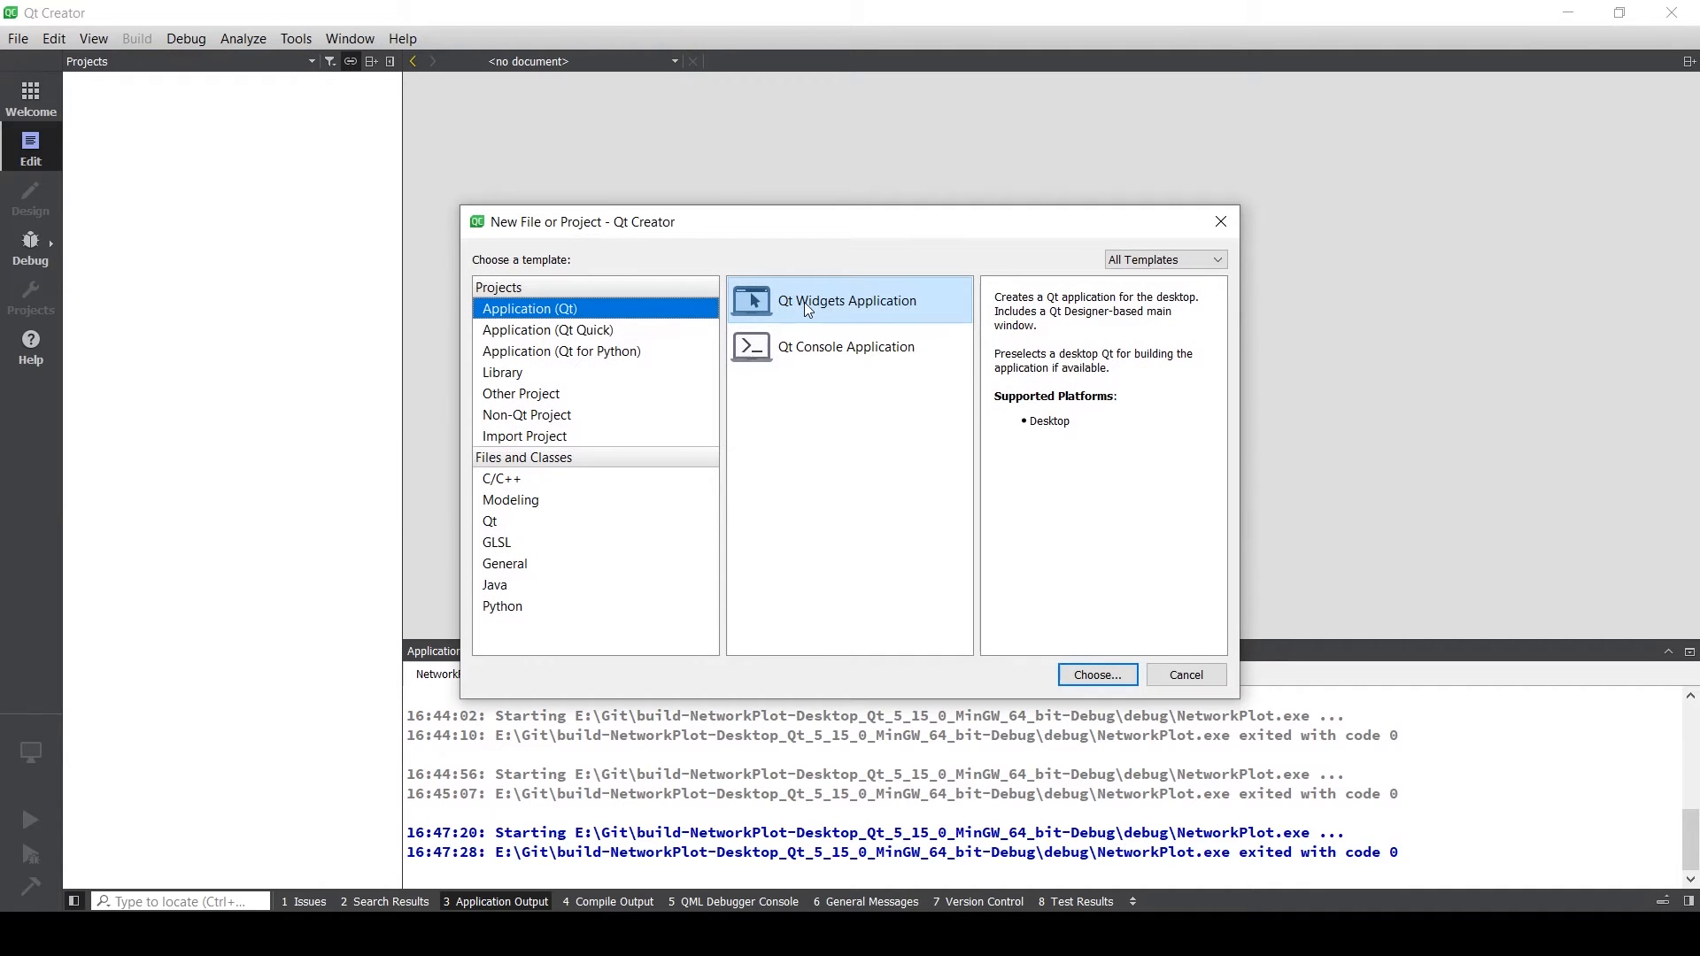
left_click(1095, 675)
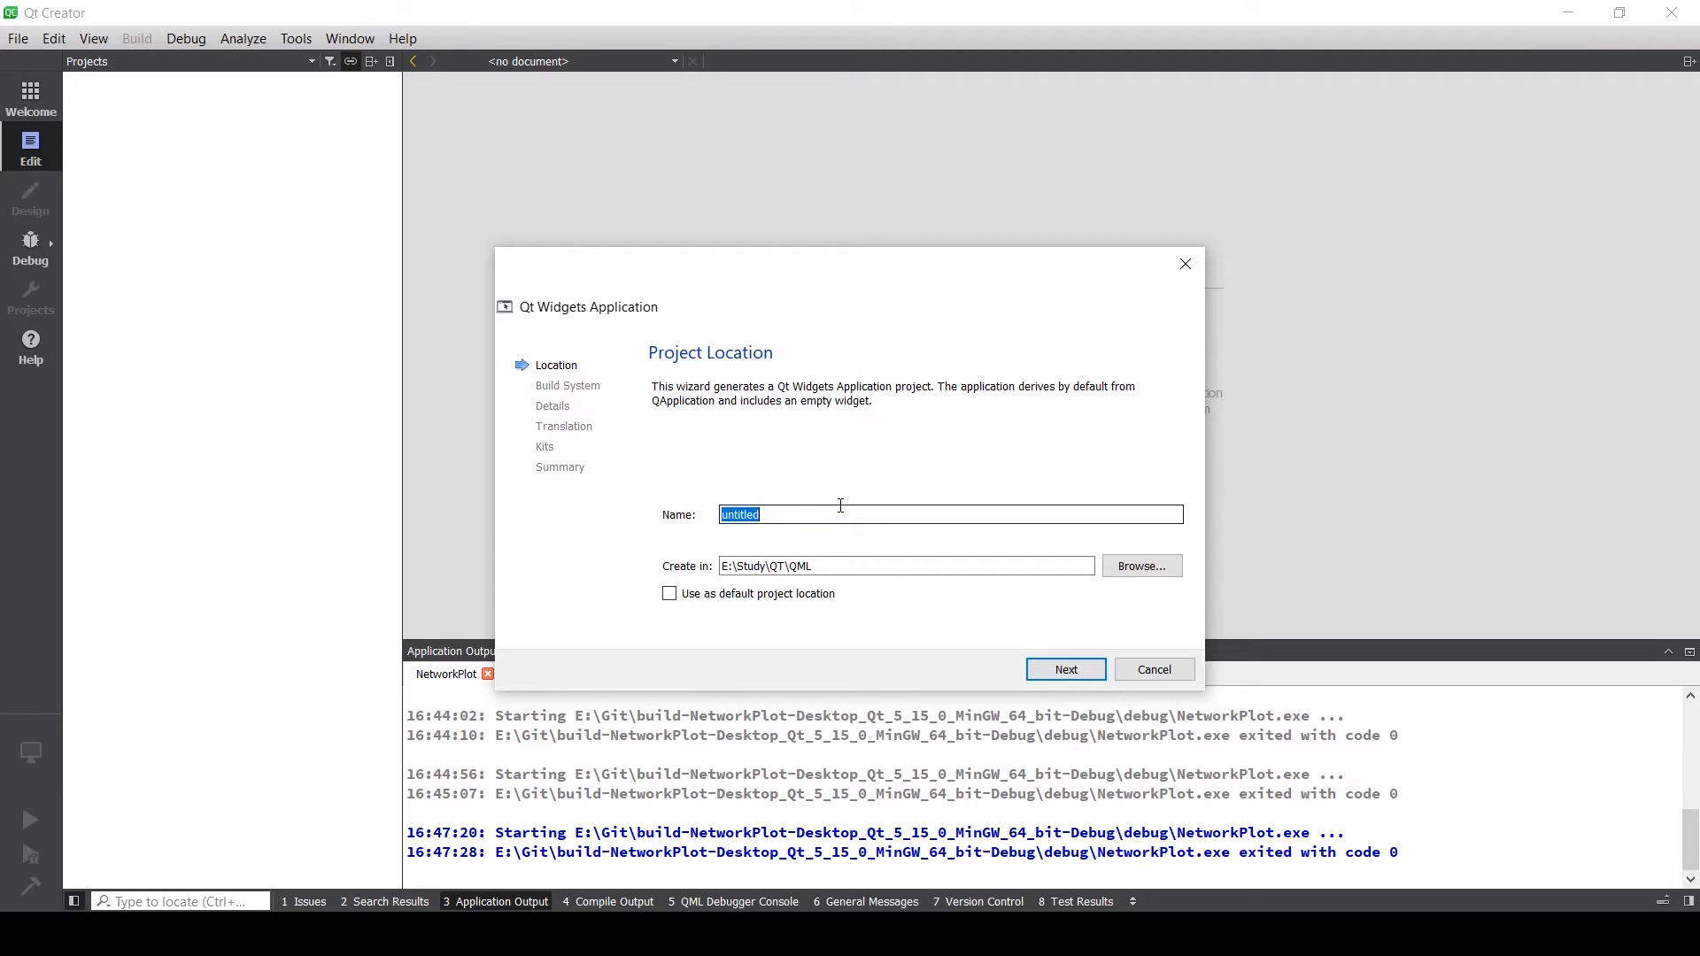
type("NetworkP")
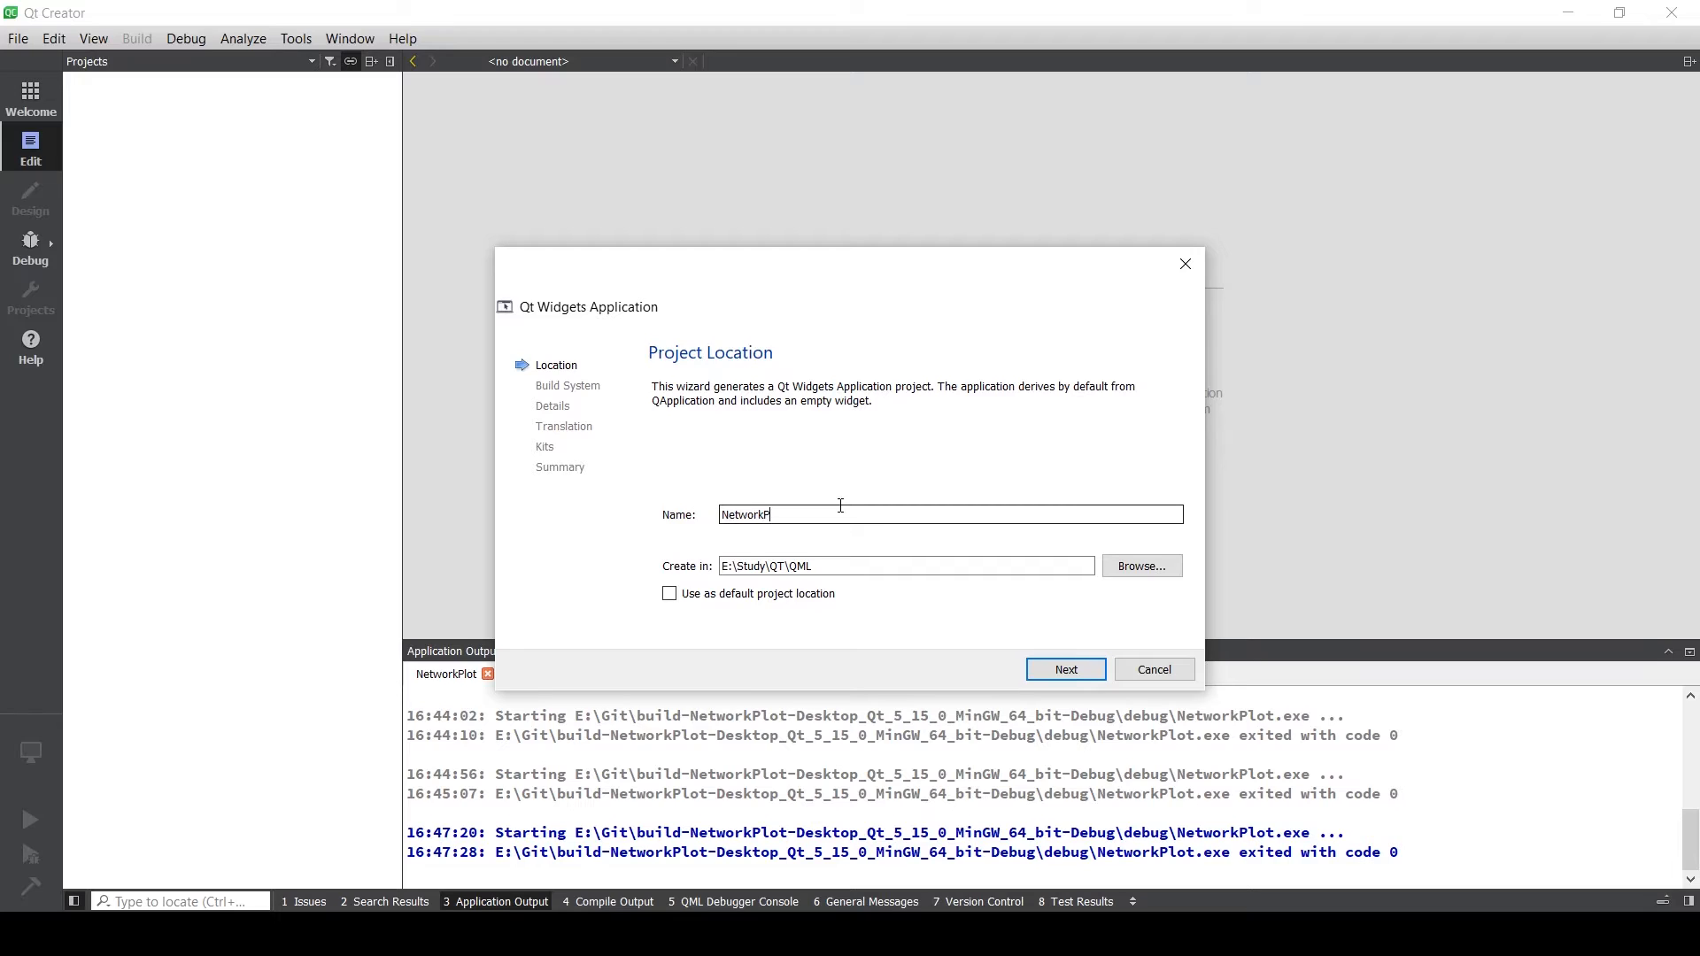
type("lot")
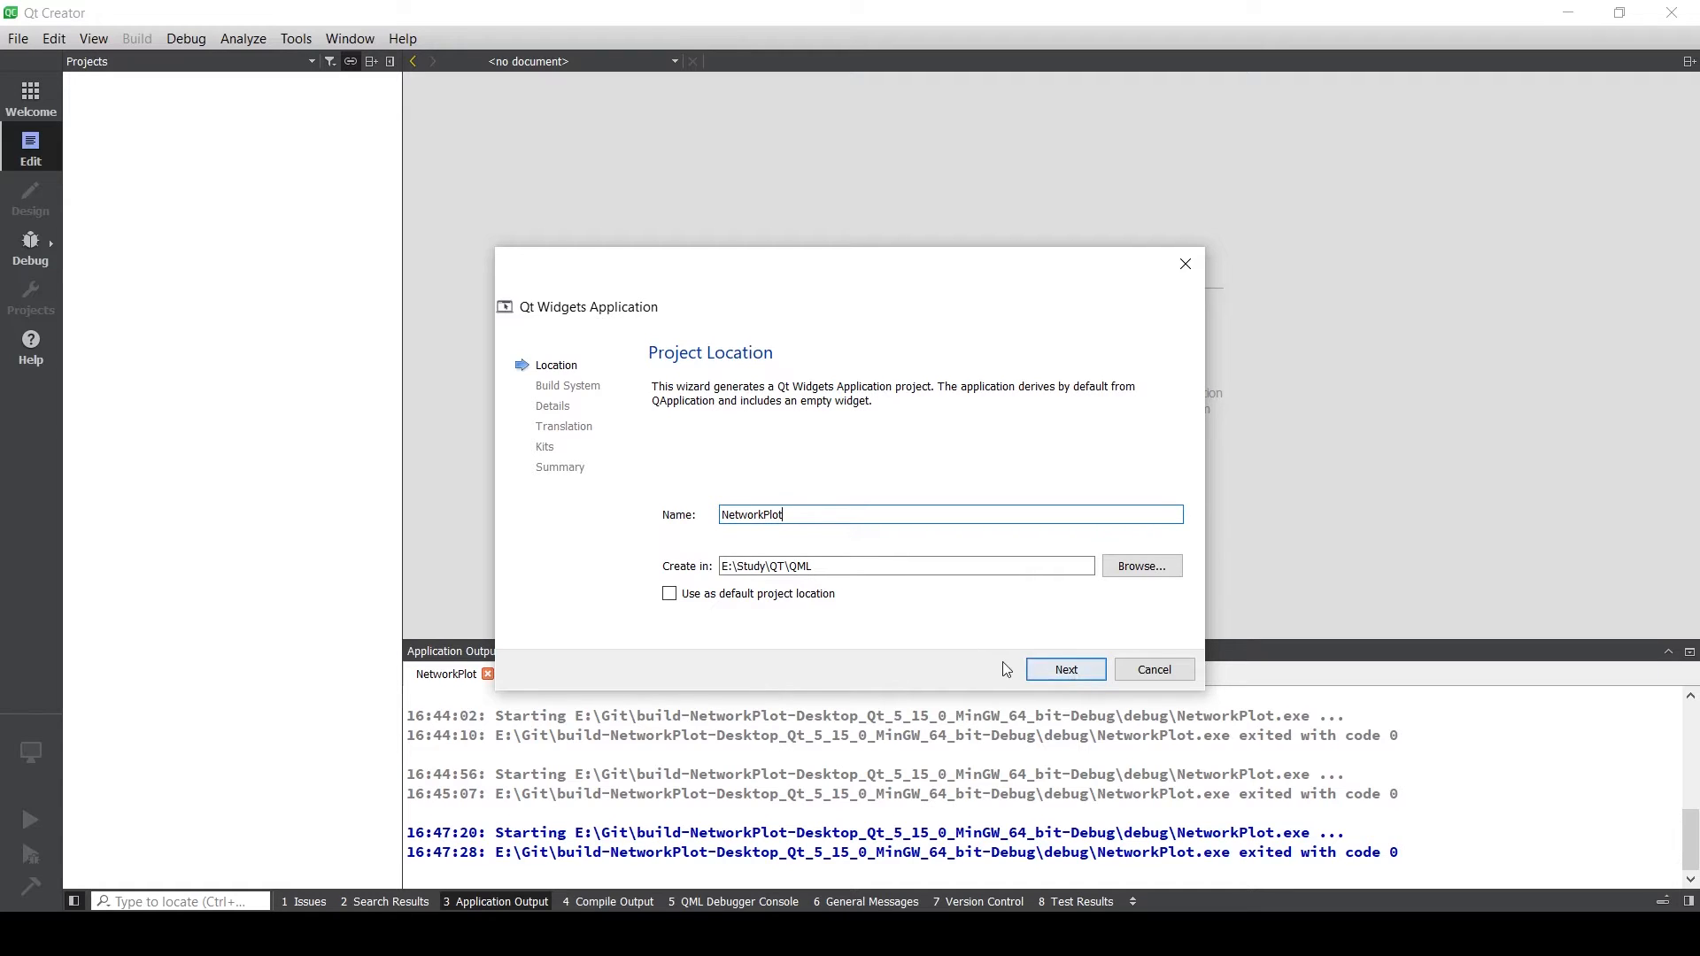
left_click(1065, 670)
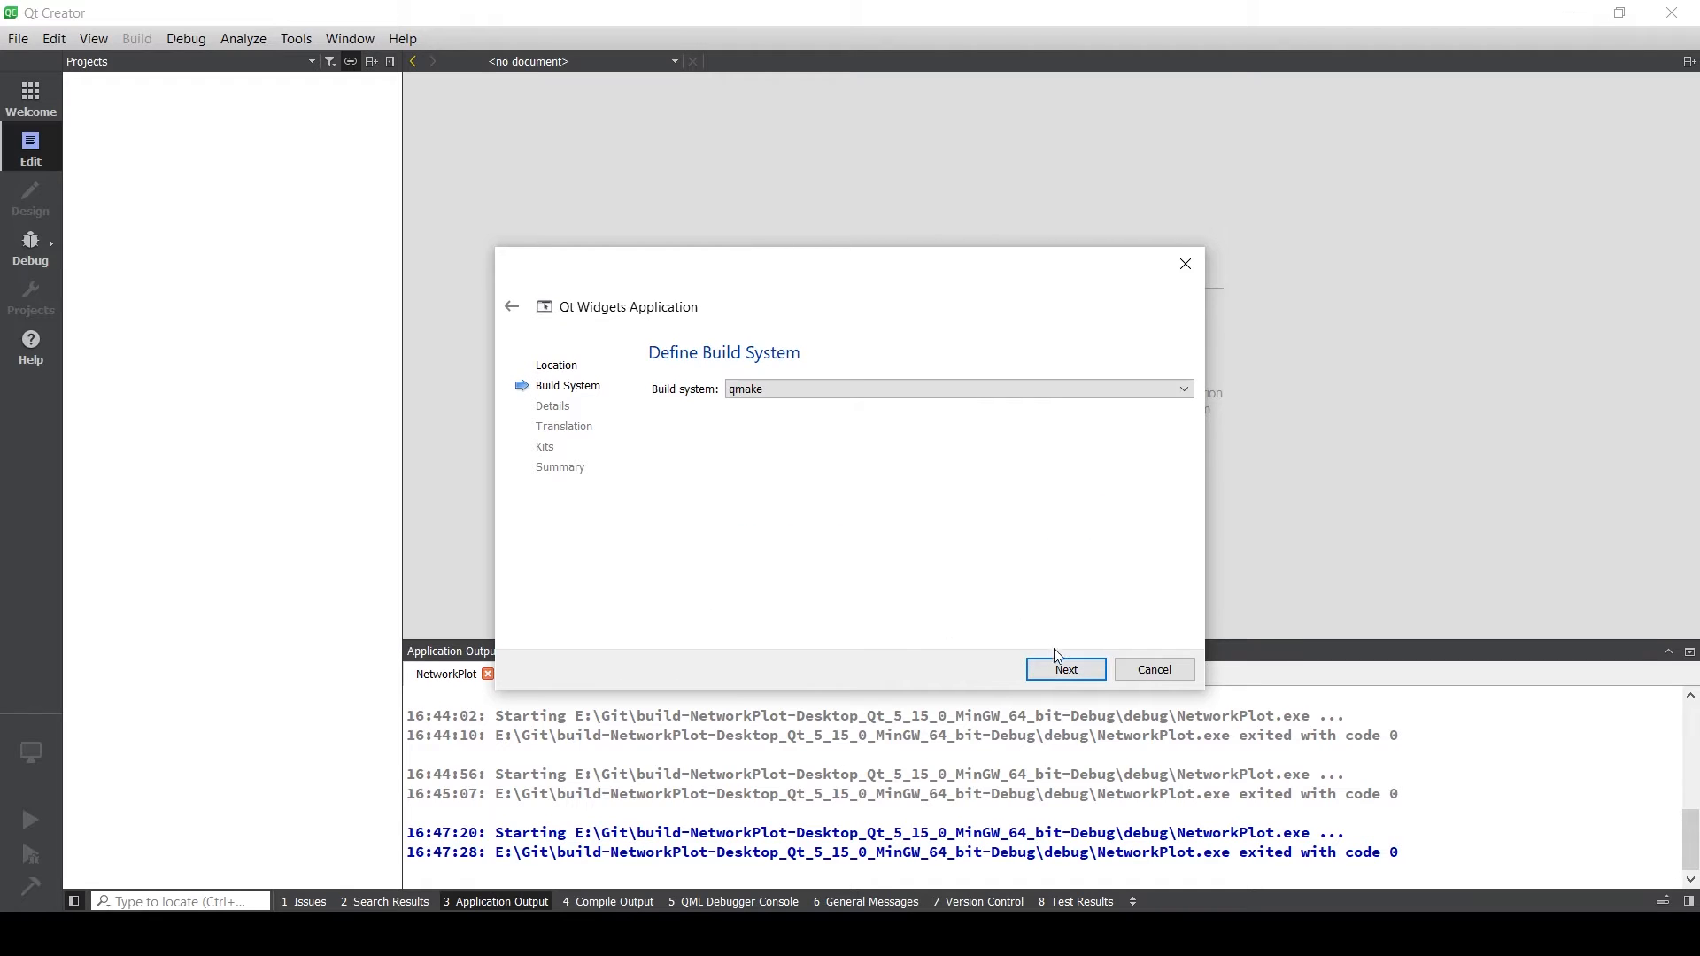
left_click(1064, 669)
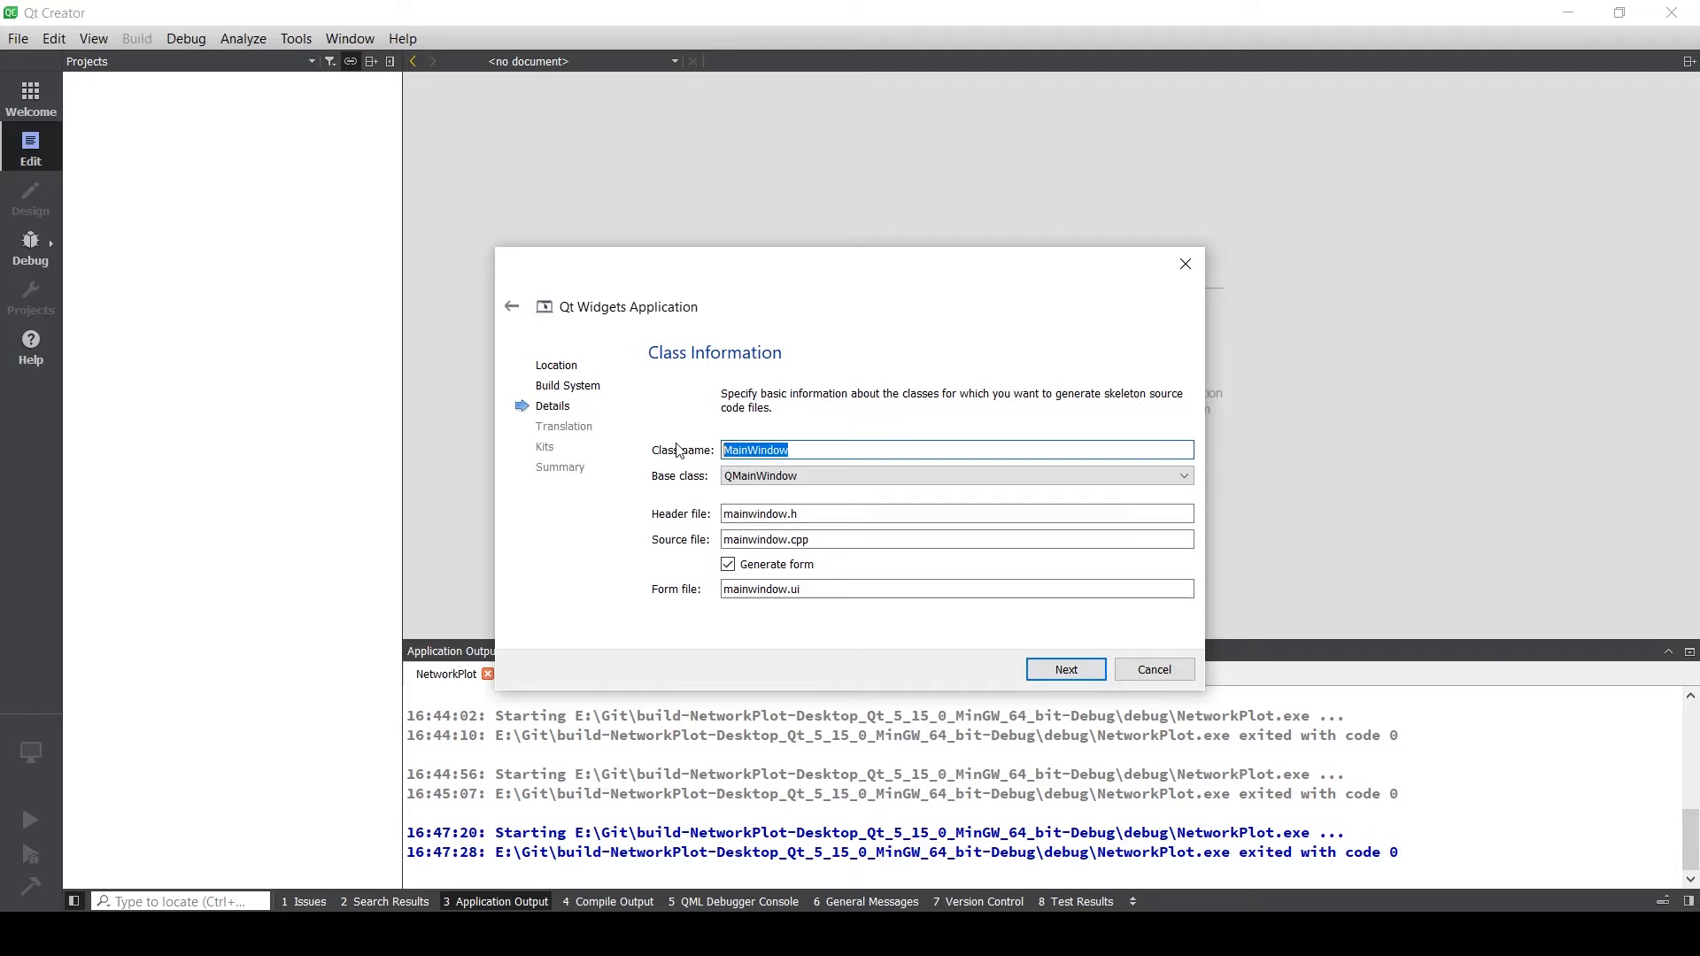
- Name the window class NetworkPlot, select the Qt 5.15.0 MinGW 64-bit kit and finish
type("NetworkPlot")
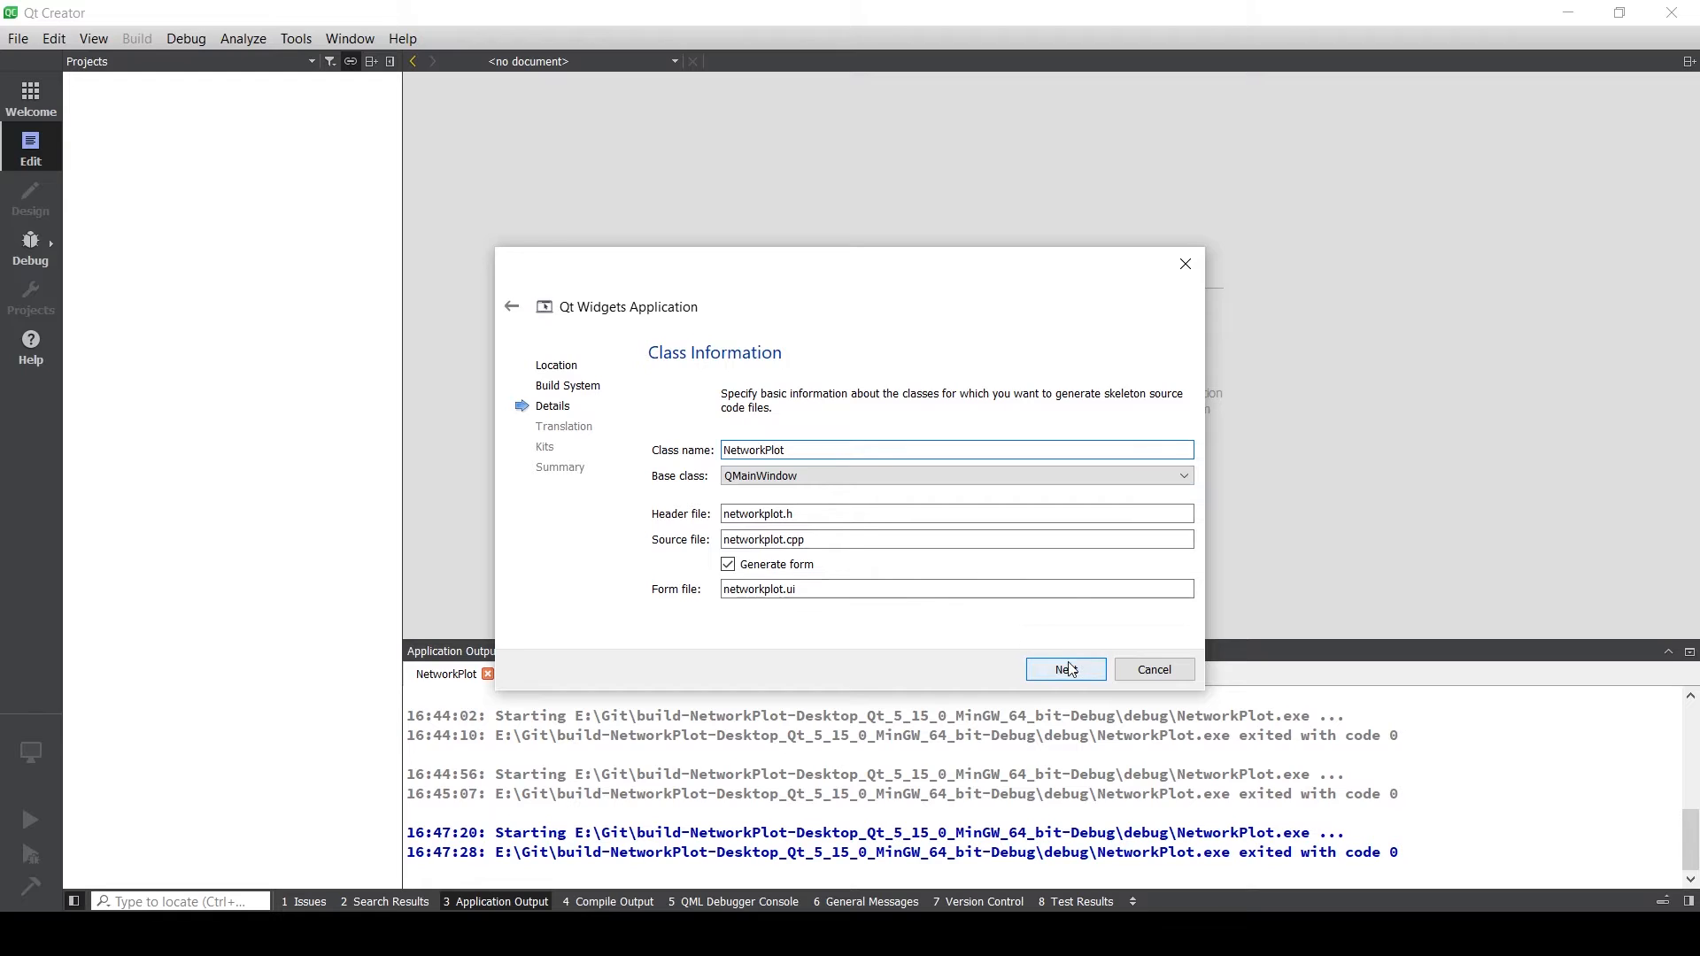
left_click(1065, 670)
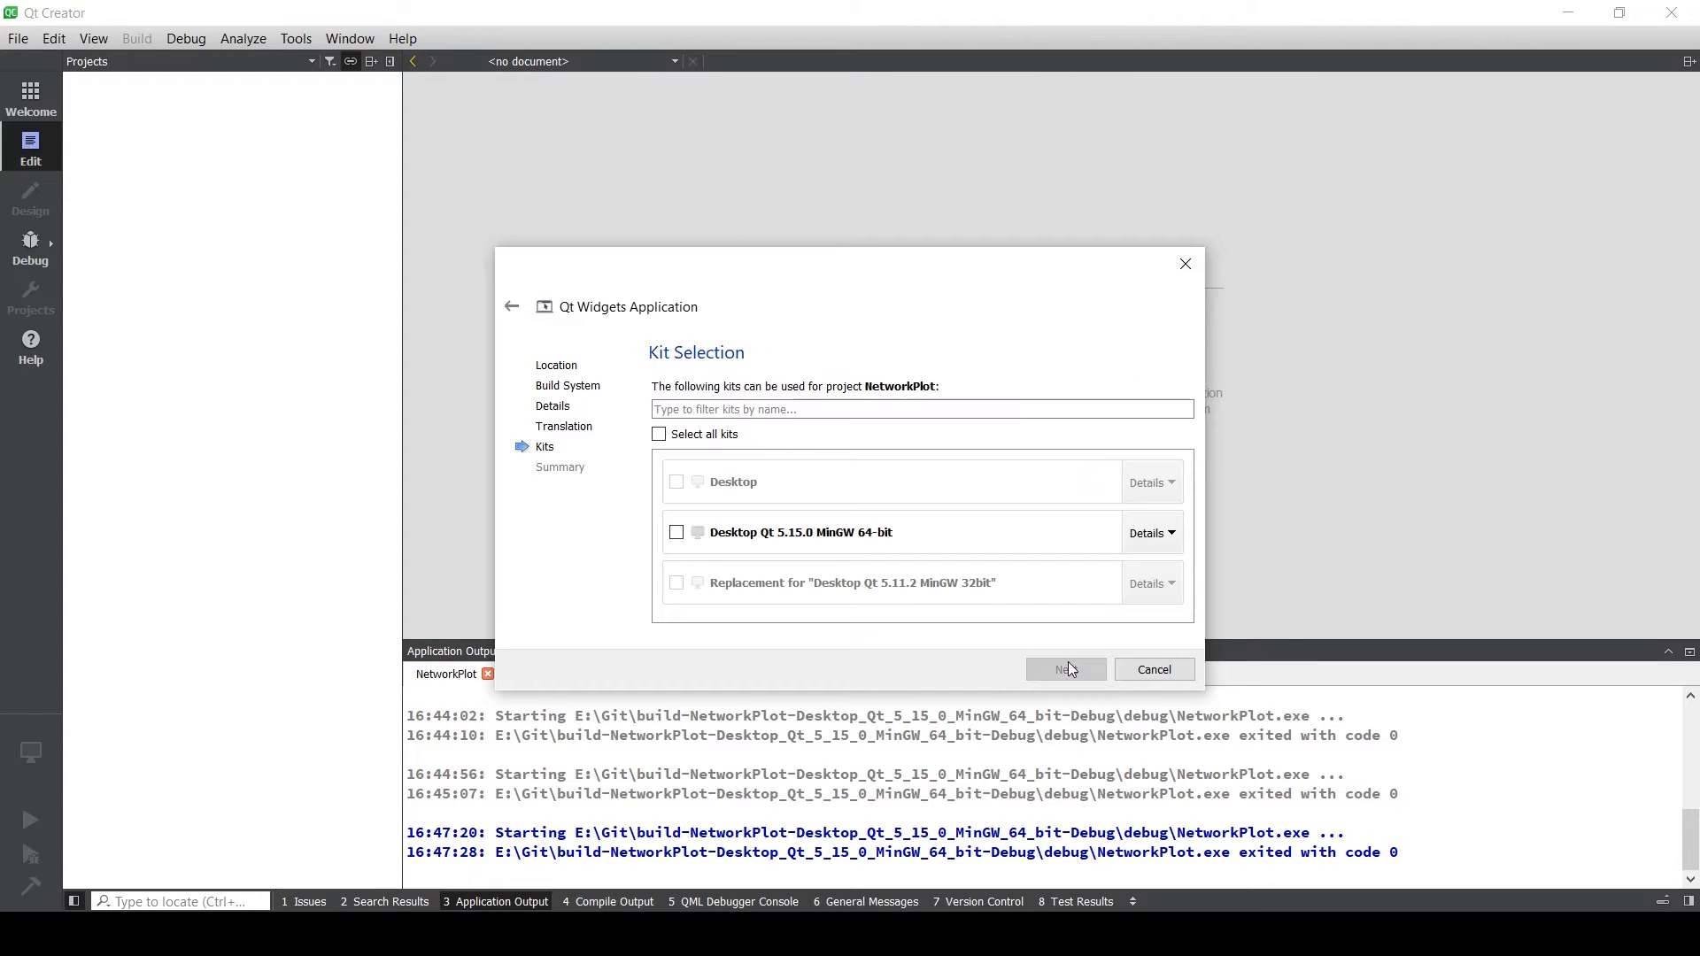
left_click(677, 533)
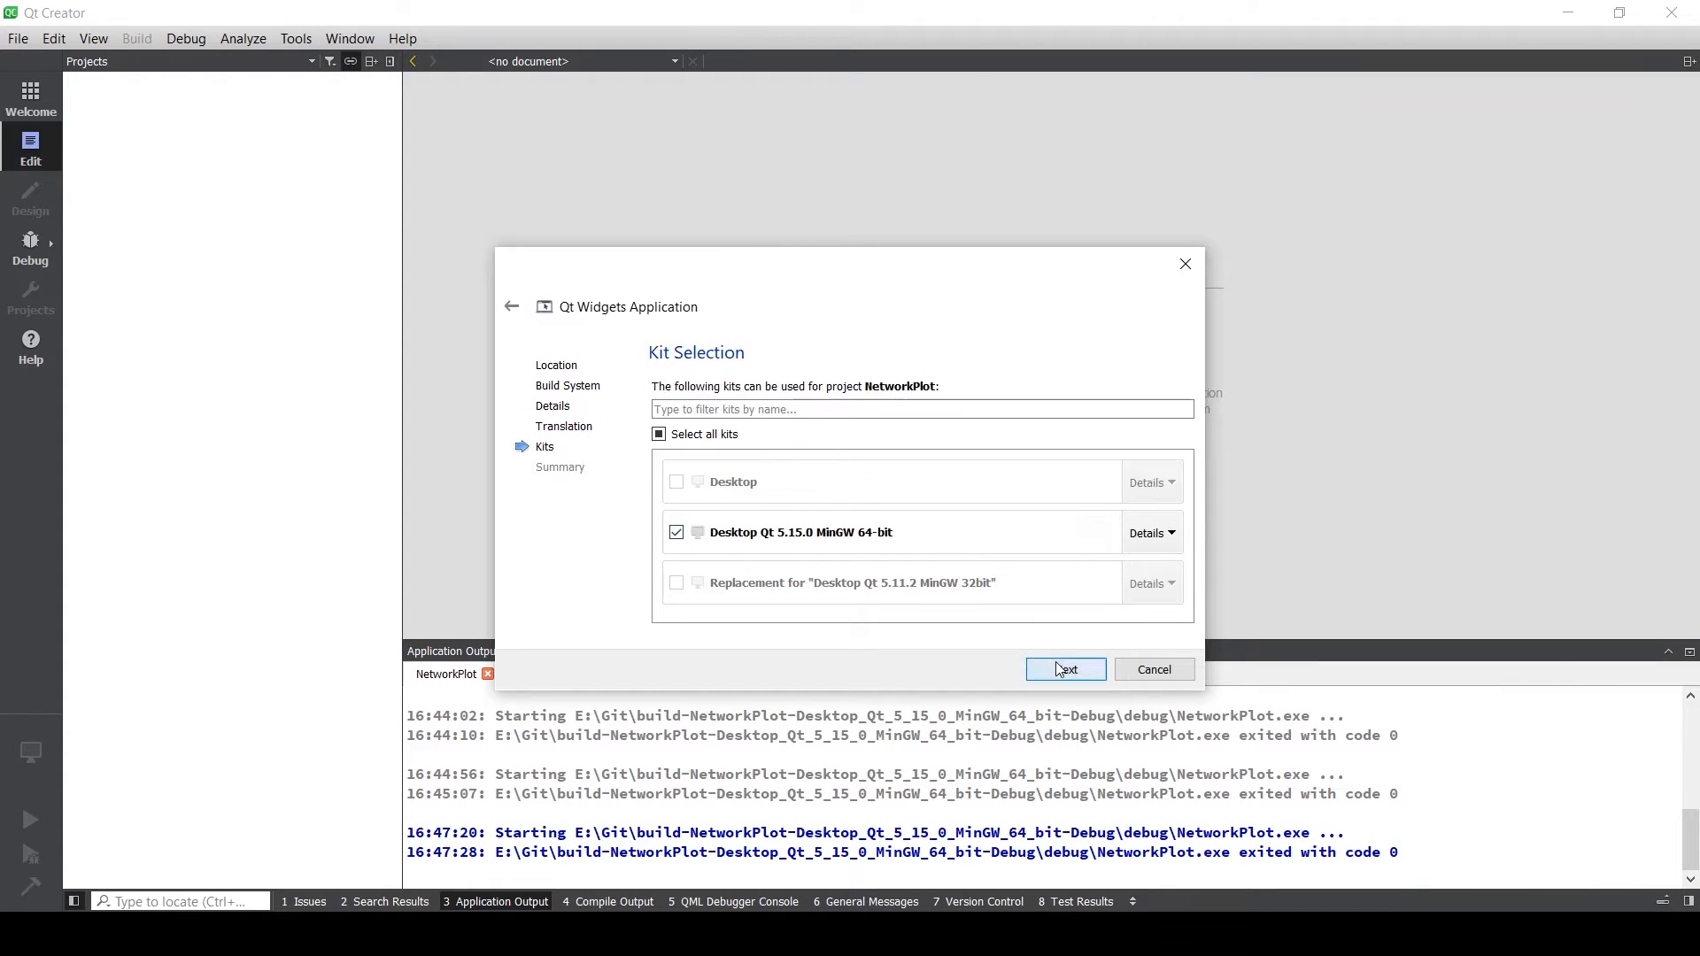
left_click(1064, 669)
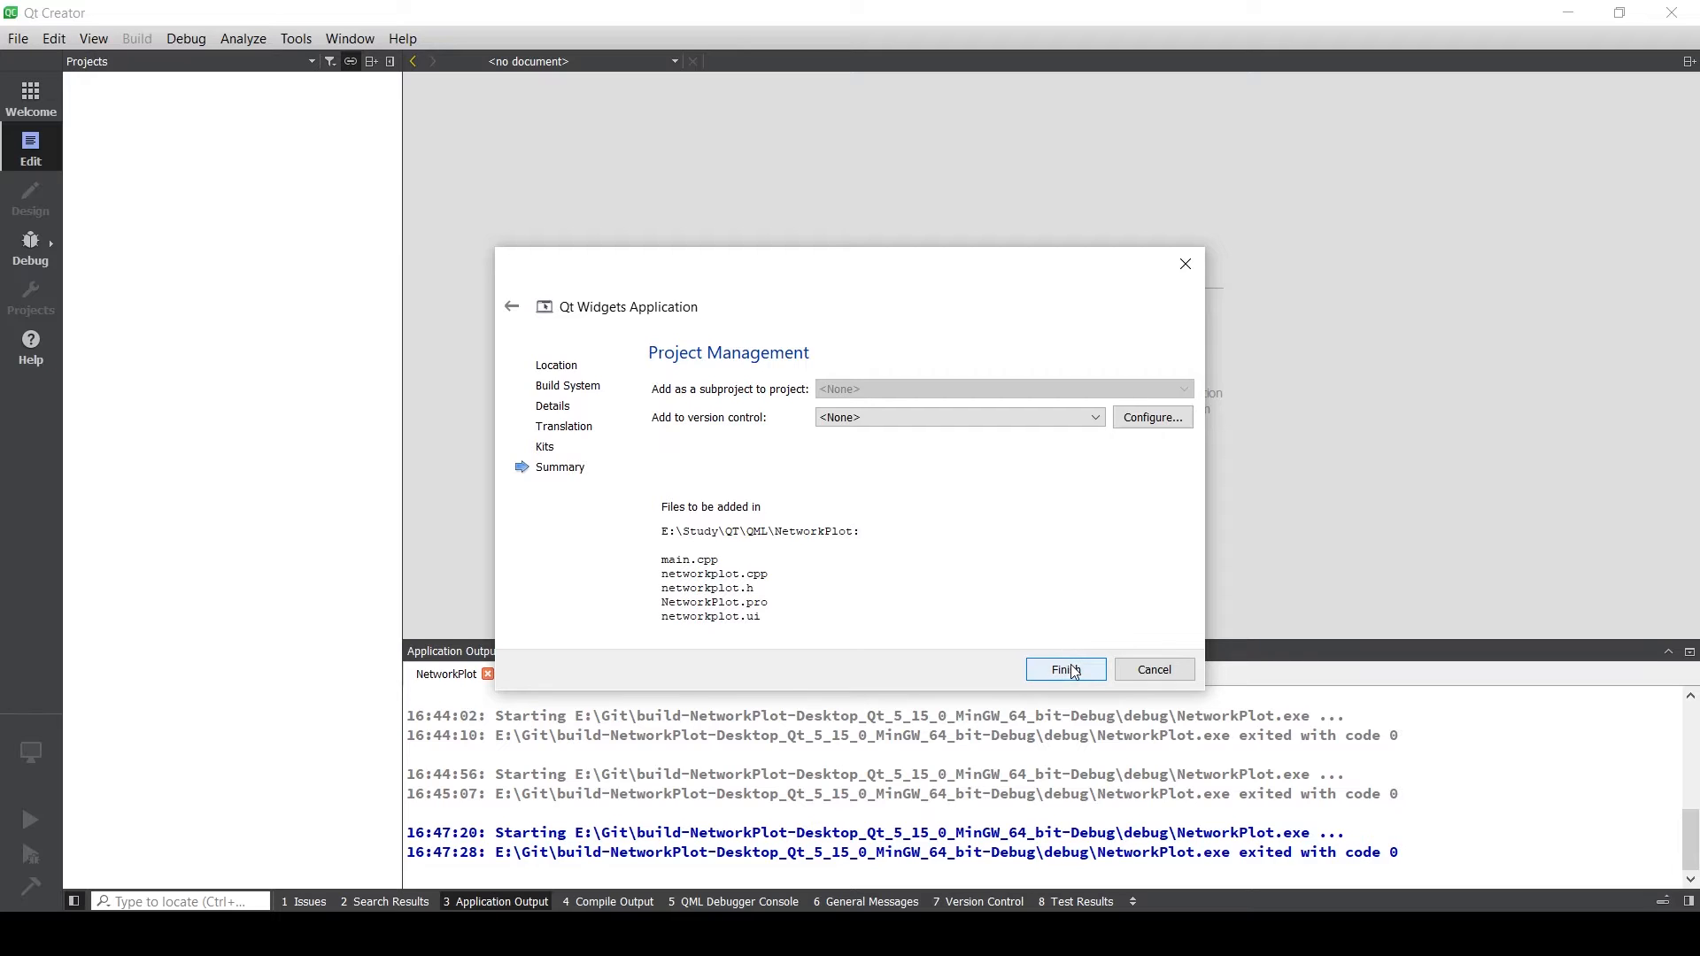
left_click(1064, 669)
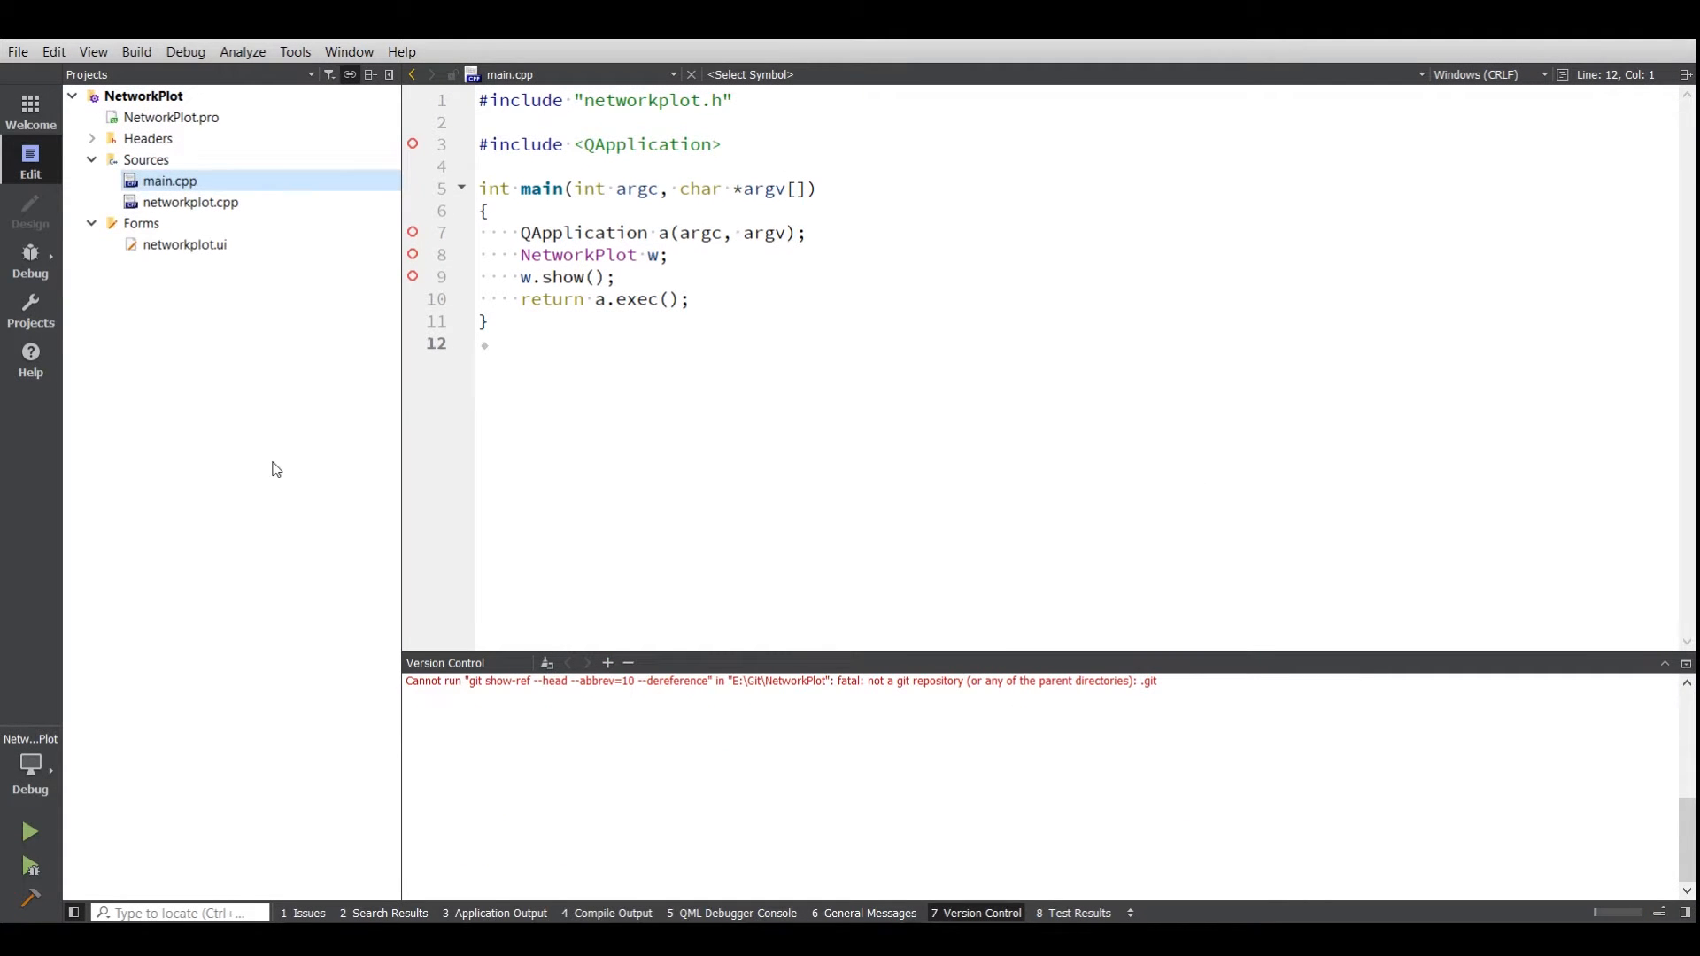
mouse_move(30, 830)
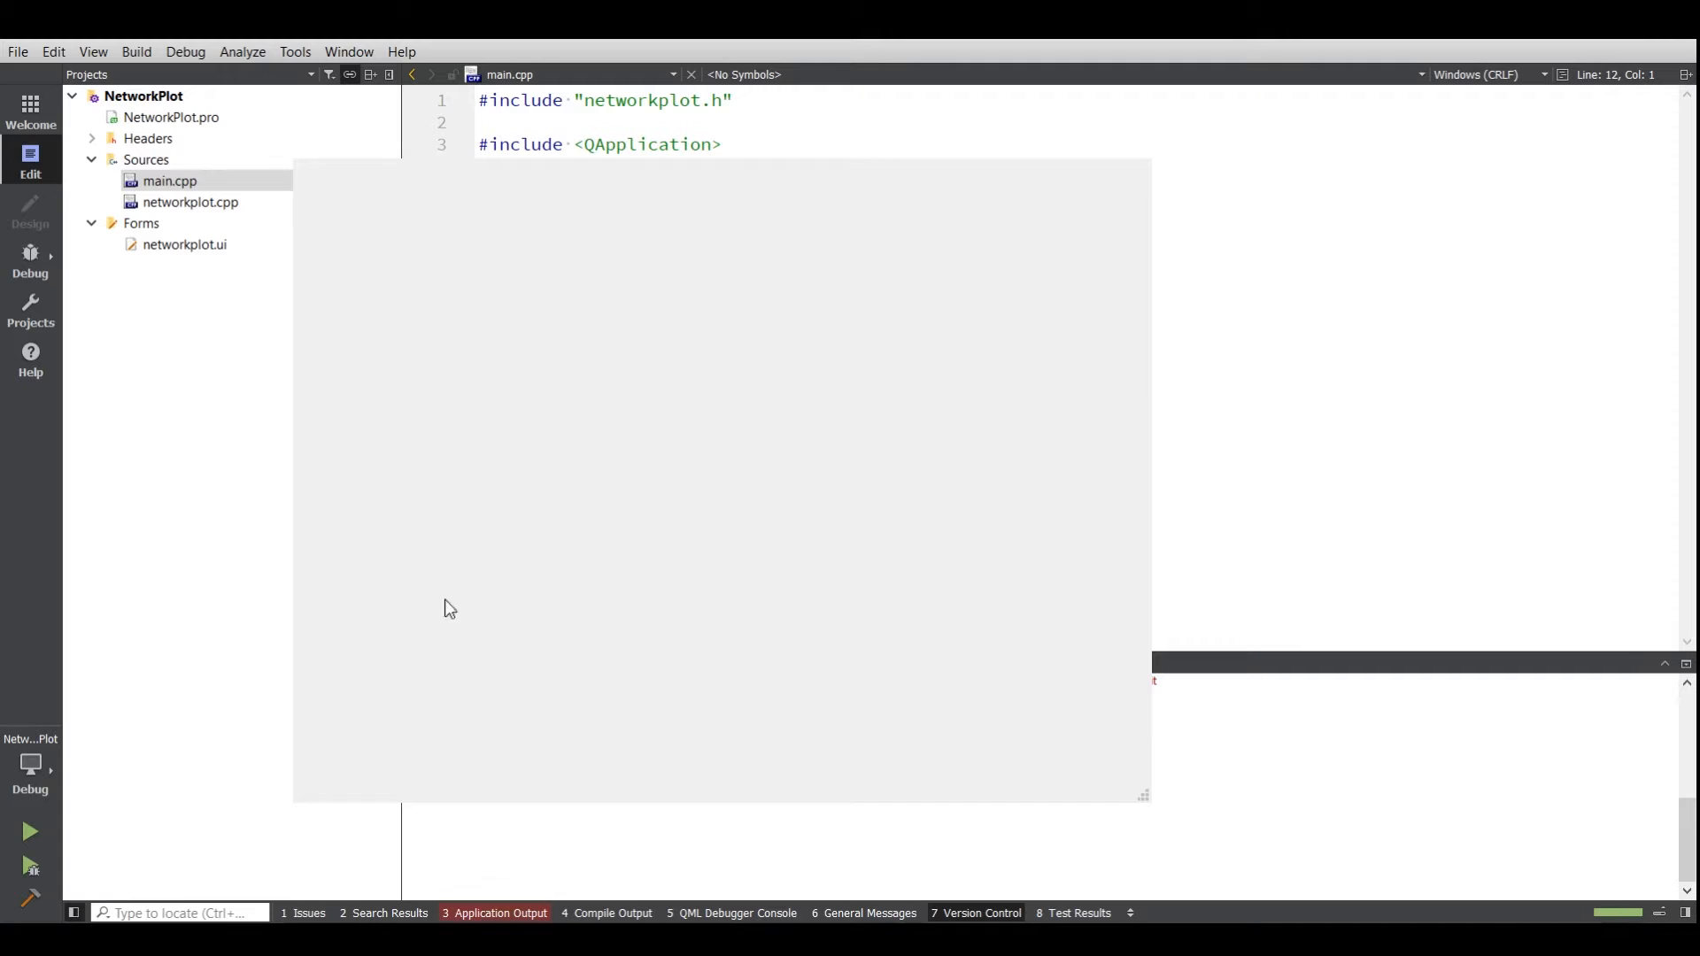
mouse_move(689, 275)
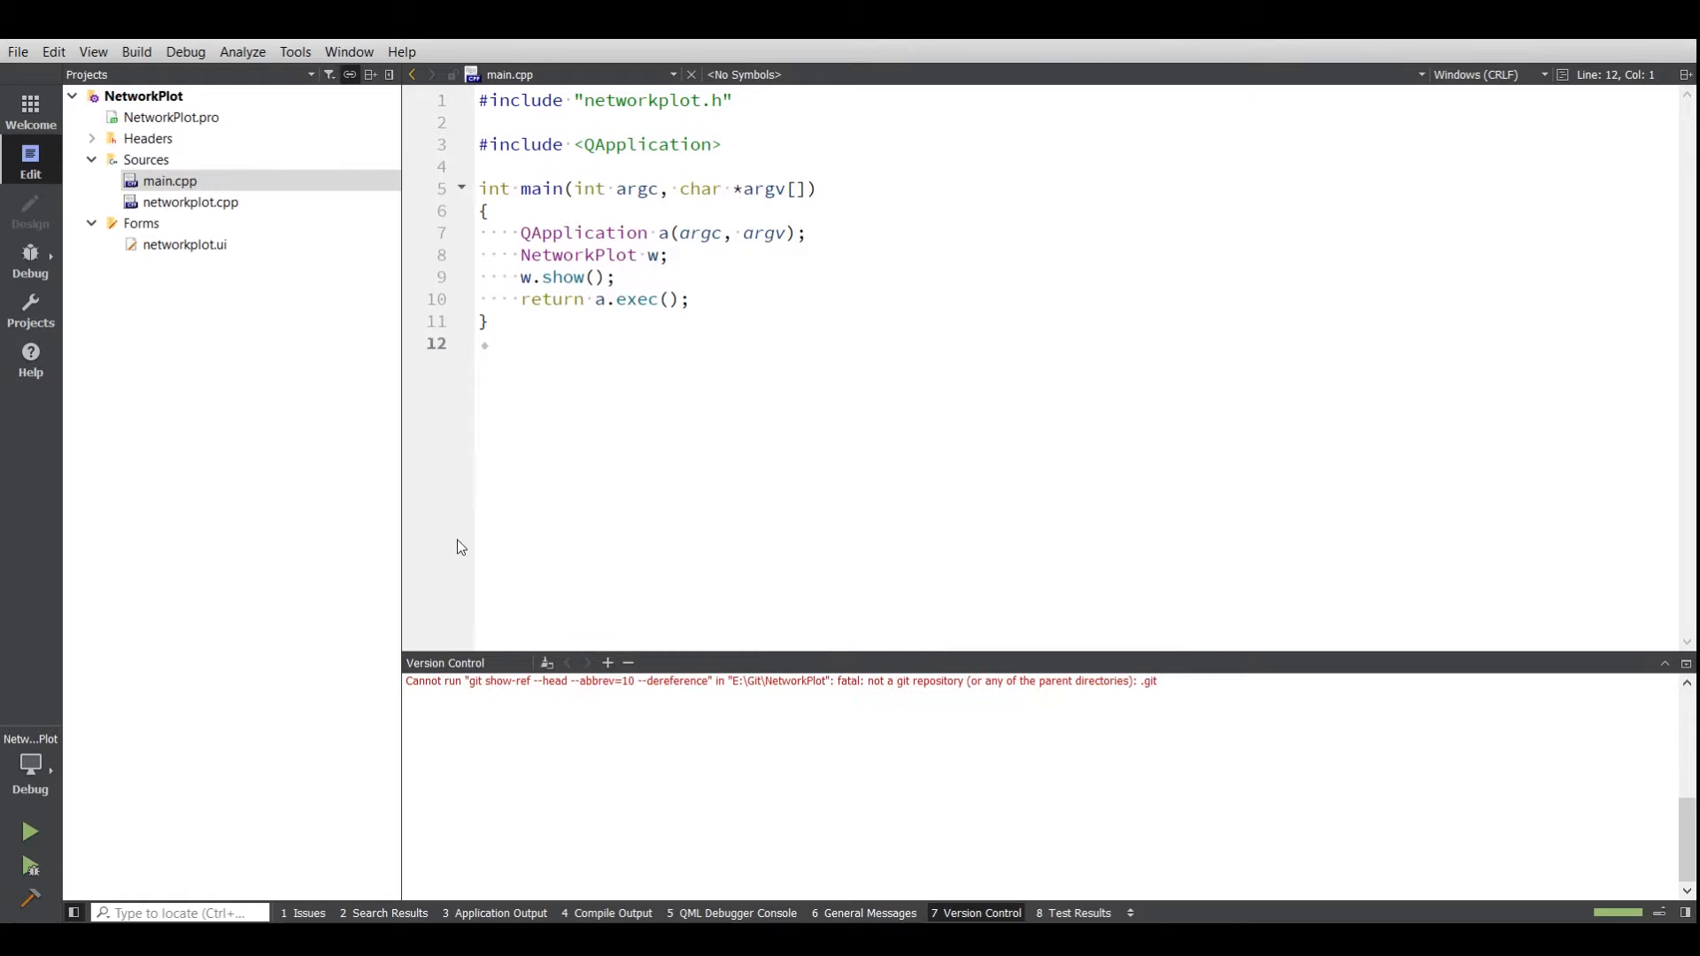
- Open the networkplot.ui form in Design mode
left_click(499, 912)
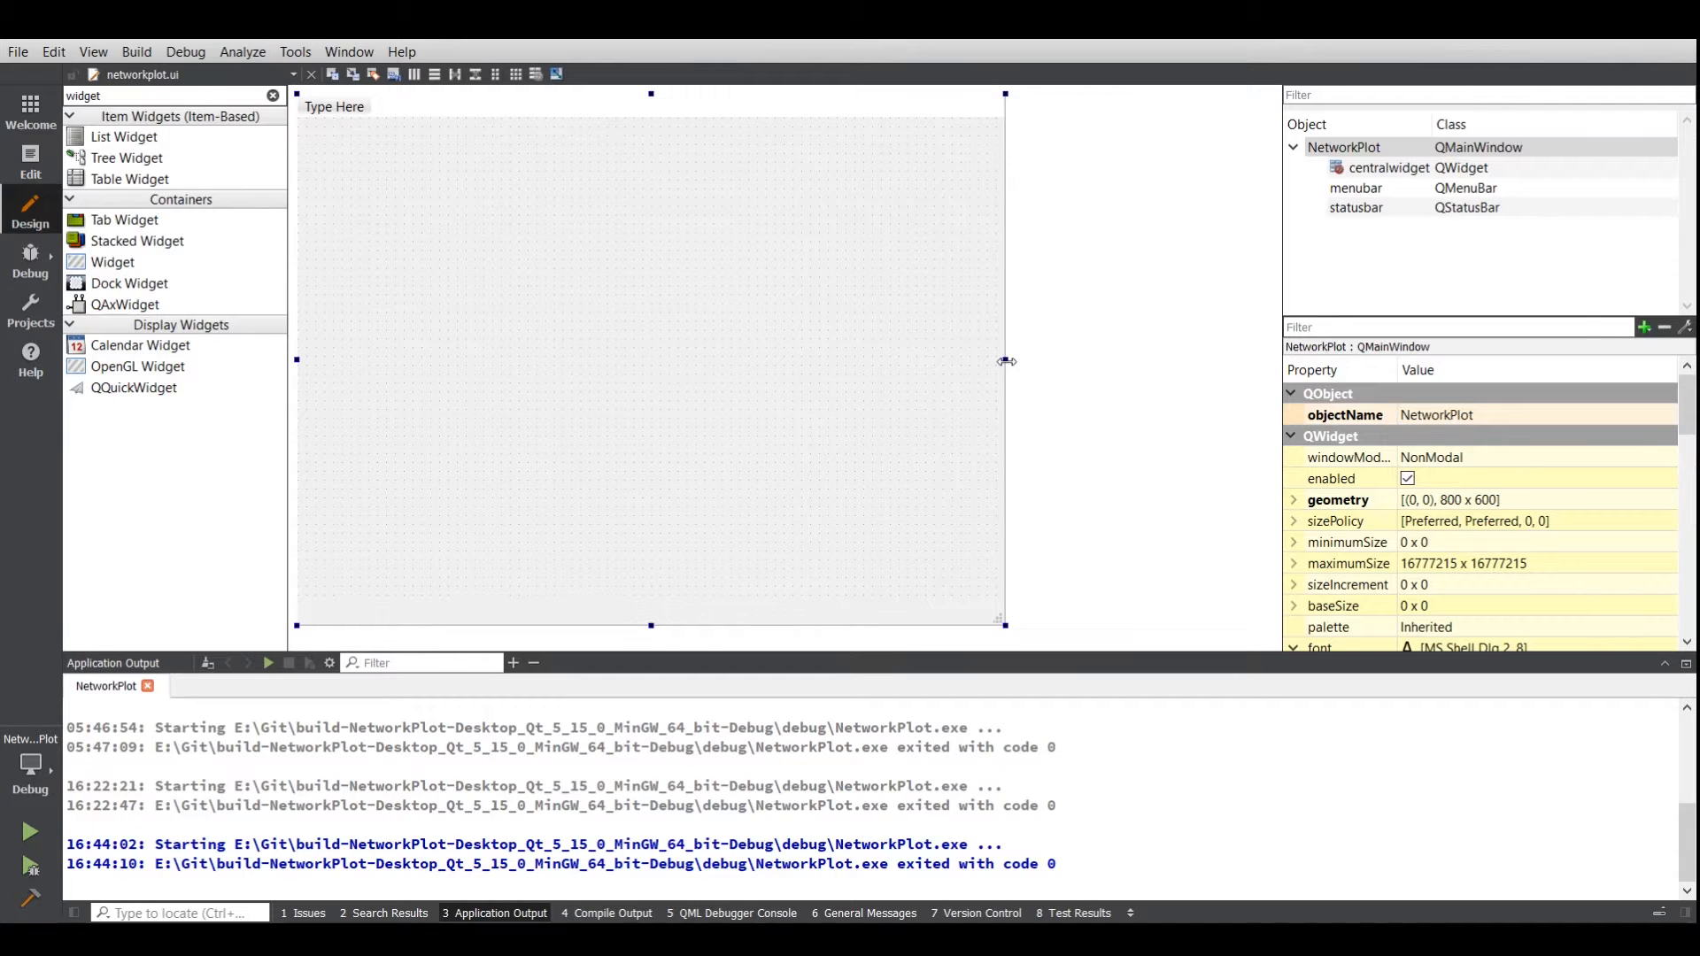
- Widen the form and place a label reading Network Plot near its top centre
left_click_drag(1004, 361, 1229, 361)
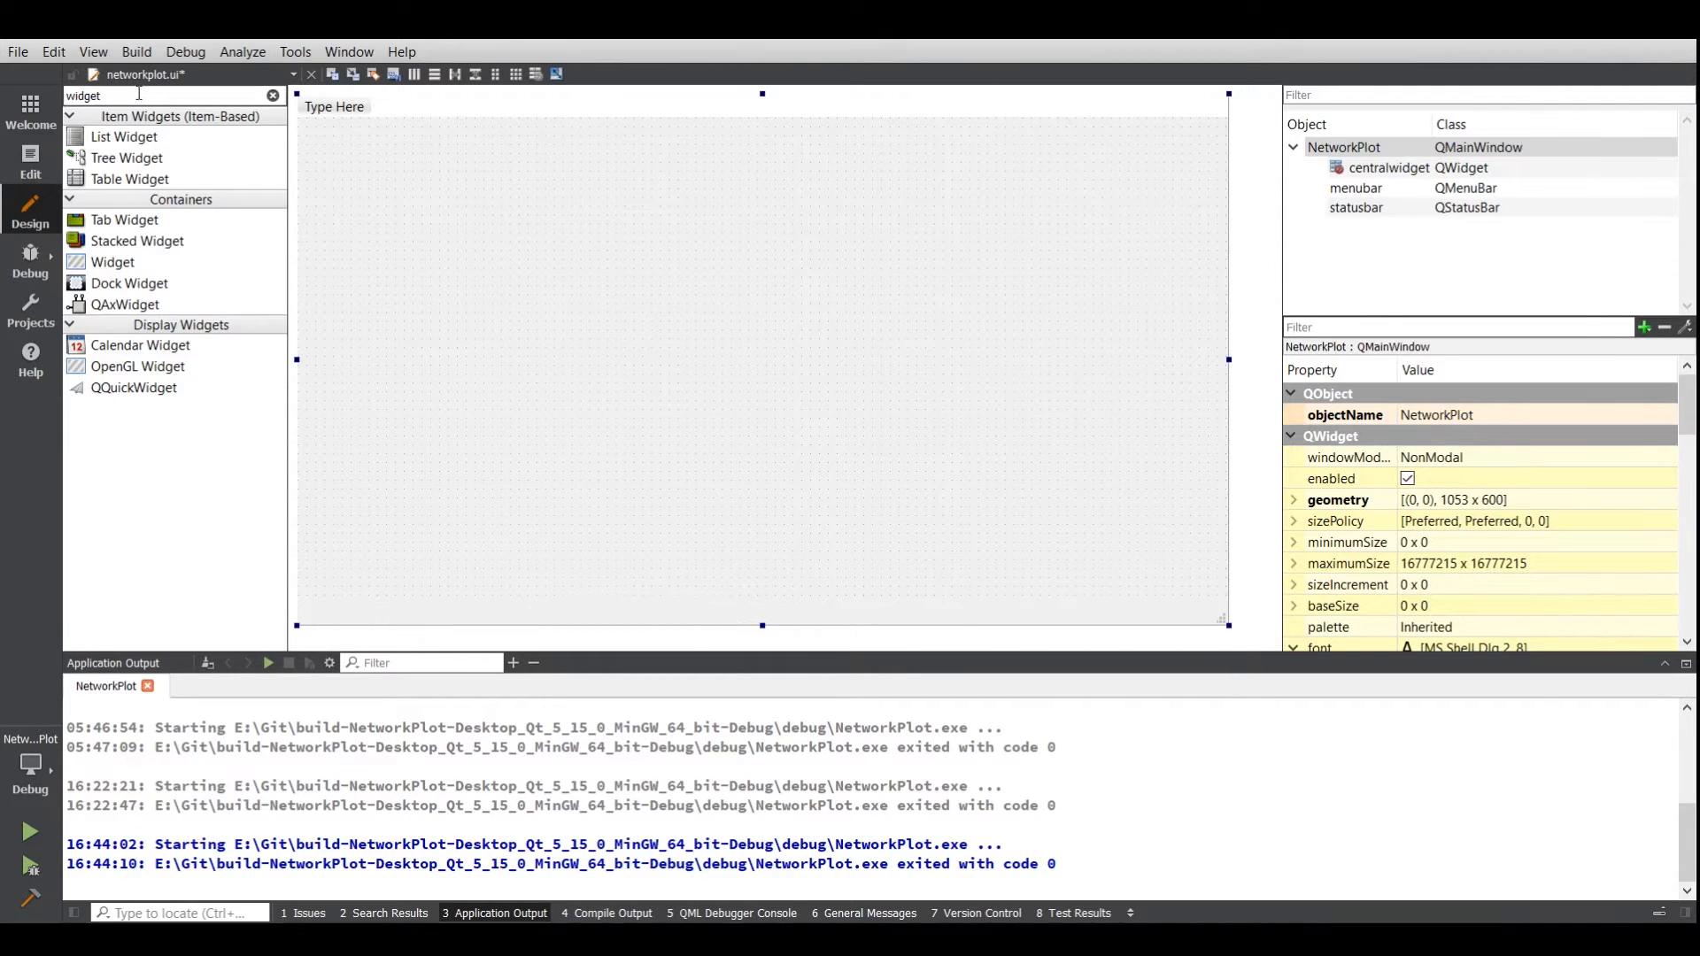
type("lab")
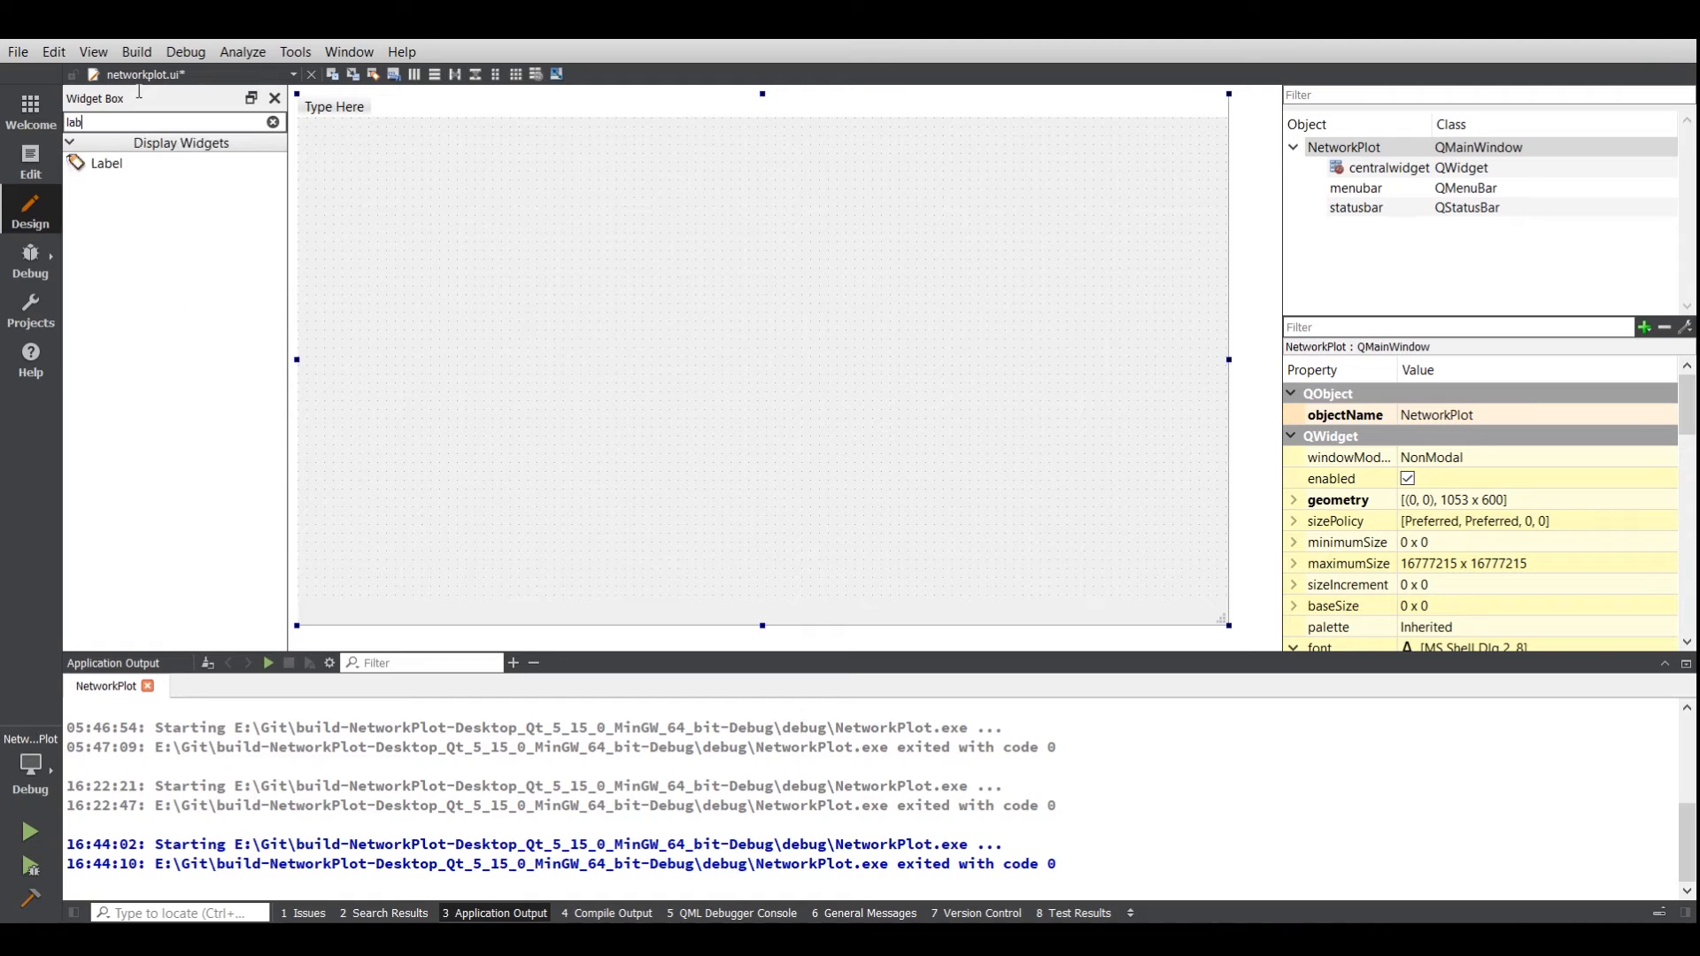
left_click_drag(106, 162, 393, 186)
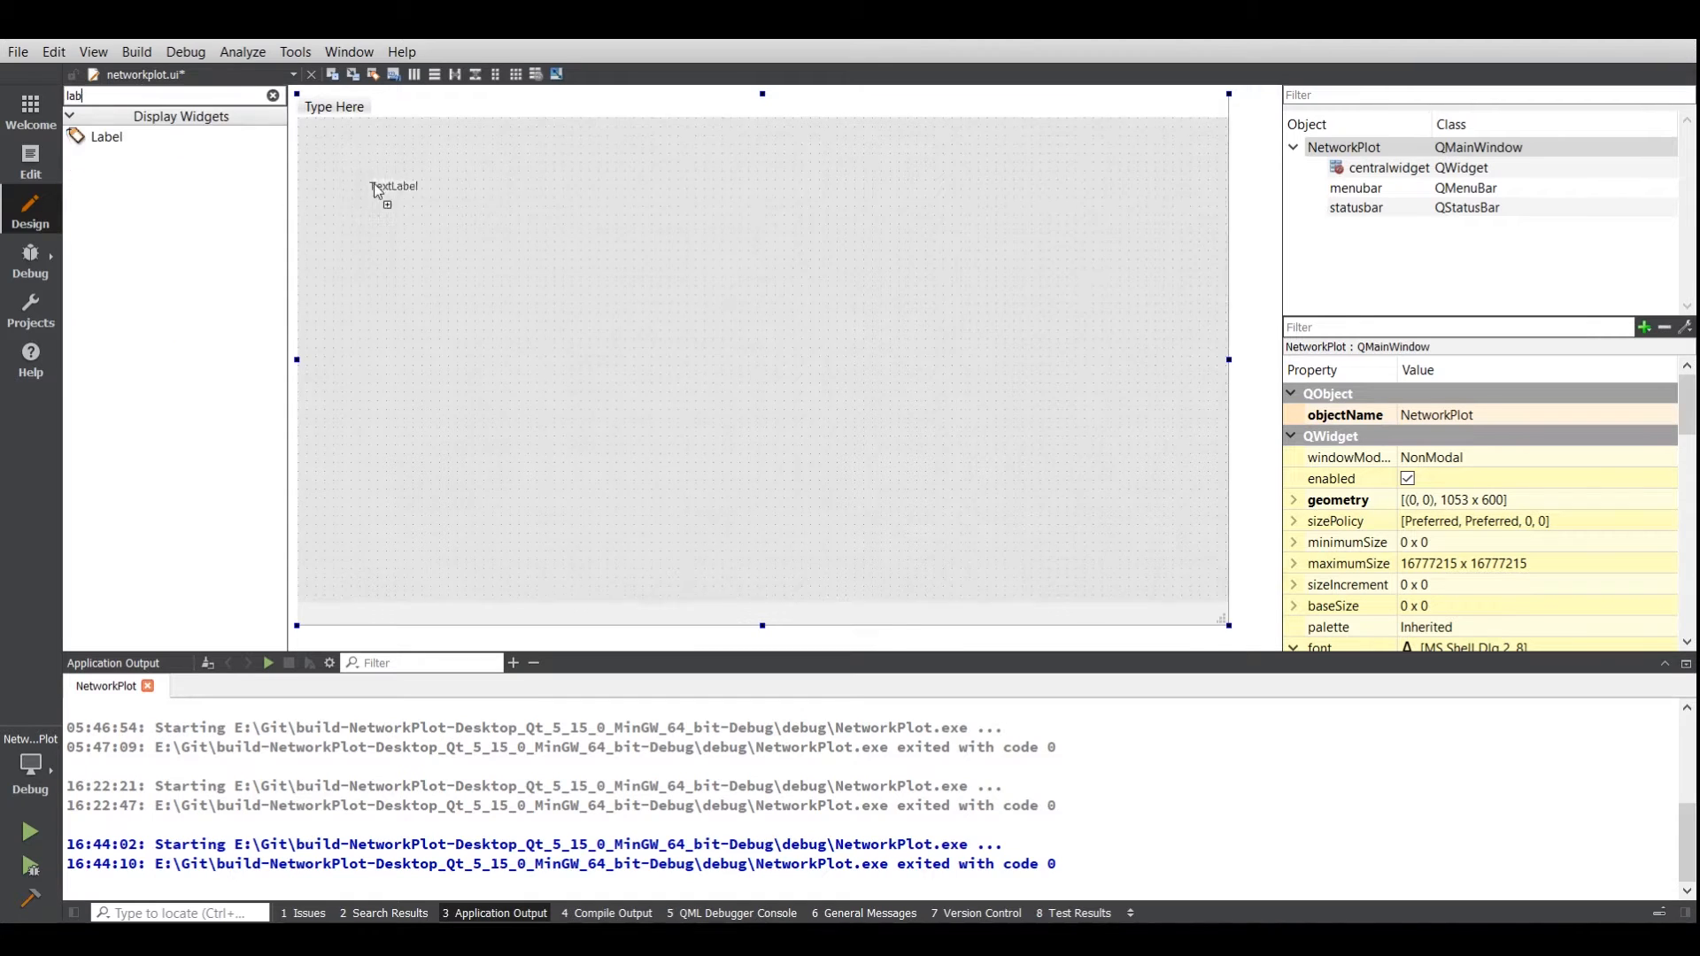
left_click_drag(395, 186, 562, 142)
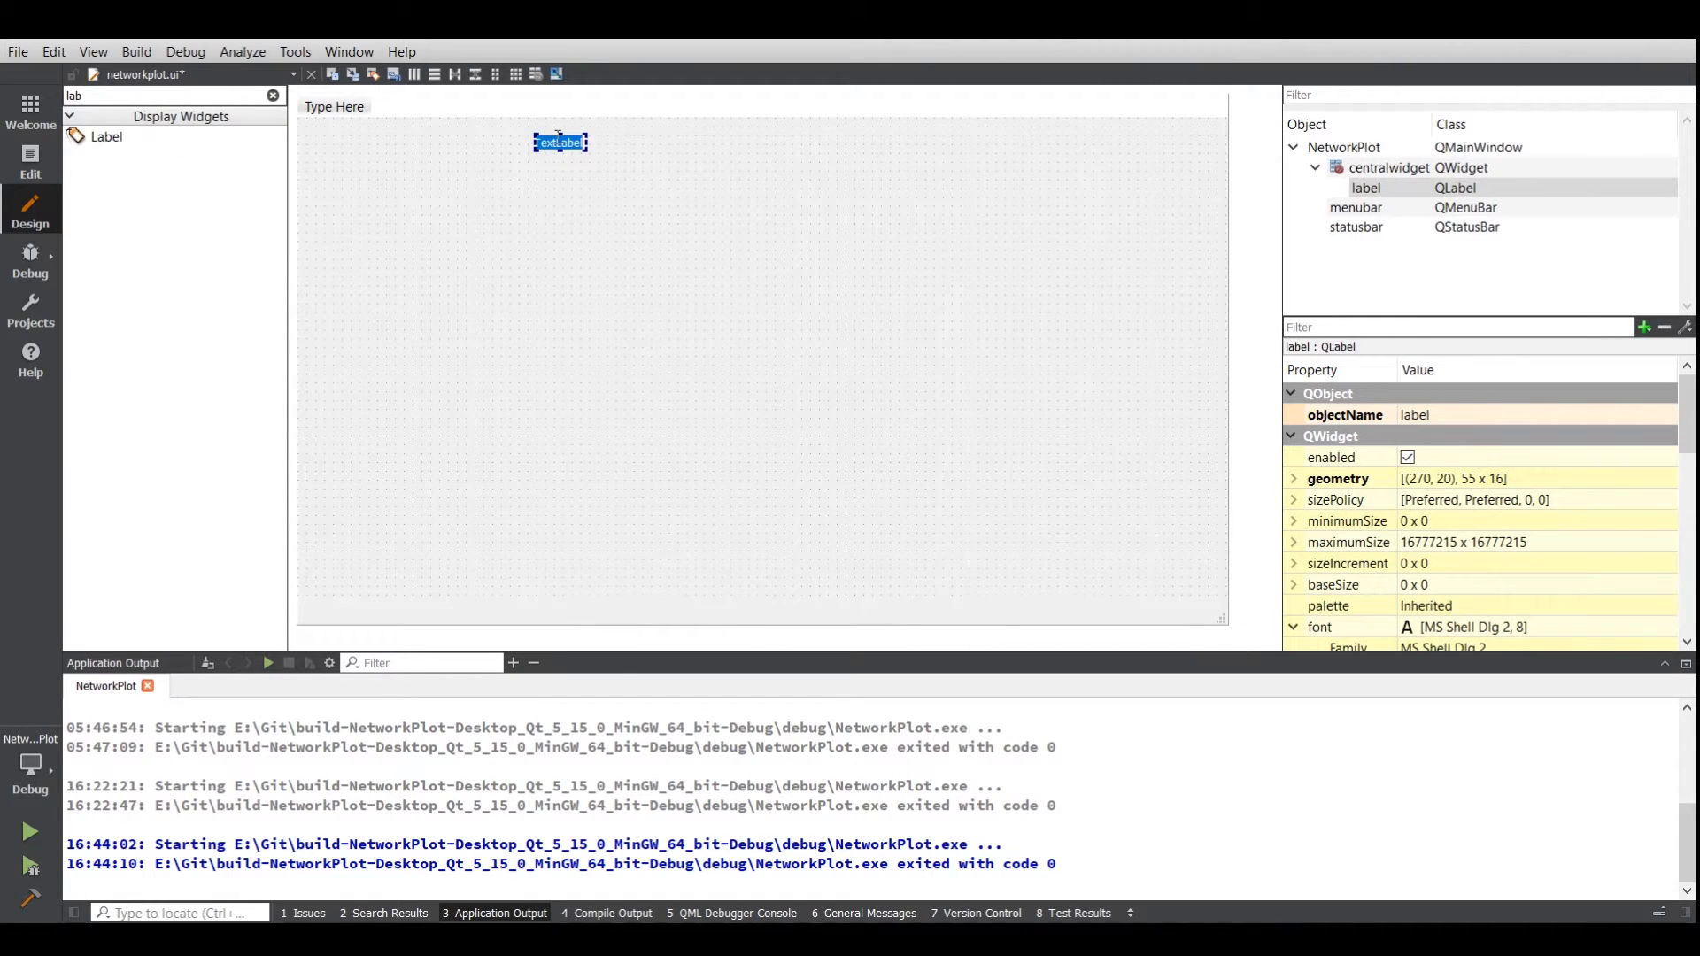
type("Network F")
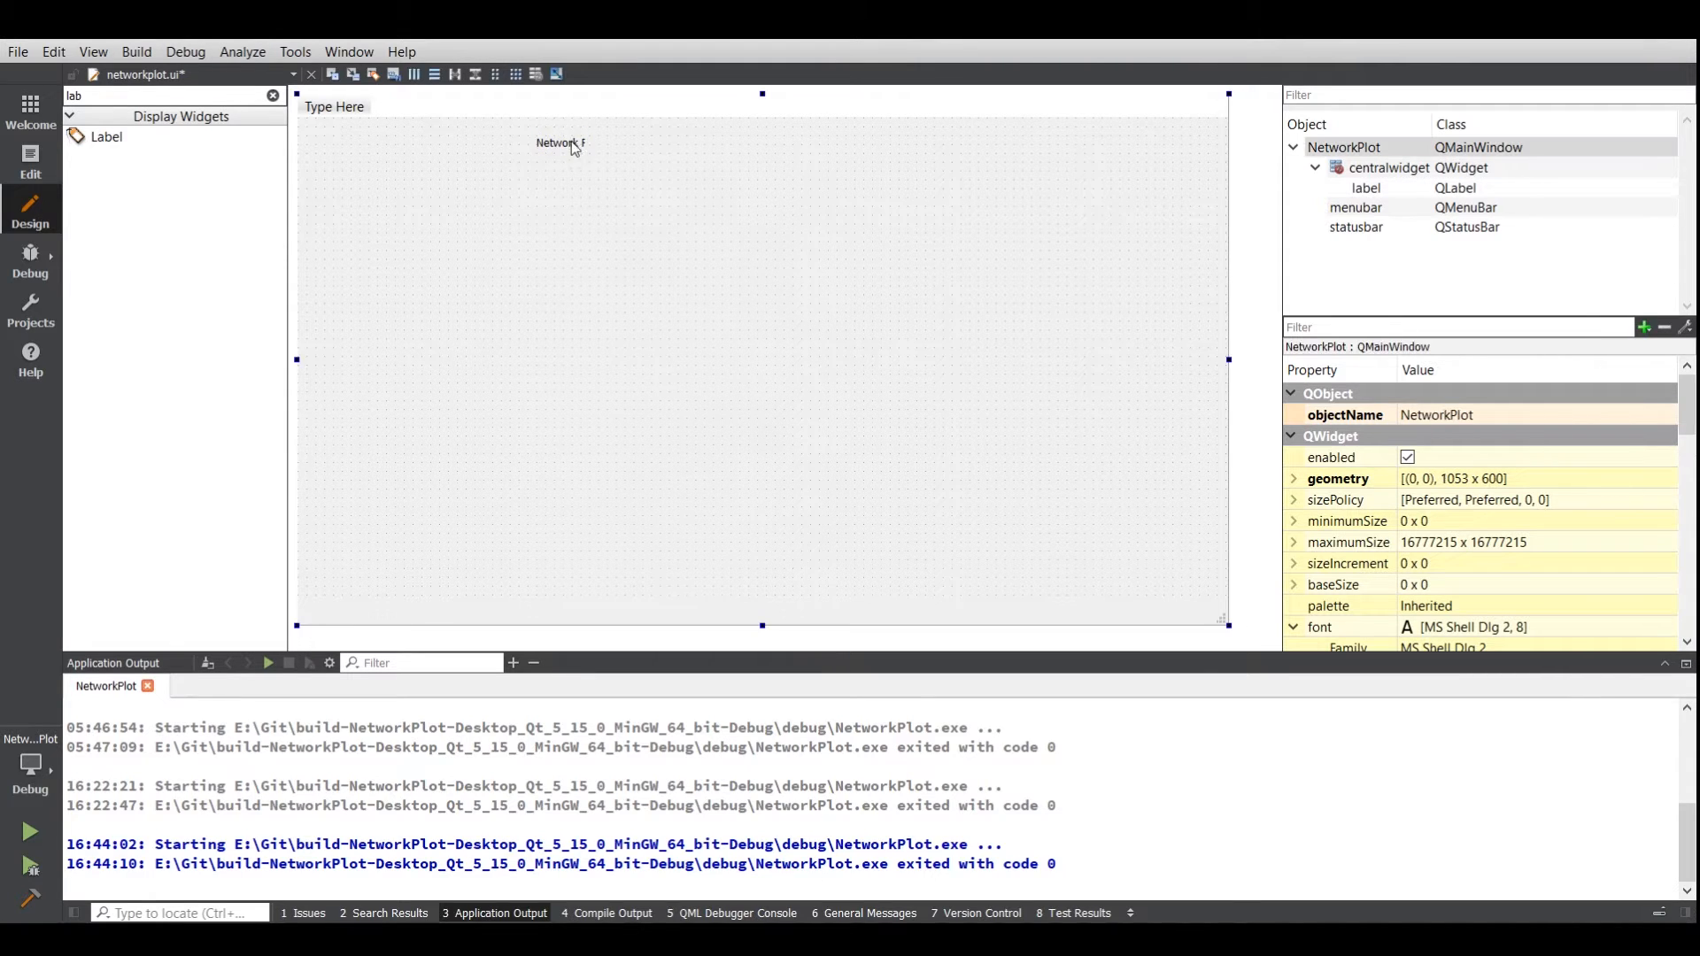
left_click(560, 142)
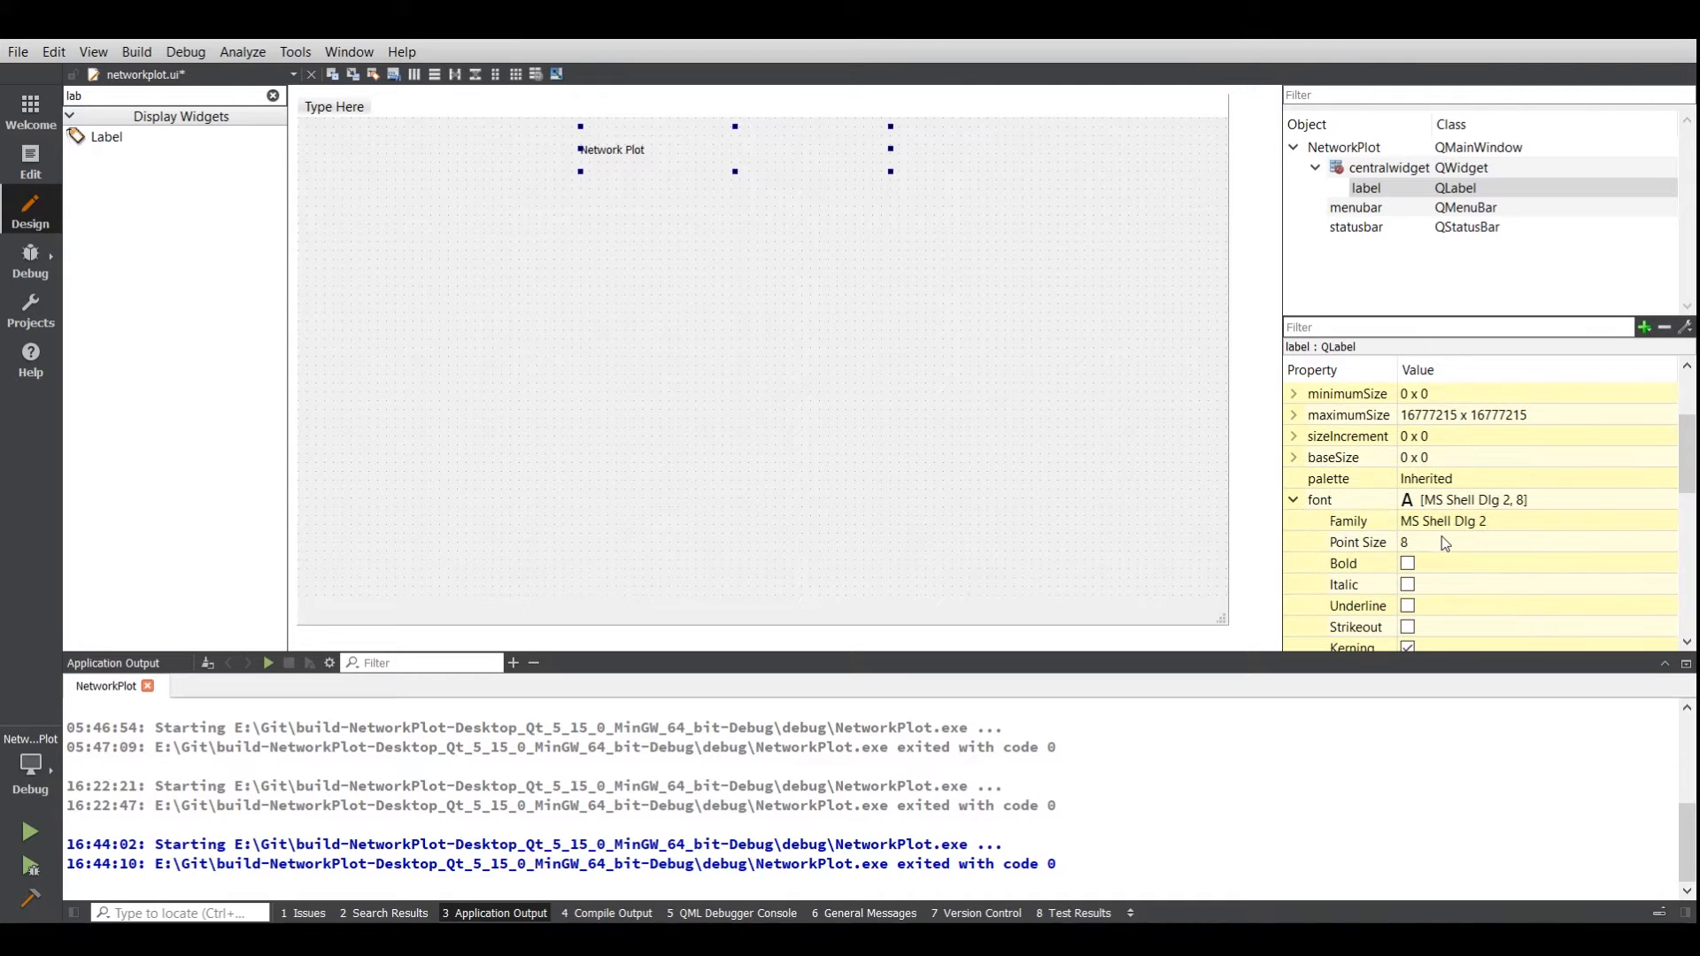
- Set the title label's font point size to 20
left_click(1517, 542)
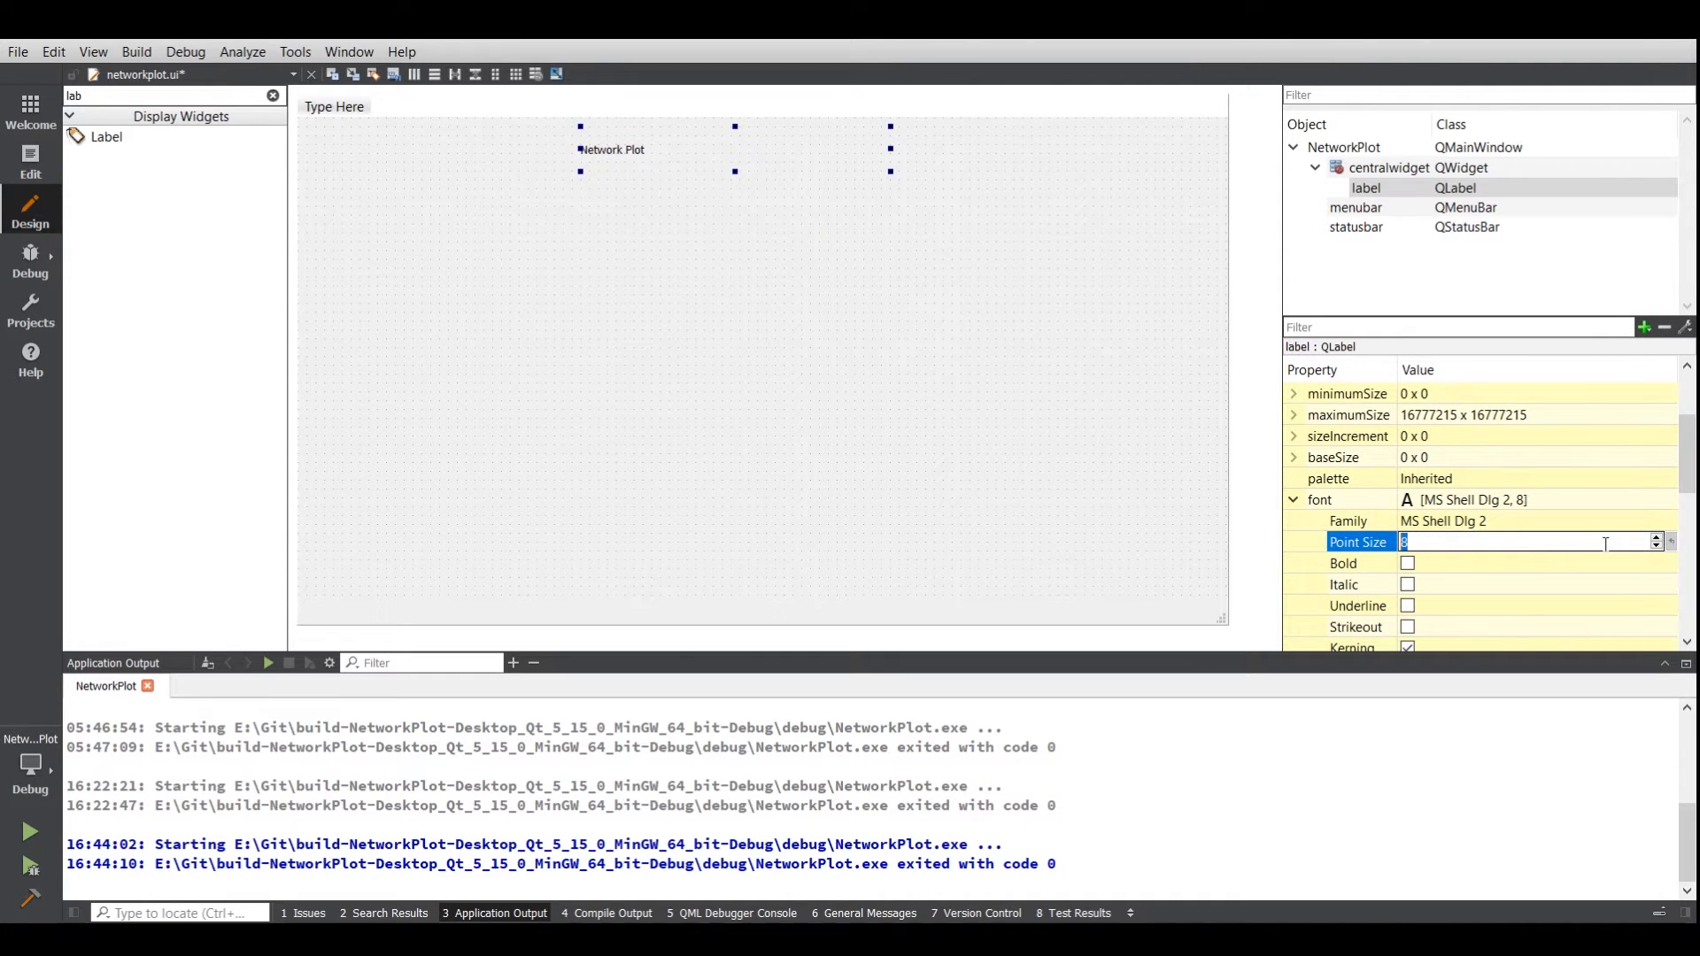
type("20")
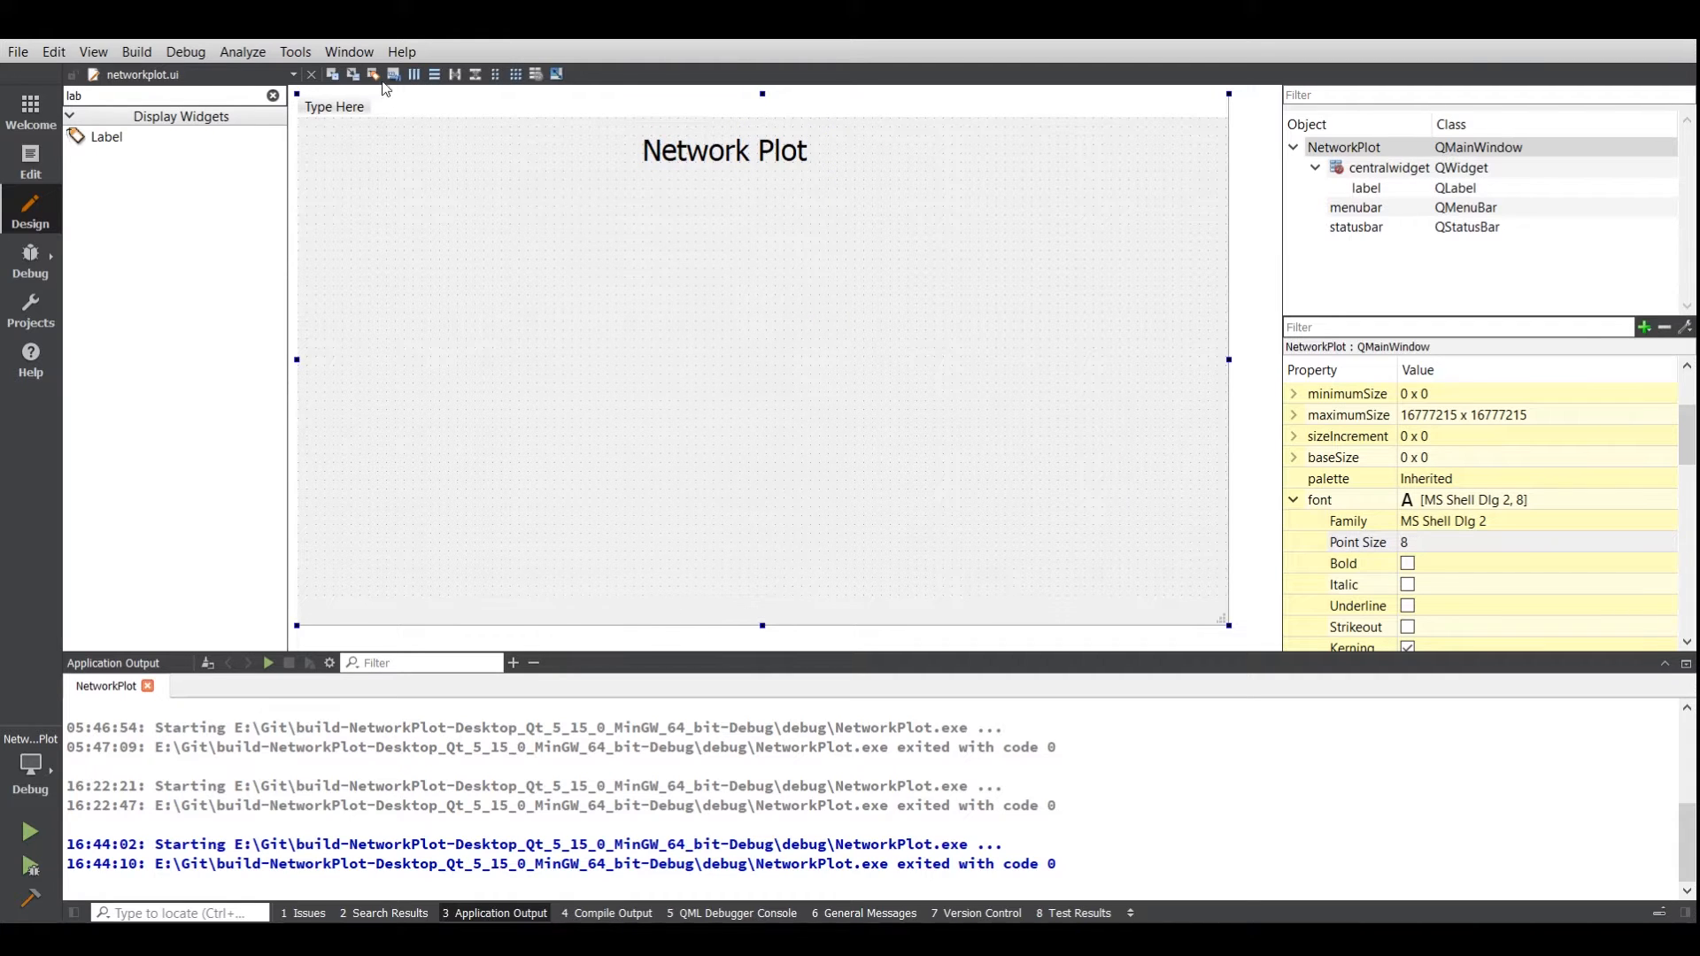
left_click(30, 159)
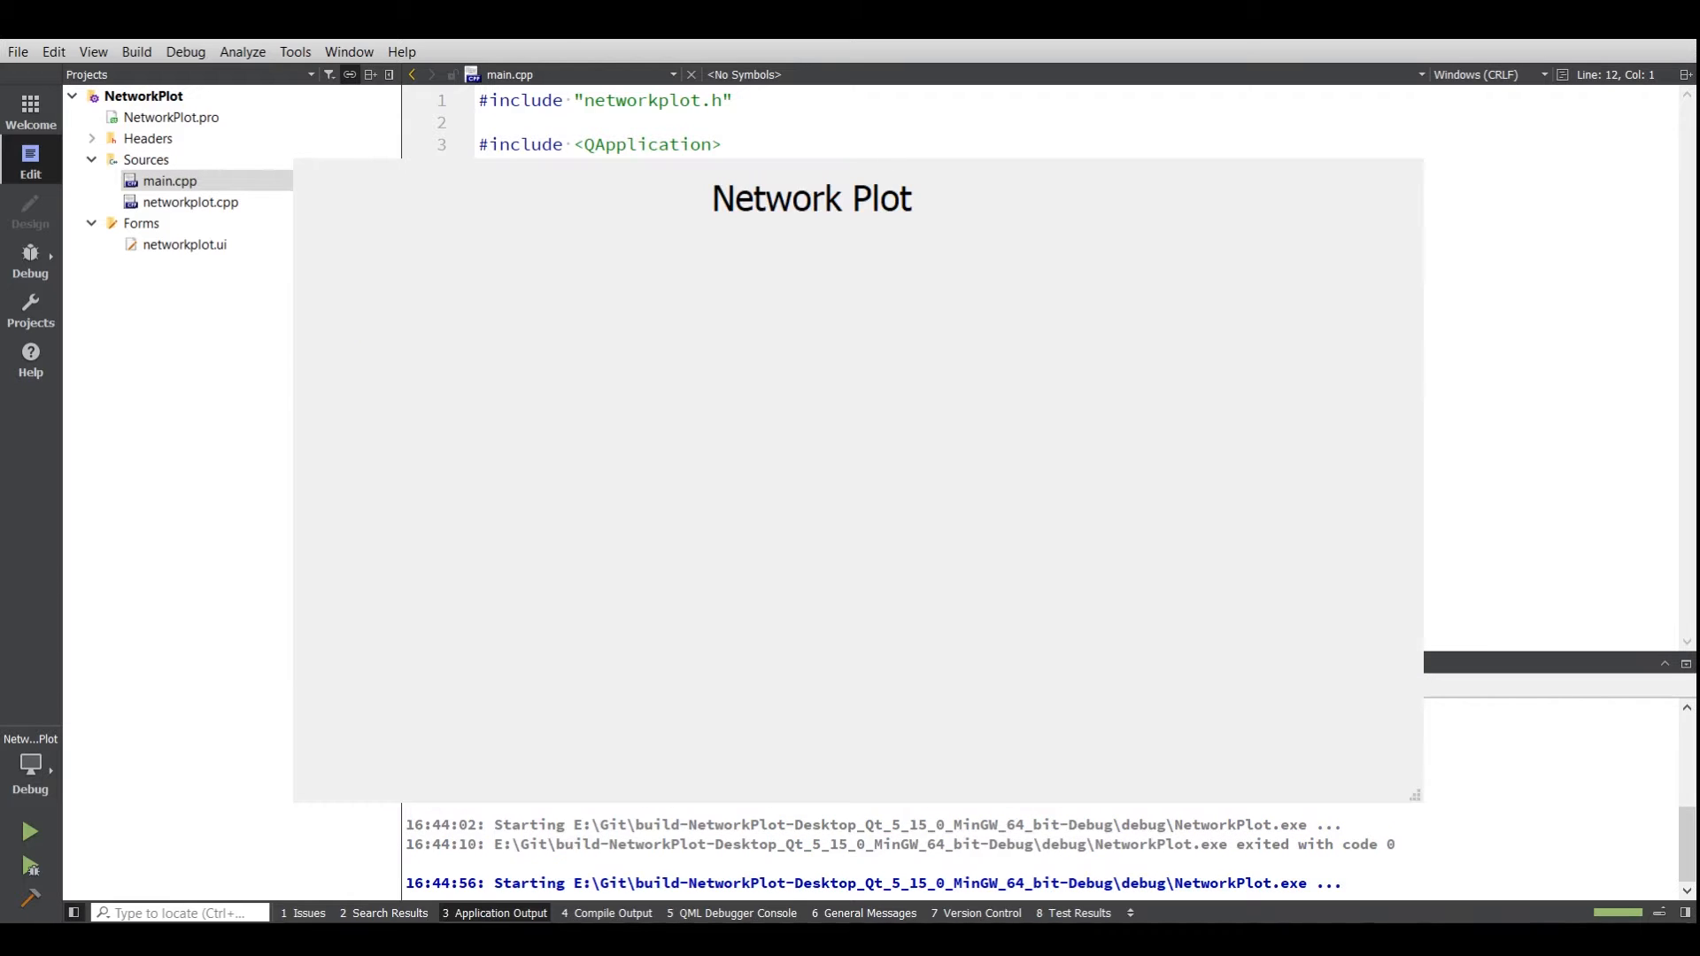
mouse_move(797, 241)
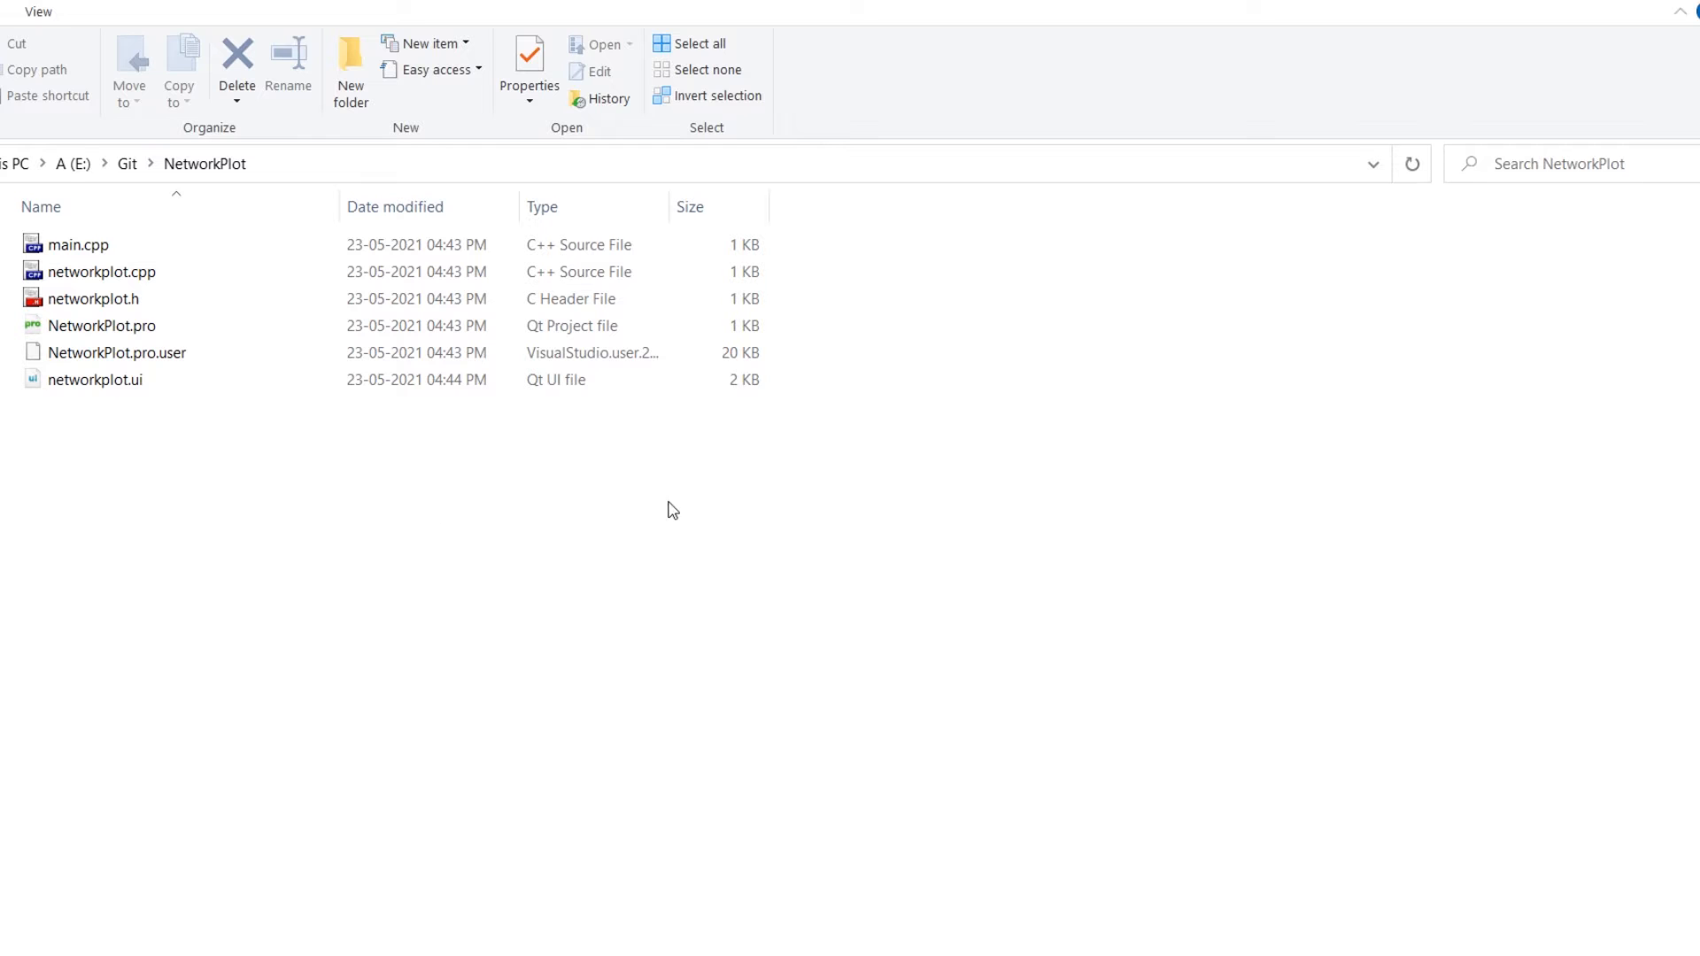
- Create src and include folders inside the NetworkPlot folder
type("sr")
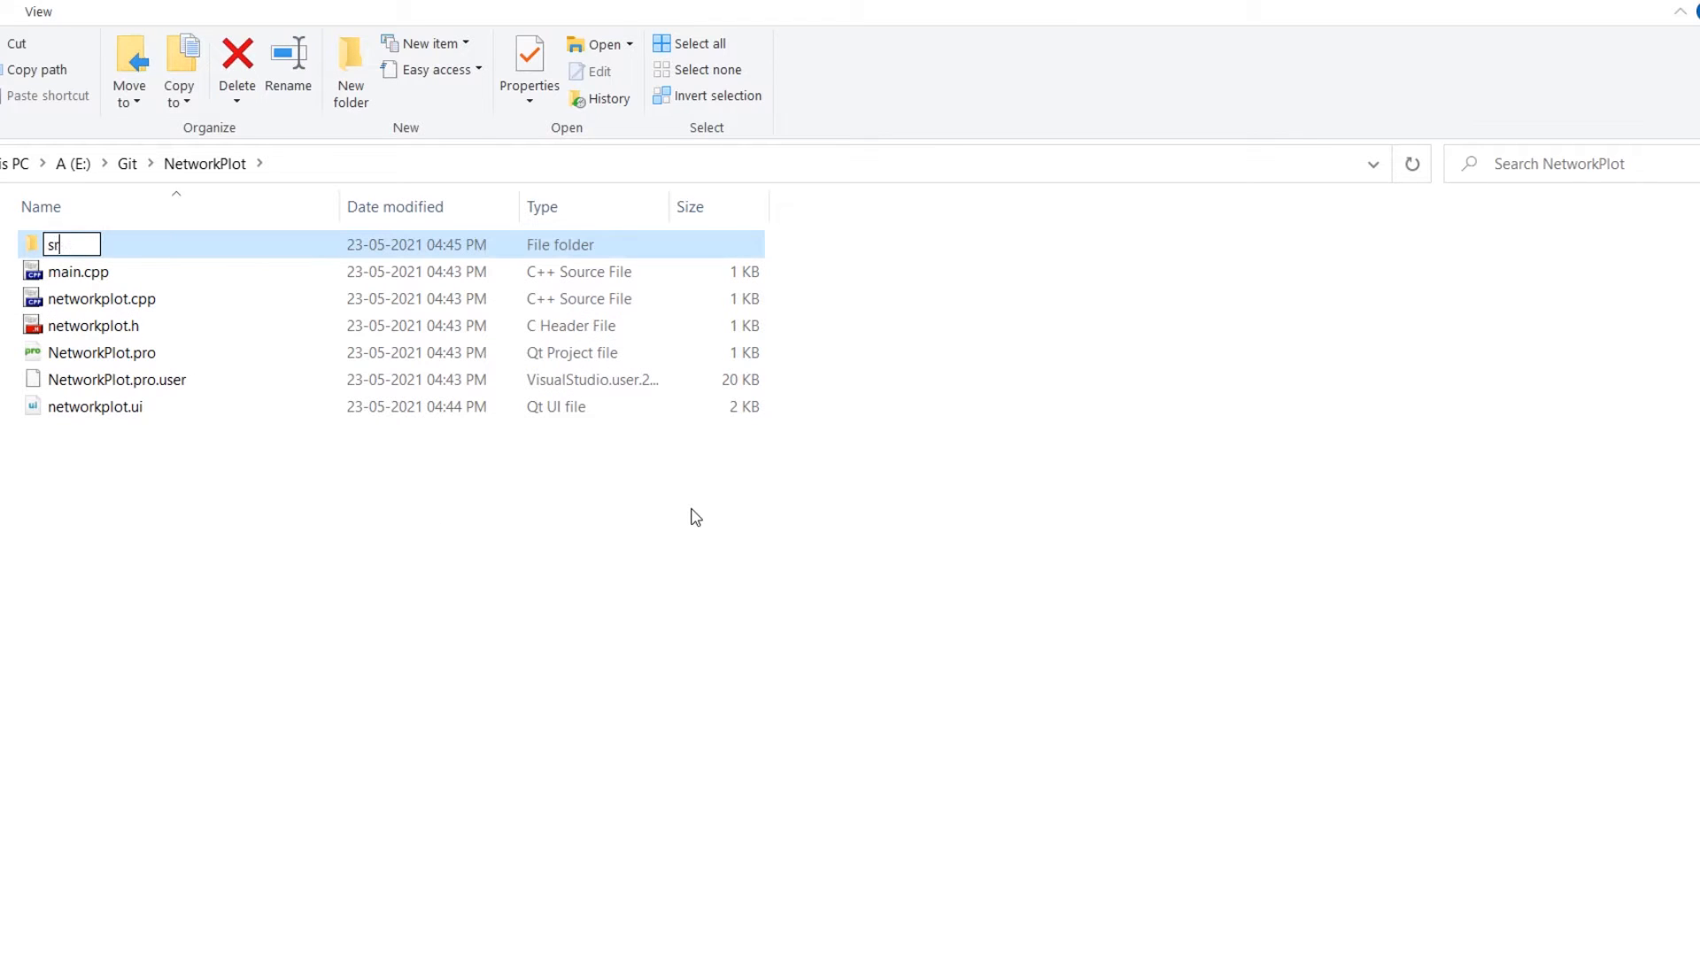
type("c")
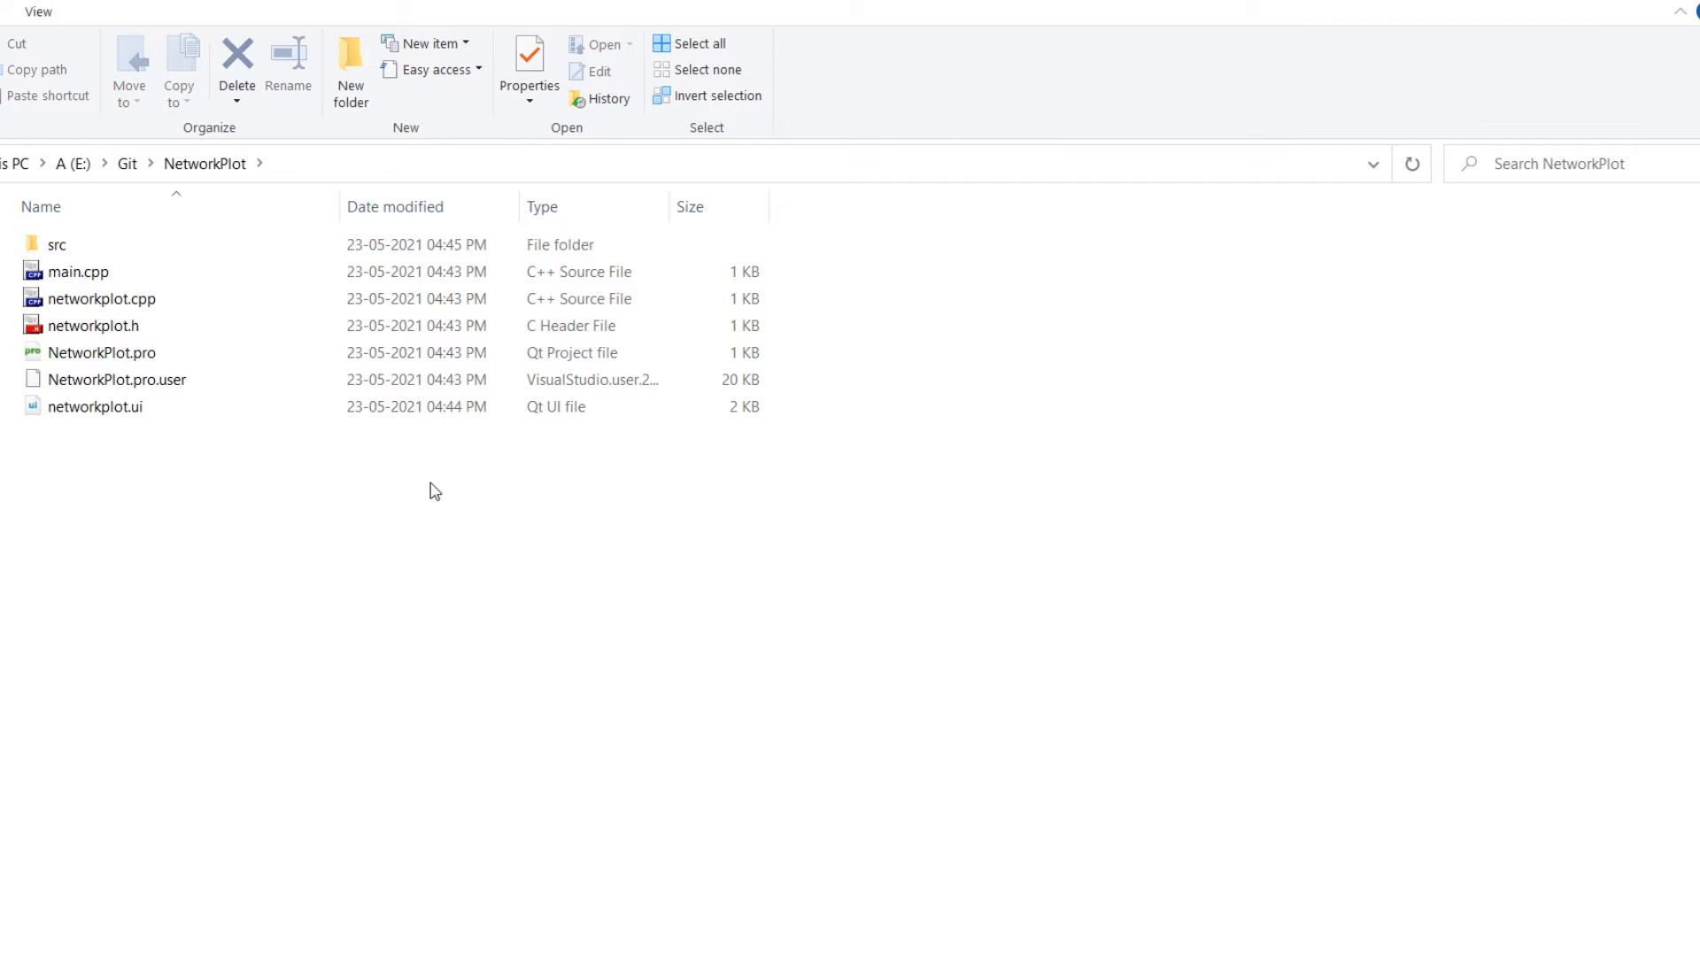
left_click(349, 69)
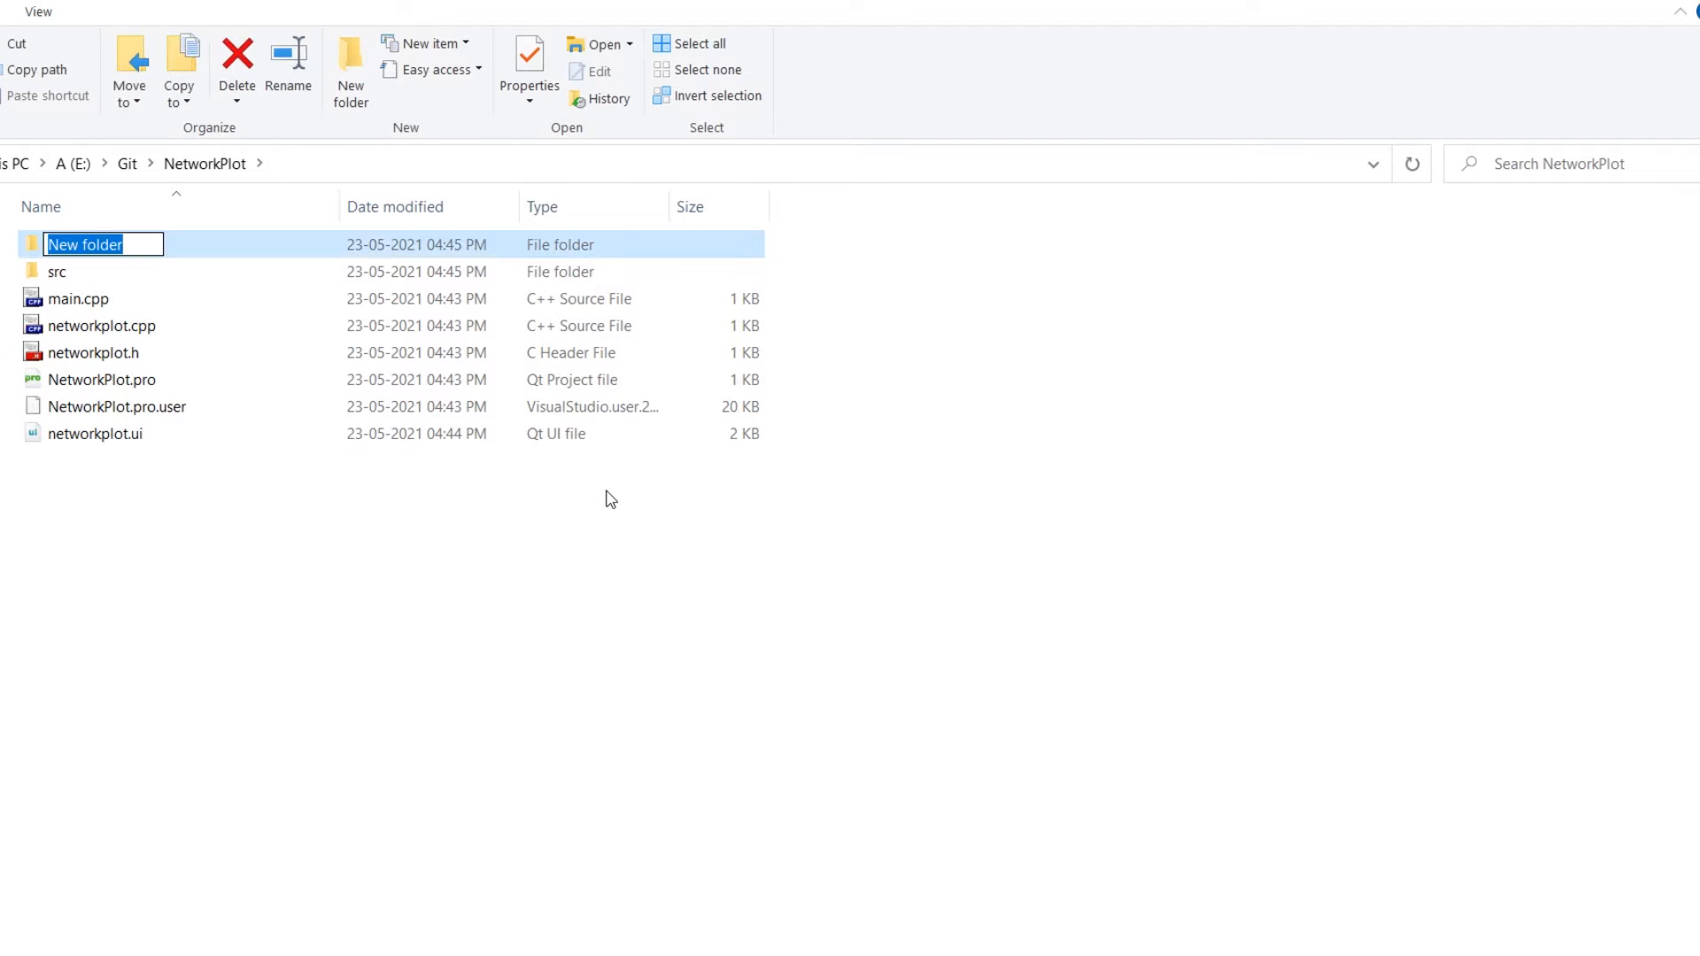
type("include")
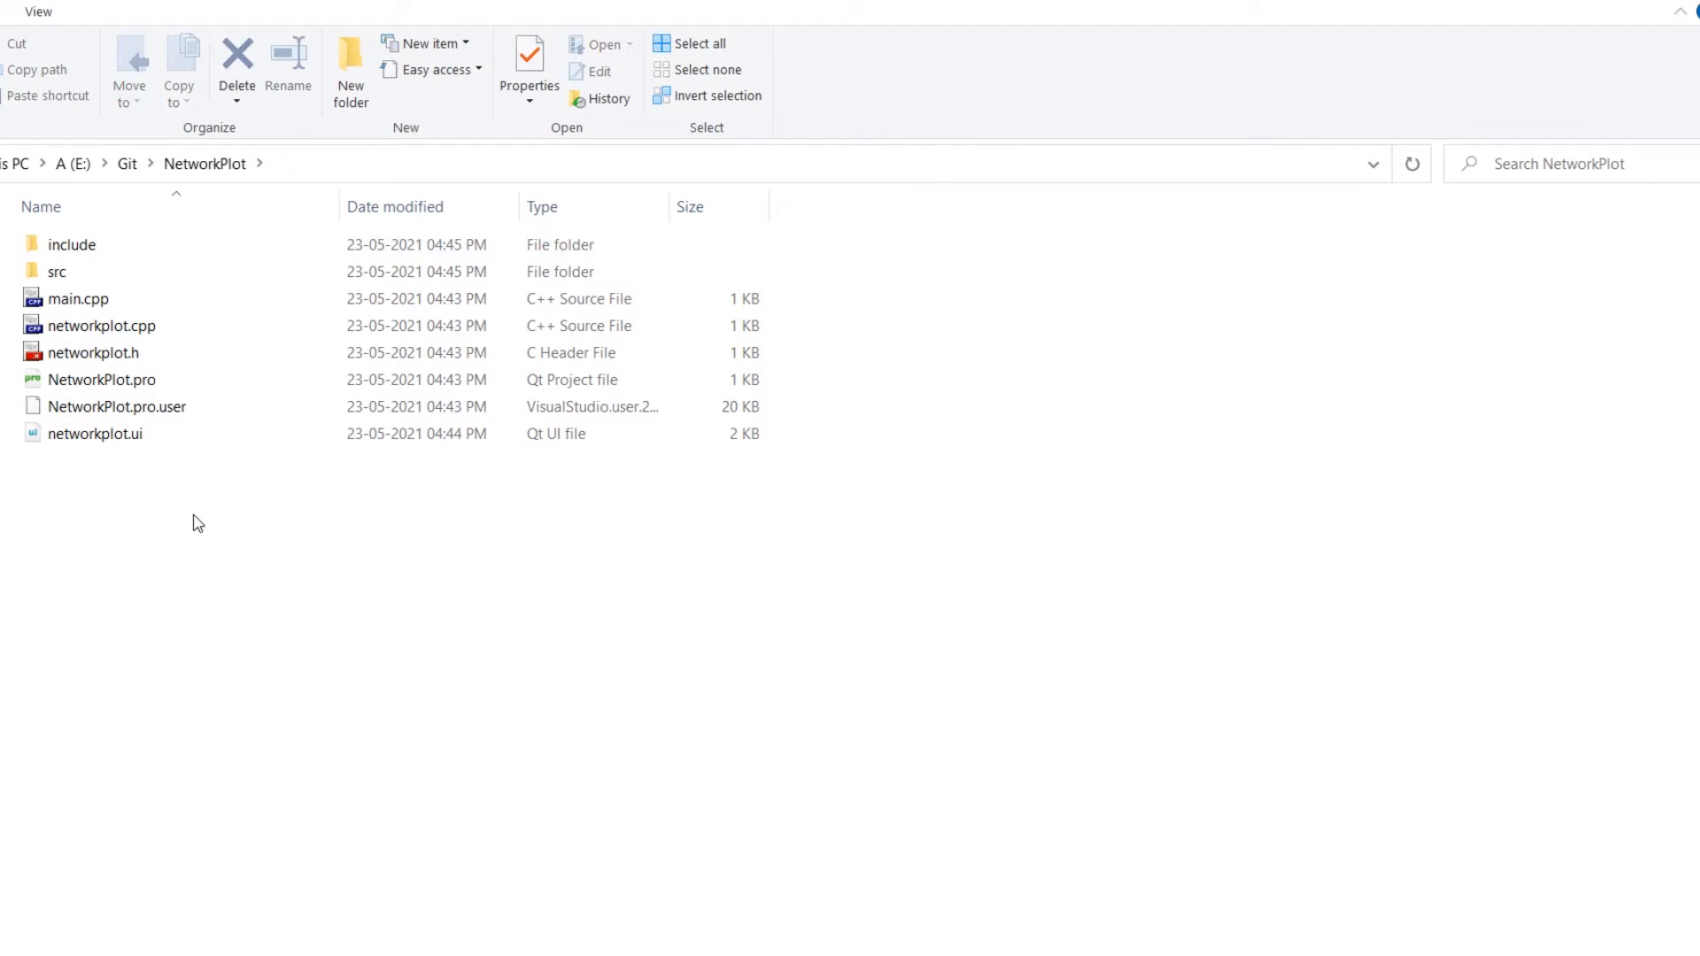
- Move networkplot.cpp into src and networkplot.h into include
left_click(94, 434)
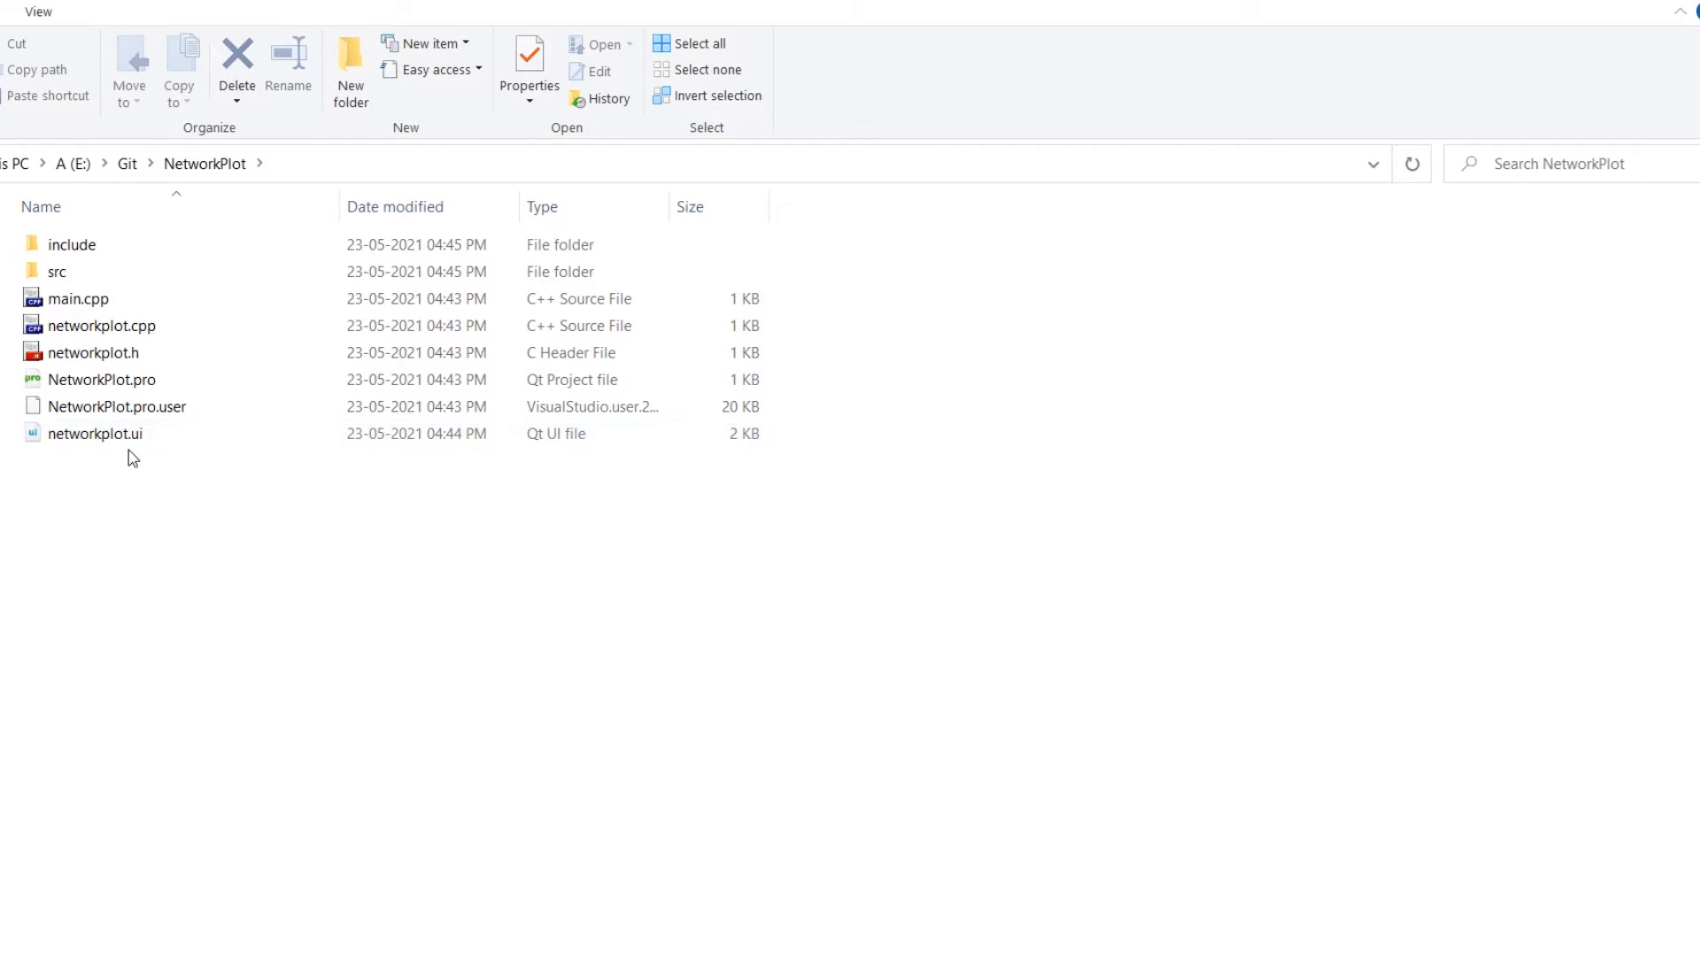
left_click(94, 434)
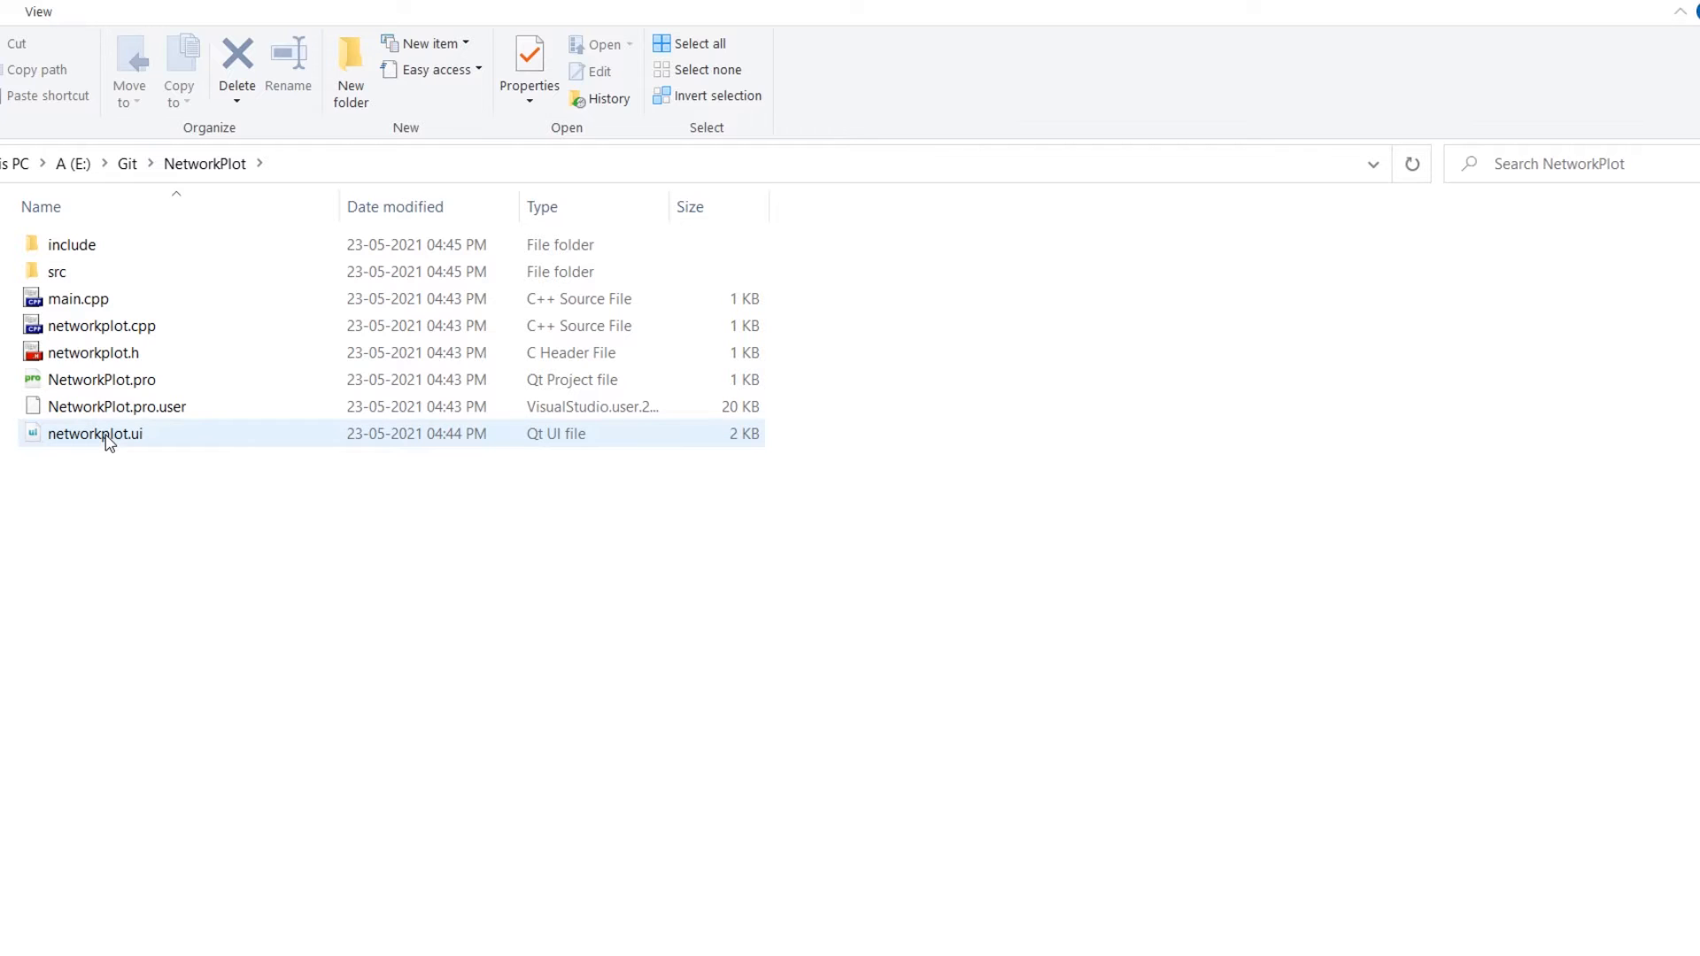
left_click(99, 325)
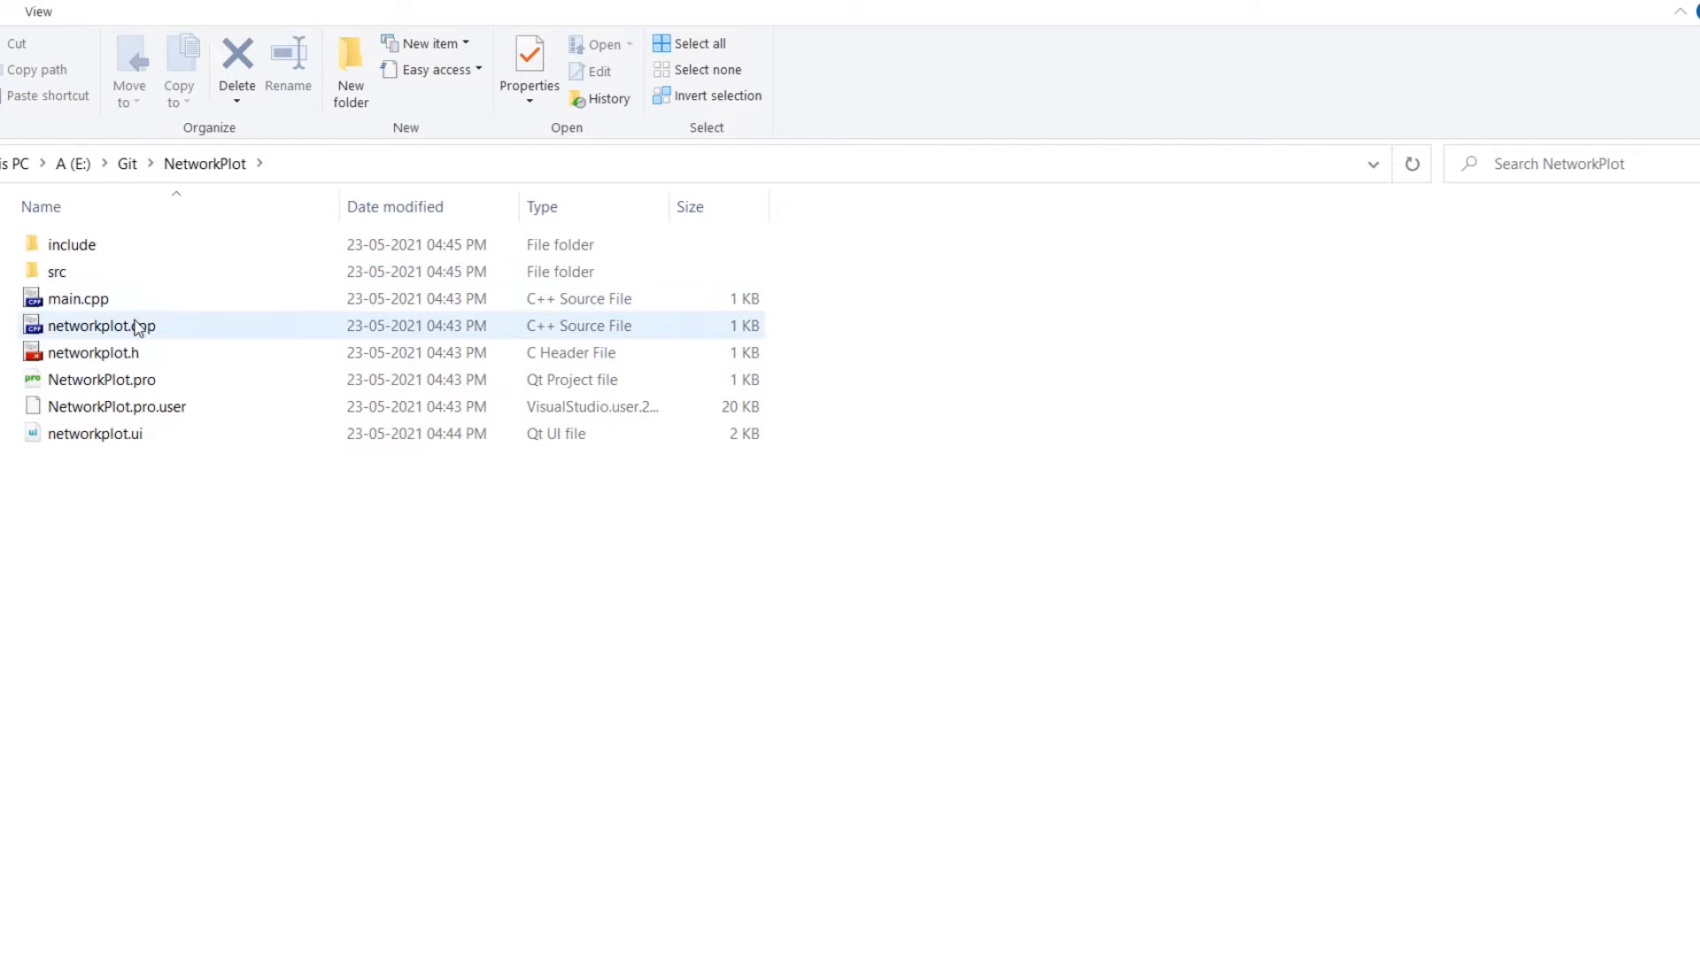
left_click(100, 326)
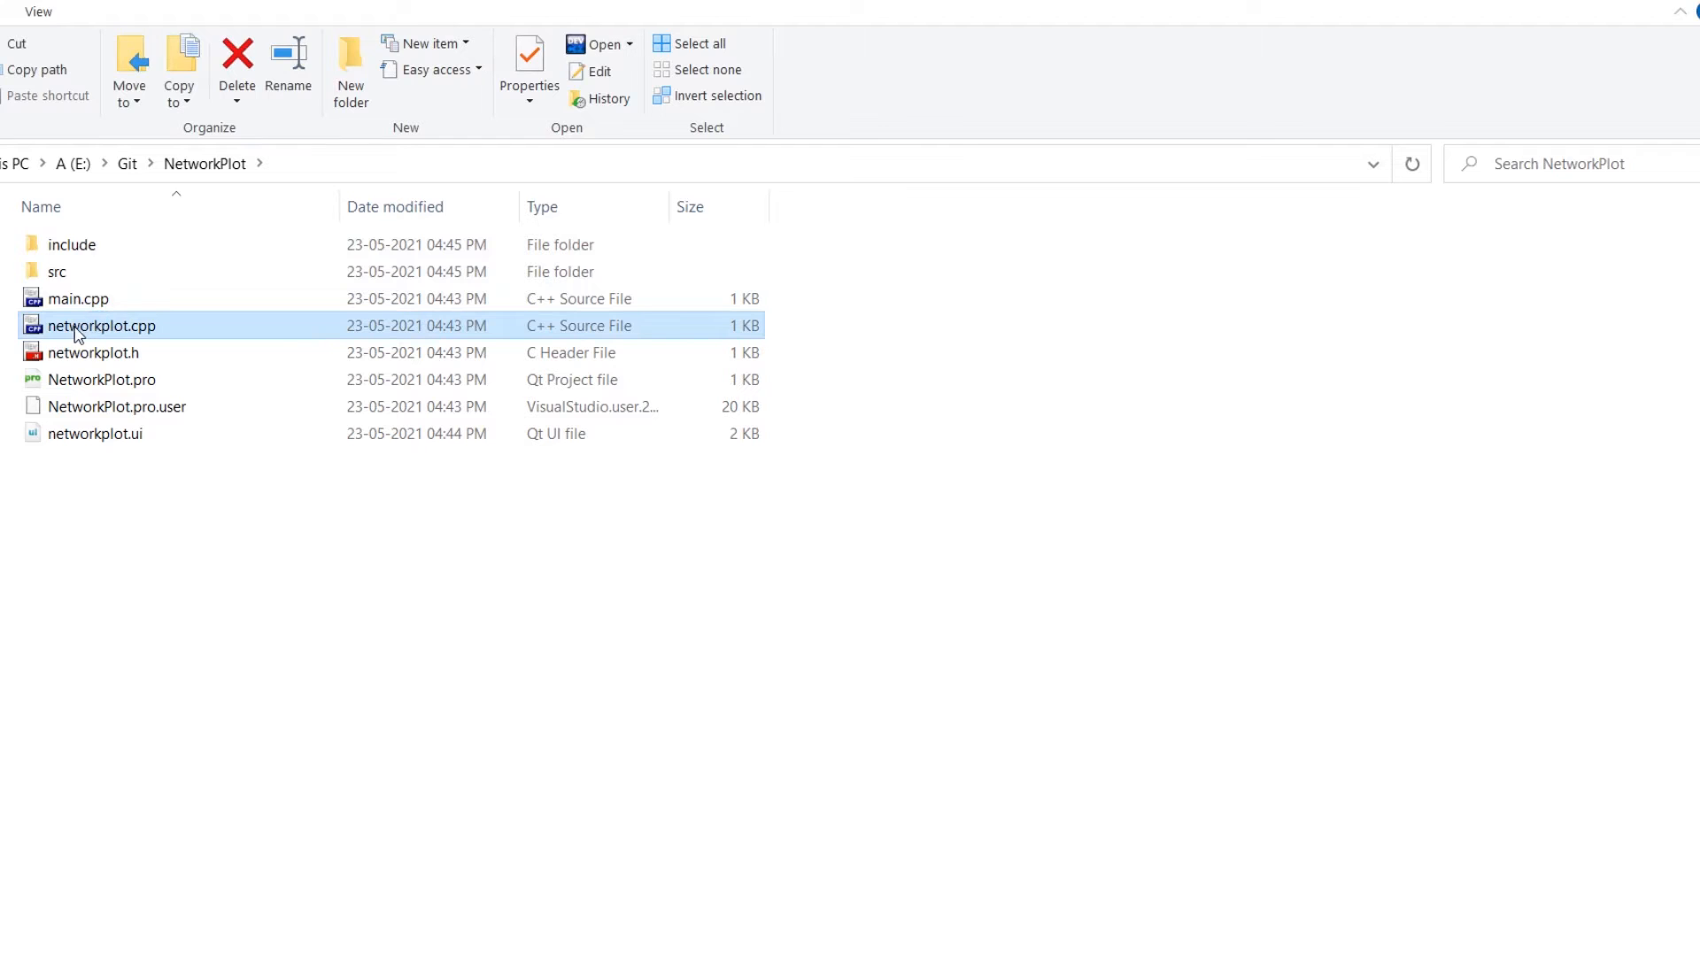
left_click(57, 271)
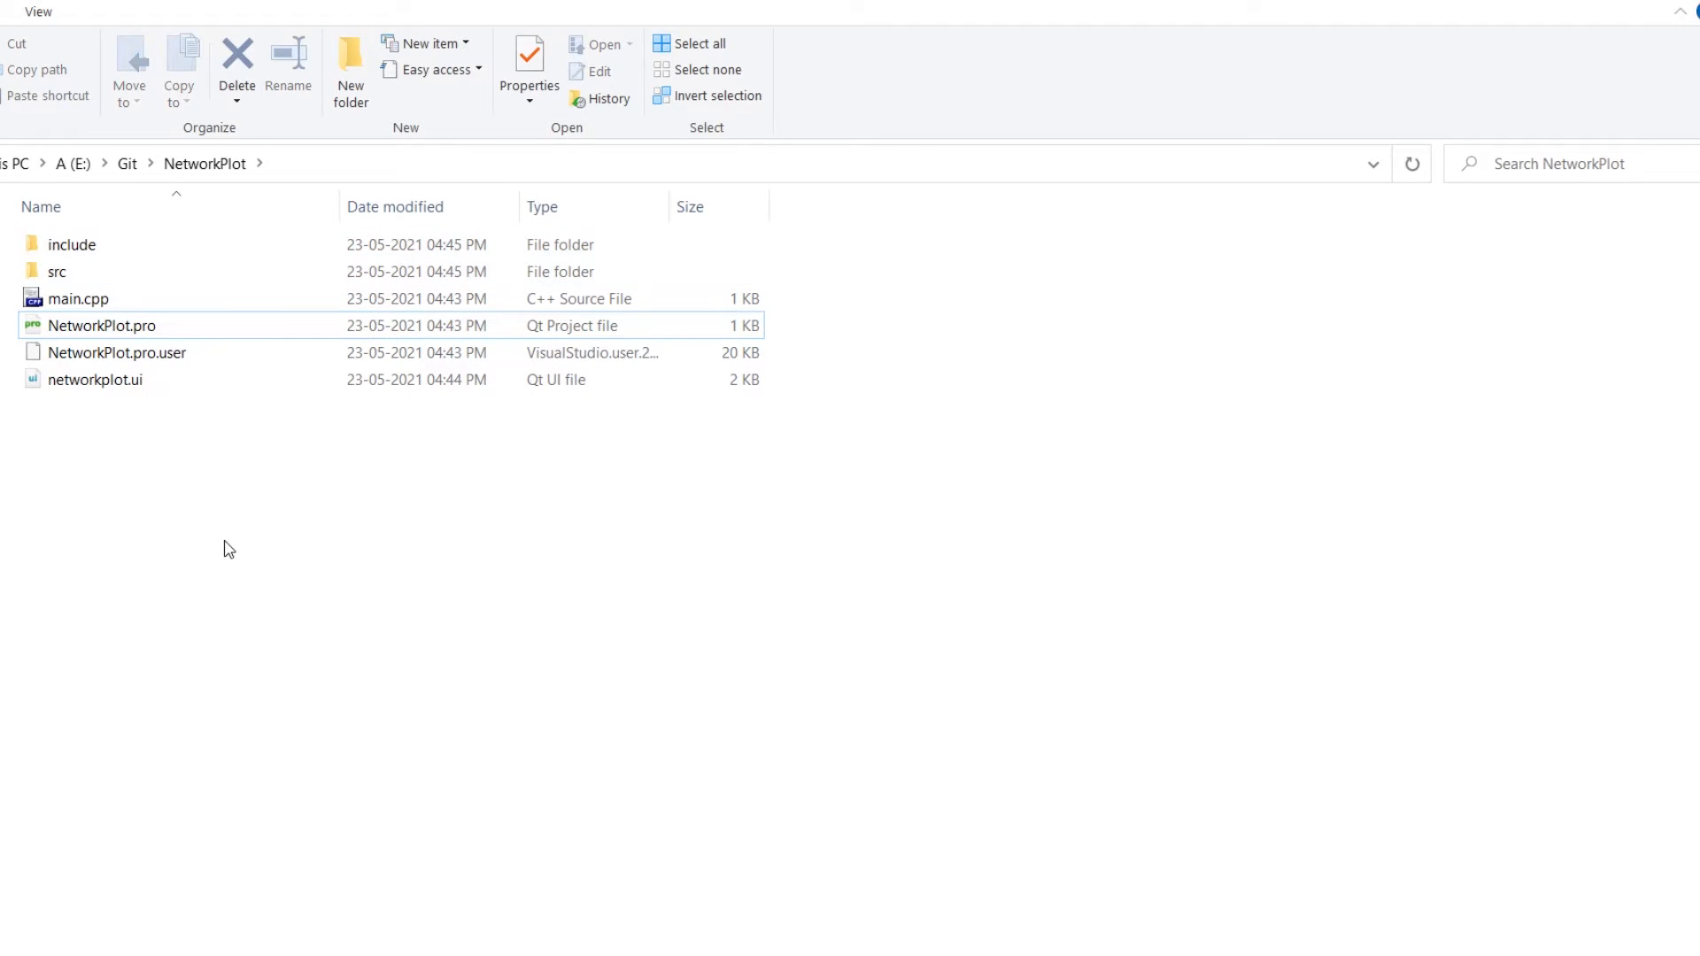
- Add INCLUDEPATH += include/ and VPATH += src/ lines to NetworkPlot.pro
double_click(101, 325)
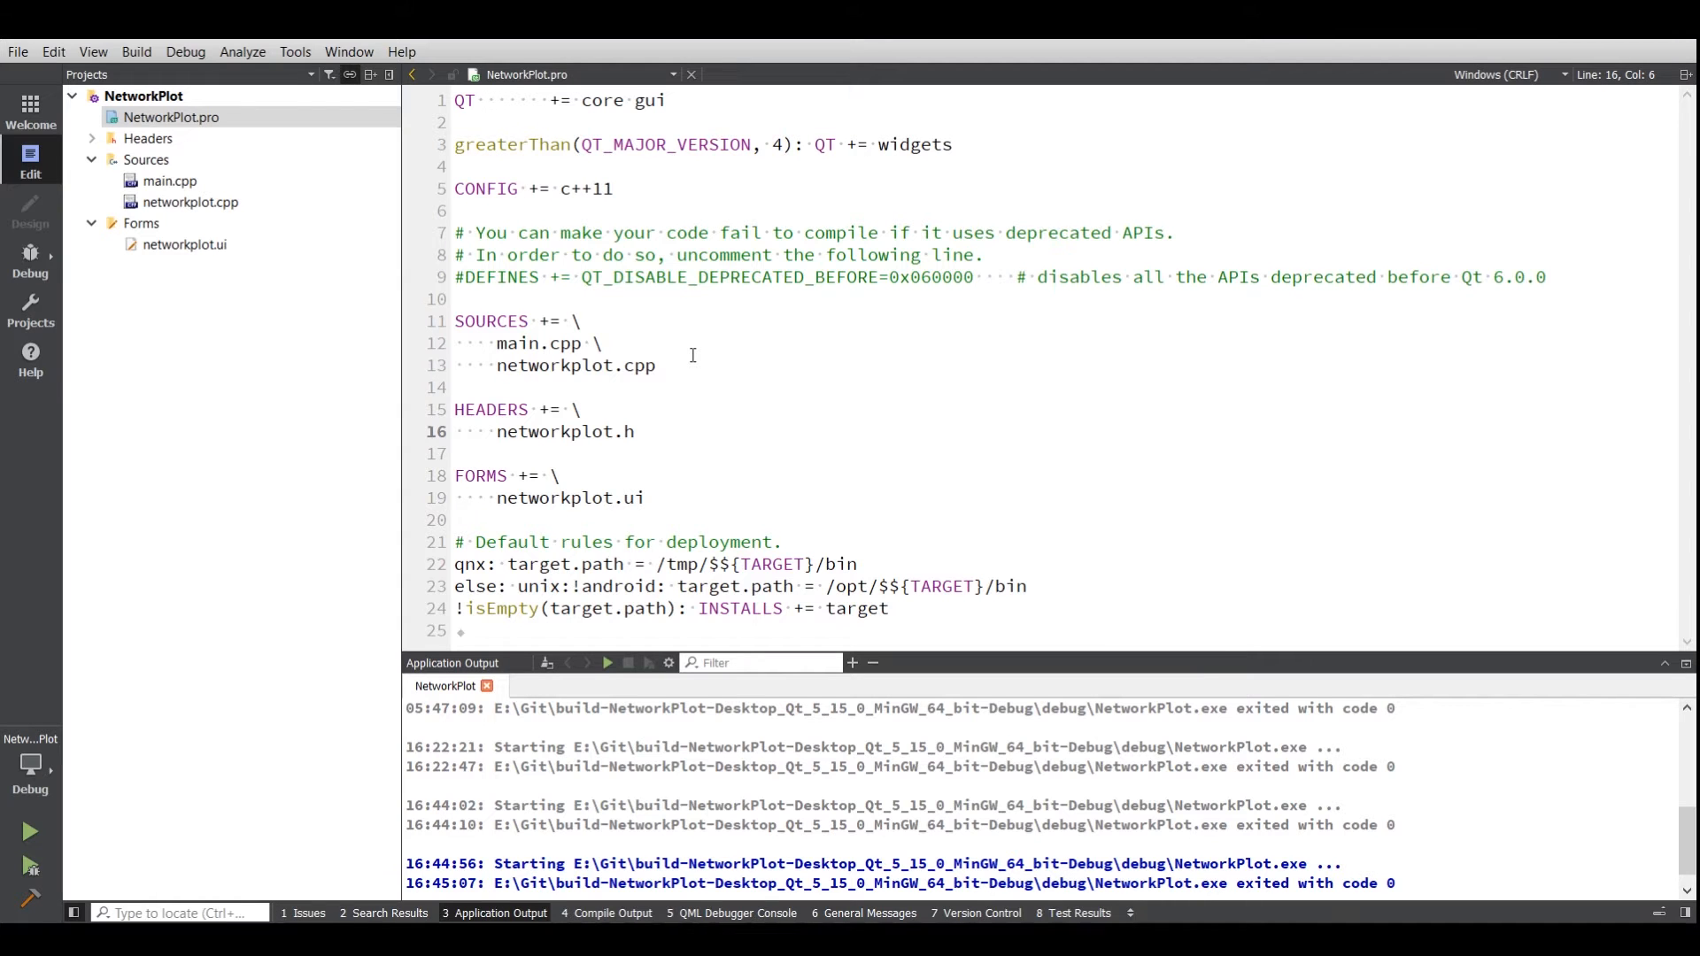
left_click(170, 181)
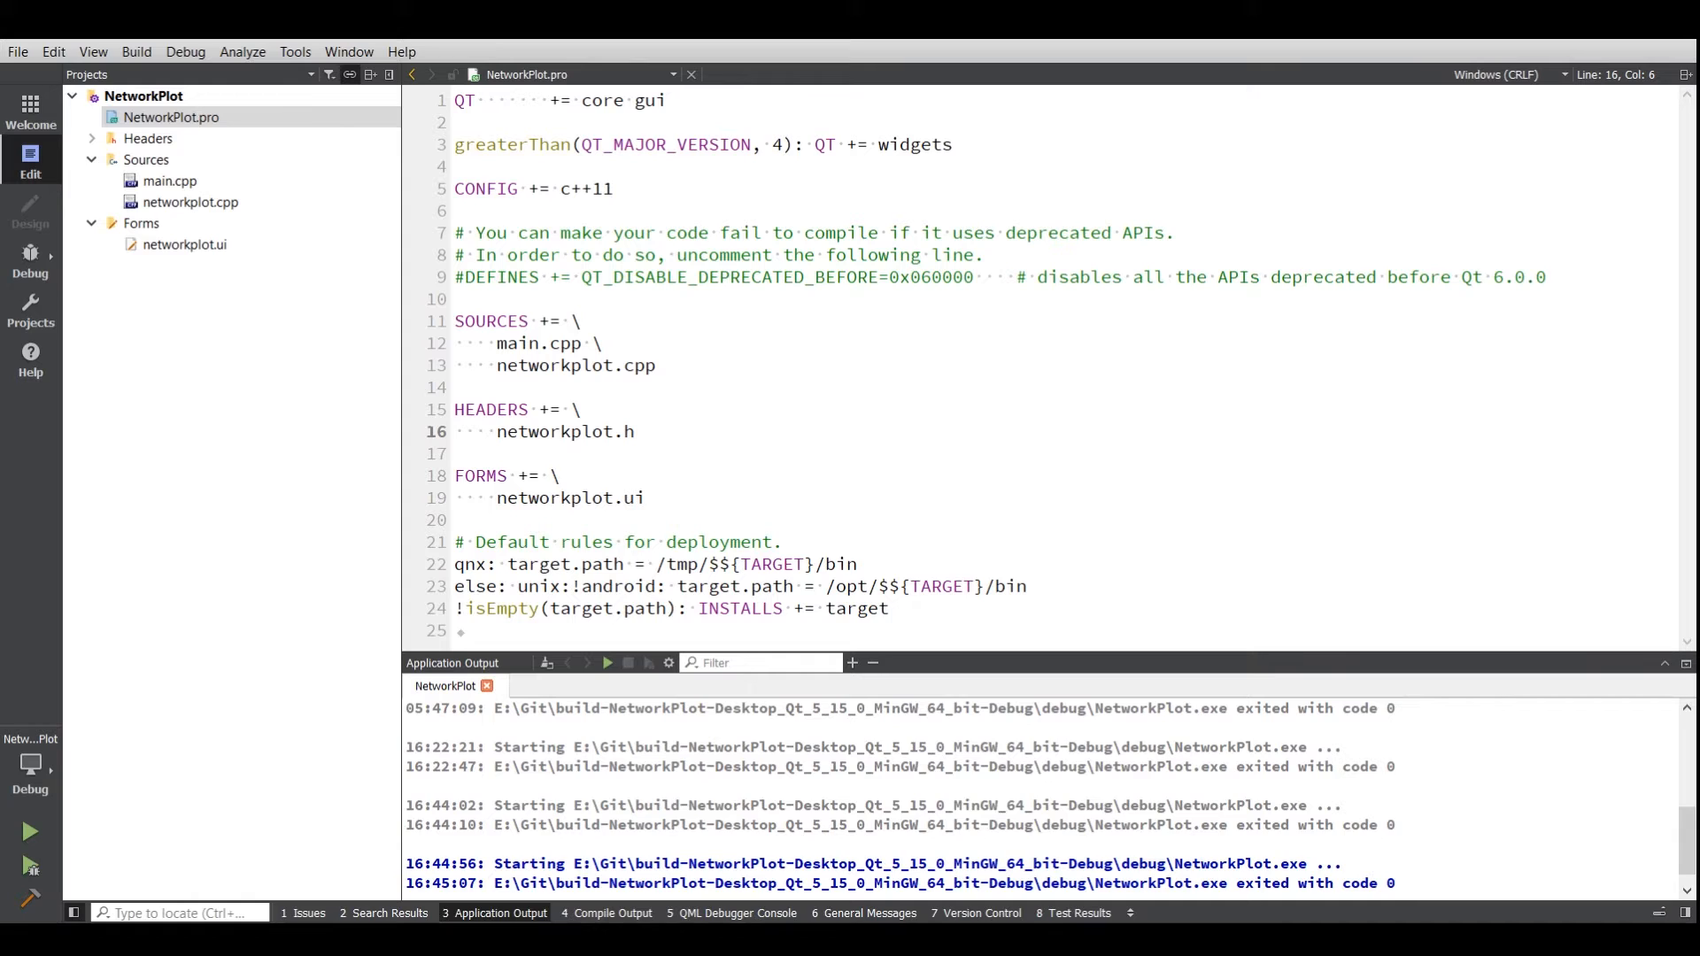
left_click(464, 299)
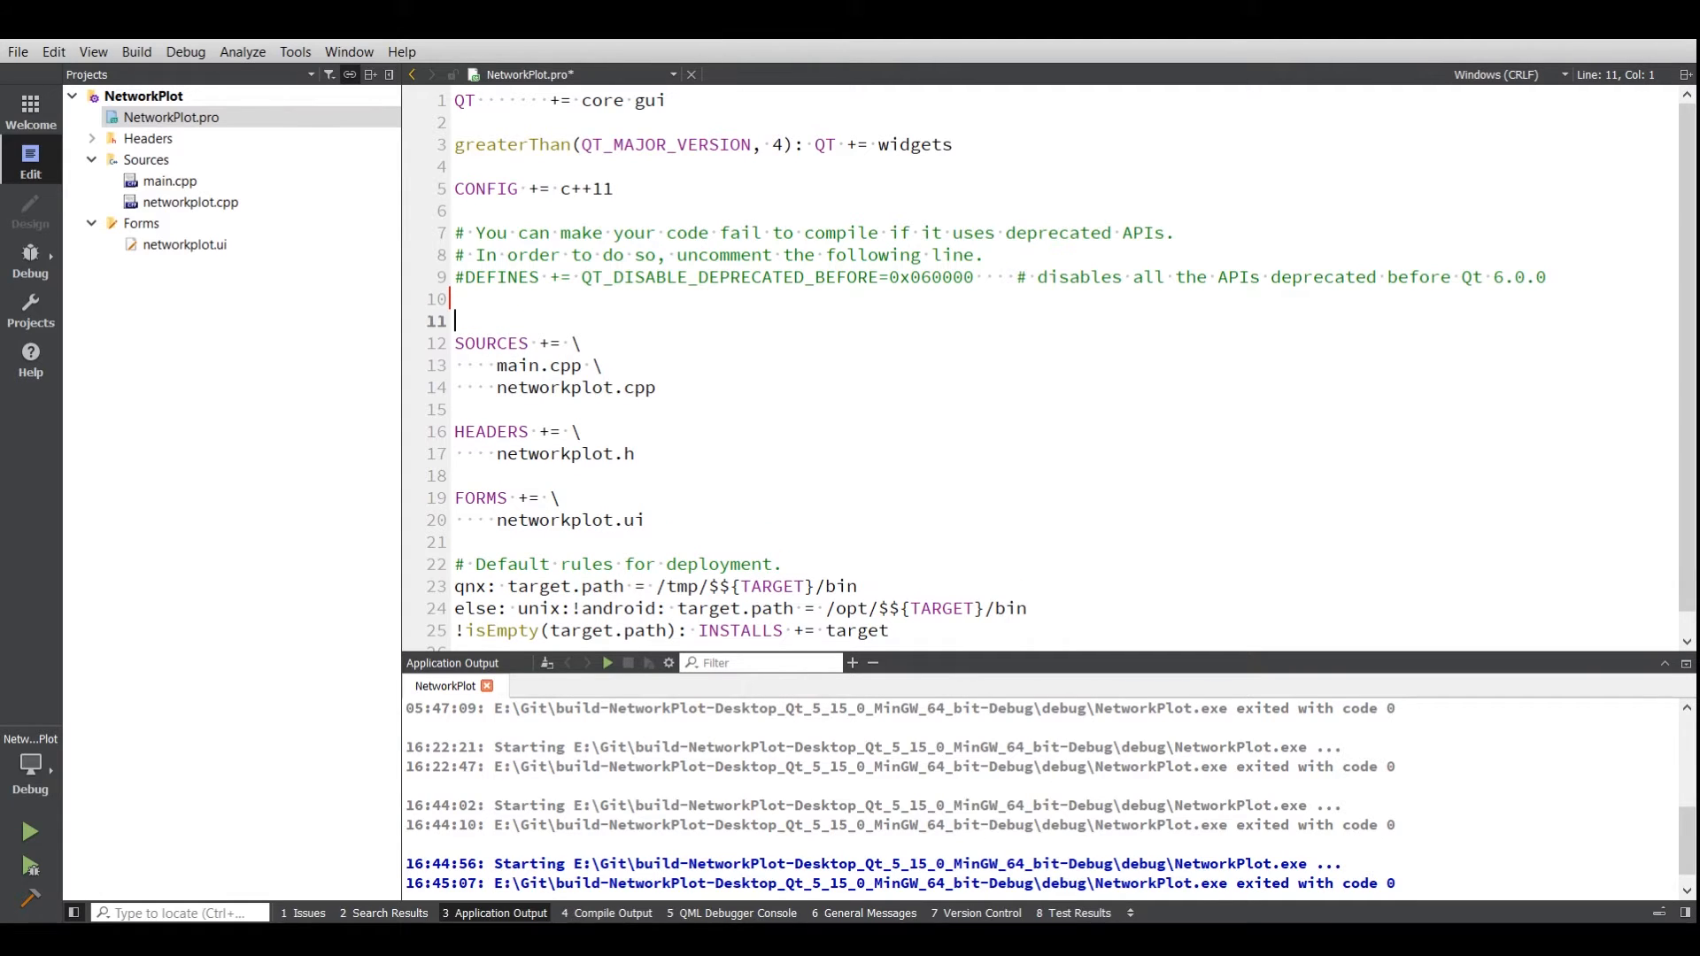
type("INCL")
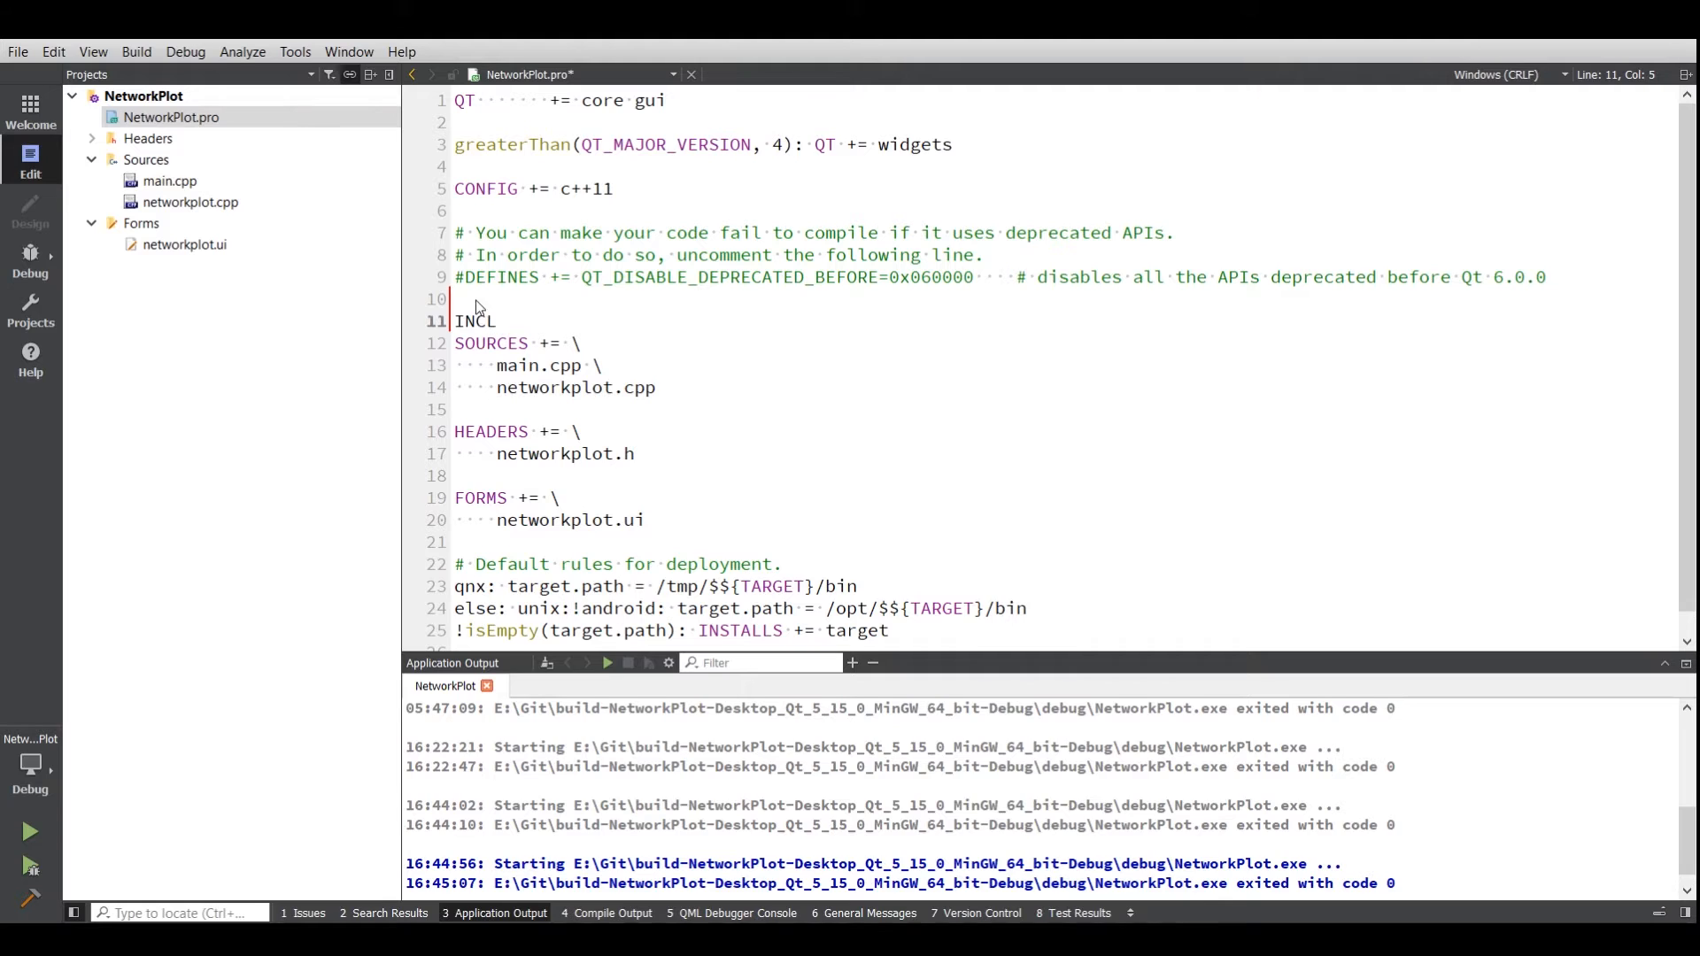
type("UDEPATH +=")
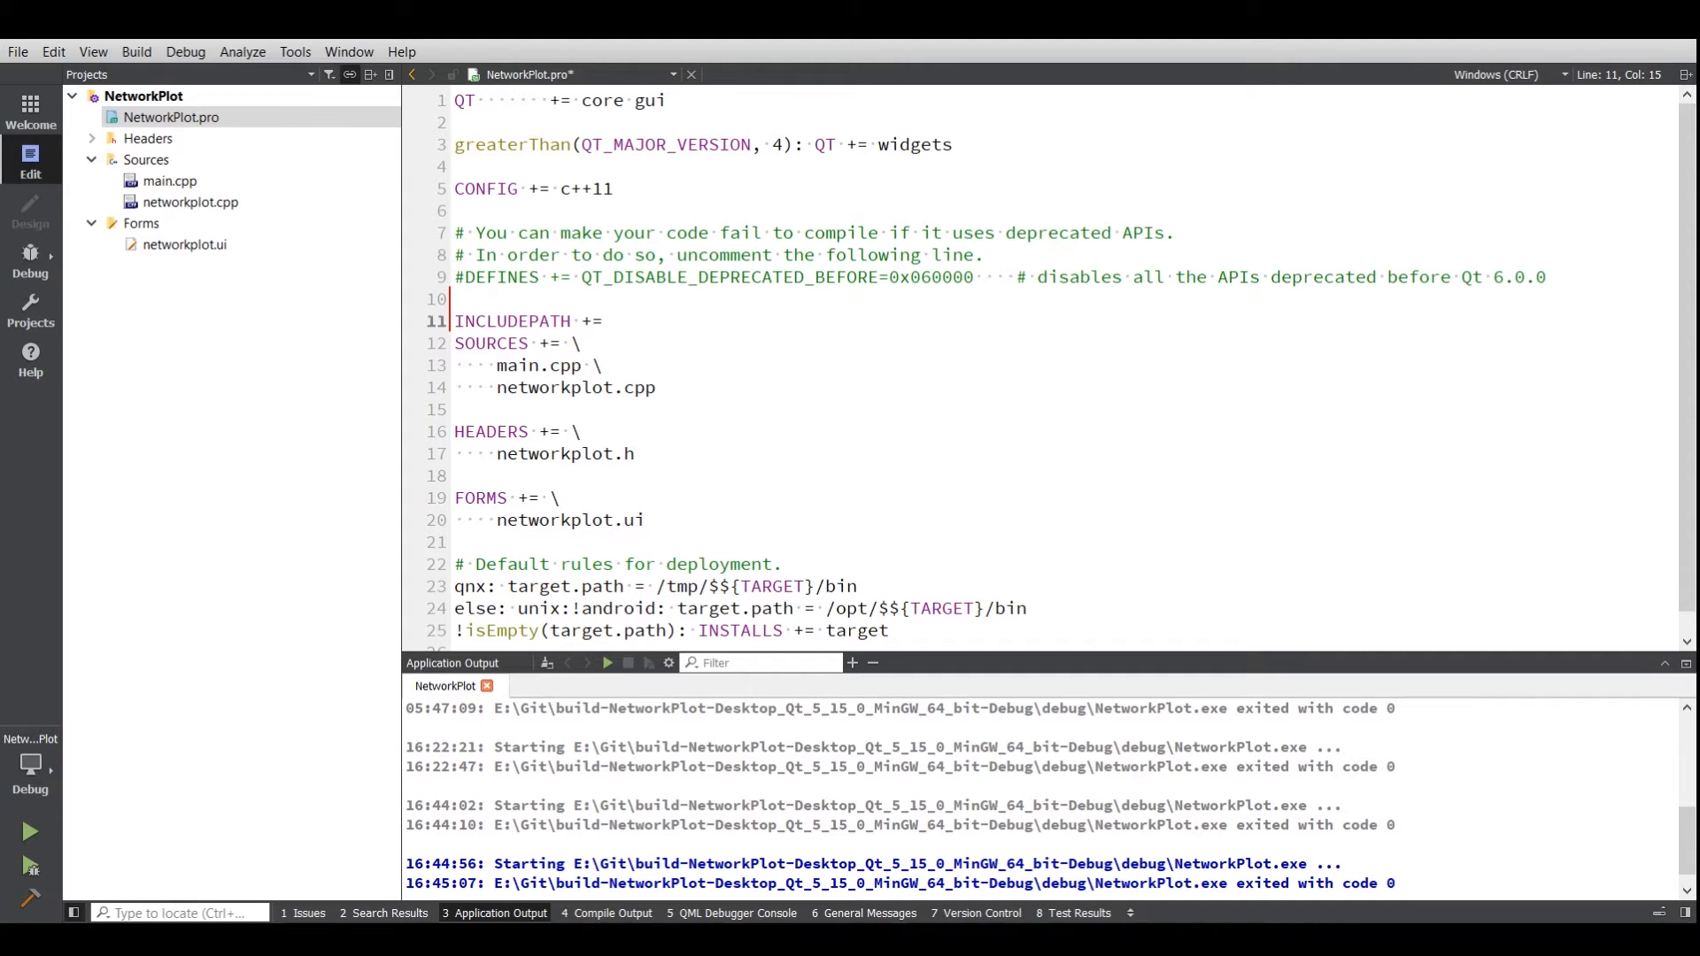
type("include/")
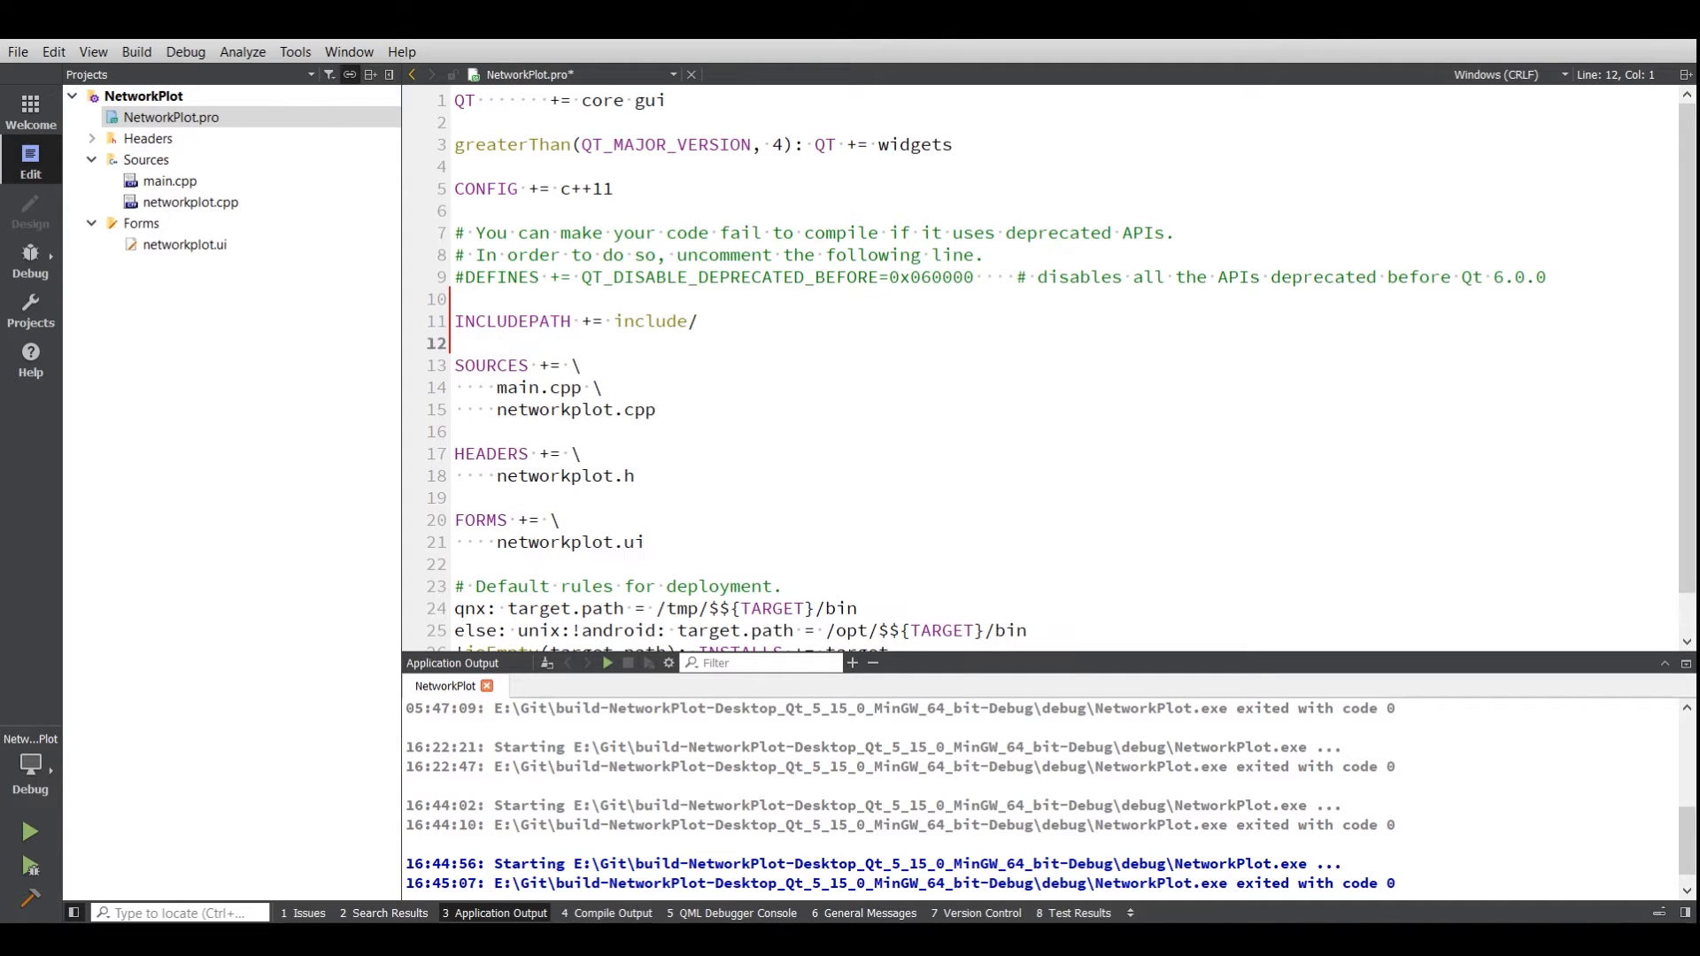
type("v")
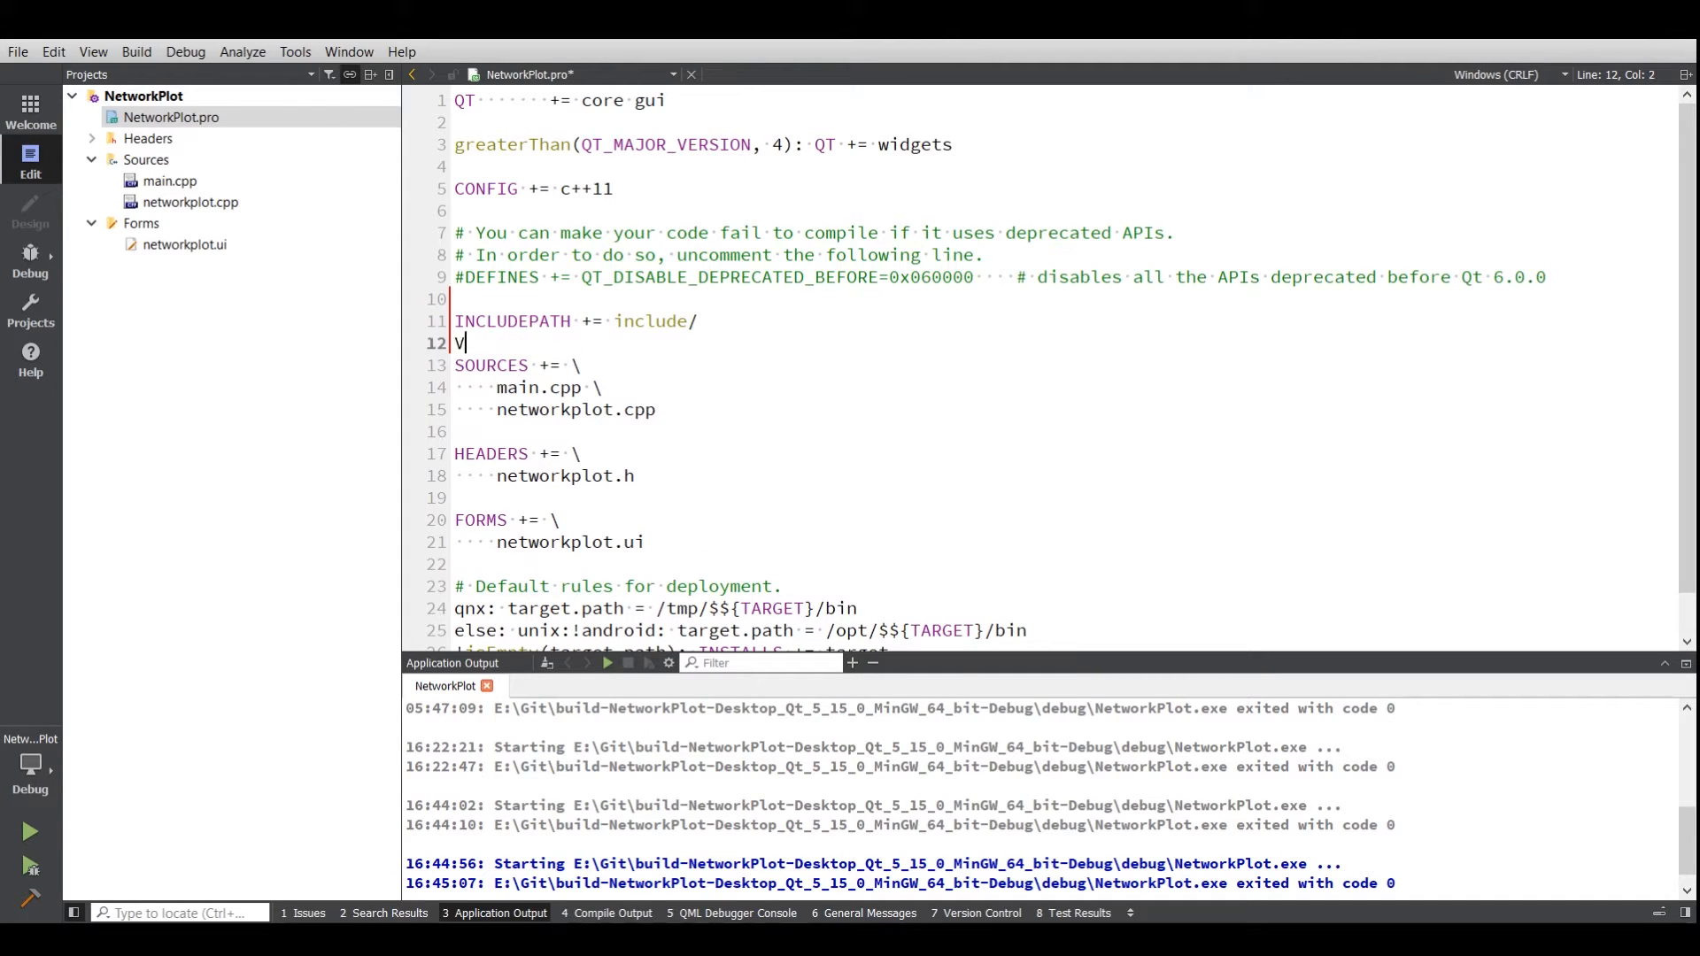
type("PATH")
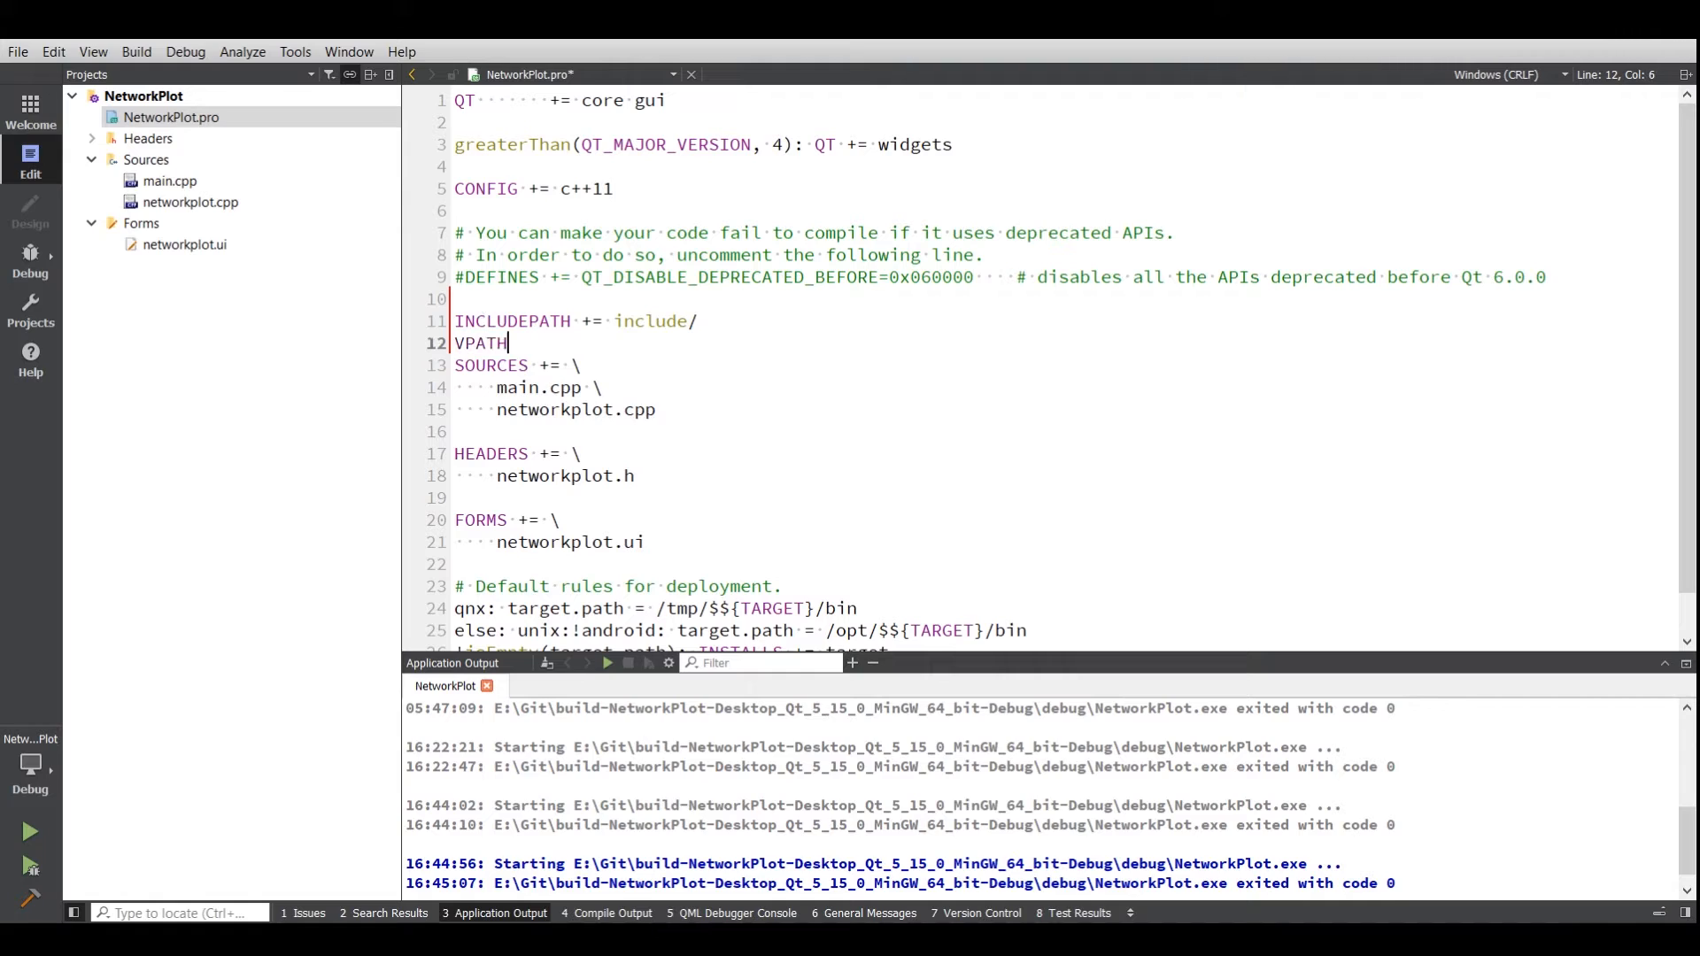
type("+=")
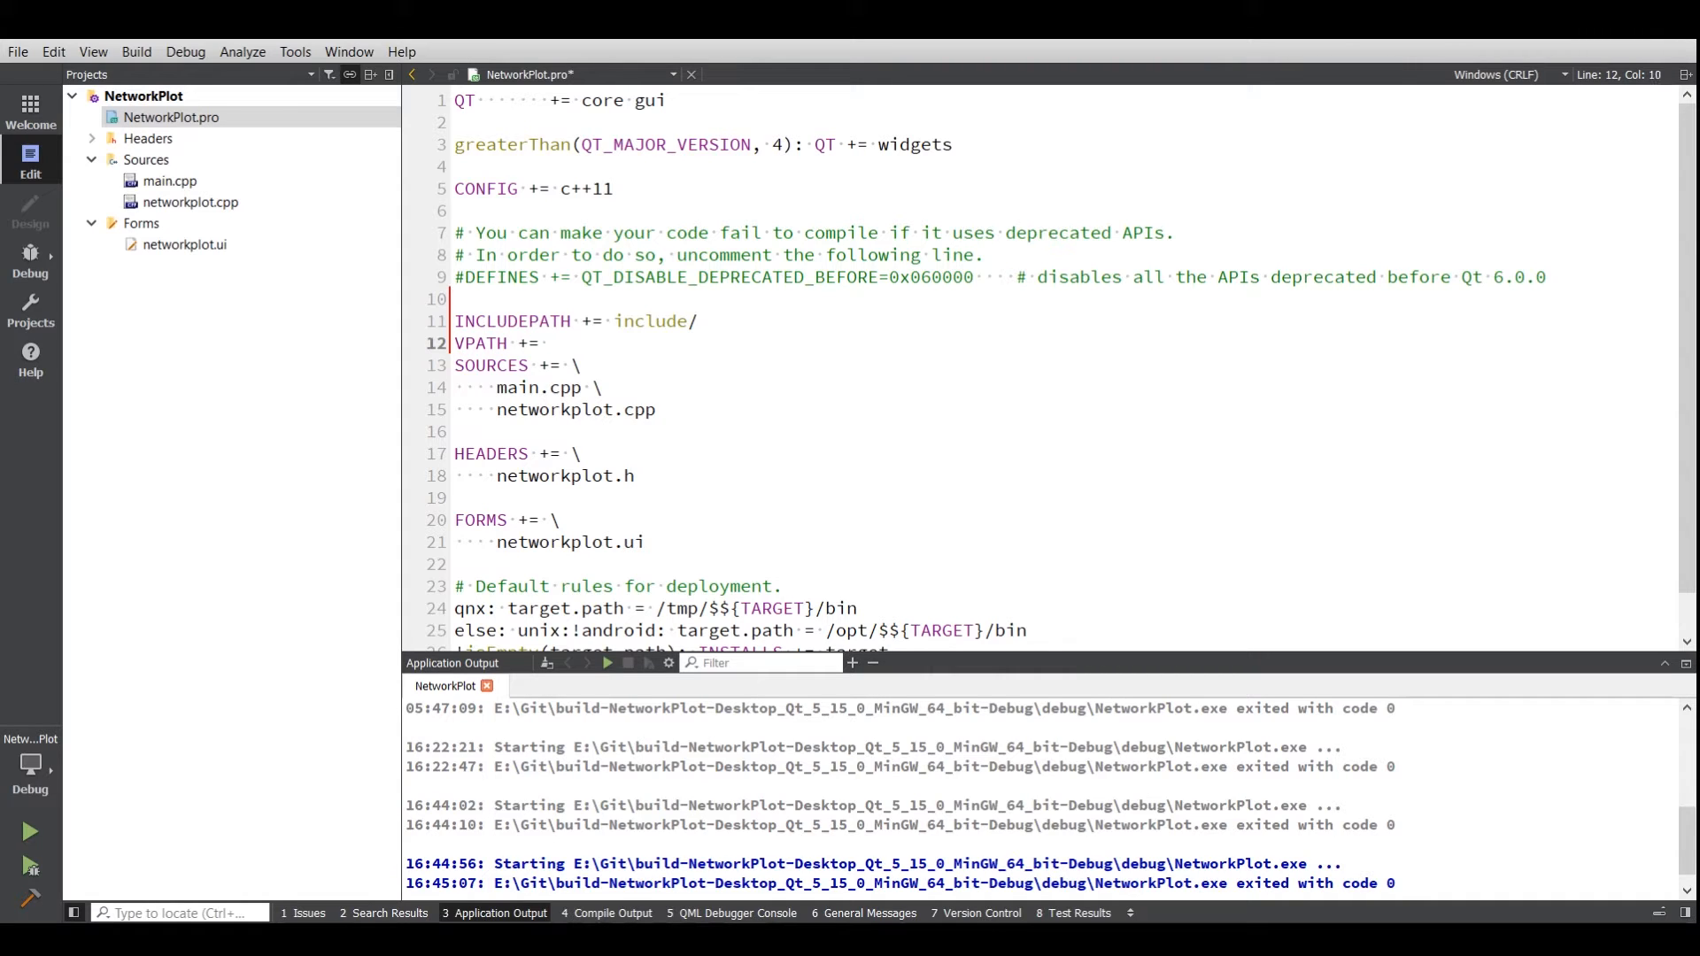
type("src/")
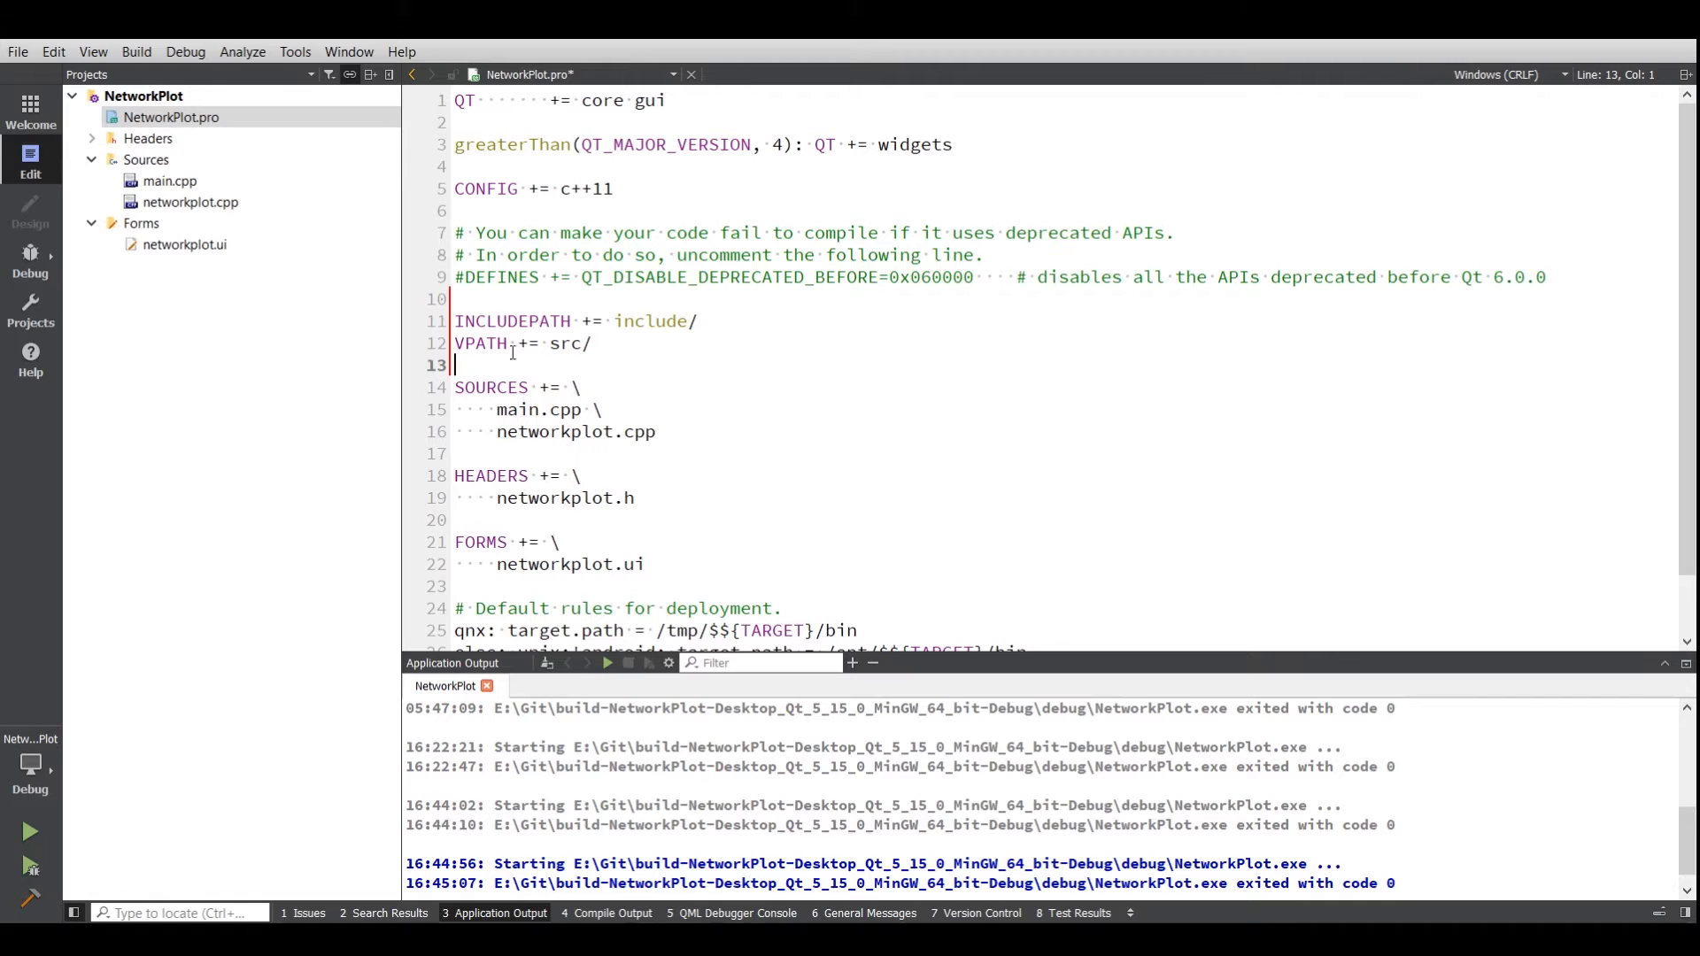
- Prefix networkplot.cpp with src/ and networkplot.h with include/, save and rerun the app
left_click(496, 432)
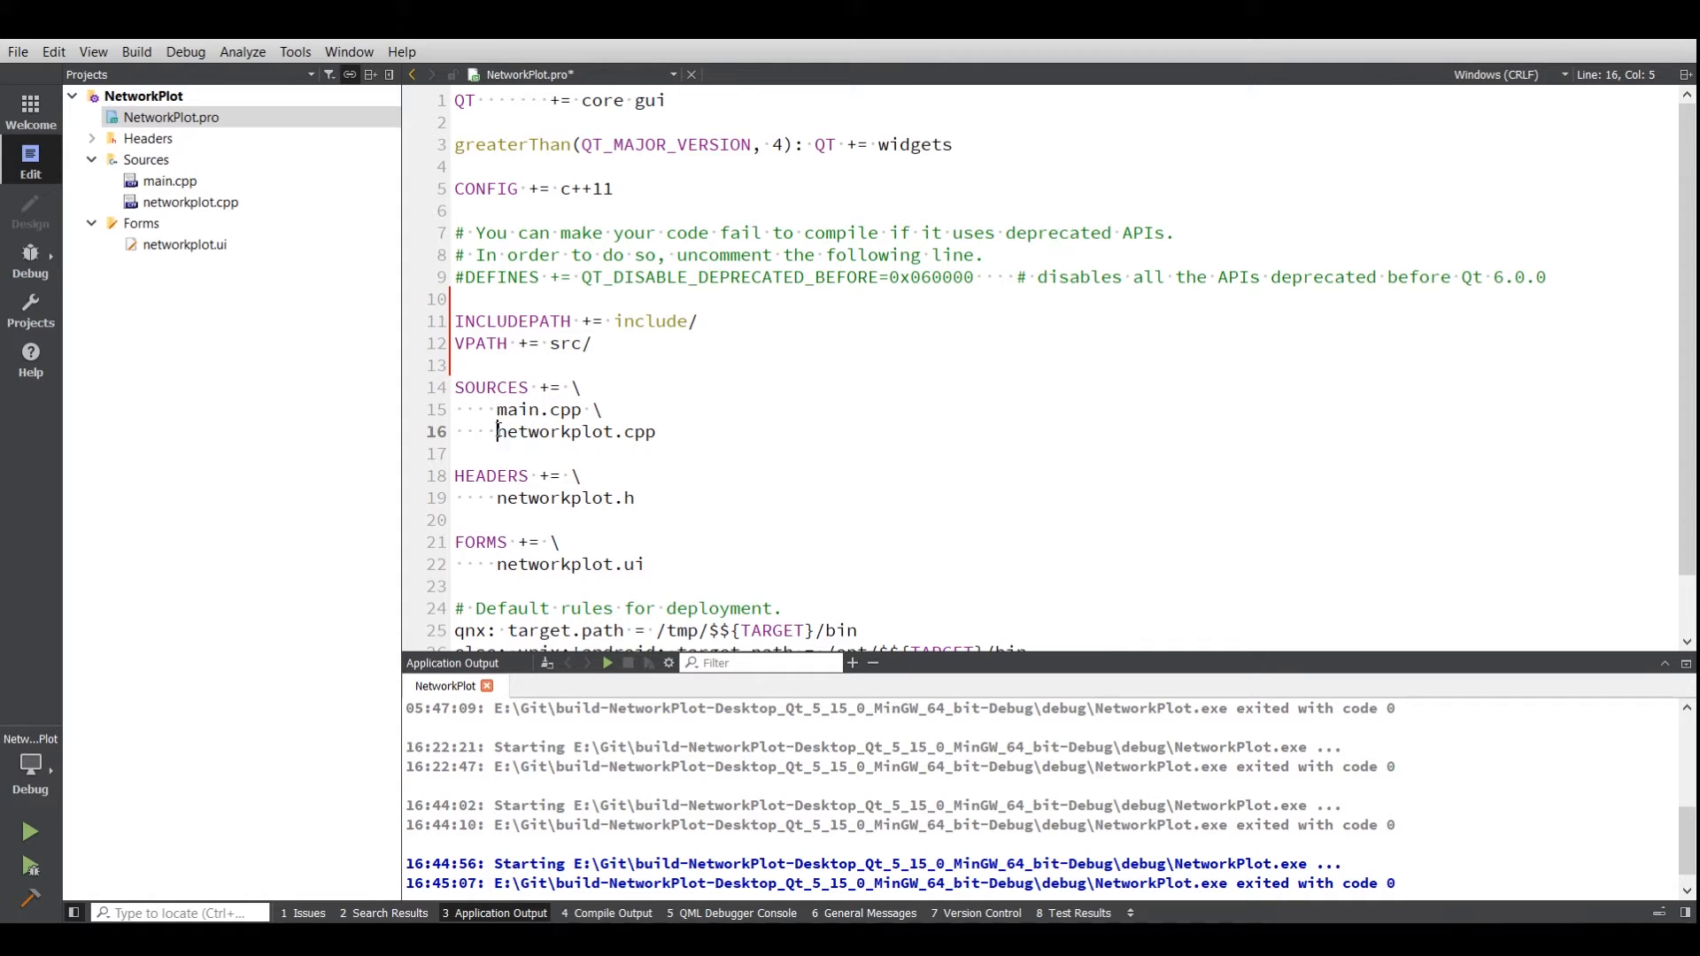
type("src/")
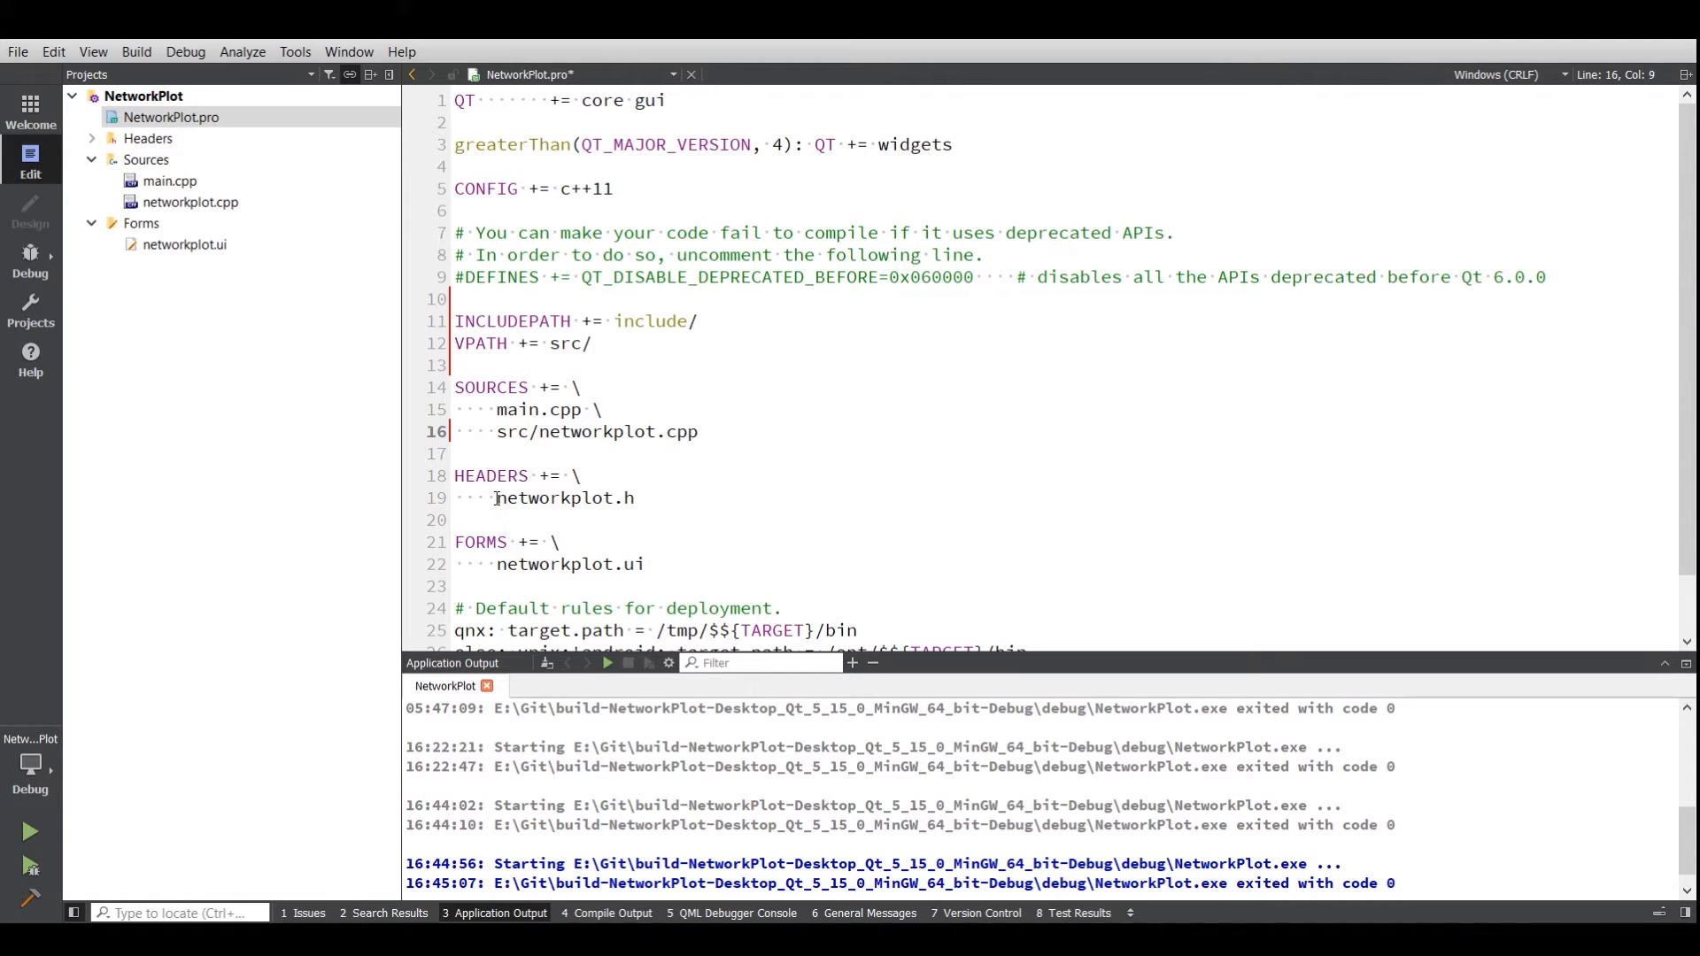
left_click(496, 498)
type("include/")
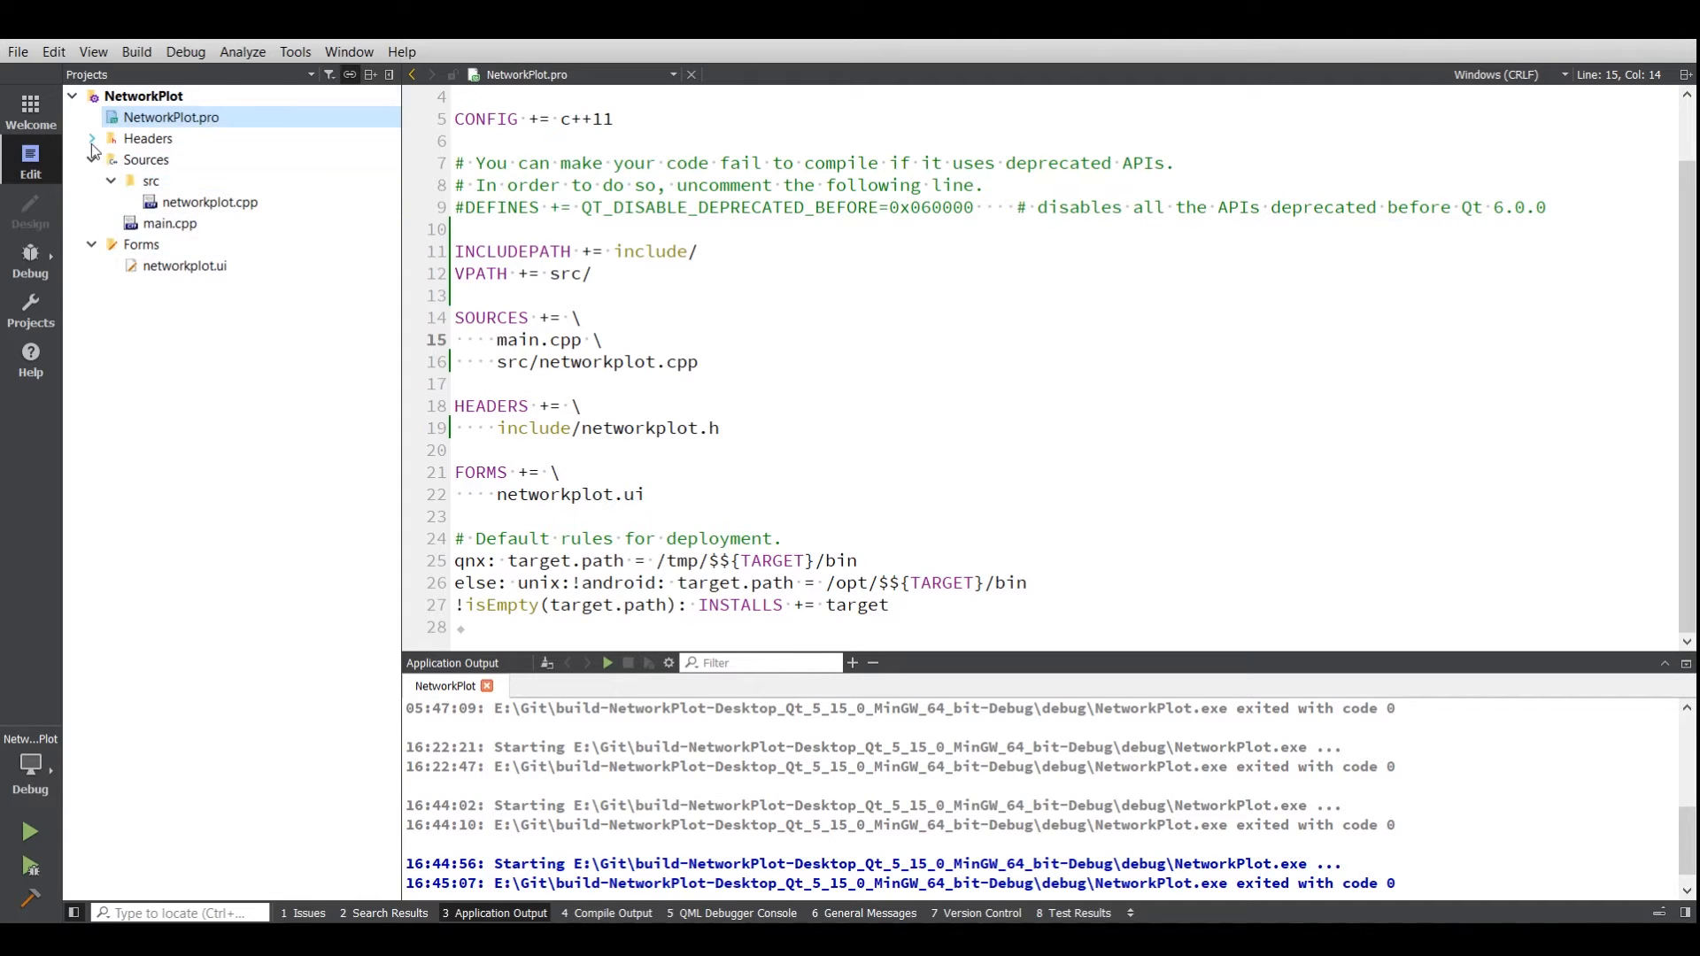
left_click(90, 138)
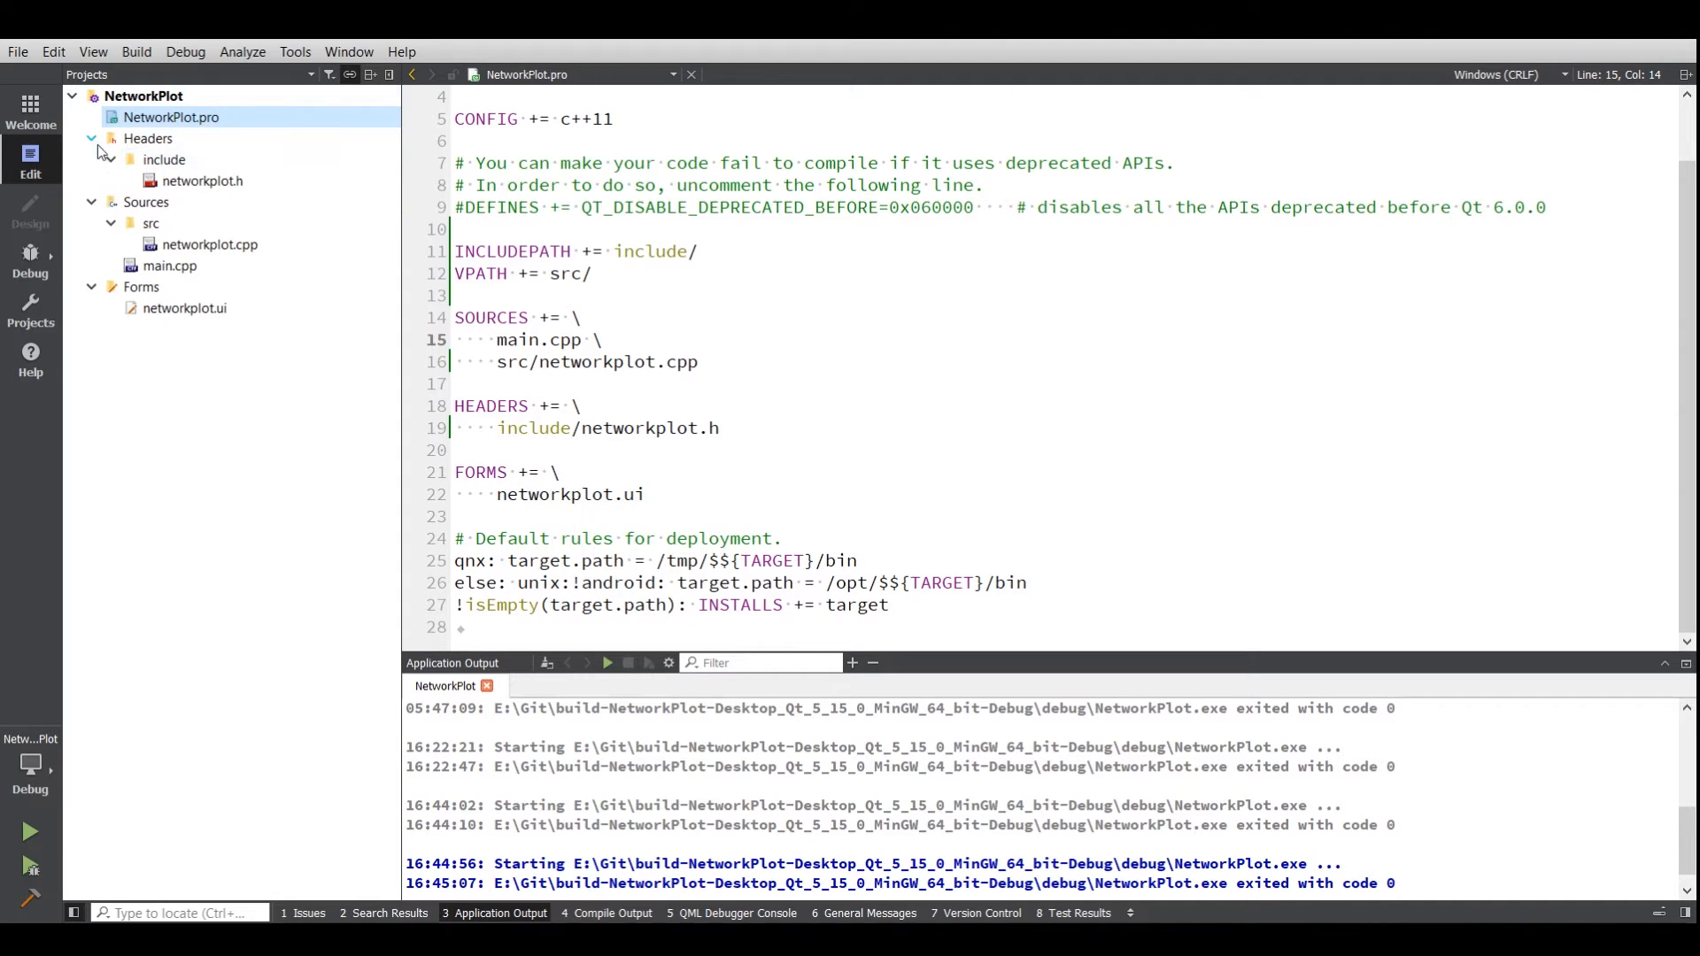
left_click(90, 138)
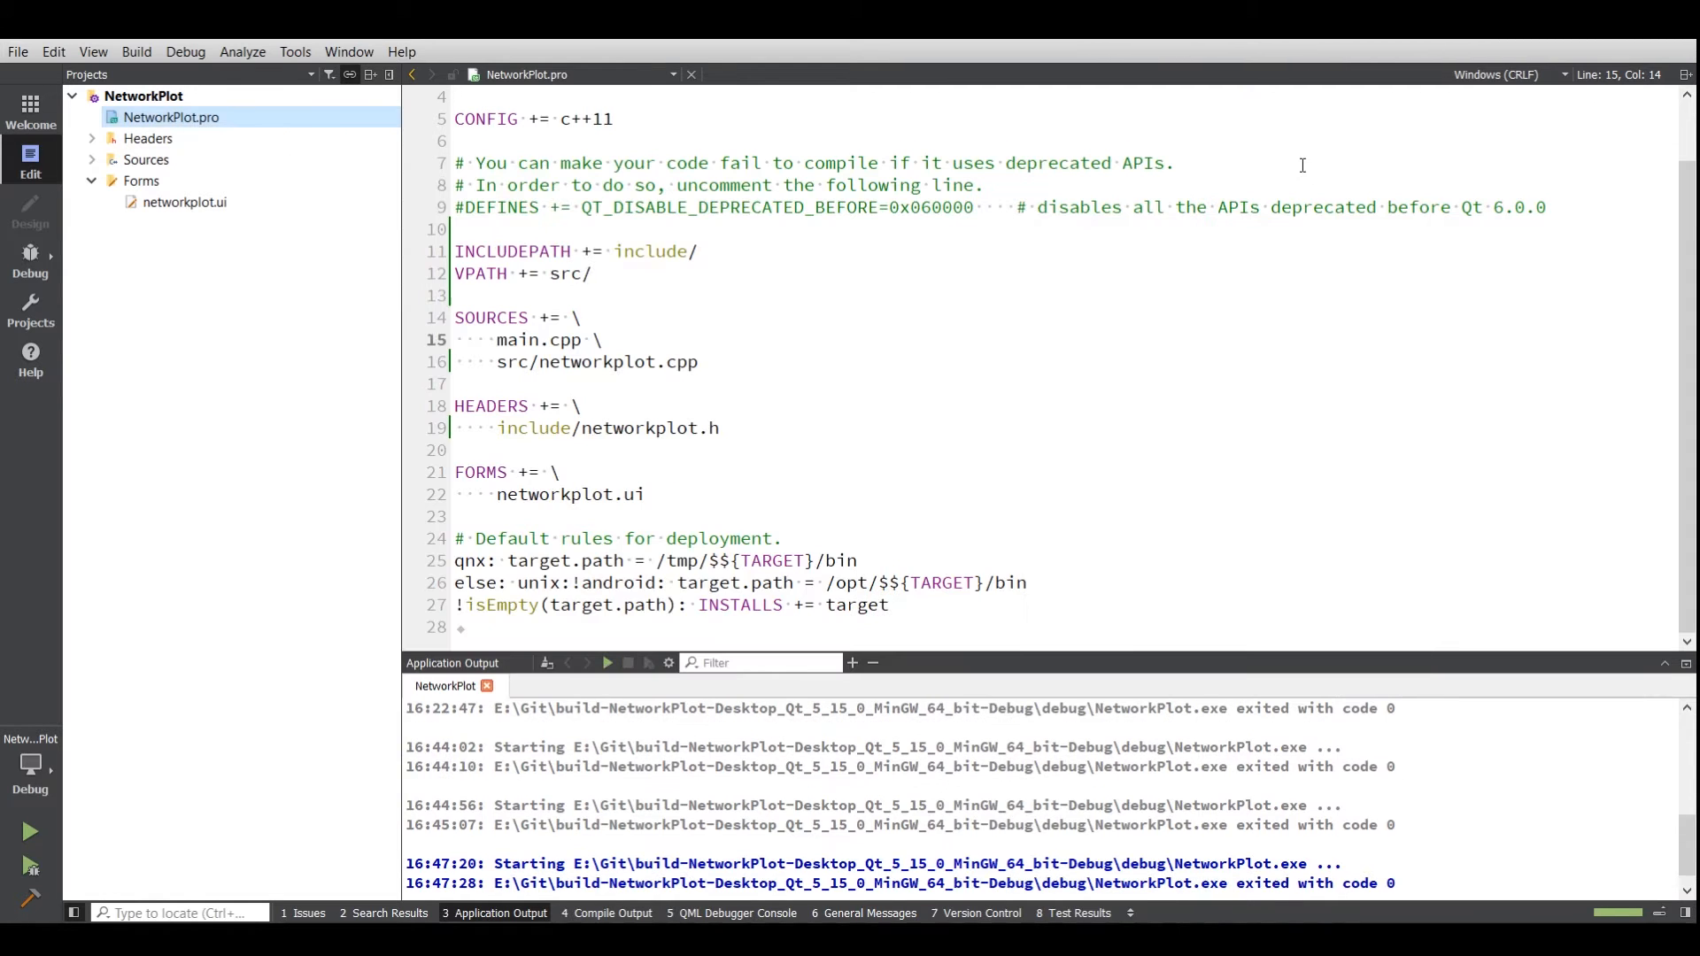
- In Git Bash, cd into NetworkPlot, run git init and git add ./
left_click(182, 202)
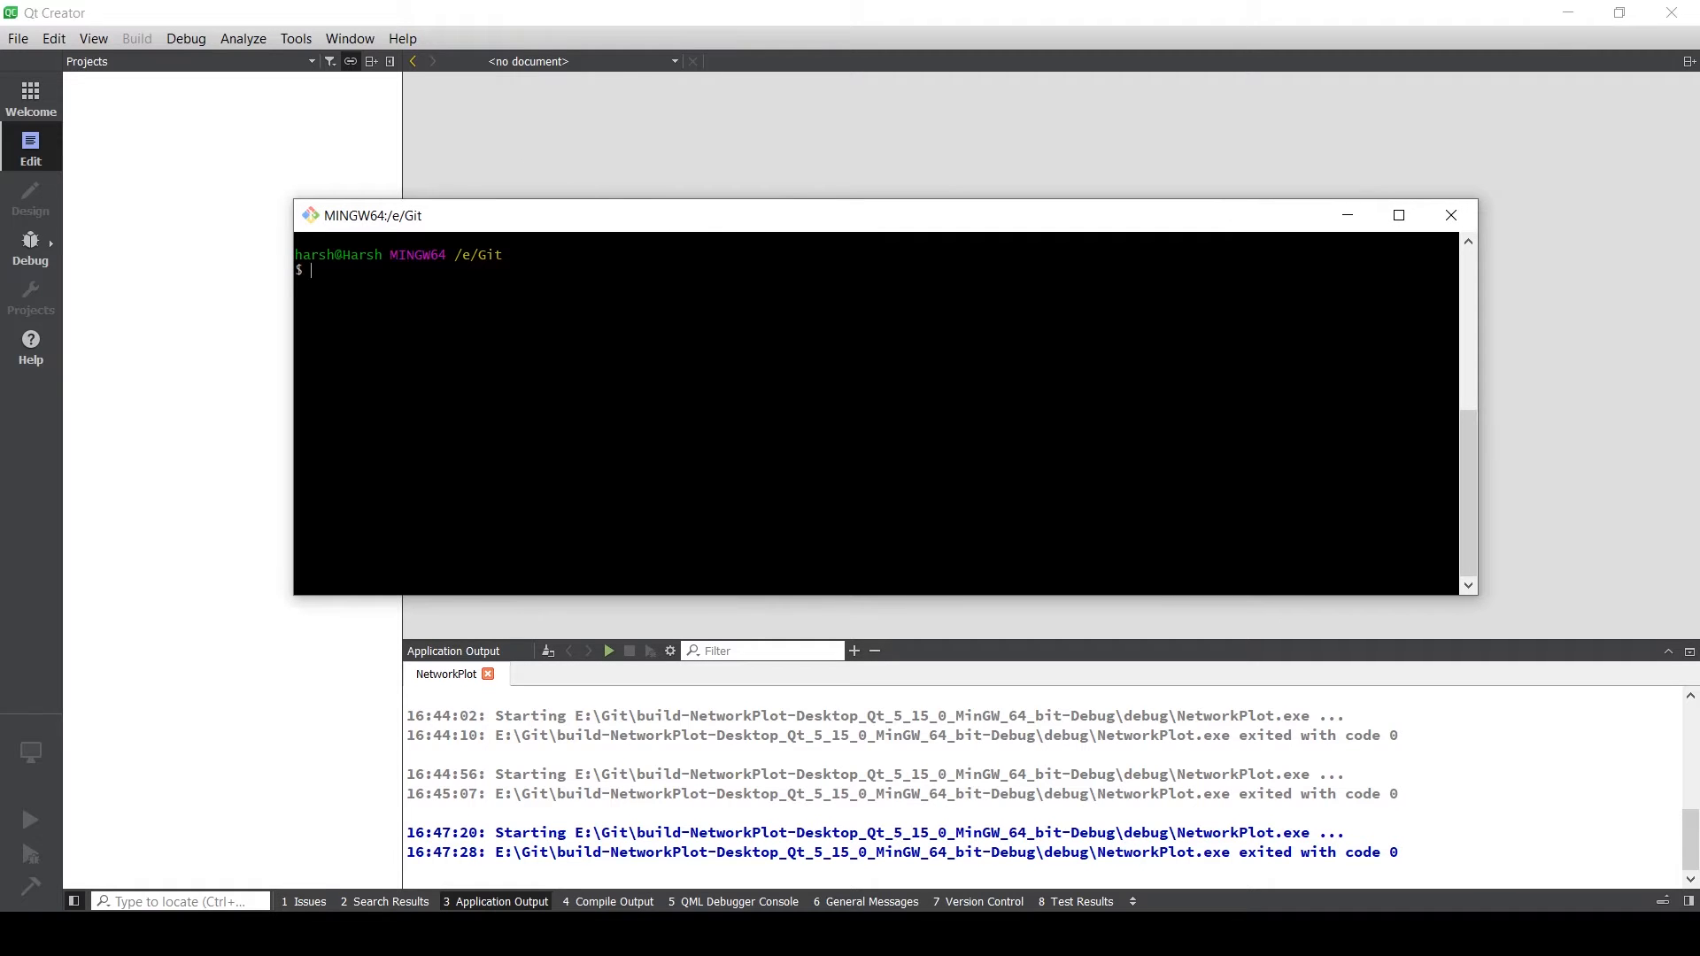
type("cd NetworkPlot/")
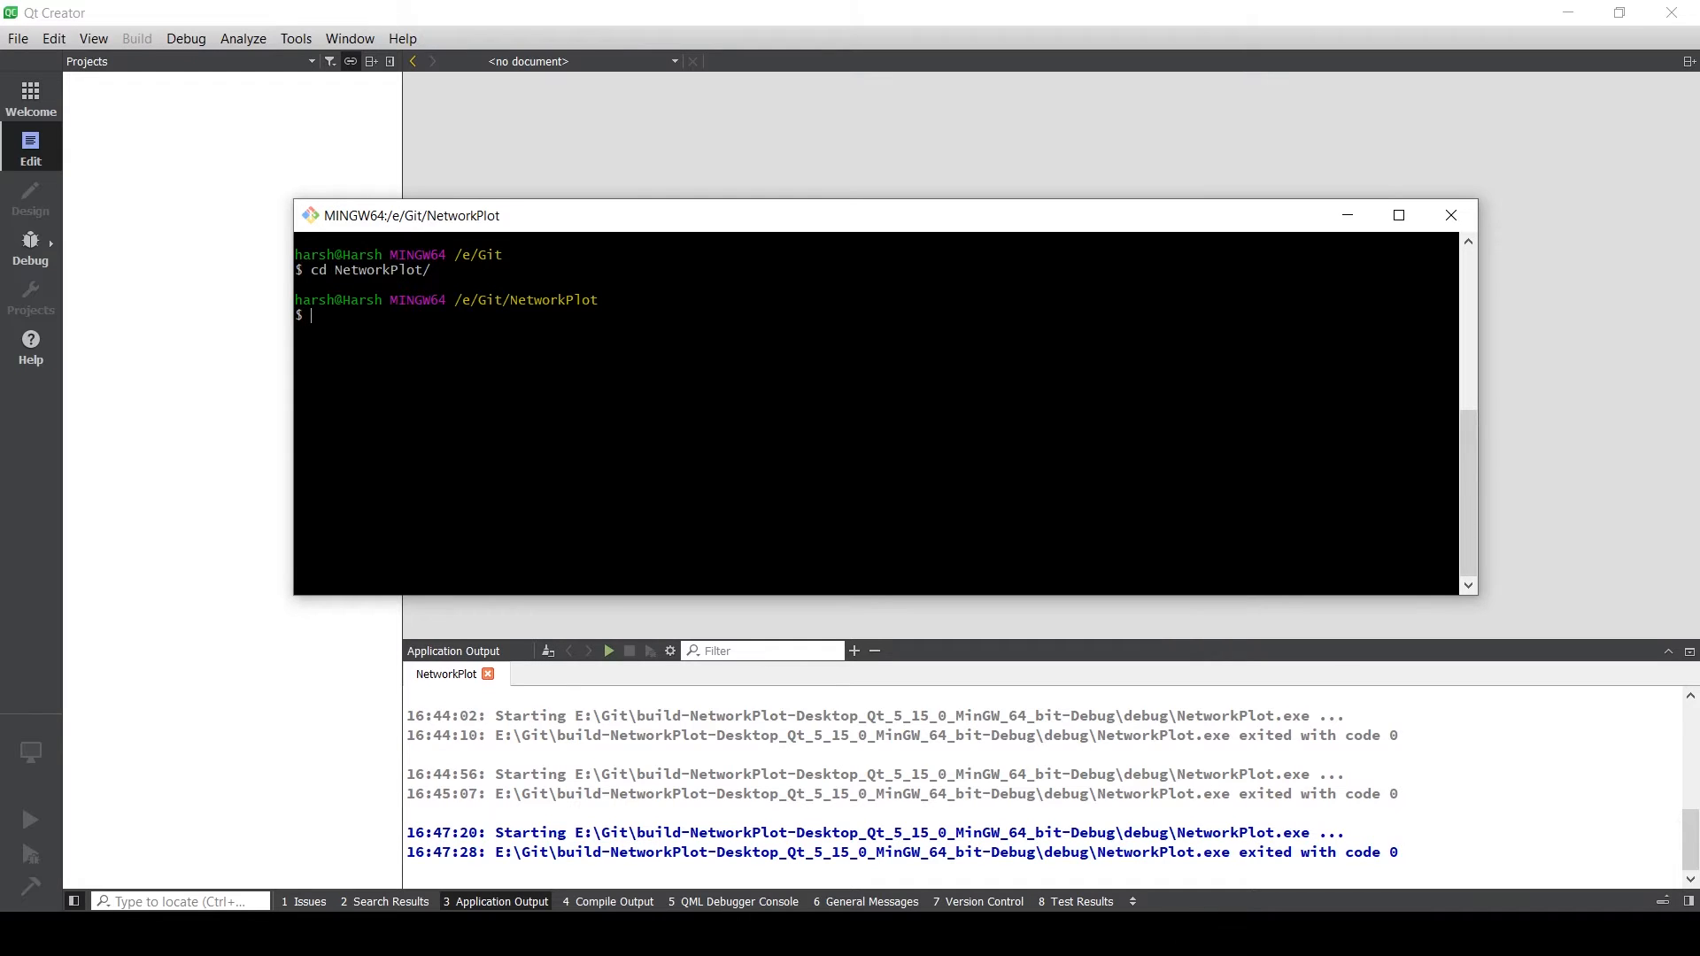
type("git init")
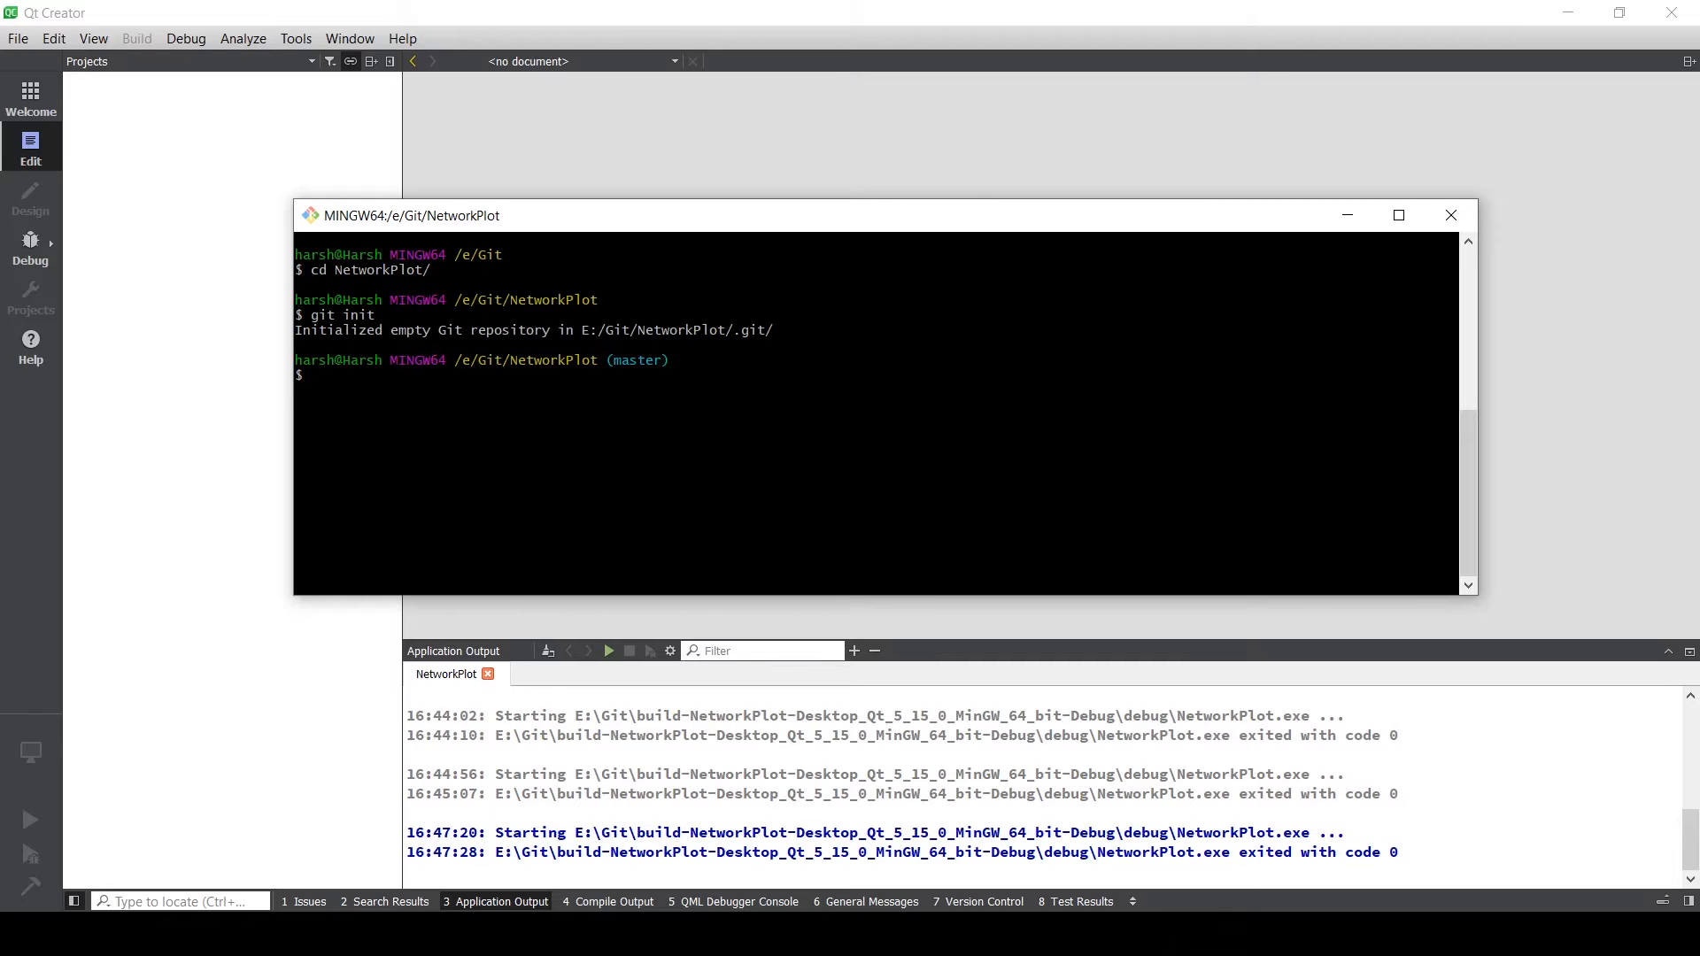
type("git")
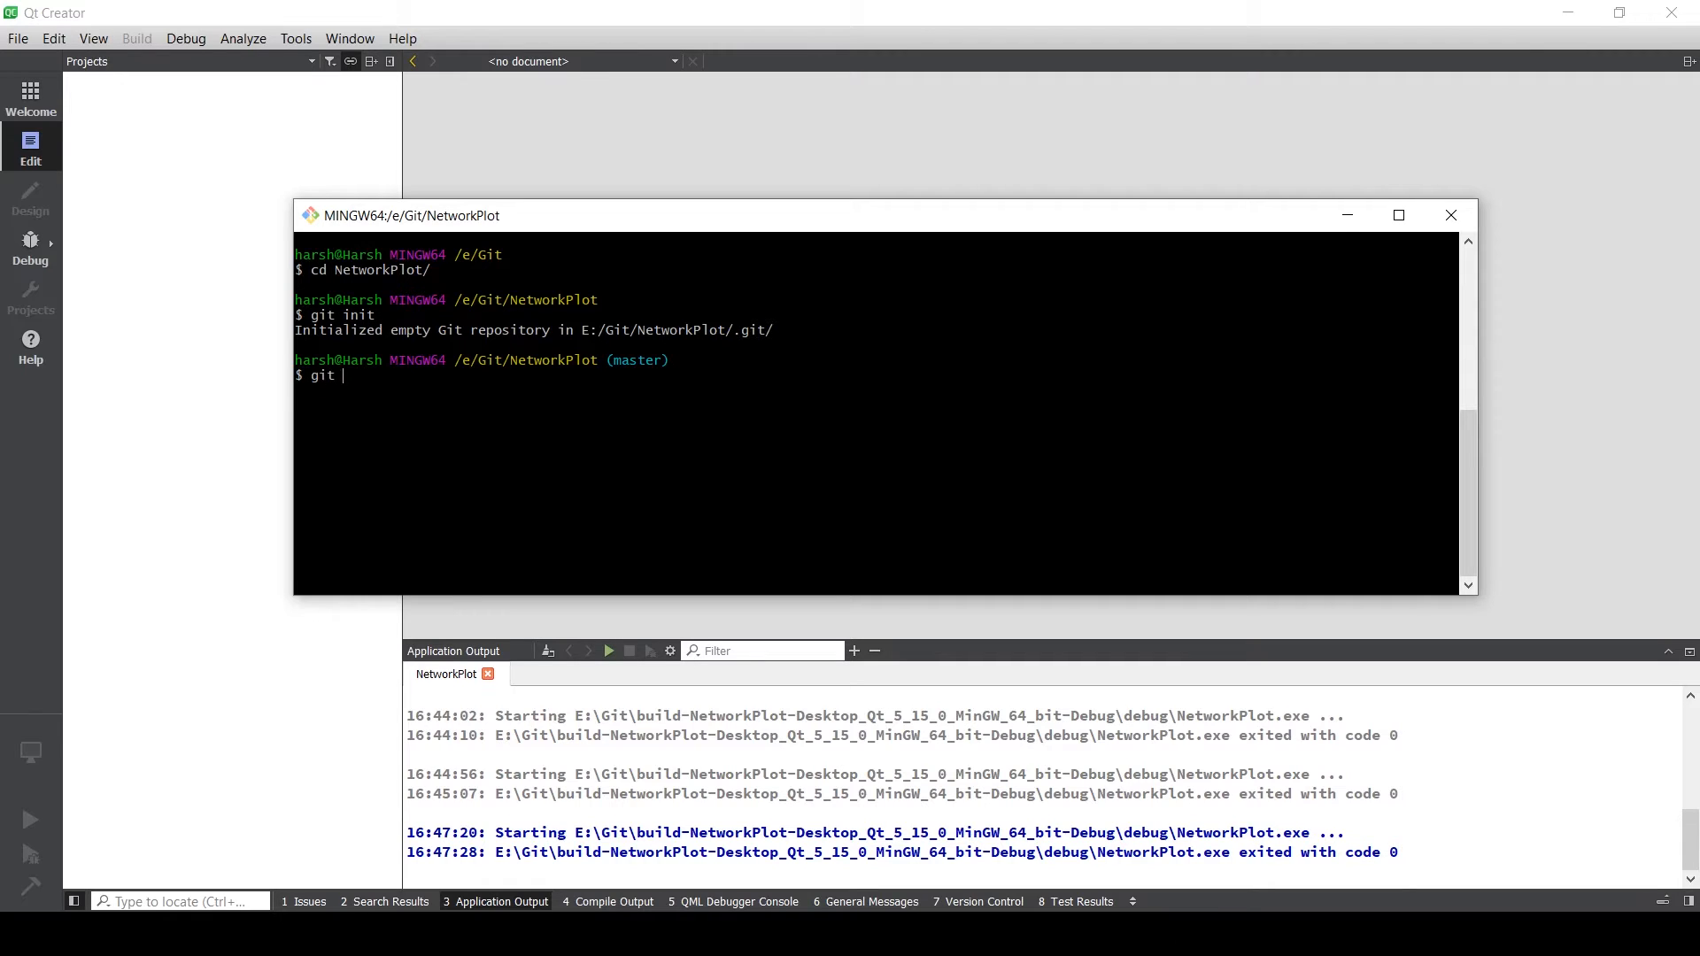
type("add ./")
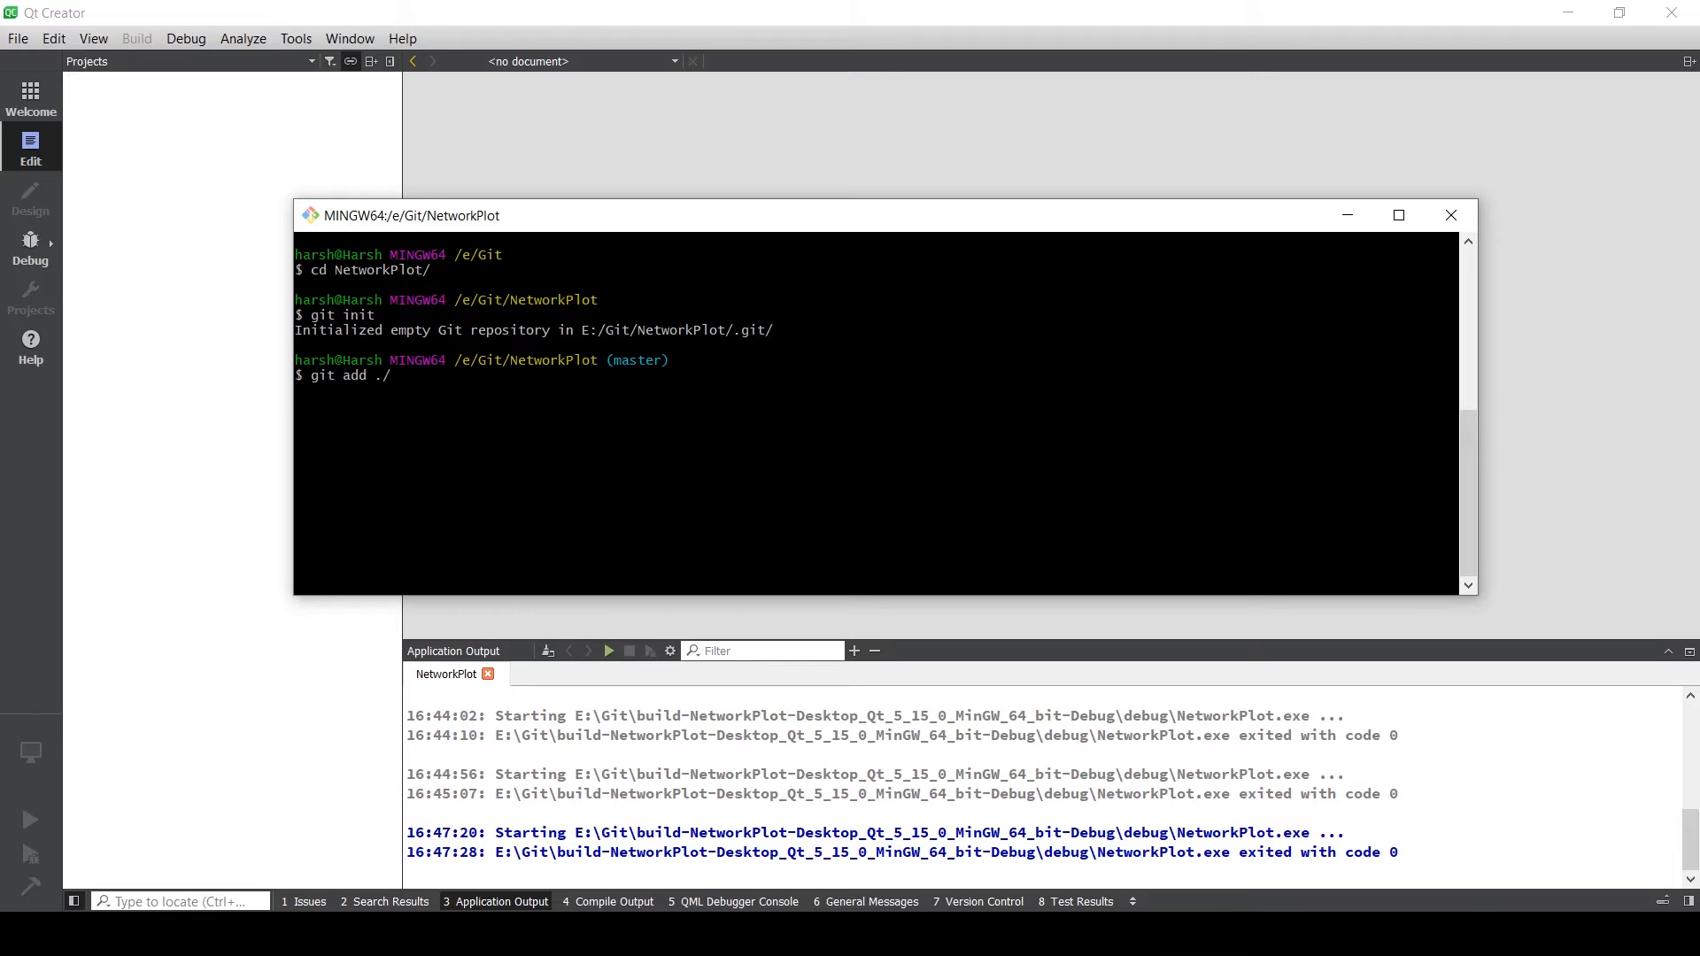
- Begin an initial commit with git commit -m "Init…"
type("git")
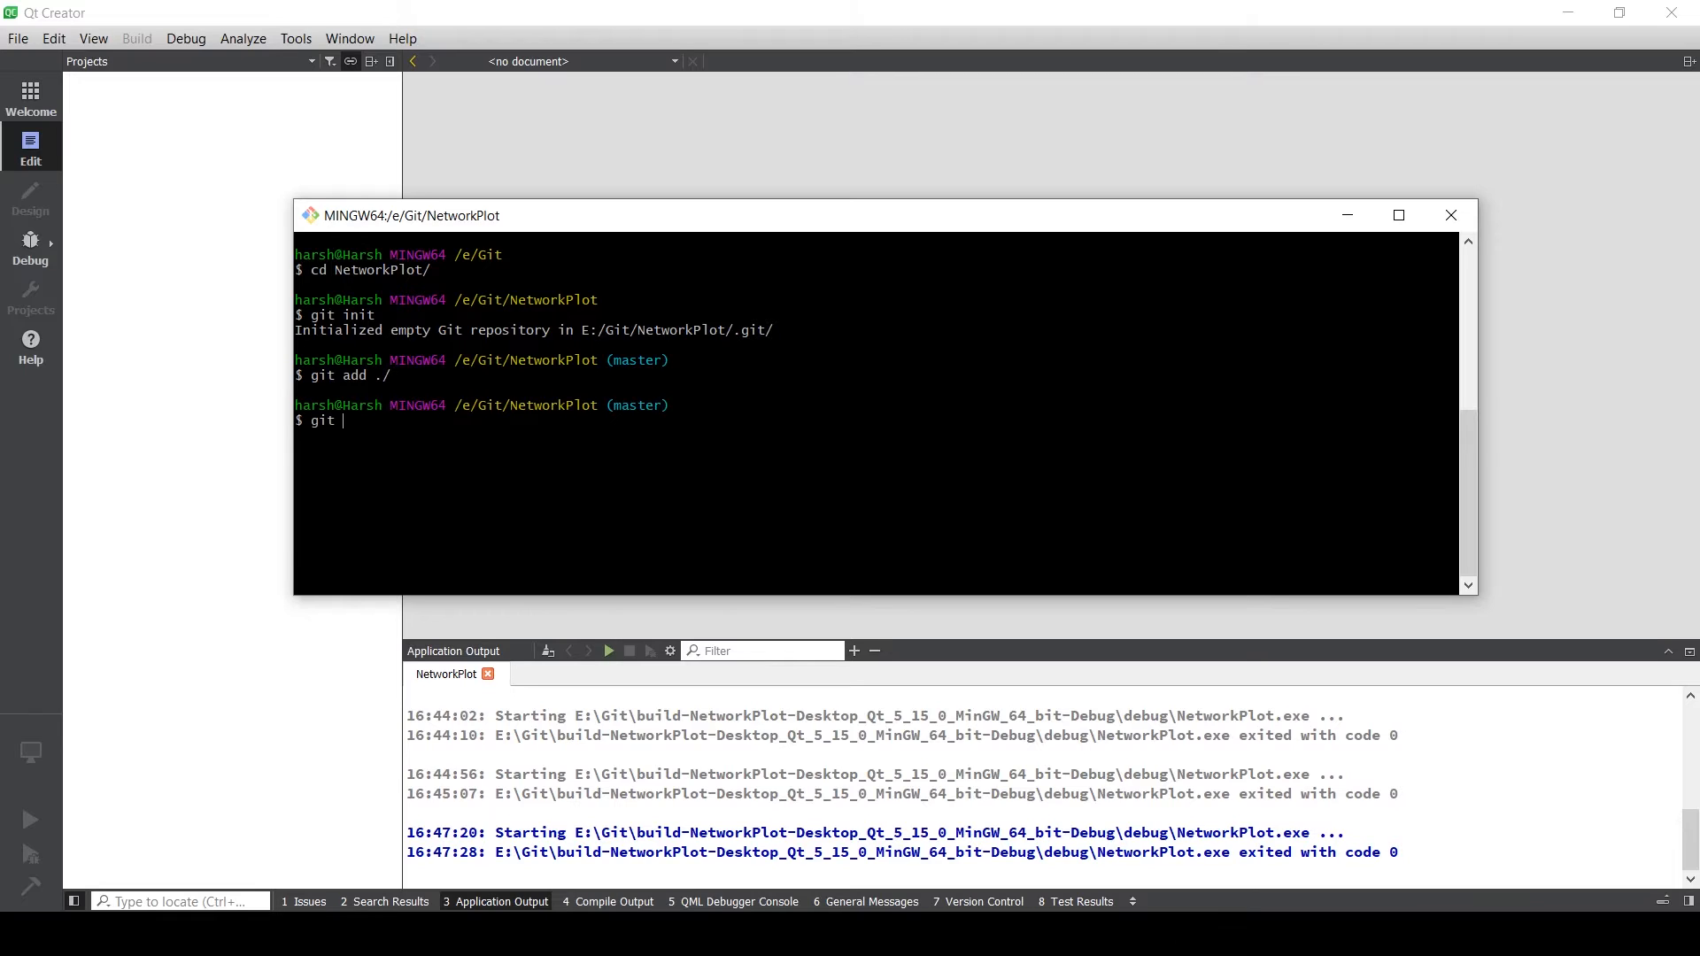
type("commit -m")
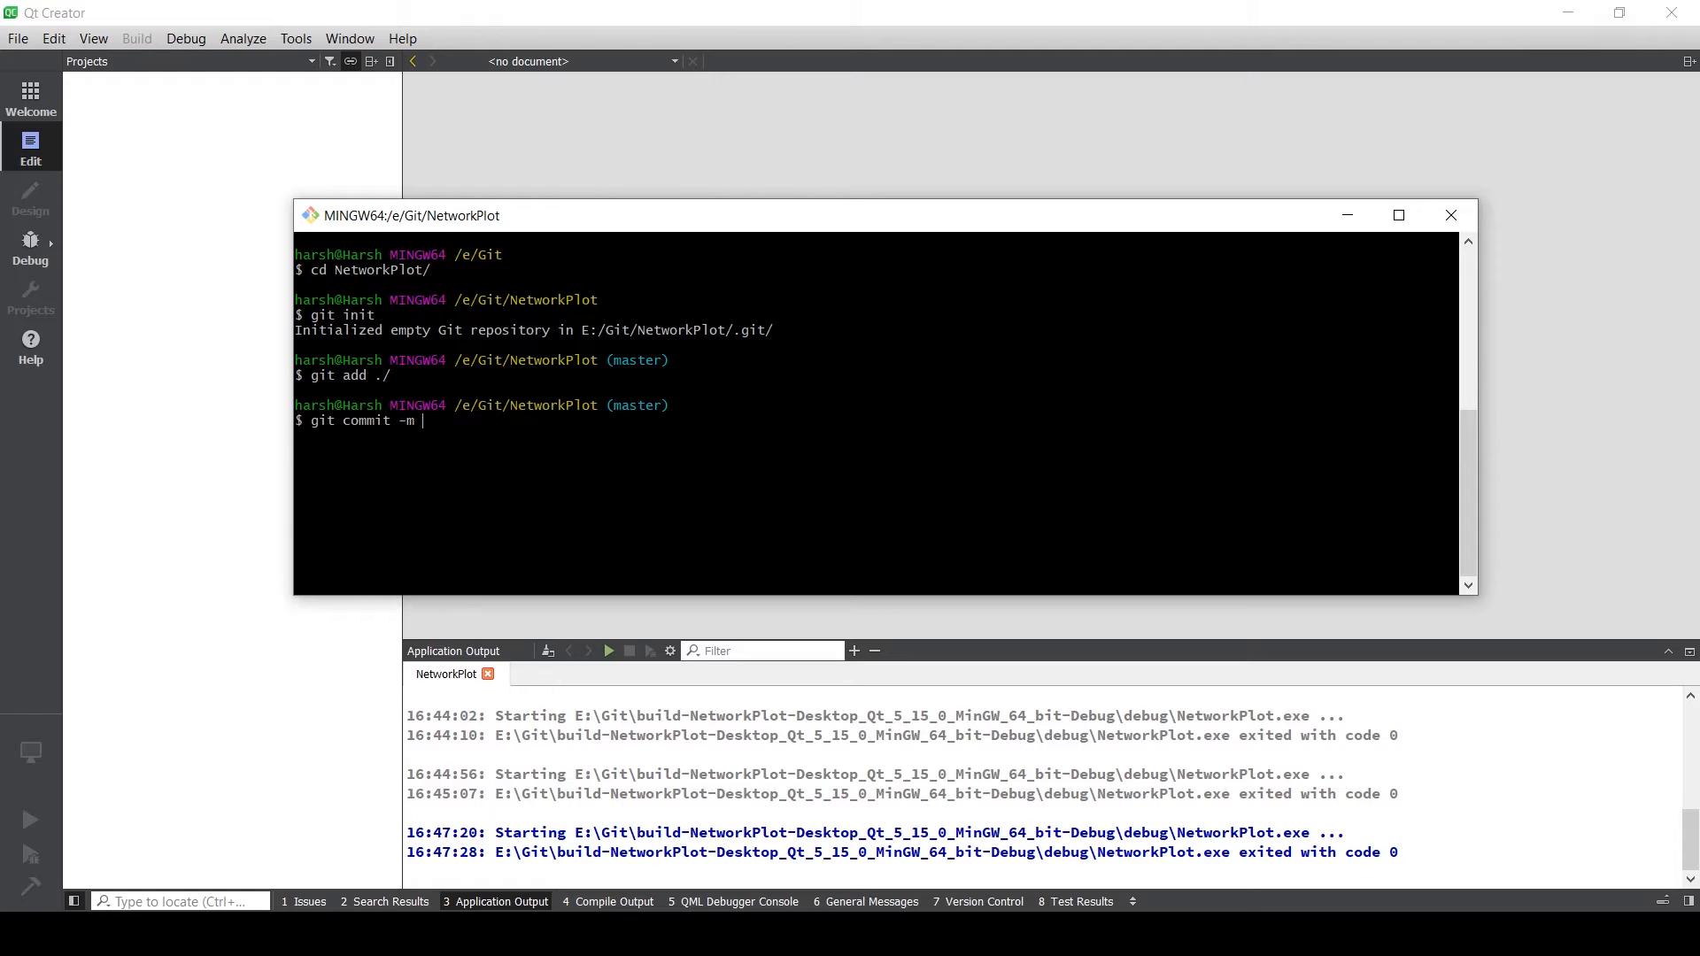
type("\"")
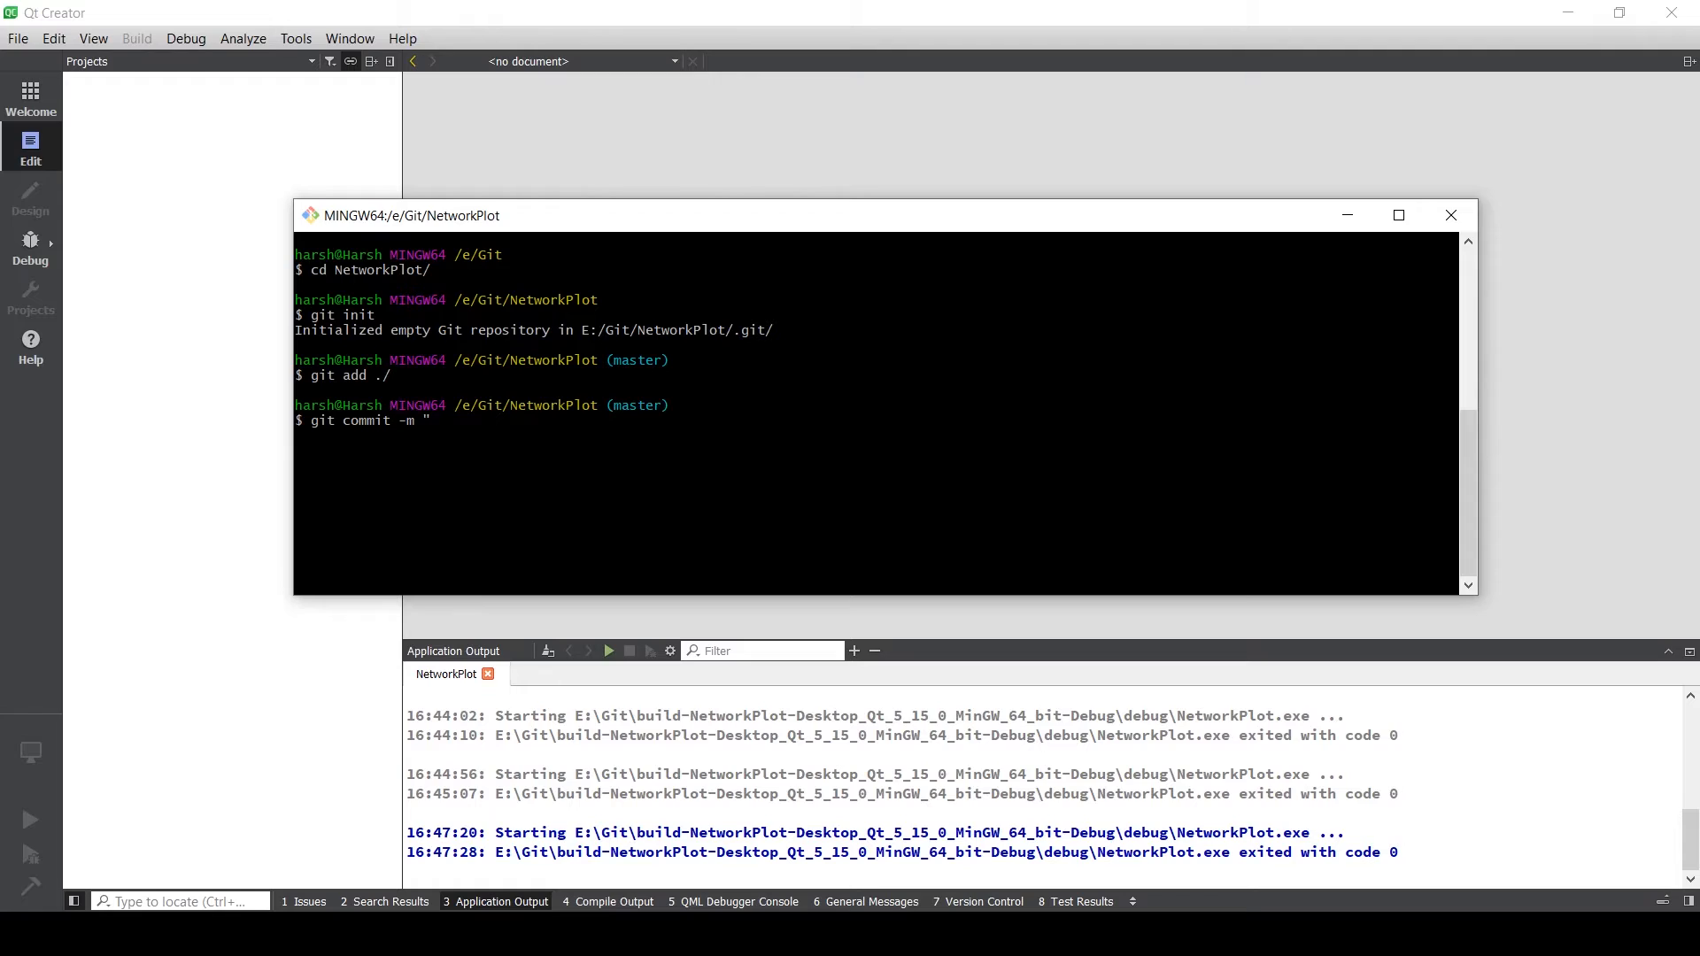
type("Init")
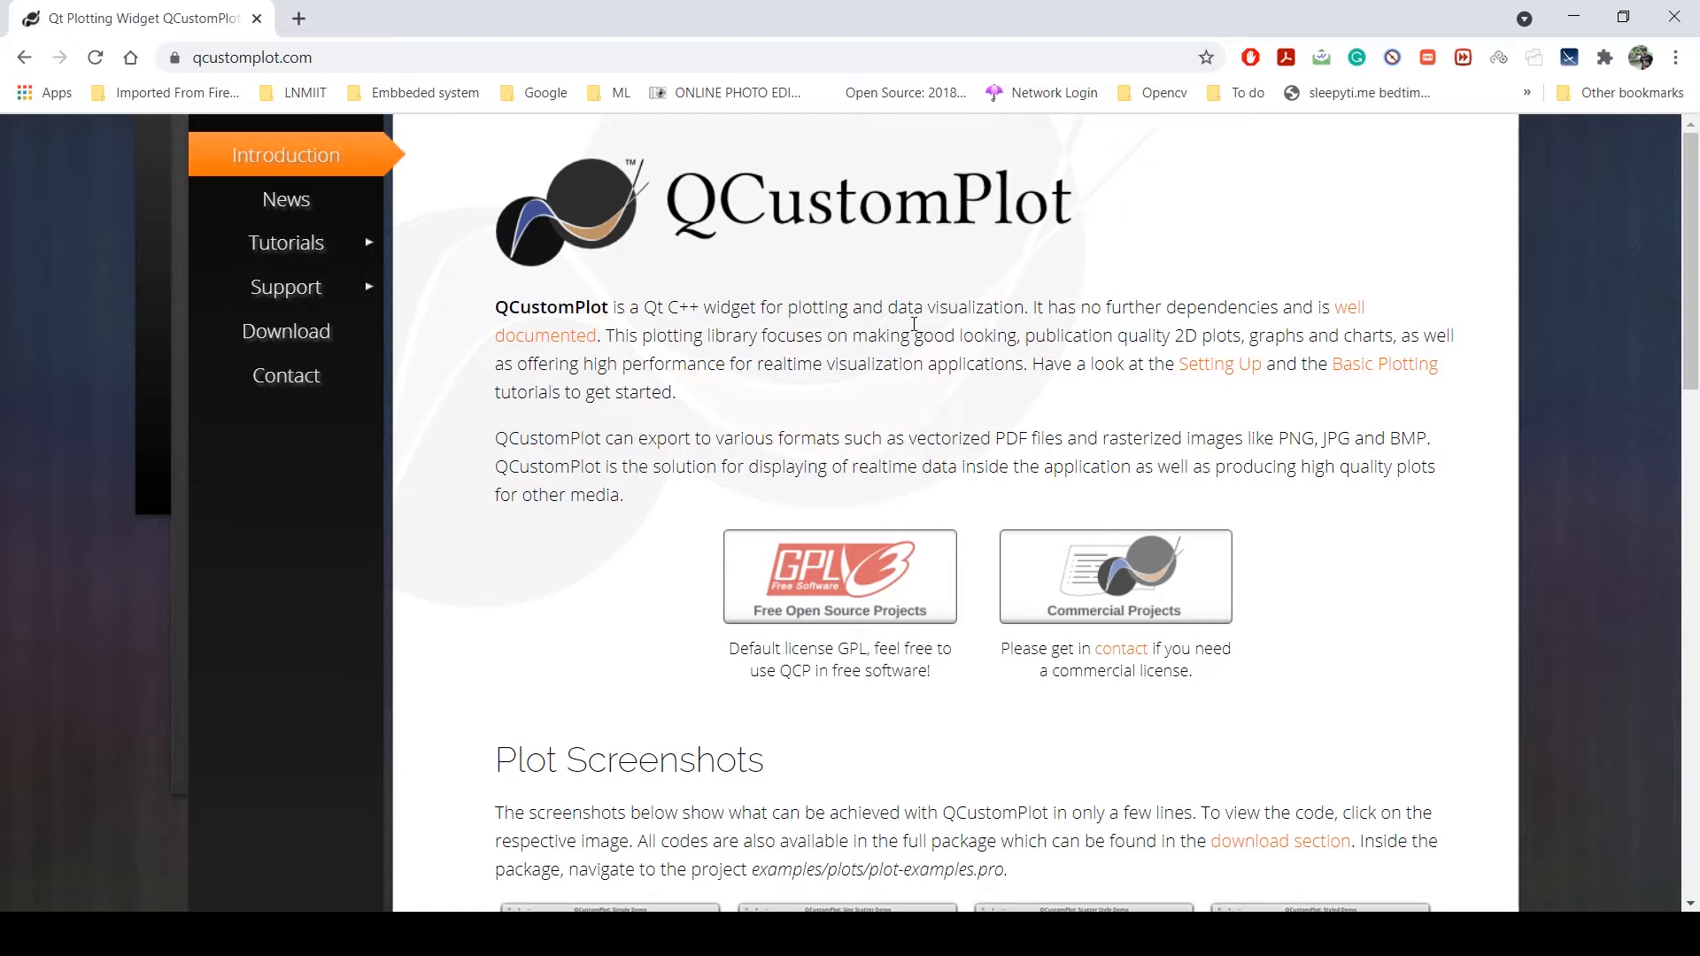
- Go to the QCustomPlot website's Download page
scroll("down", 3)
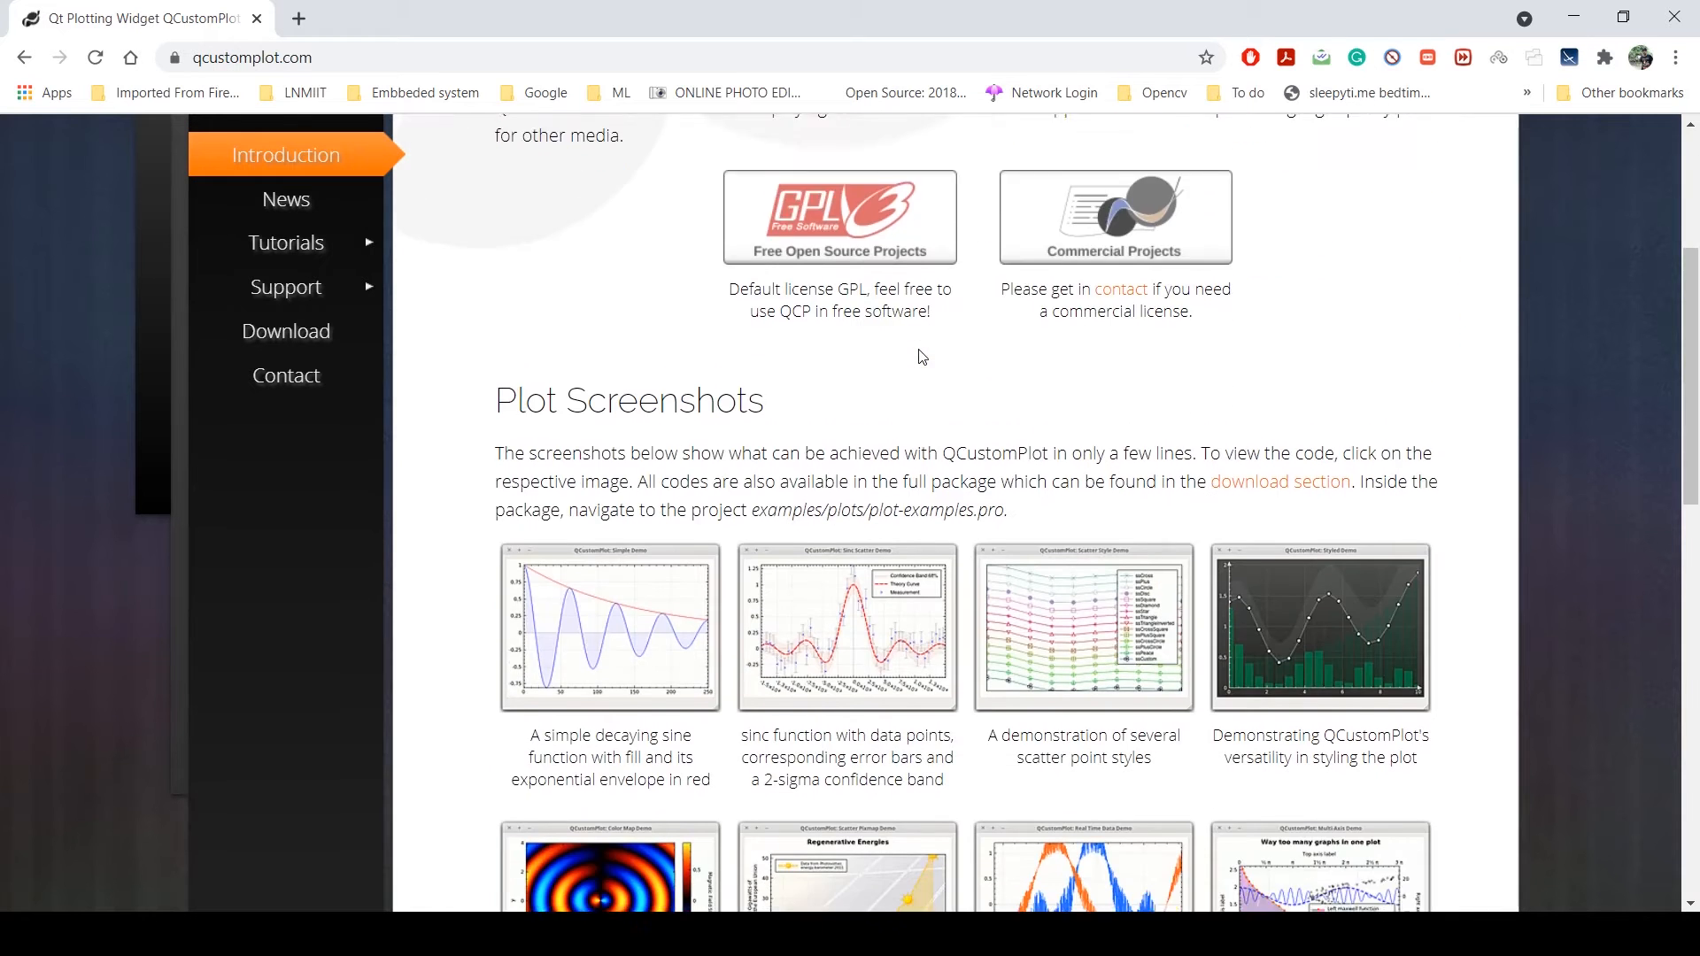
scroll("down", 3)
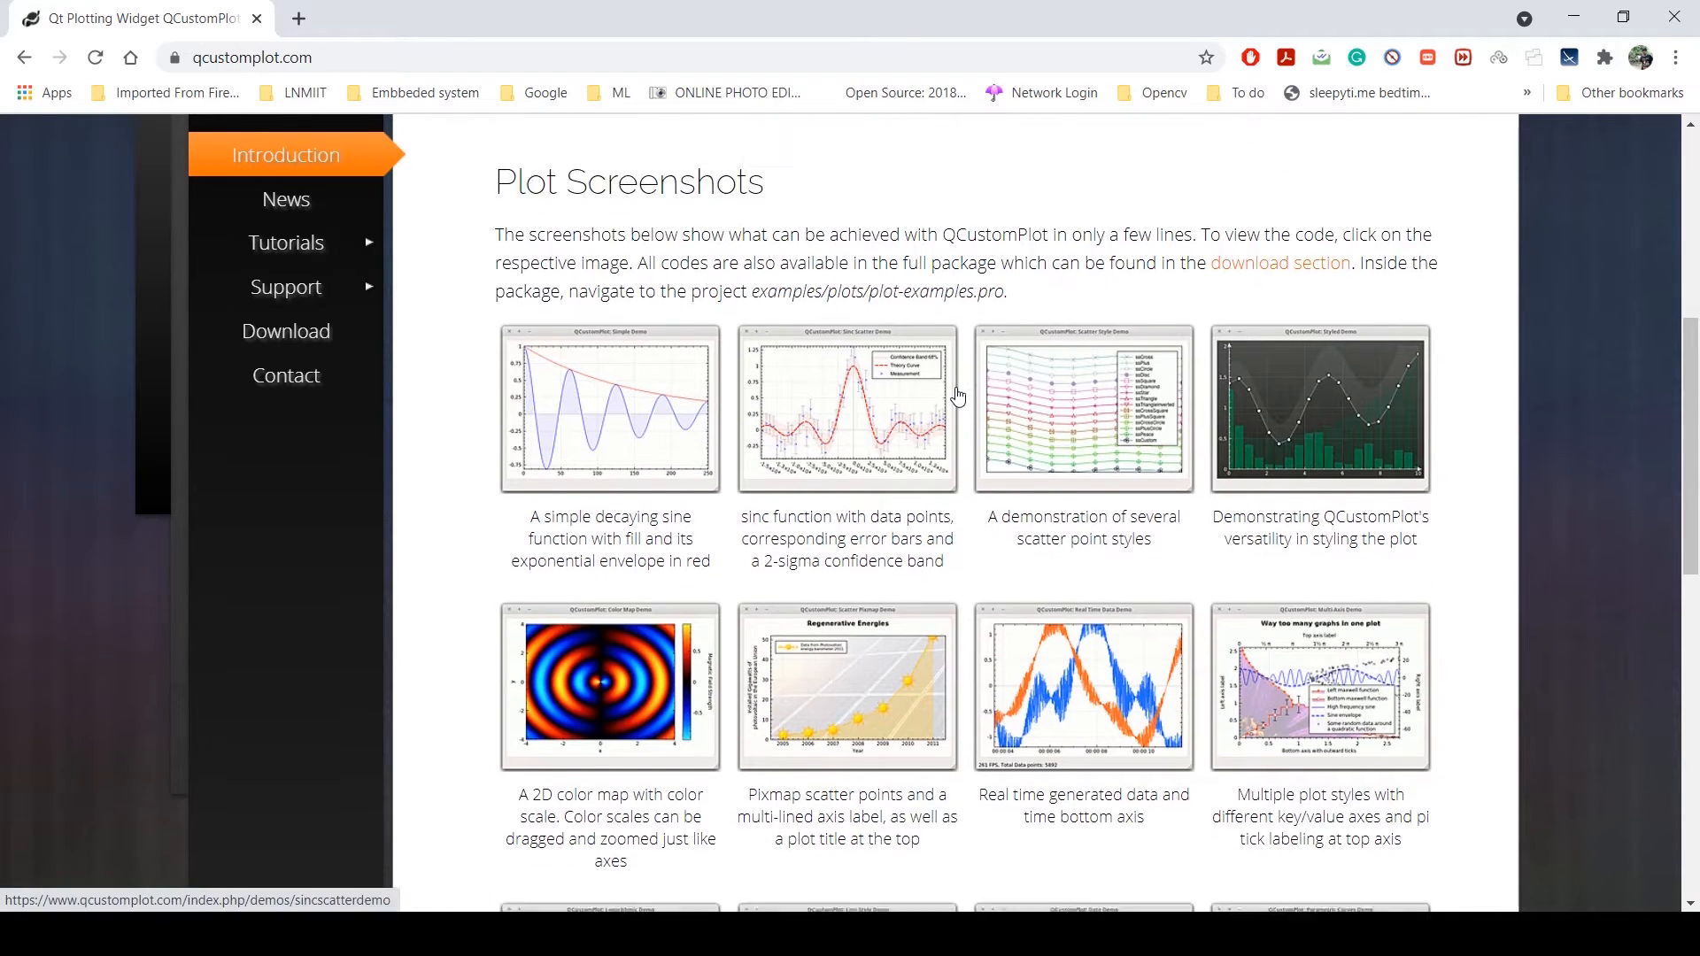
scroll("down", 3)
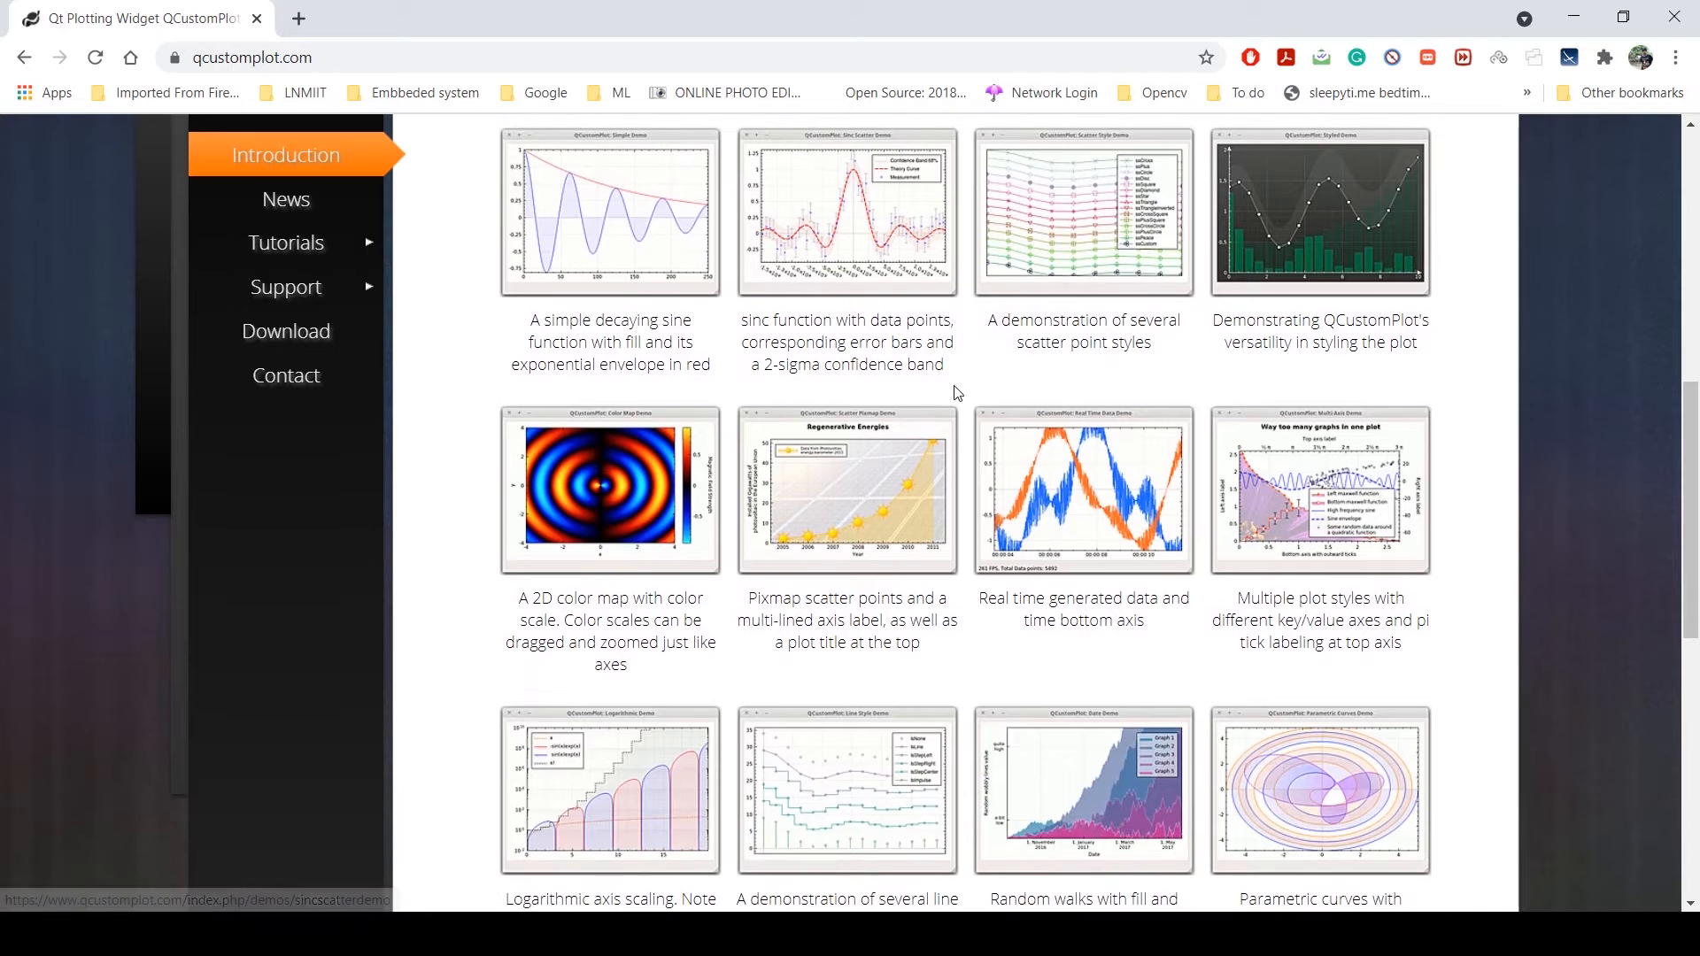
scroll("down", 3)
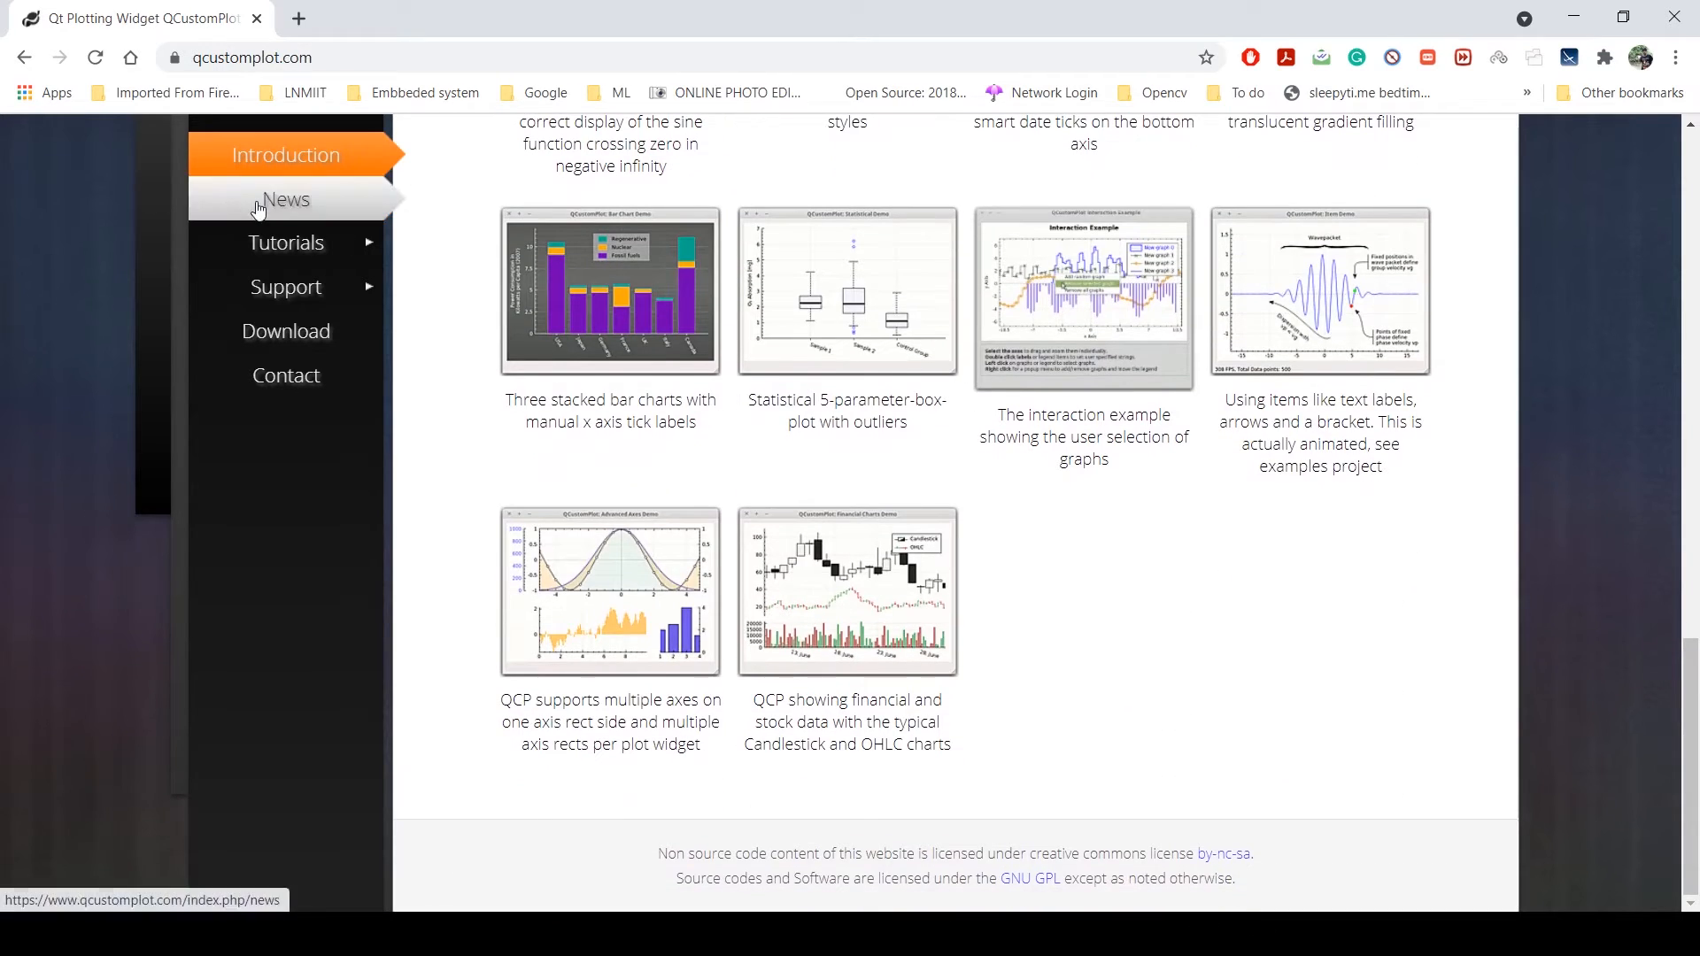
mouse_move(287, 331)
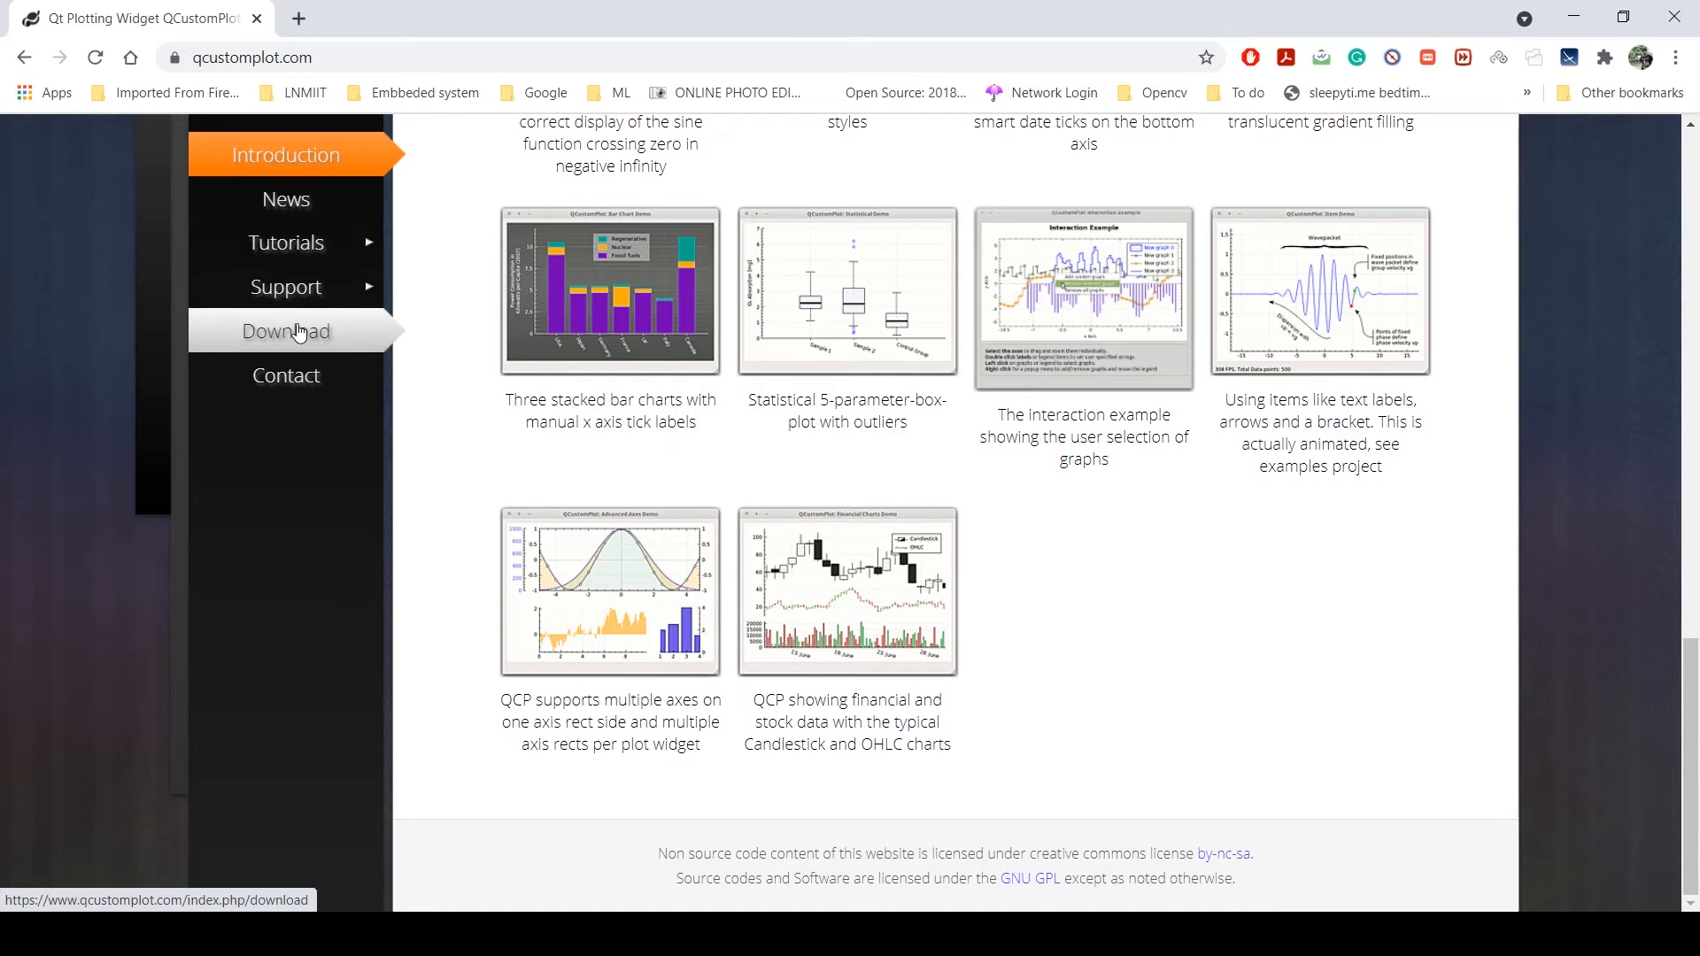
left_click(287, 331)
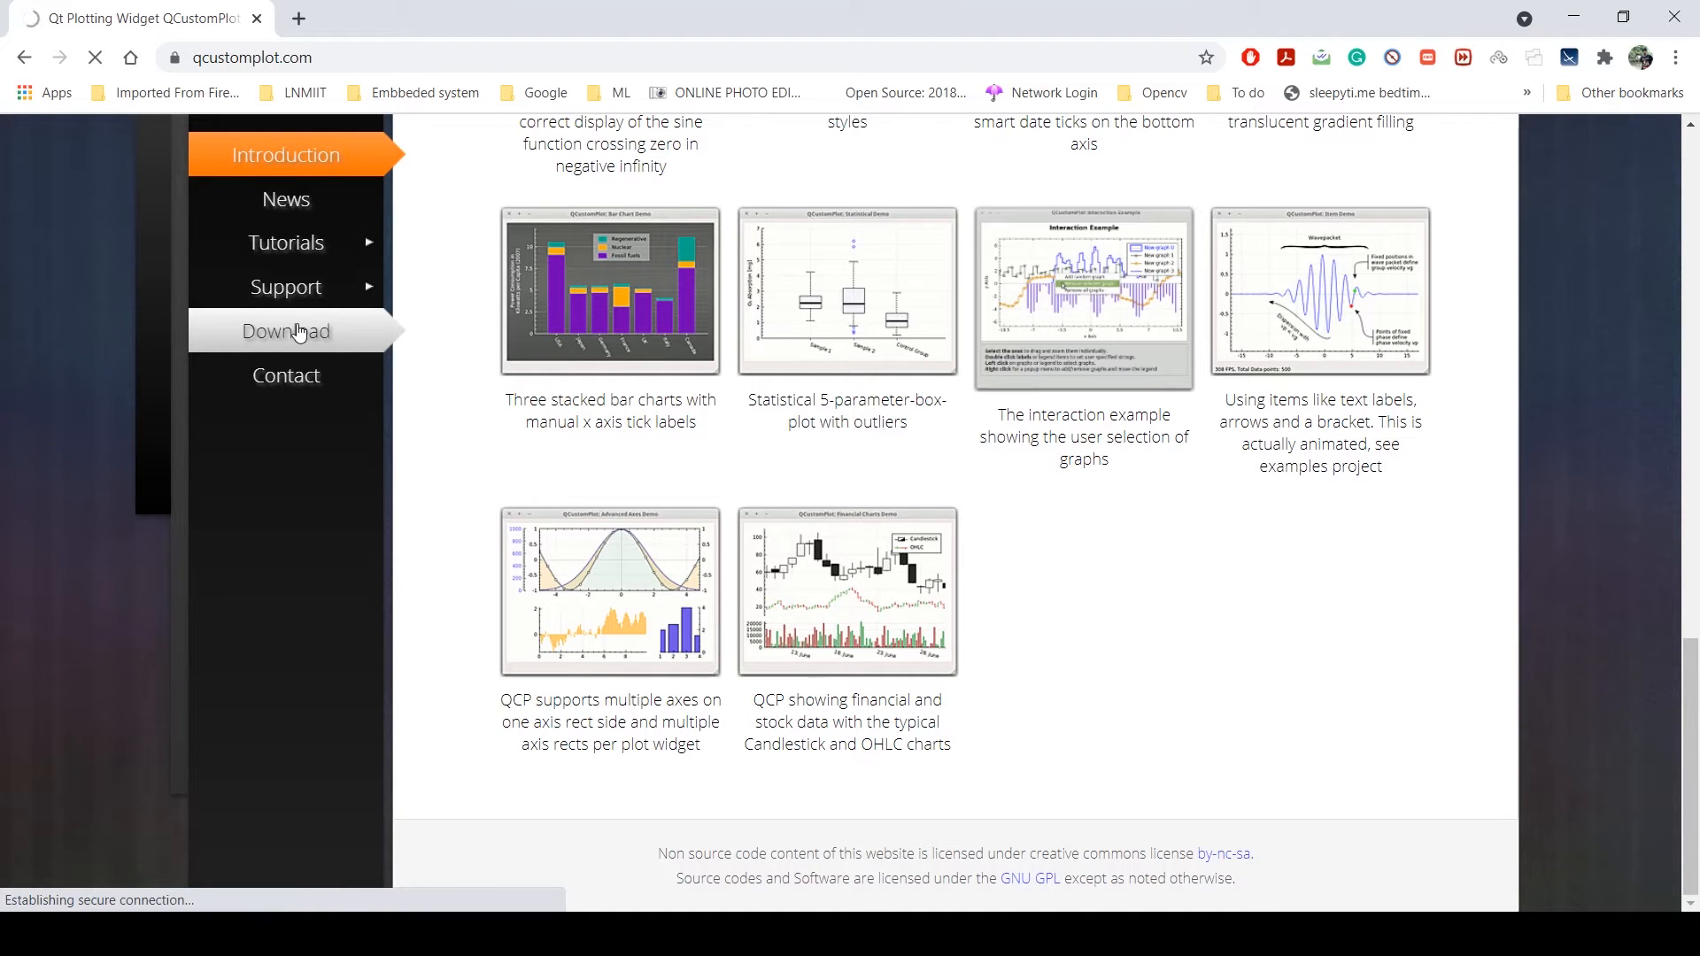
left_click(286, 331)
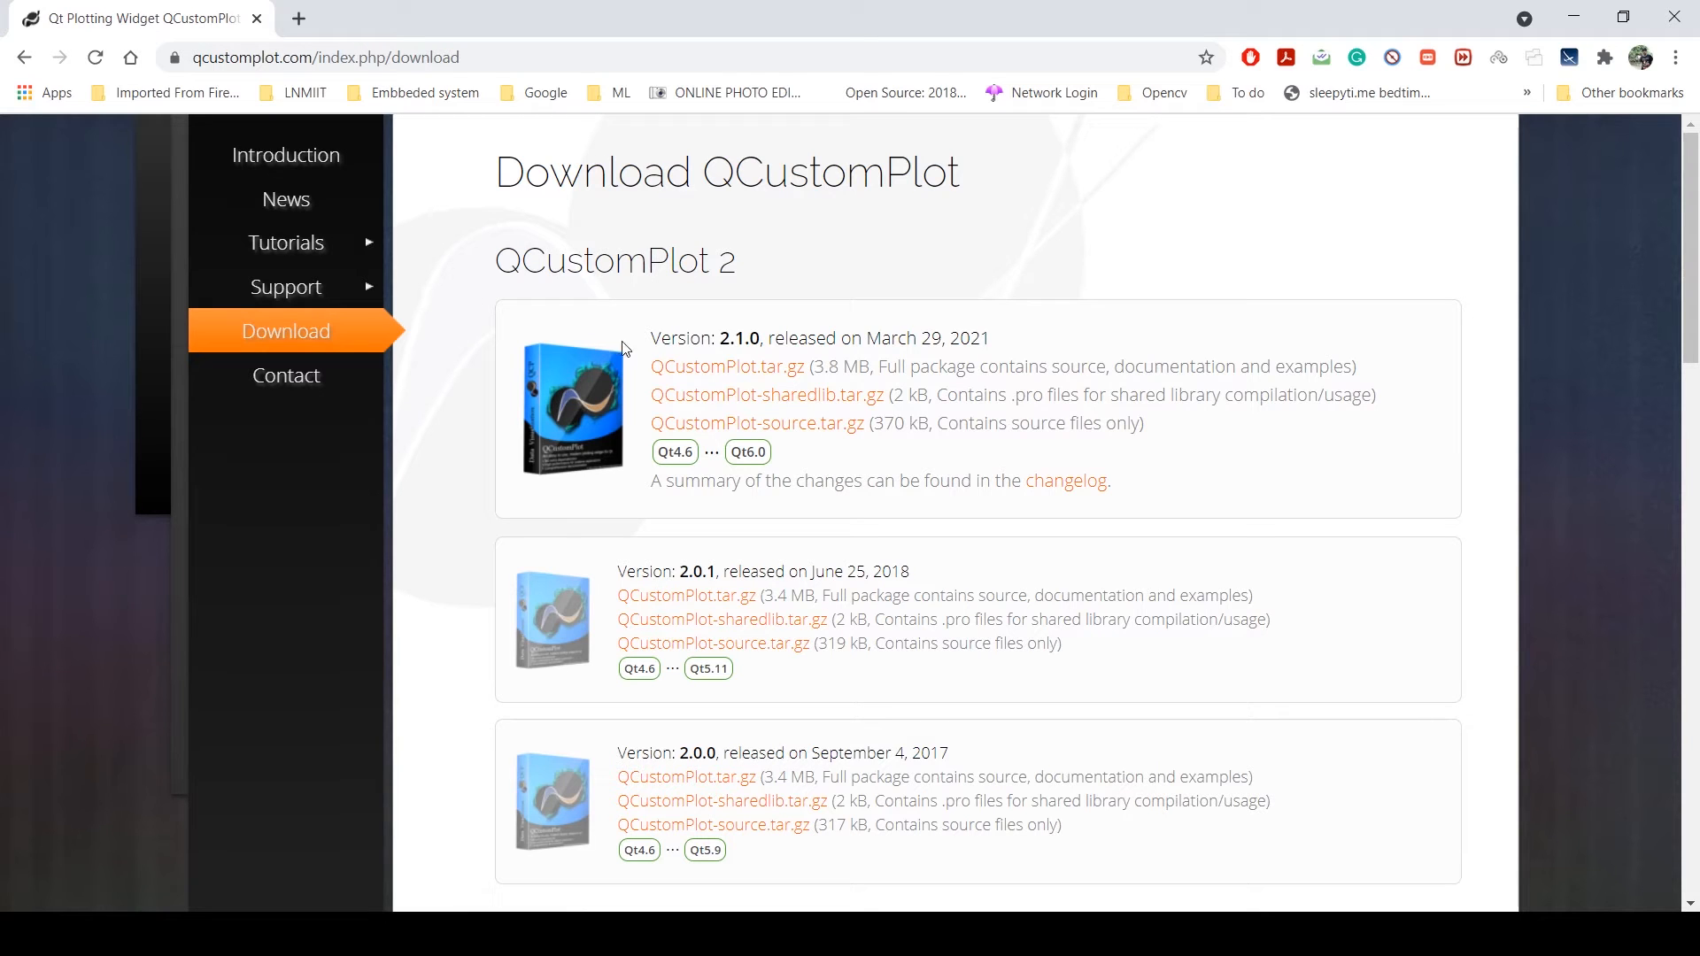
mouse_move(726, 366)
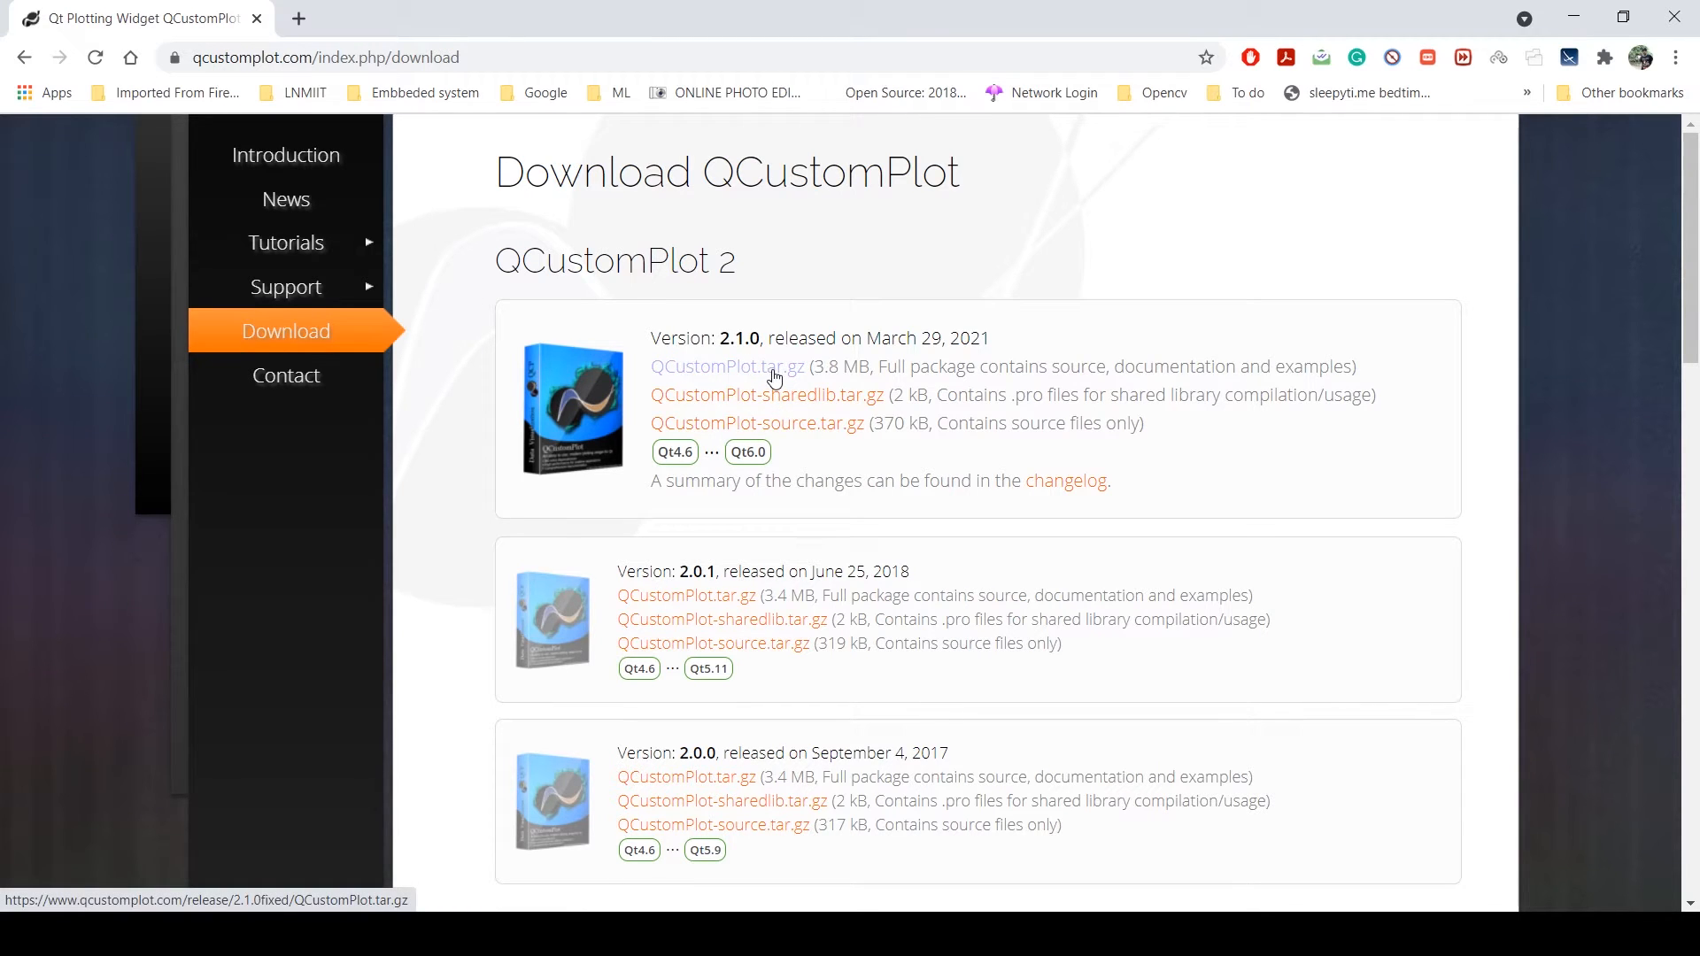
mouse_move(741, 431)
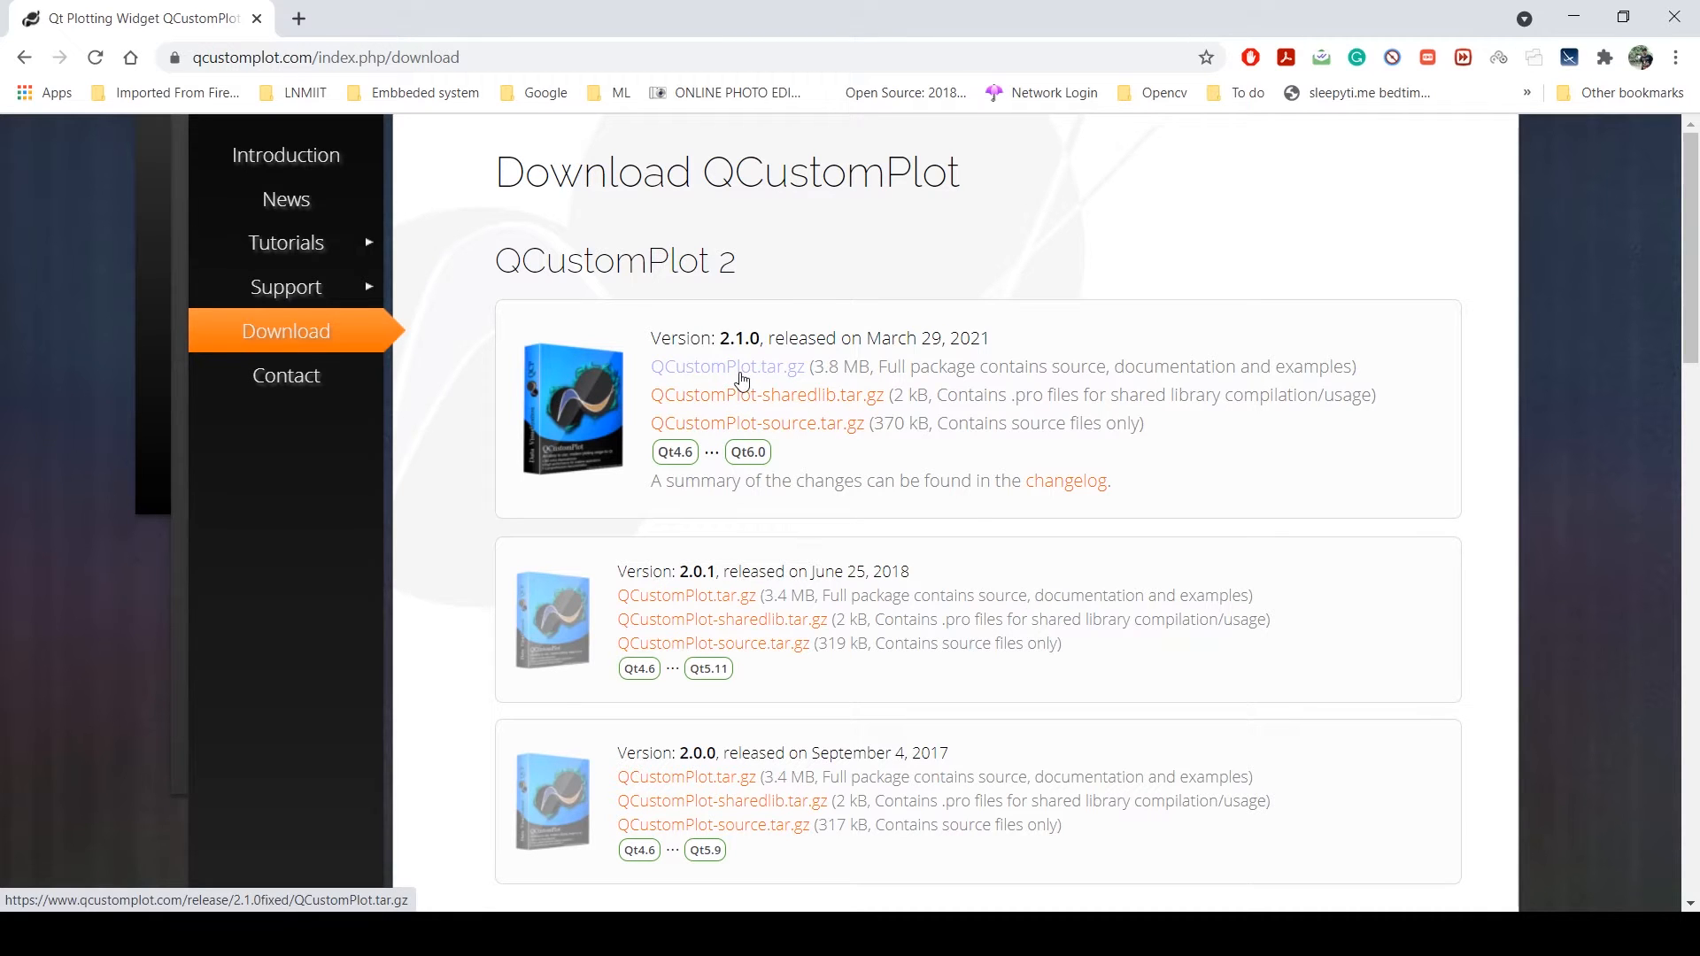
- Download the full QCustomPlot 2.1.0 package and open the archive
left_click(726, 365)
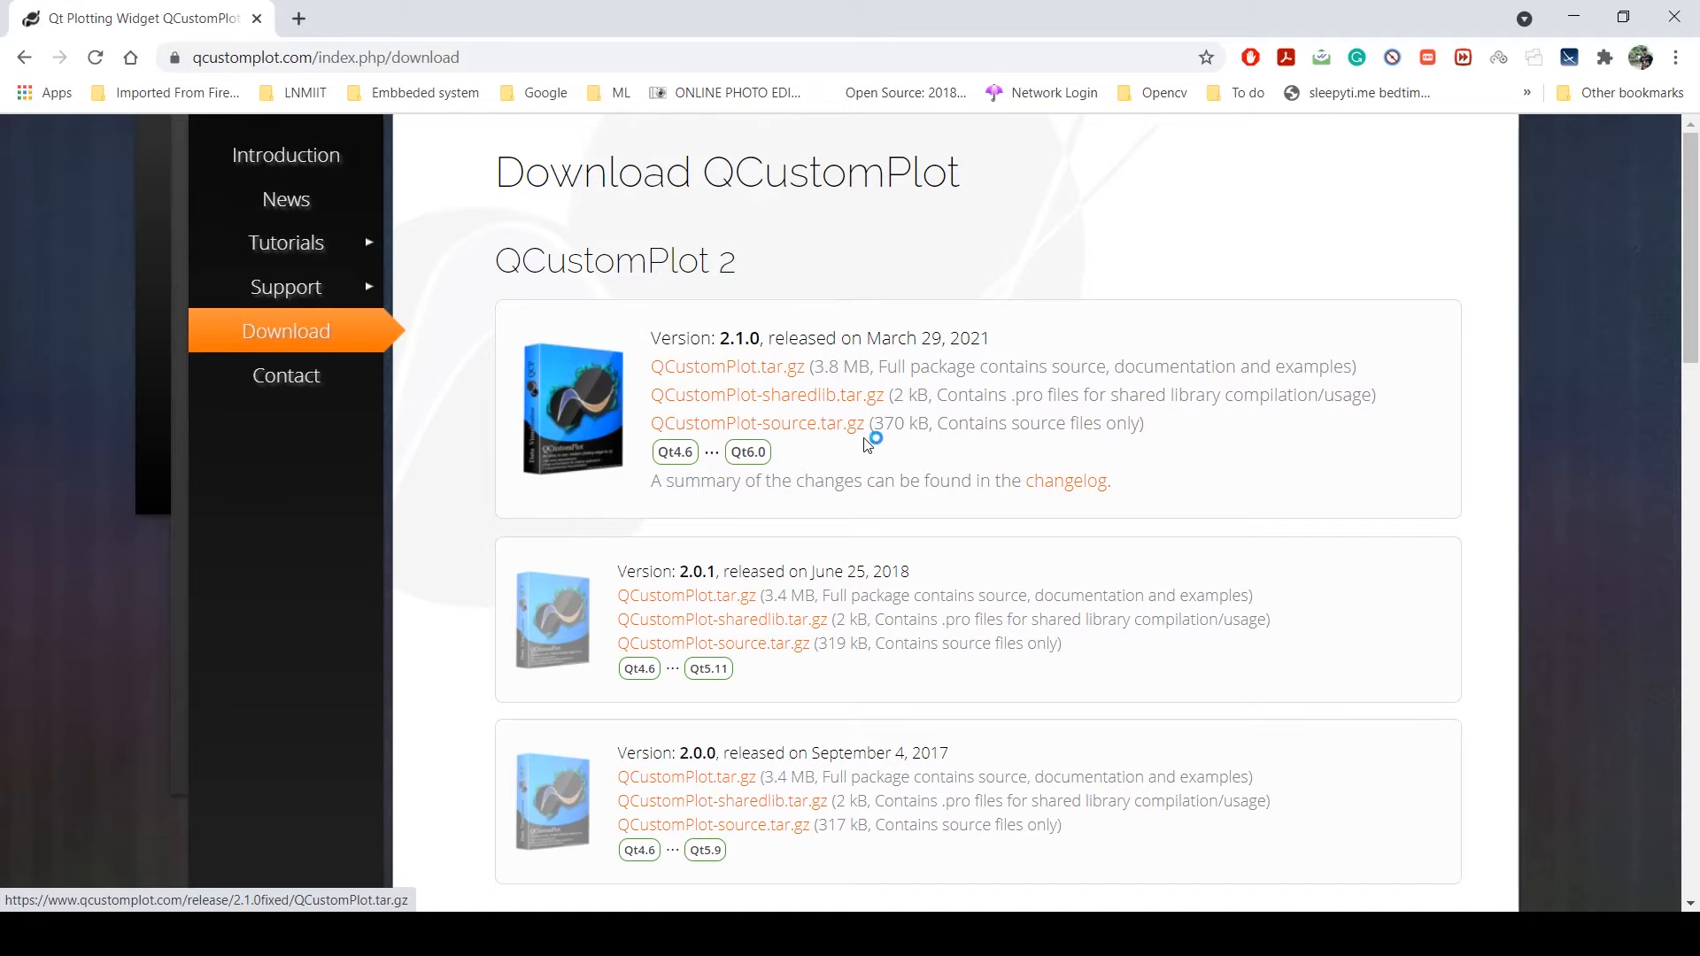
left_click(726, 364)
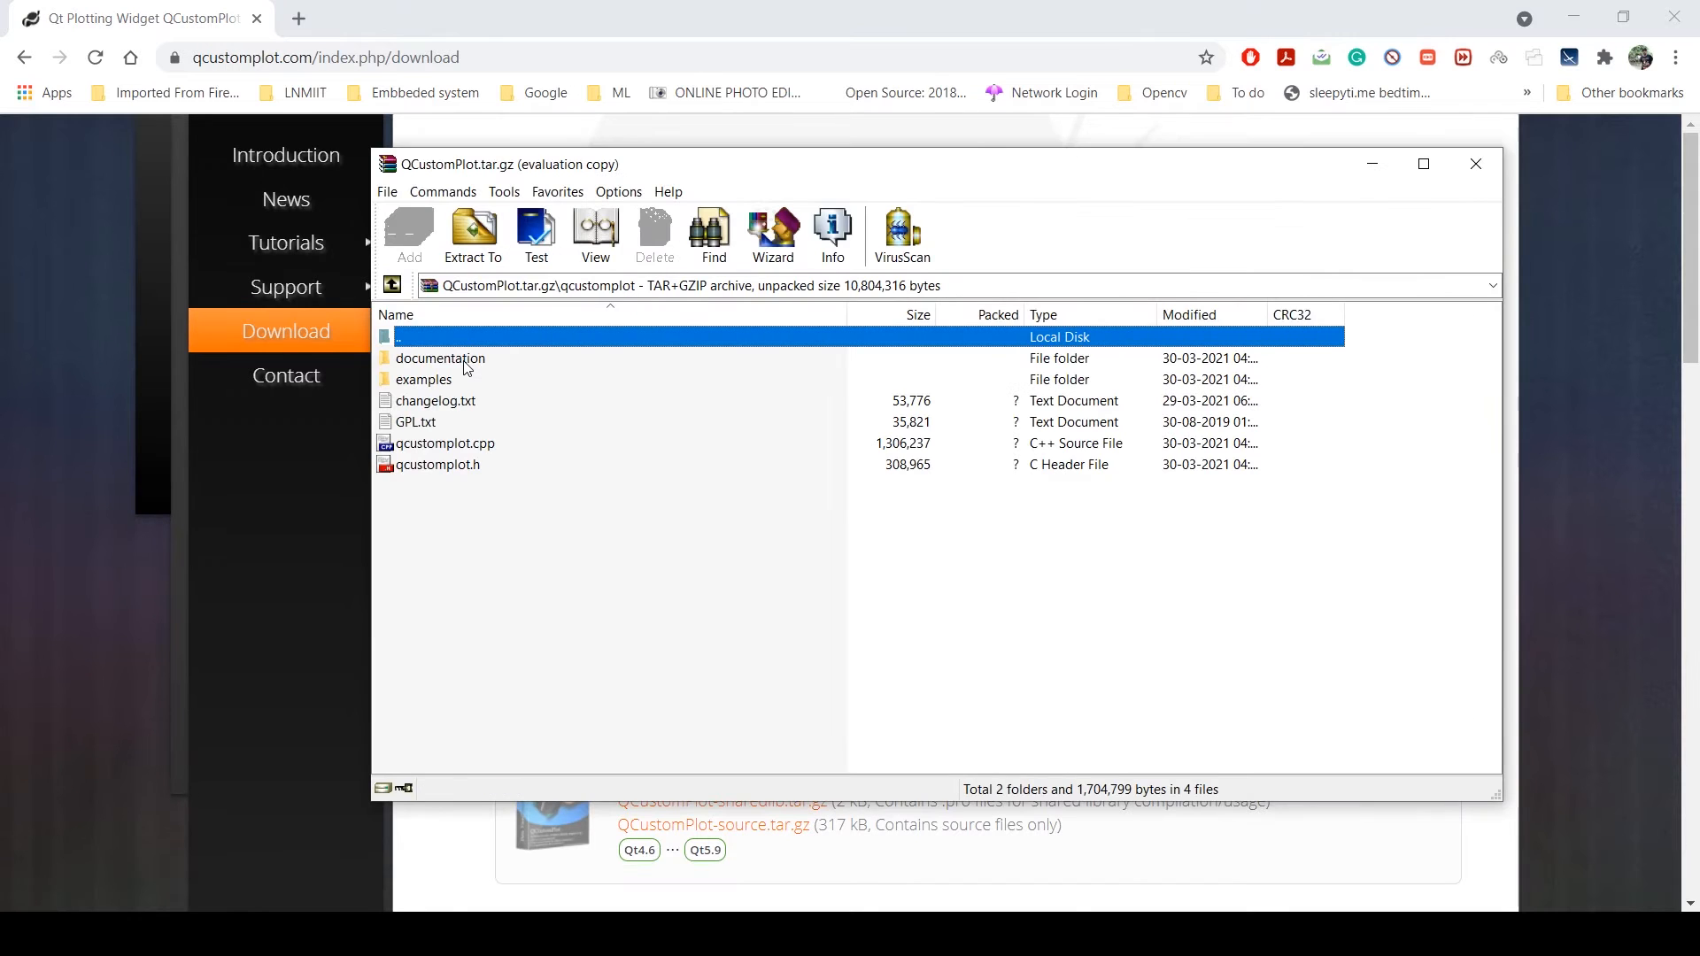
- Browse the archive's qcustomplot folder to its qcustomplot.cpp and qcustomplot.h files
left_click(437, 464)
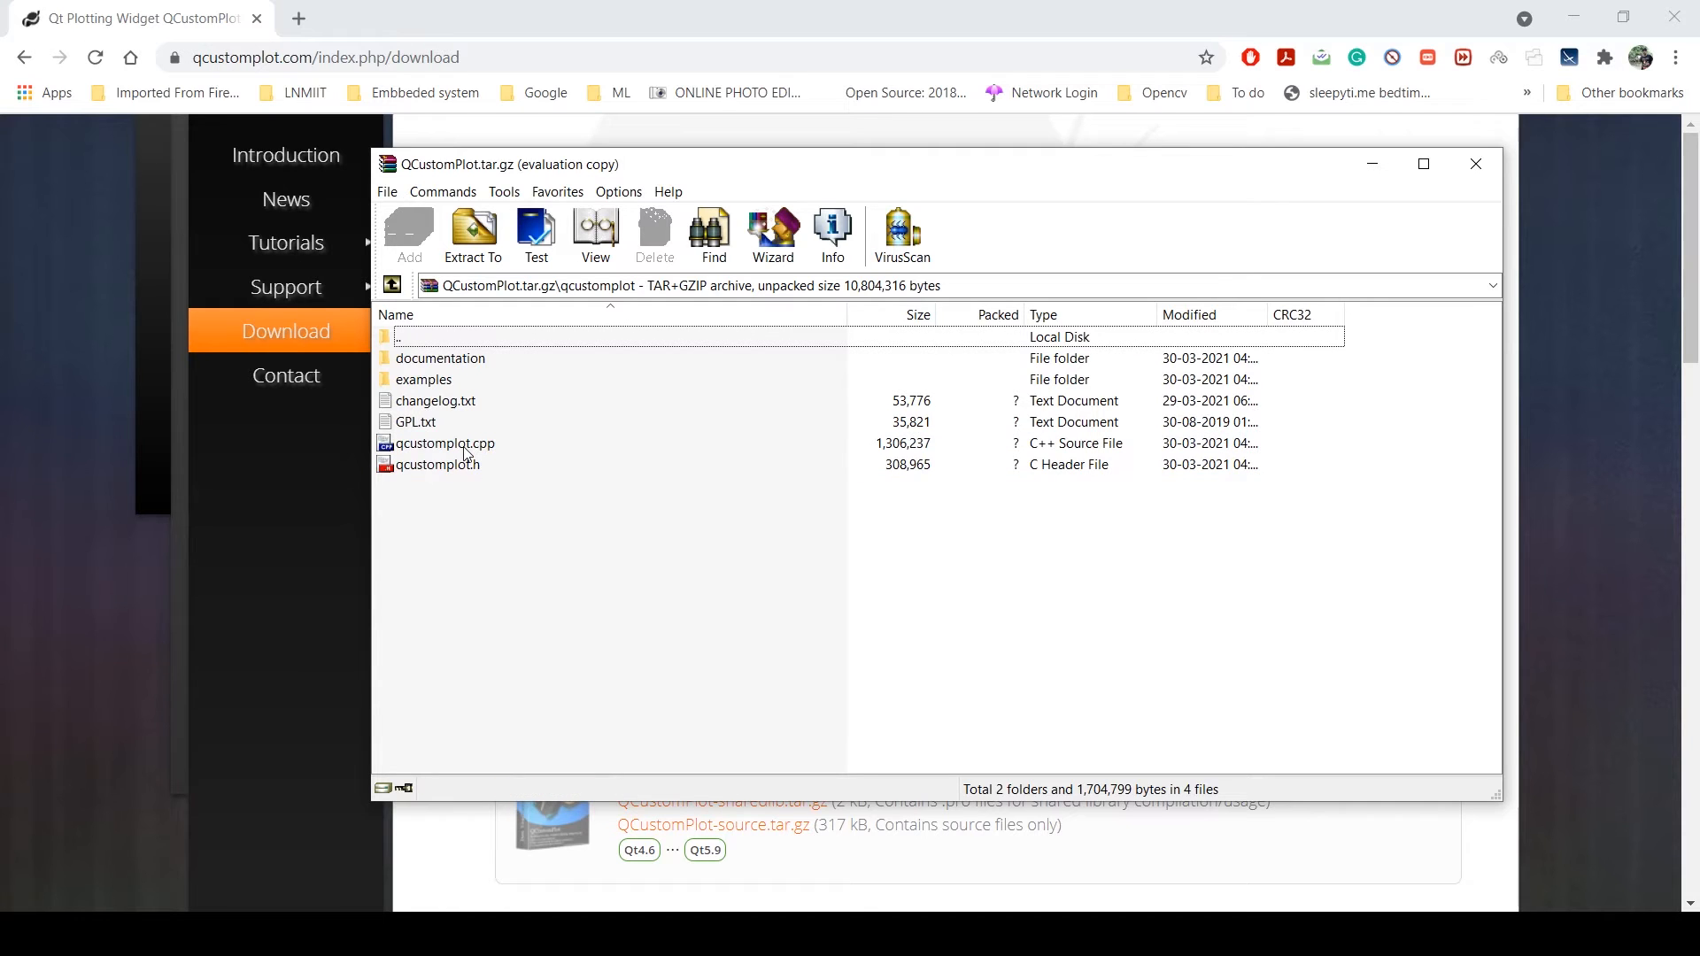
left_click(444, 442)
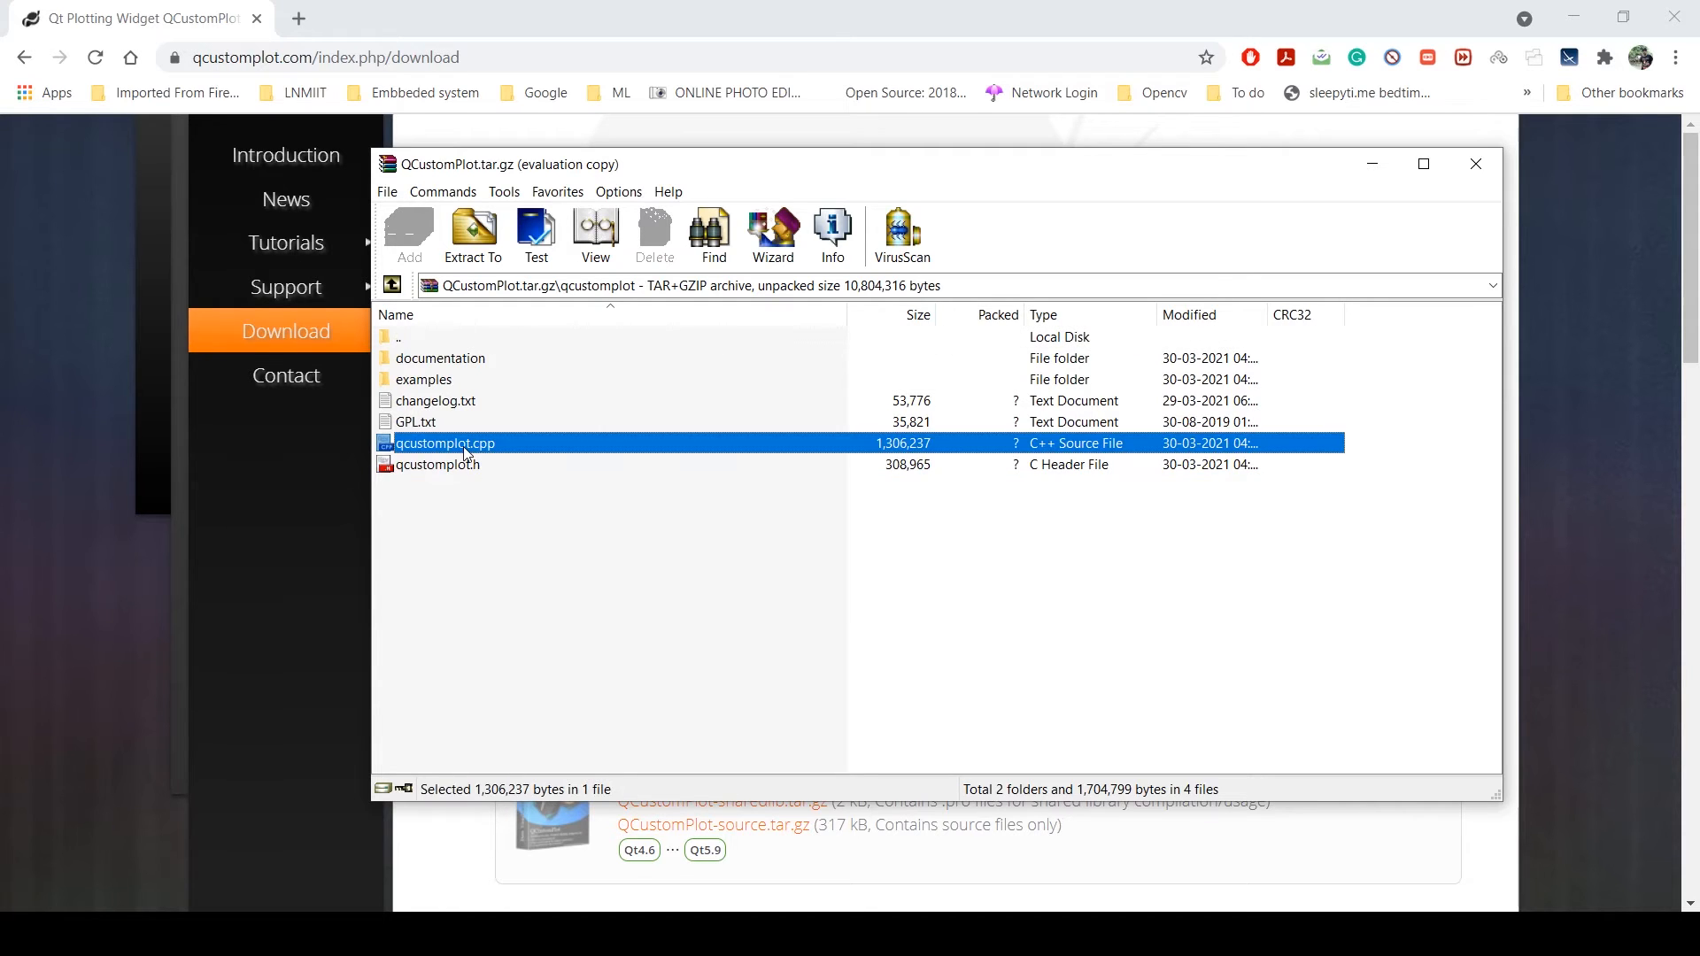
left_click(438, 463)
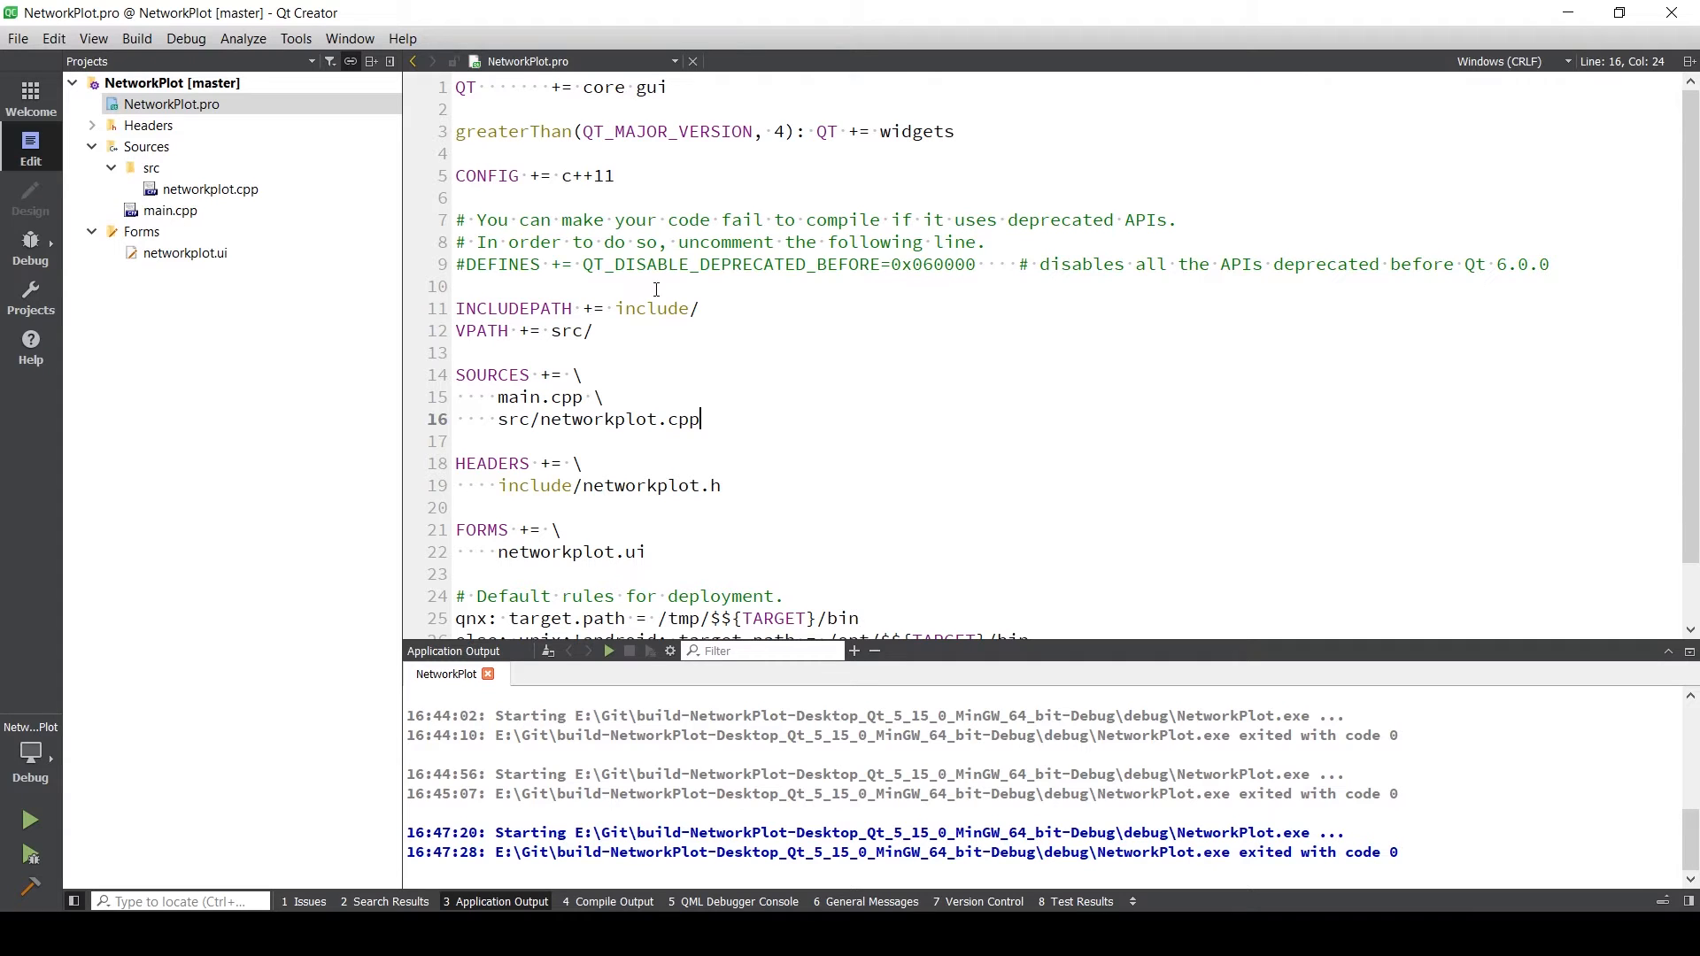
- Add existing file qcustomplot.cpp to Sources, accepting Git version control and the warning
left_click(146, 147)
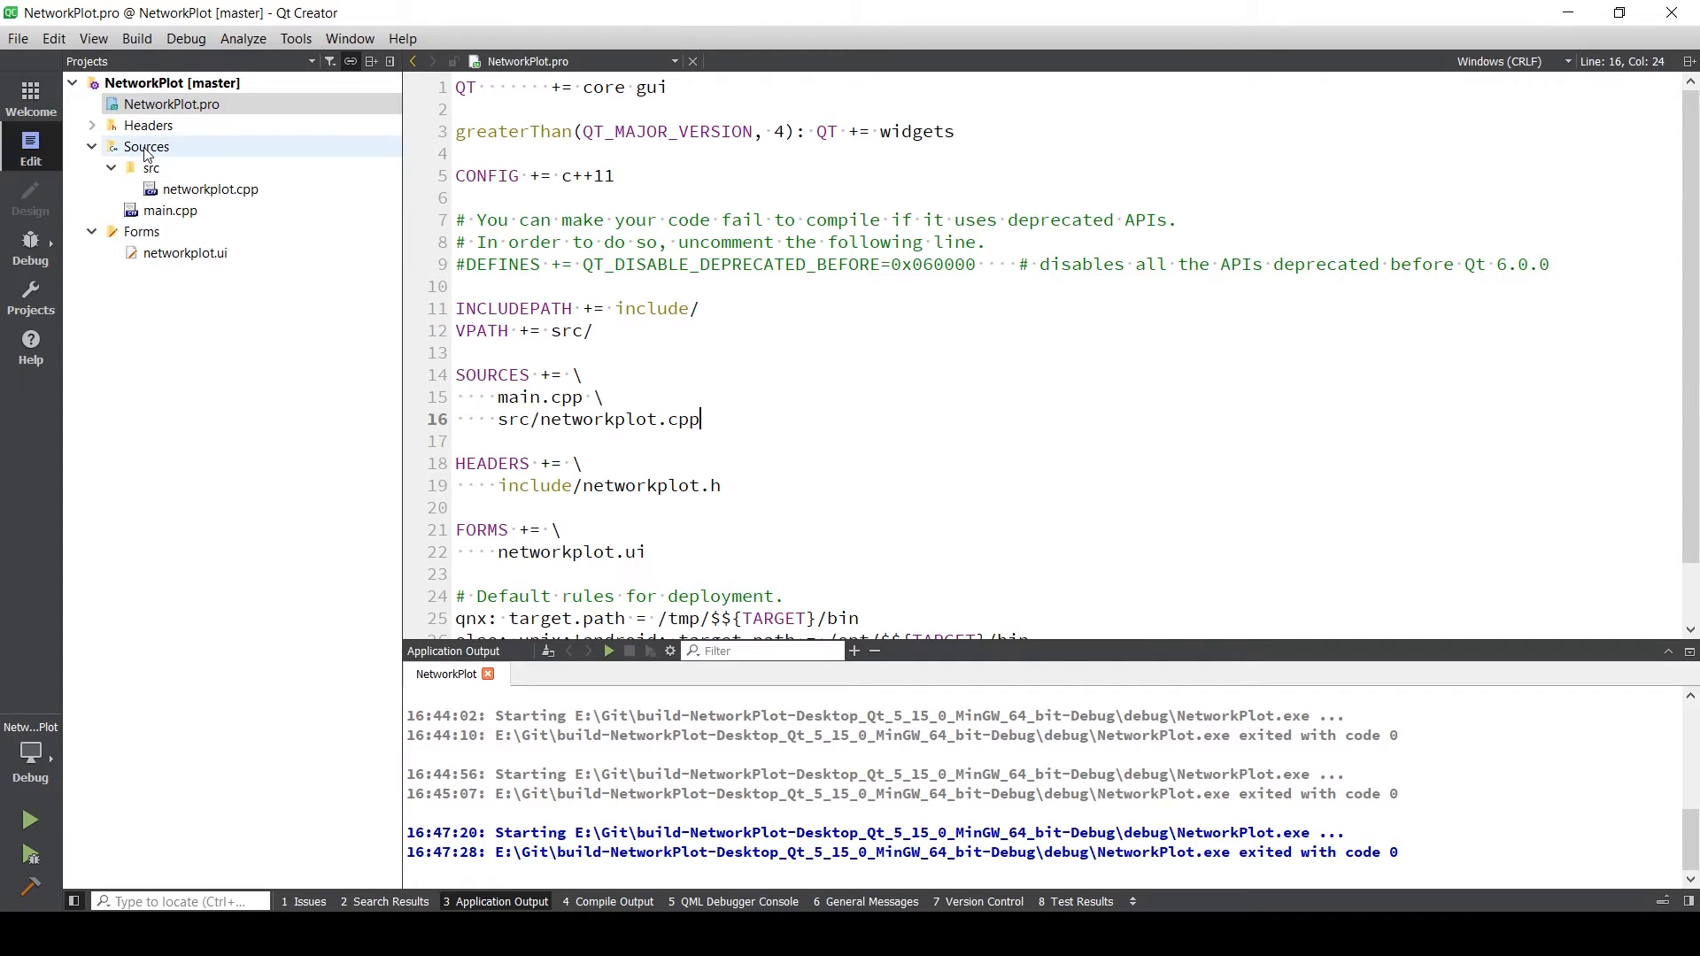
mouse_move(150, 168)
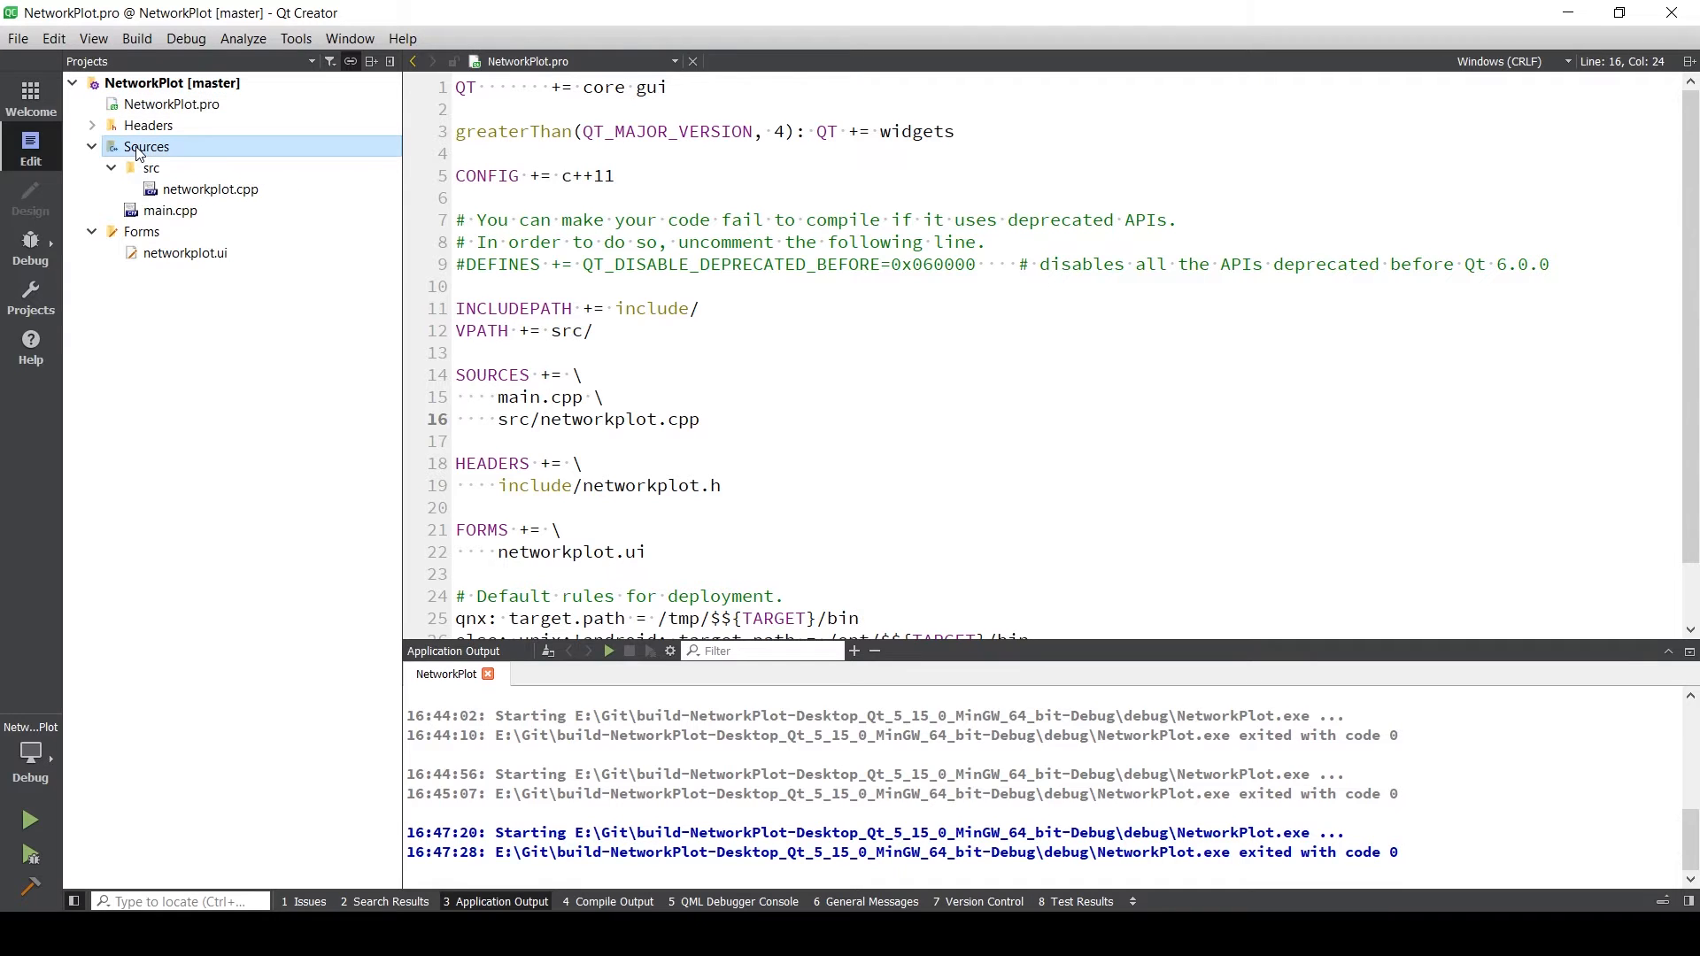
right_click(147, 147)
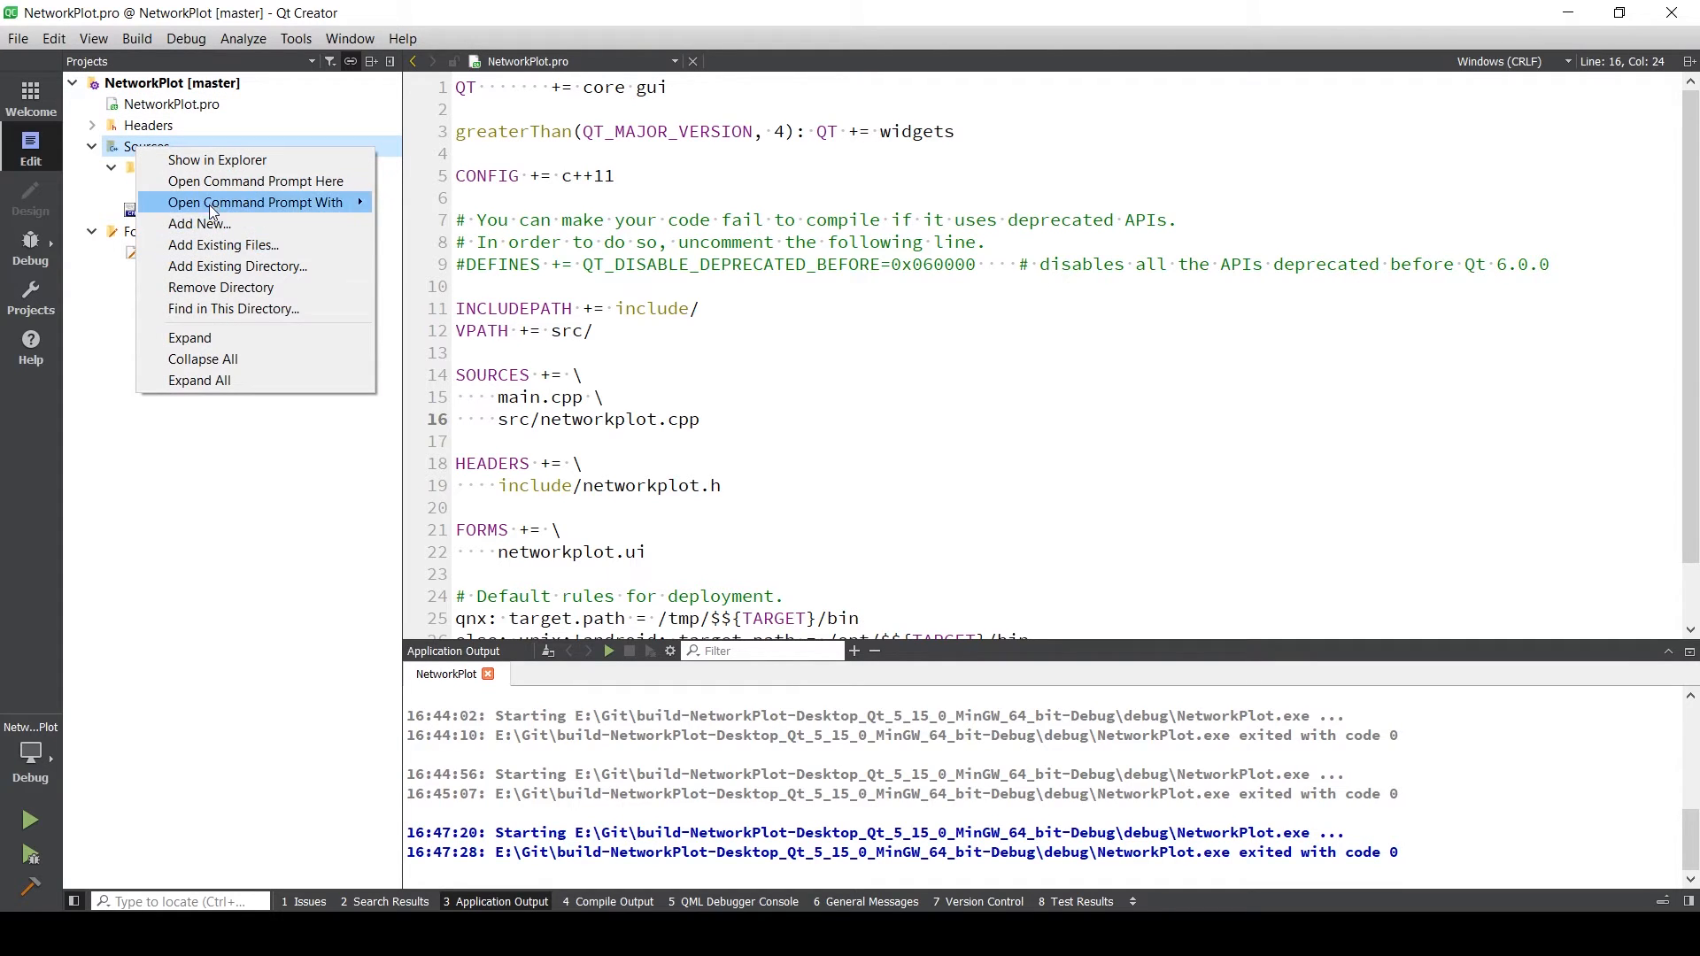
left_click(223, 245)
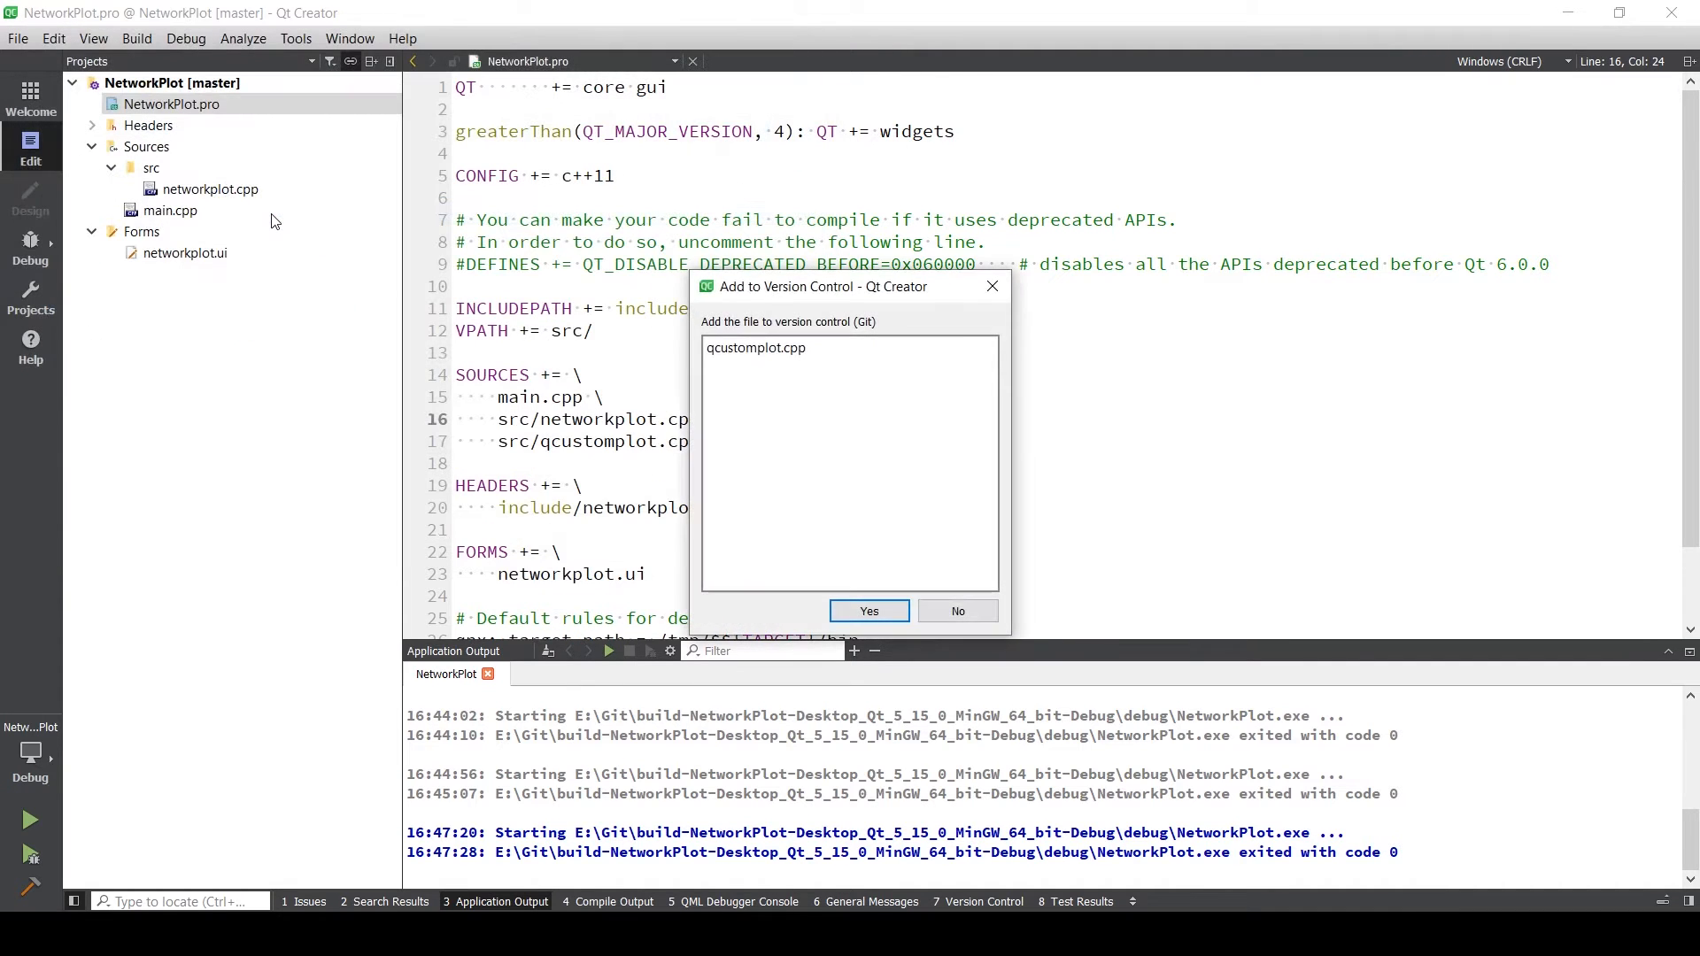
left_click(868, 610)
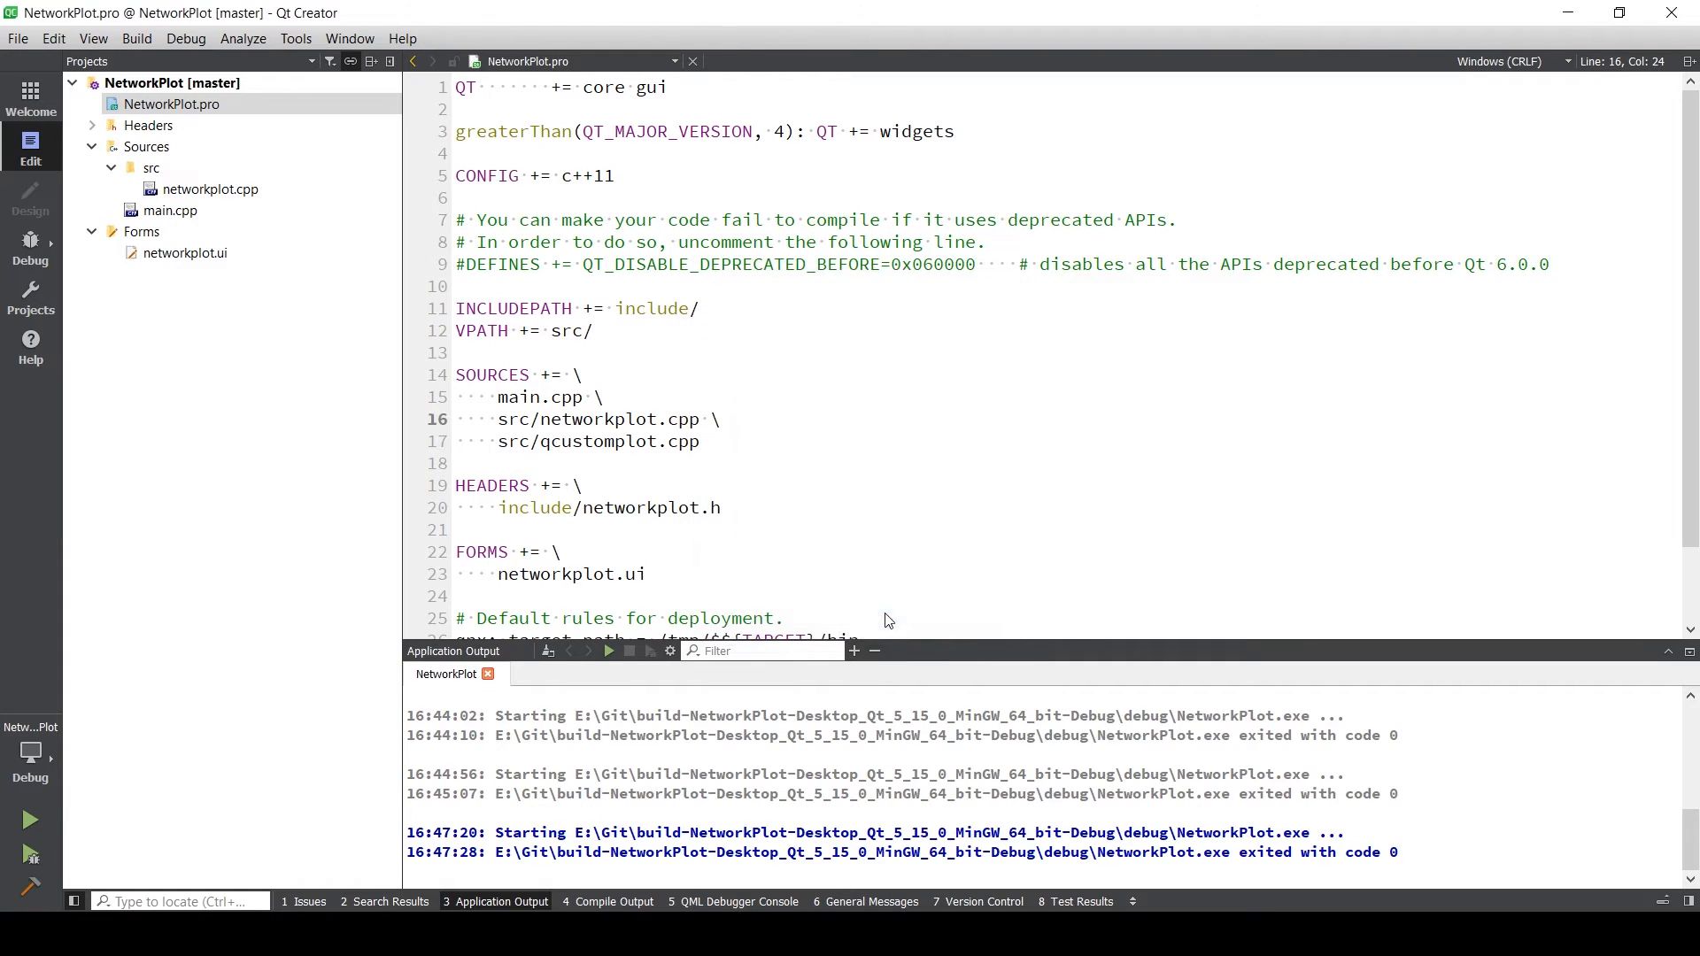
left_click(983, 901)
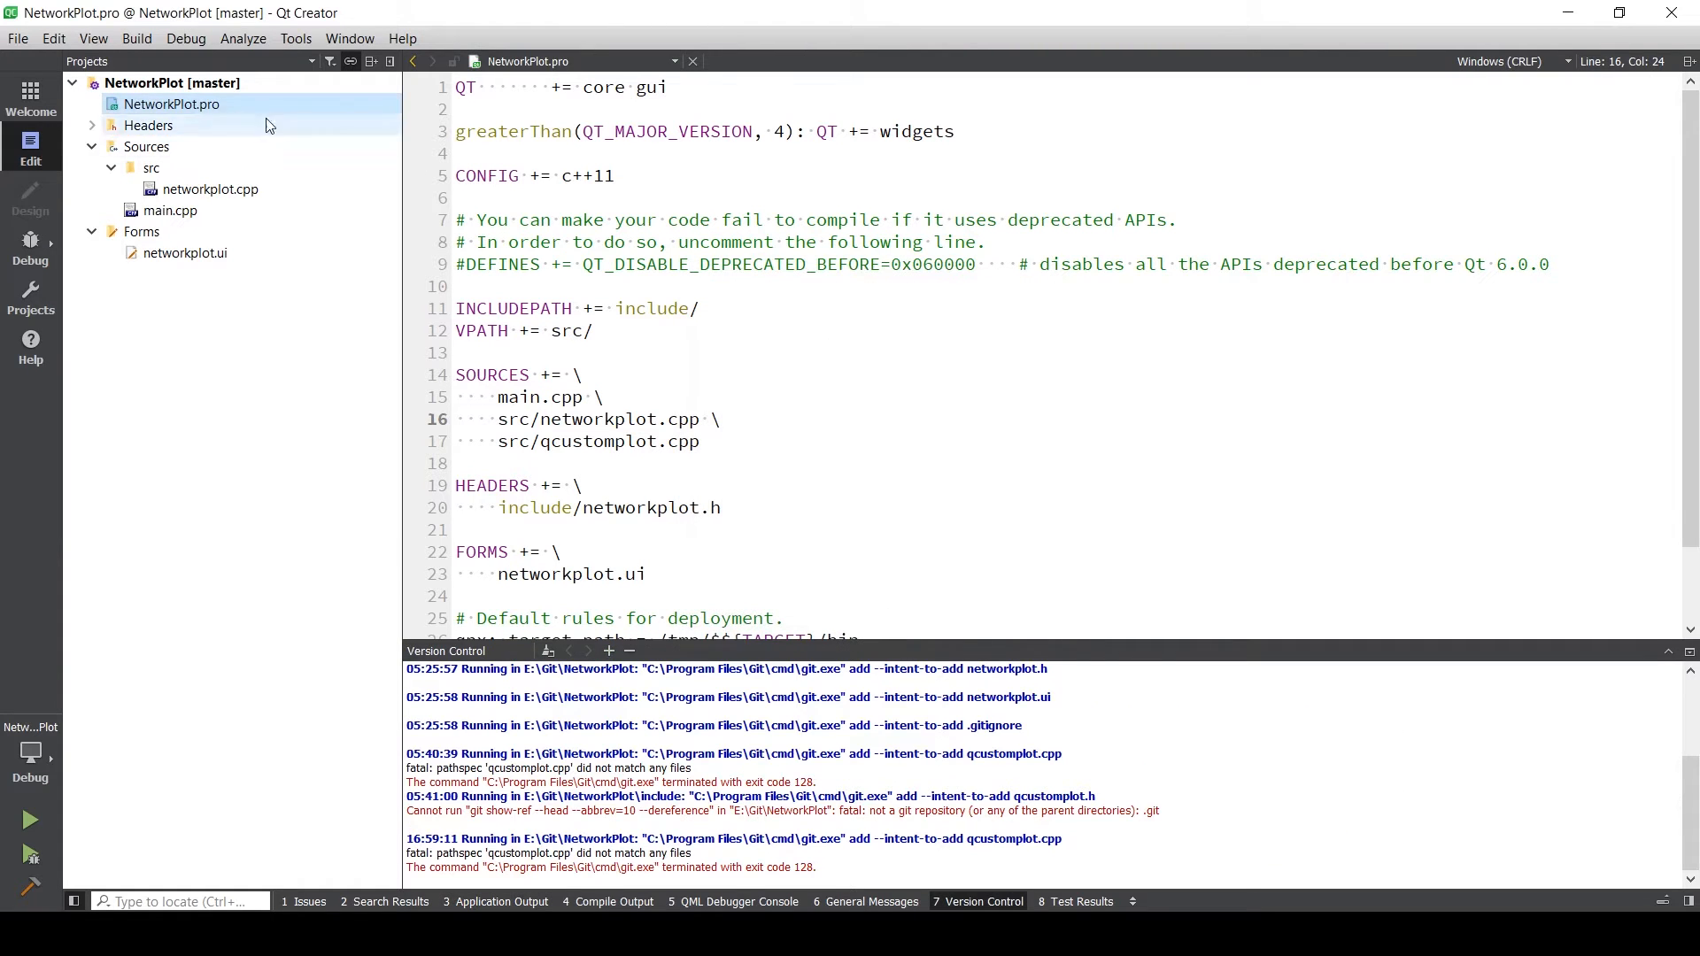
- Add existing file include/qcustomplot.h to Headers, accepting Git version control and the warning
left_click(149, 123)
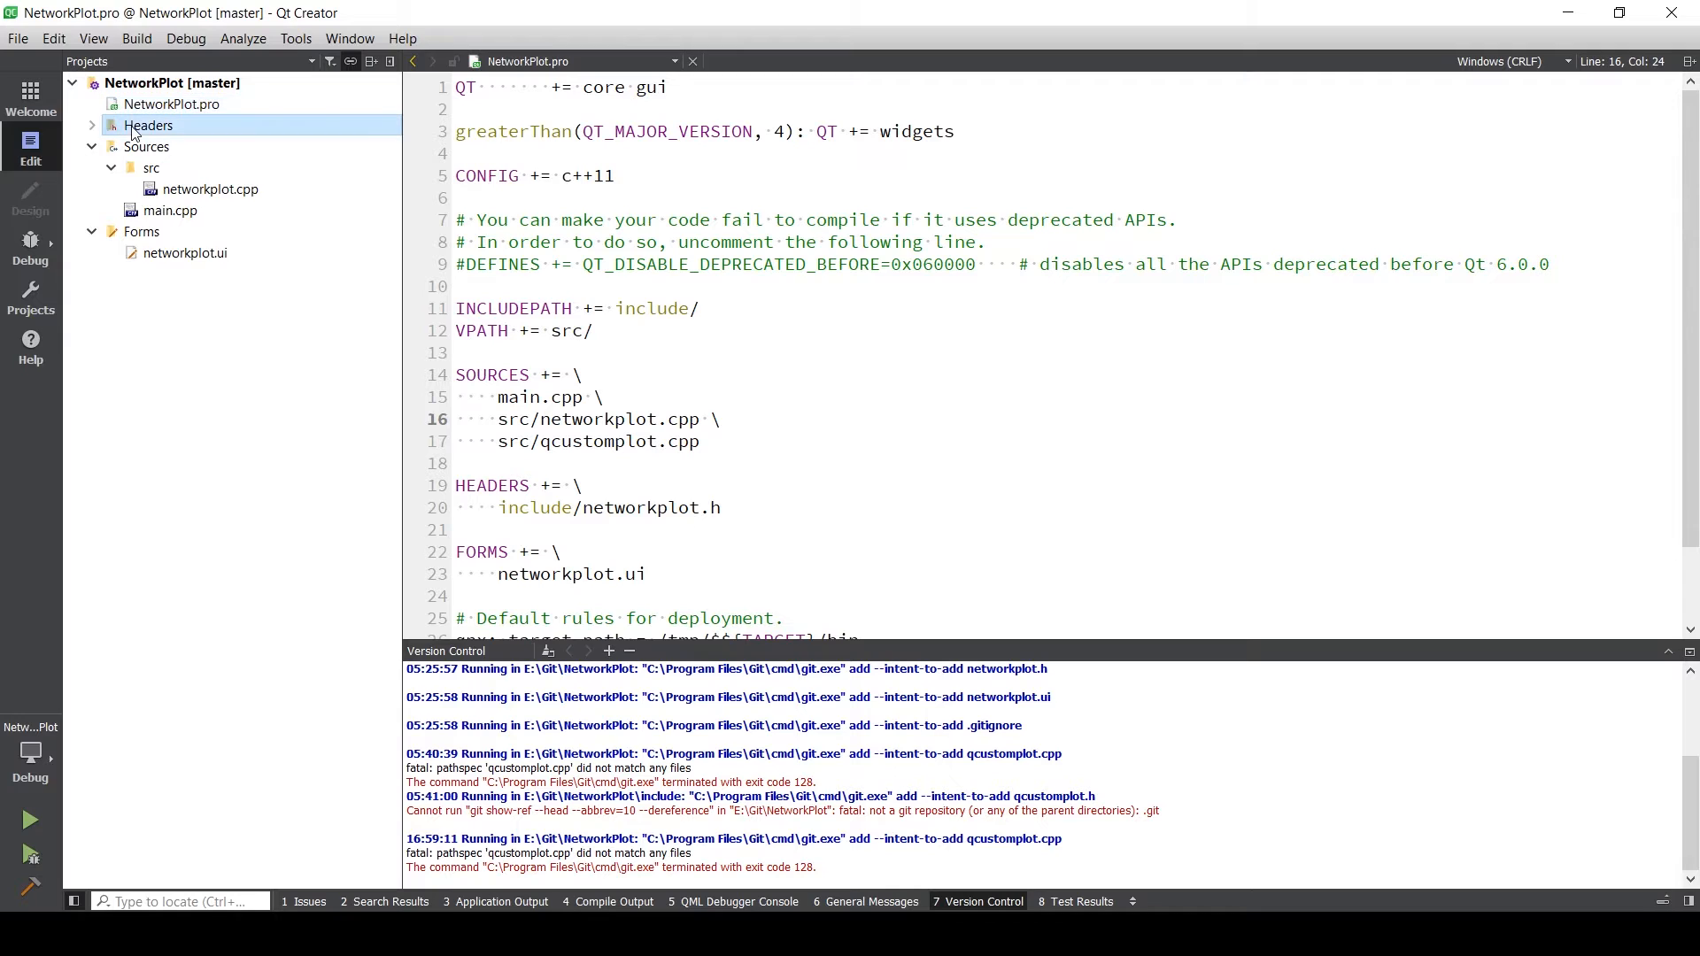
right_click(149, 126)
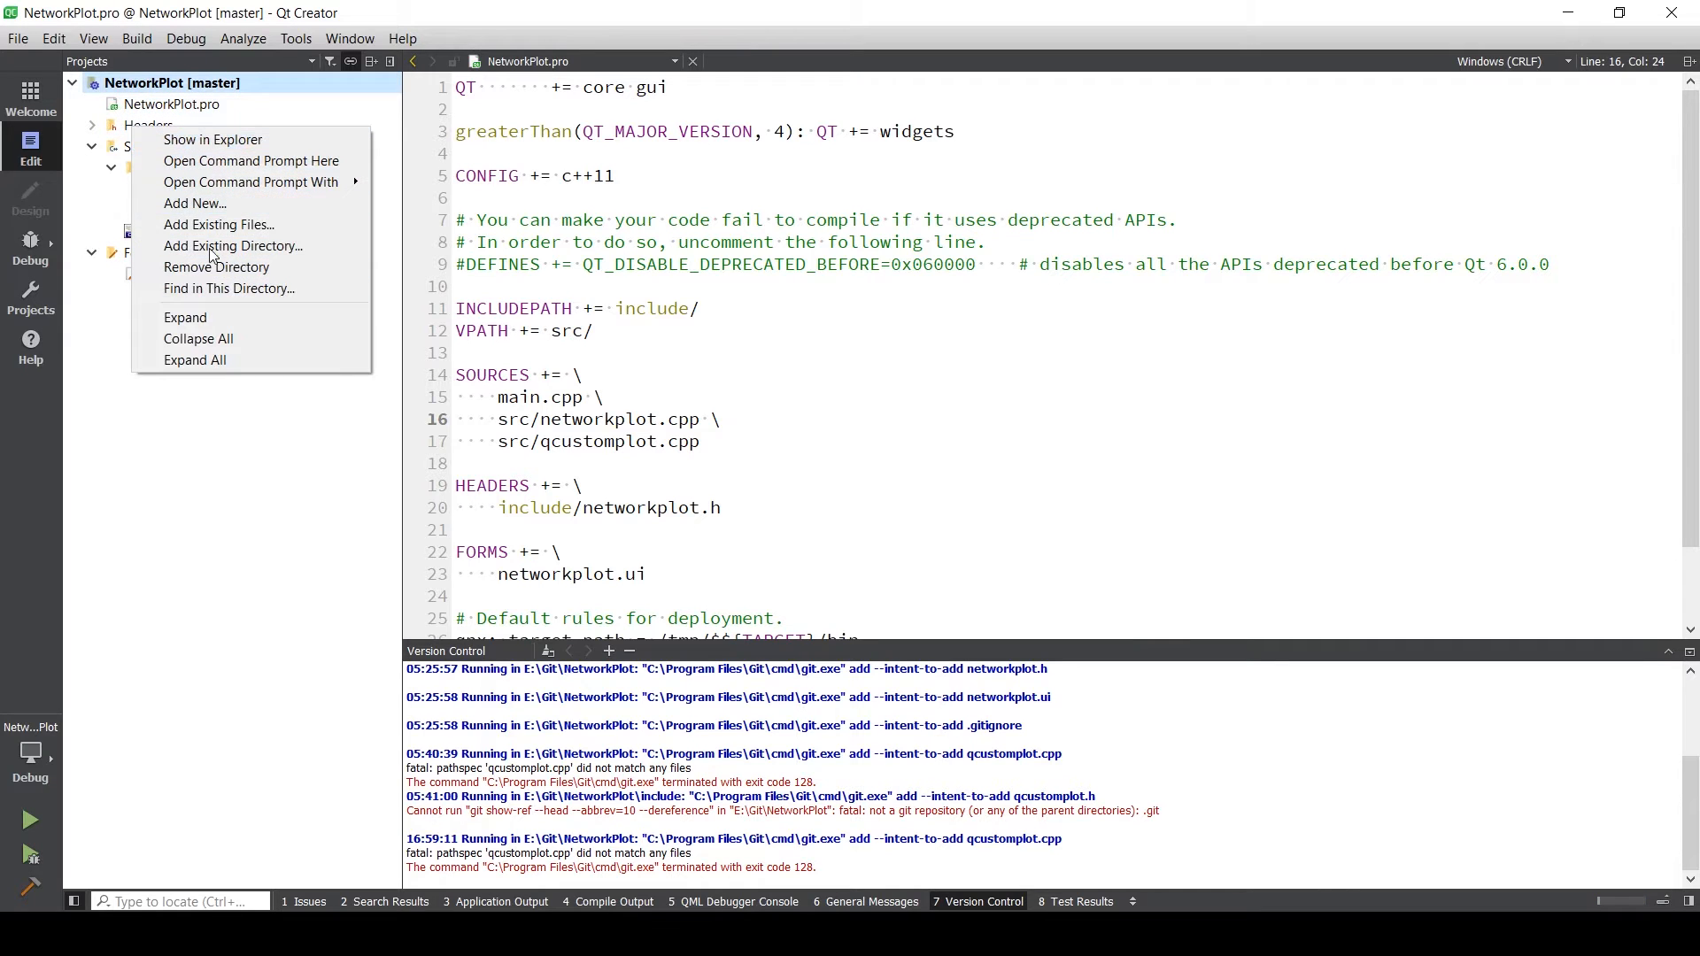
mouse_move(249, 161)
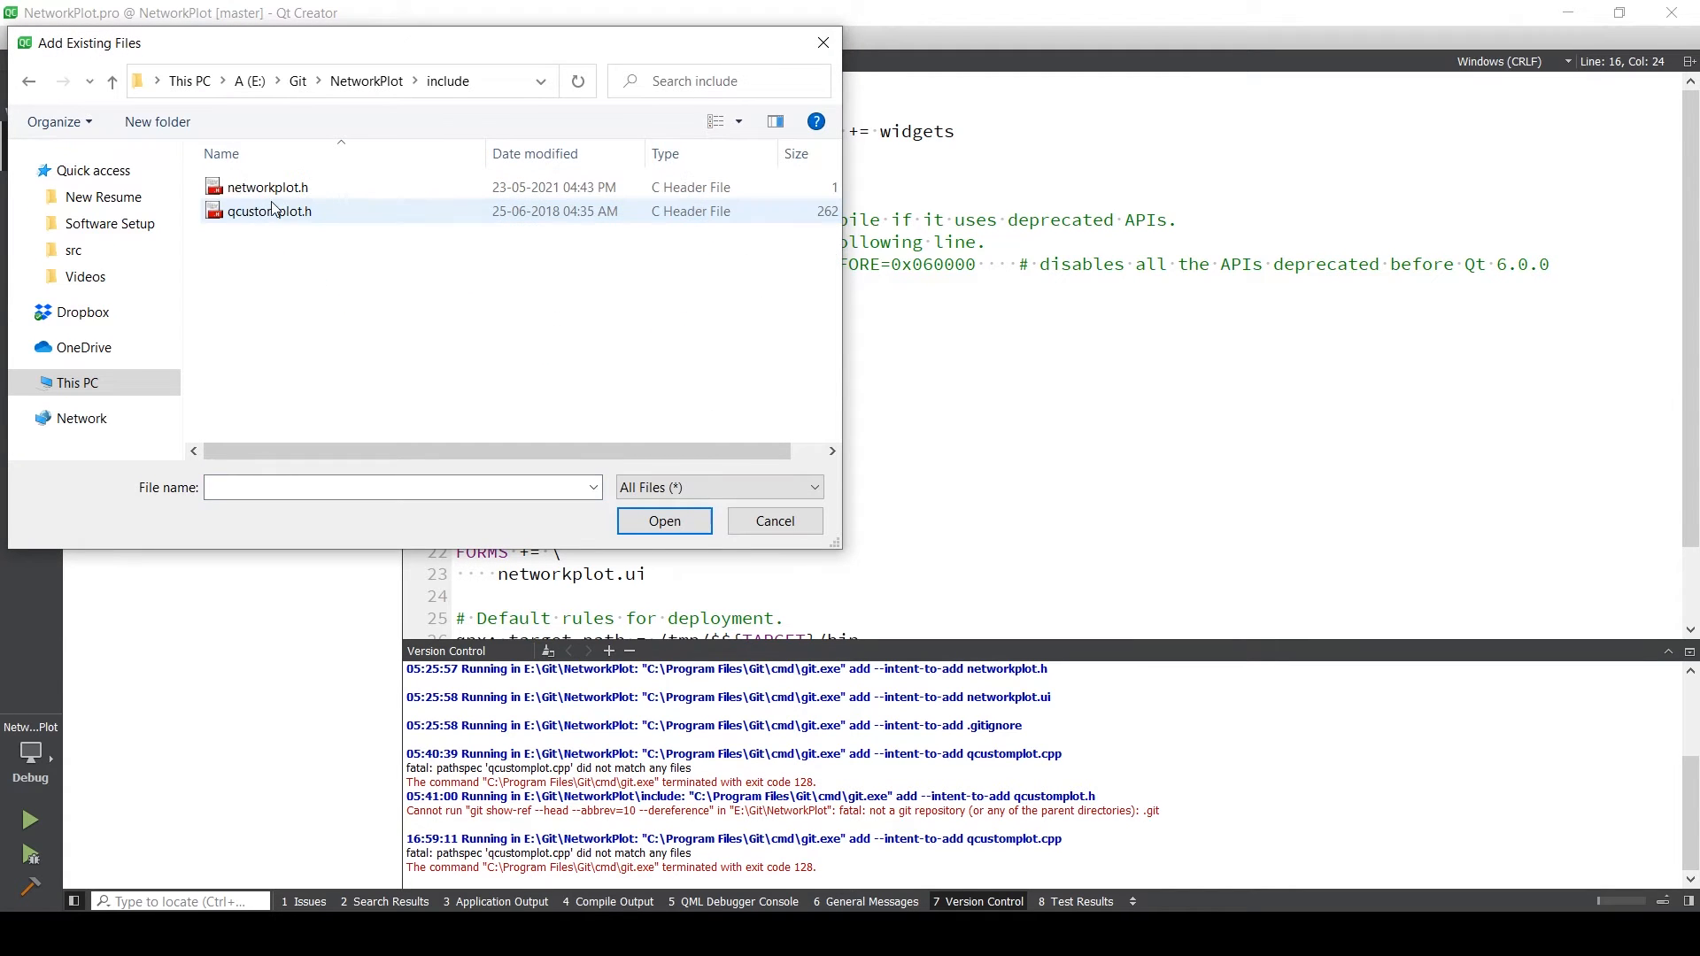
left_click(665, 520)
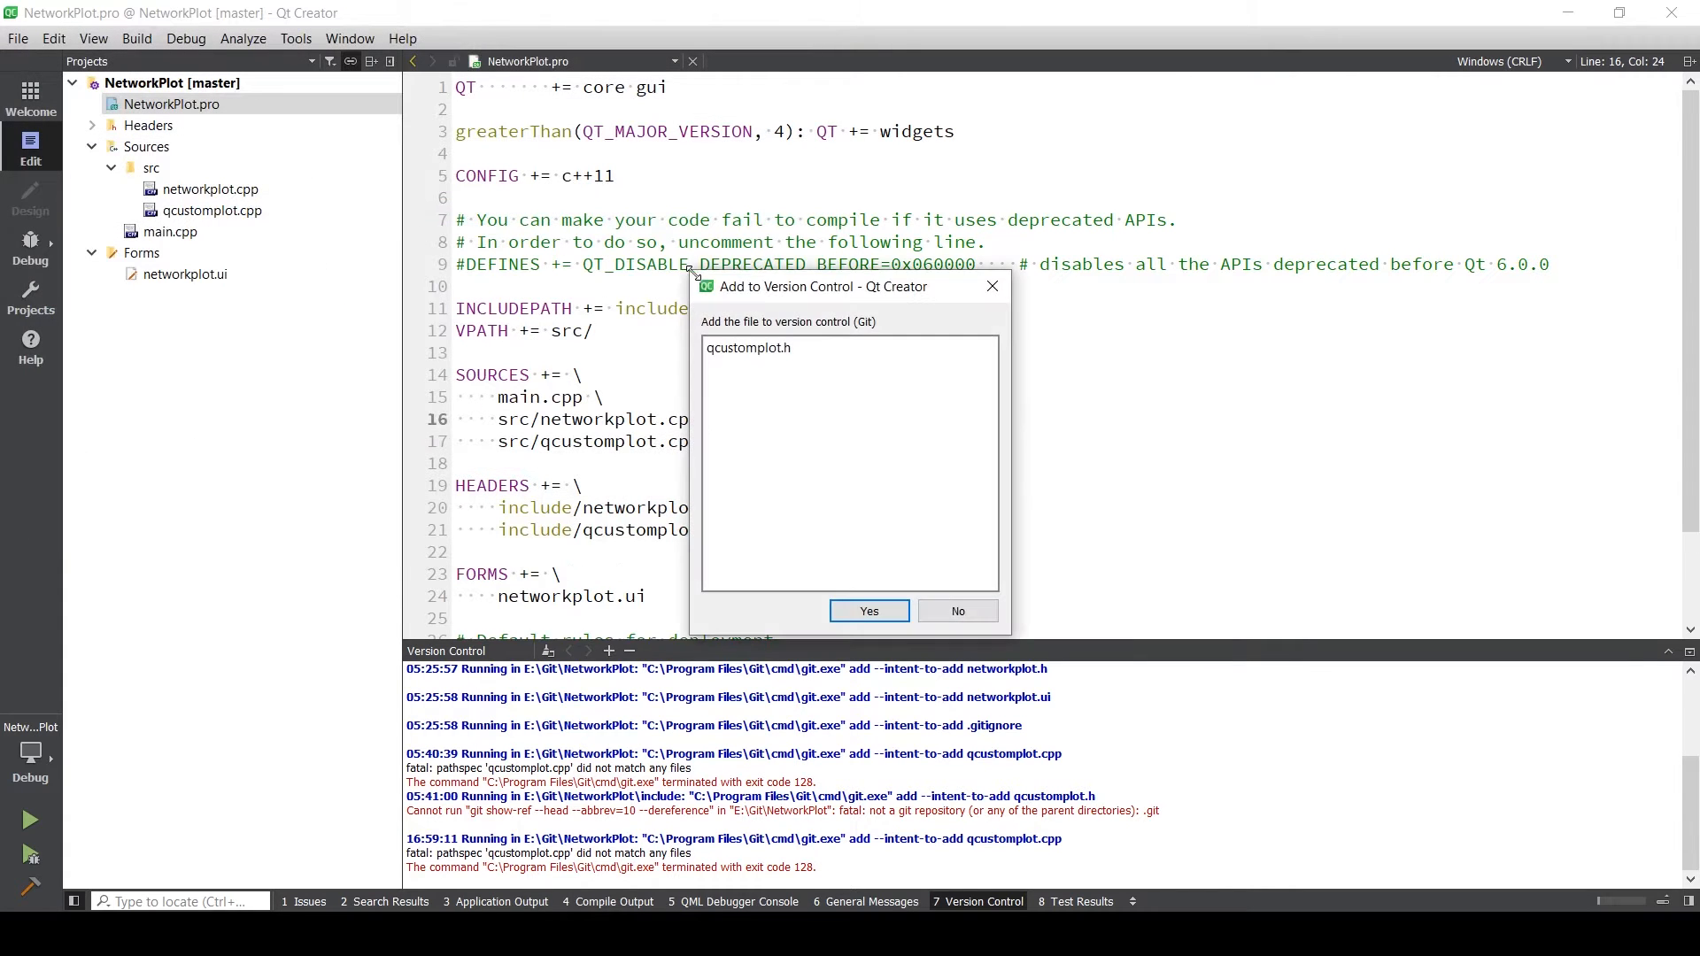
left_click(868, 611)
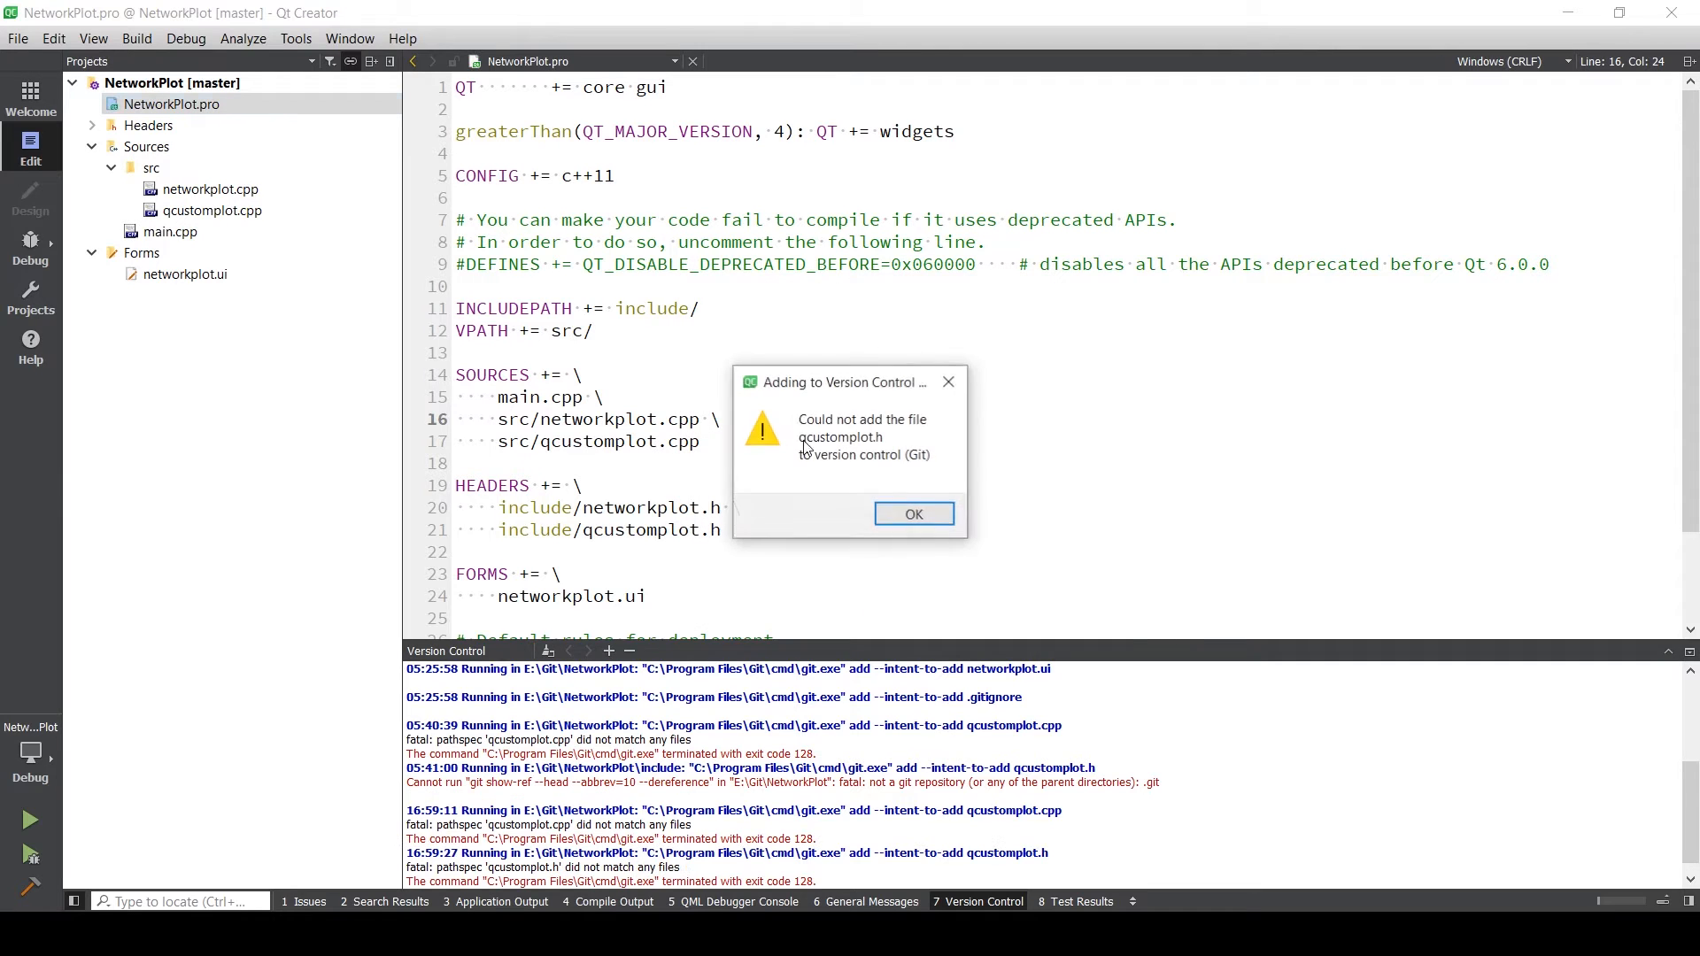
left_click(914, 513)
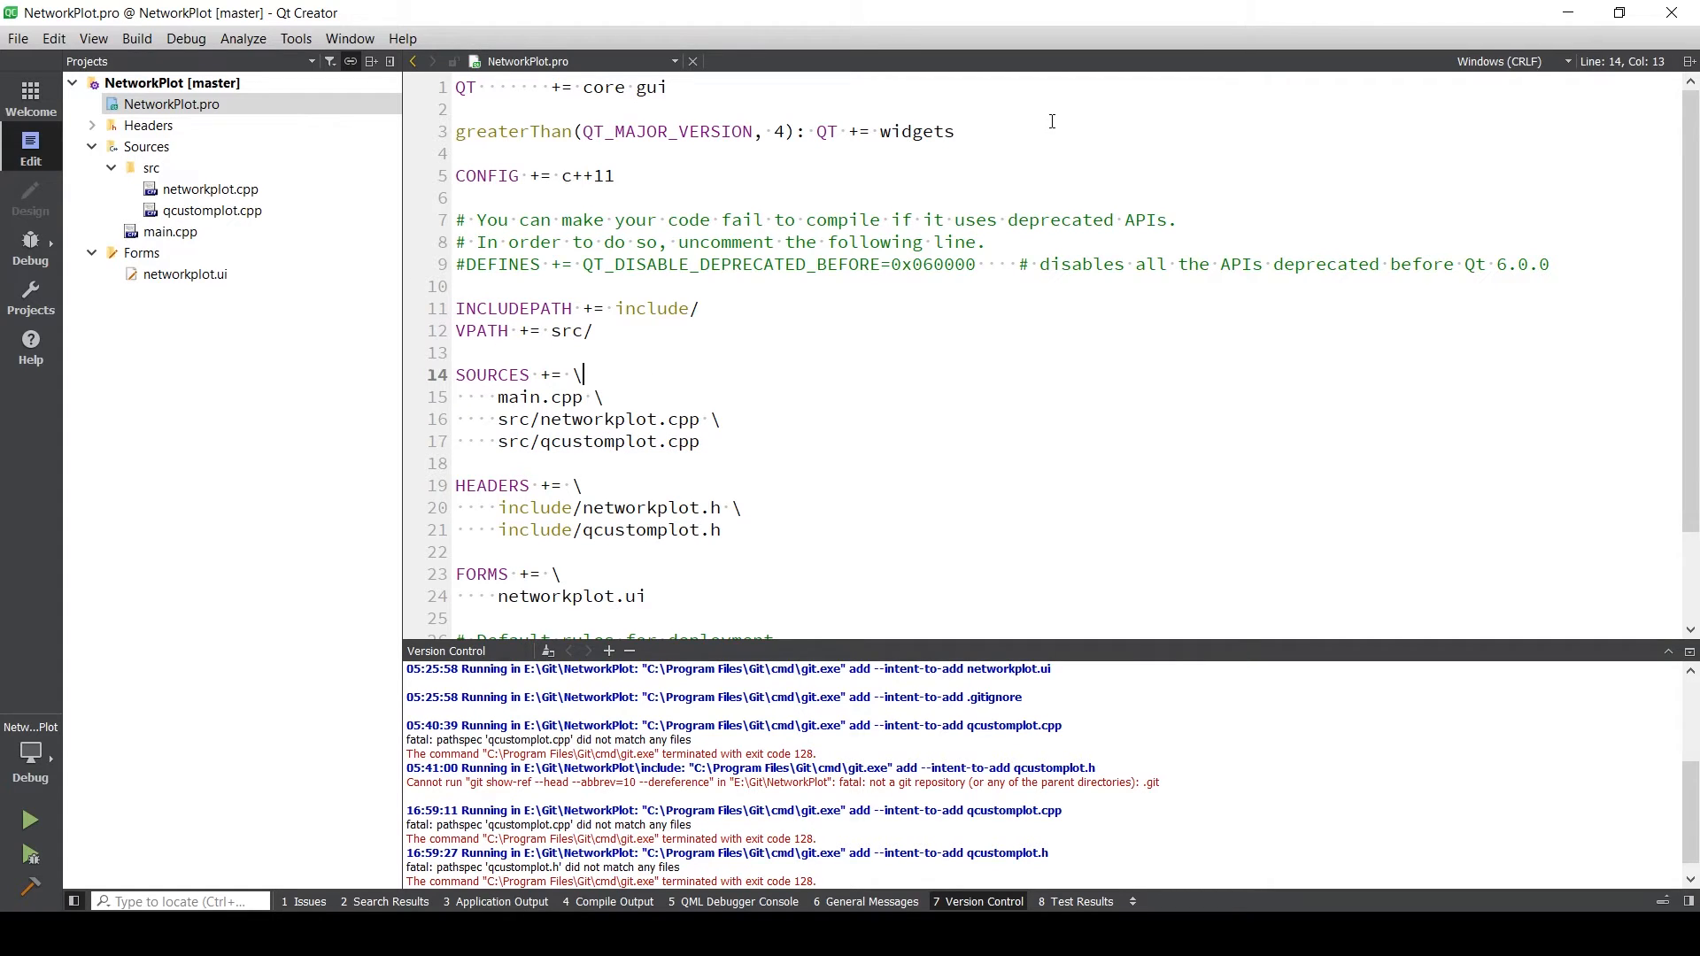
- Append printsupport to the QT += widgets line in NetworkPlot.pro
left_click(953, 131)
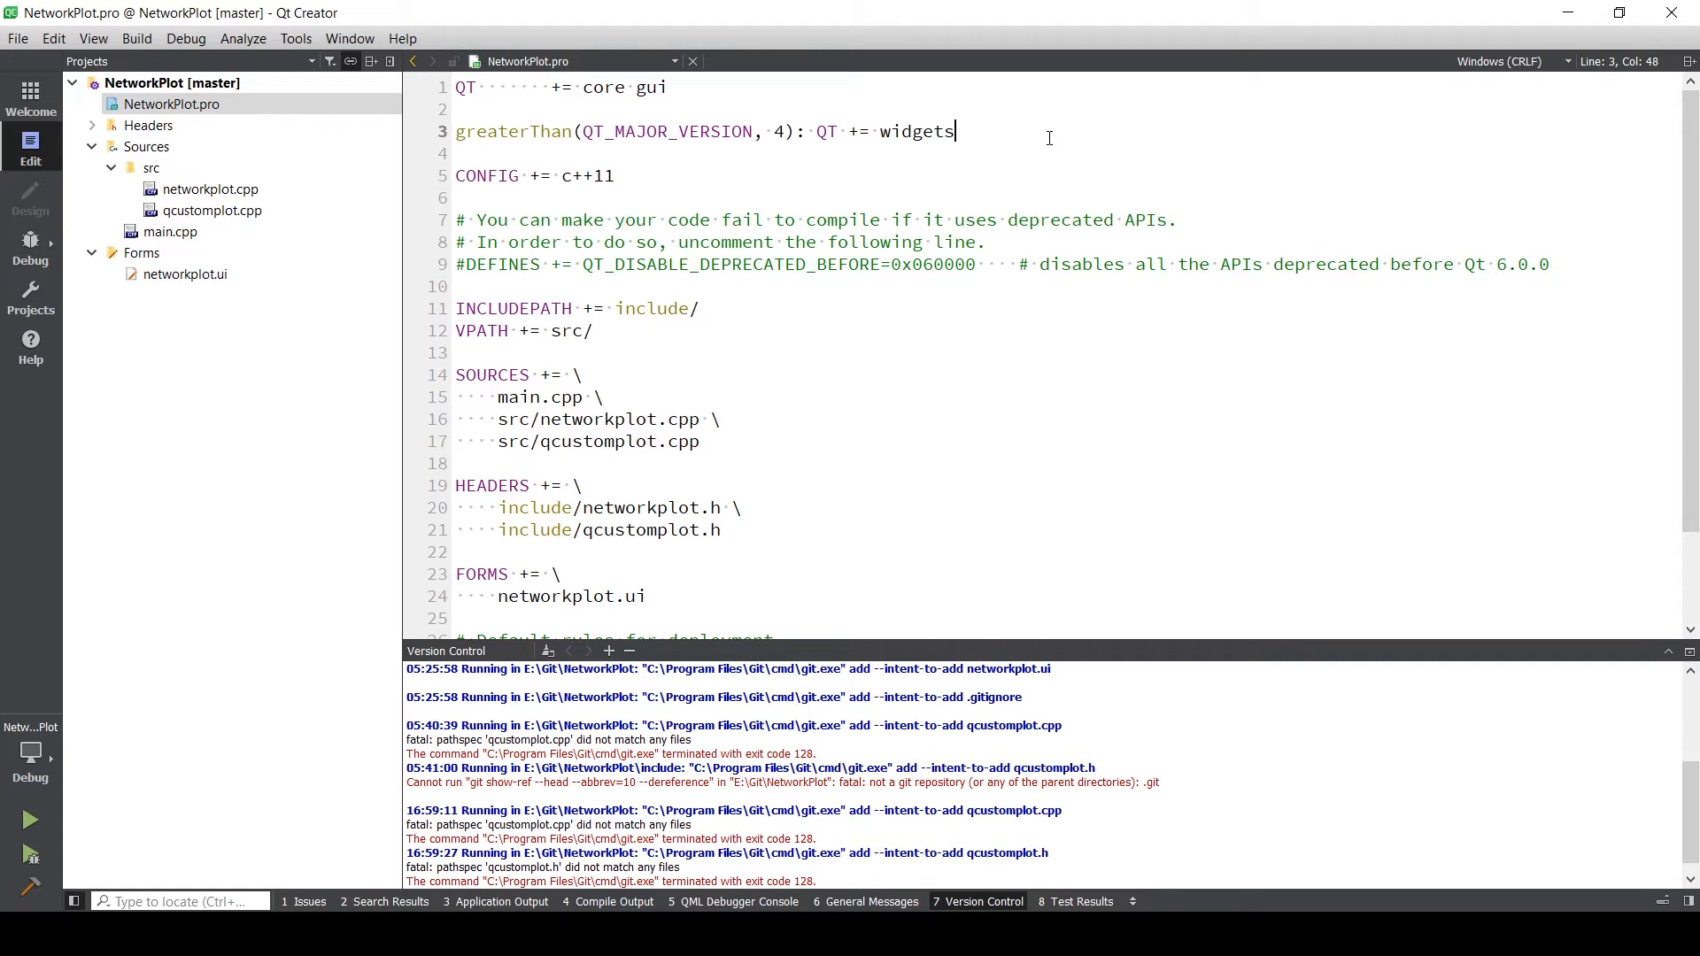
type("print")
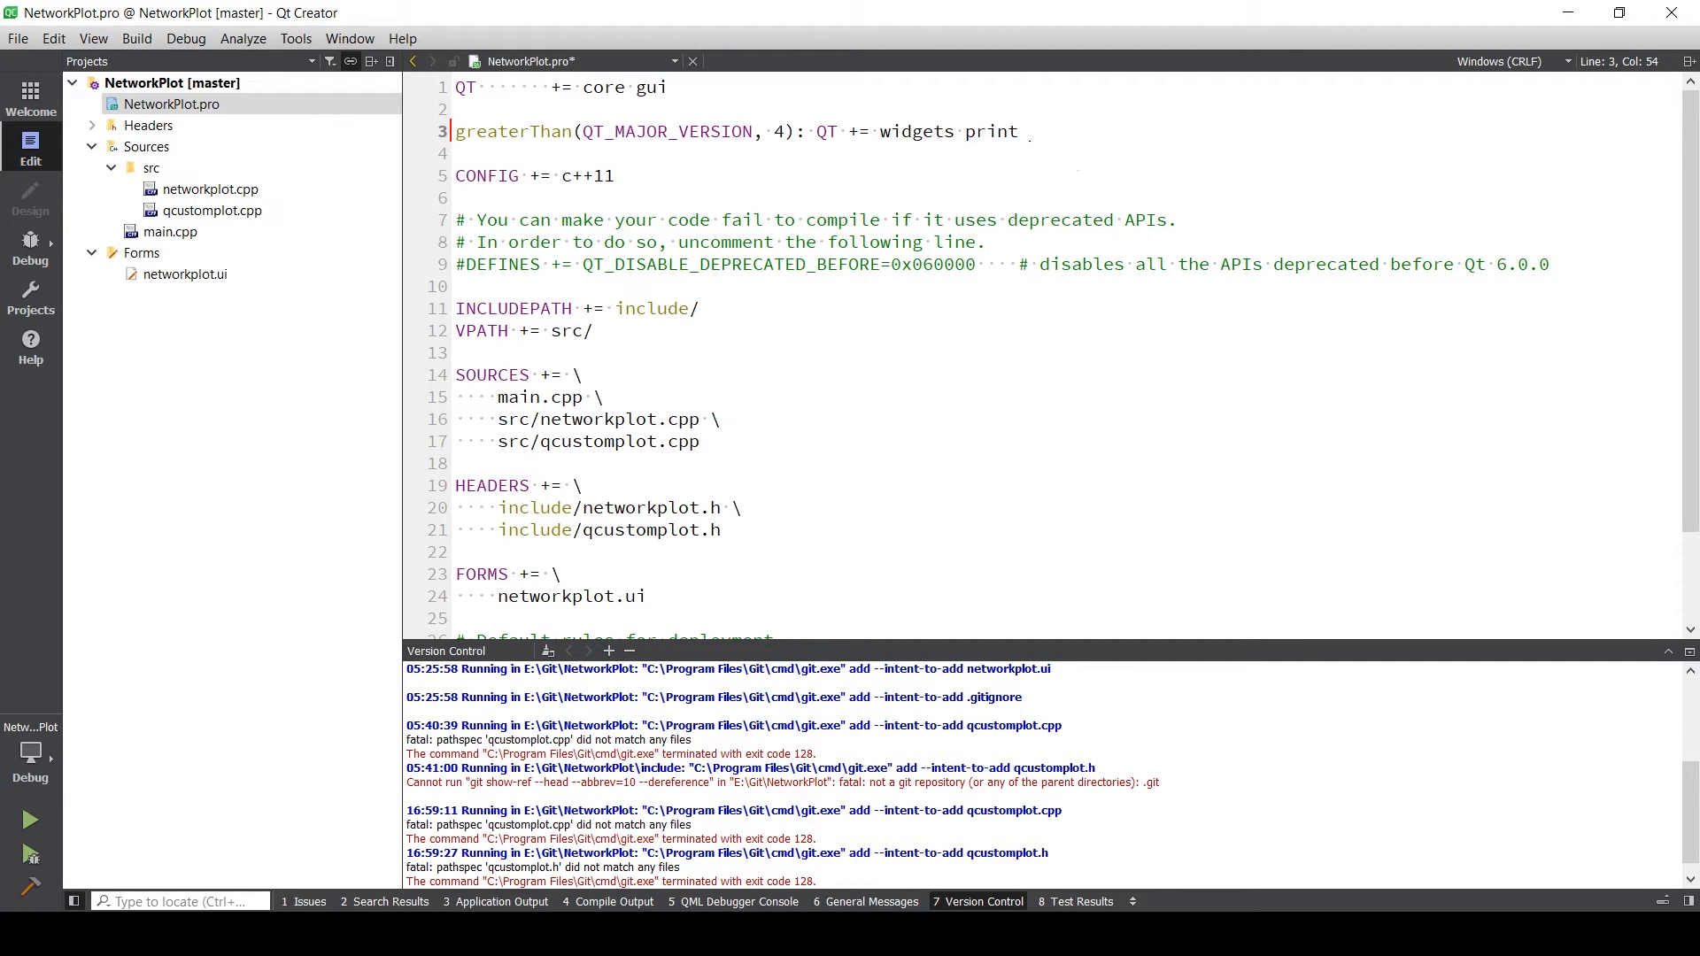
type("support")
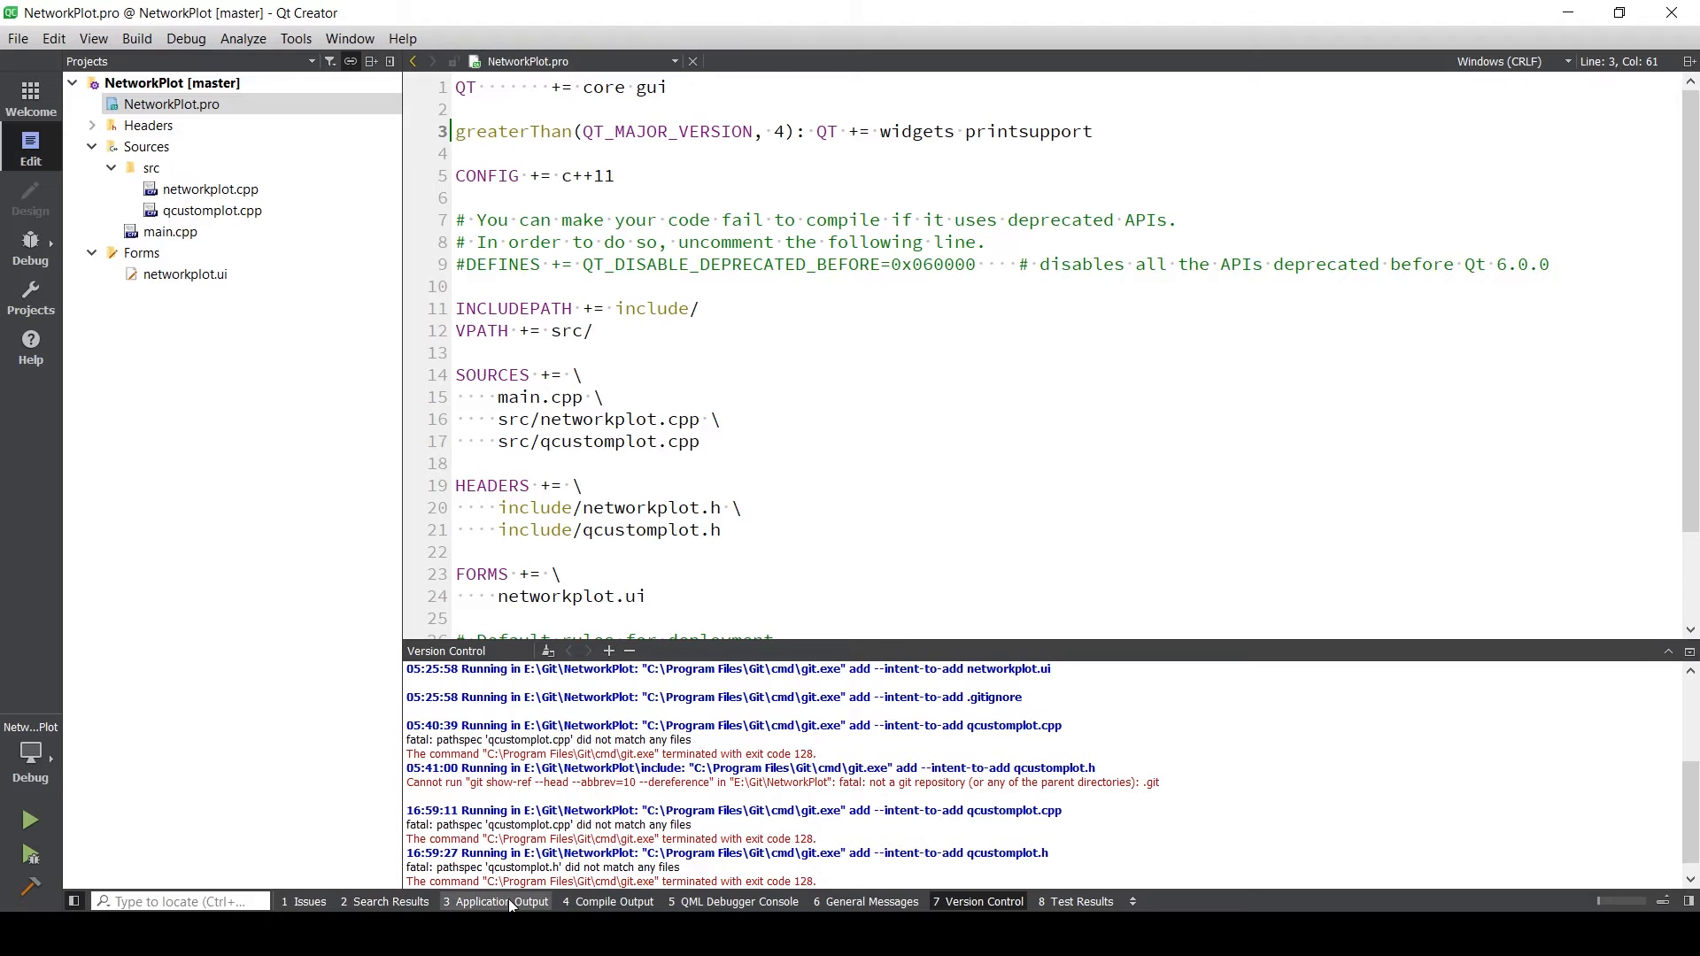
- Run the project and reopen networkplot.ui in Design mode
left_click(502, 901)
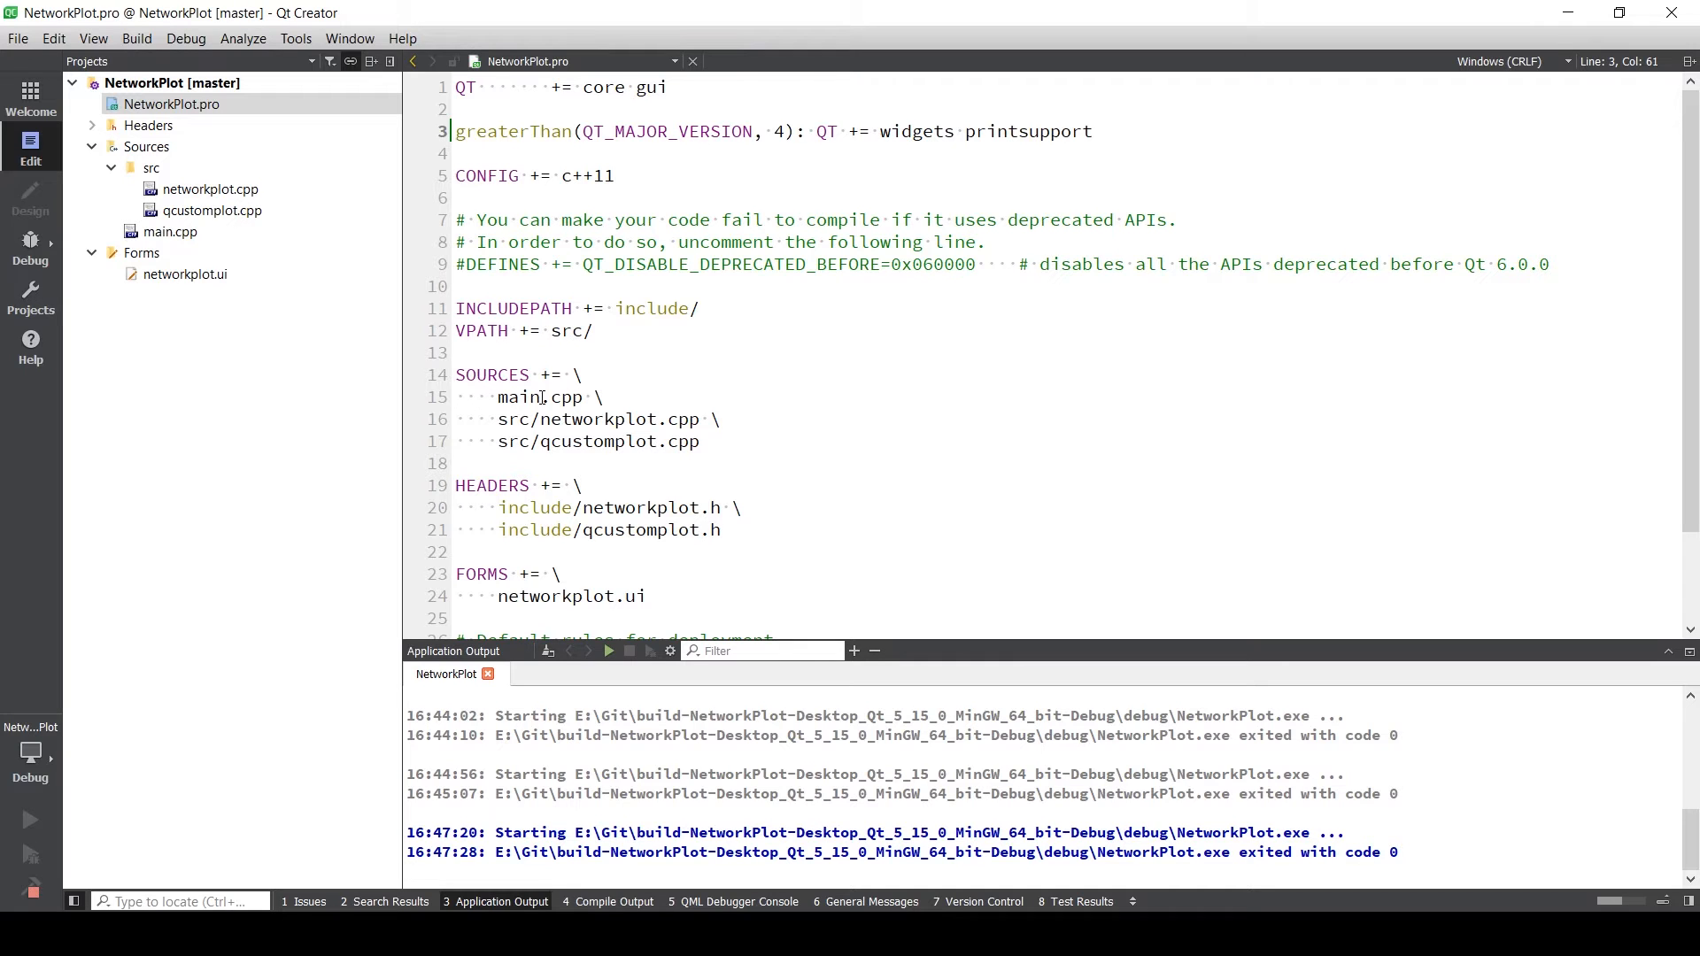
left_click(30, 820)
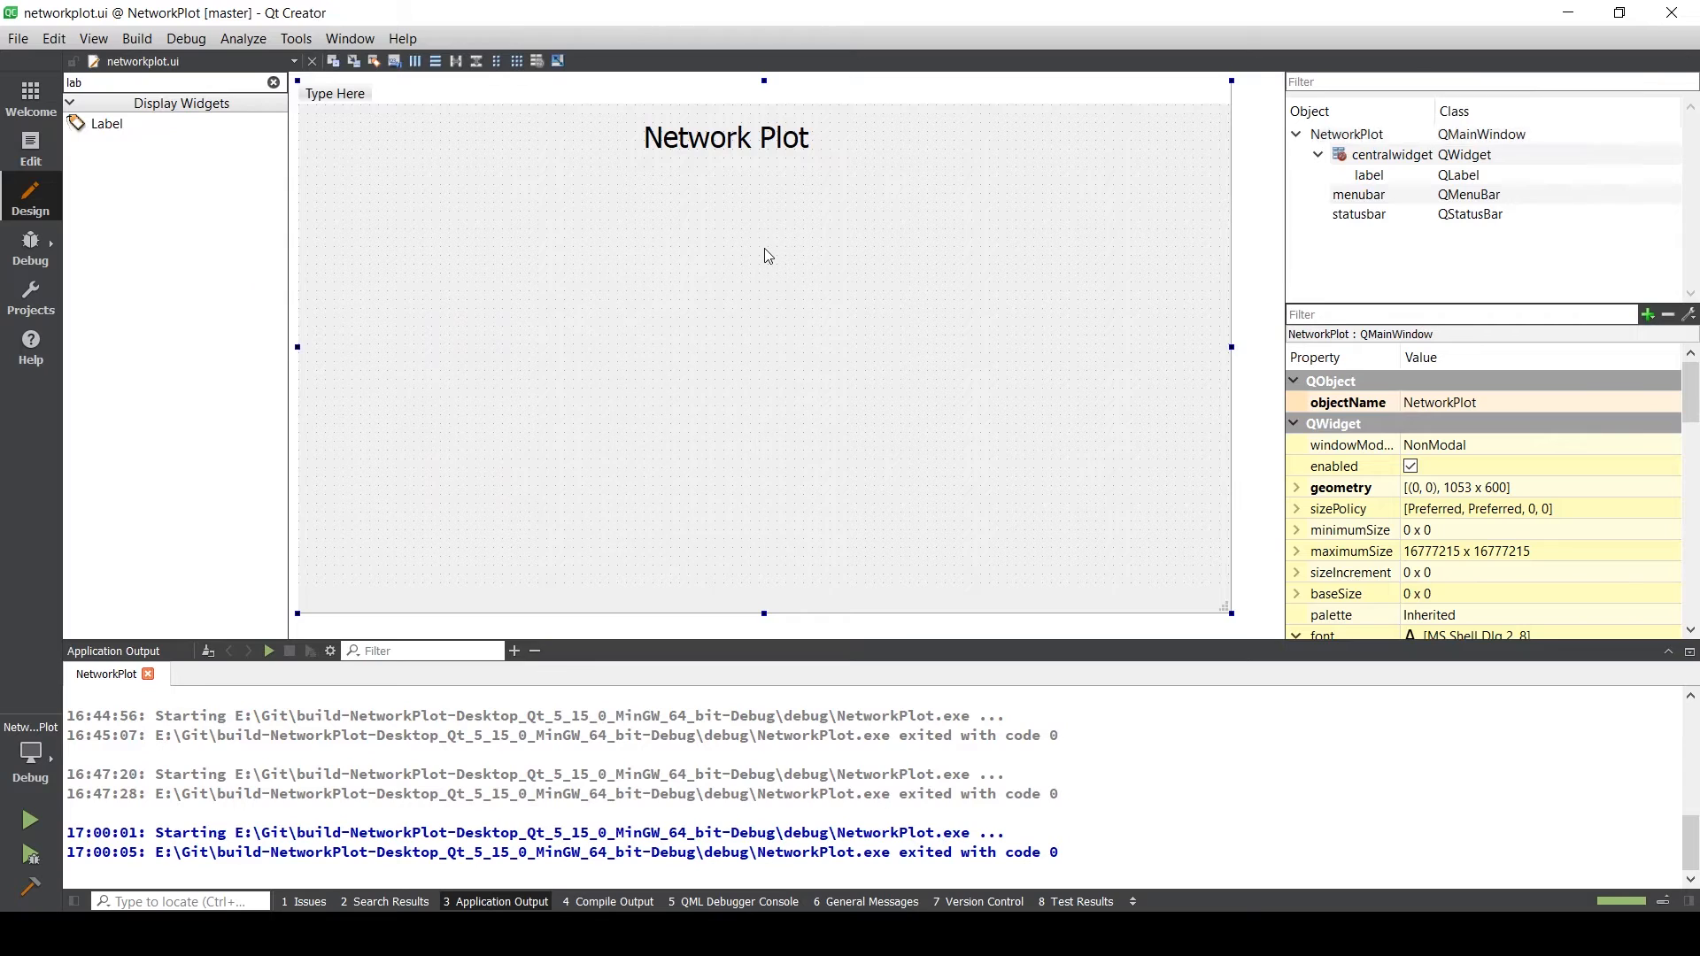
- Filter the Widget Box for 'widget', place a plain Widget below the title and show its context actions
left_click(273, 83)
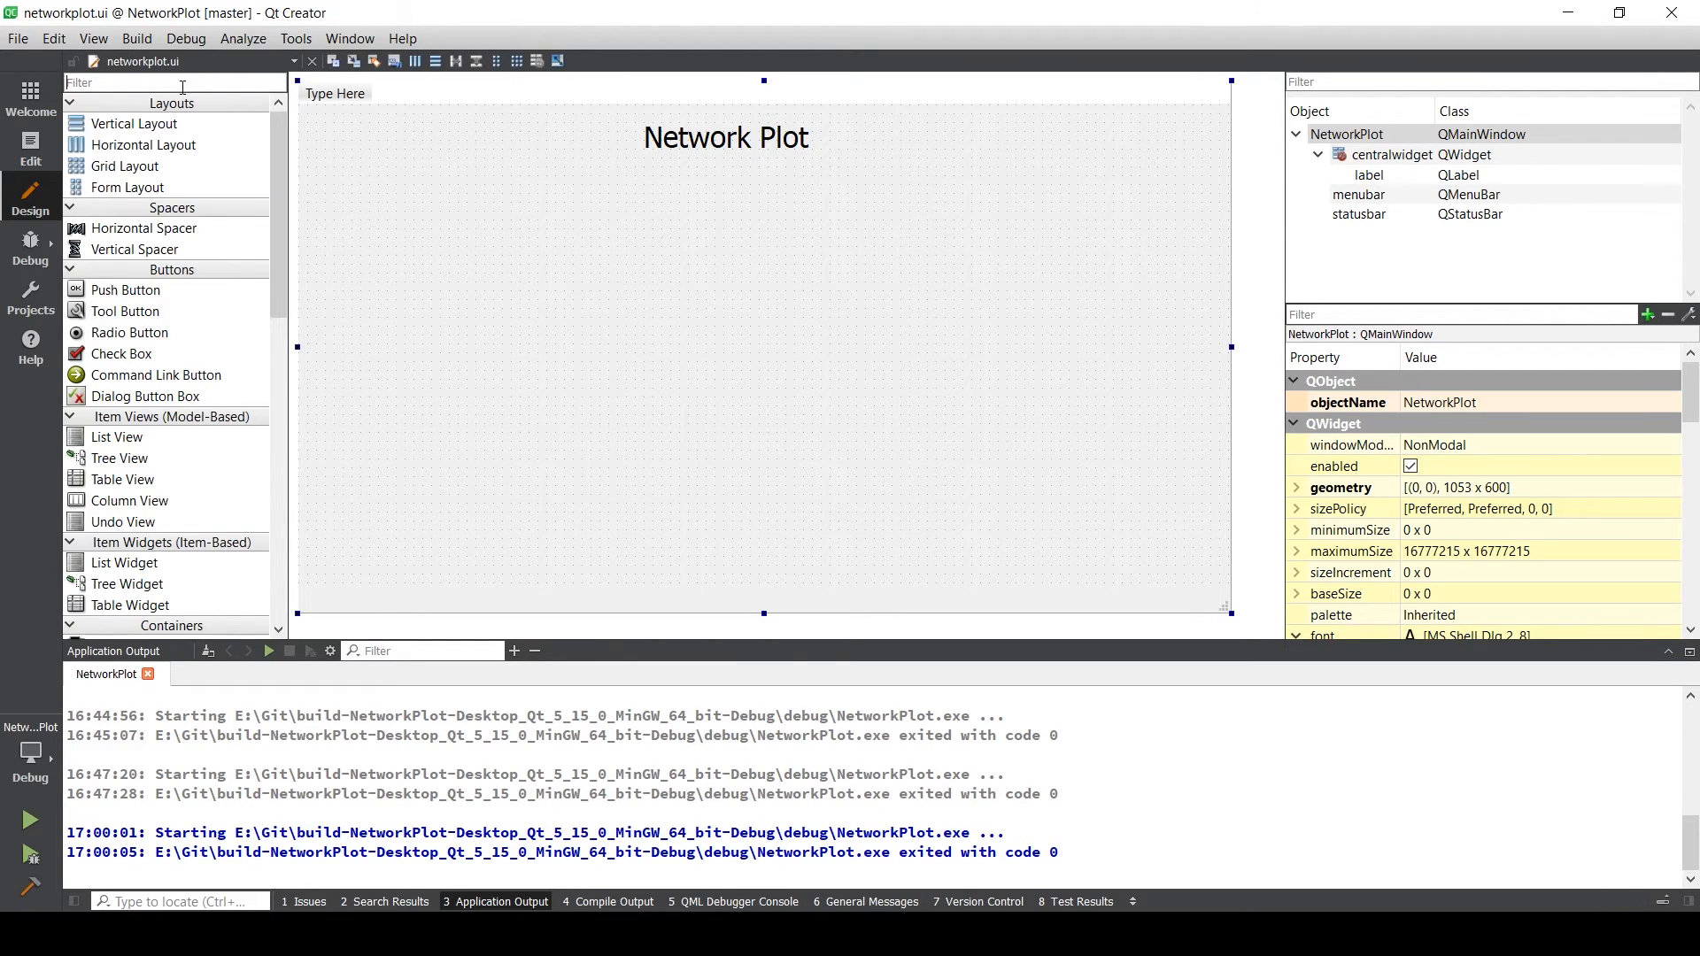
type("widget")
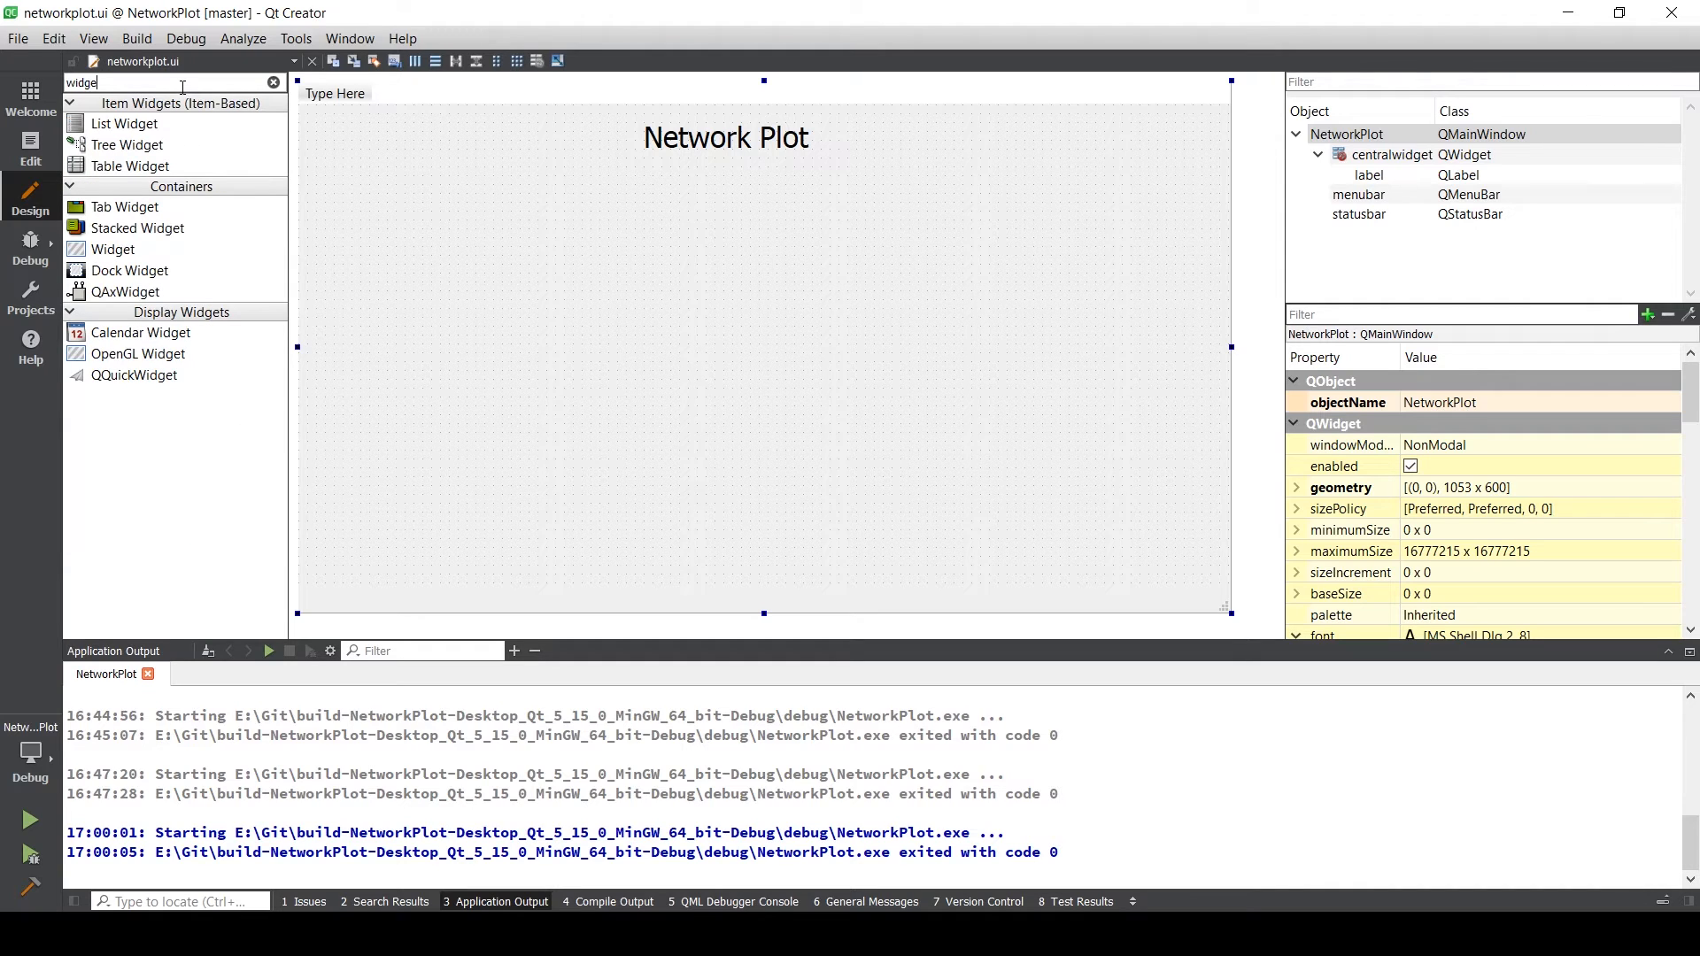
mouse_move(133, 147)
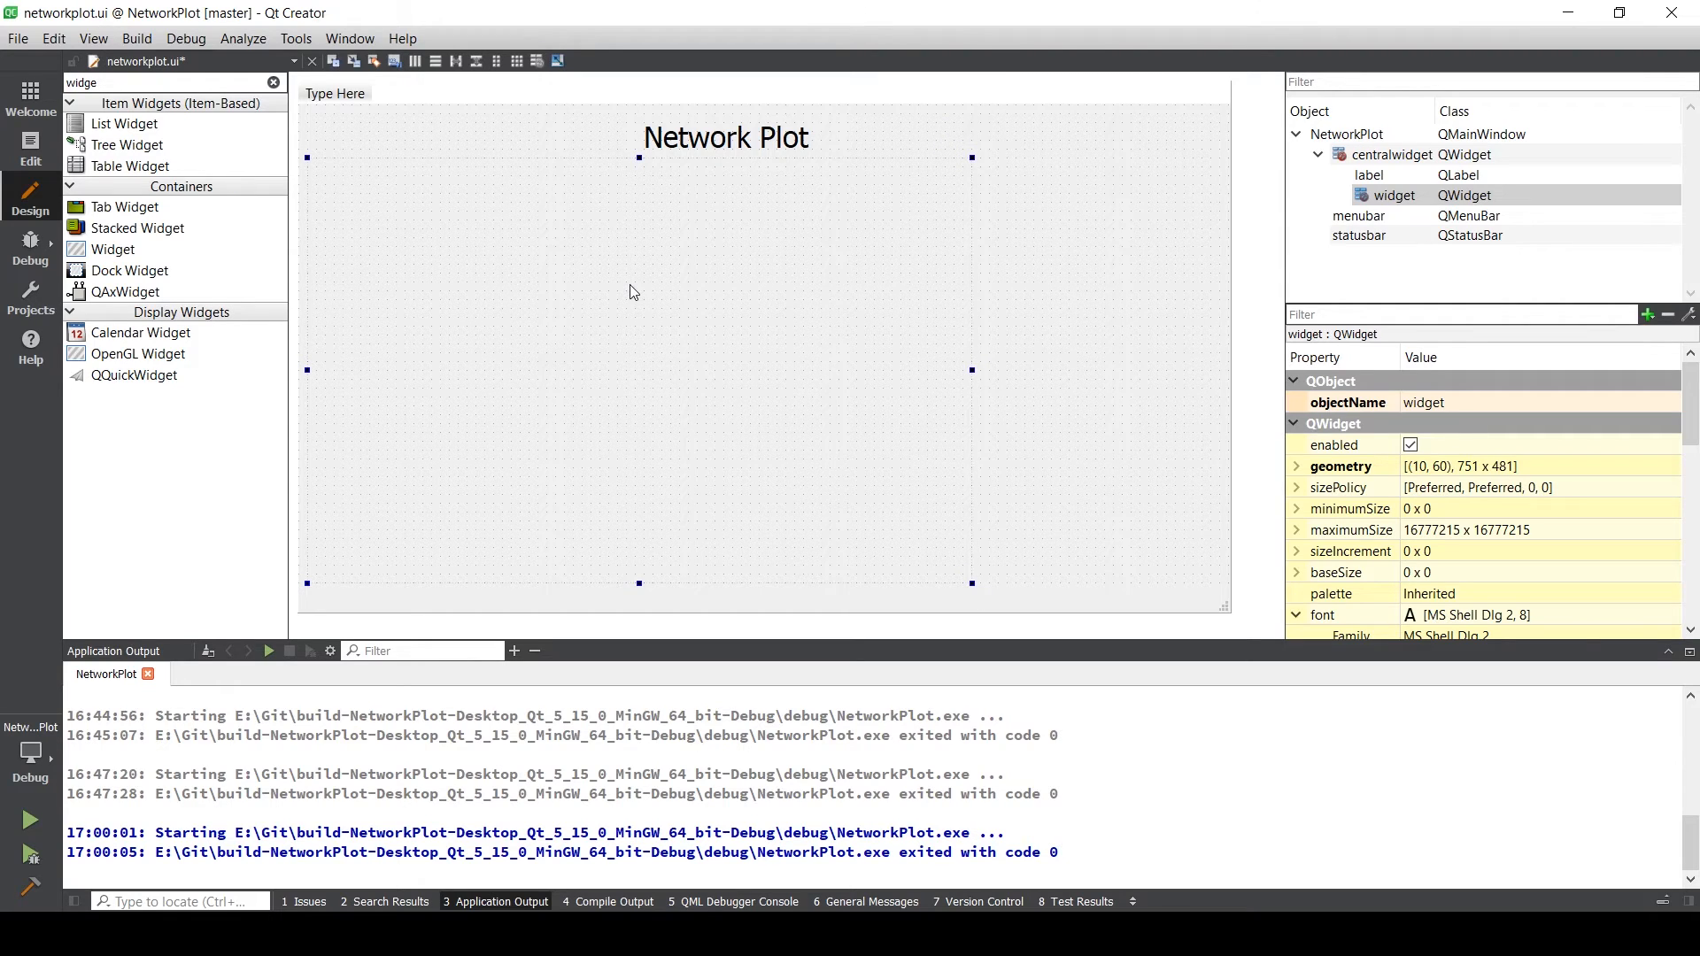
mouse_move(650, 239)
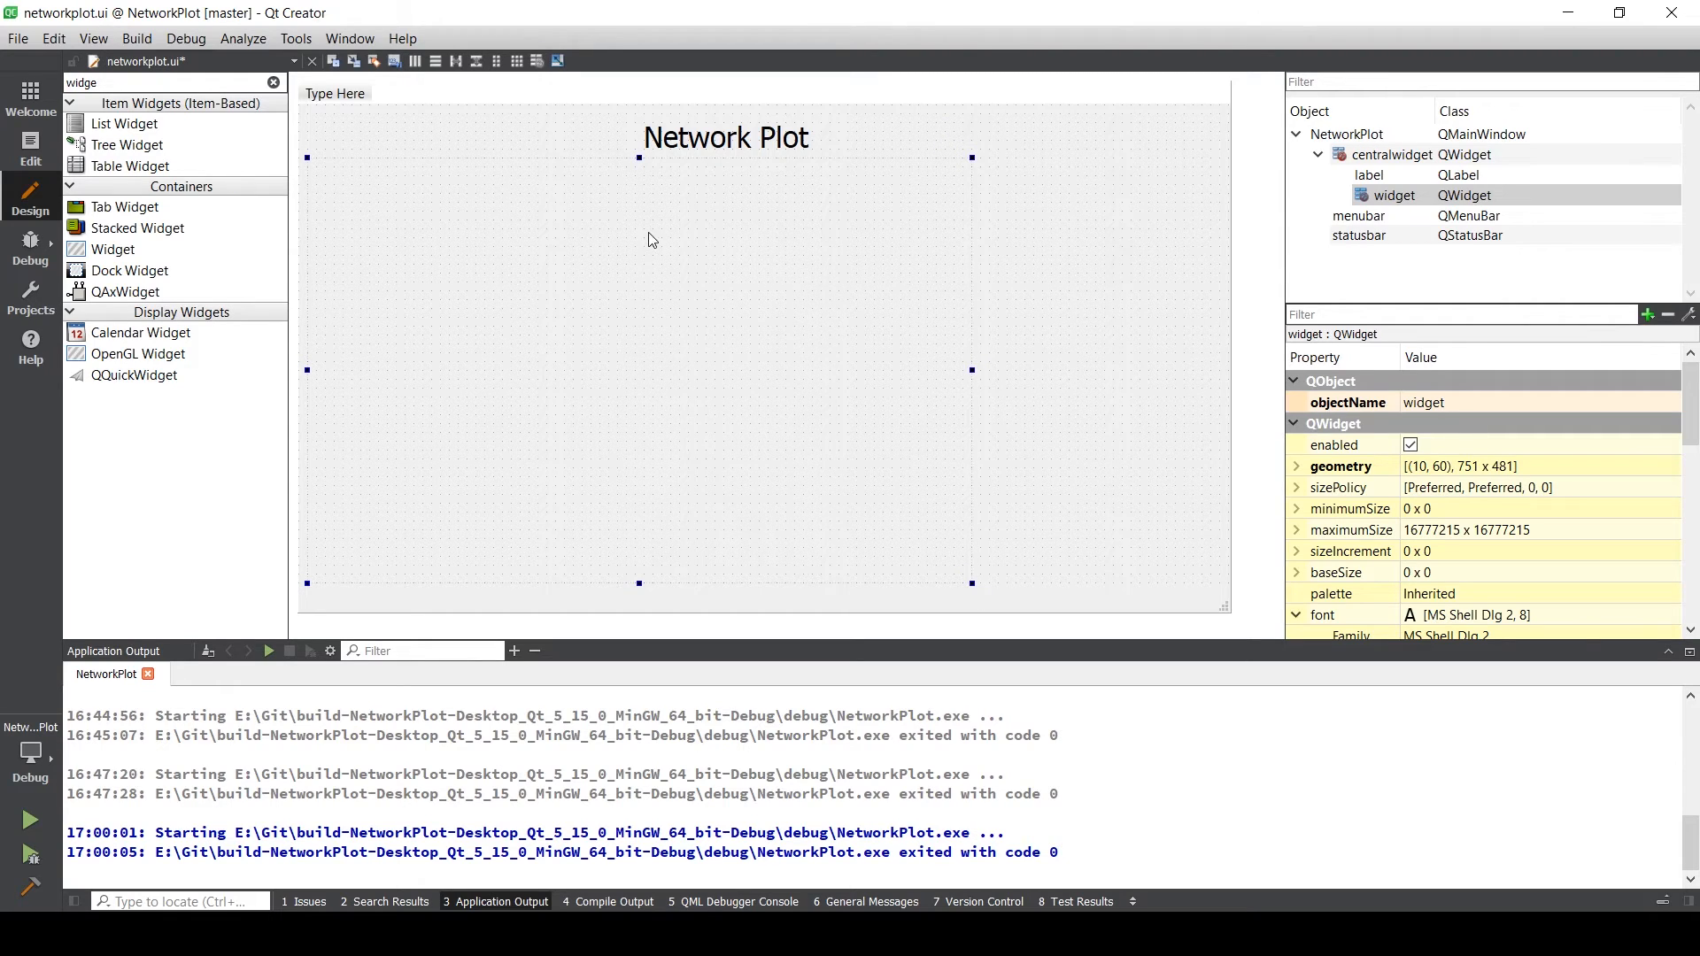
right_click(648, 239)
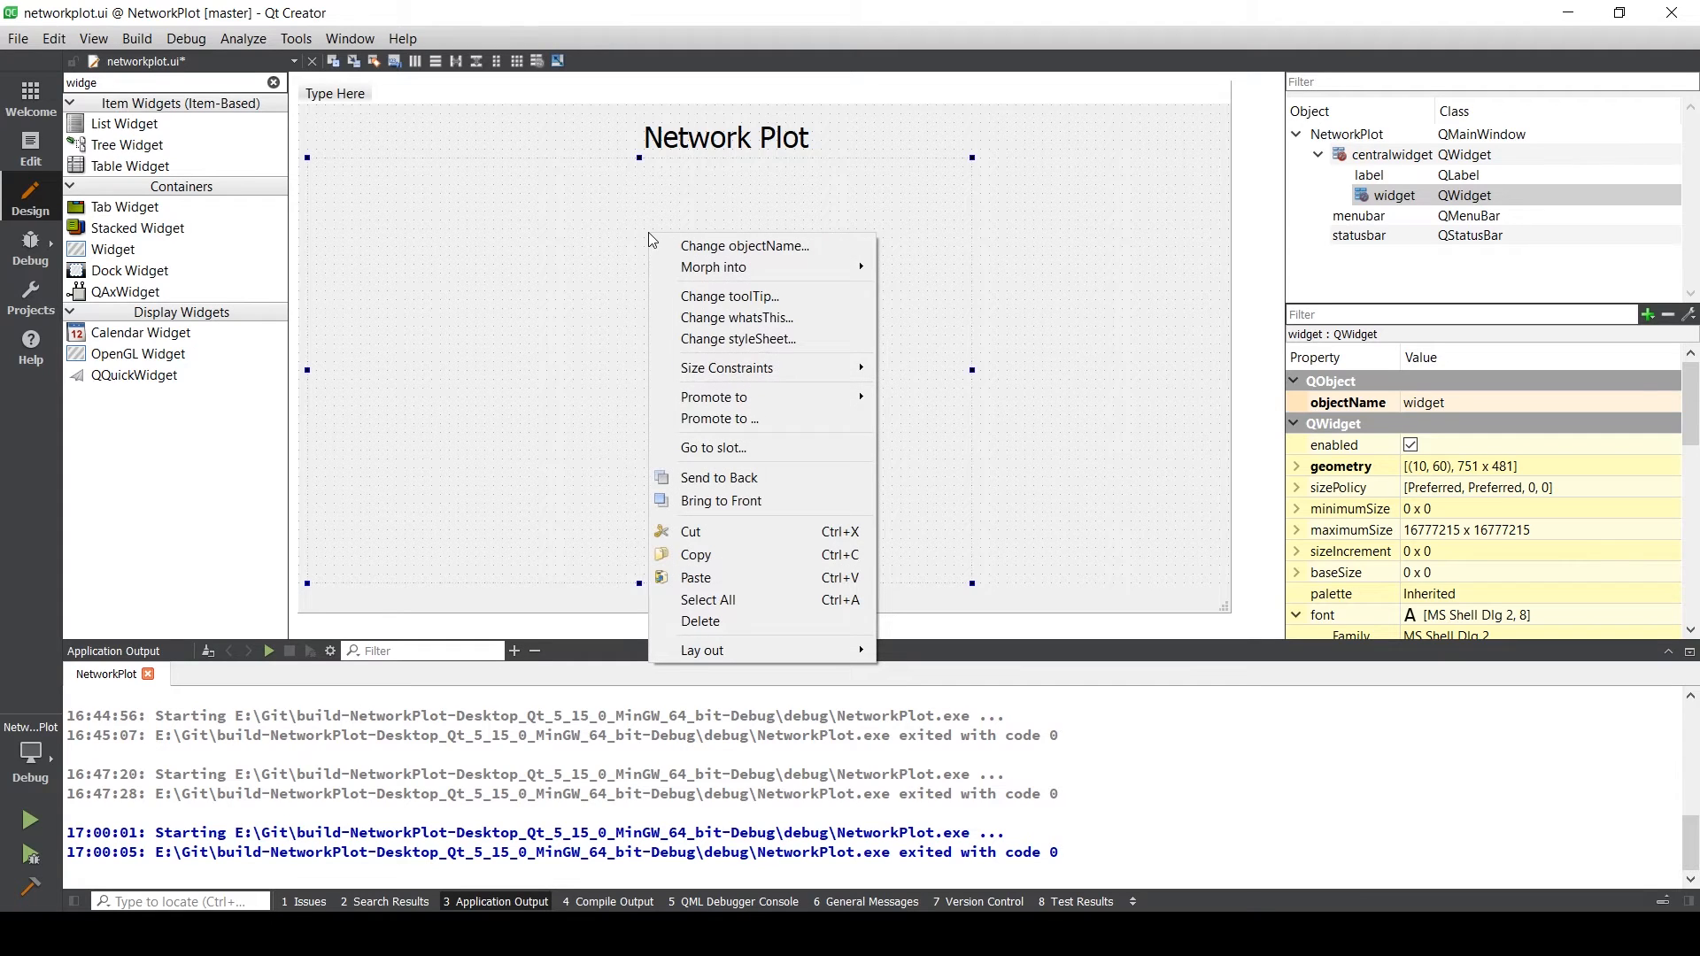
mouse_move(726, 418)
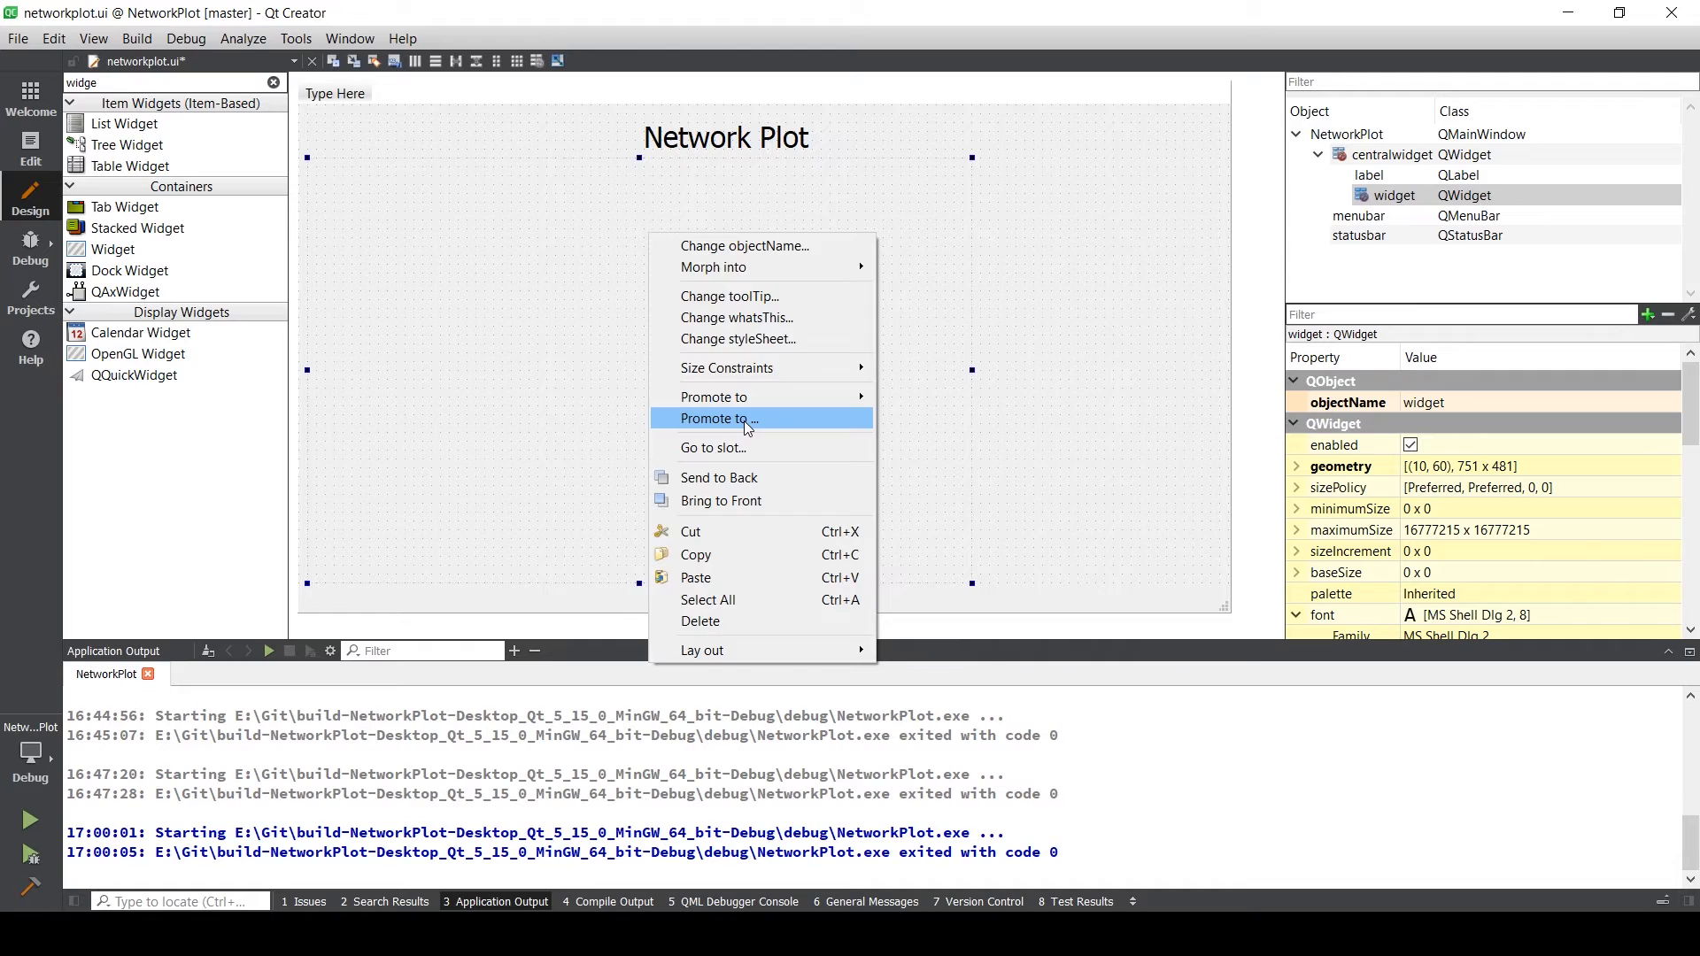
- Start Promote to... and enter QCustomPlot as the promoted class name
left_click(713, 418)
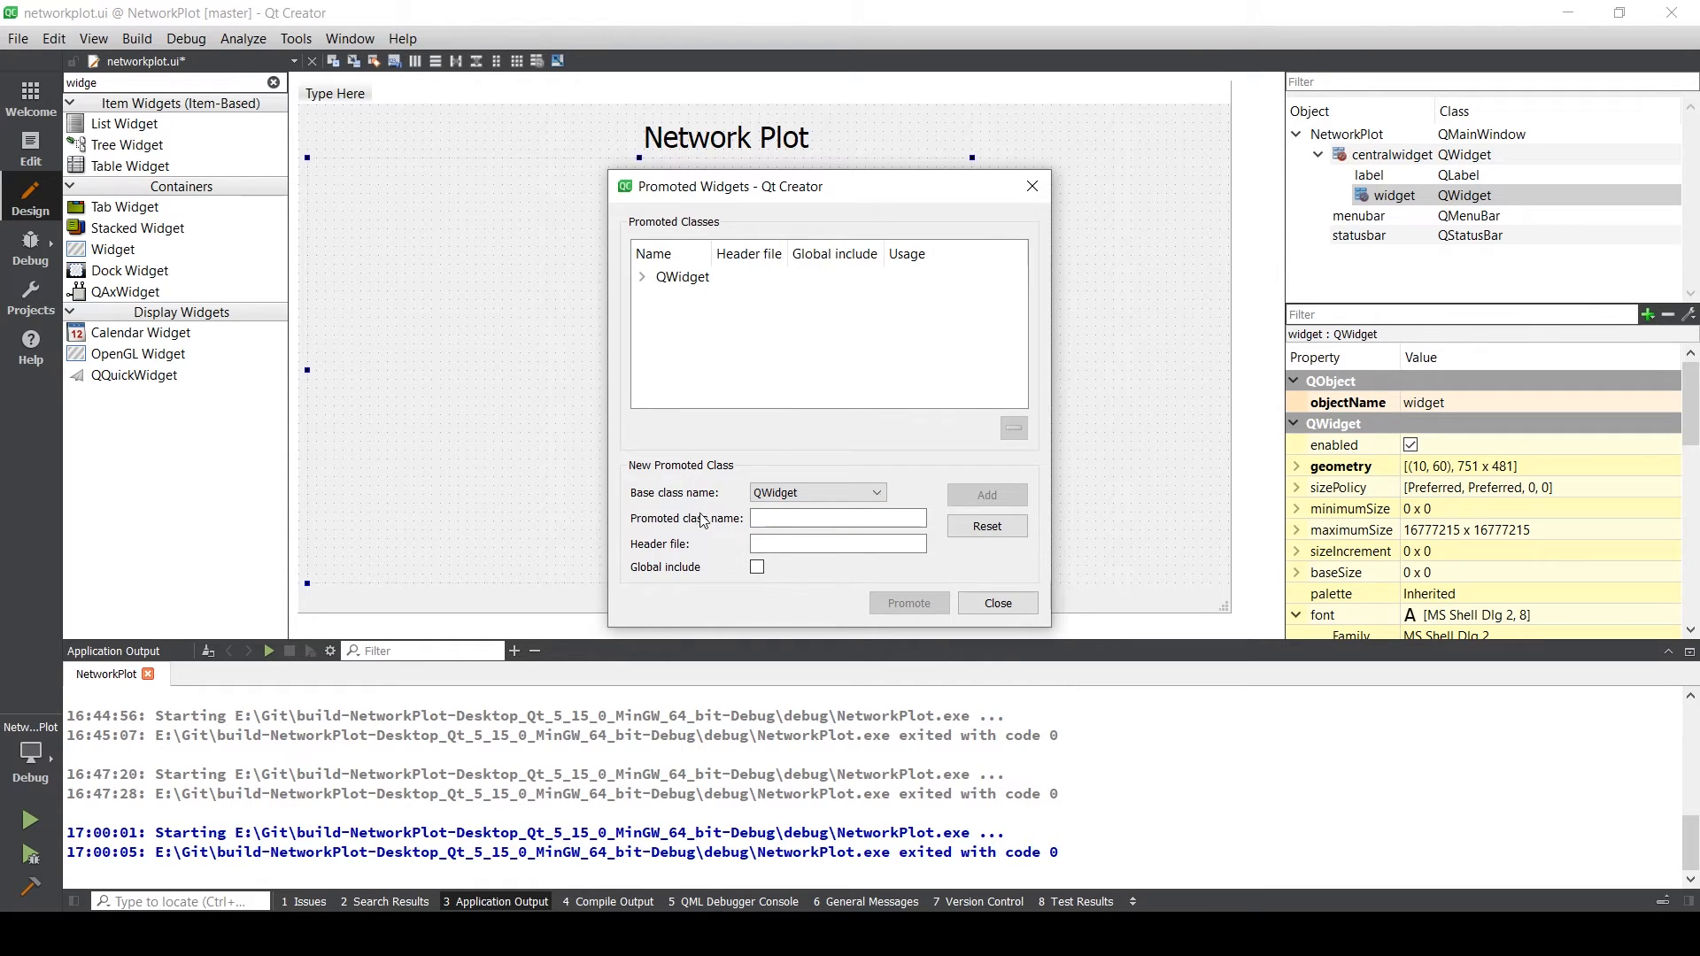
left_click(838, 517)
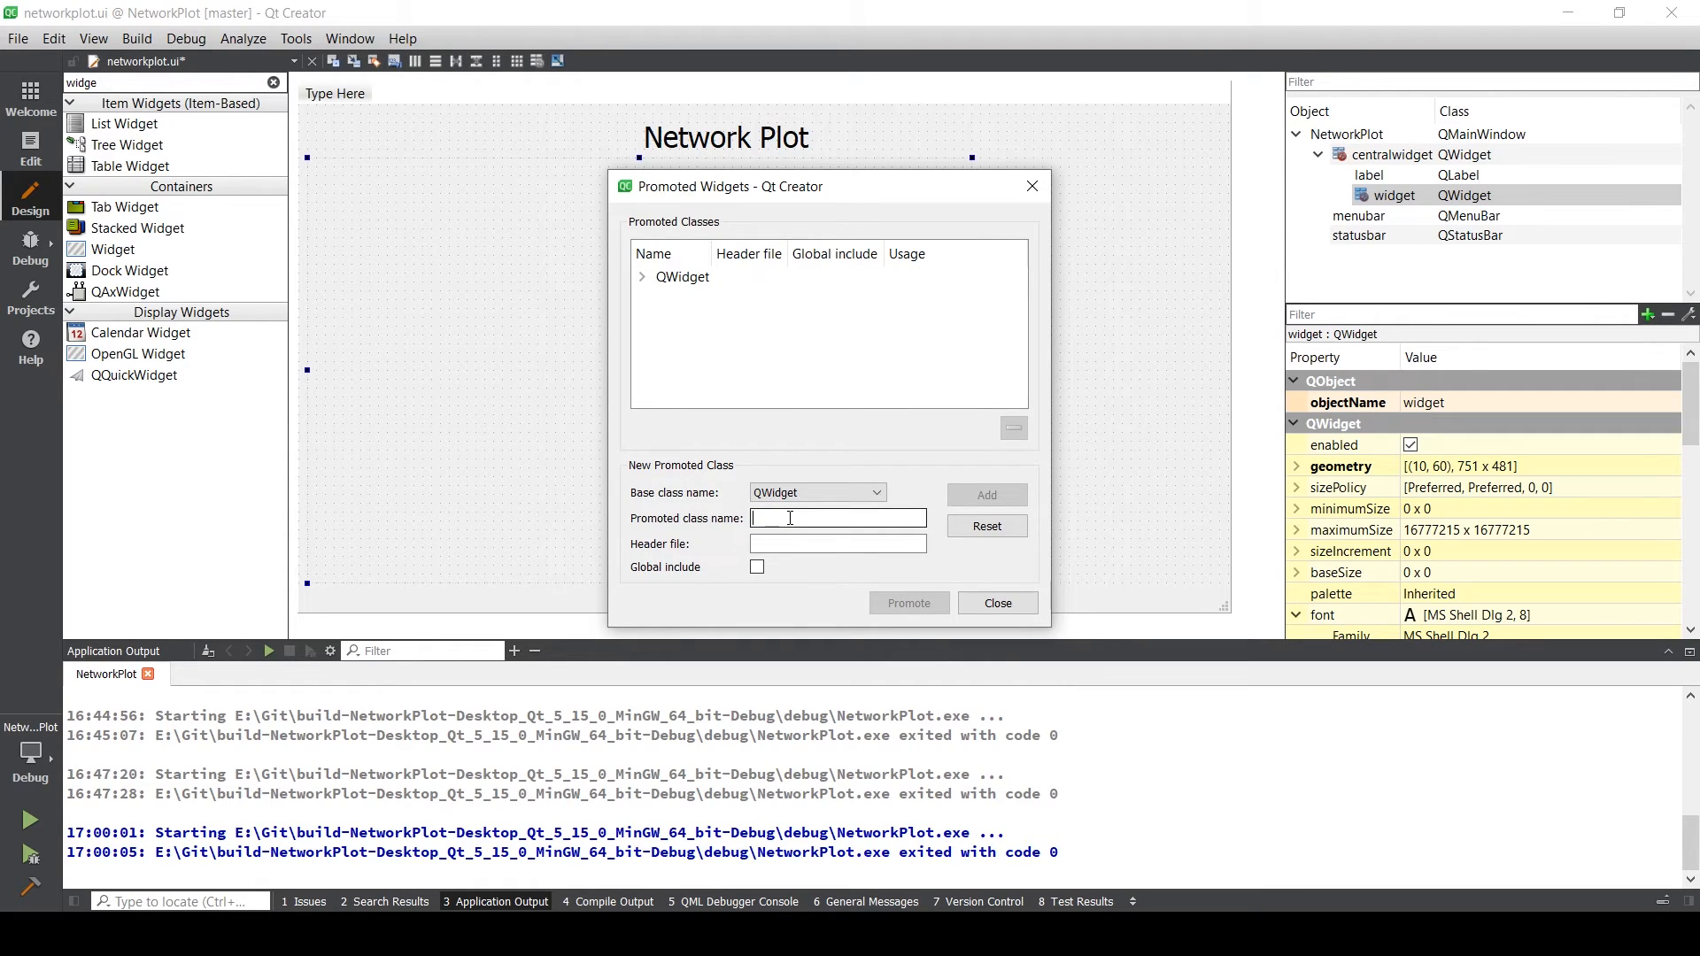
left_click(837, 517)
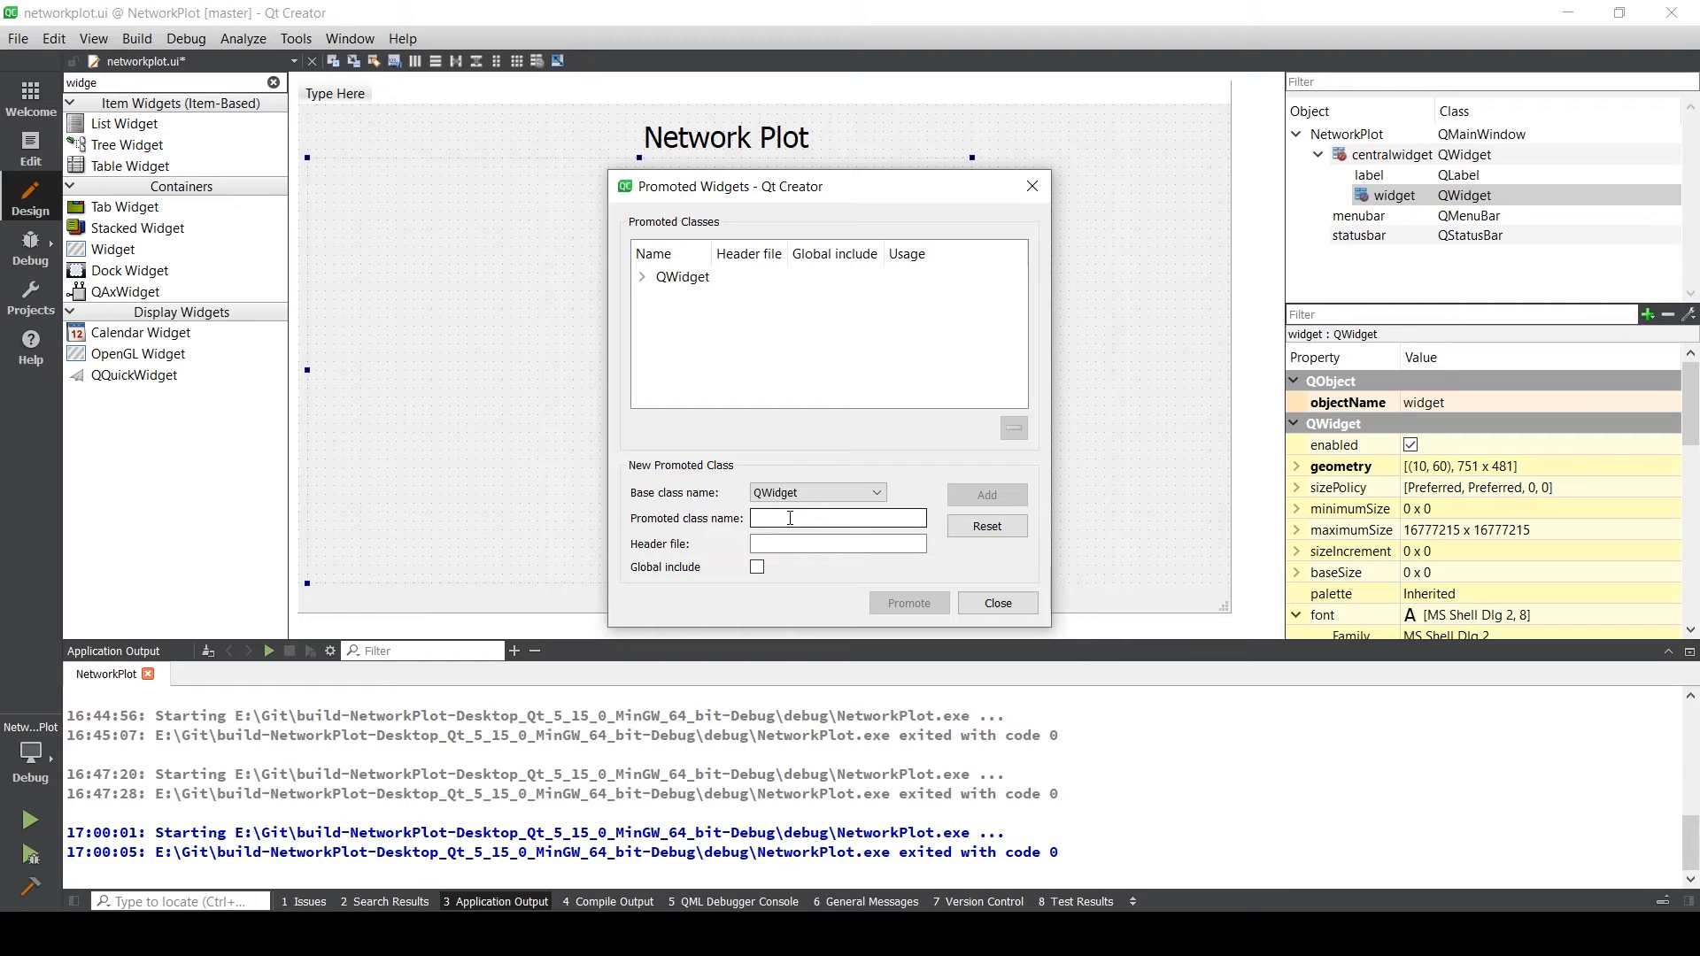
type("qc")
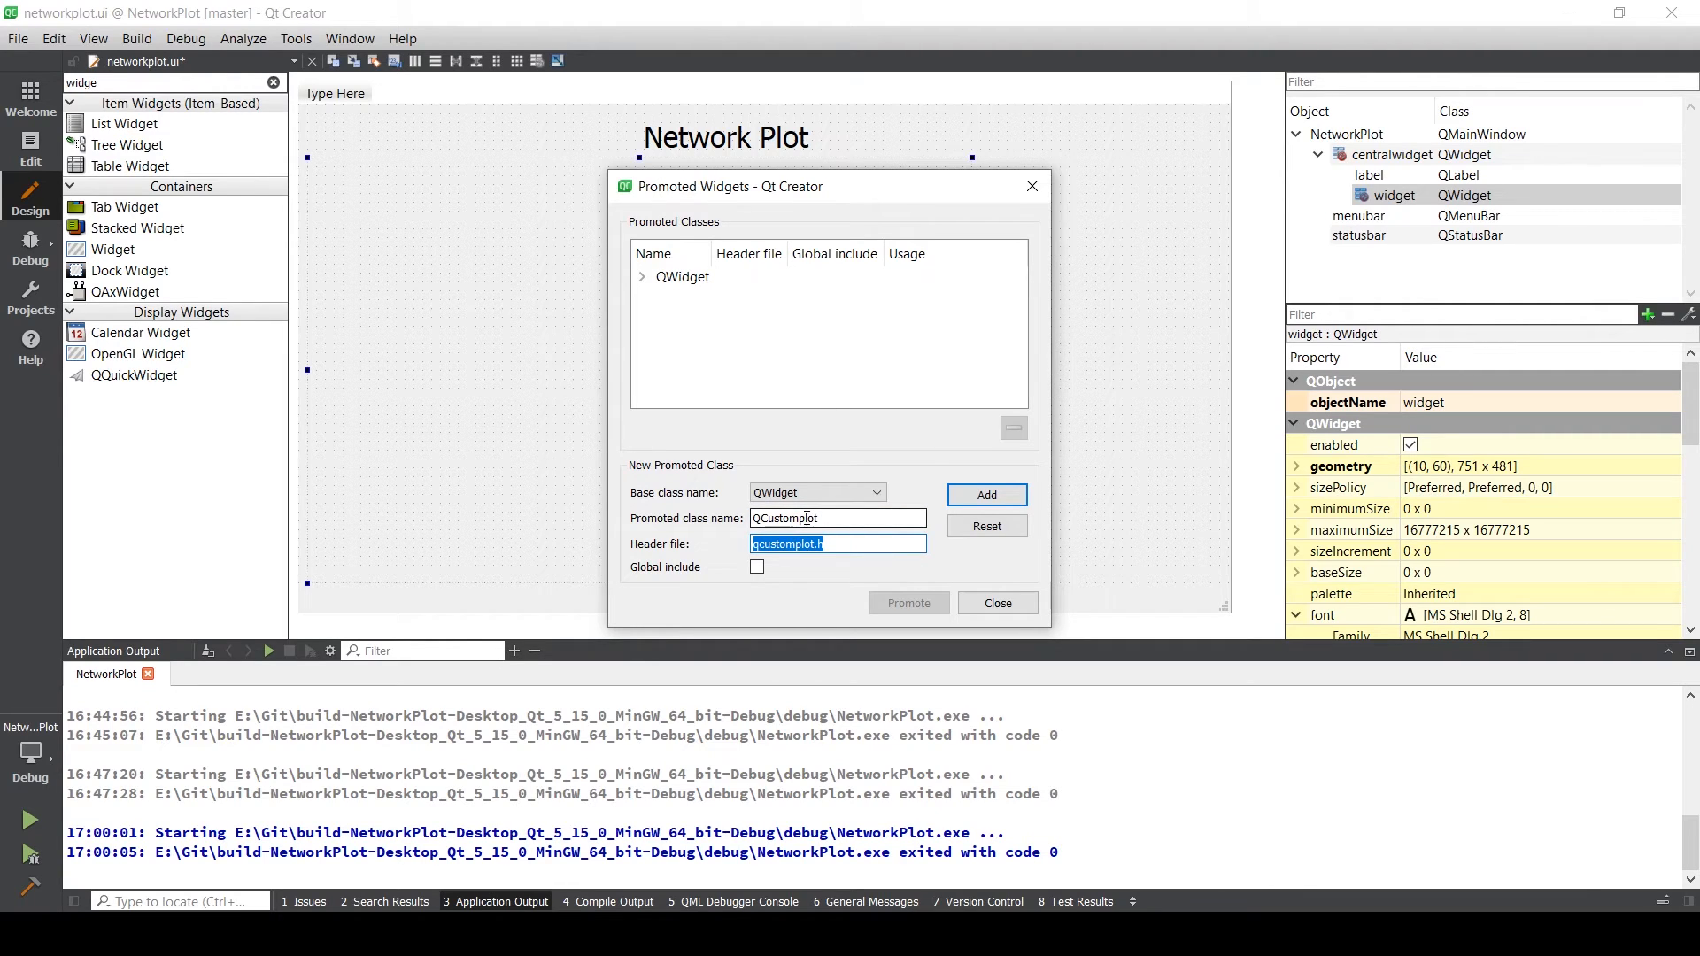
left_click(806, 519)
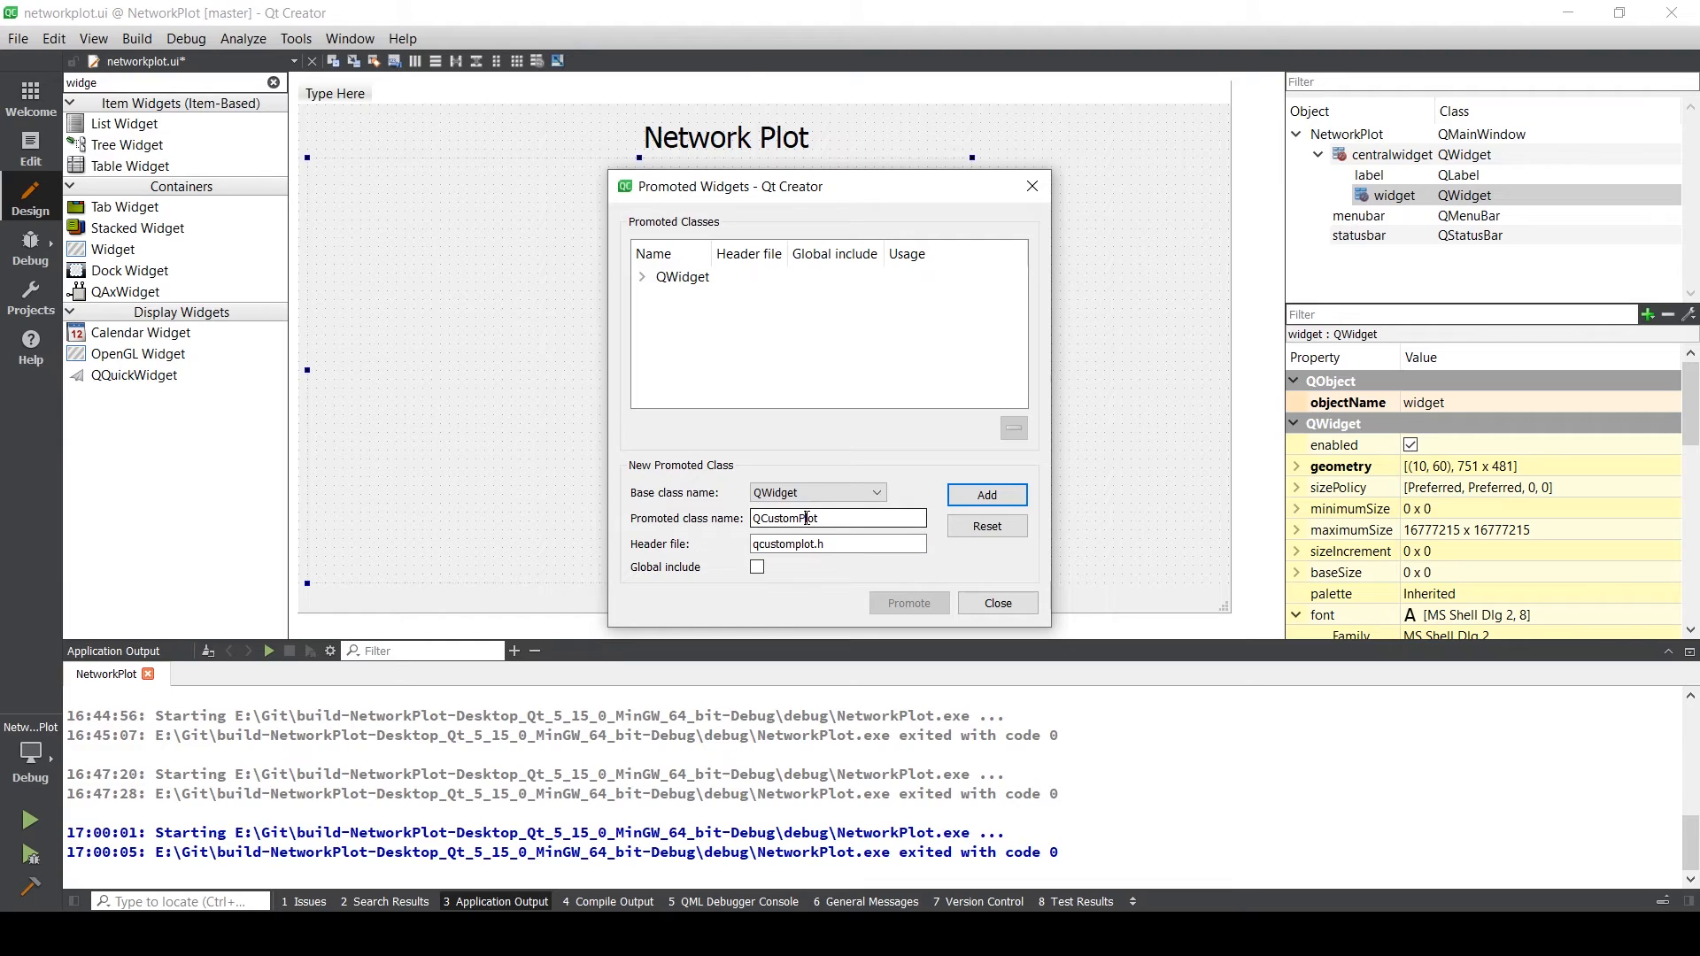
mouse_move(984, 494)
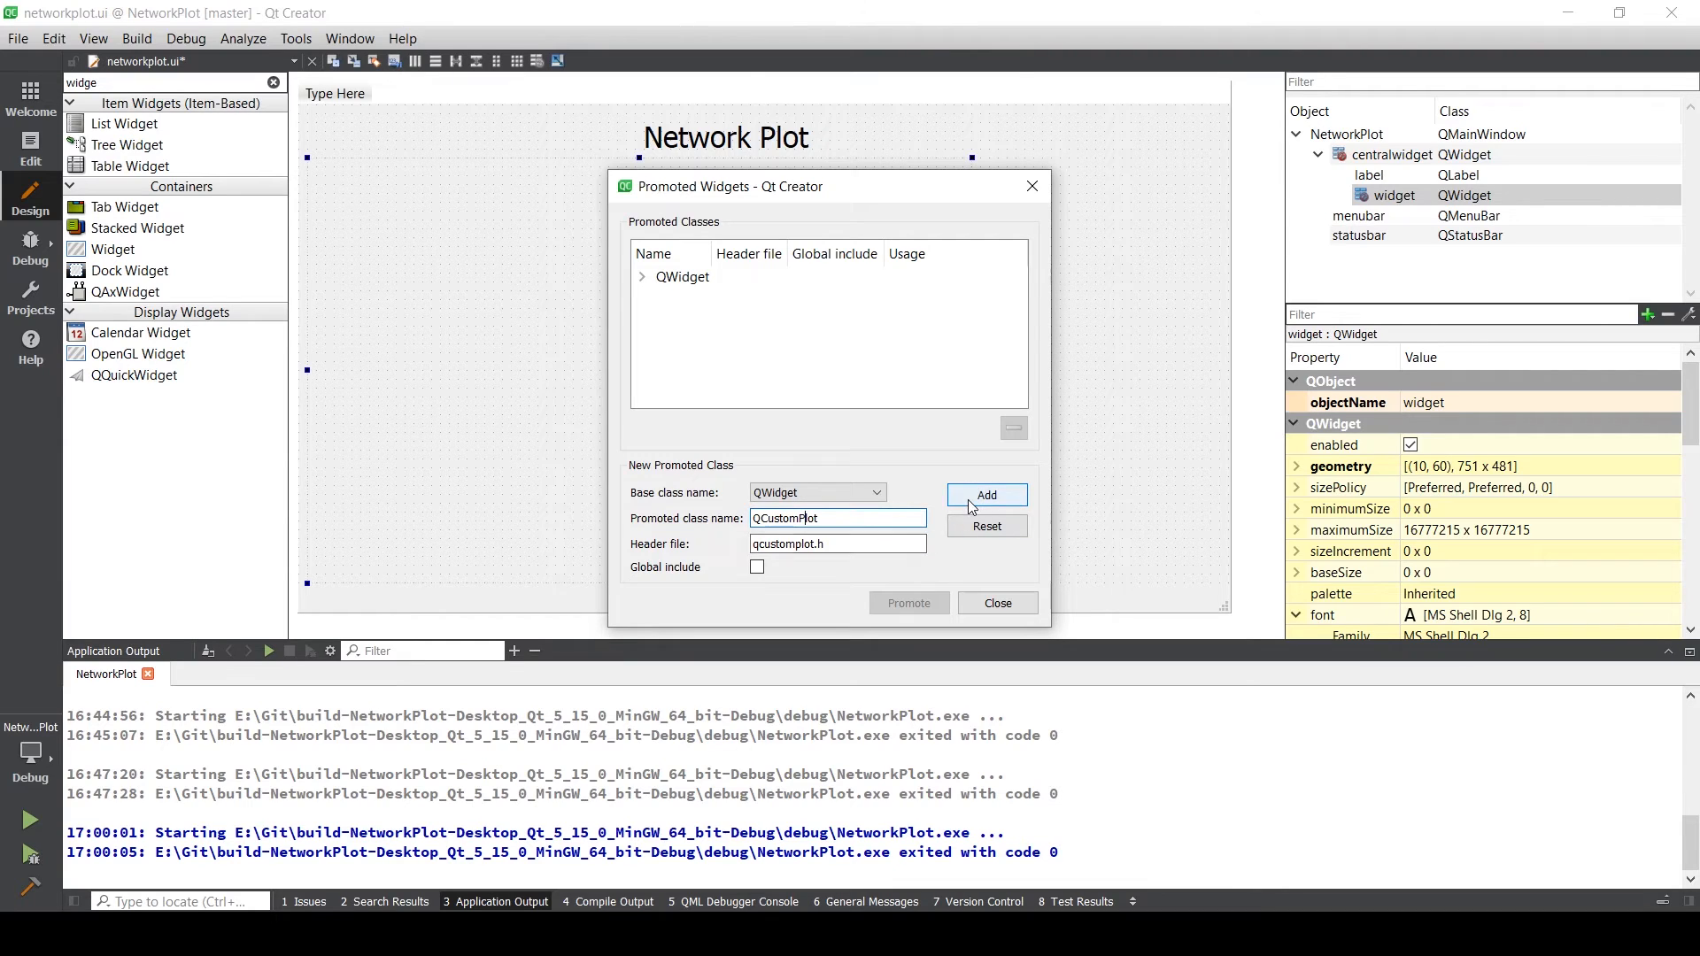
- Add QCustomPlot with qcustomplot.h, select it and promote the widget
left_click(987, 496)
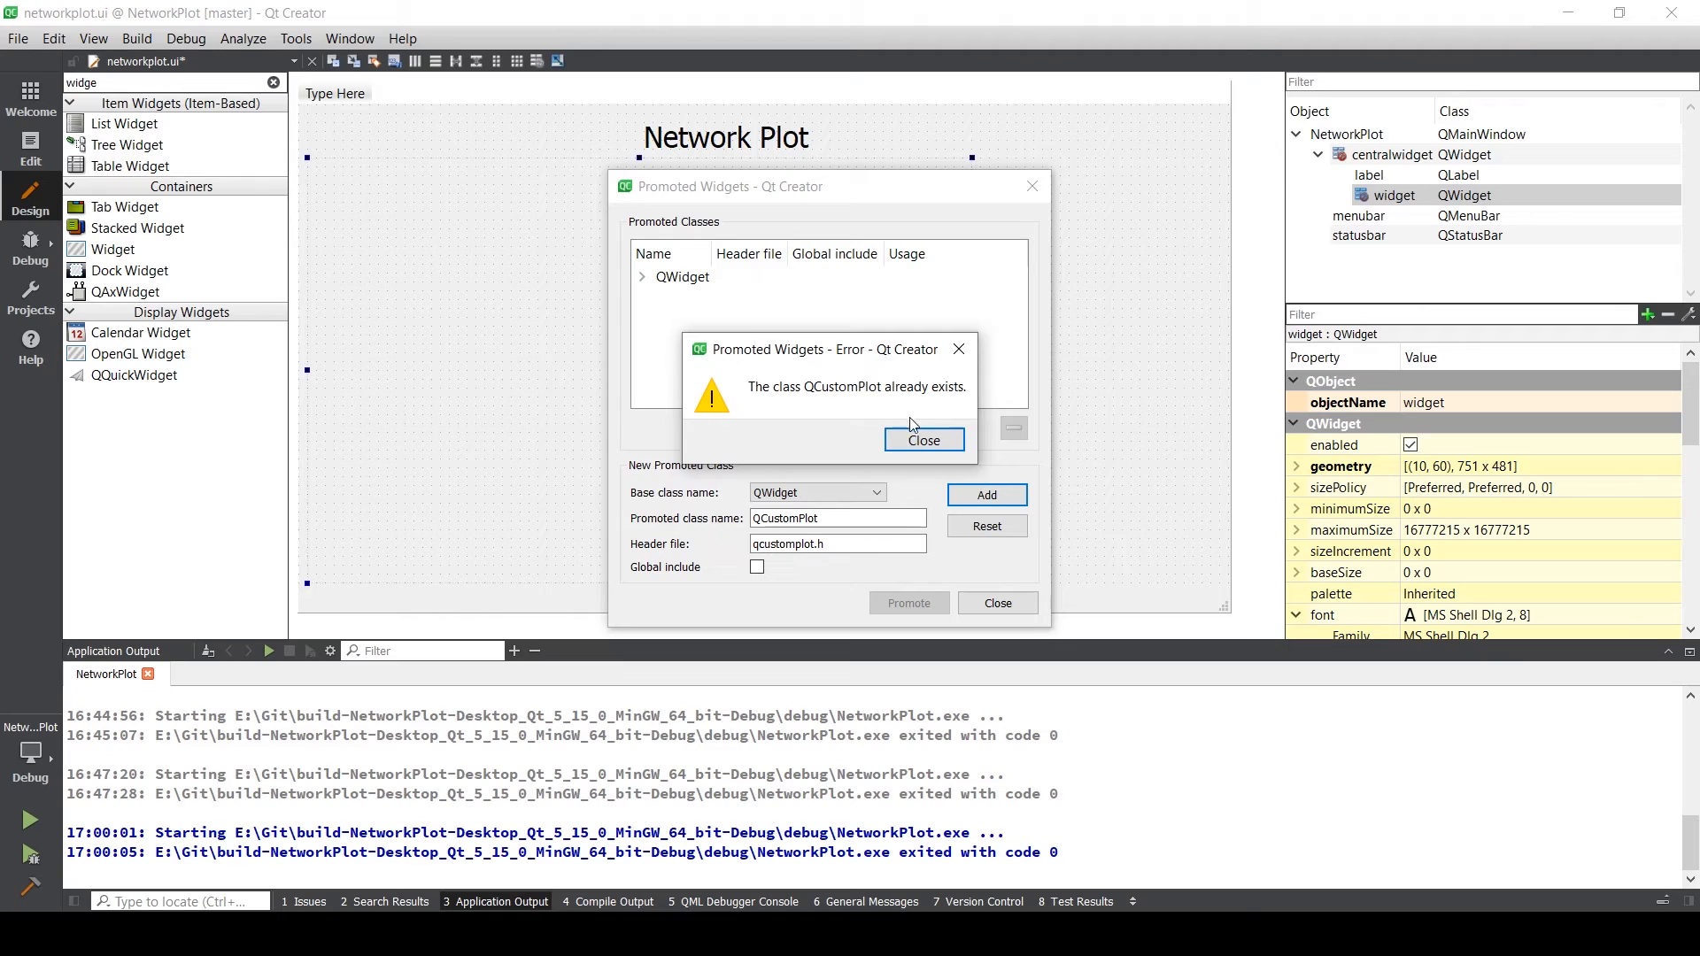
left_click(923, 439)
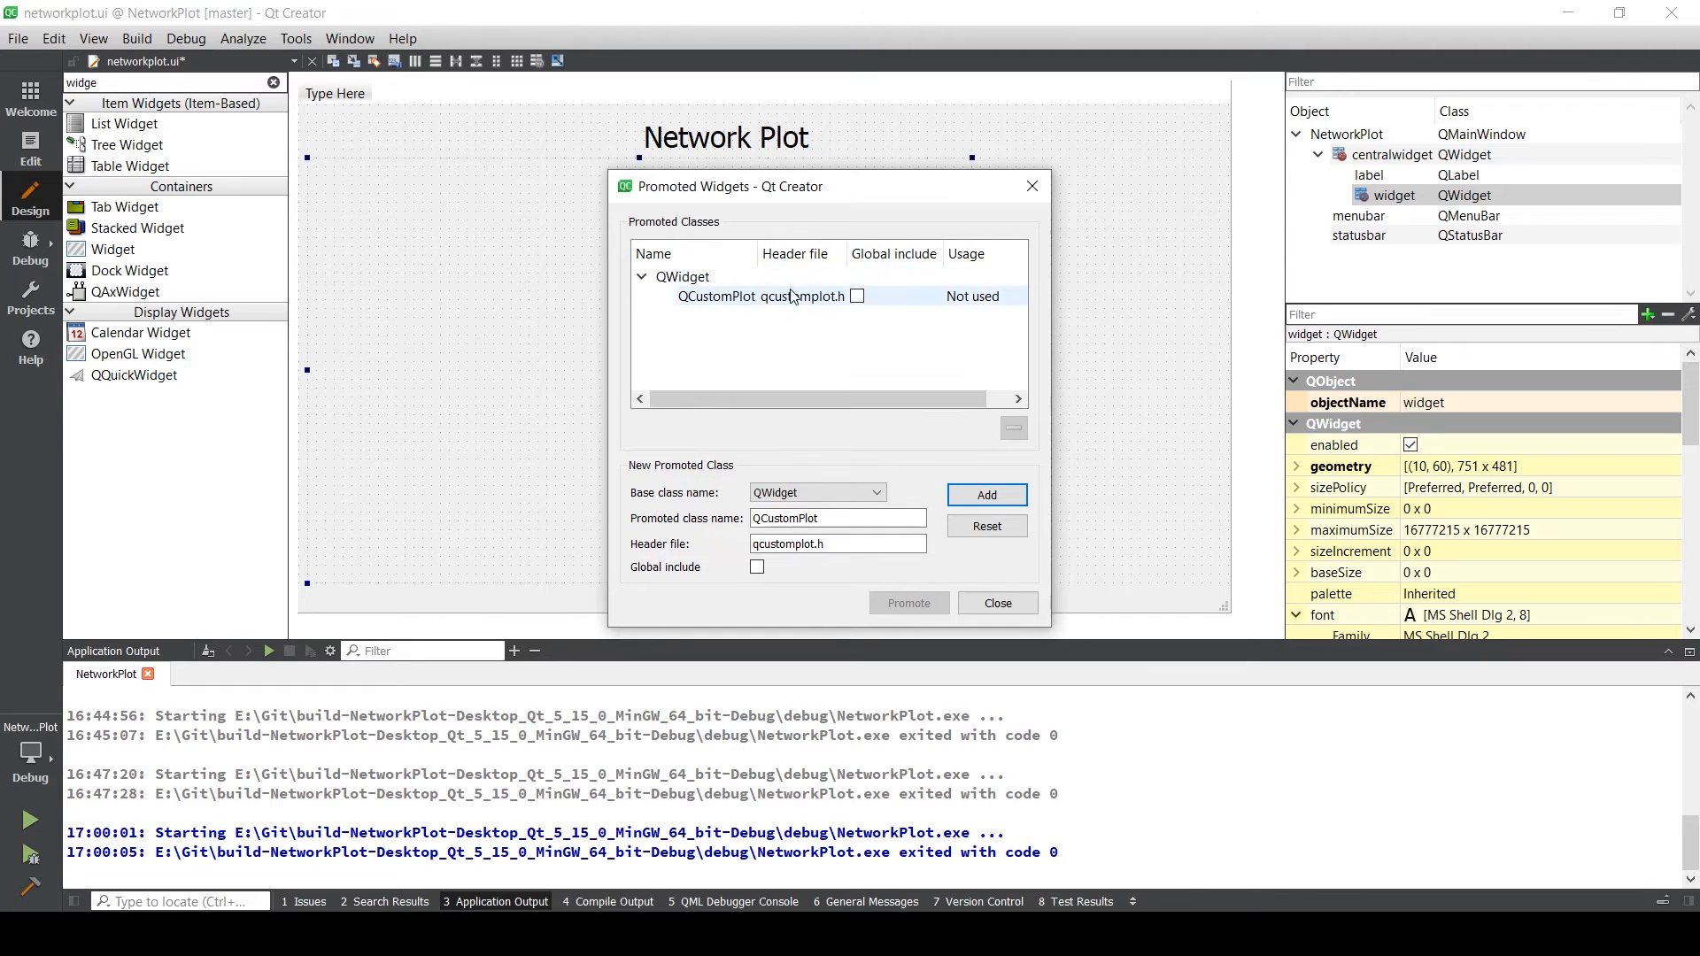
left_click(760, 296)
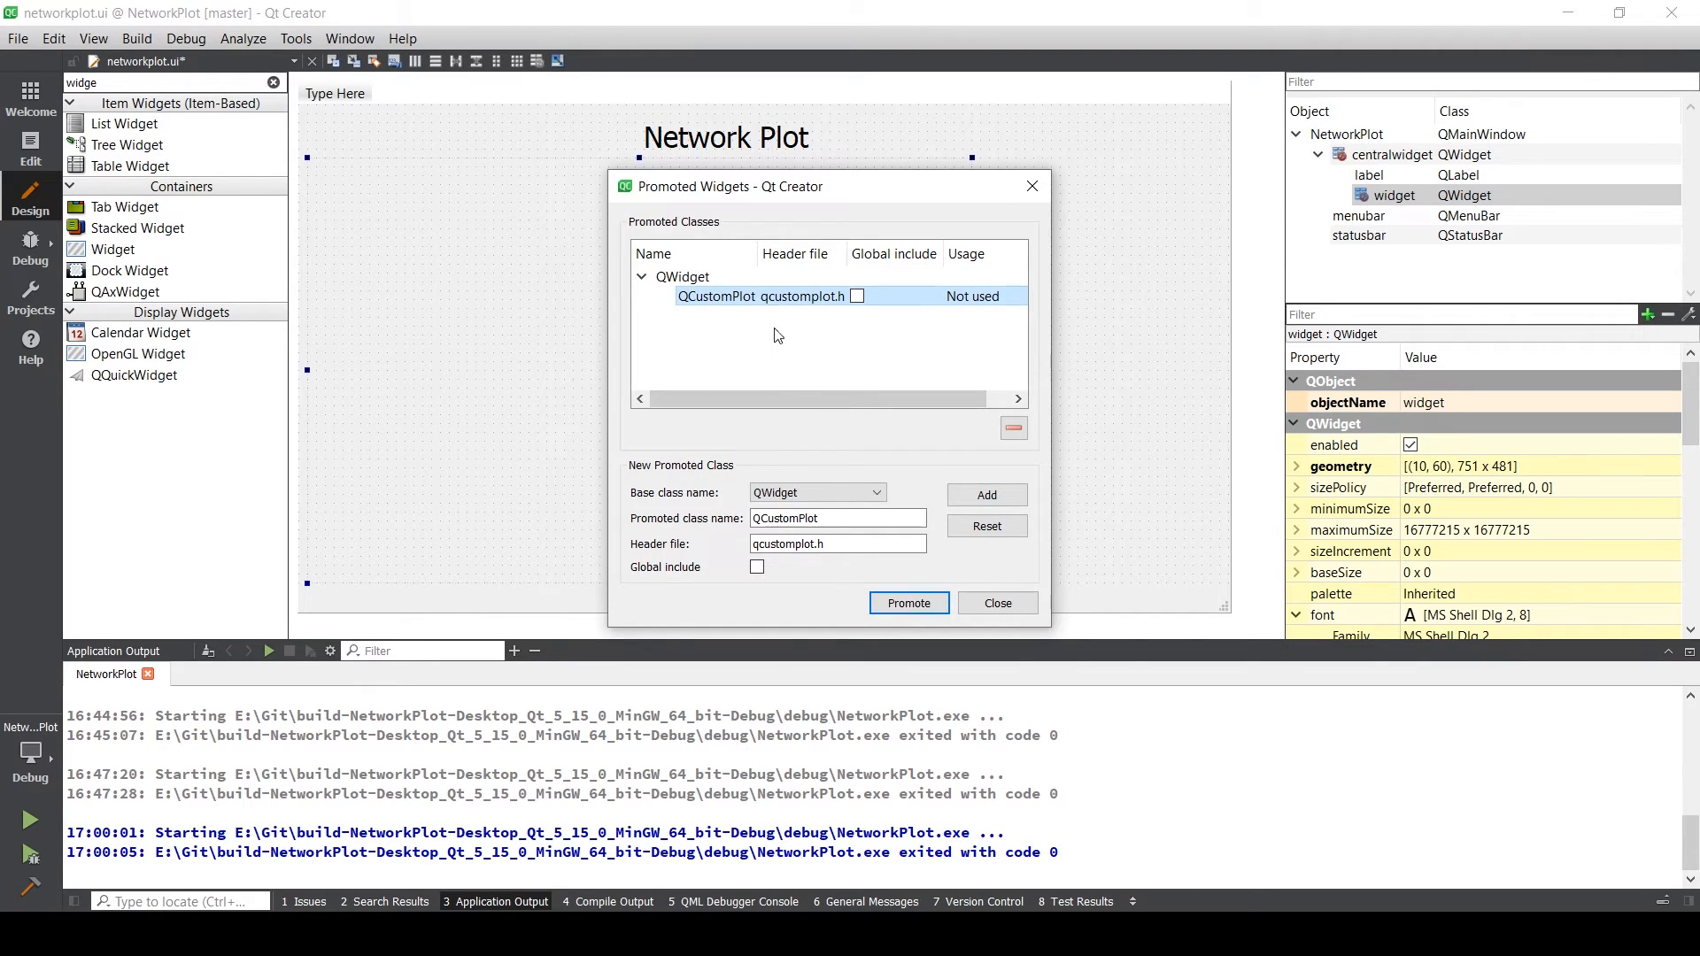
left_click(909, 602)
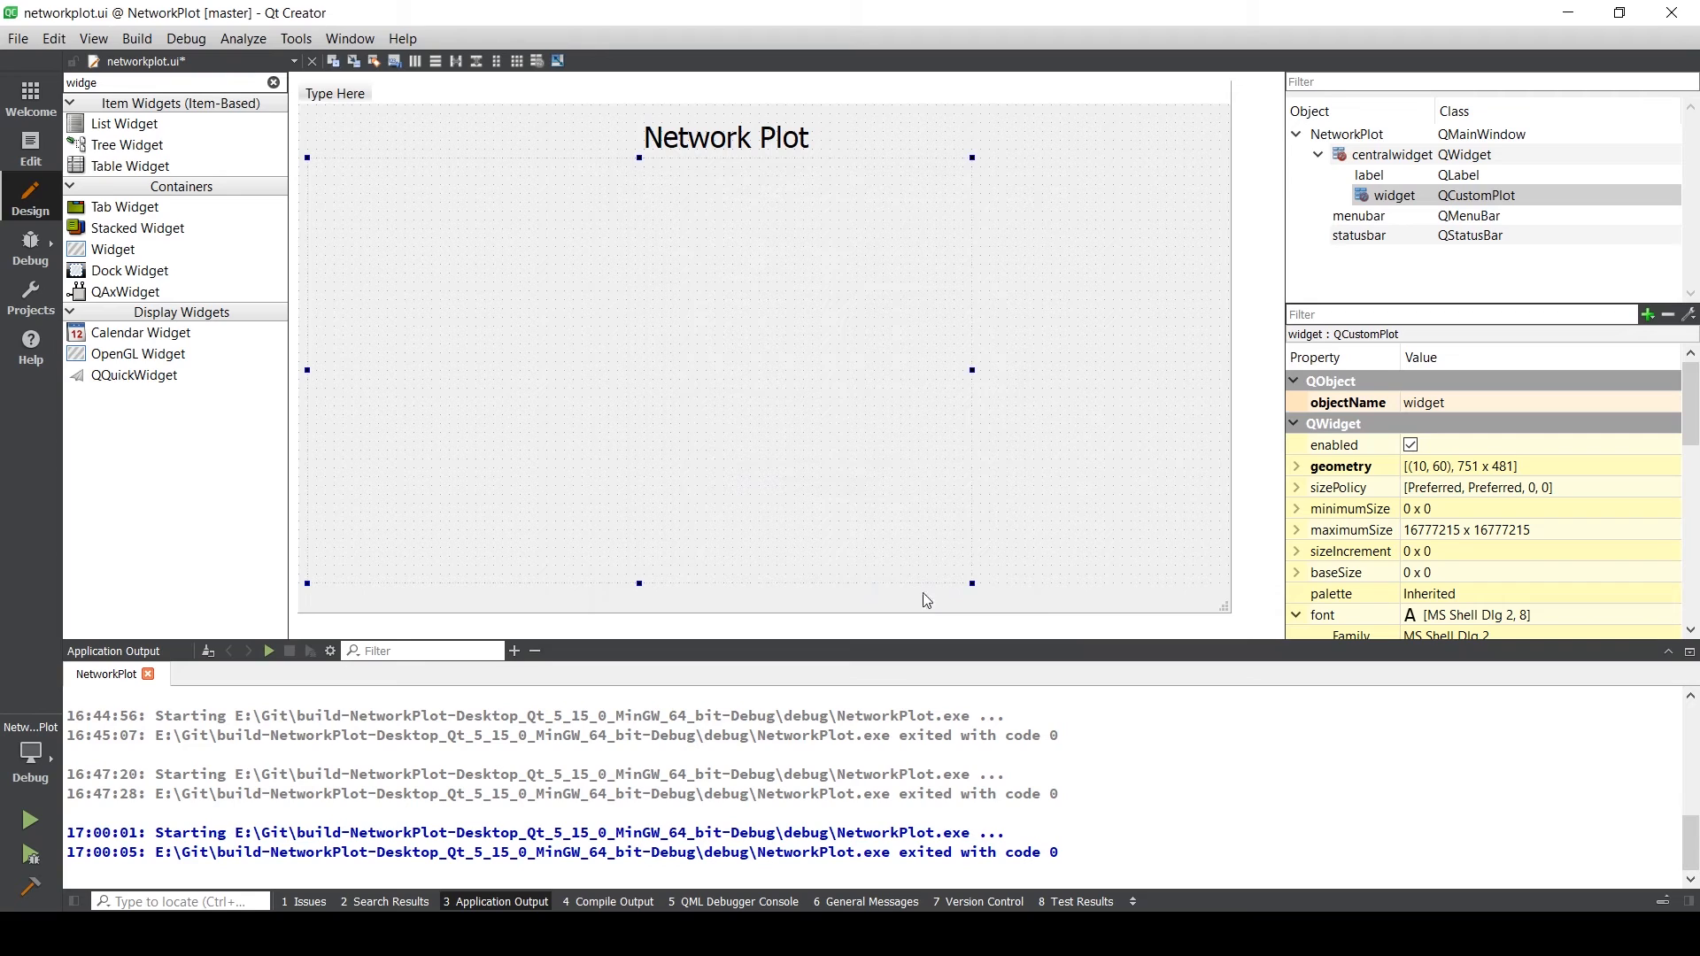
mouse_move(767, 317)
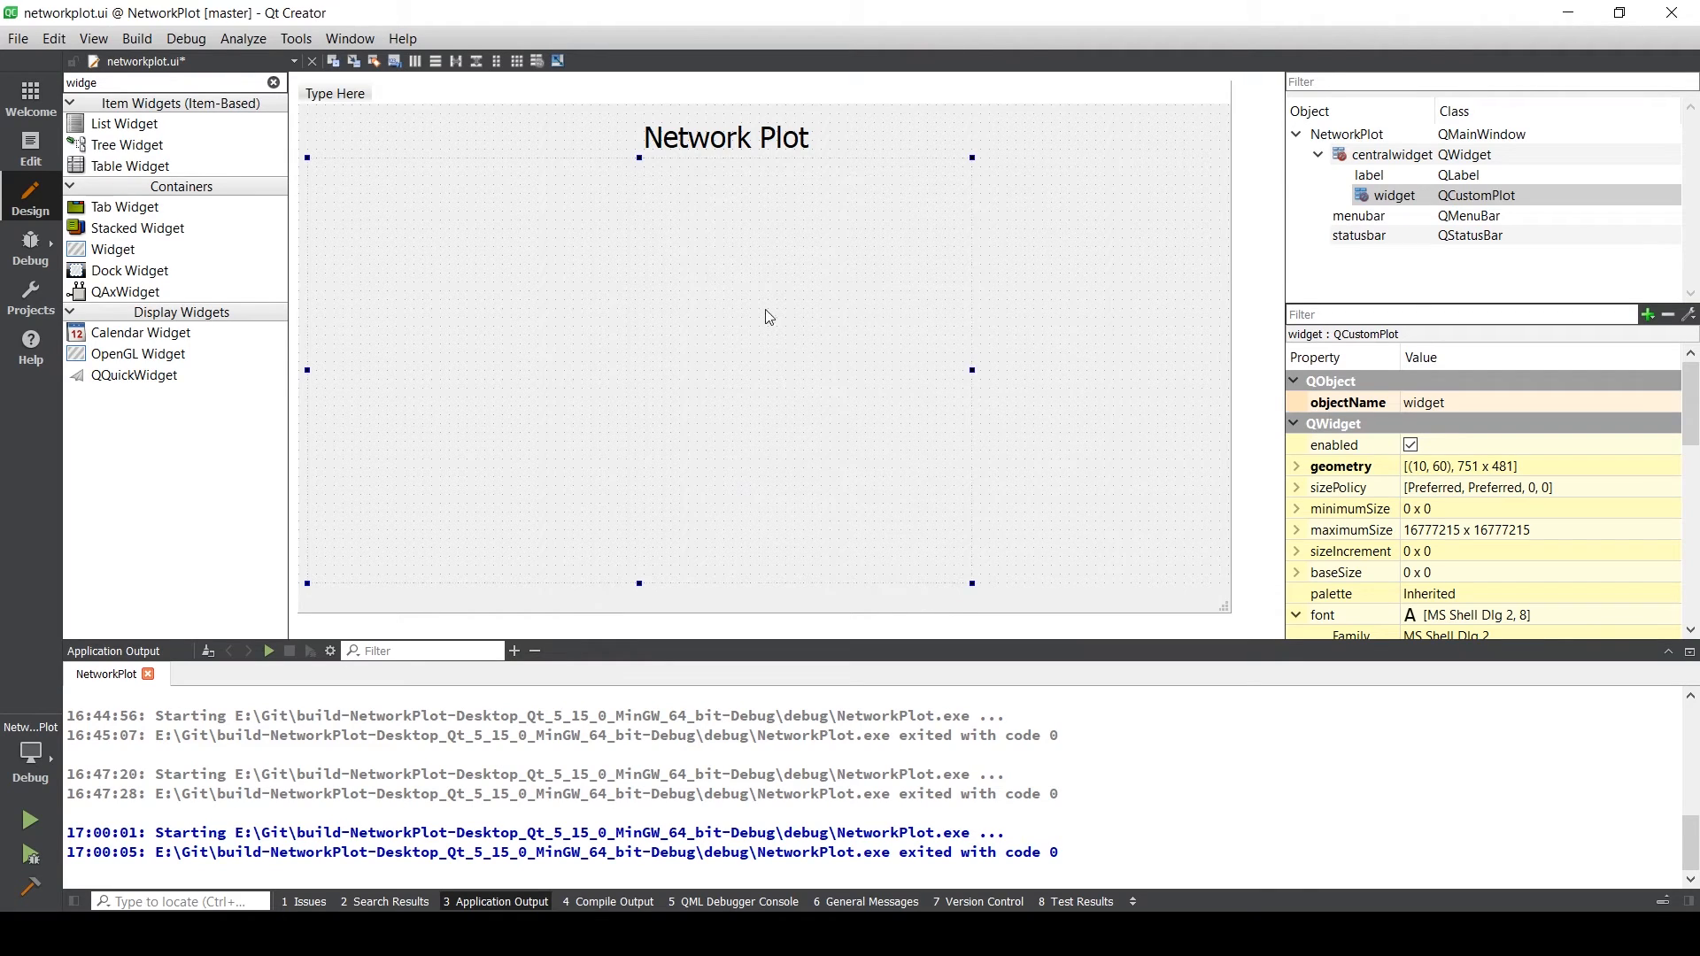
mouse_move(1066, 219)
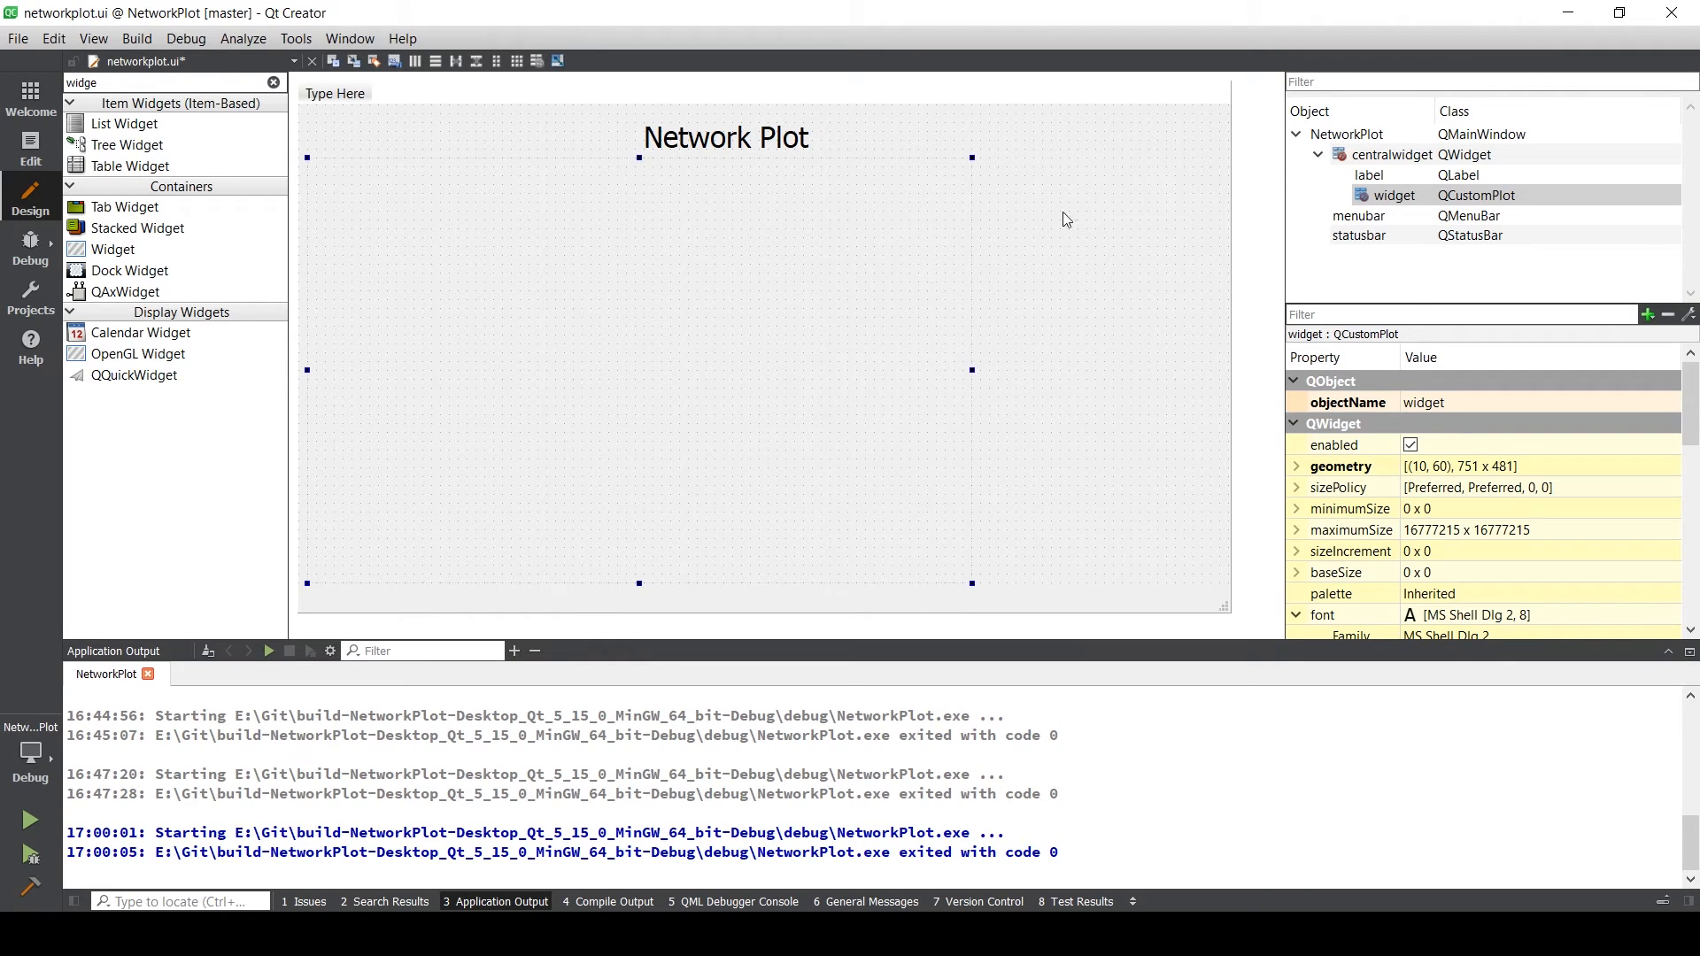
- Rename the plot widget object to customplot, then return to the project's source files
left_click(1392, 195)
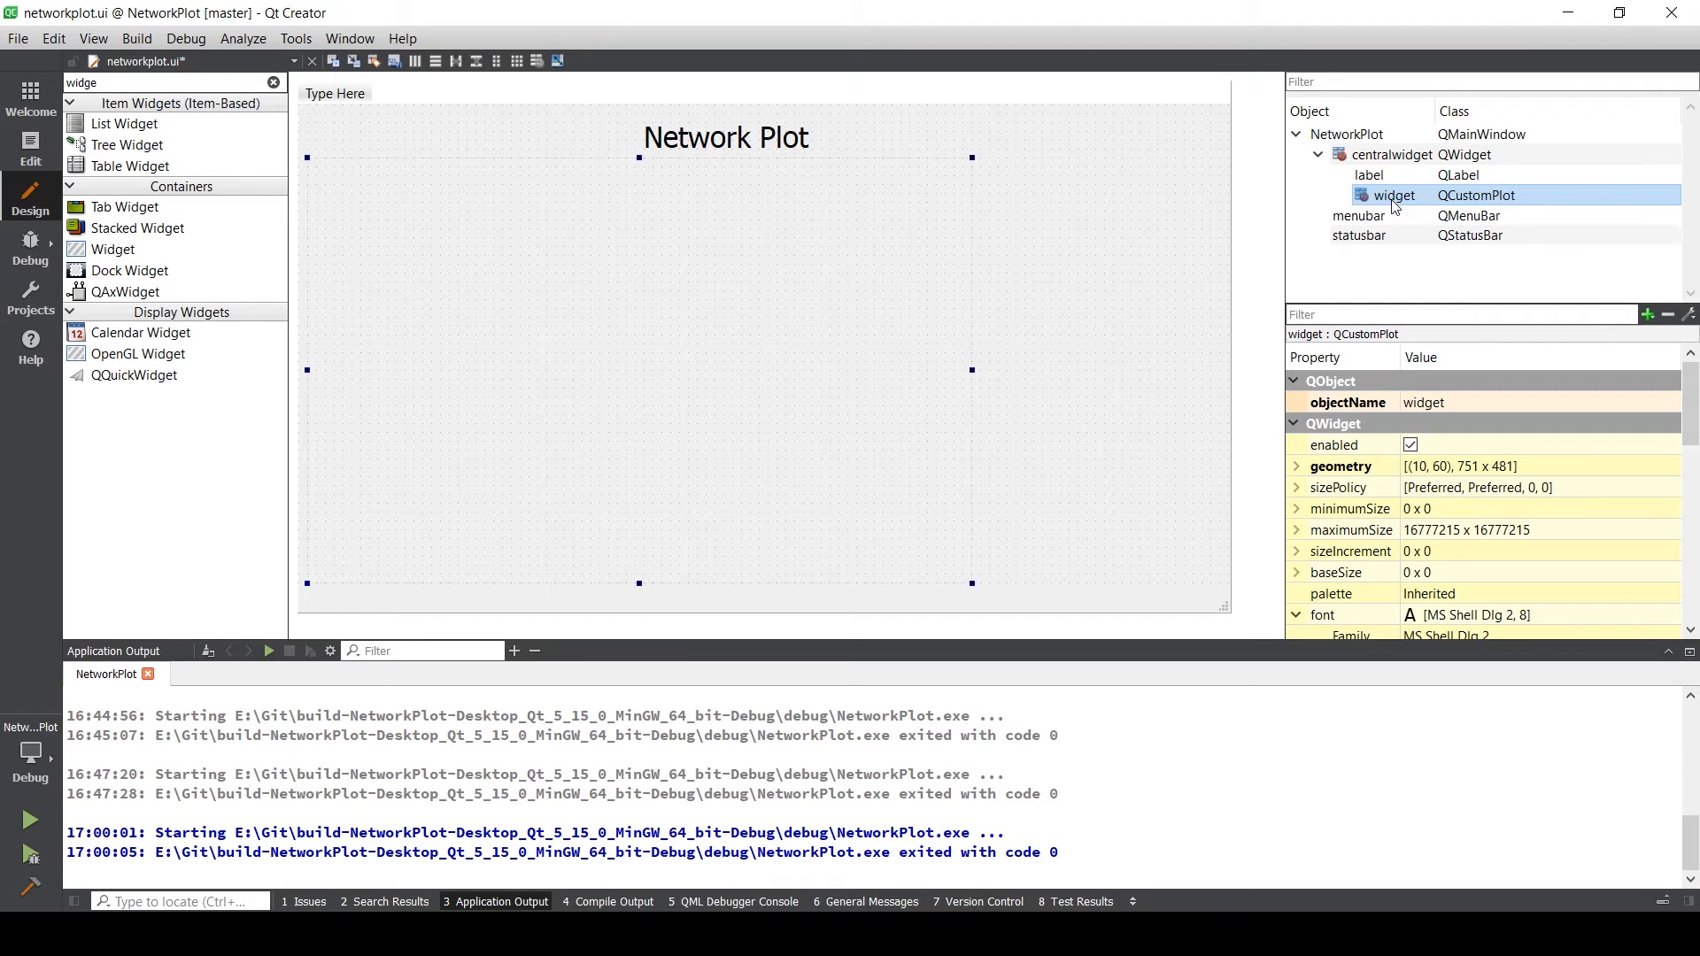
double_click(1392, 195)
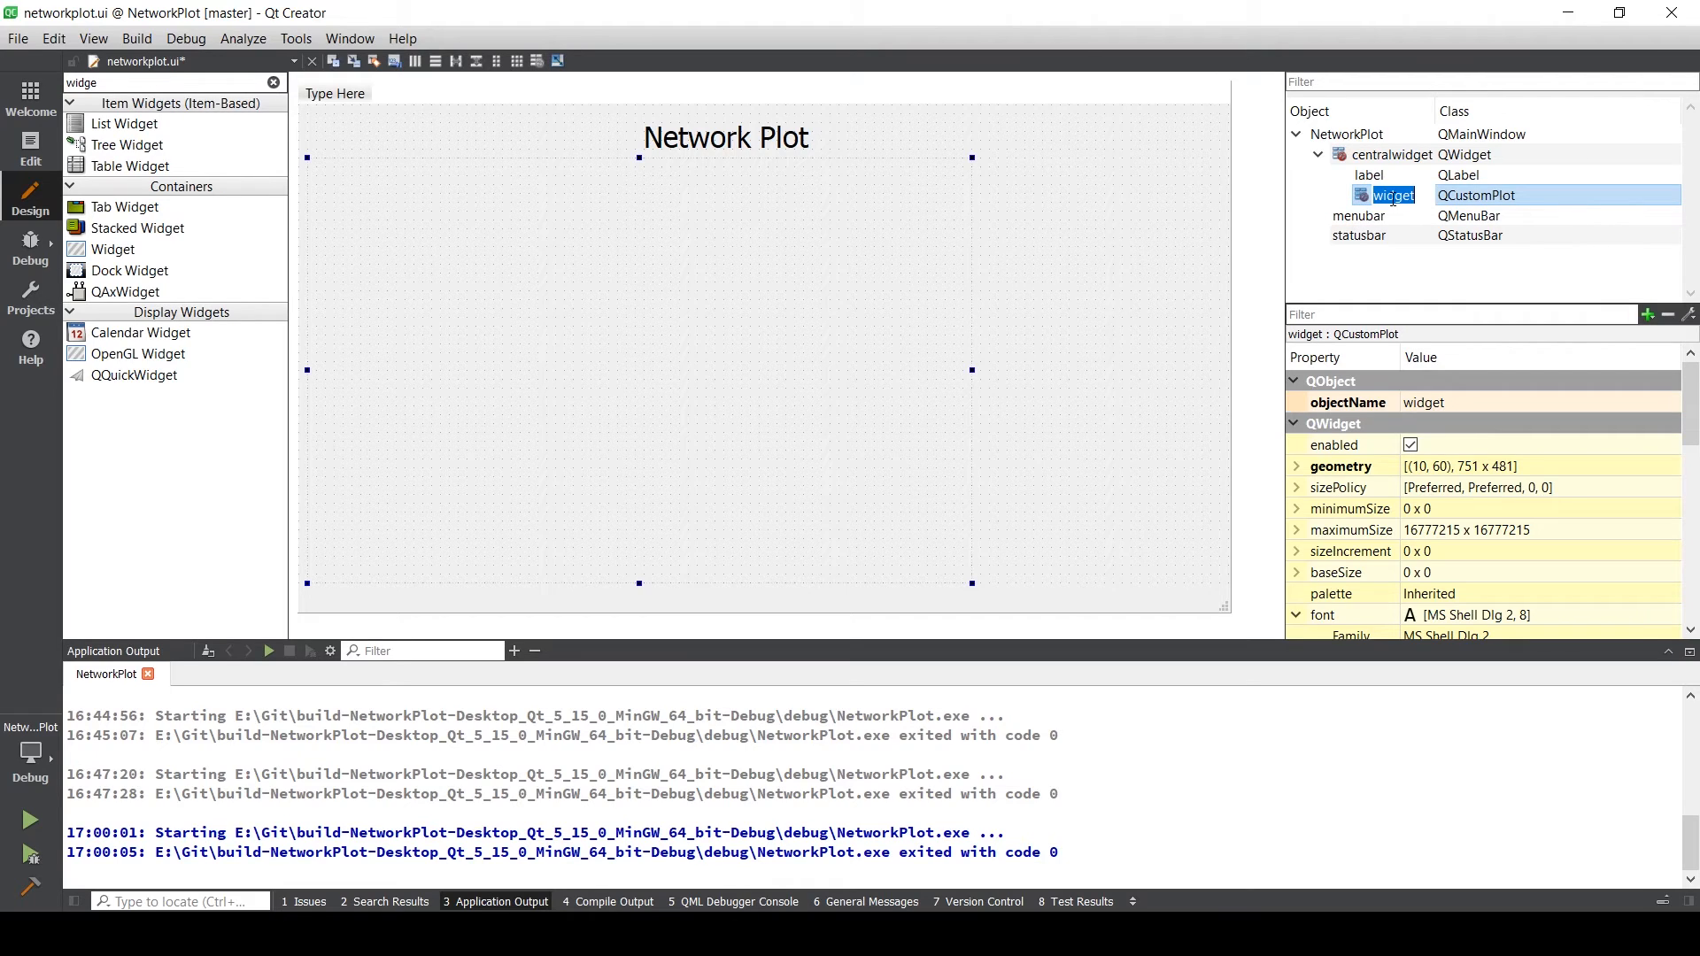
type("cust")
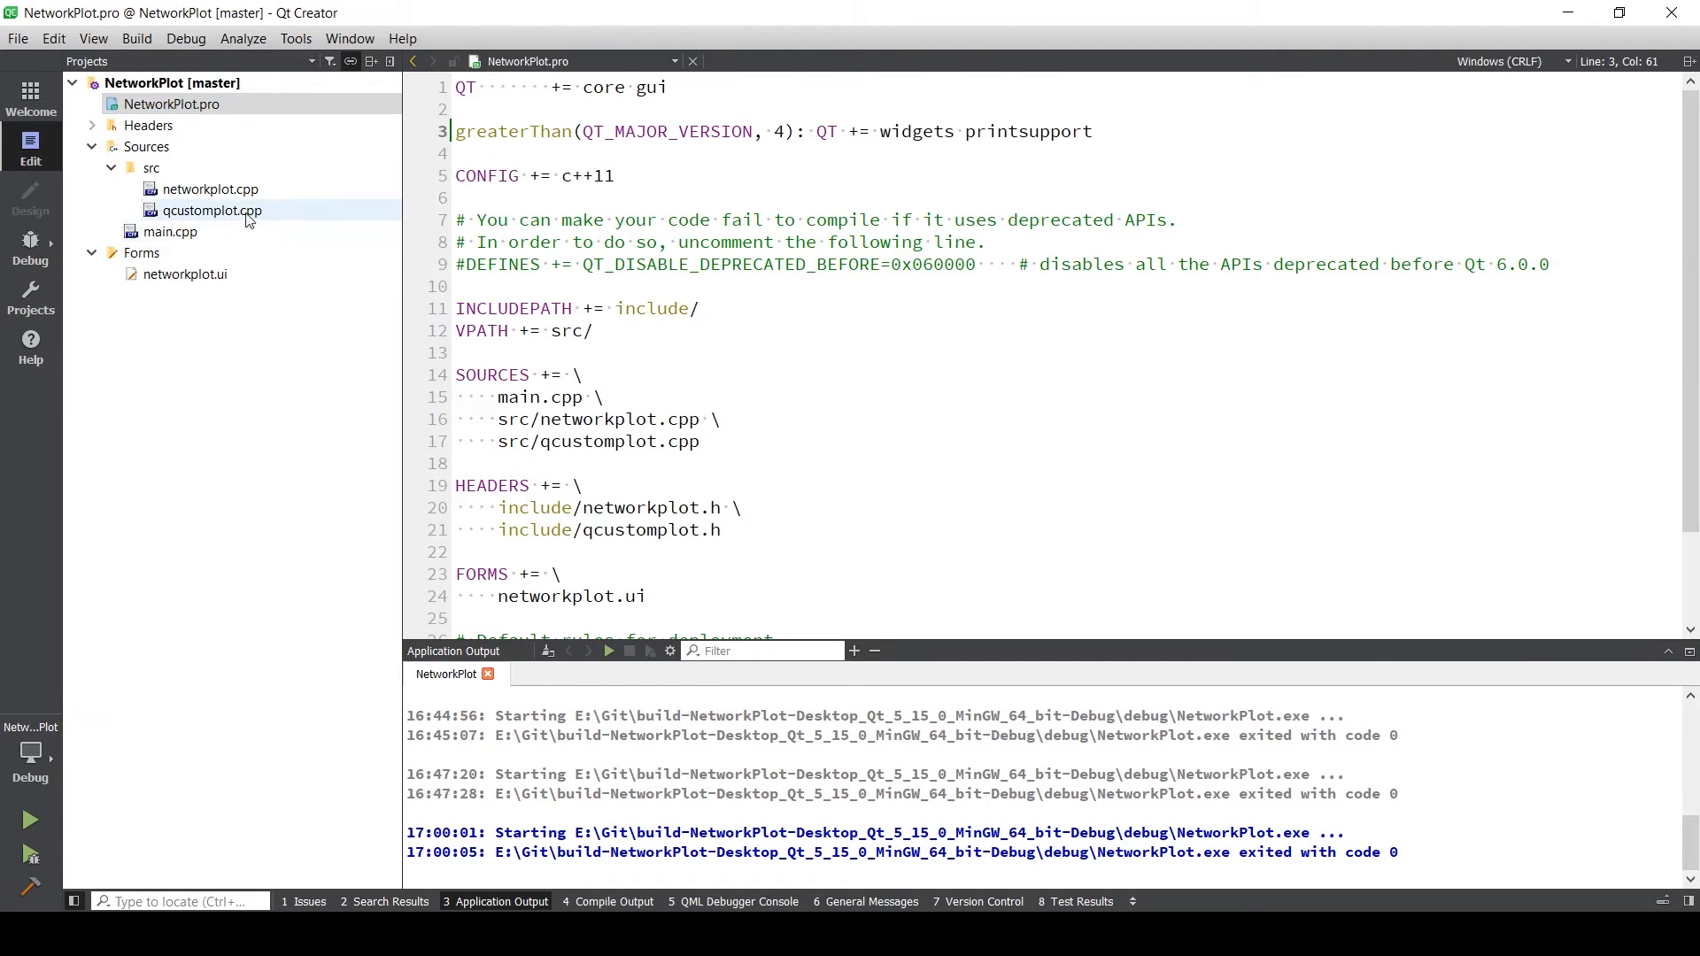
double_click(209, 189)
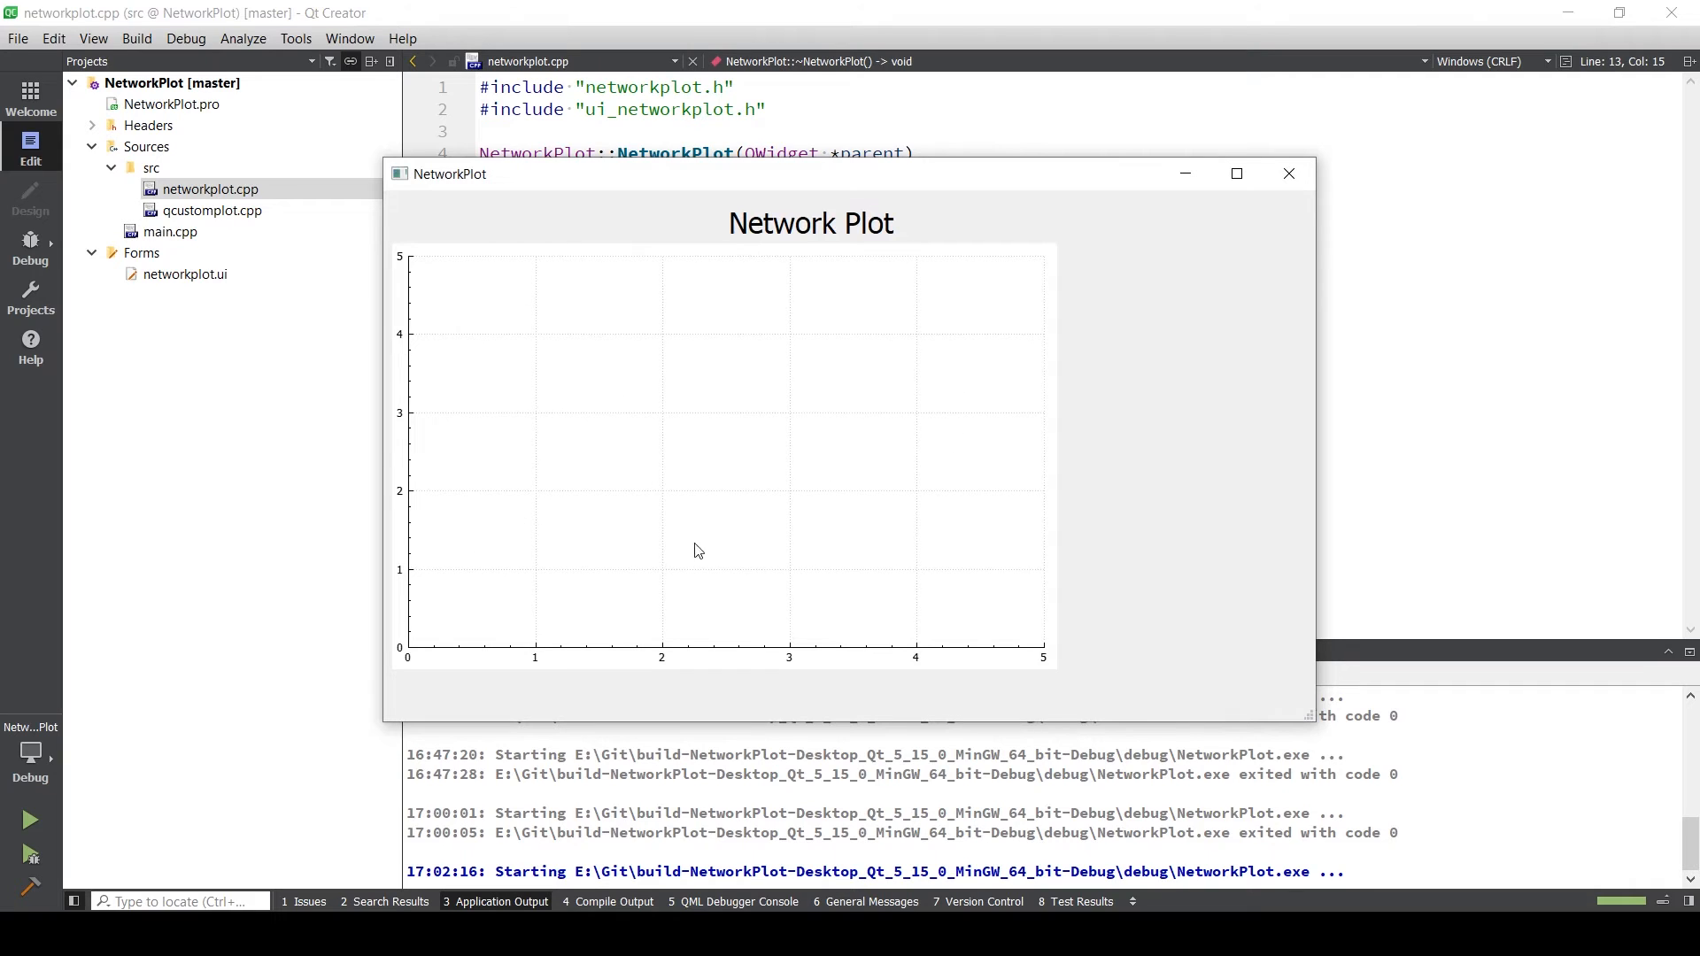
mouse_move(548, 477)
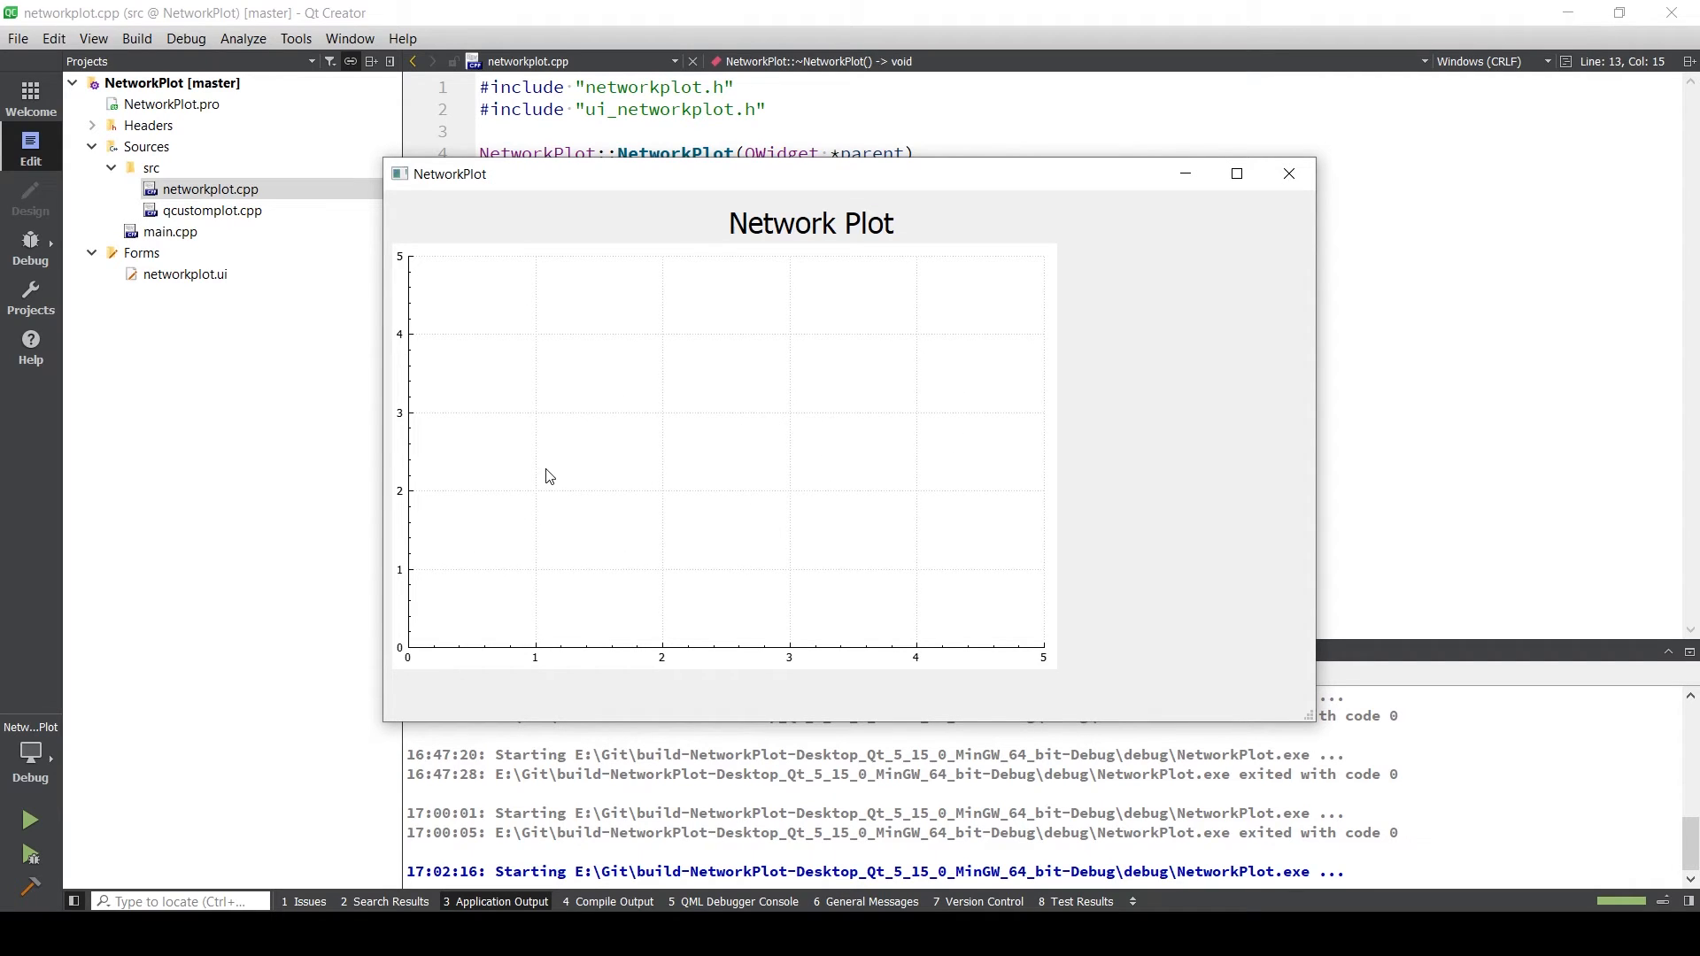
mouse_move(667, 528)
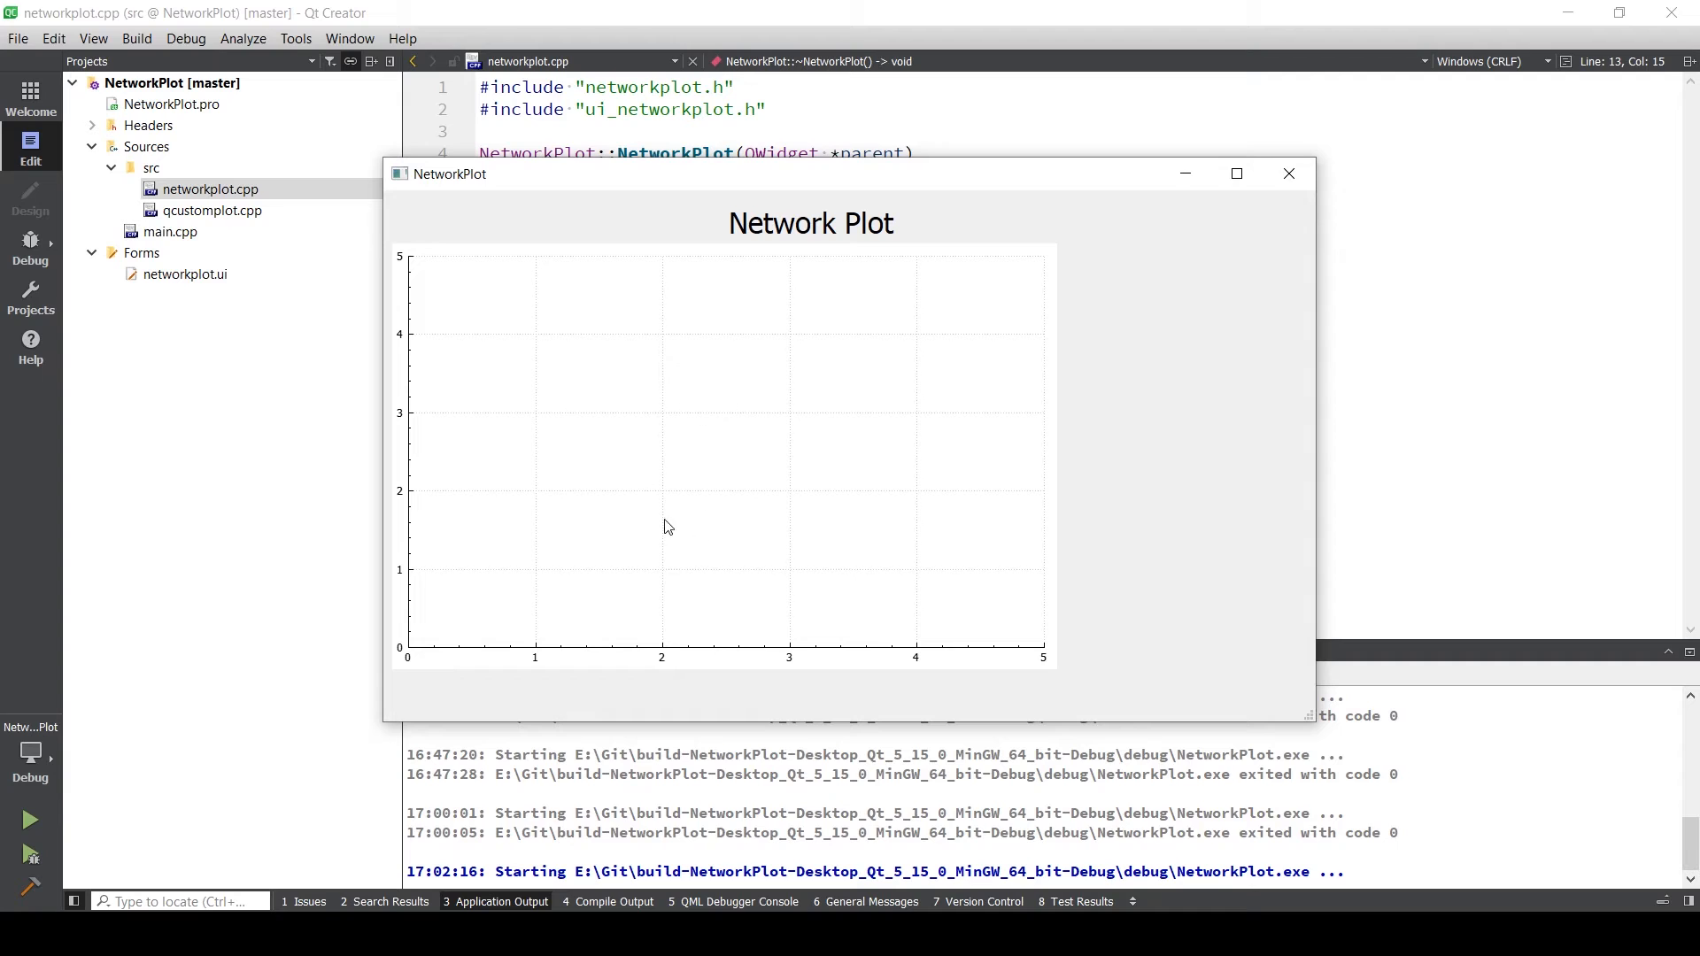
mouse_move(760, 363)
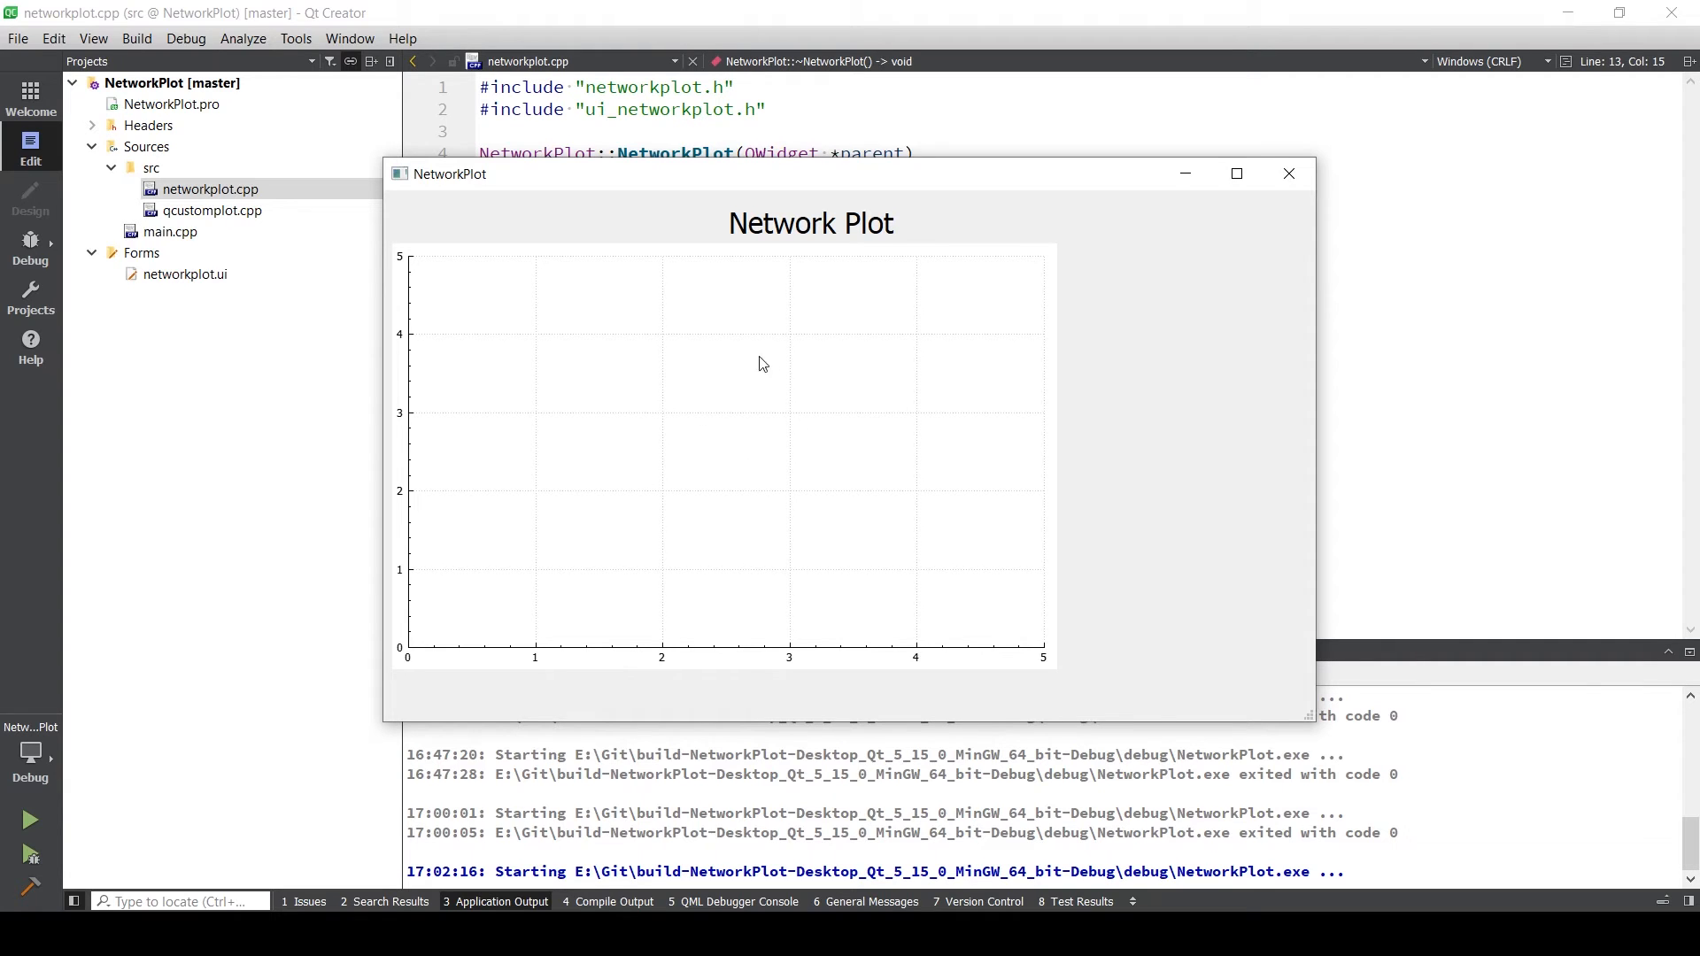
- Close the running NetworkPlot window showing the empty 0–5 plot
left_click(1288, 174)
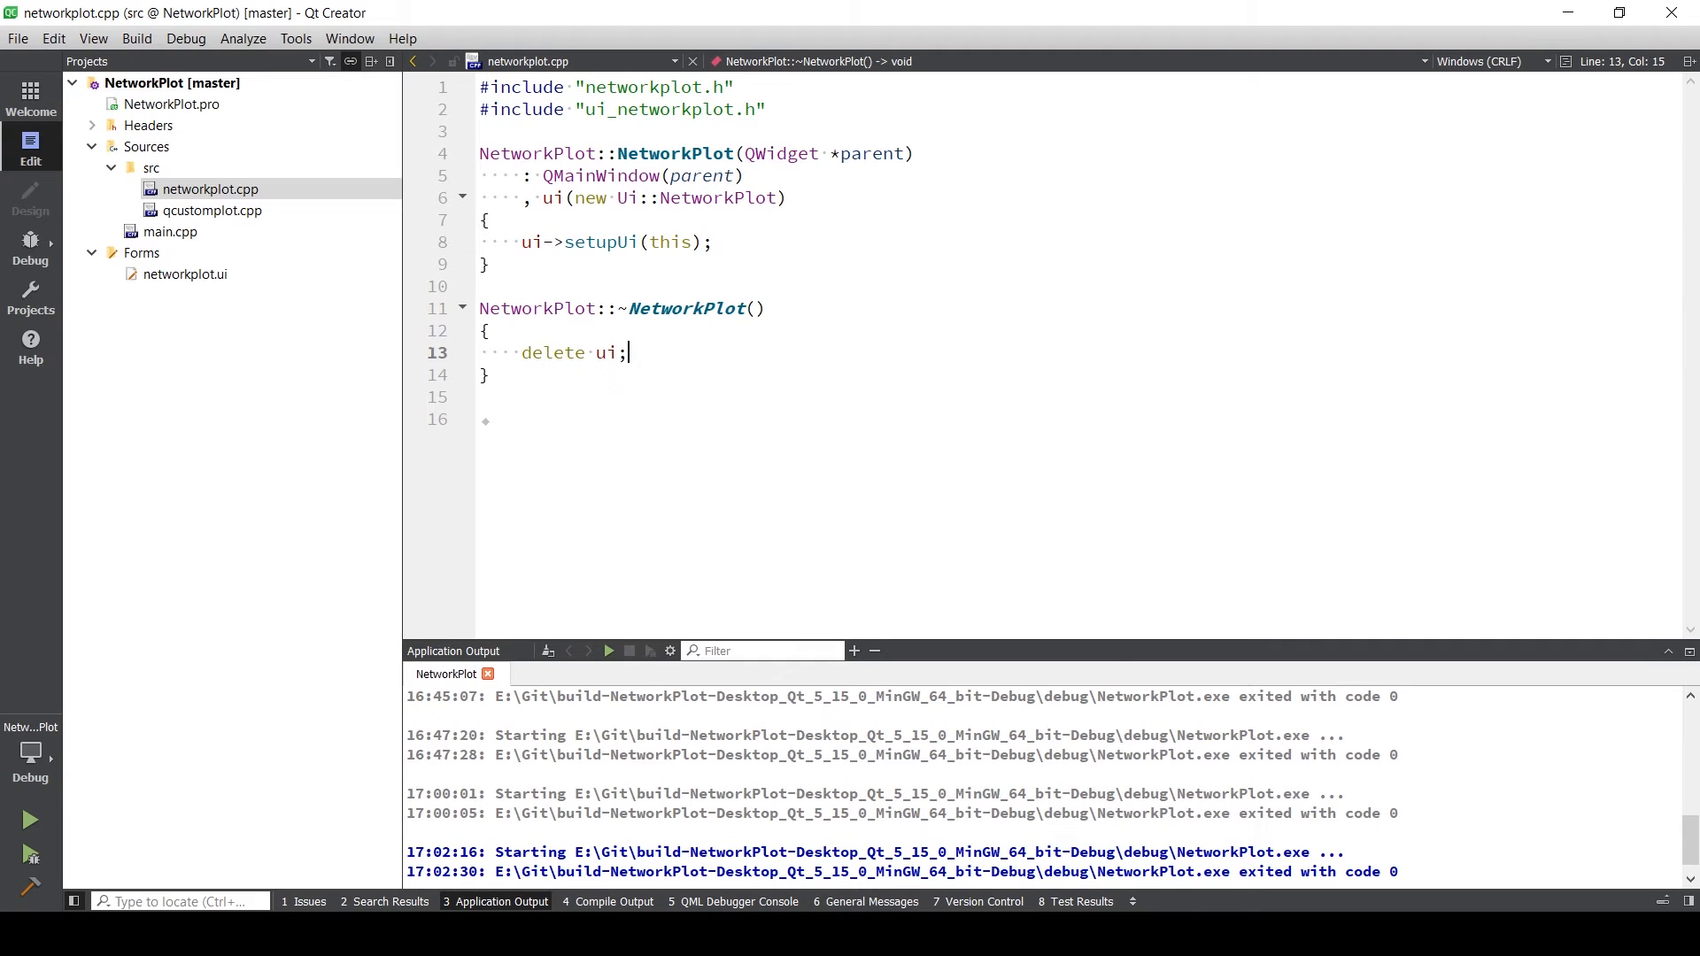
mouse_move(1539, 388)
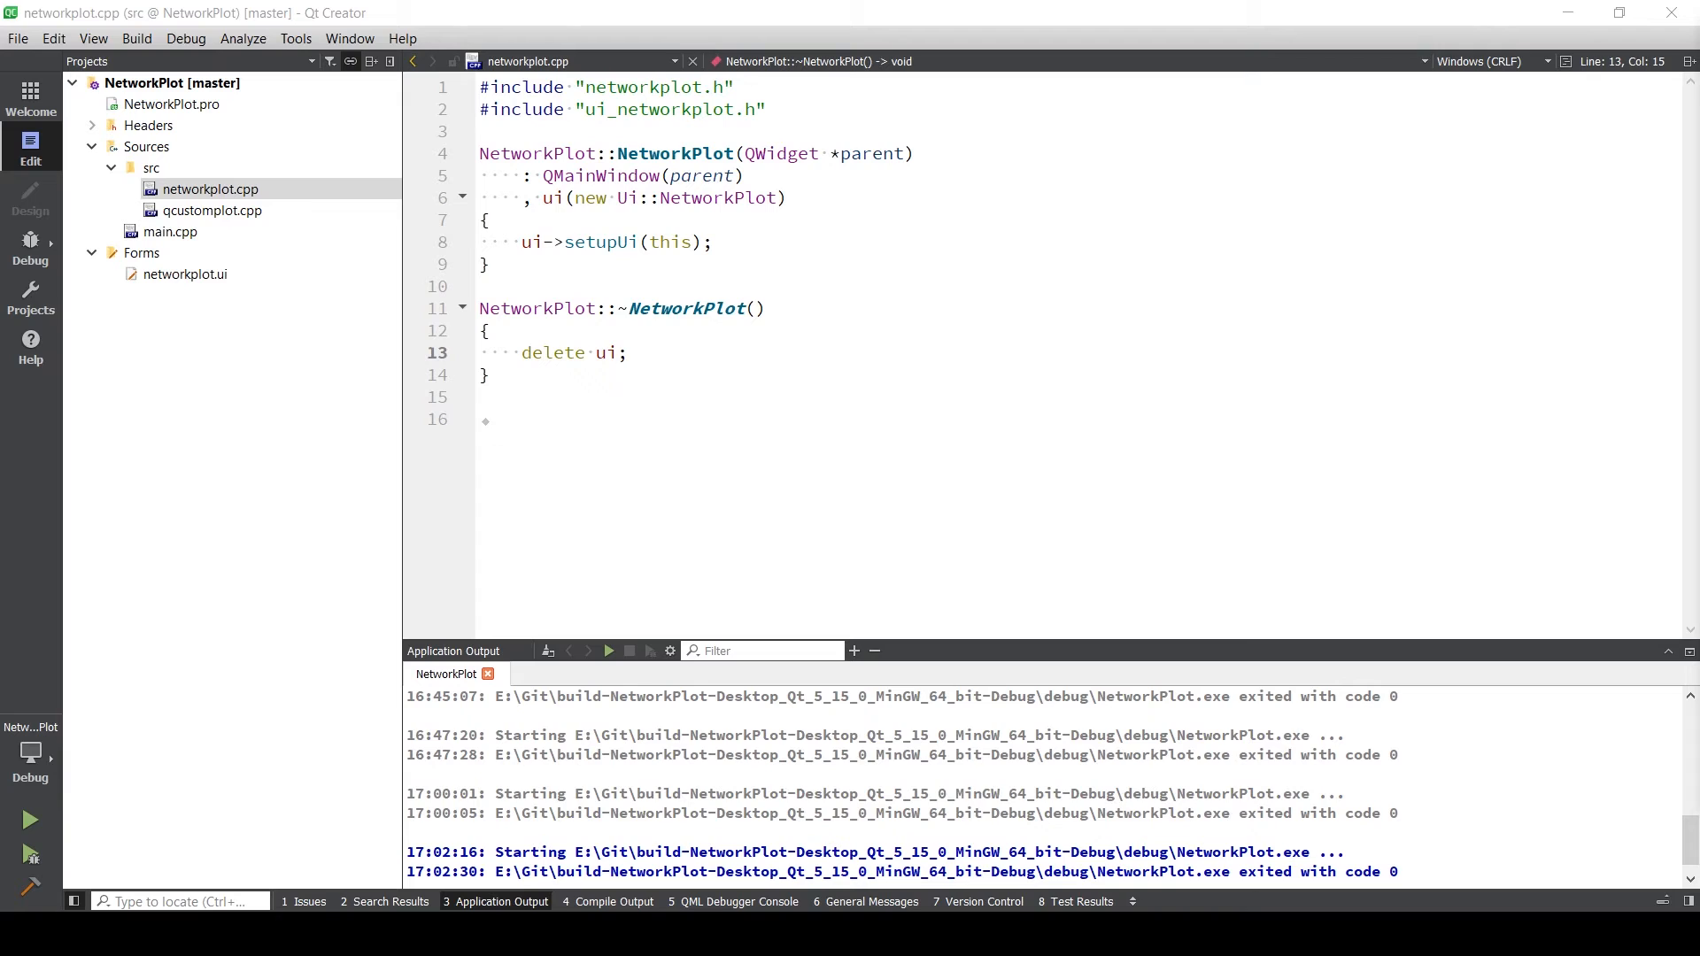
- Add ui->customplot->addGraph(); in the NetworkPlot constructor
left_click(747, 243)
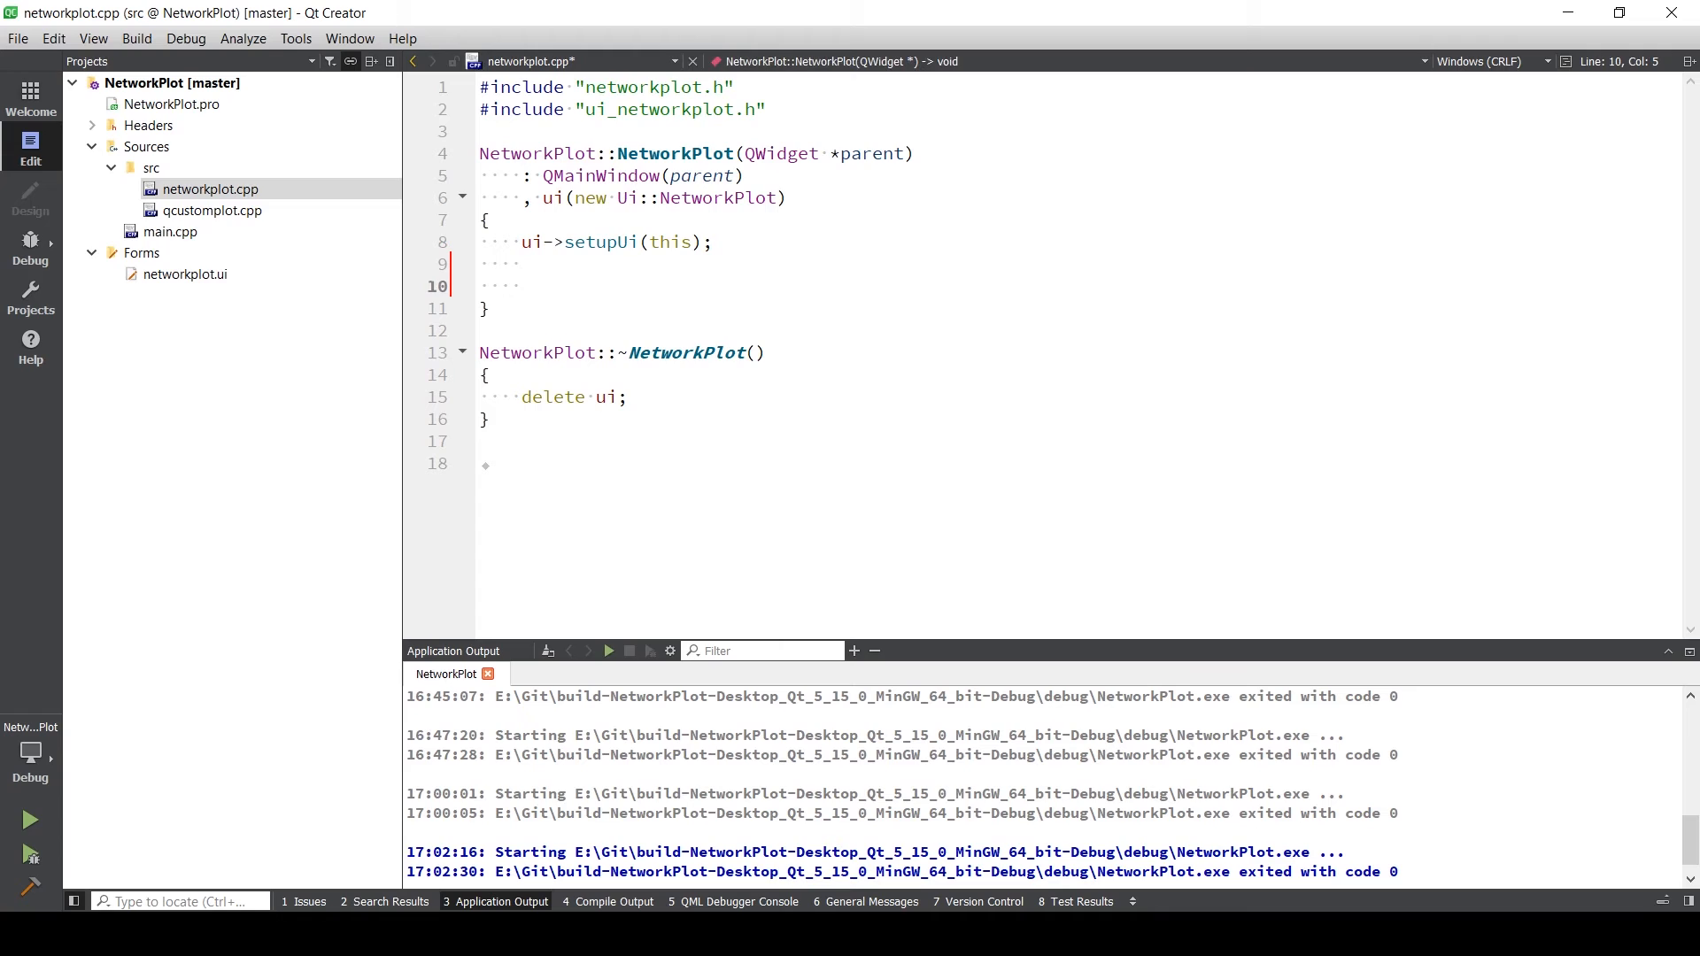
type("ui->cu")
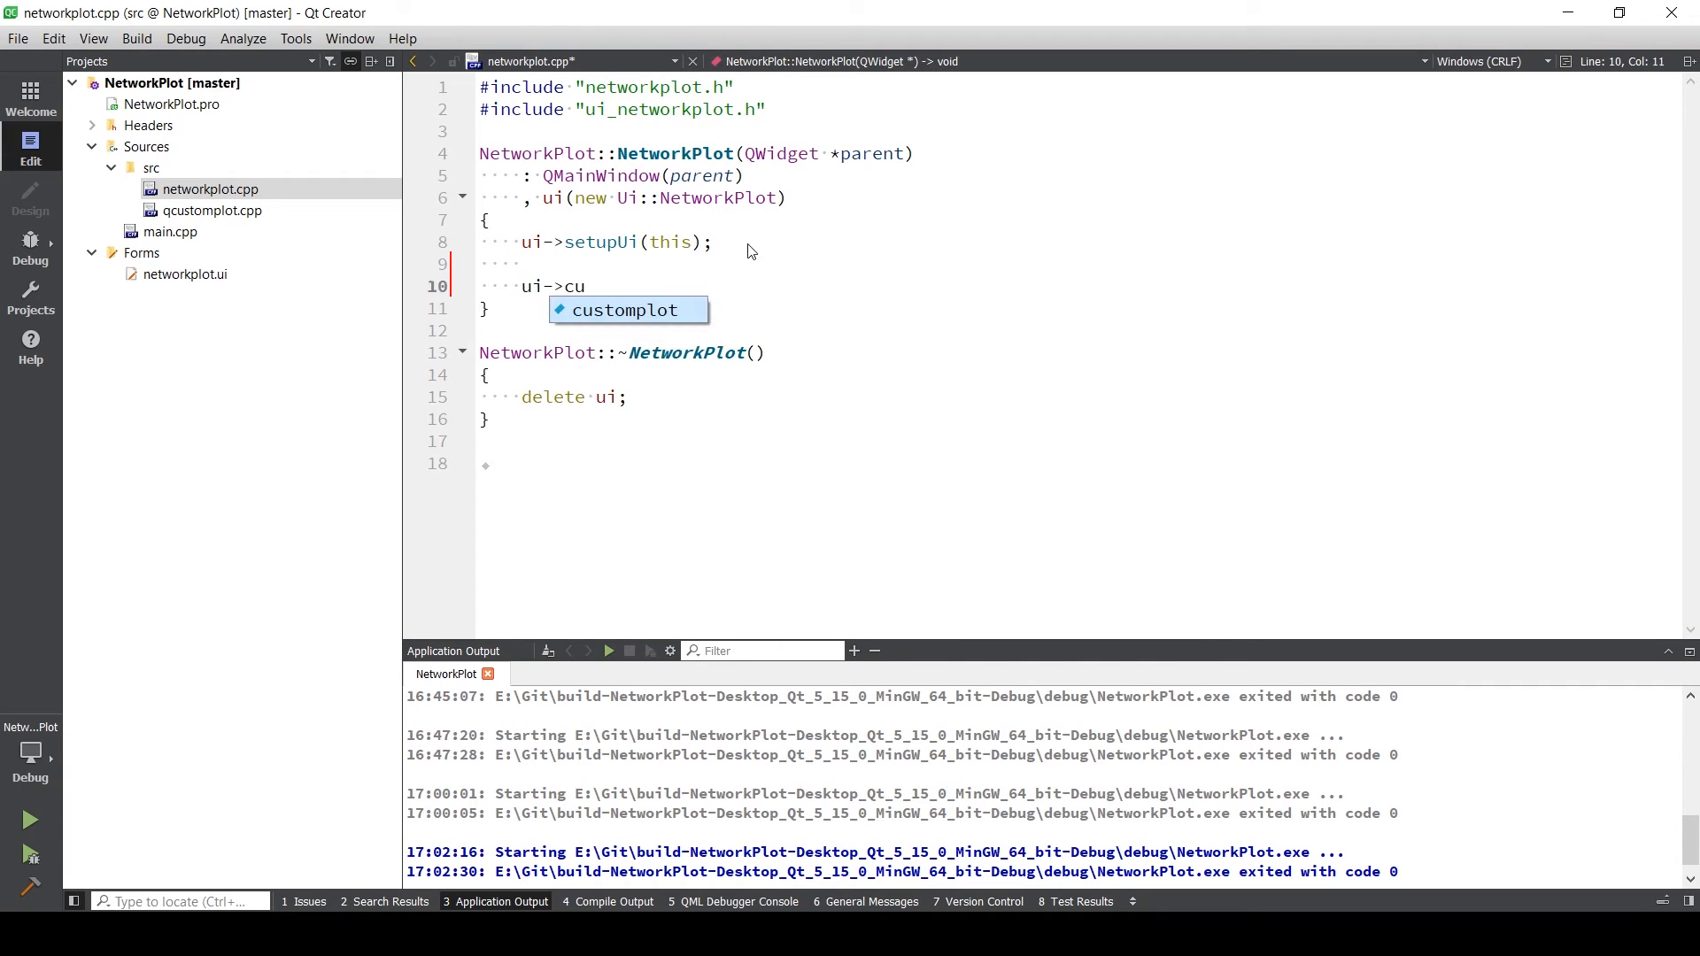
key("Tab")
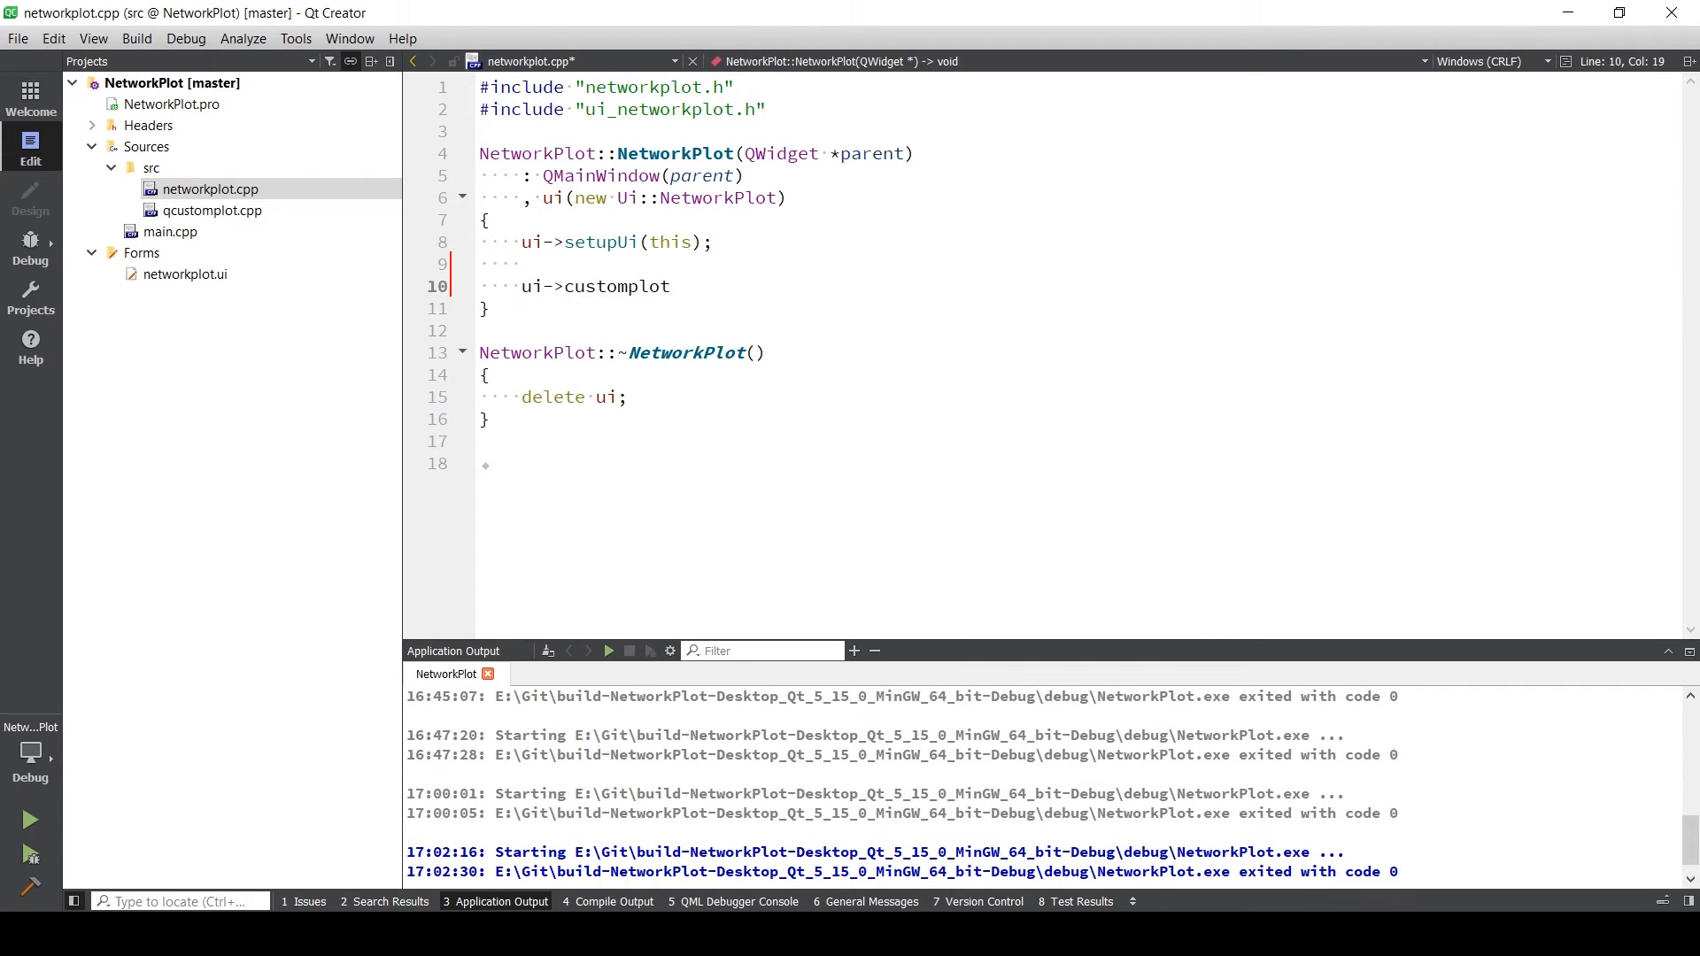
type("->")
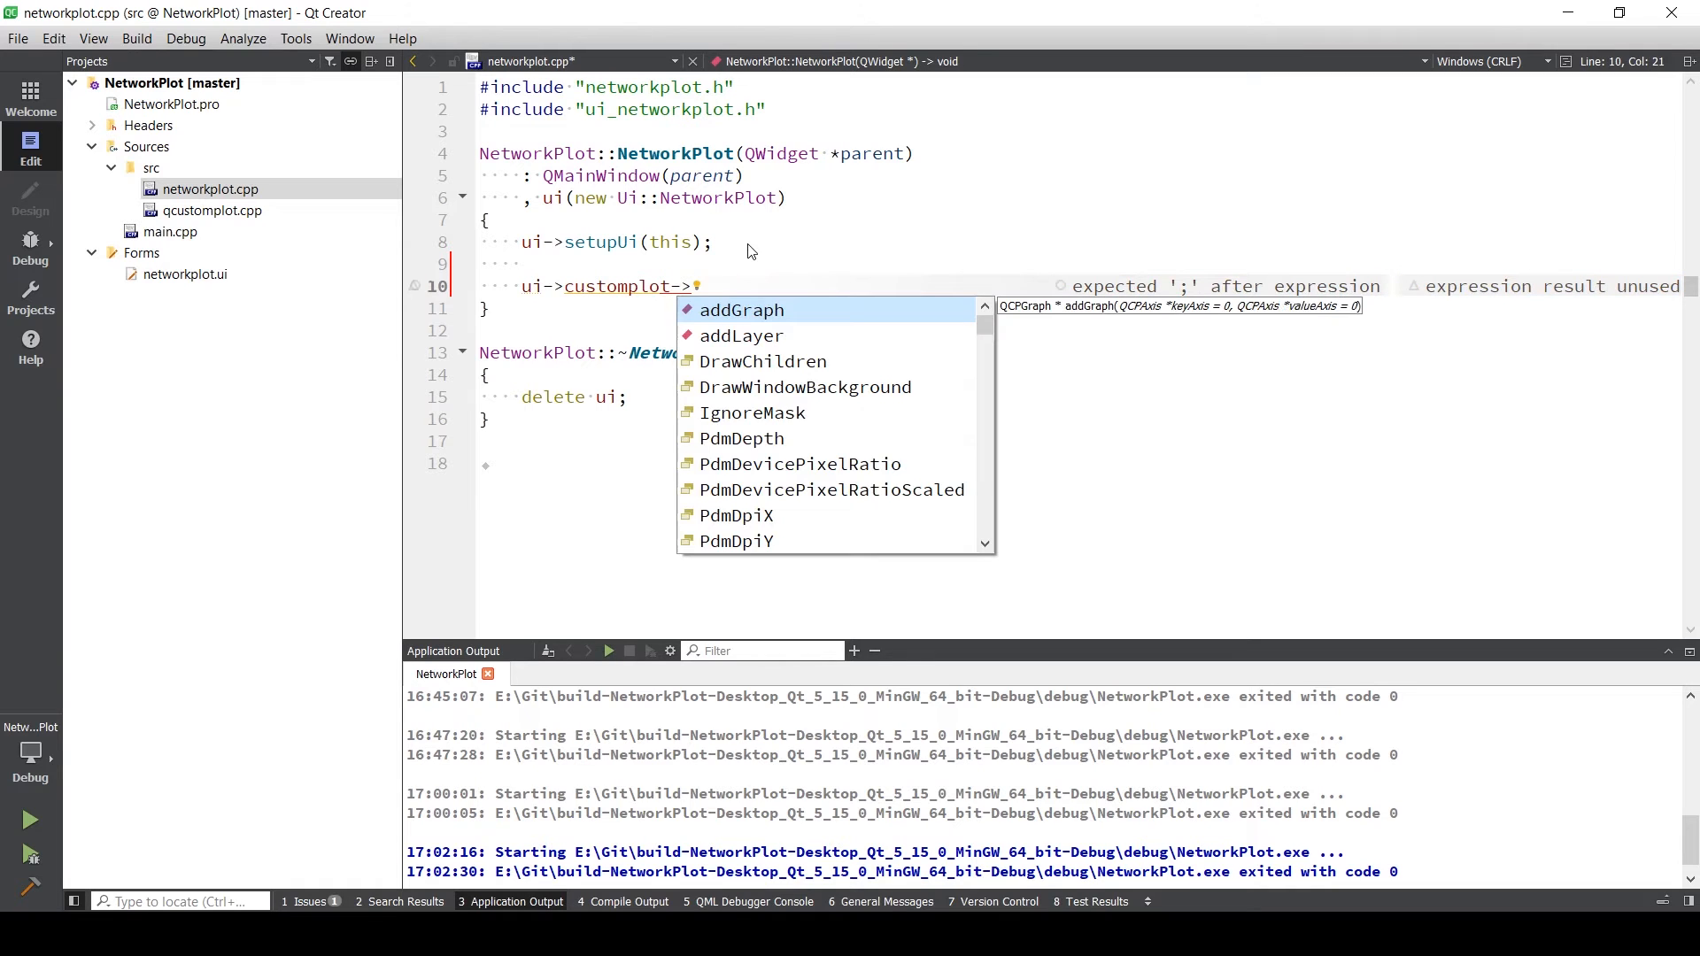
type("addGr")
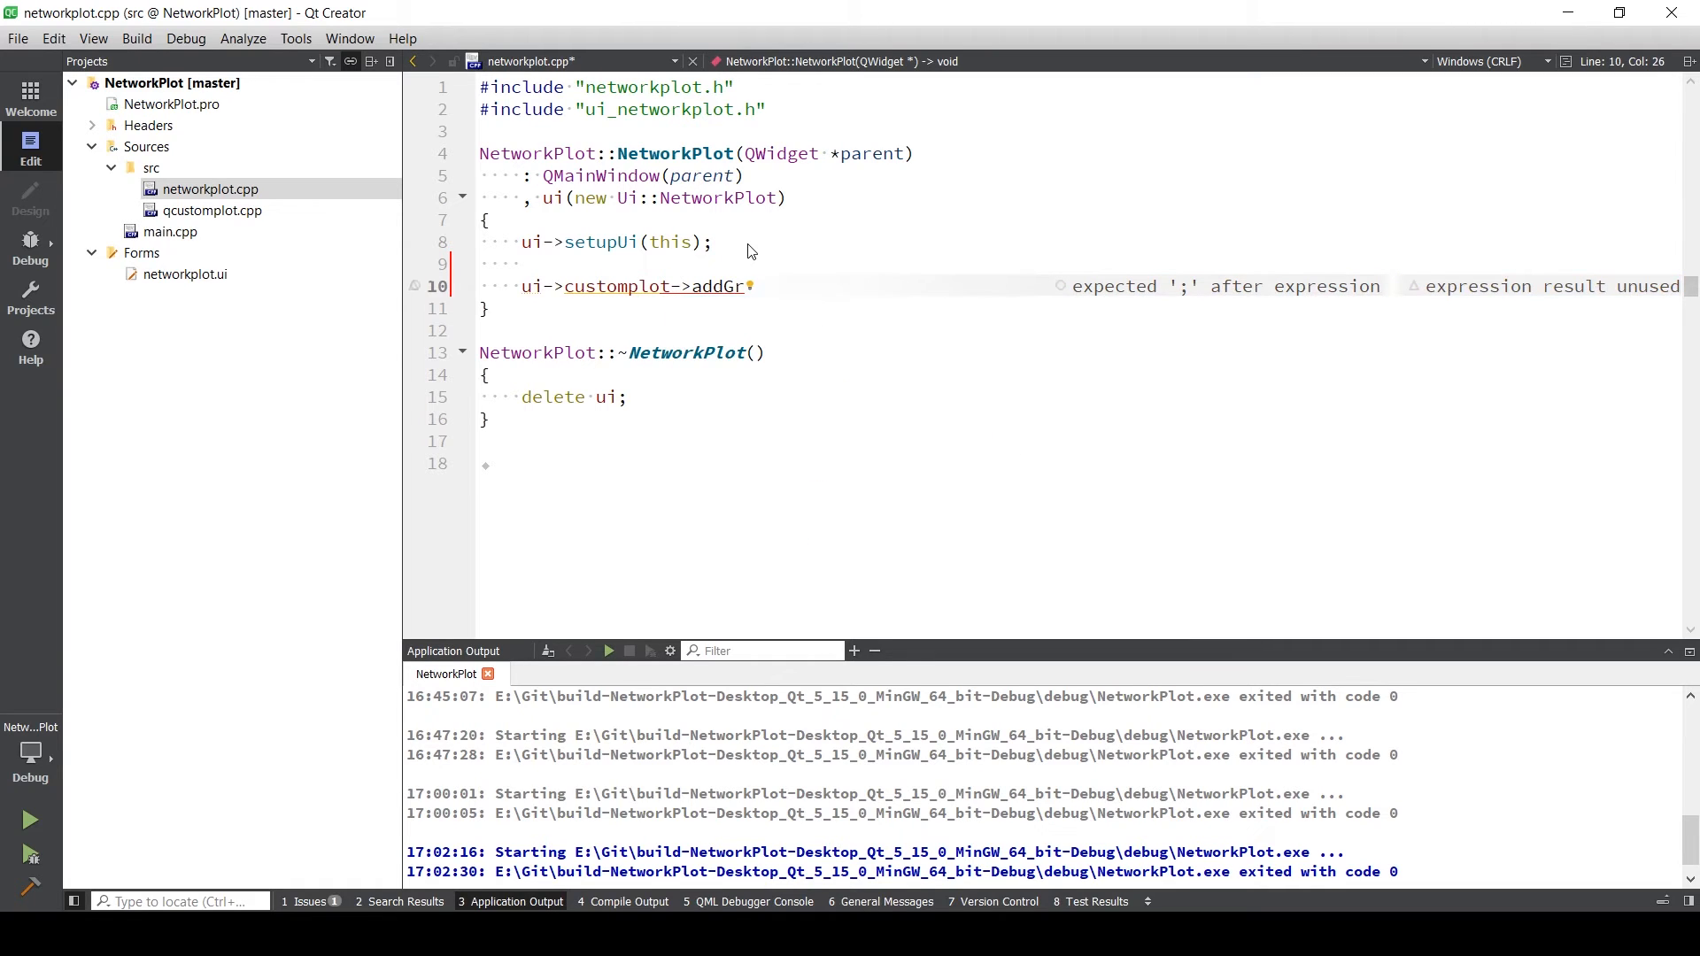
type("aph();")
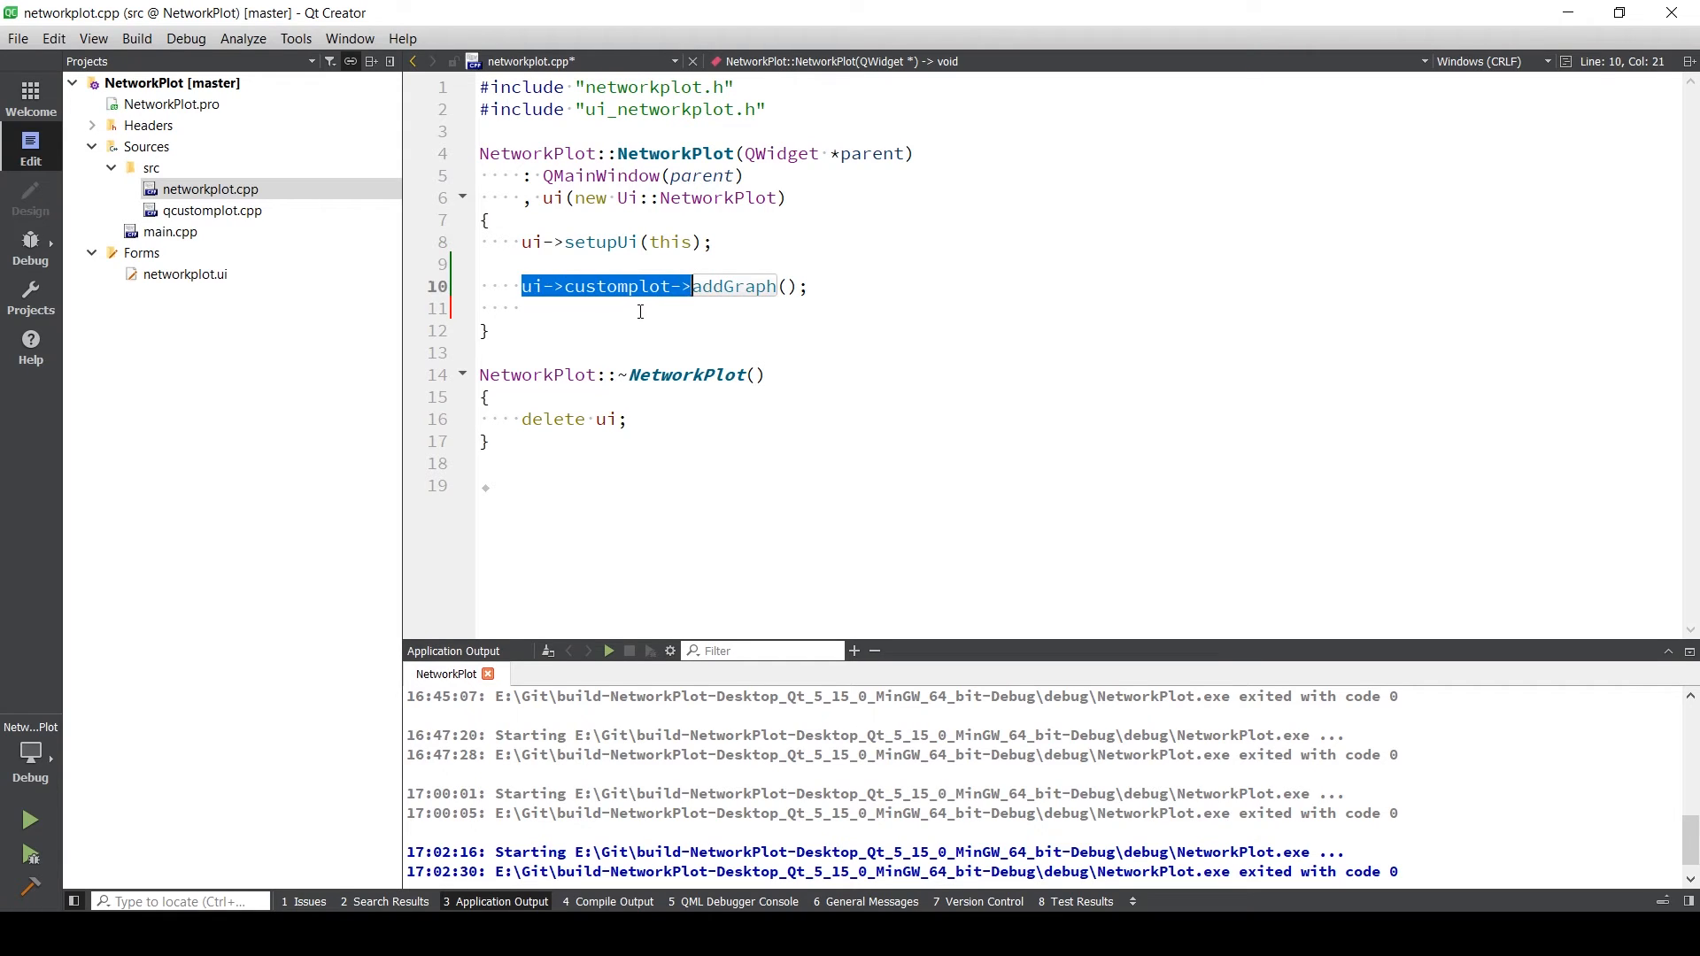
- Give graph(0) a QCPScatterStyle::ssCircle scatter style
type("ui->customplot->")
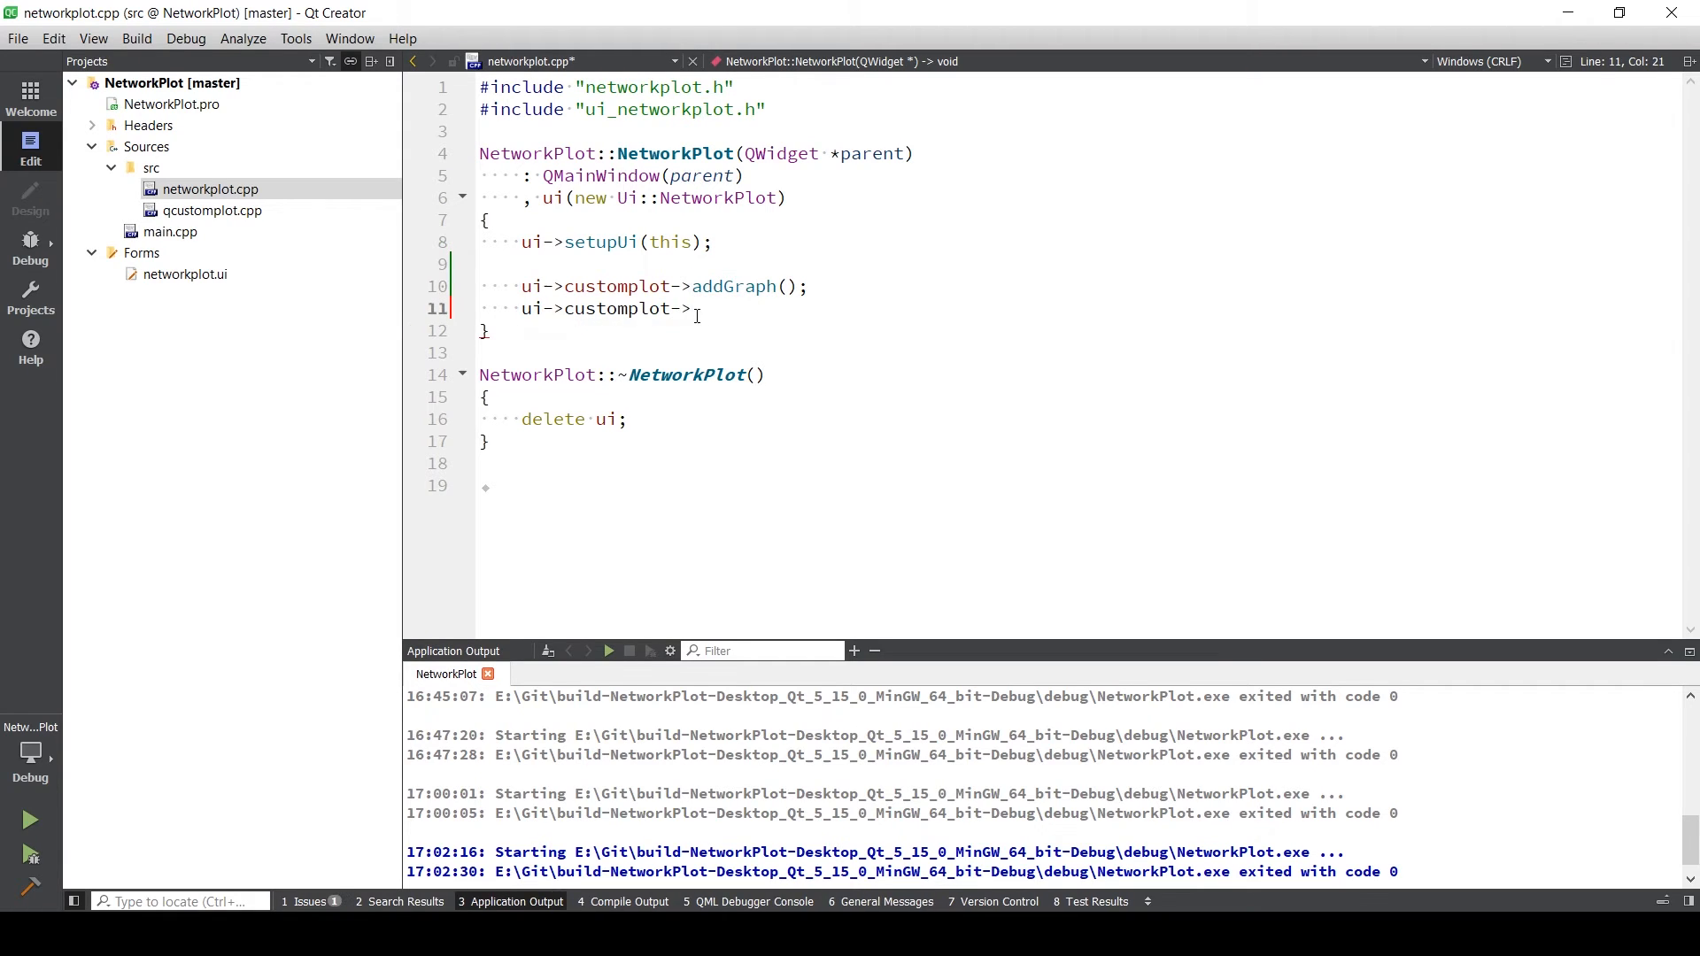
type("graph(0")
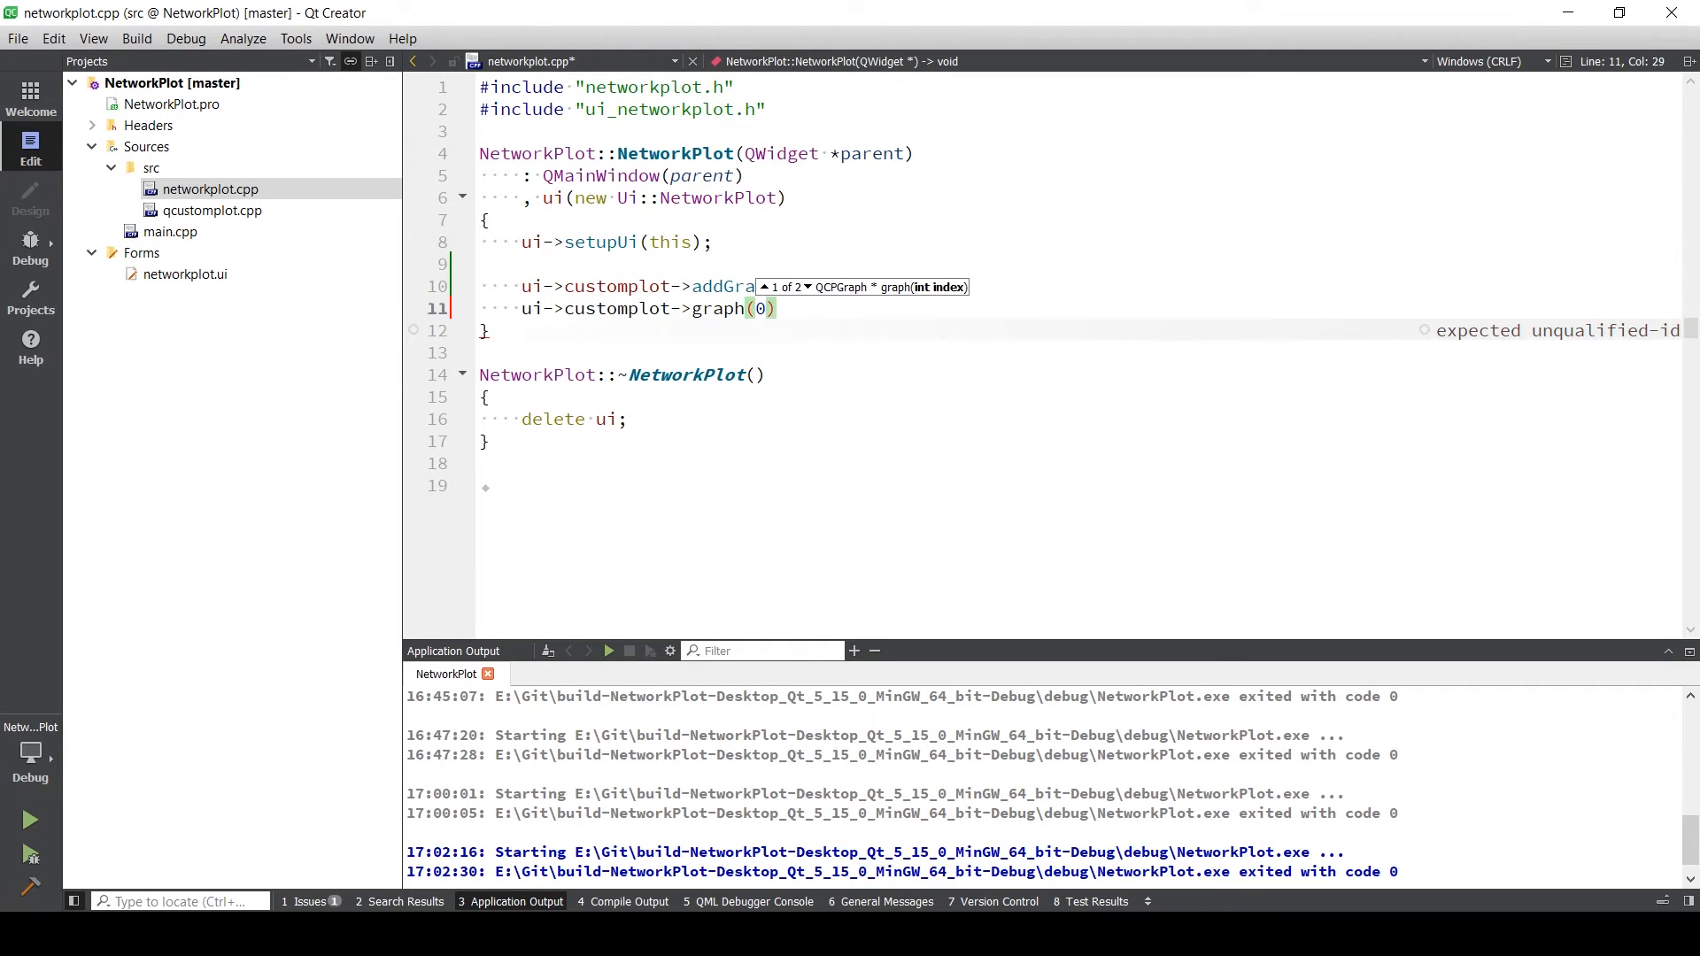
type("->set")
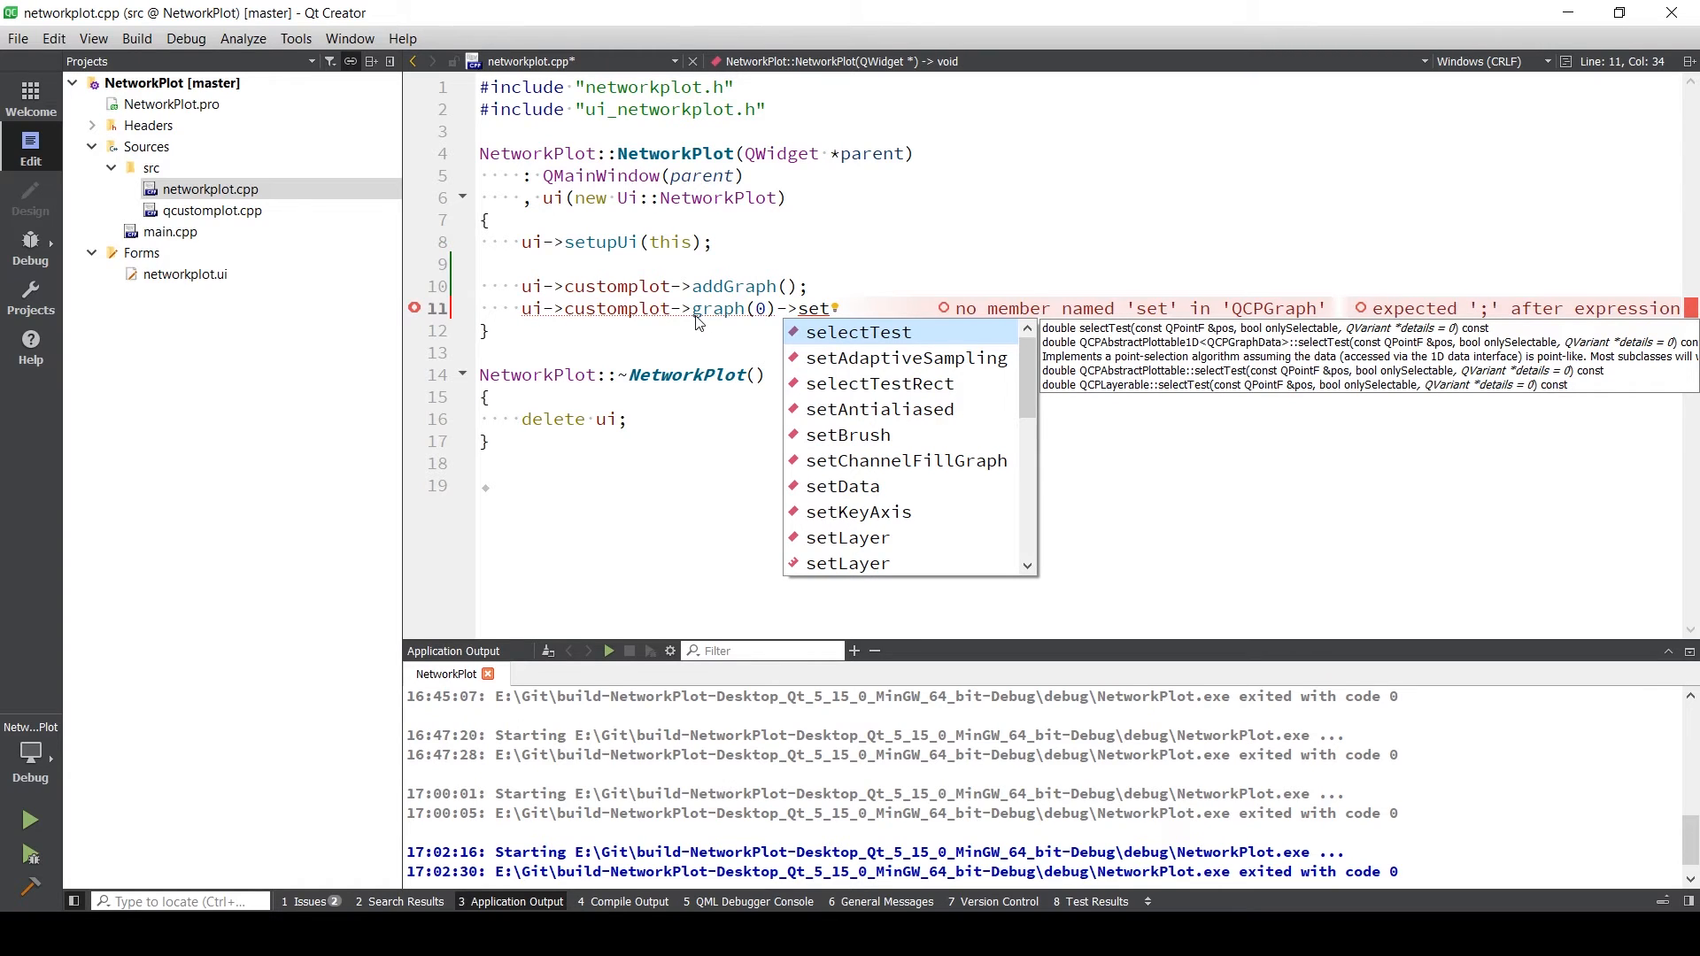
type("Scat")
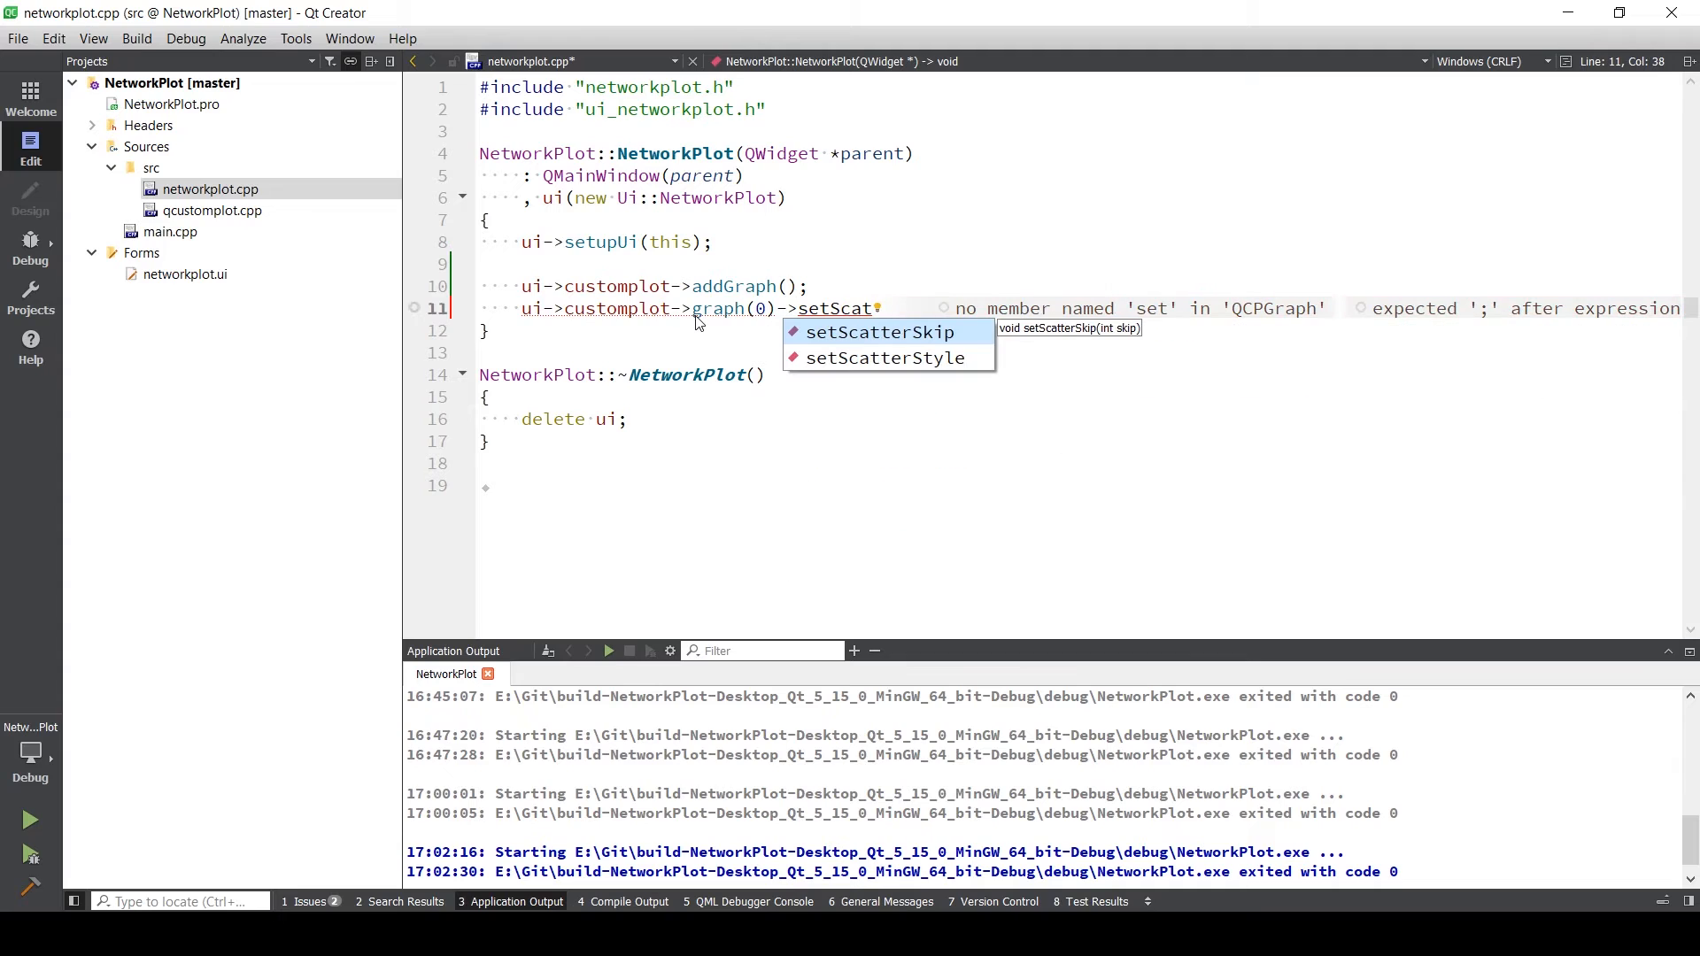
type("terStyle(")
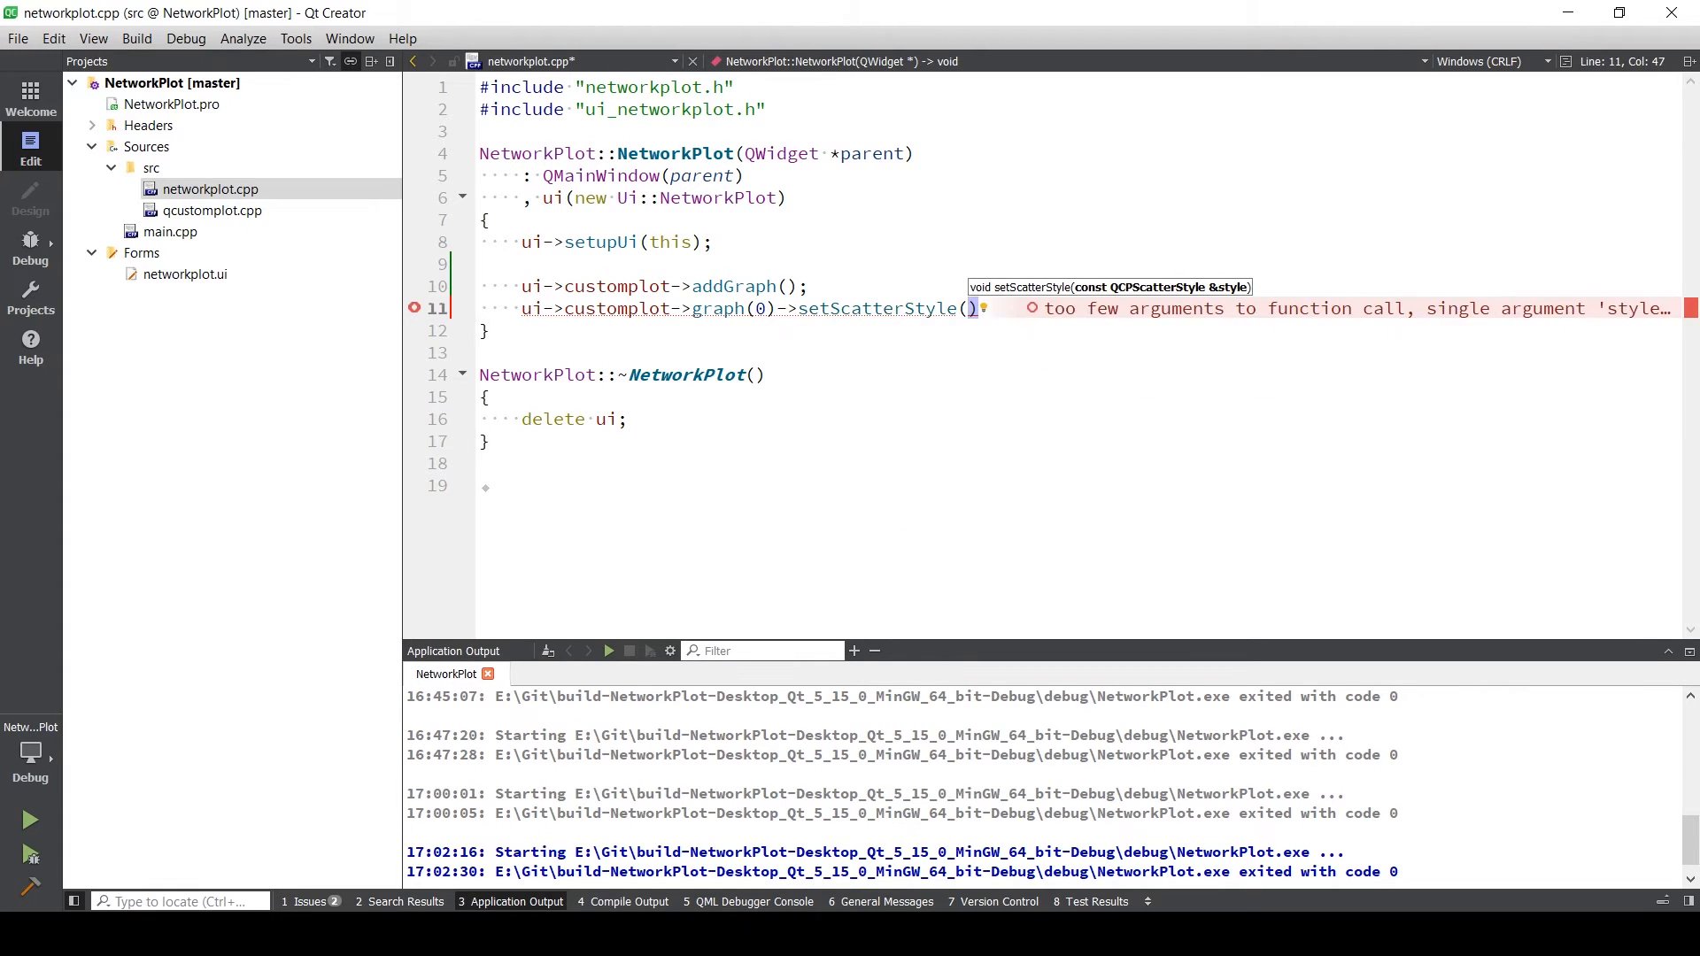
type("QCPScatterStyle")
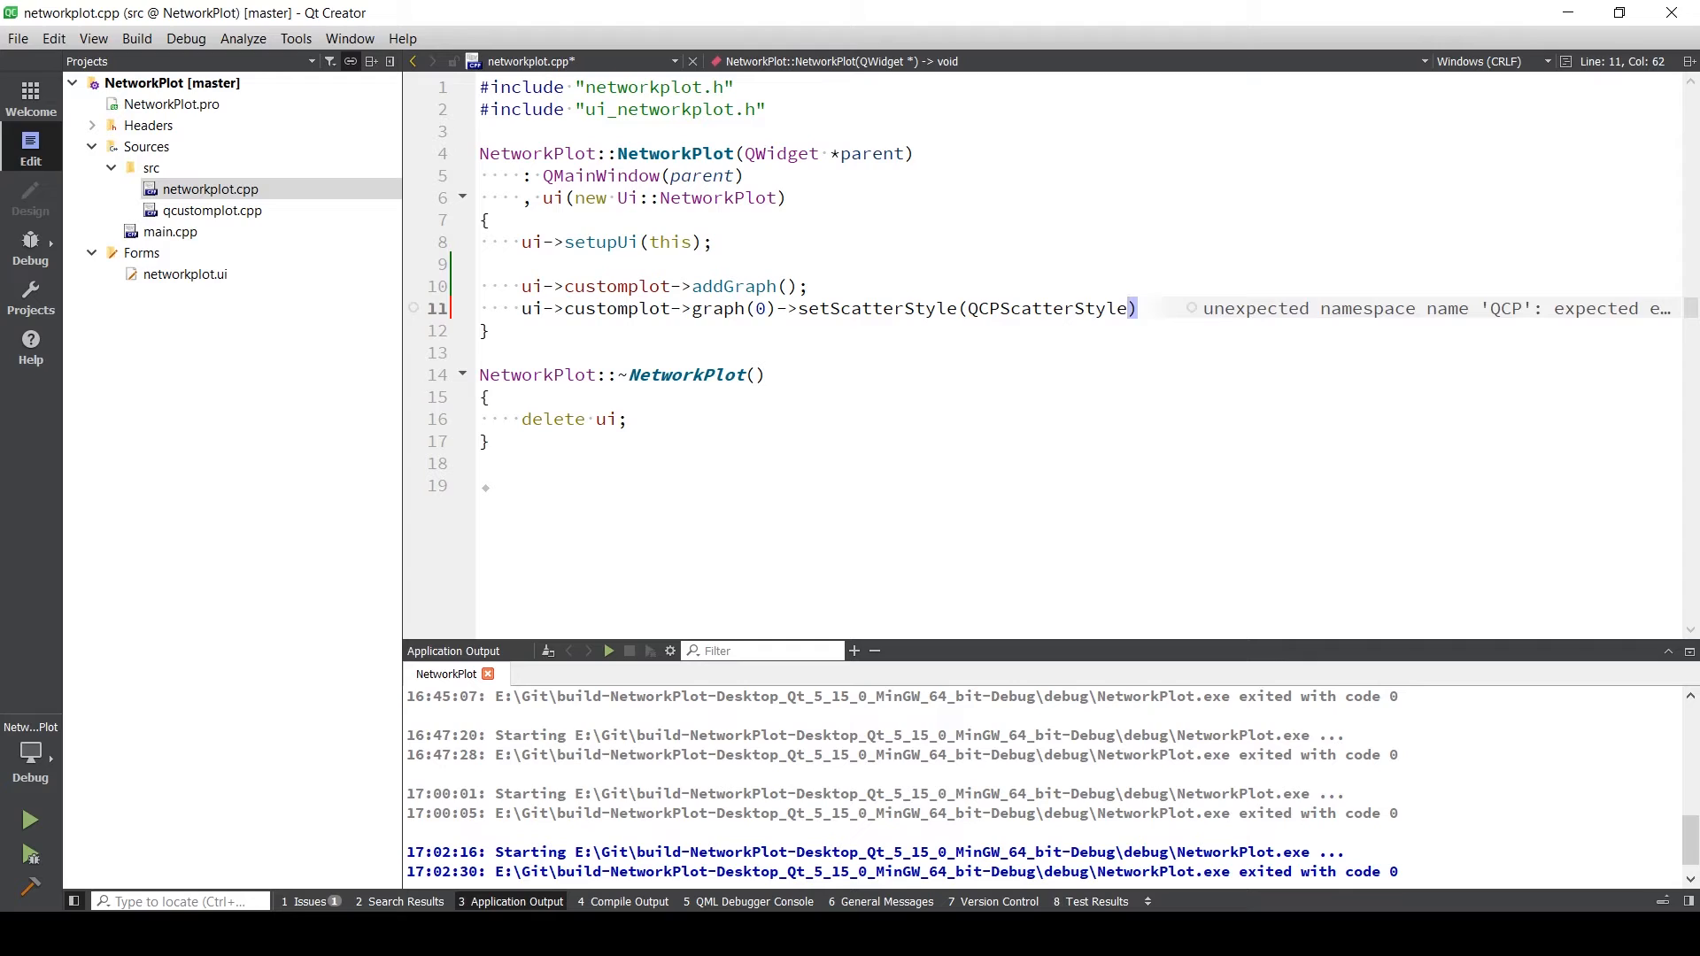
type("::ssC")
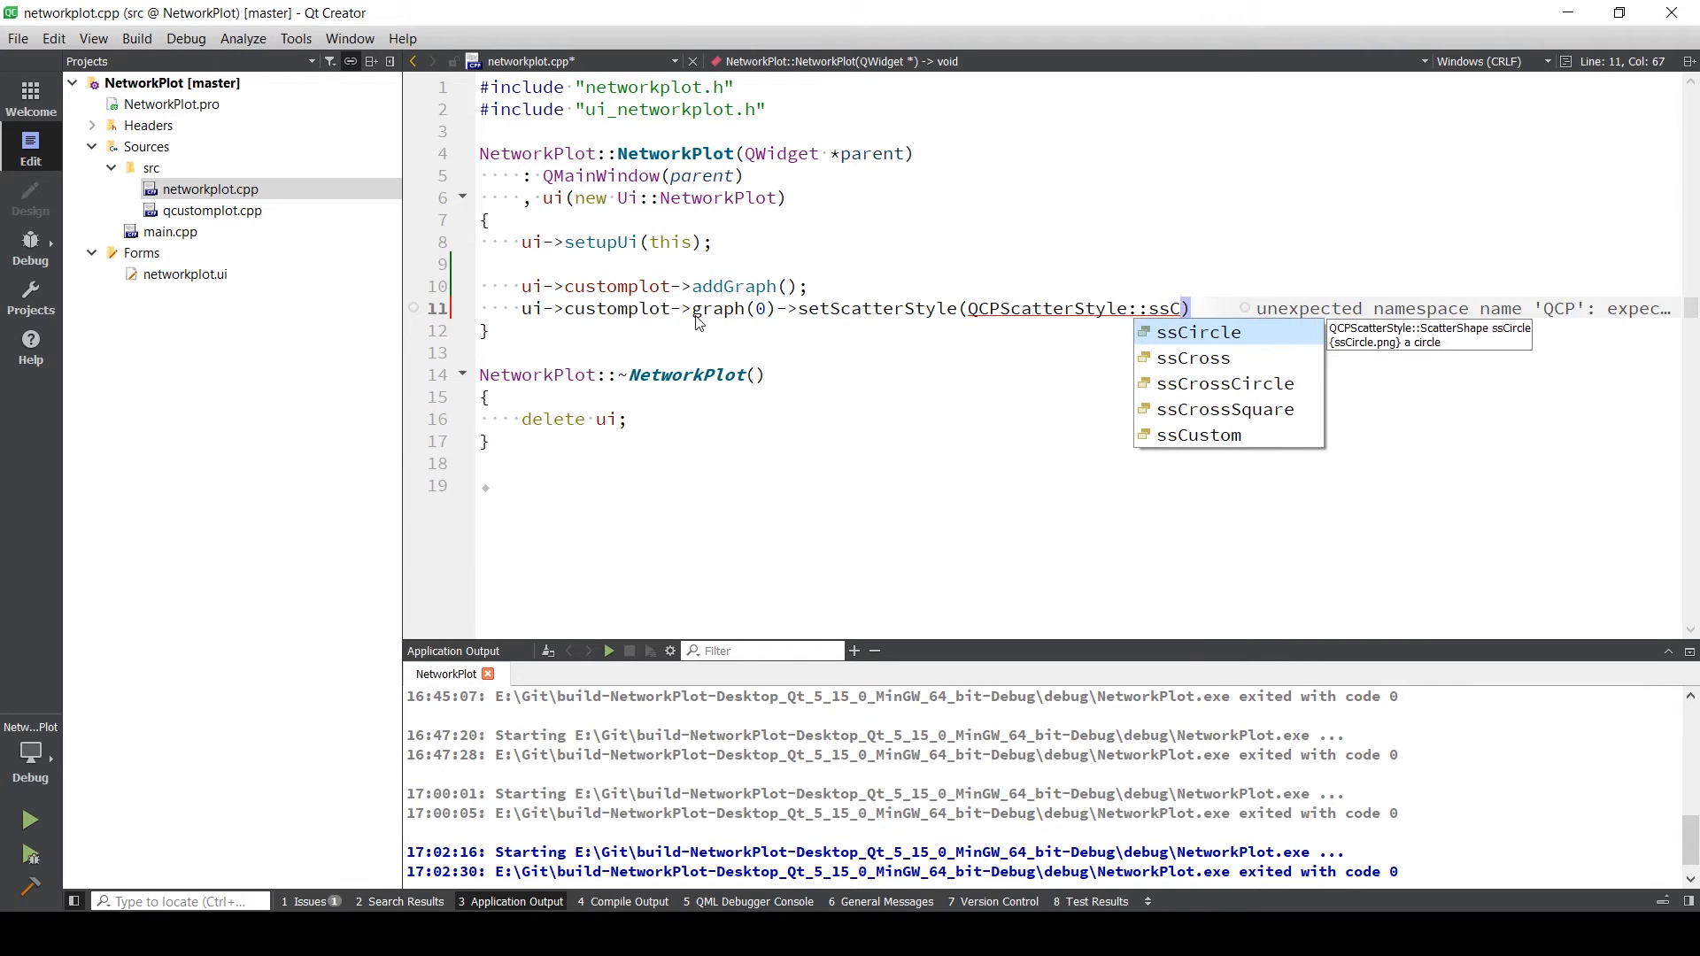
type("i")
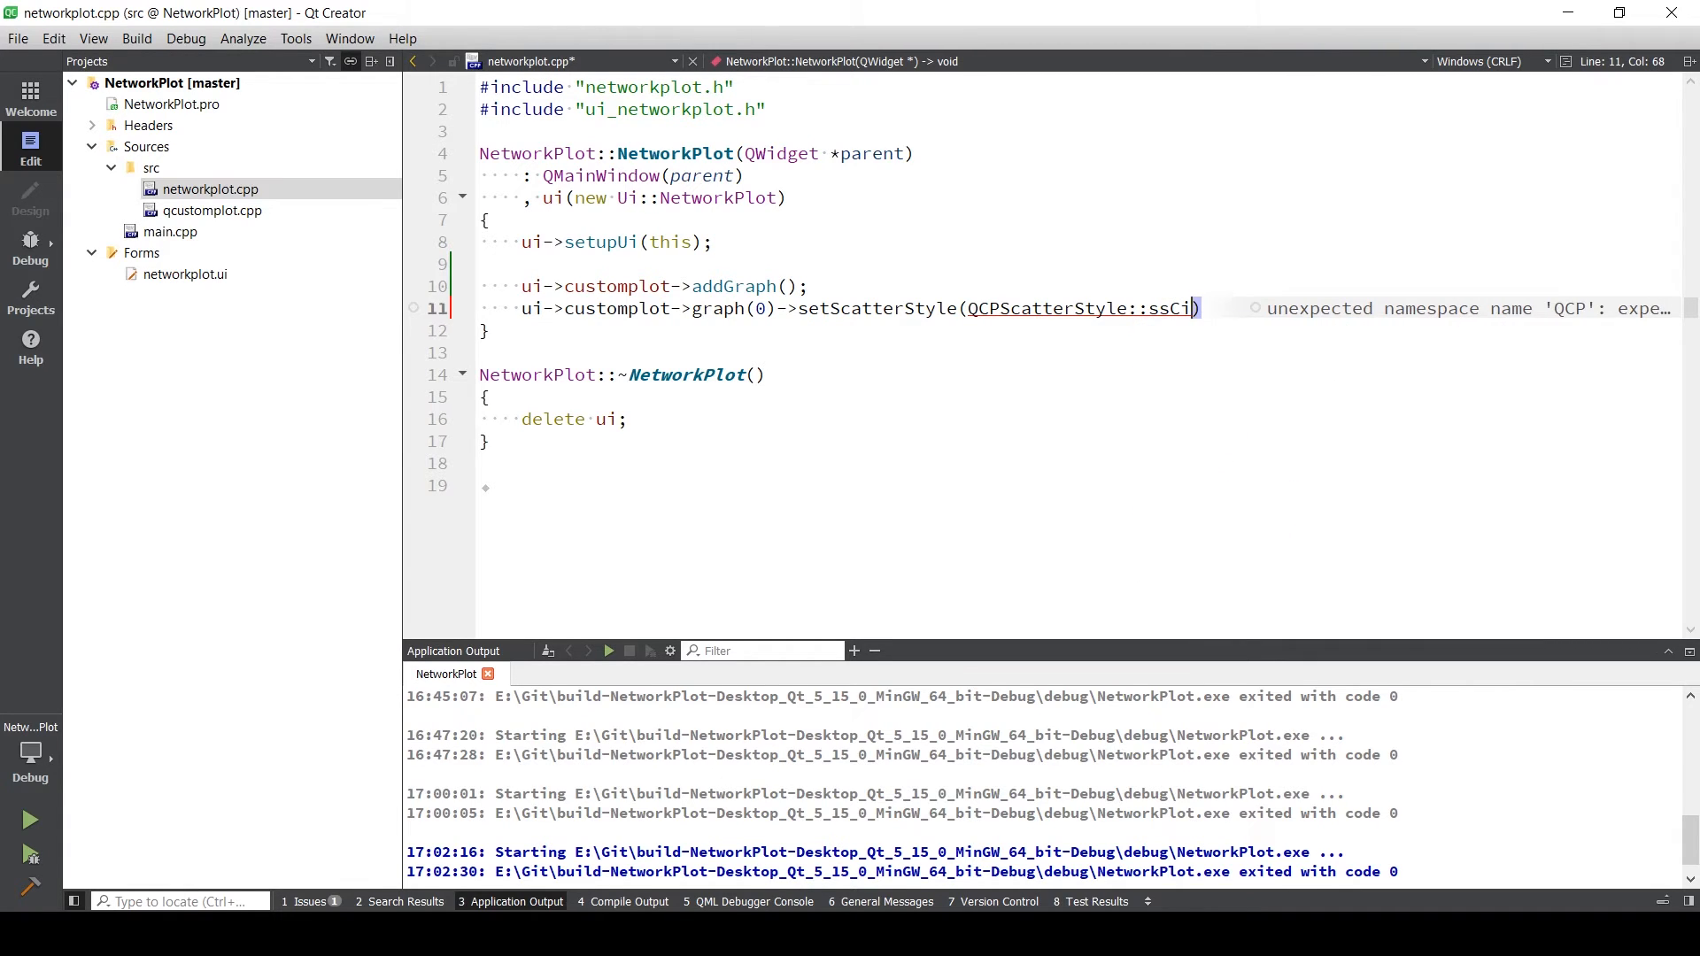
type("rcle")
type("ui")
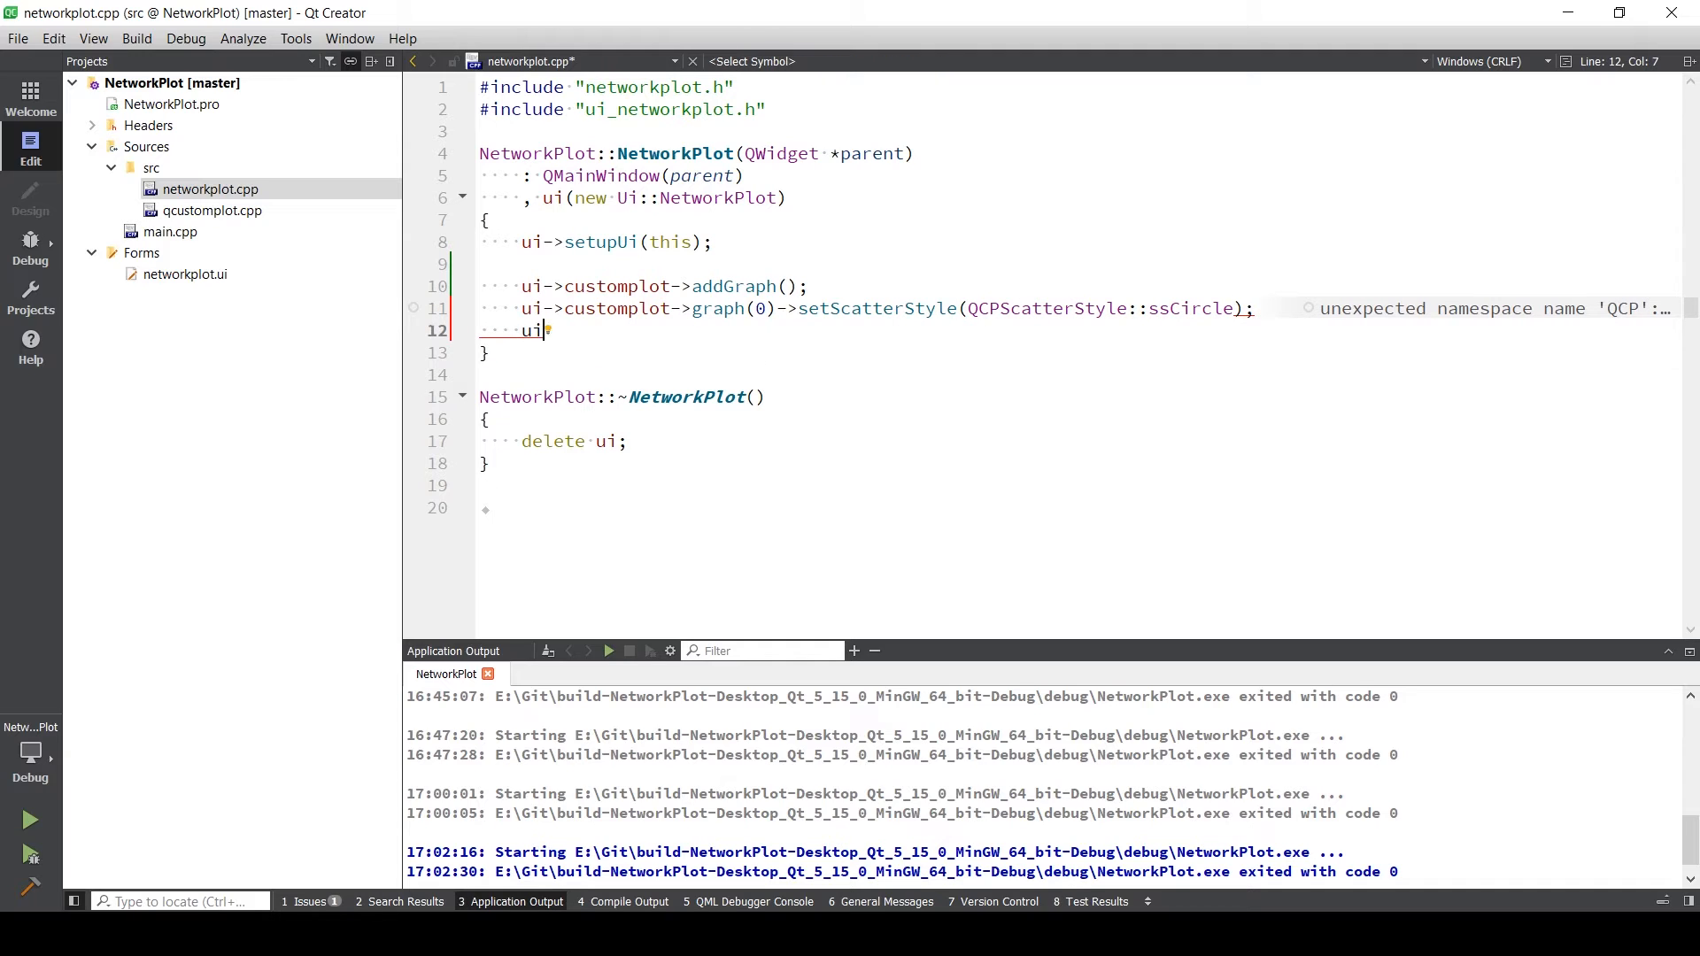
- Give graph(0) a QCPGraph::lsLine line style
type("->customplot-")
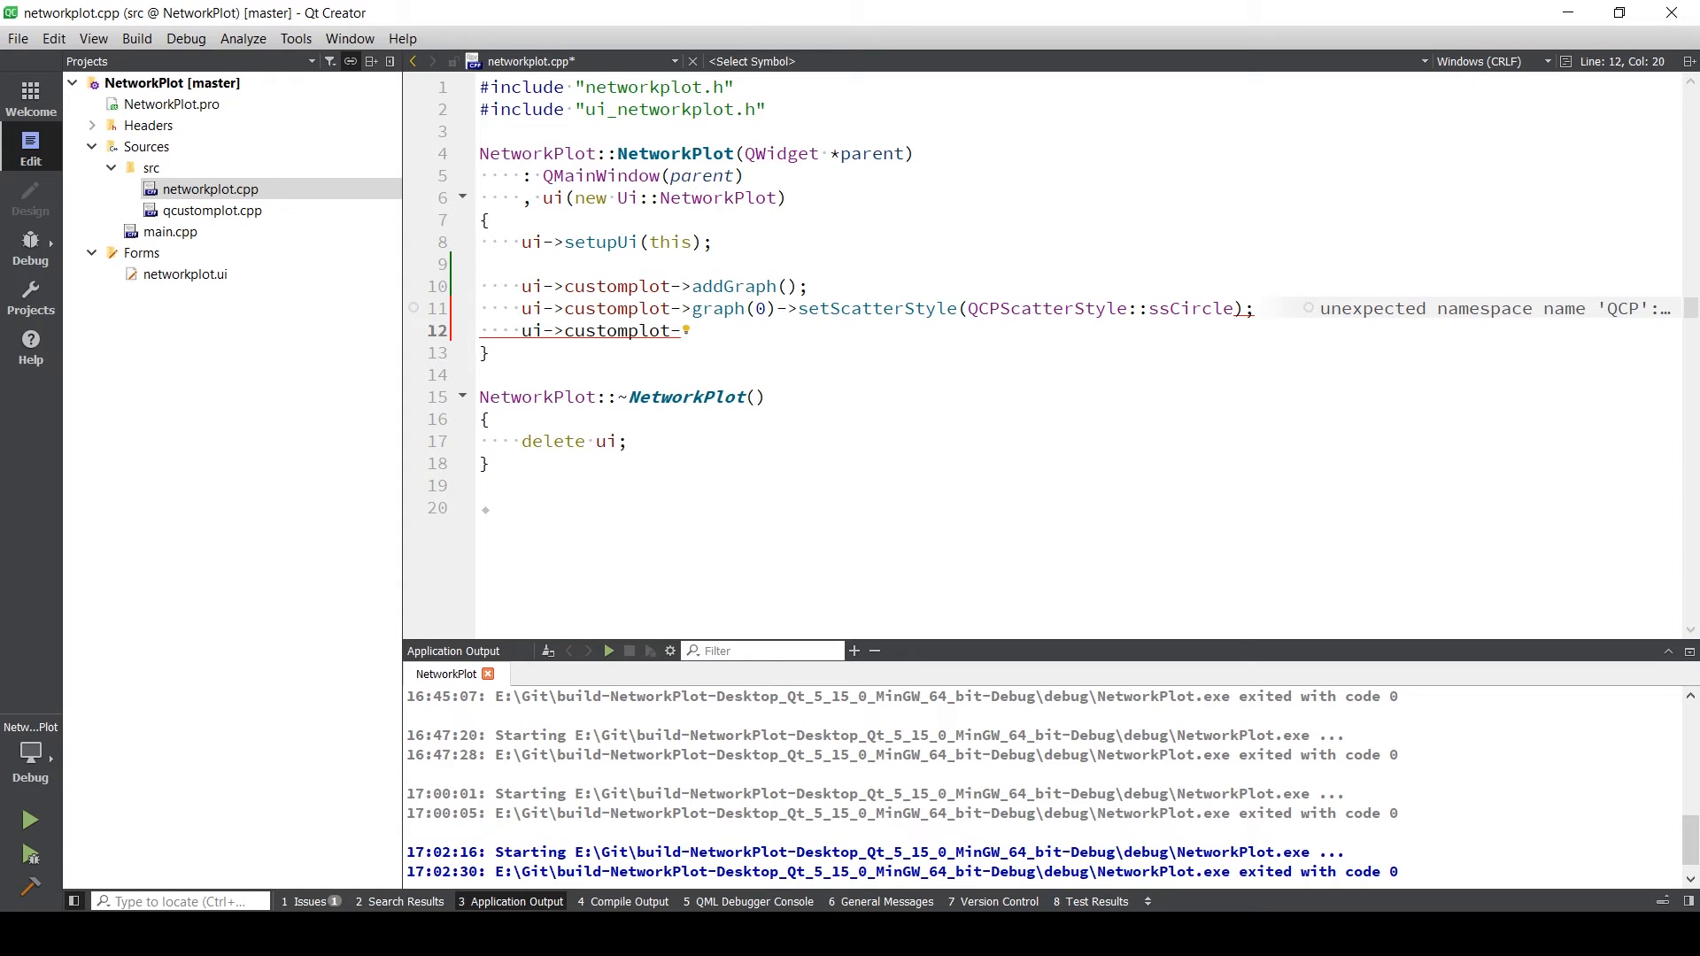
type("graph(->")
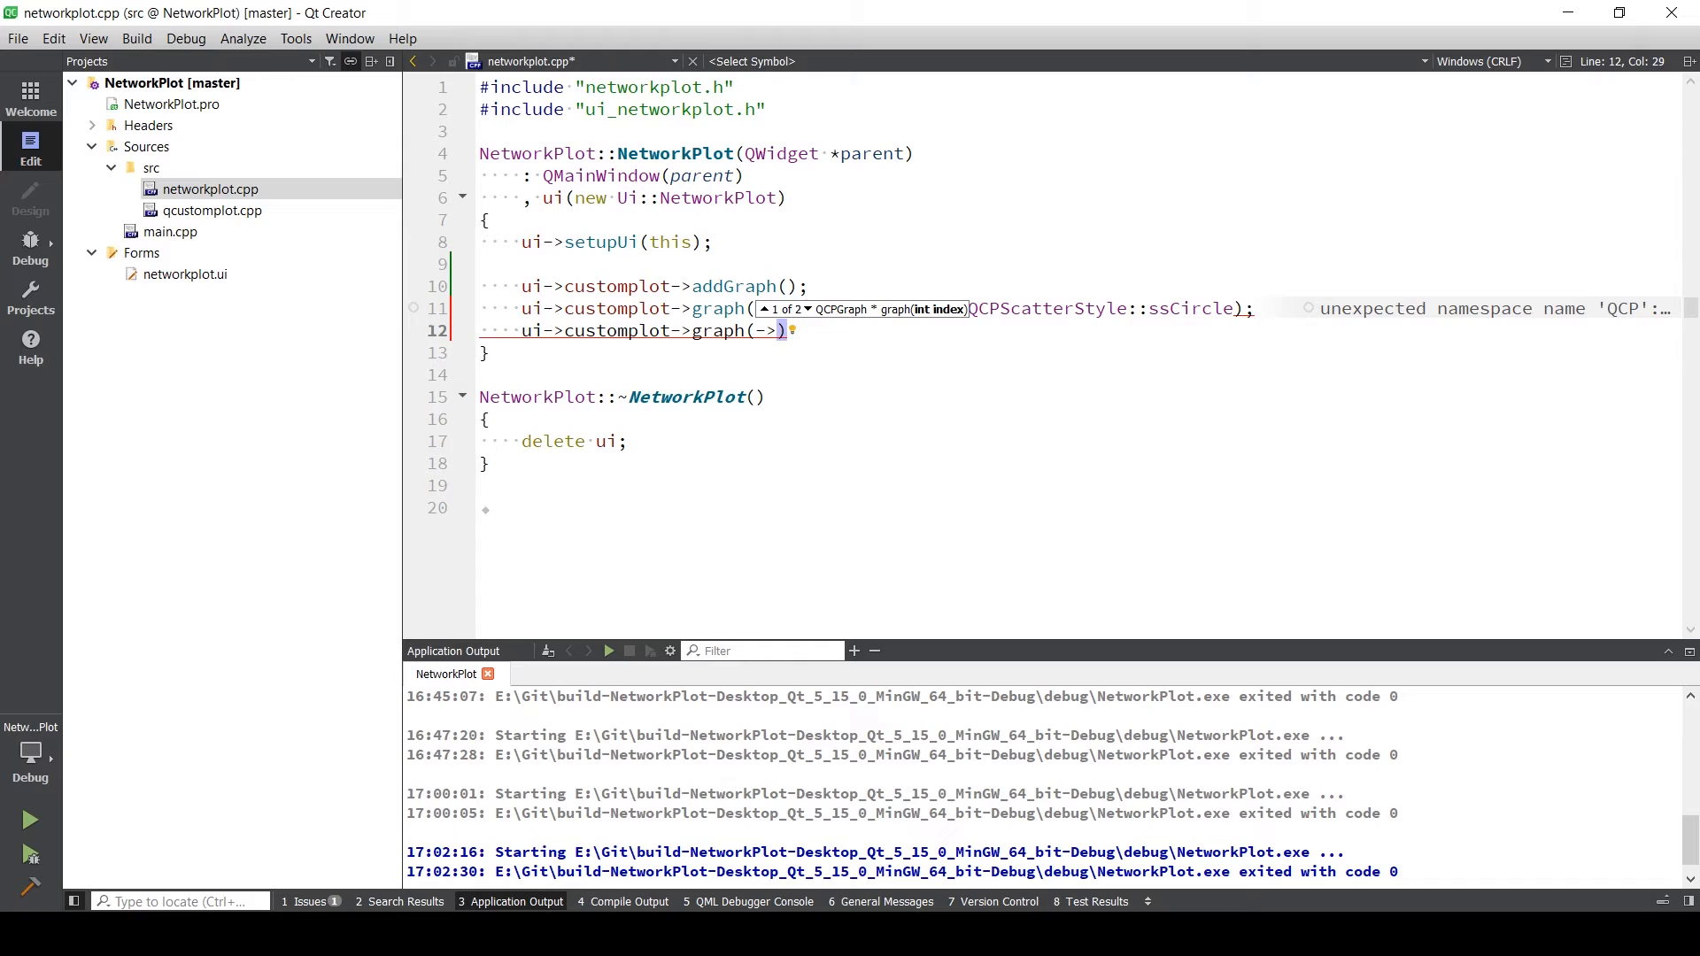
type("se")
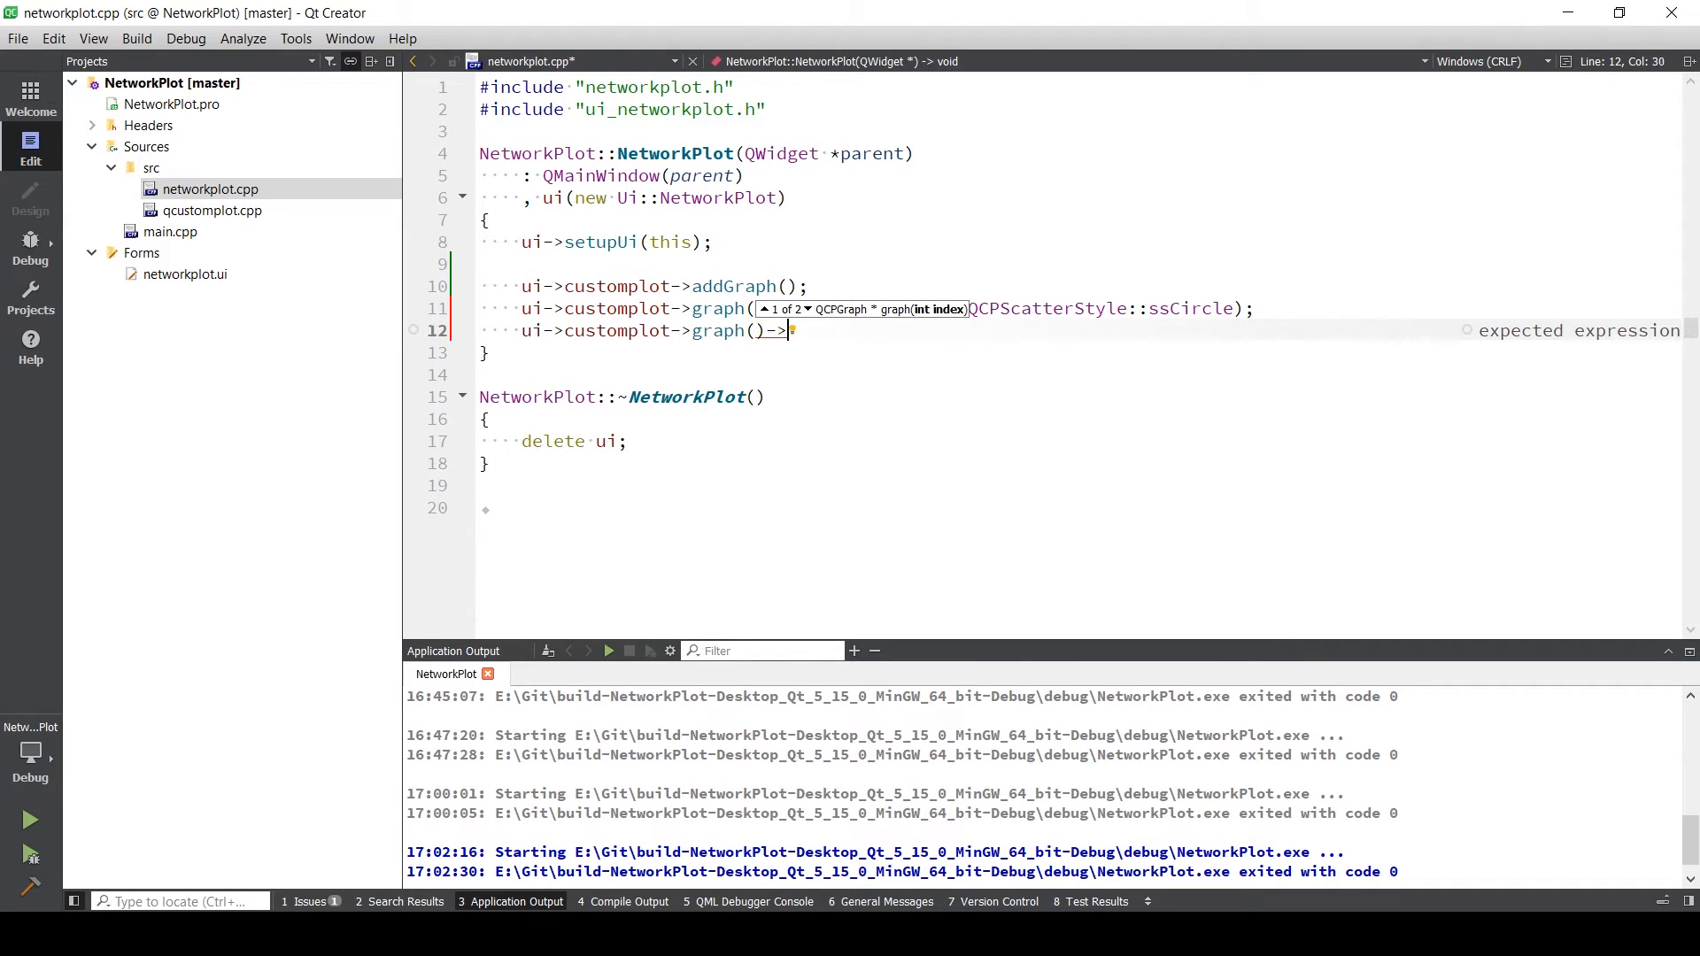
type("setLineStyle(Q")
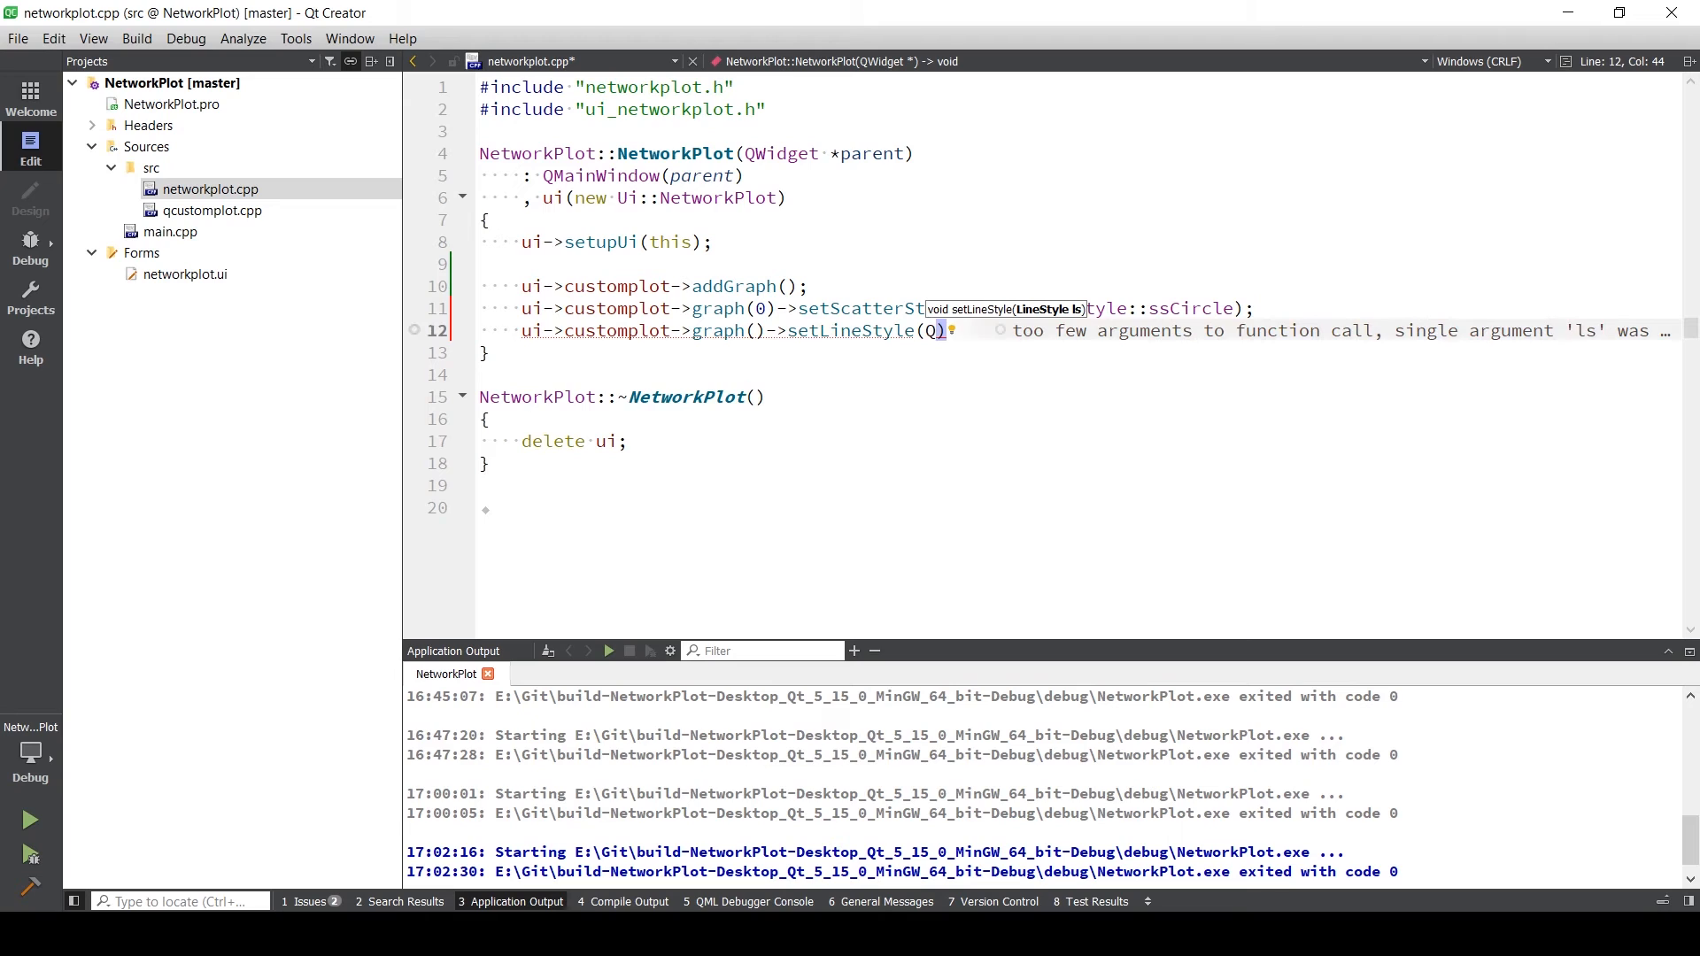
type("QCPGraph:")
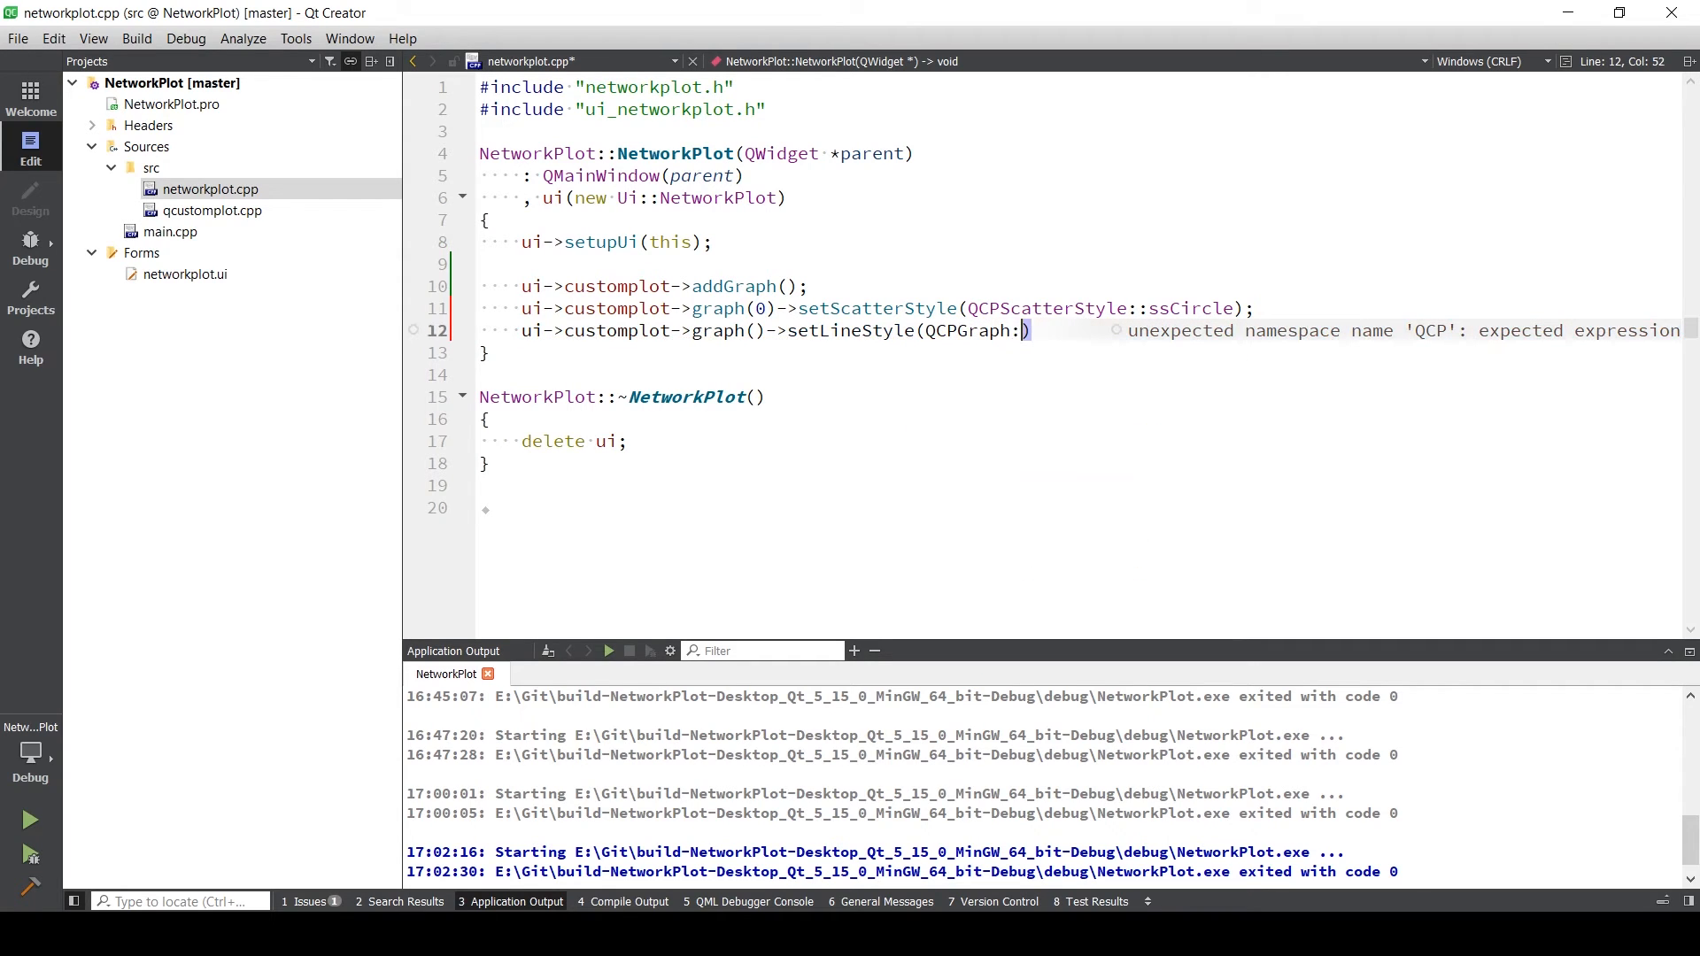
type("lsLine")
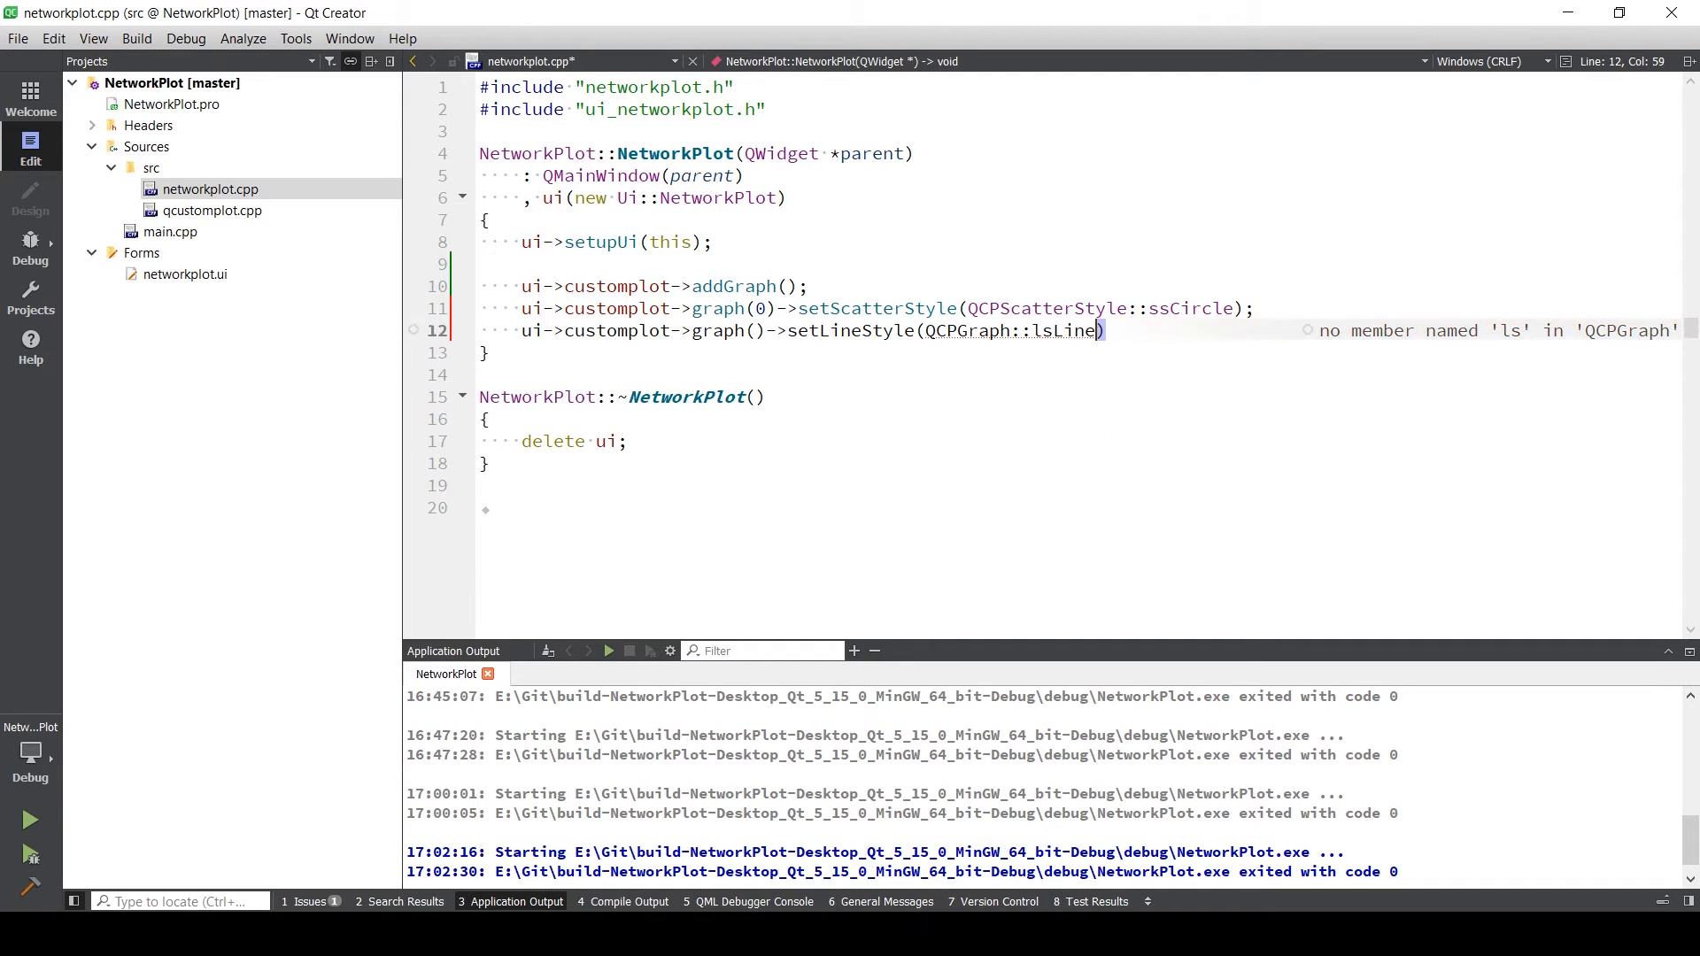
type(";")
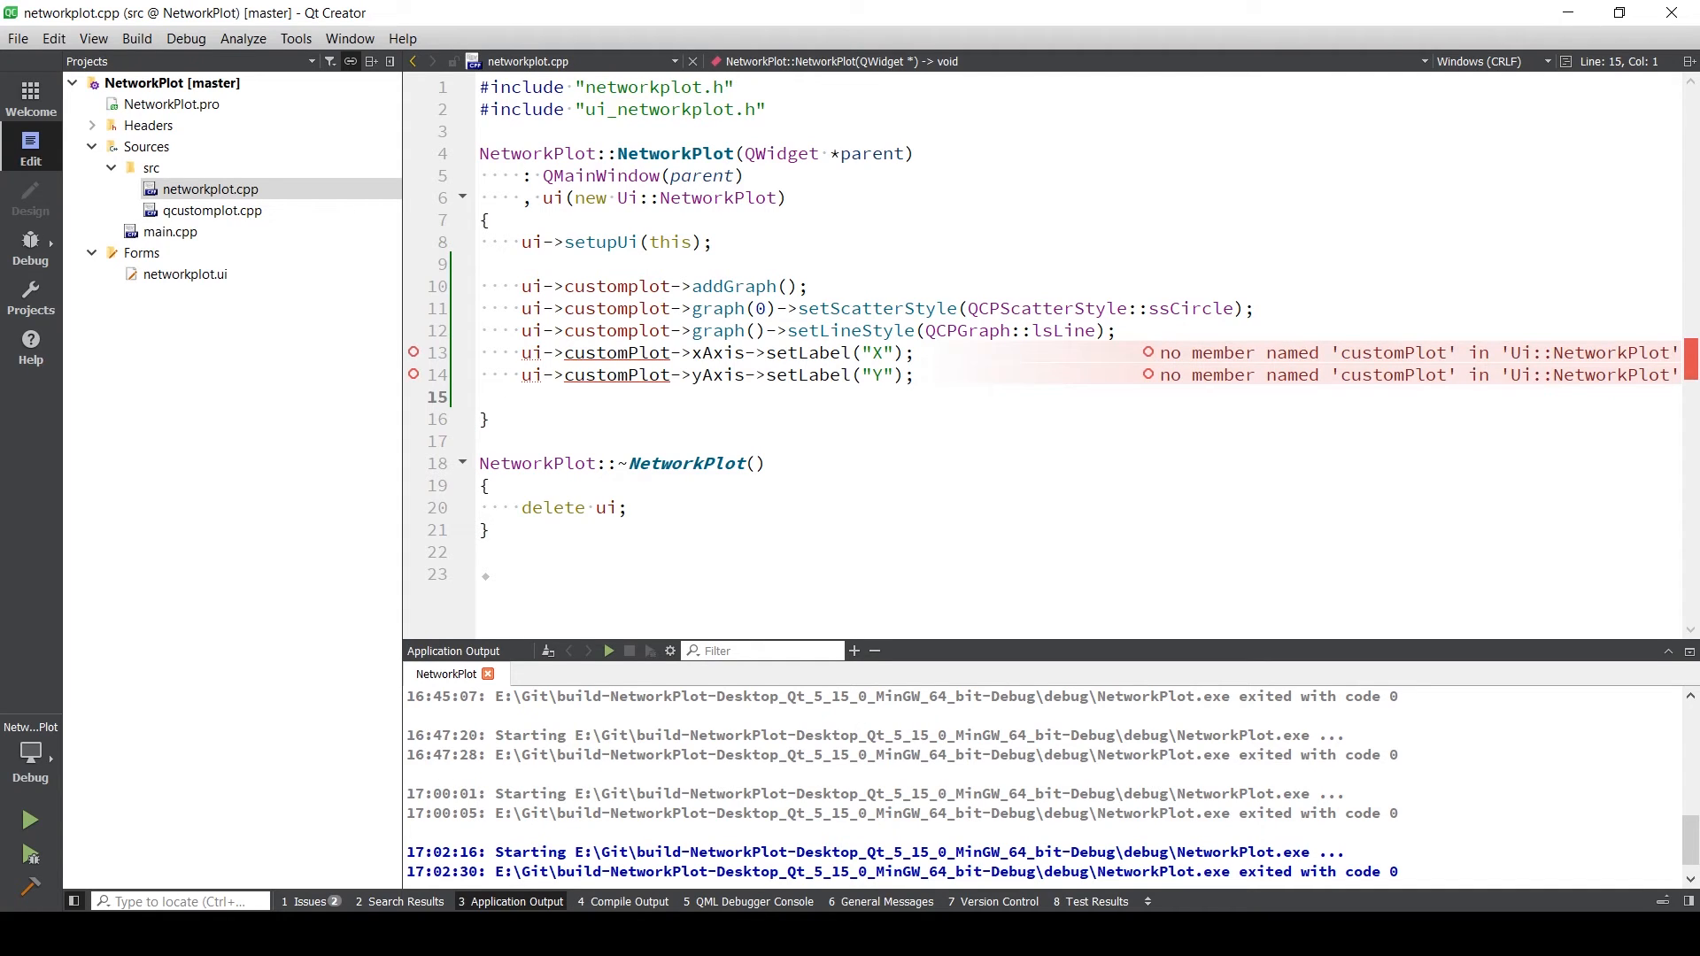
- Fix the customplot name and set xAxis->setRange(-6000,100)
type("ui->")
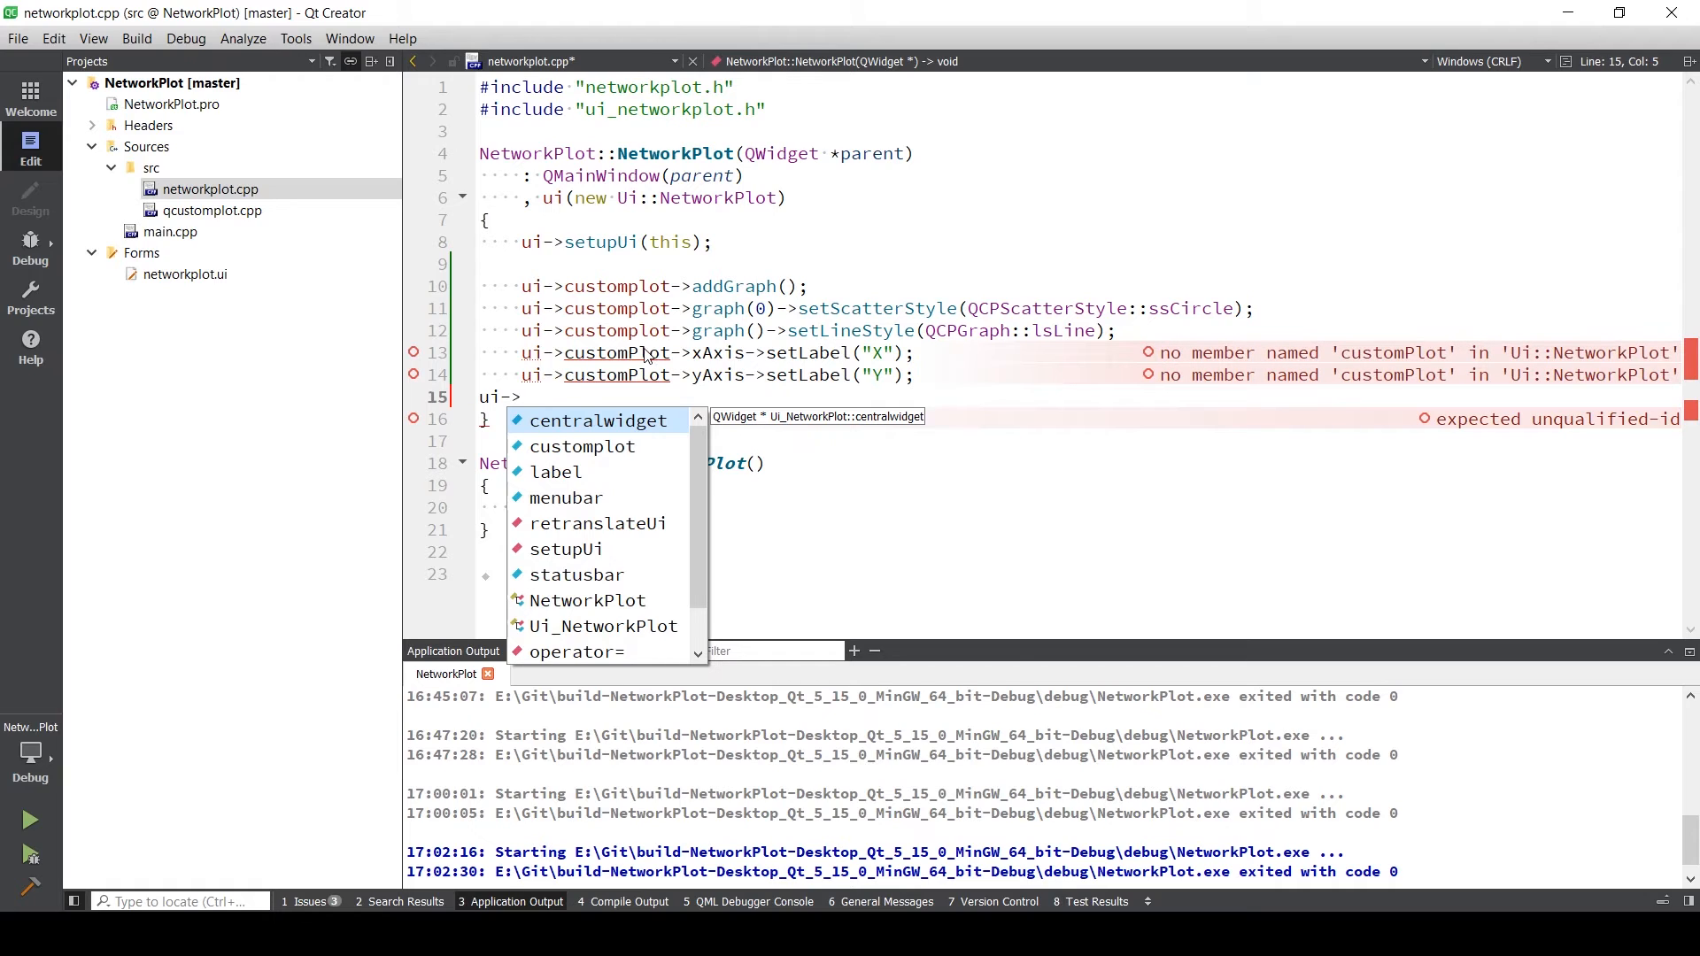
key("Escape")
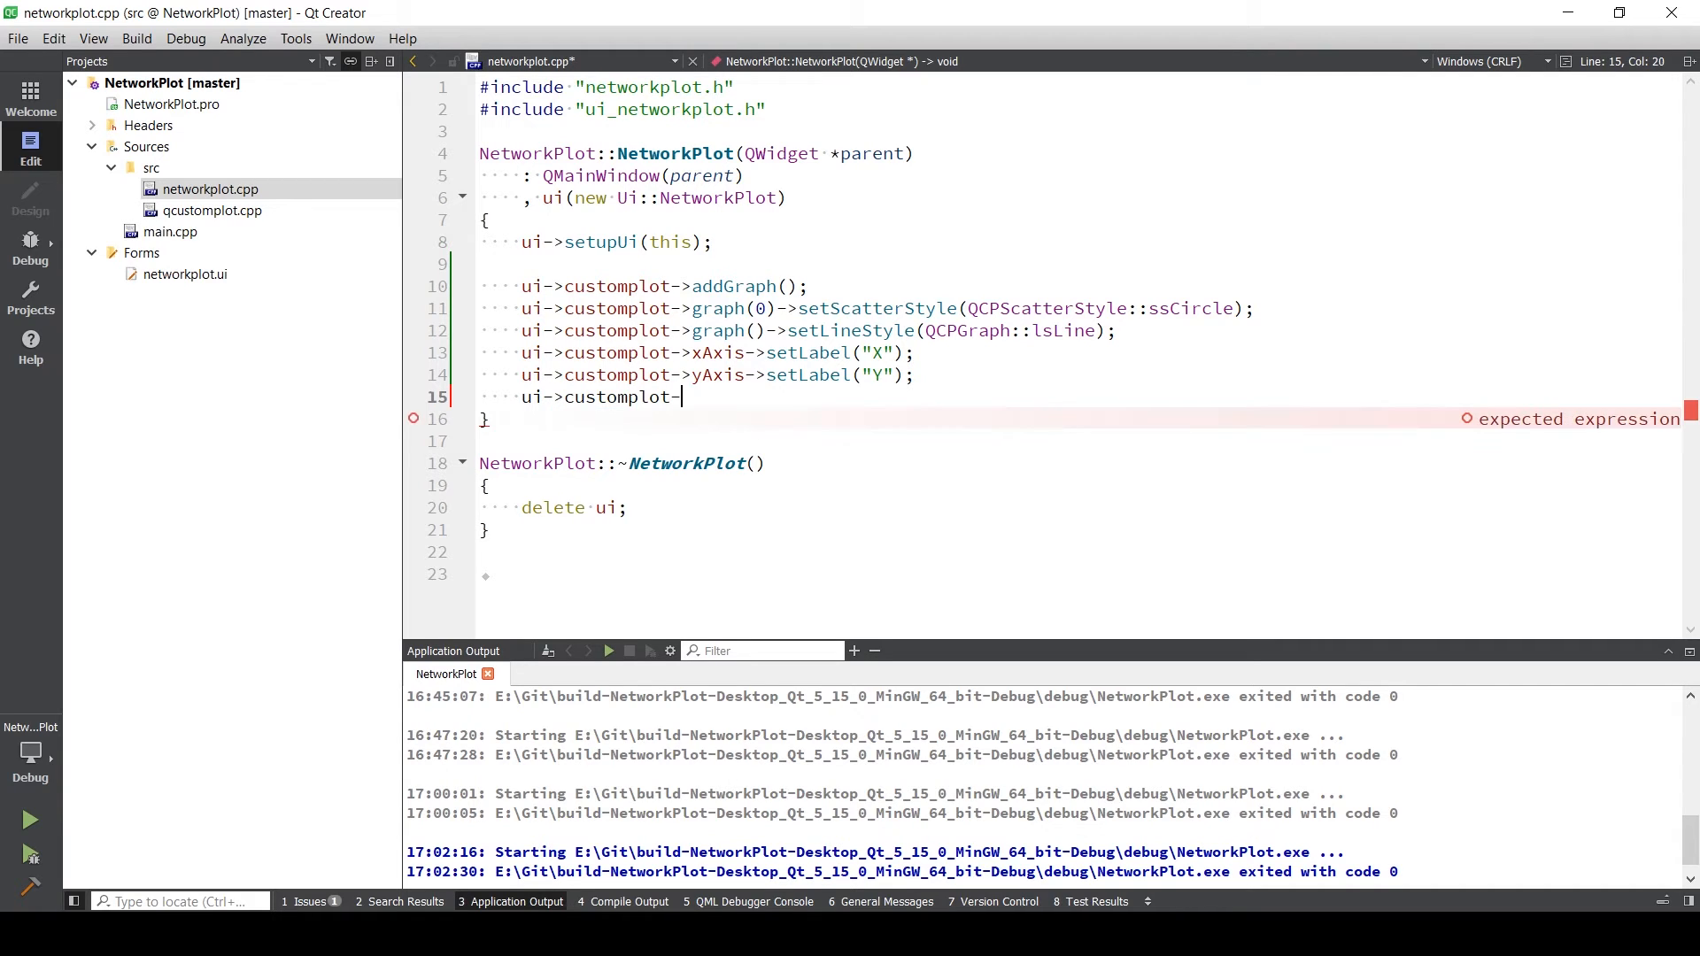
type(">")
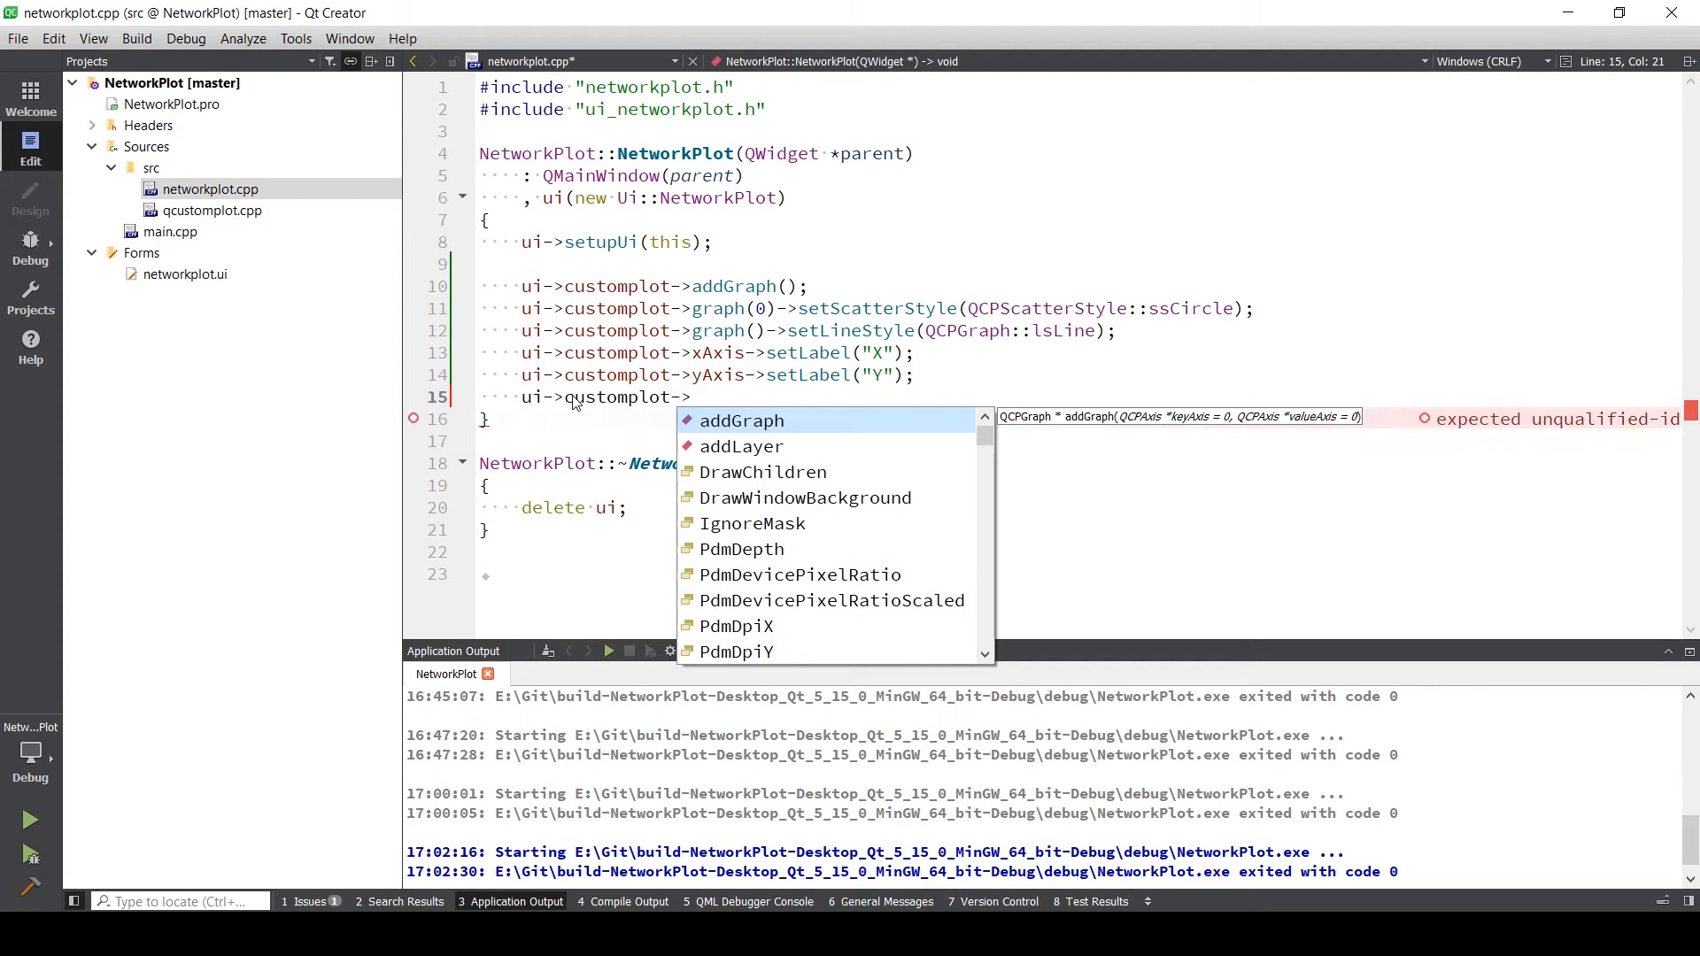
type("xAxis")
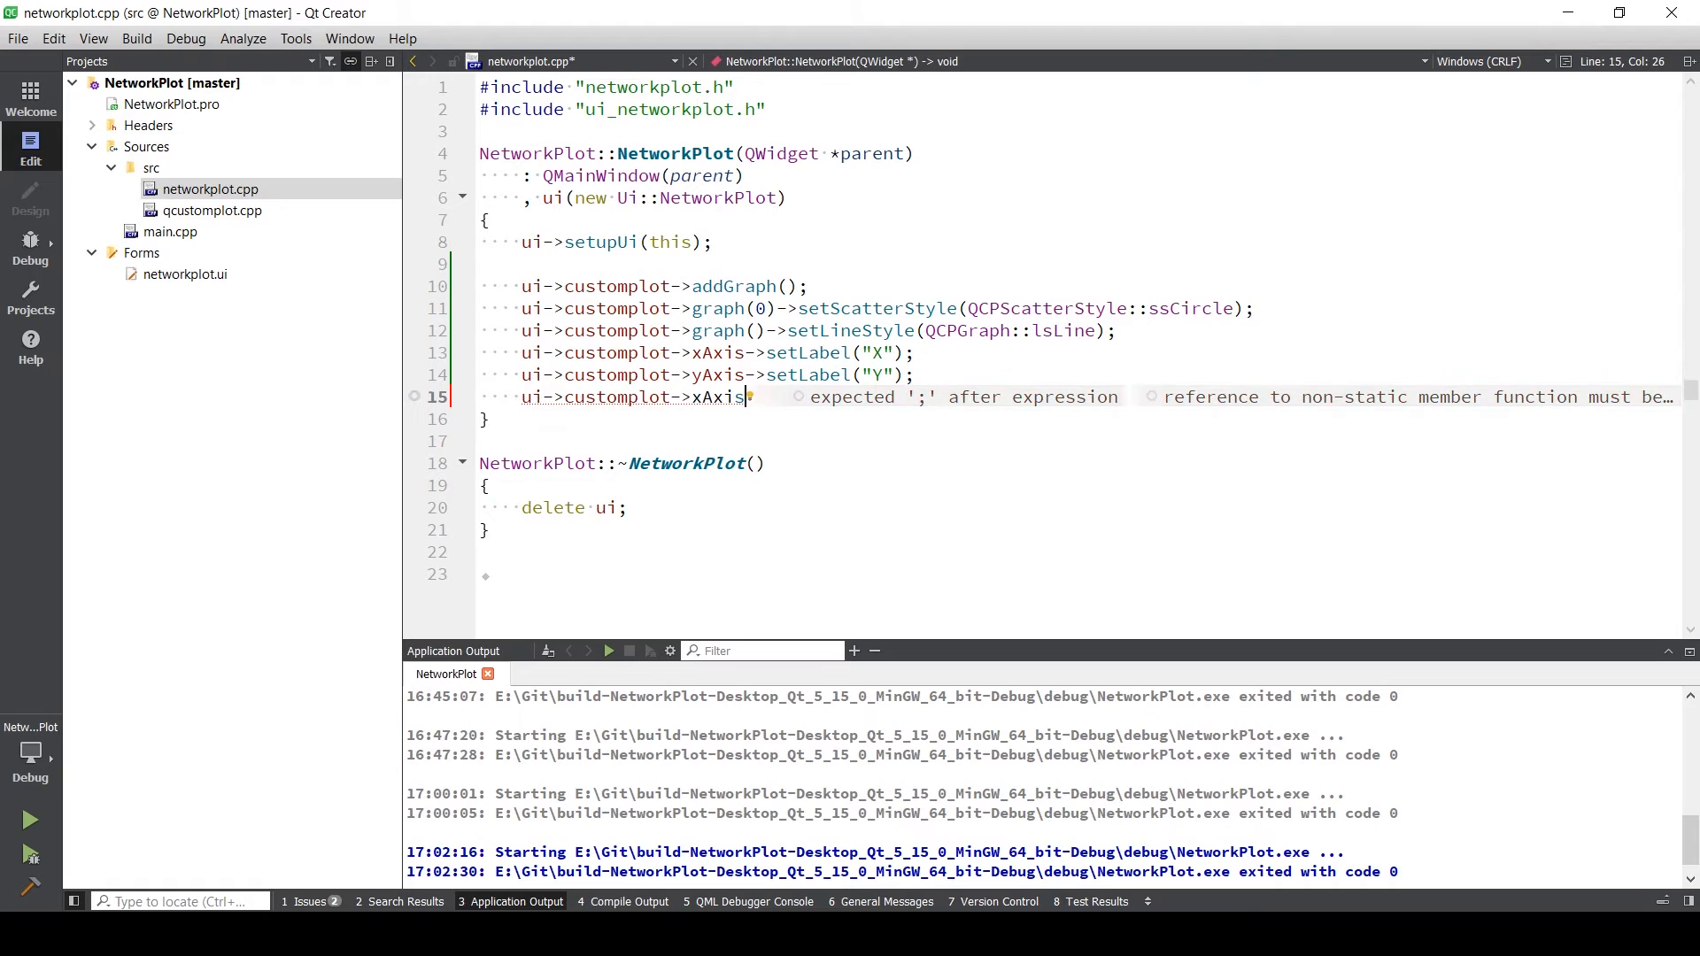
type("->")
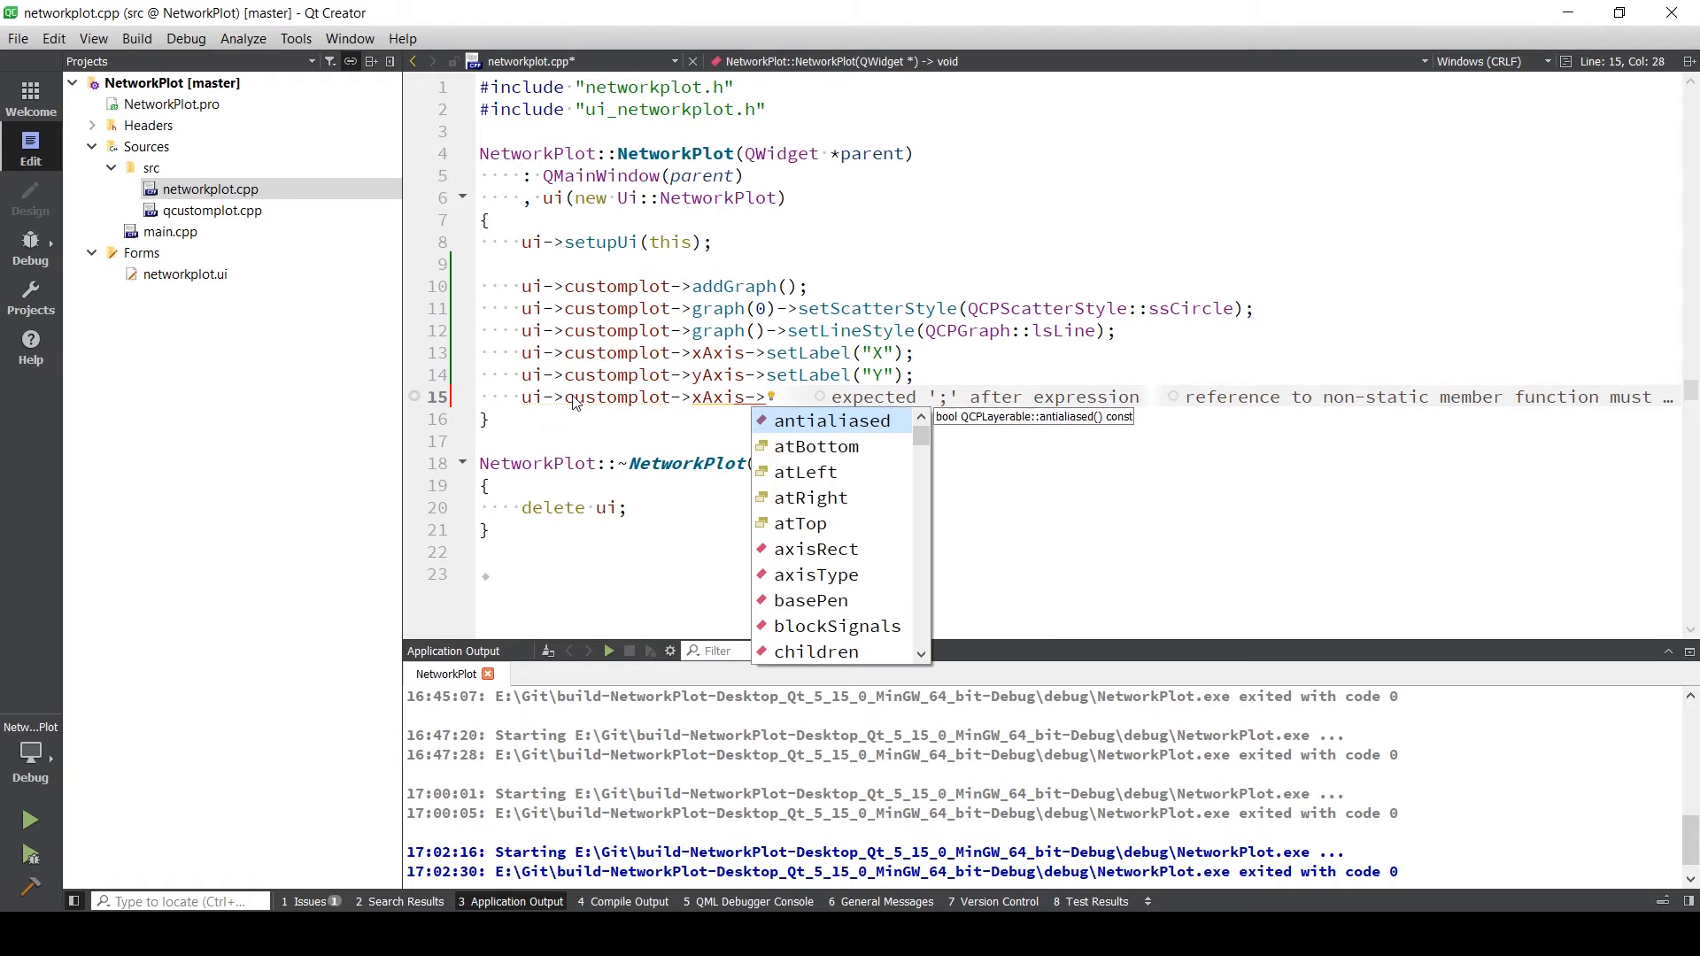
type("set")
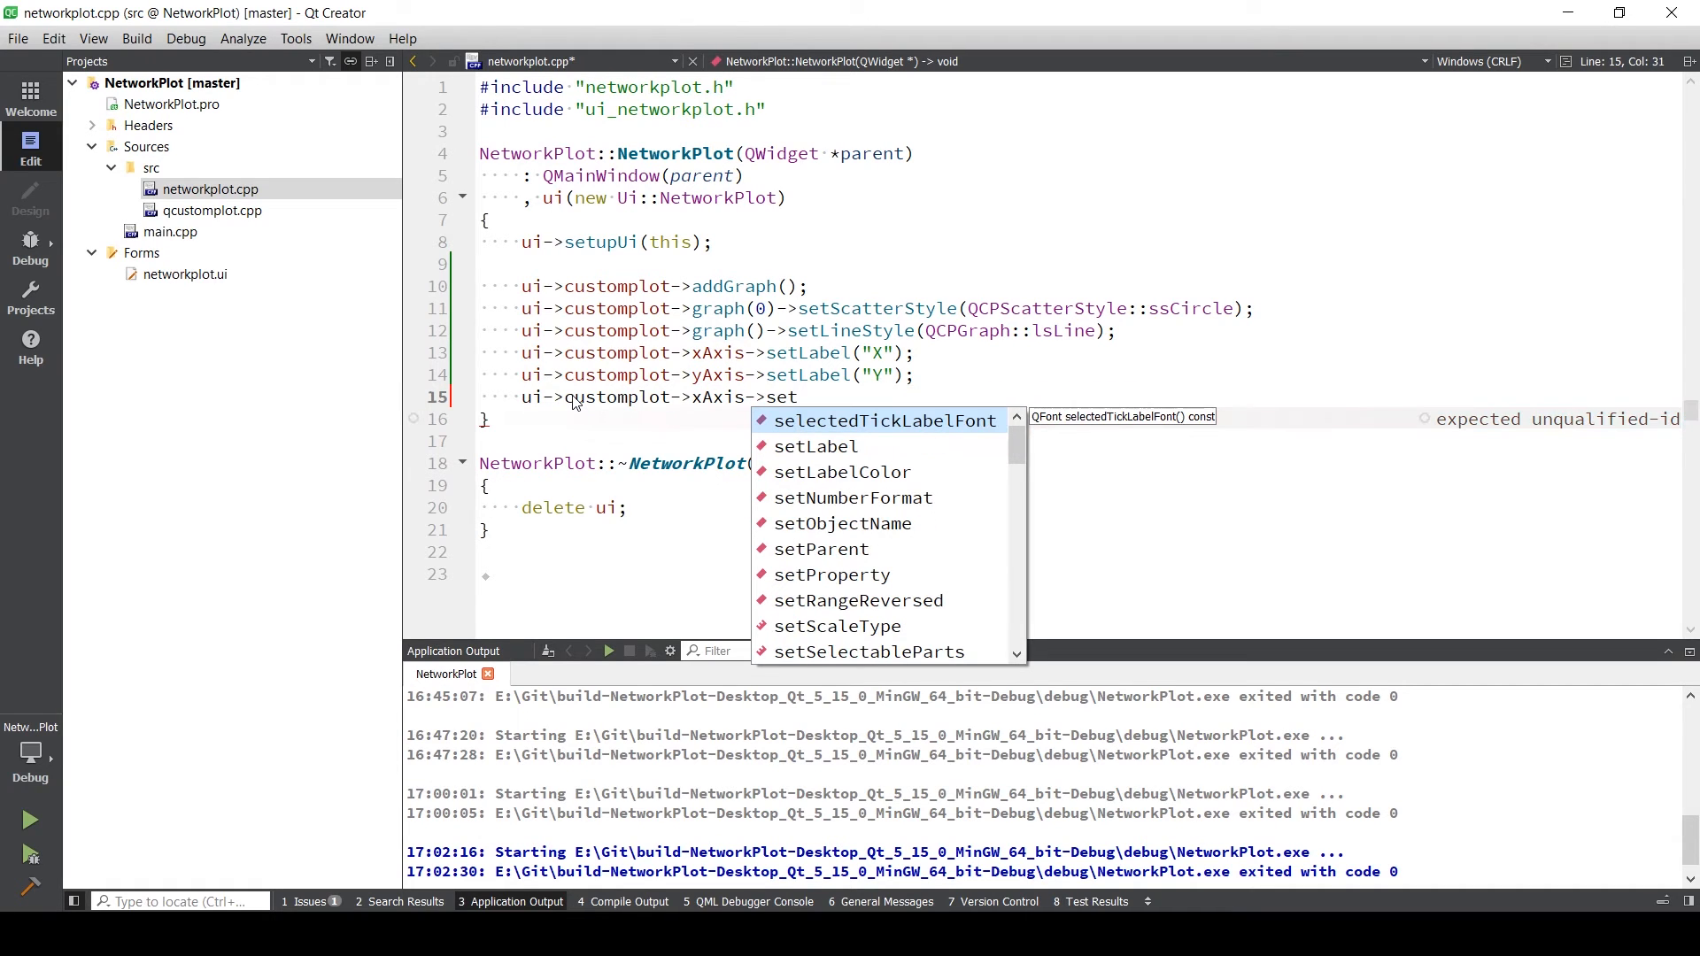
type("Range(")
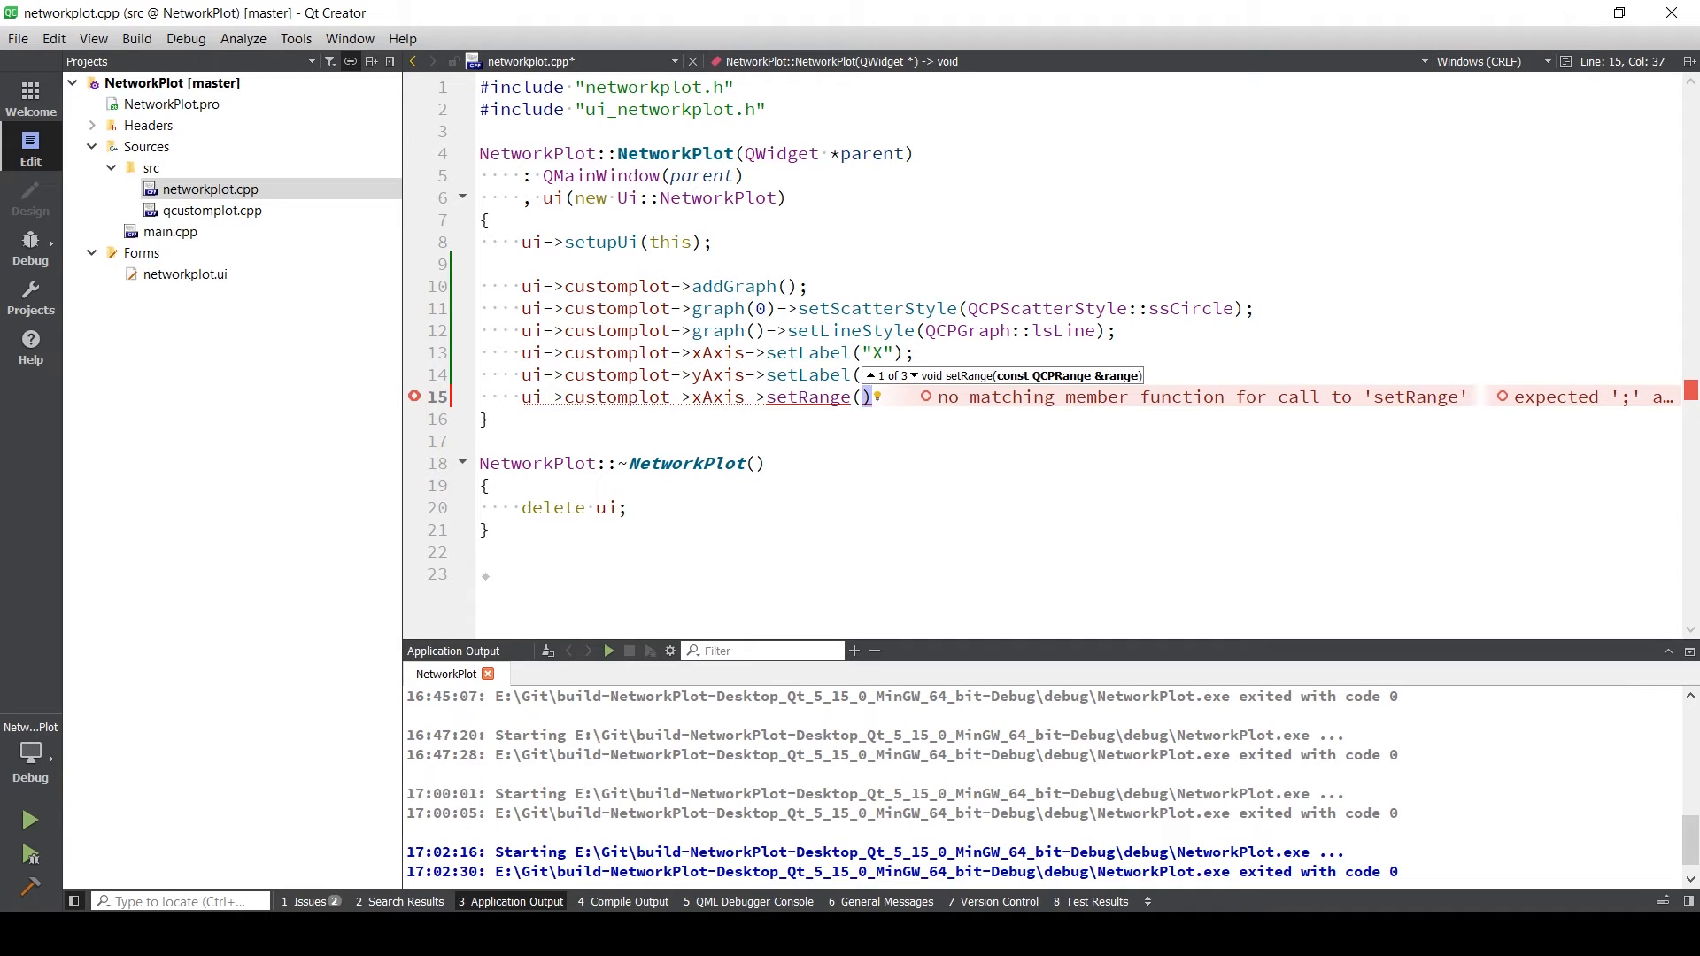
type("-600")
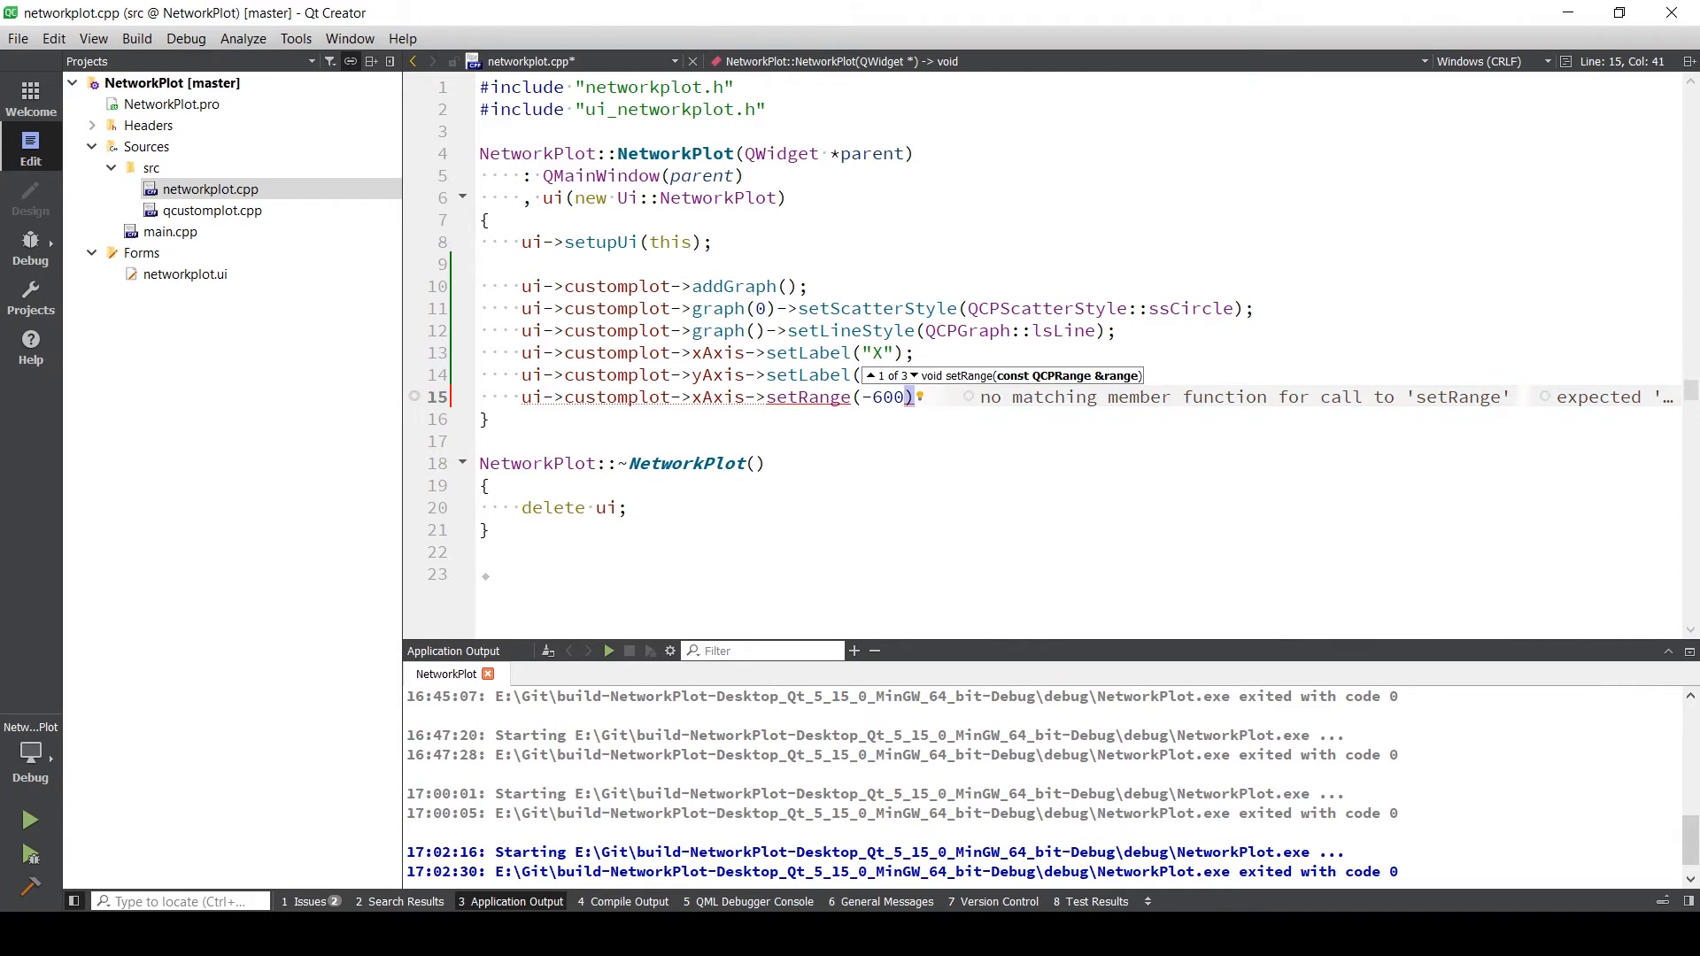
type("0,100")
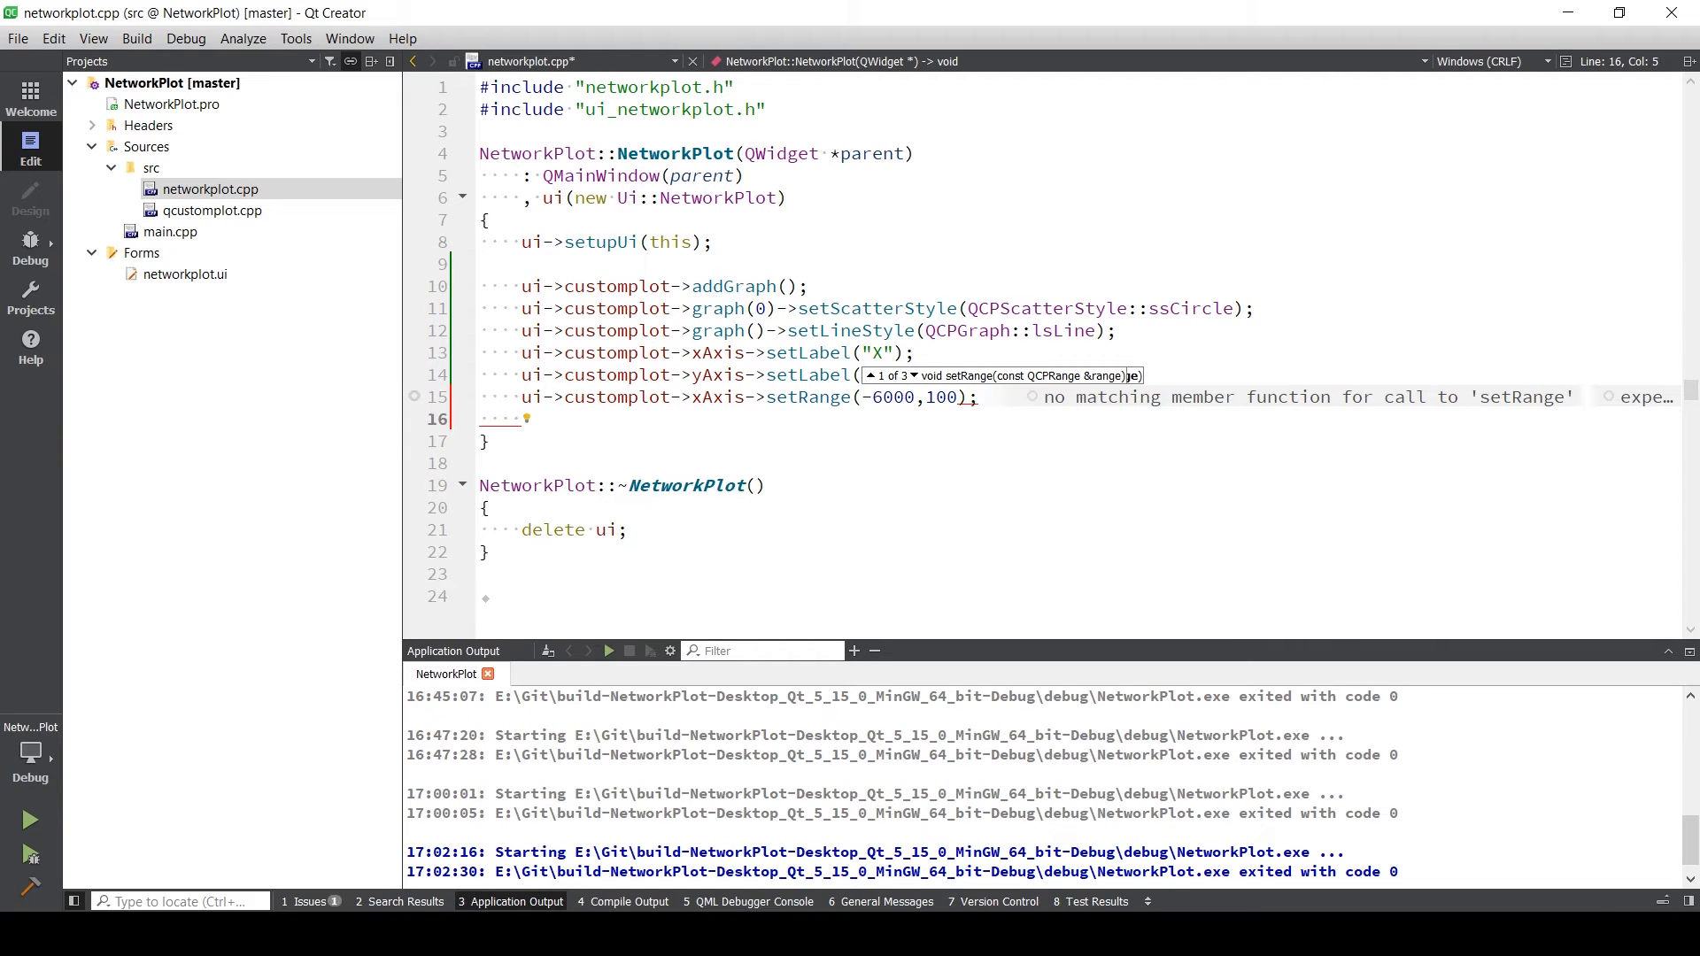
- Set yAxis->setRange(-6000,8000) on the custom plot
type("ui->customplot->yAxis->setRange(")
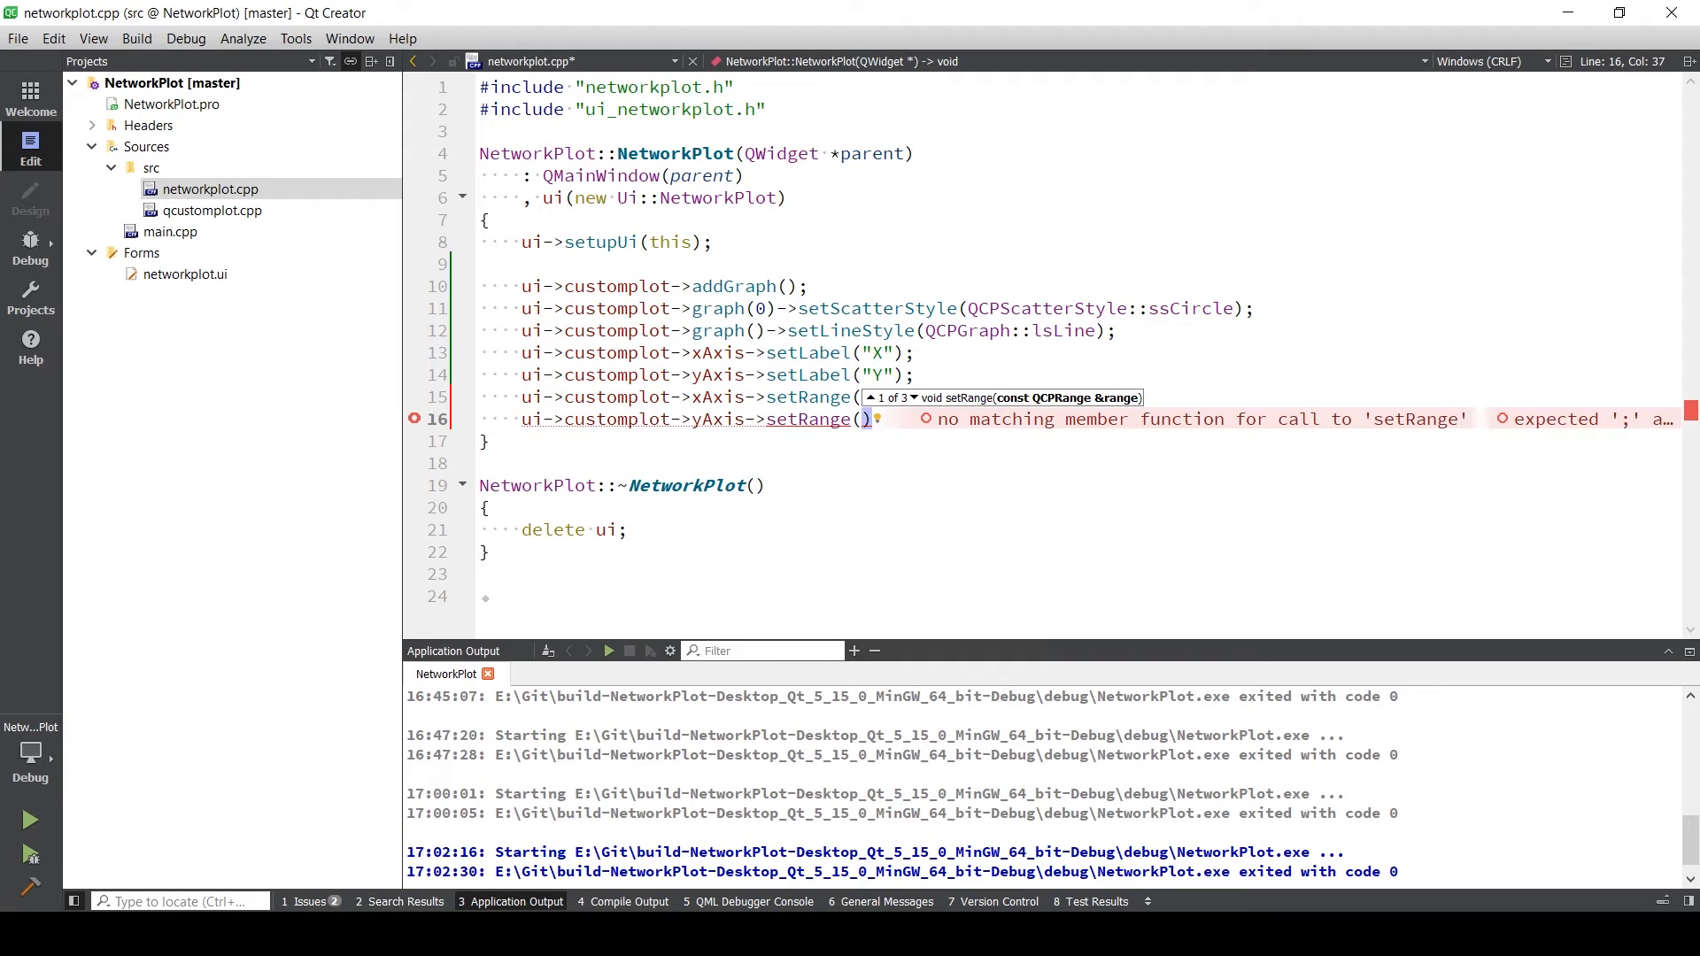
type("-600")
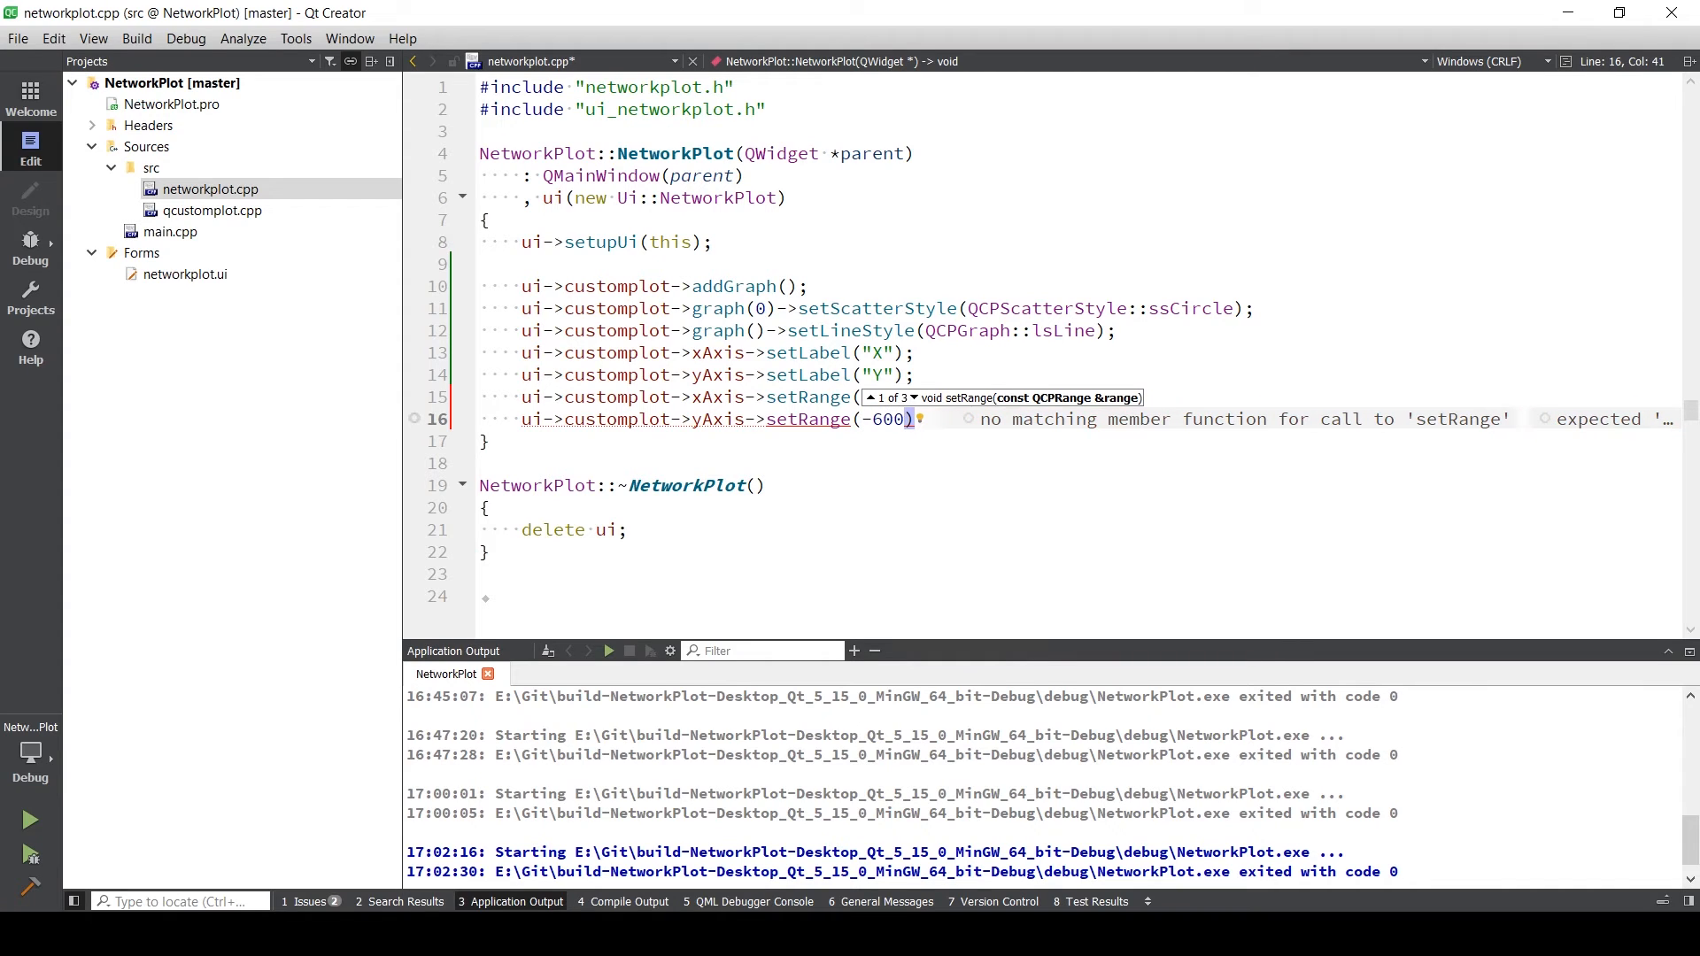
type("0,8")
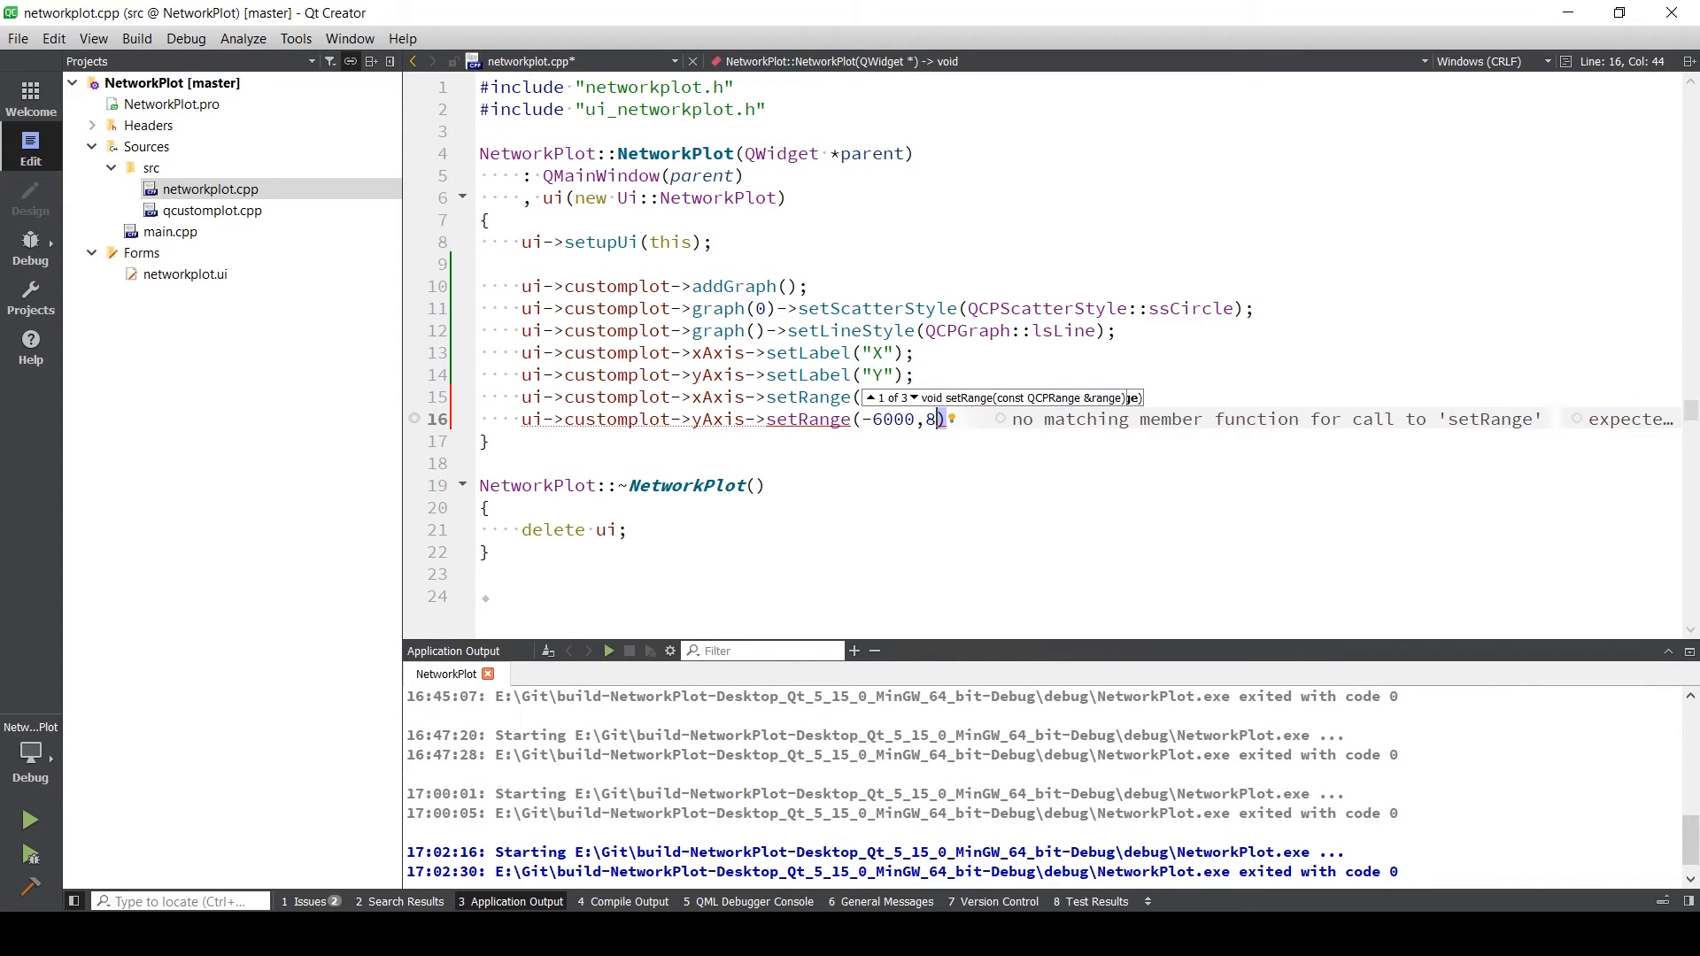
type("000")
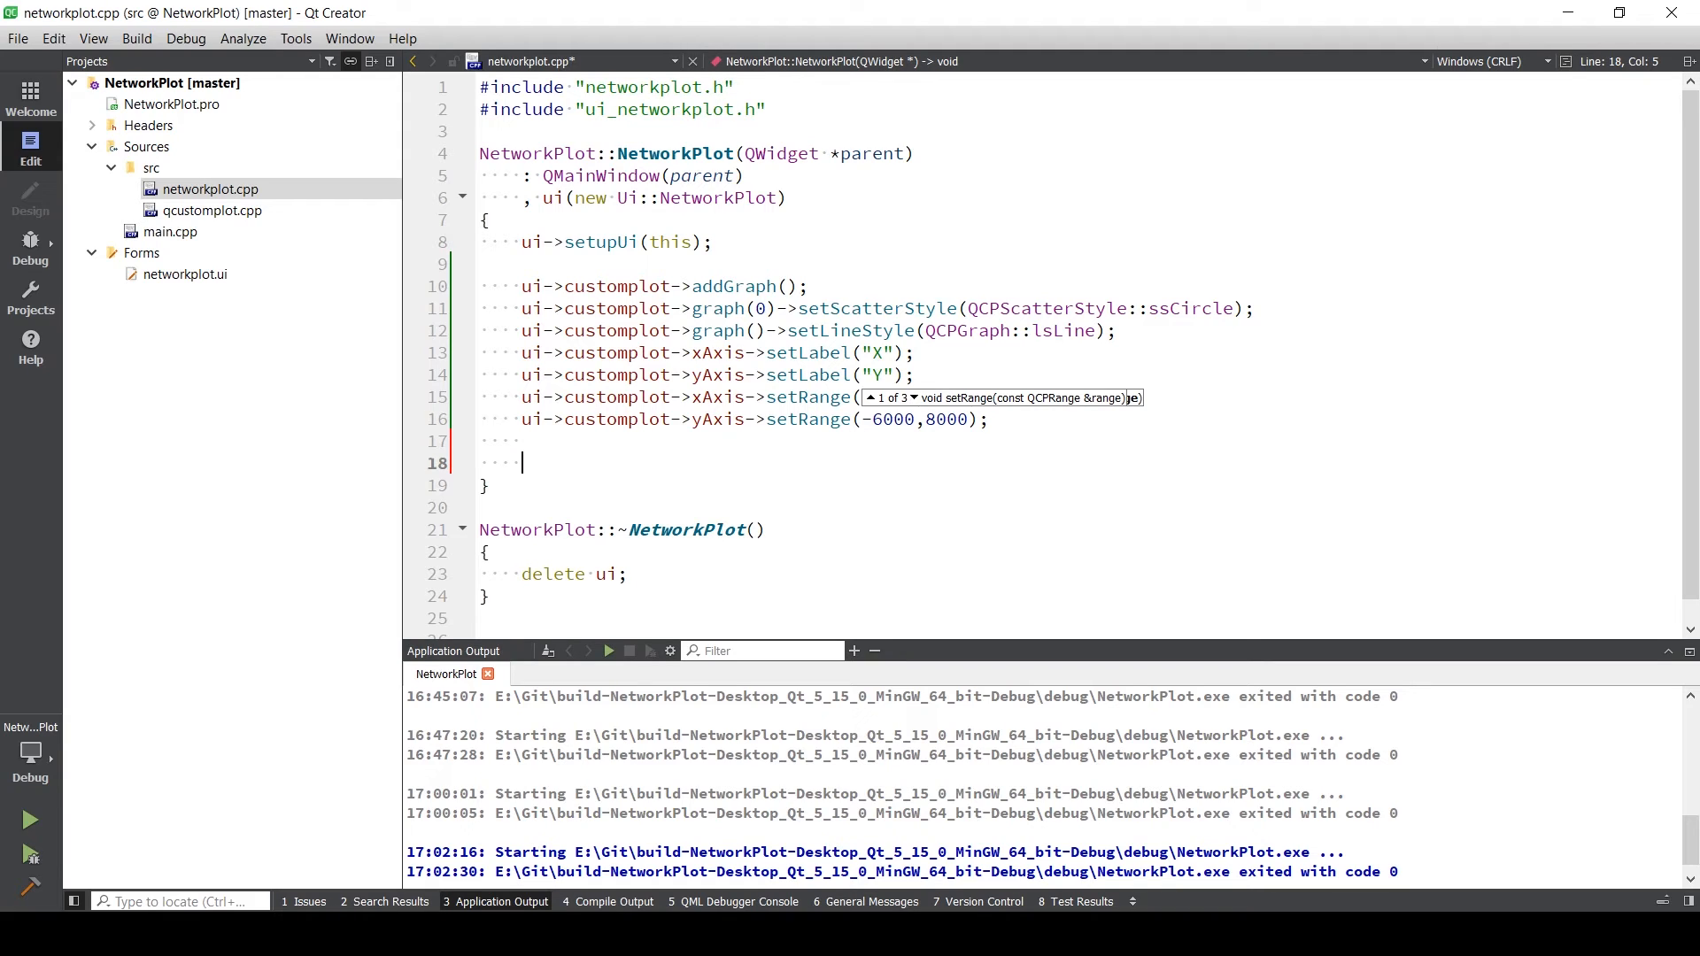
- Begin ui->customplot->setInteractions with QCP::iRangeDrag
type("ui->")
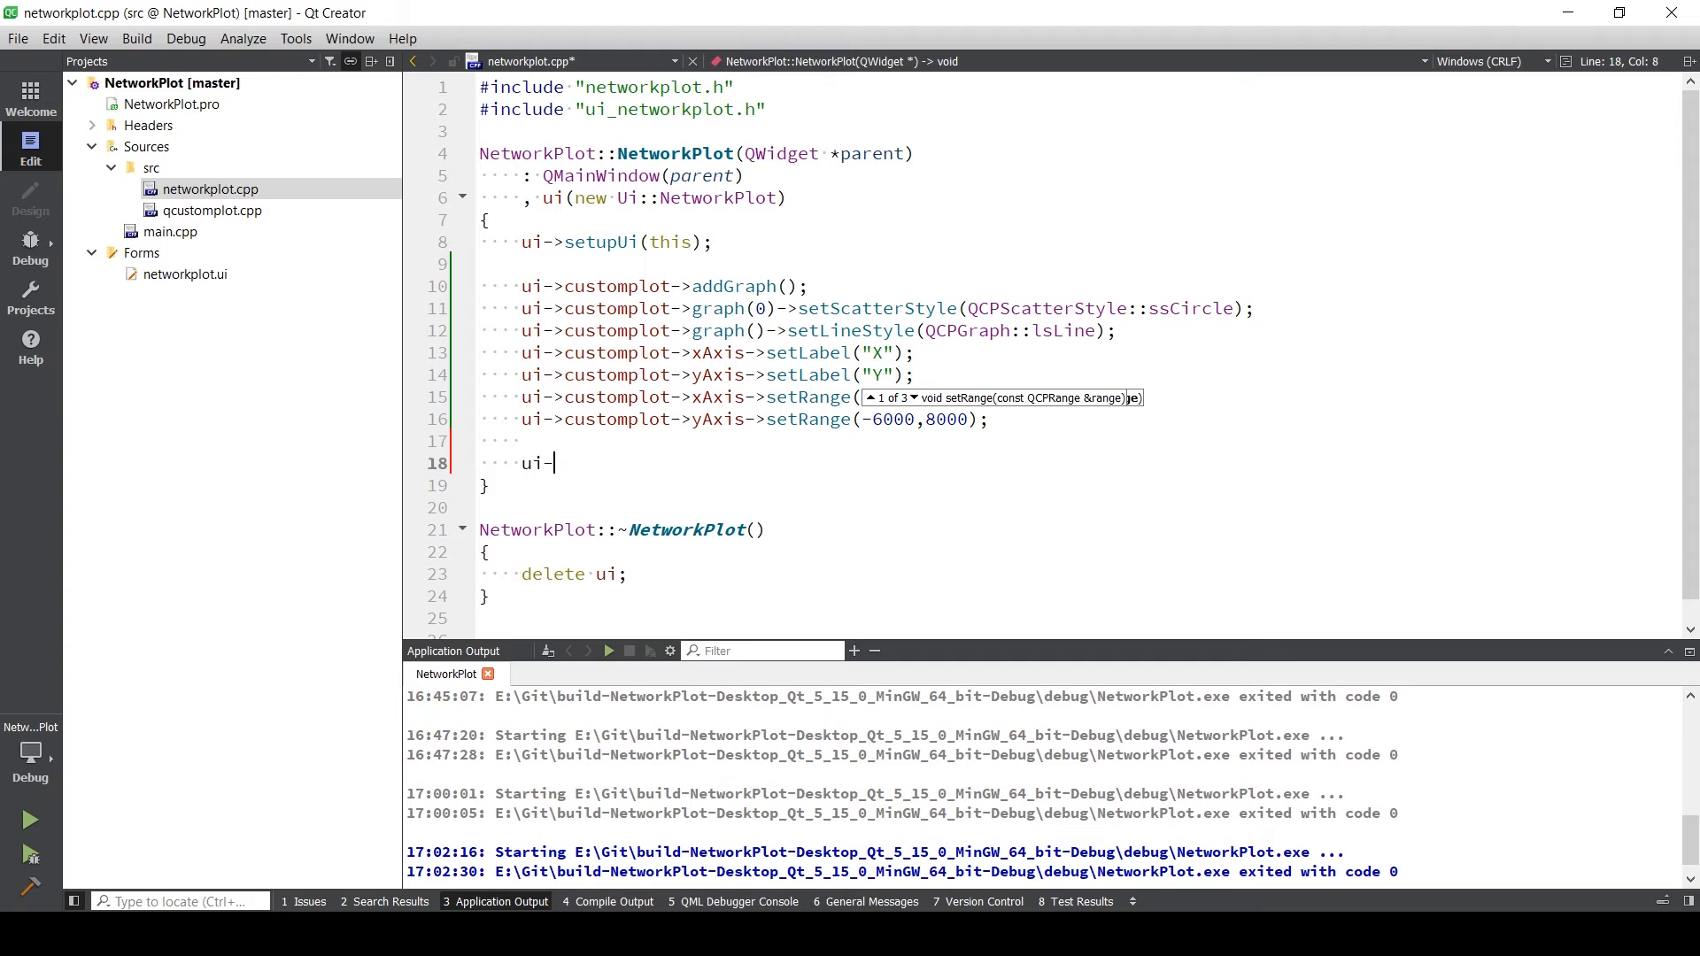
type(">customplot")
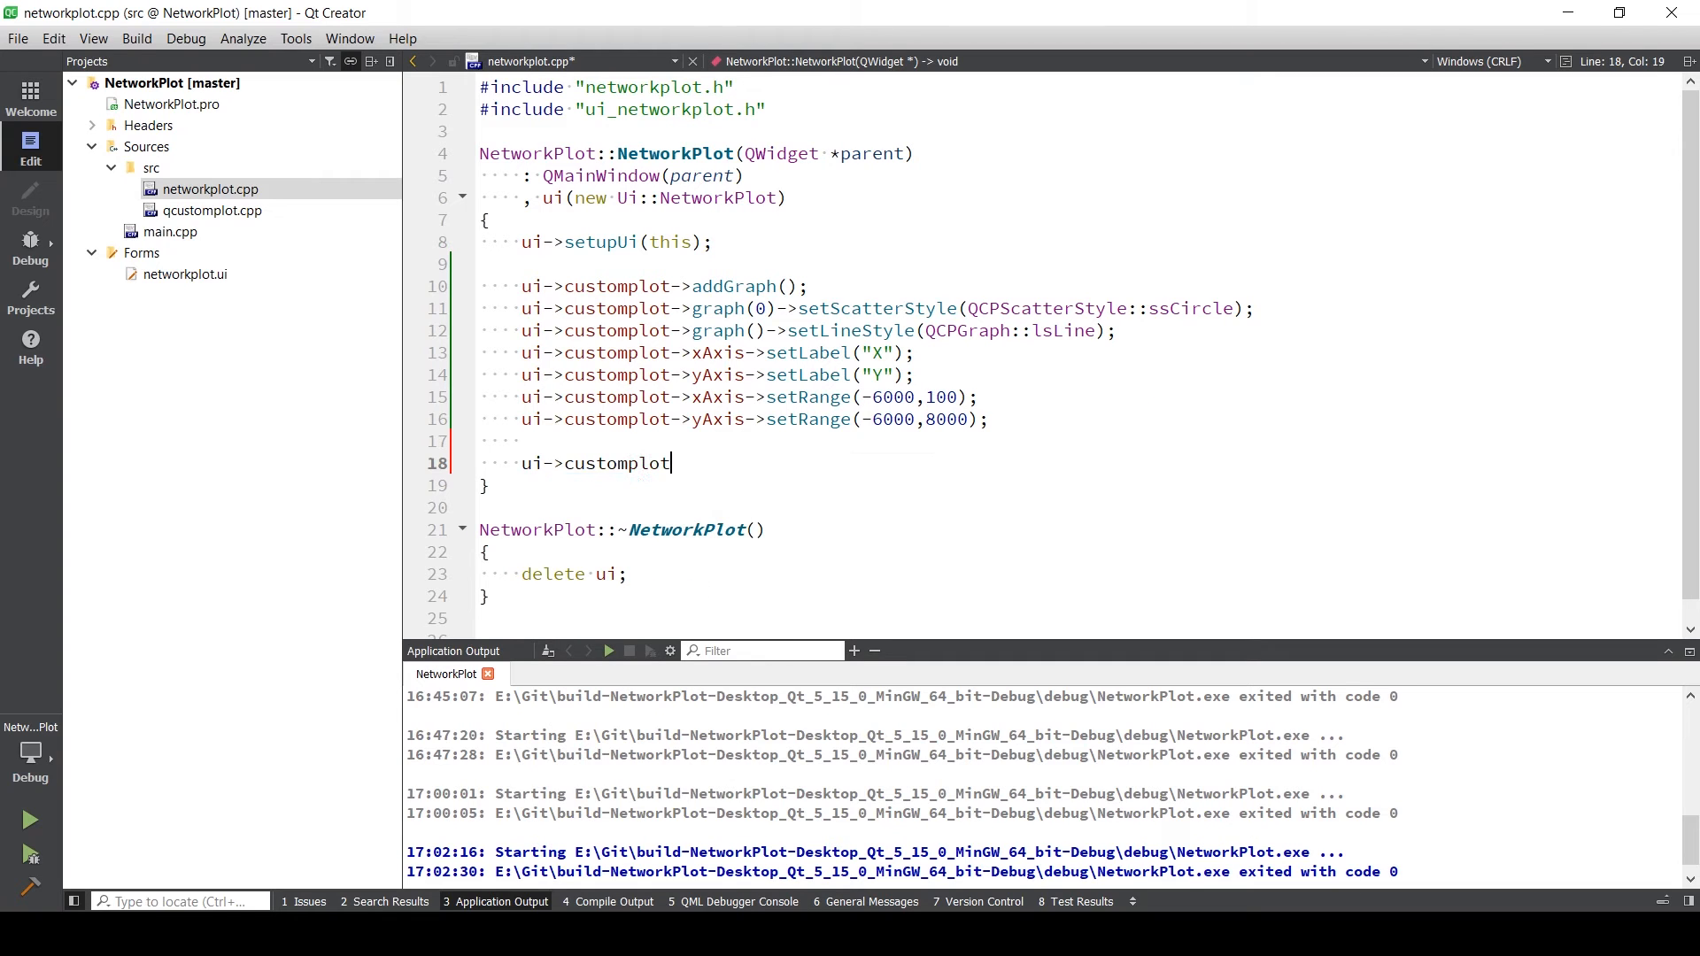
type("->")
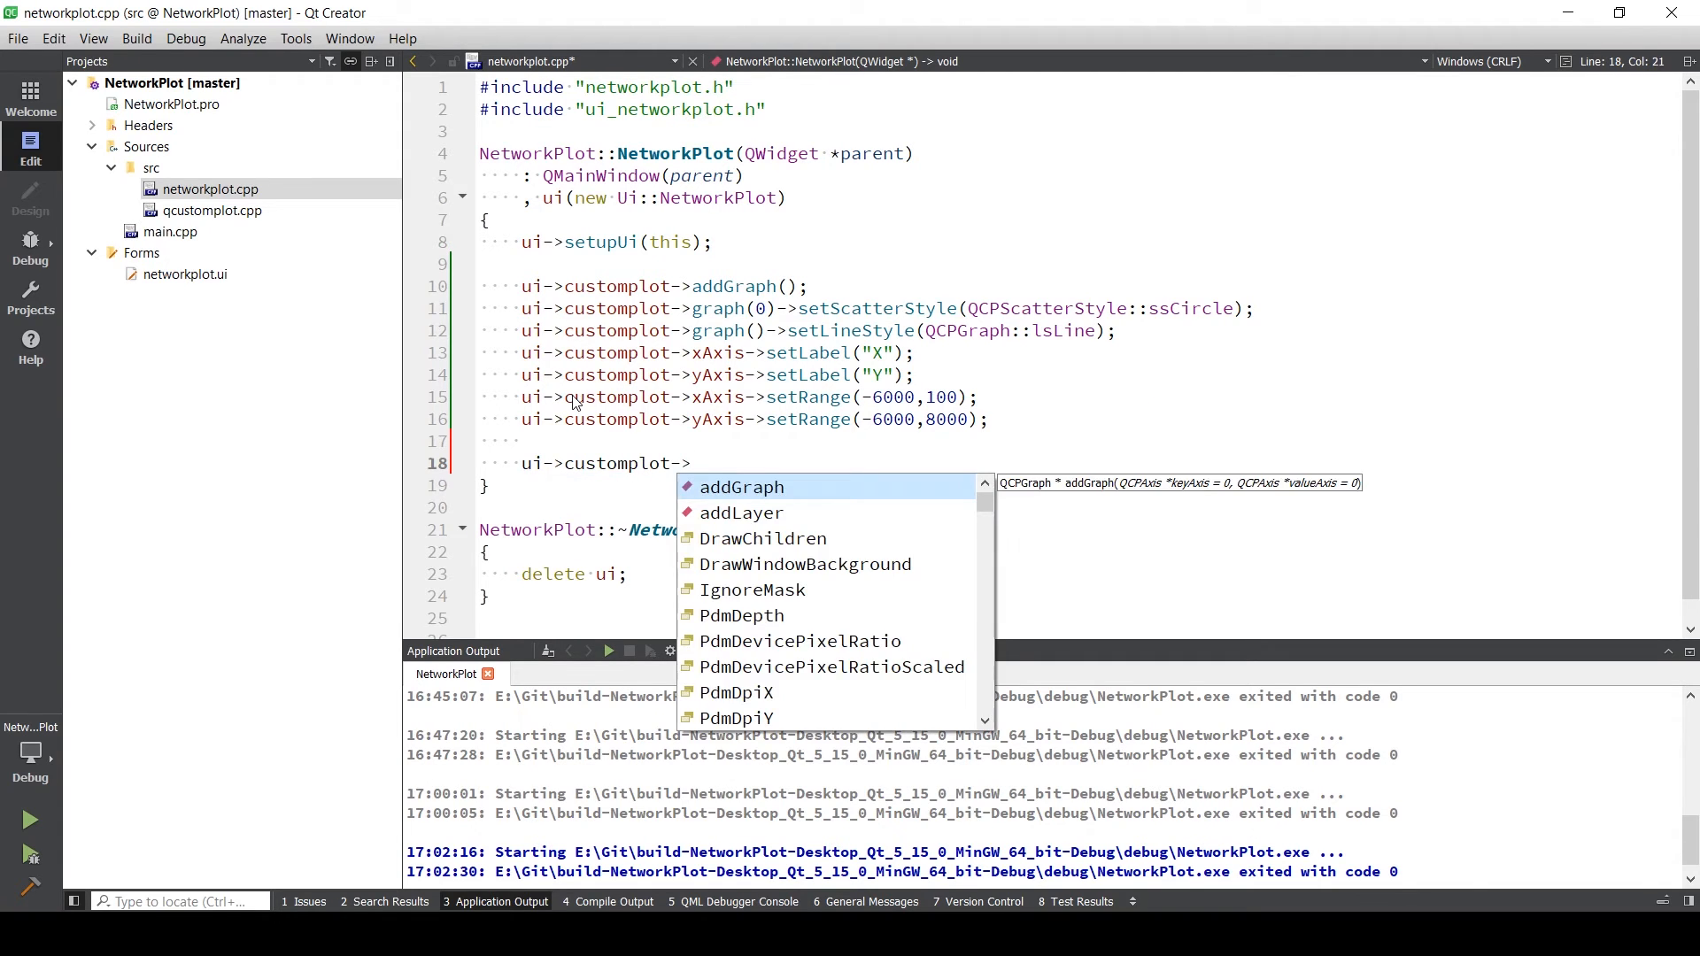
type("set")
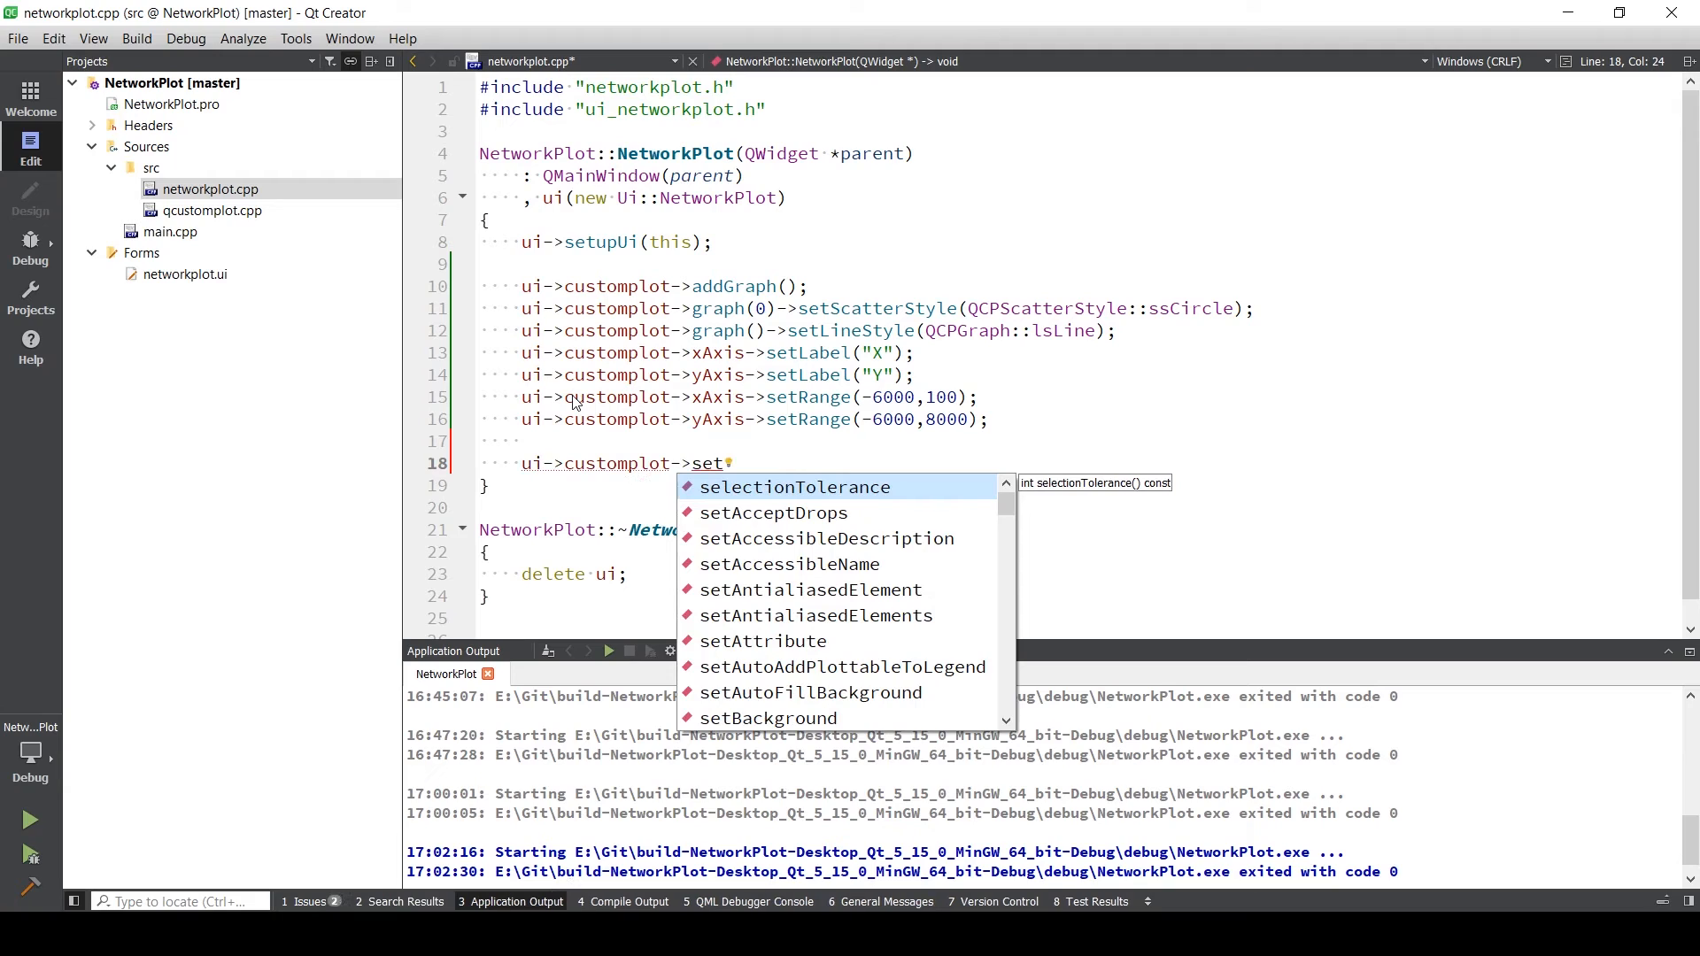
type("Interaction(")
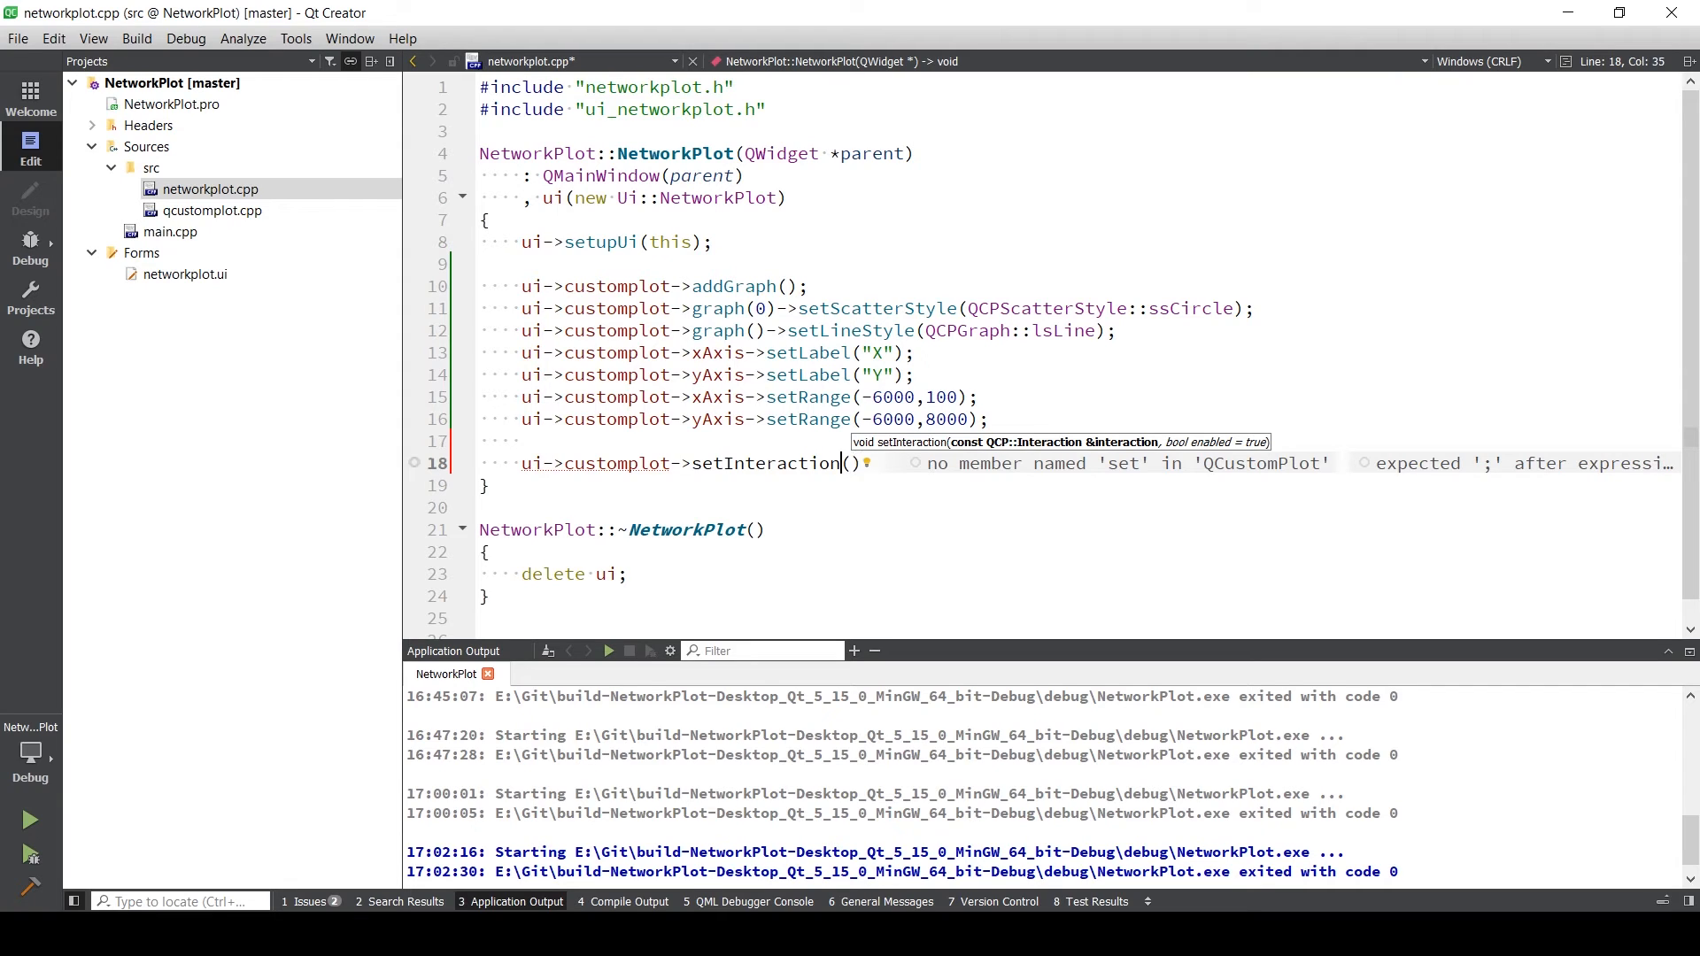
type("s")
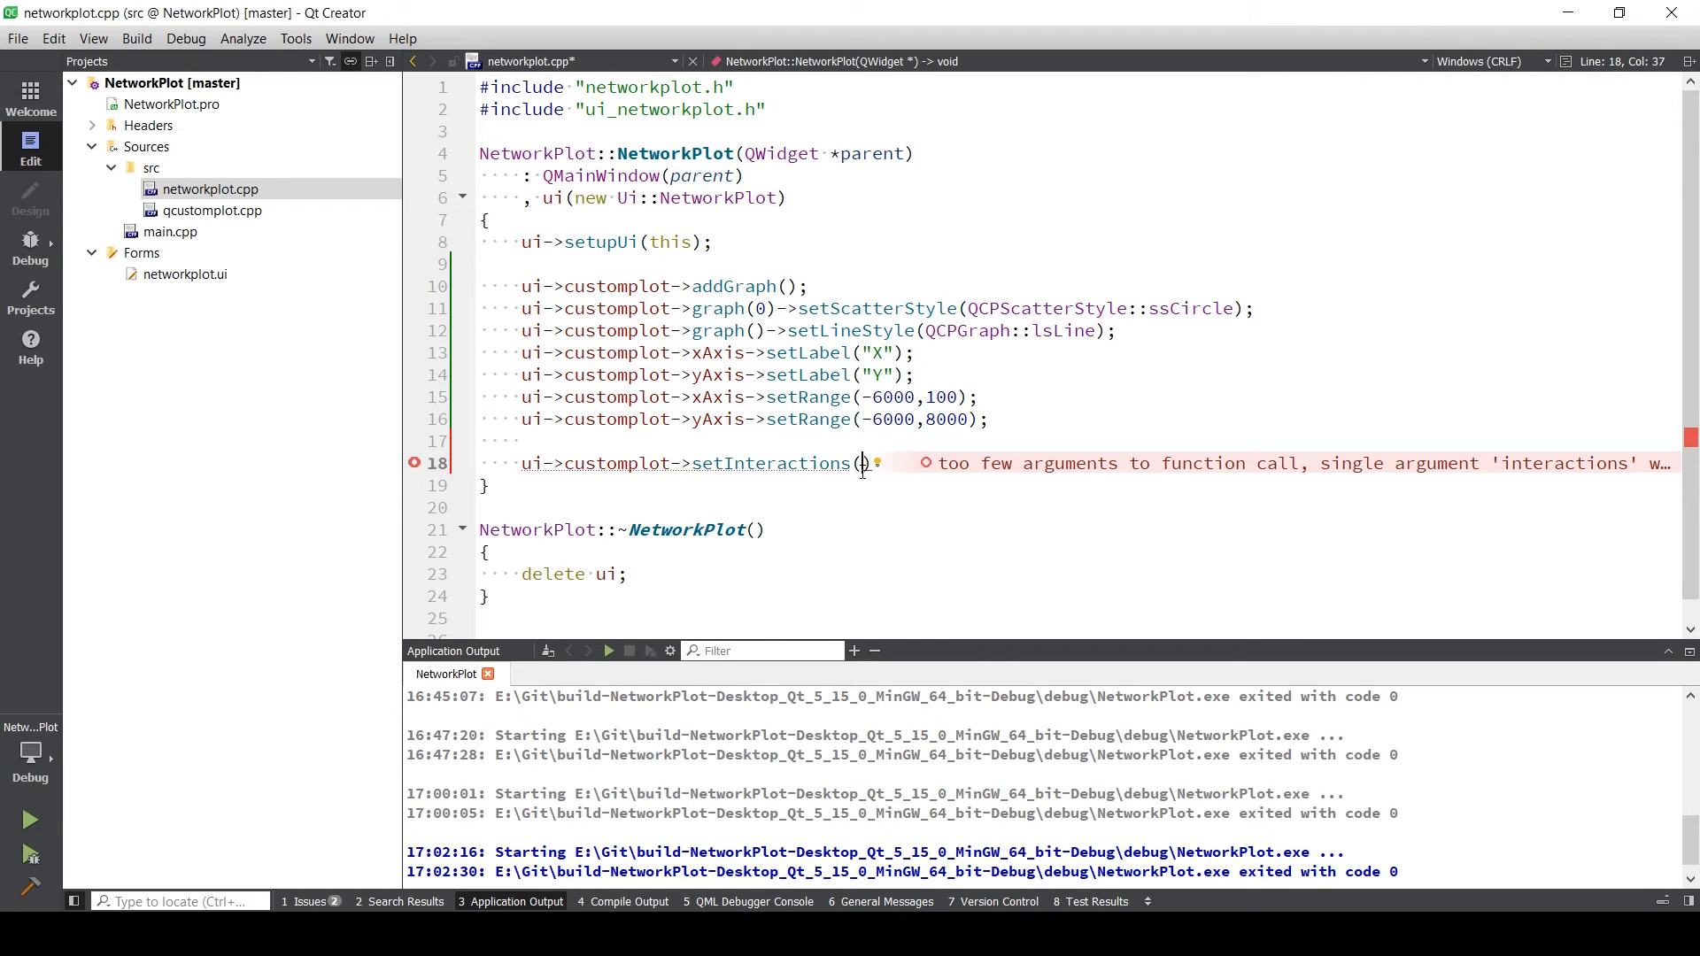
type("QCP")
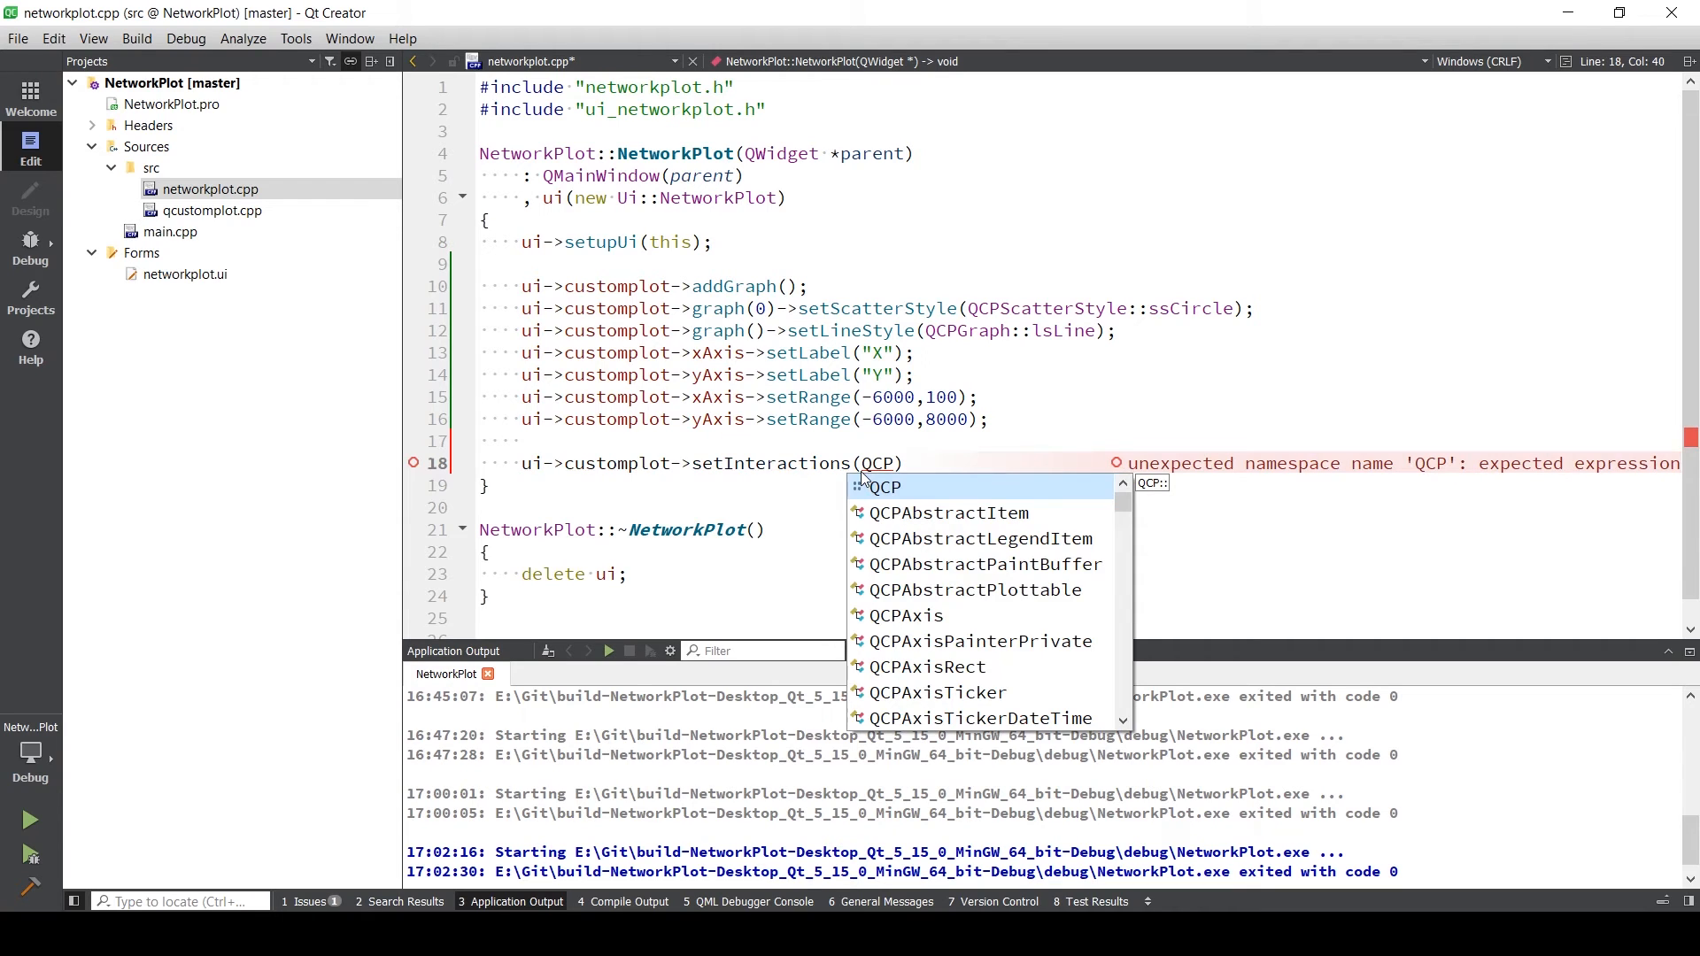
type("::iRangeDrag")
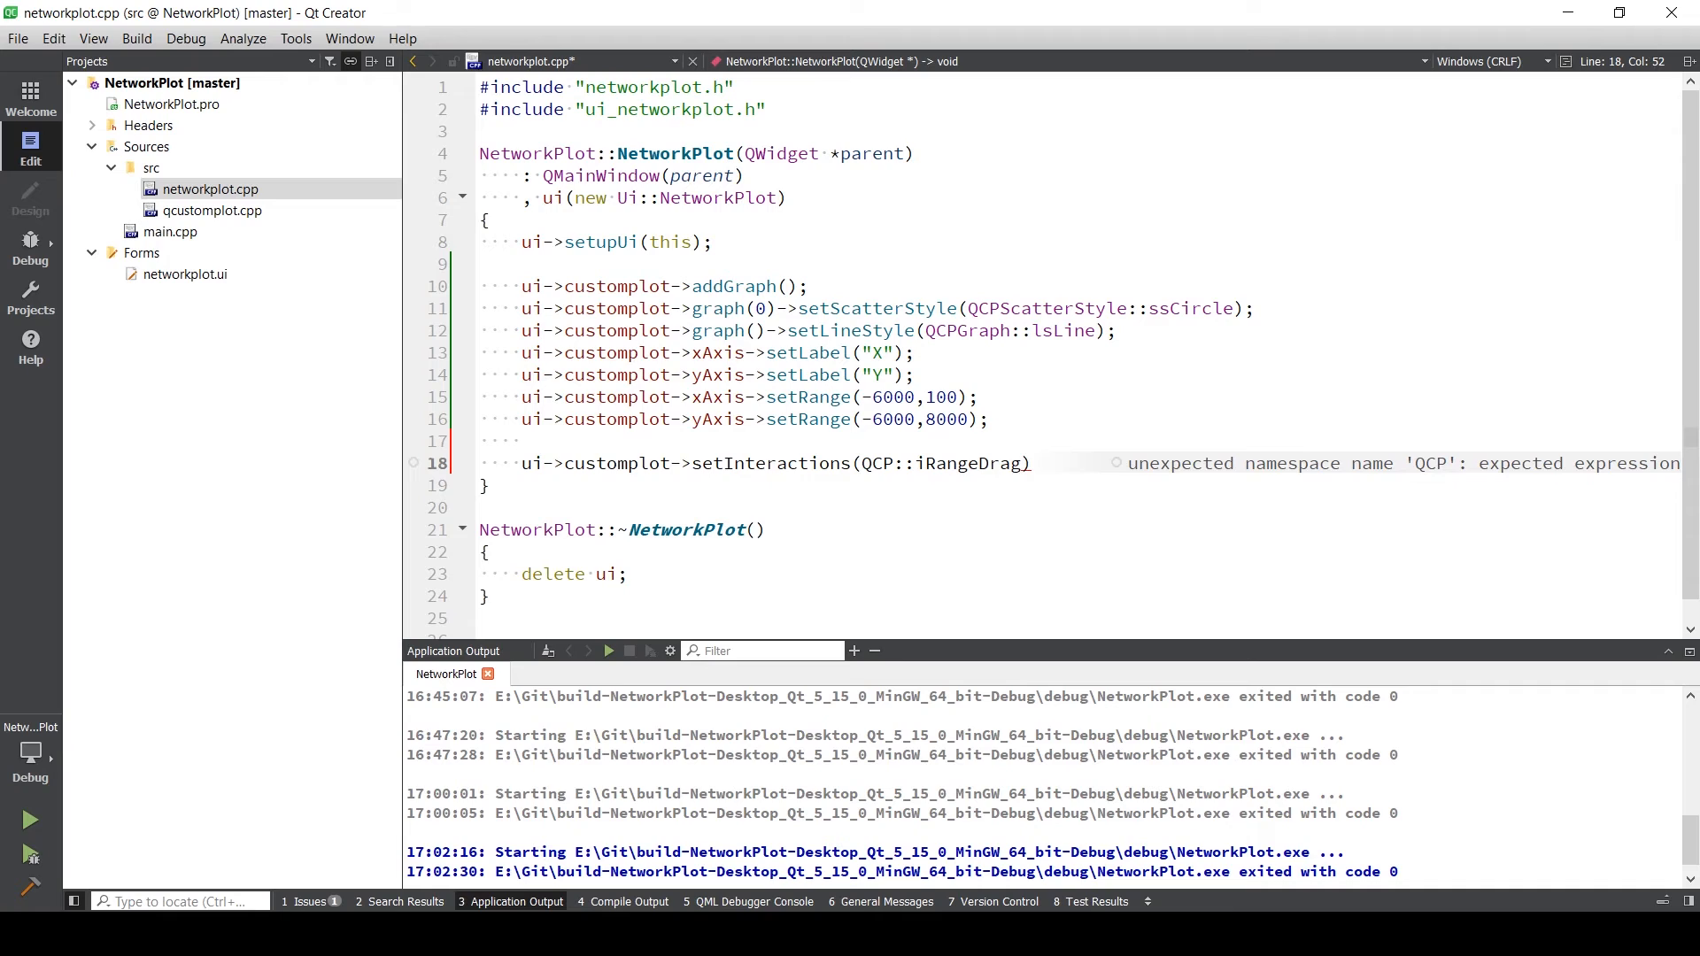
- Add QCP::iRangeZoom and QCP::iSelectPlottables to the interactions and save
type("|")
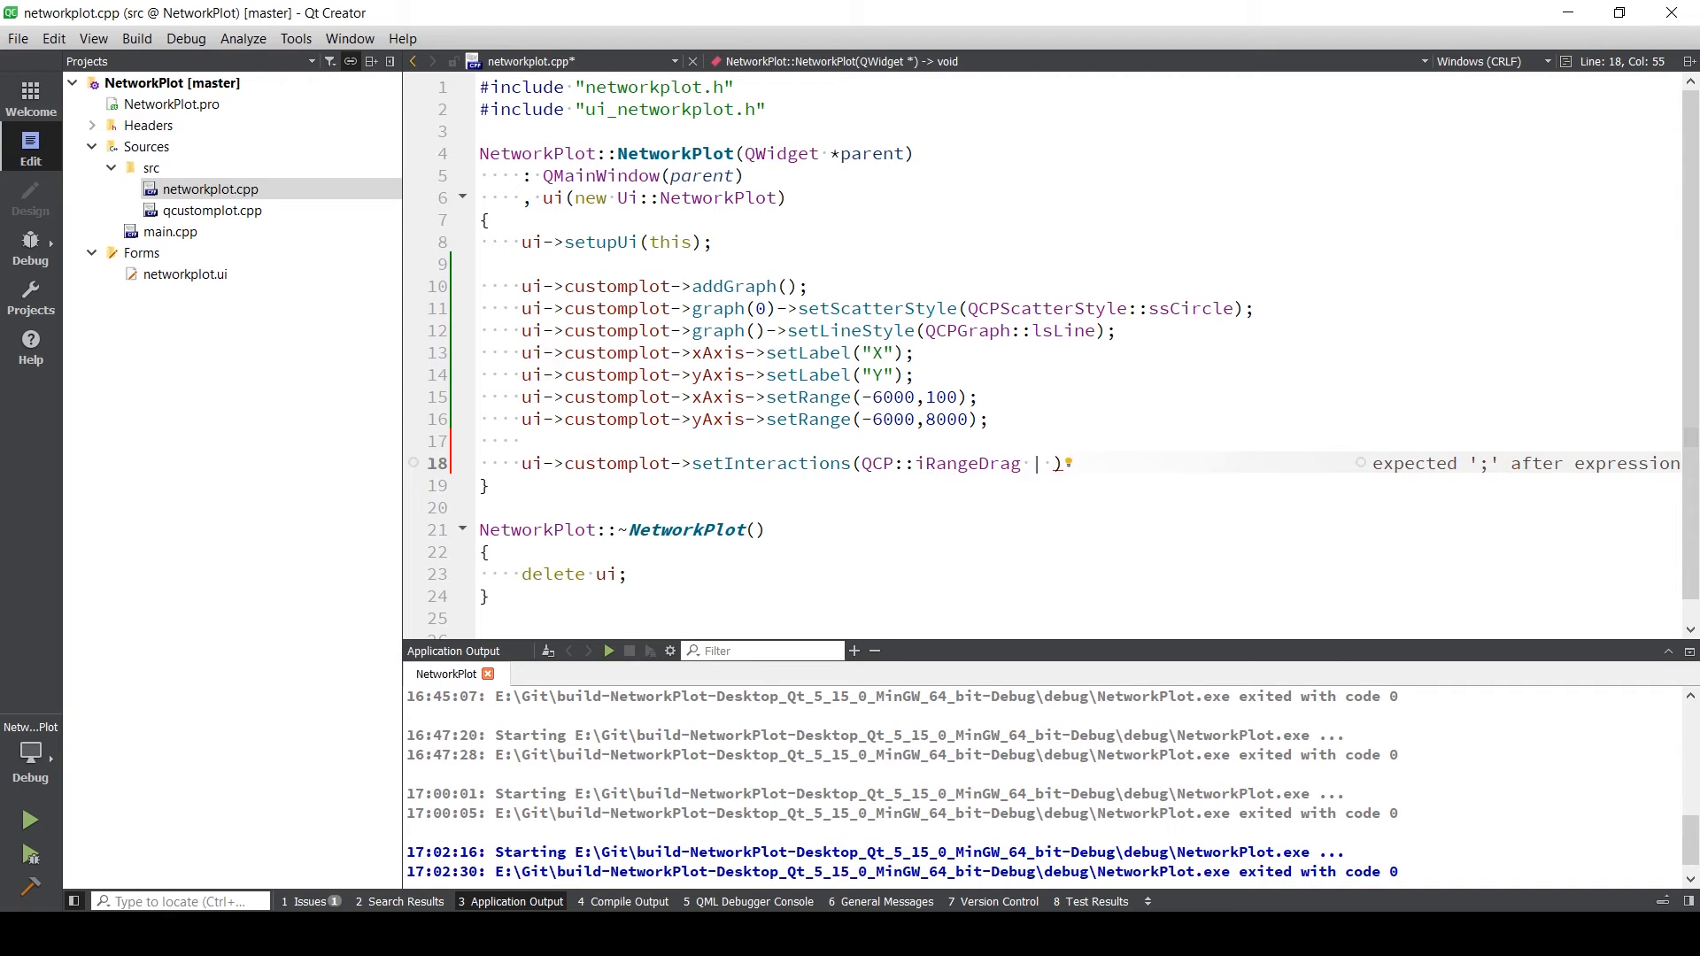
type("QCP")
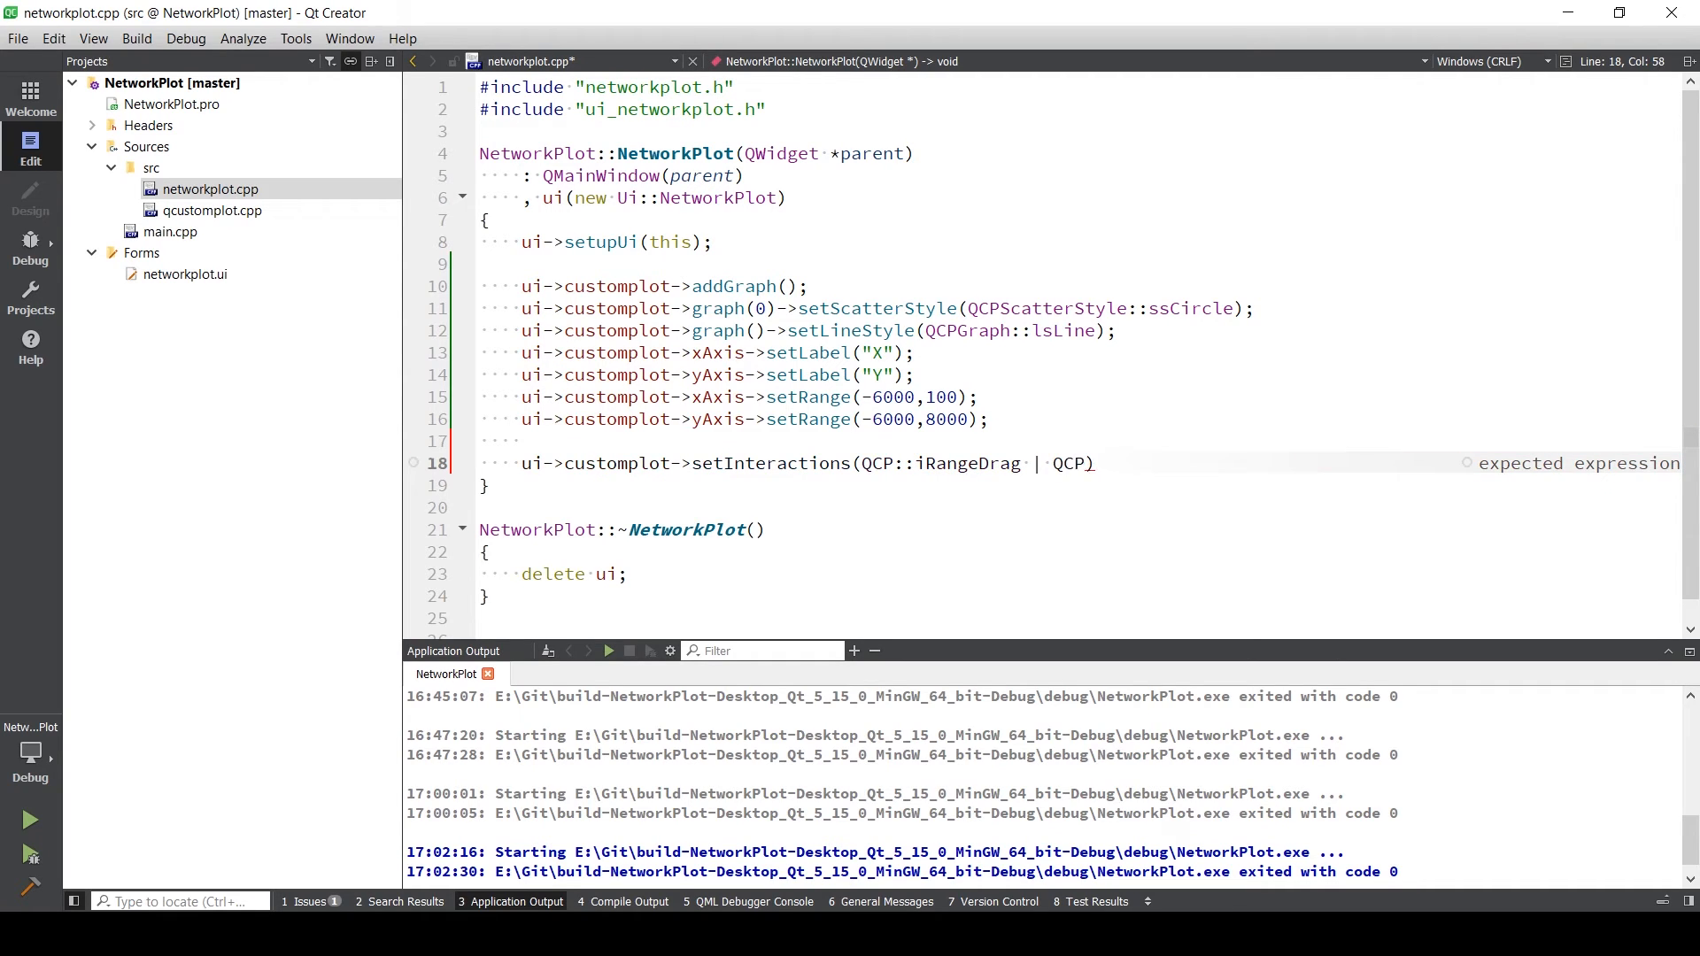
type("::")
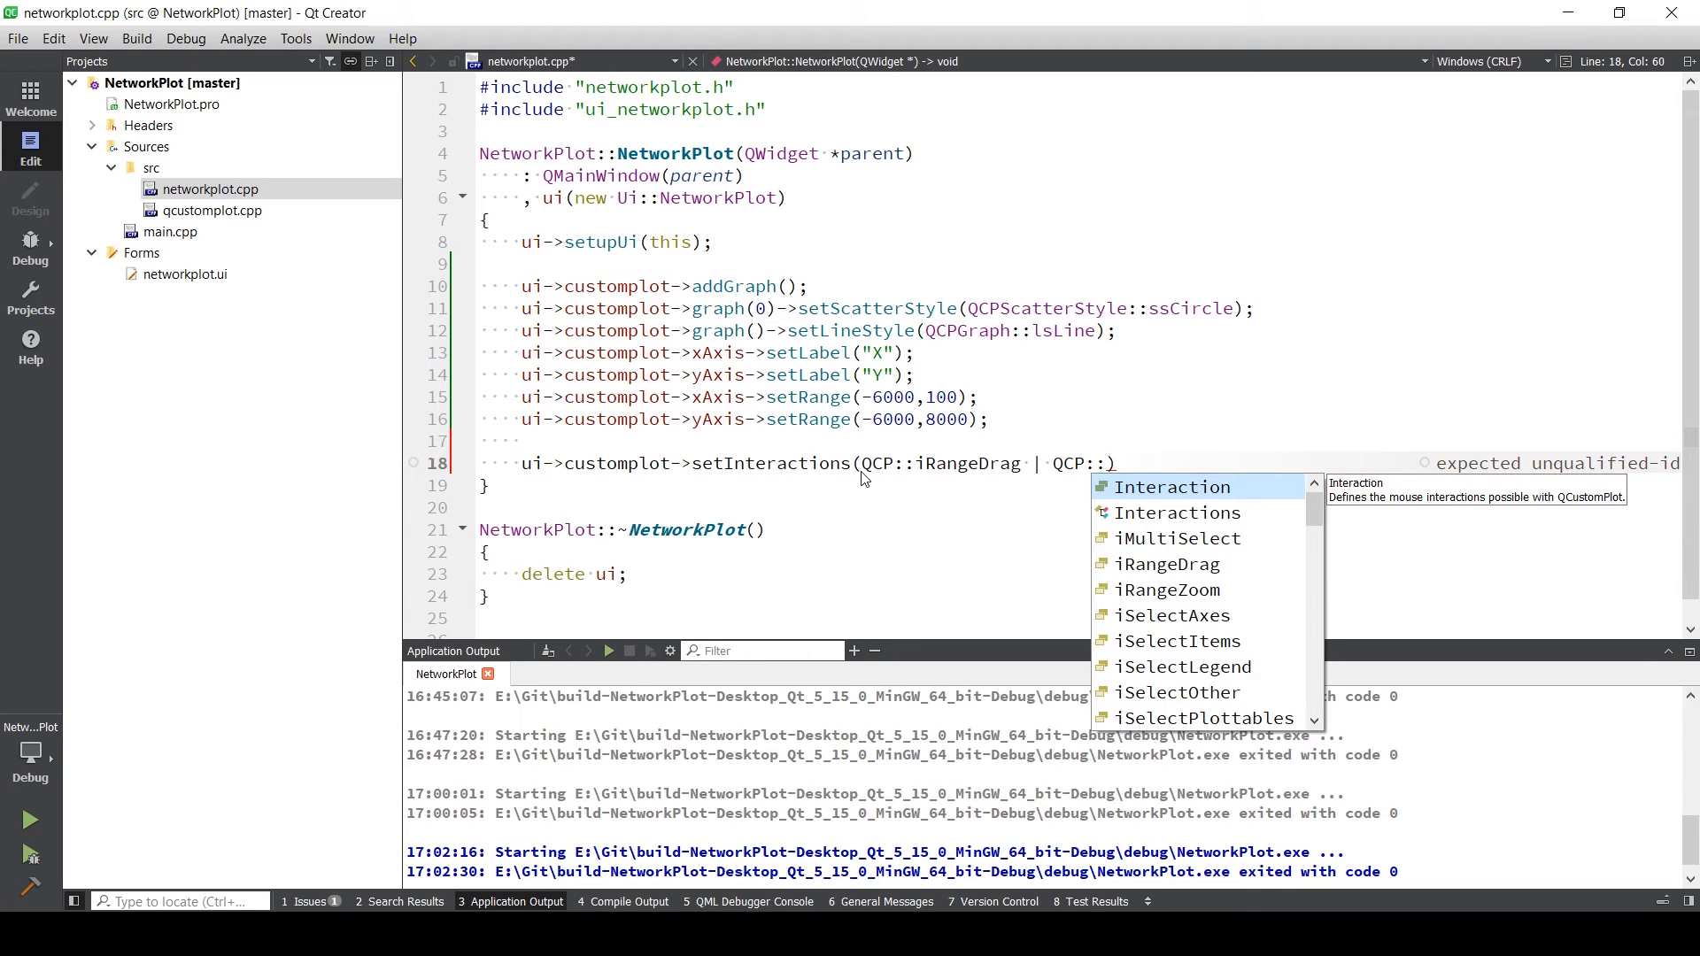
type("iRangeZoom |")
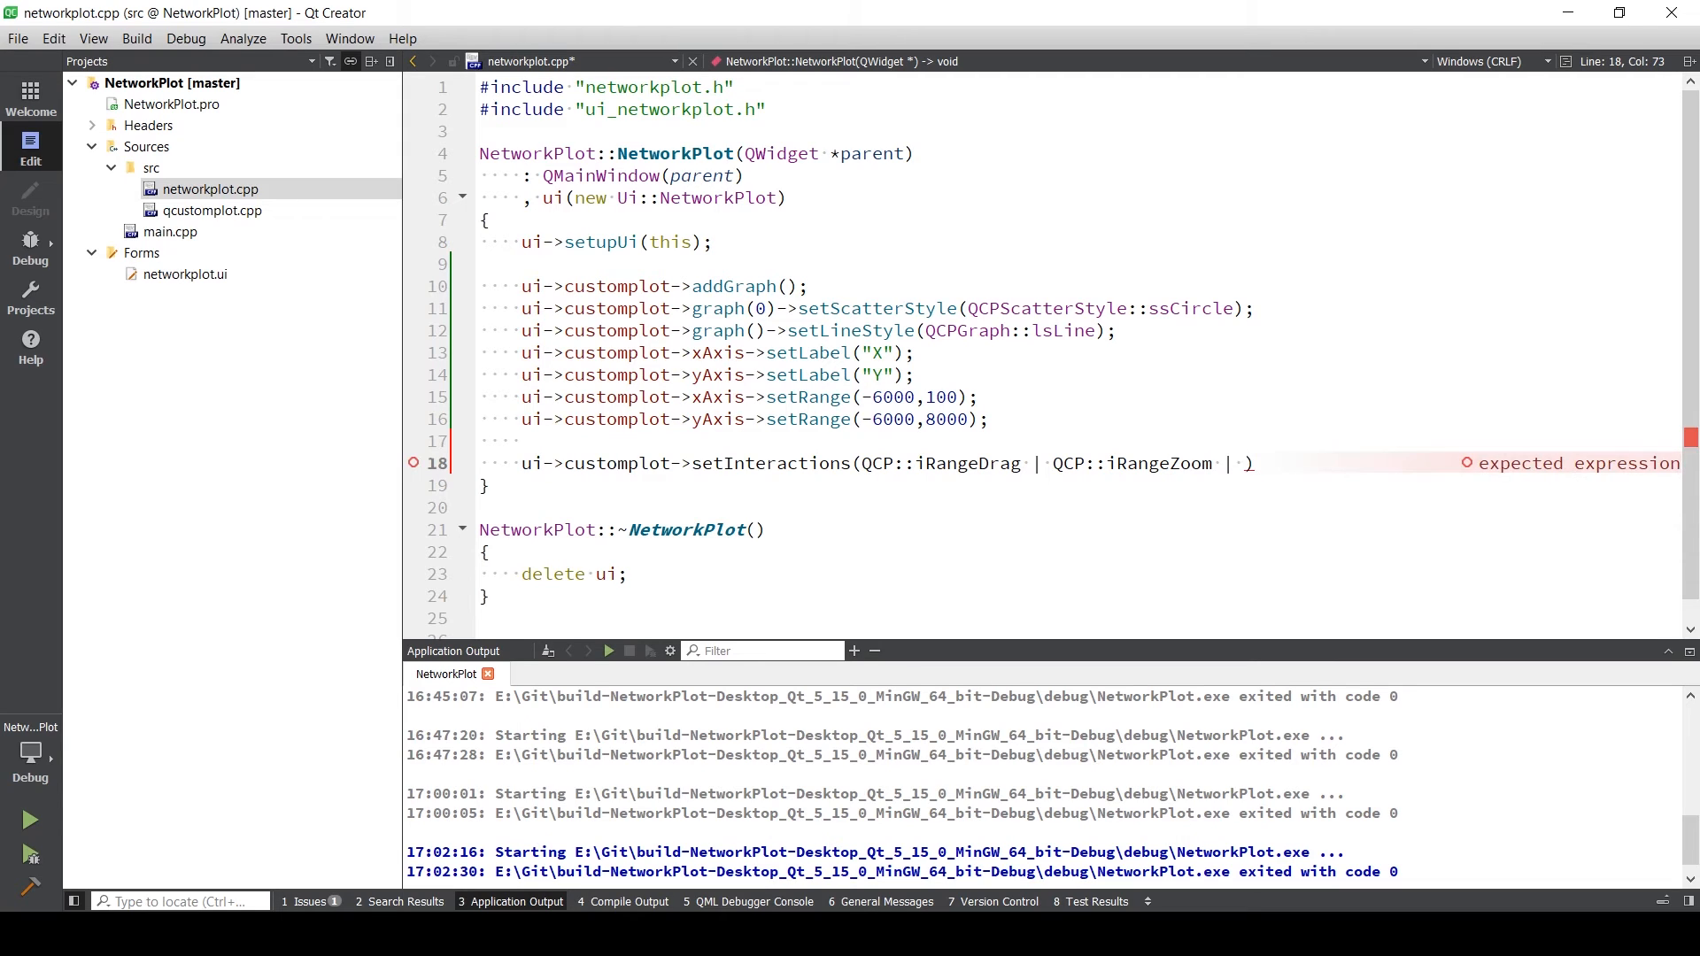
type("Q")
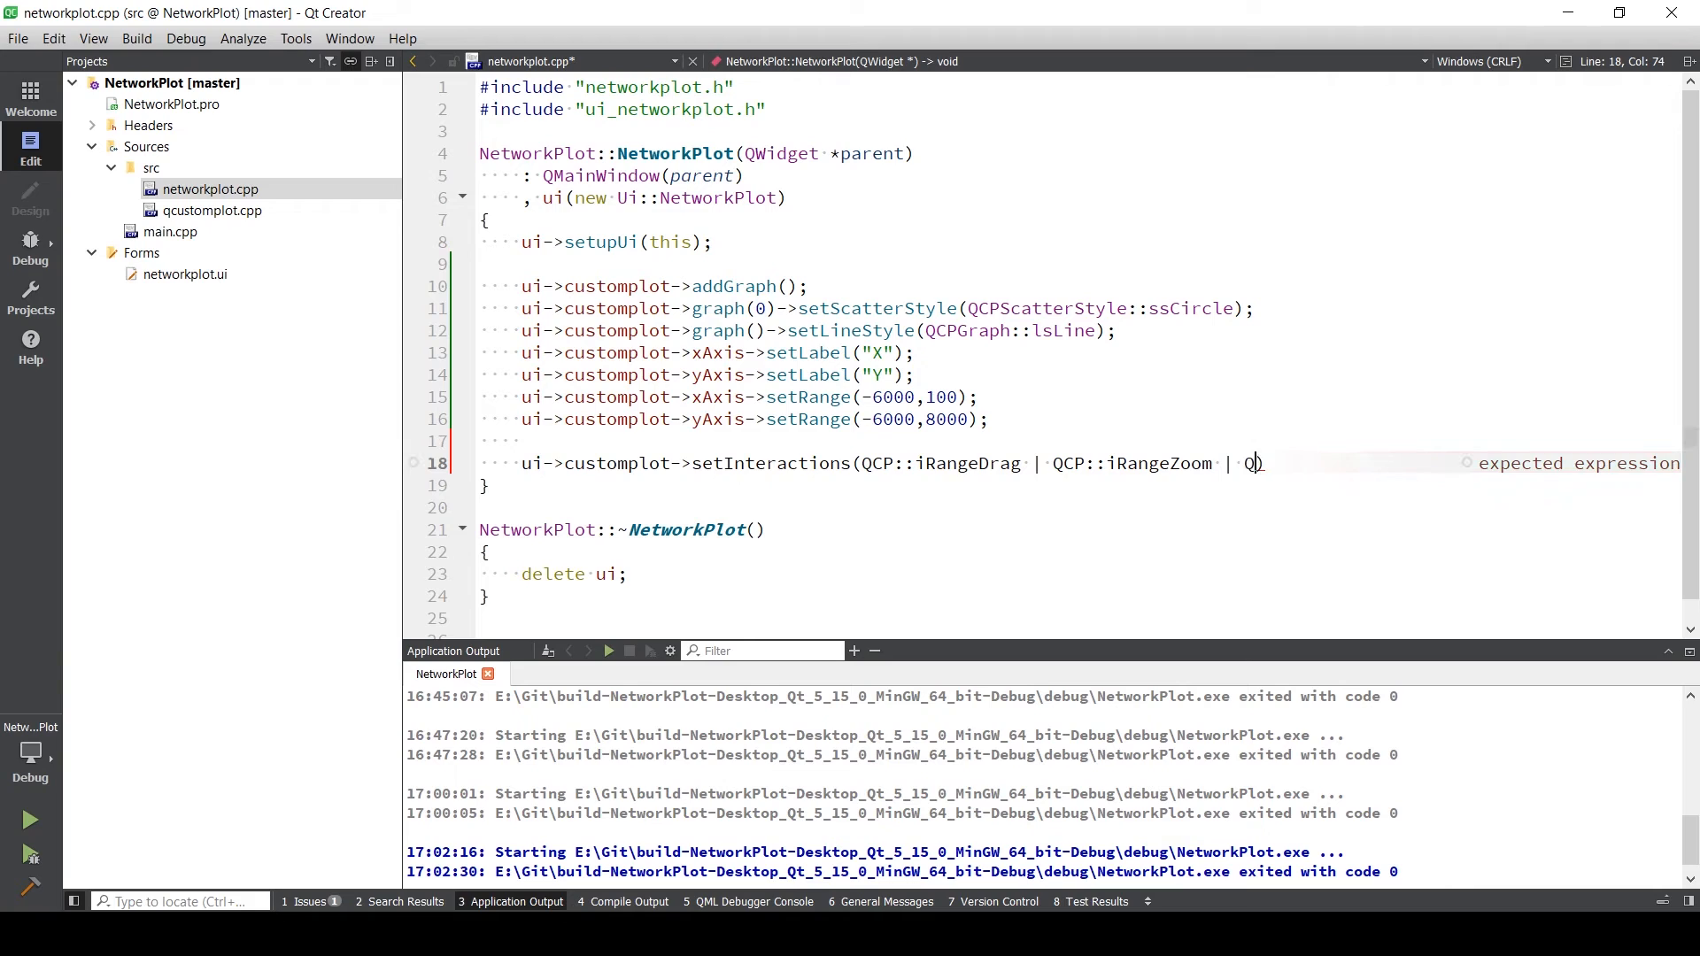
type("CP::")
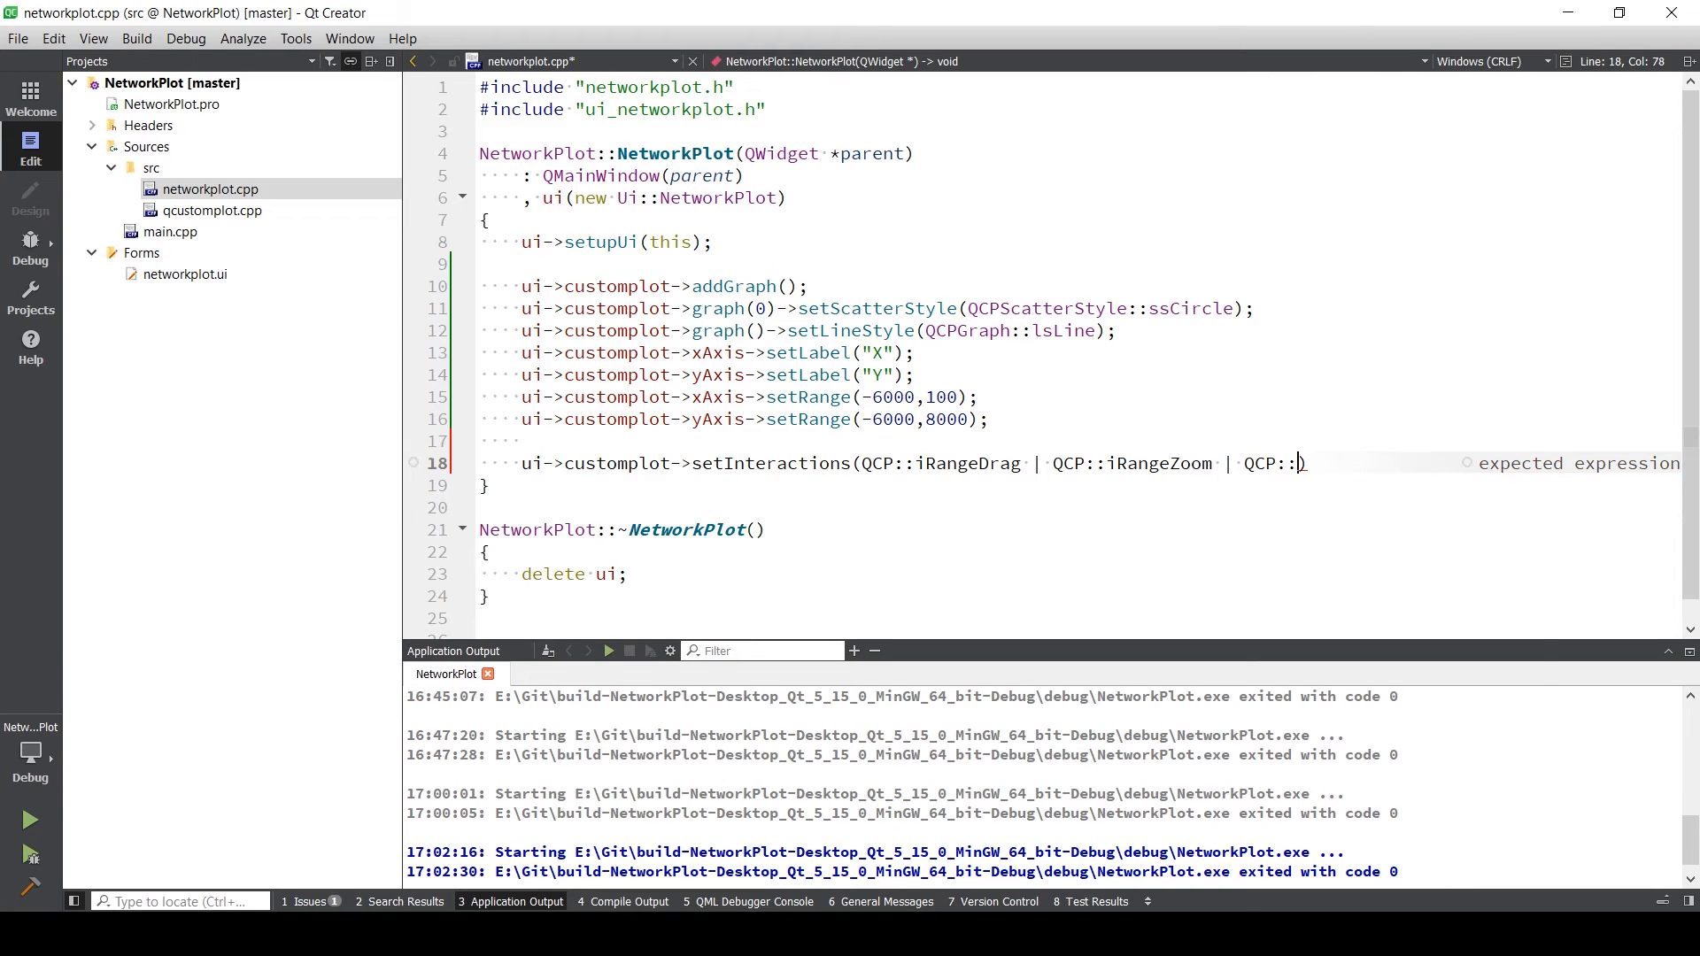
type("iSelectPlottables")
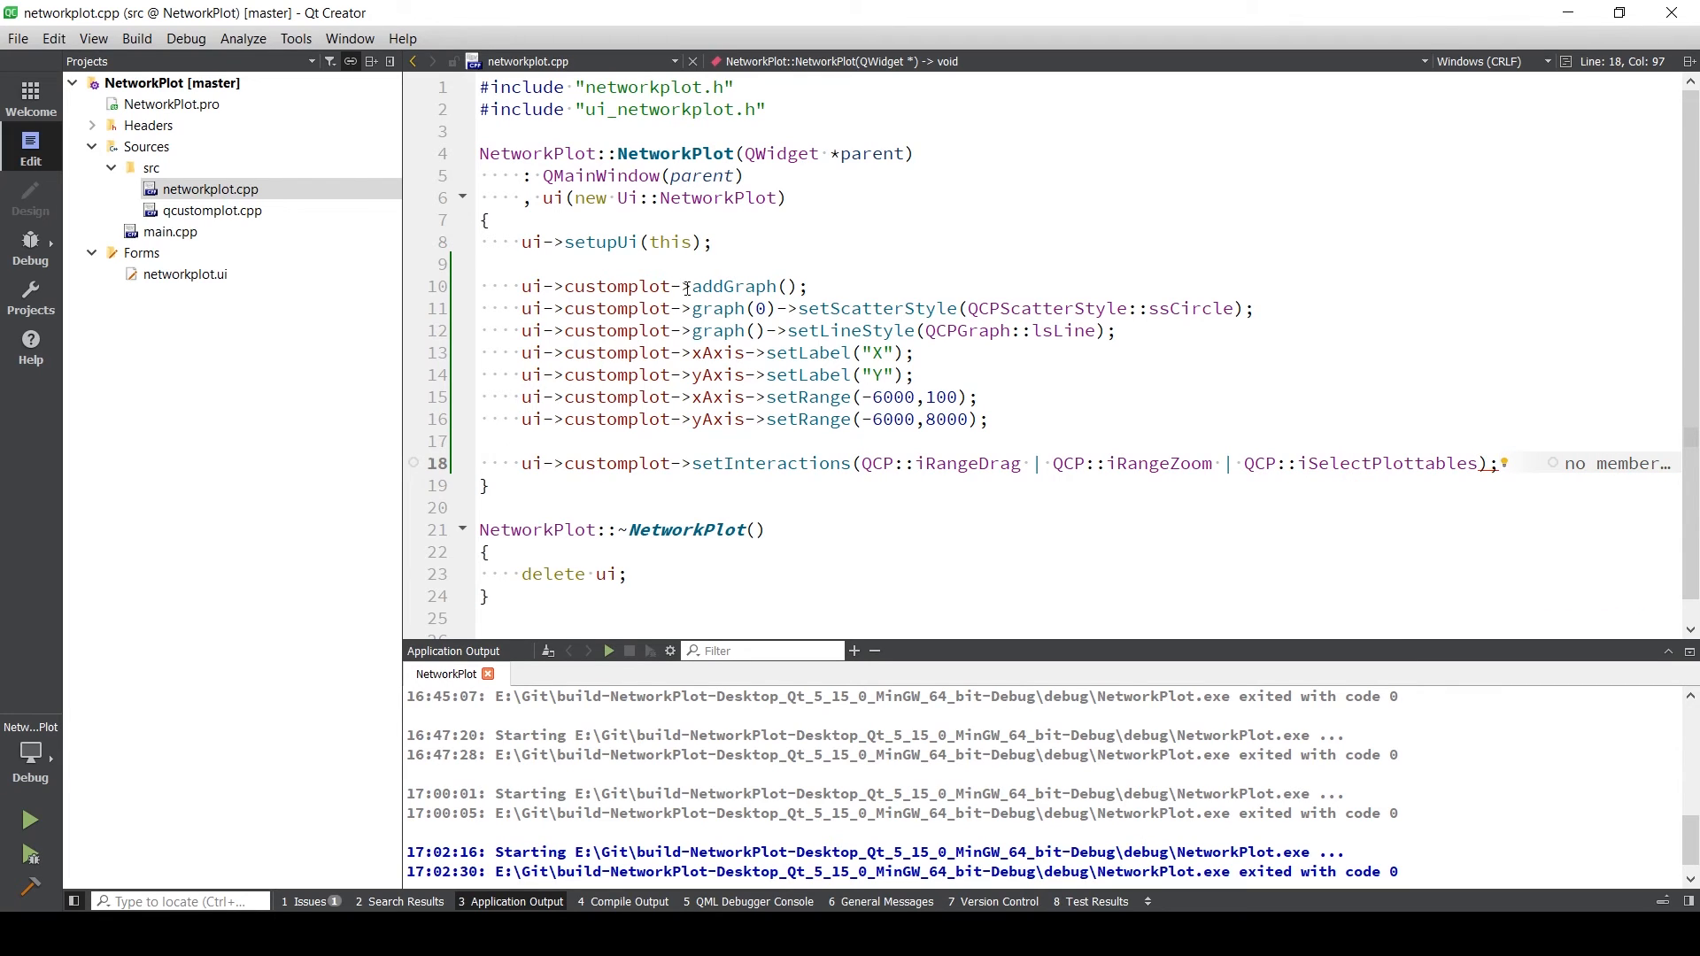
left_click(719, 331)
type("0")
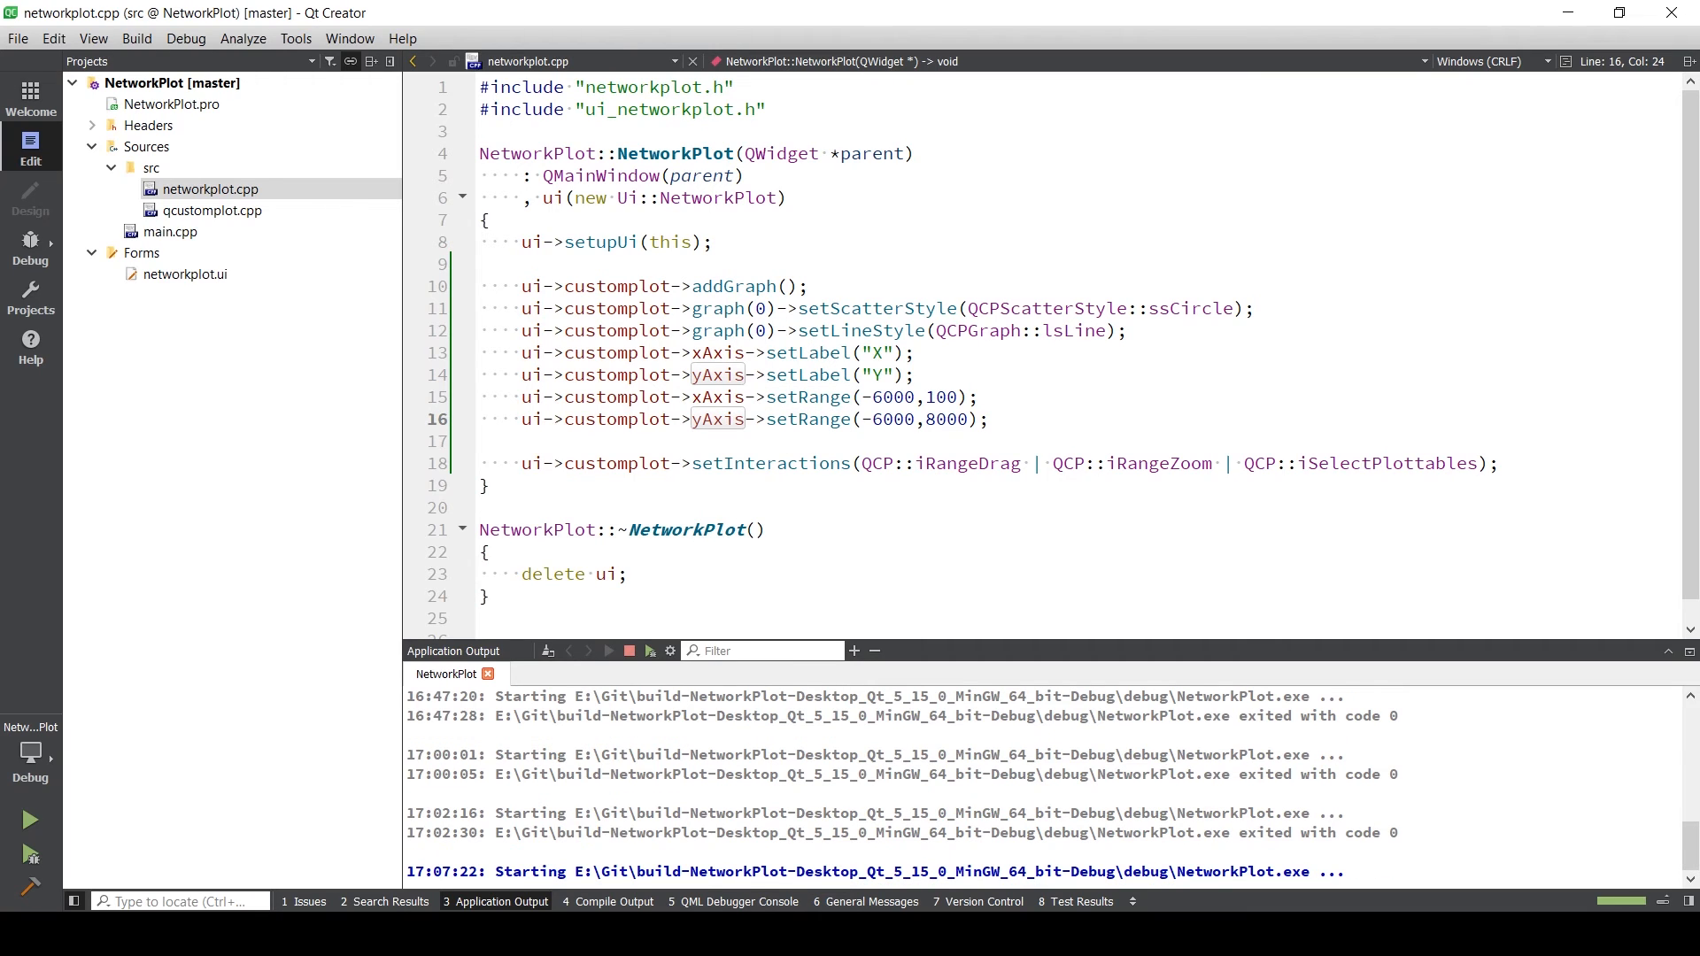
left_click(28, 820)
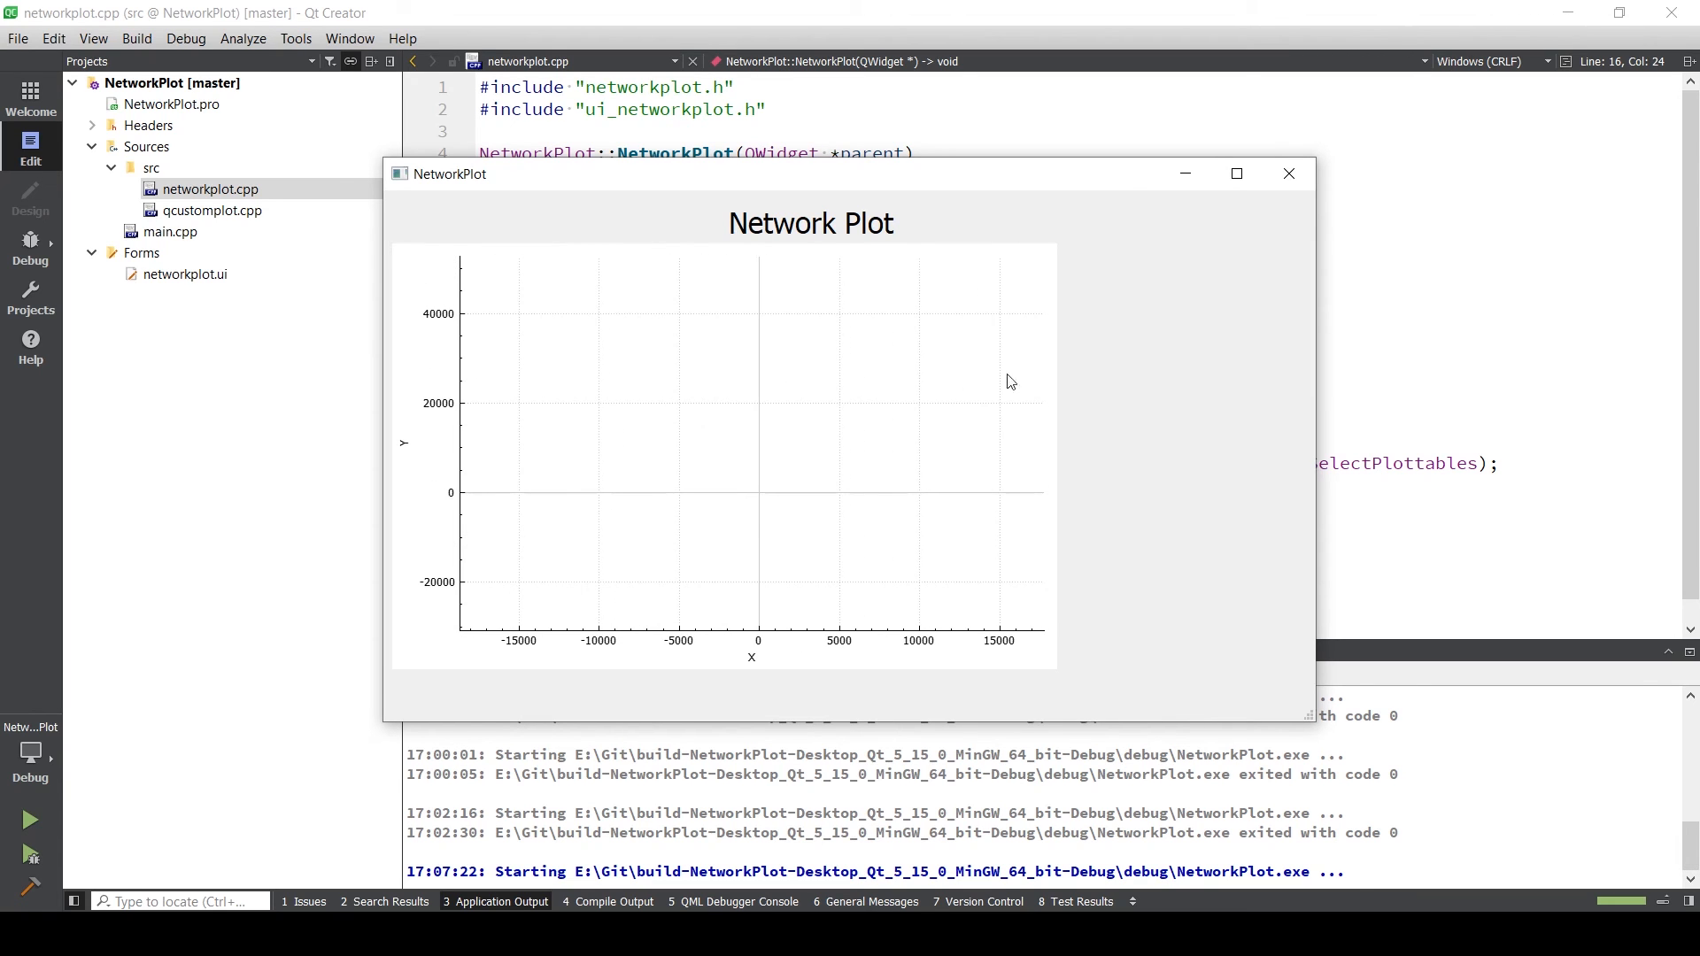
left_click(1288, 174)
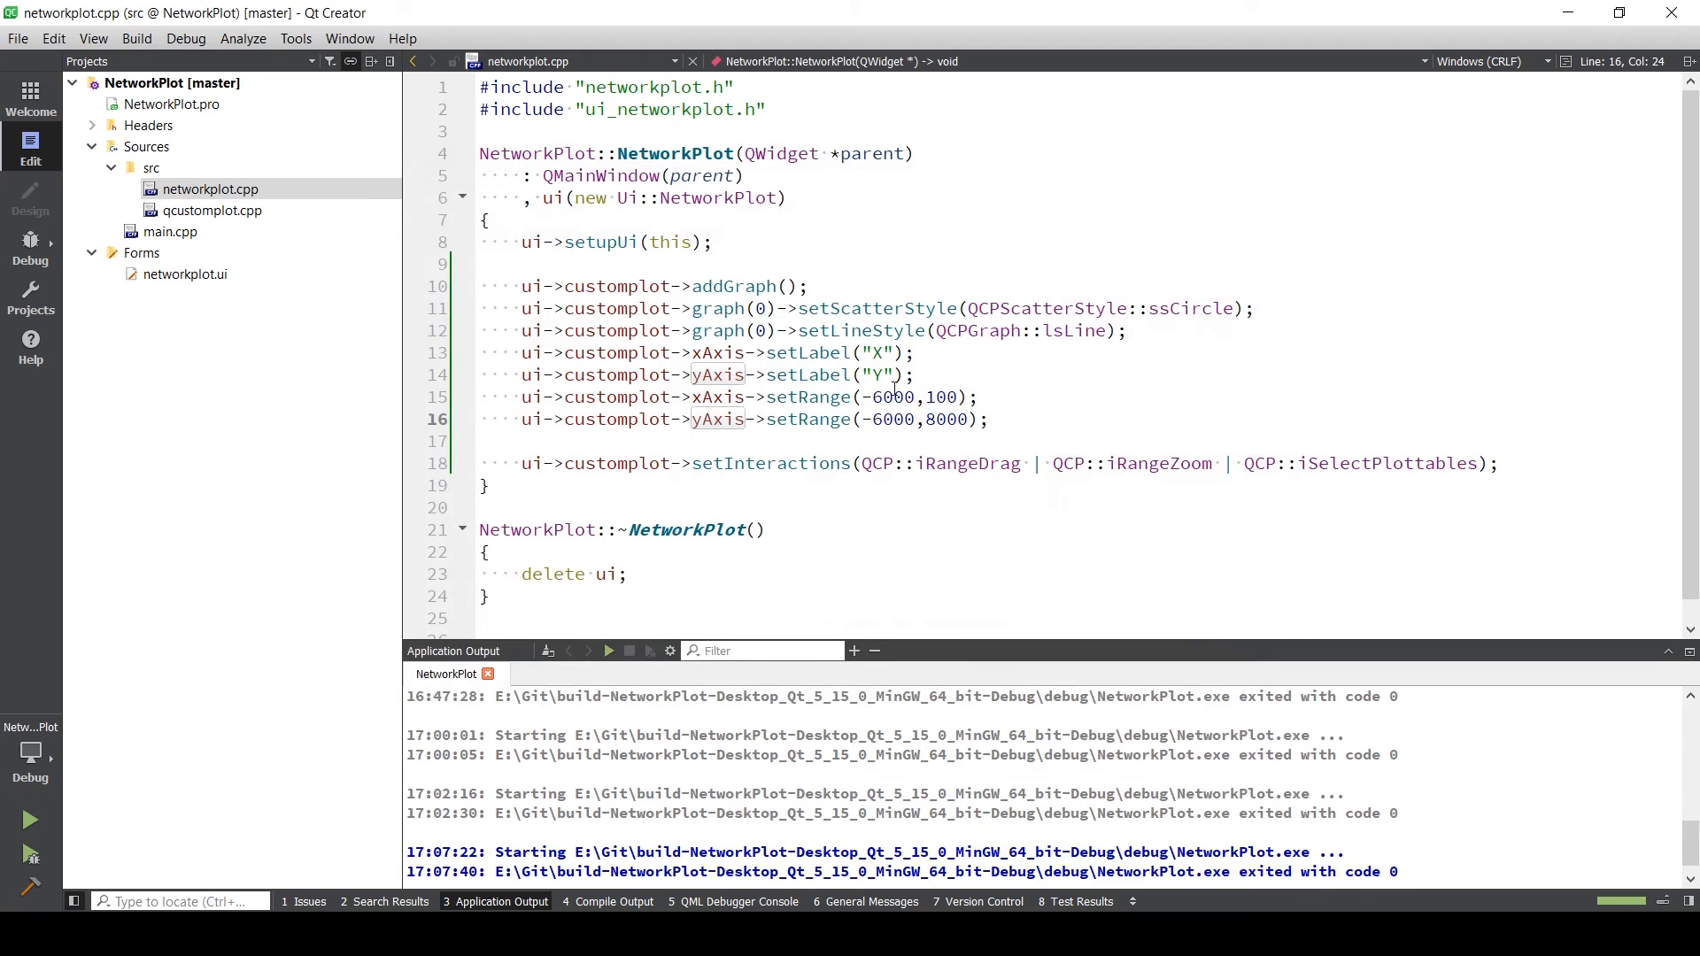
mouse_move(889, 419)
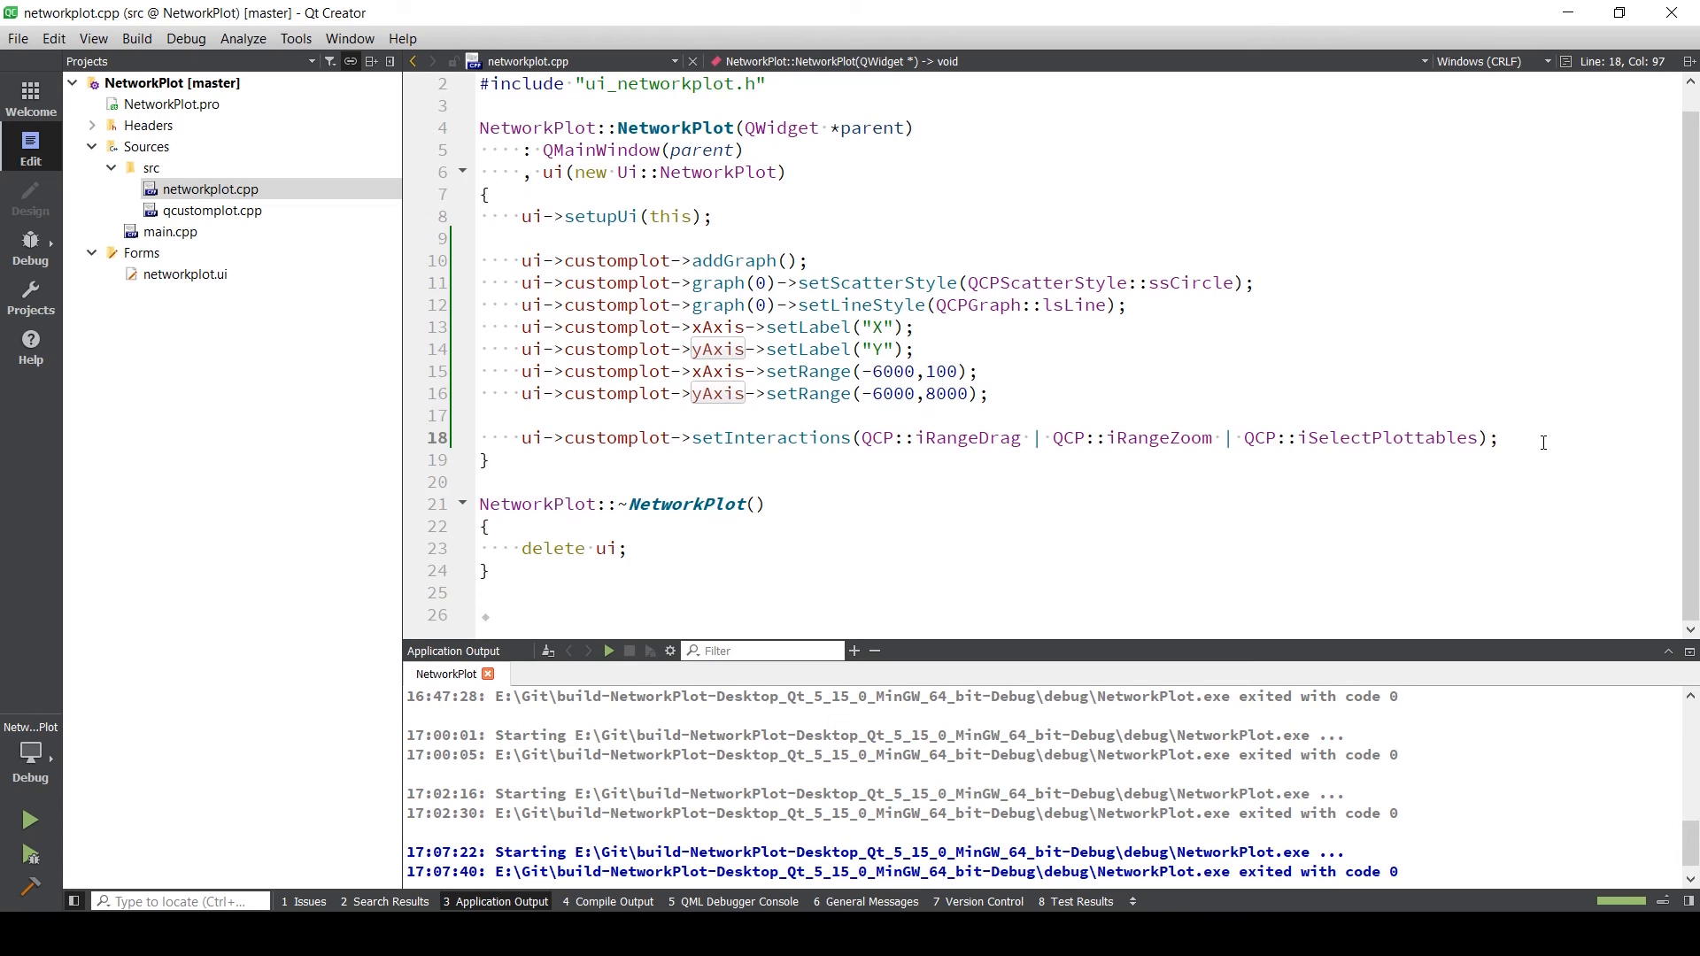
- Declare QVector<double> x,y; after the setInteractions call and save
key("enter")
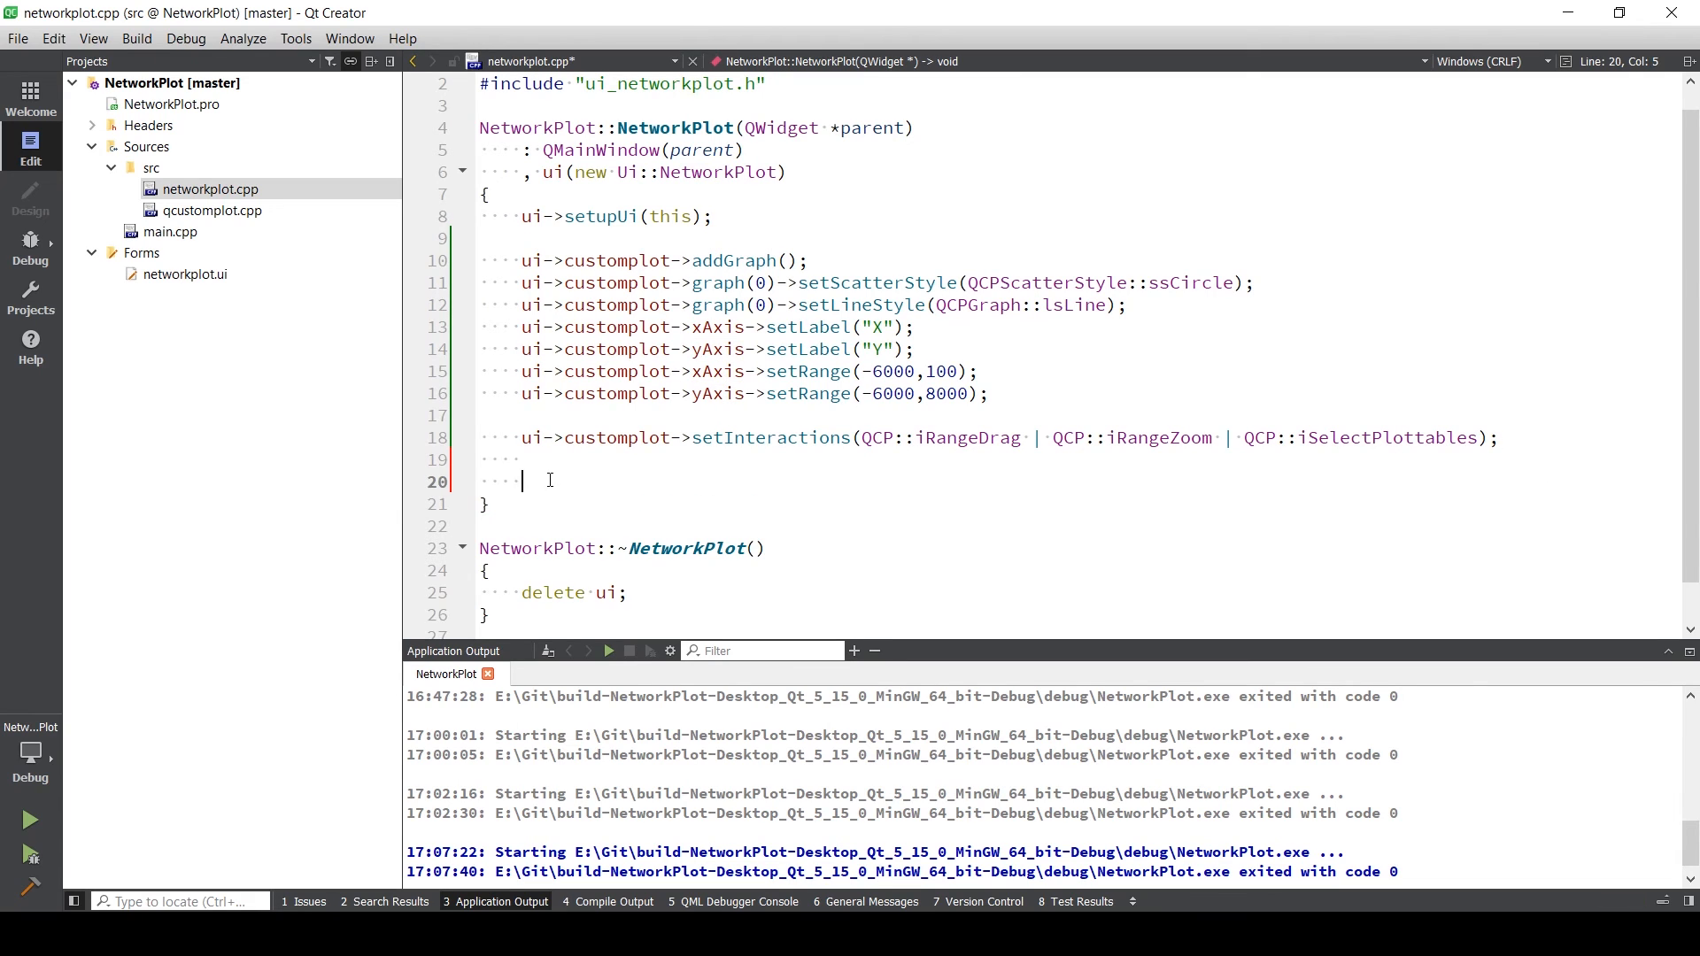
type("Q")
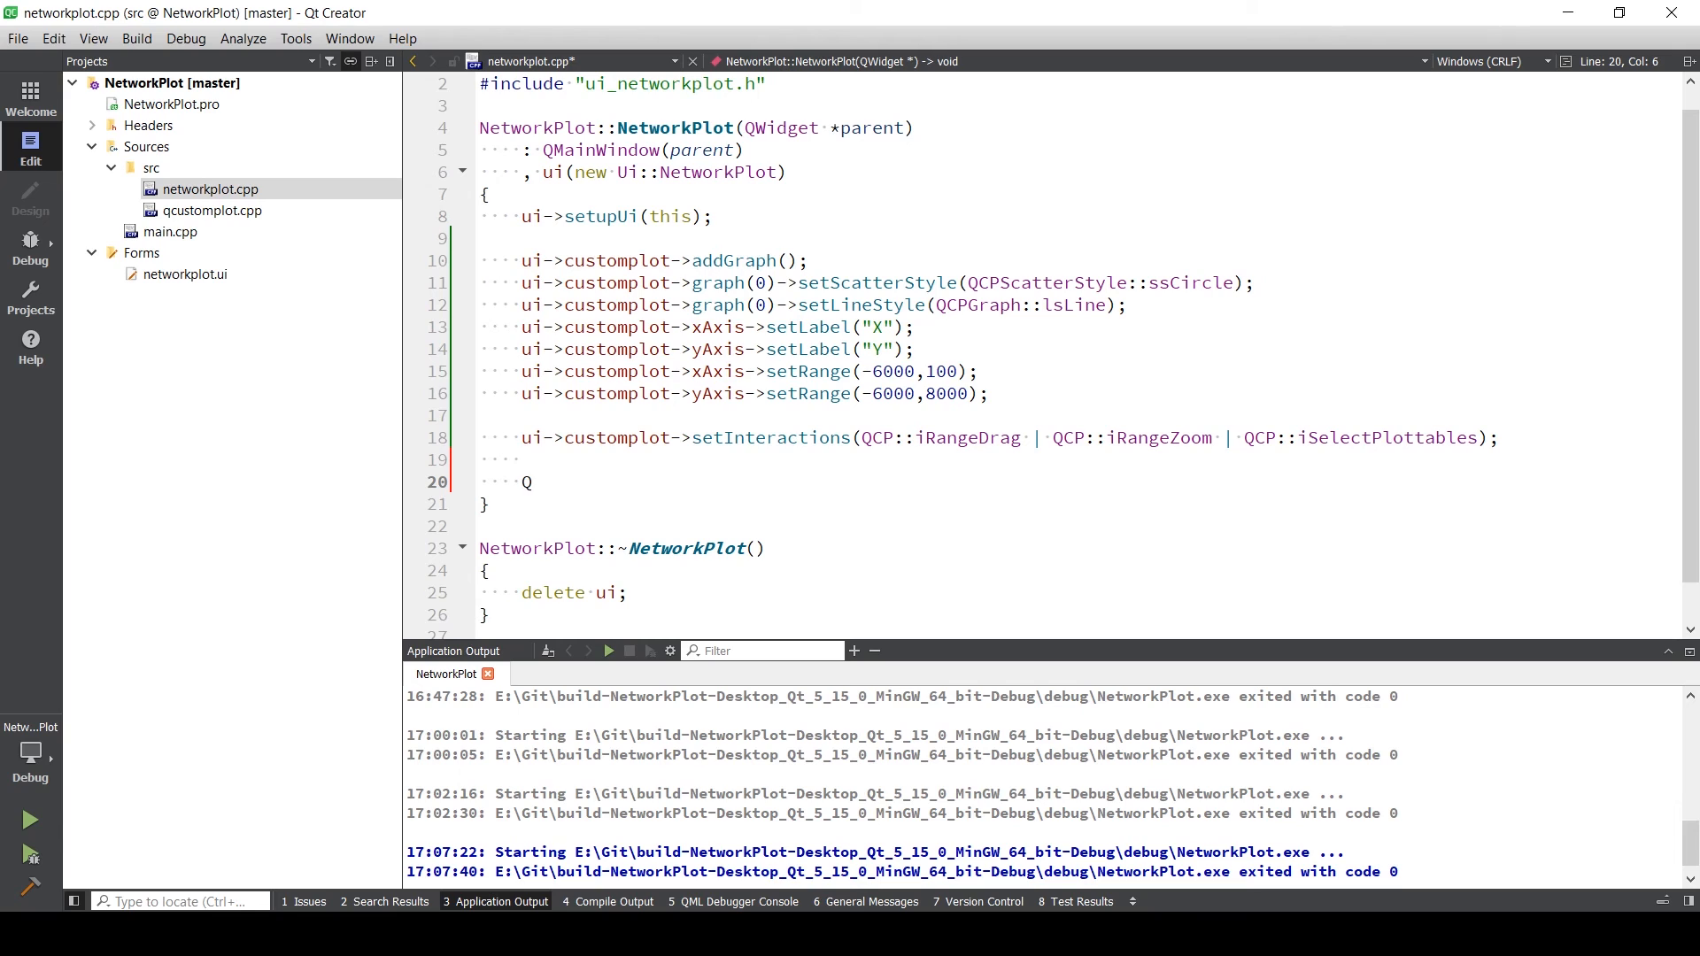
type("Ve")
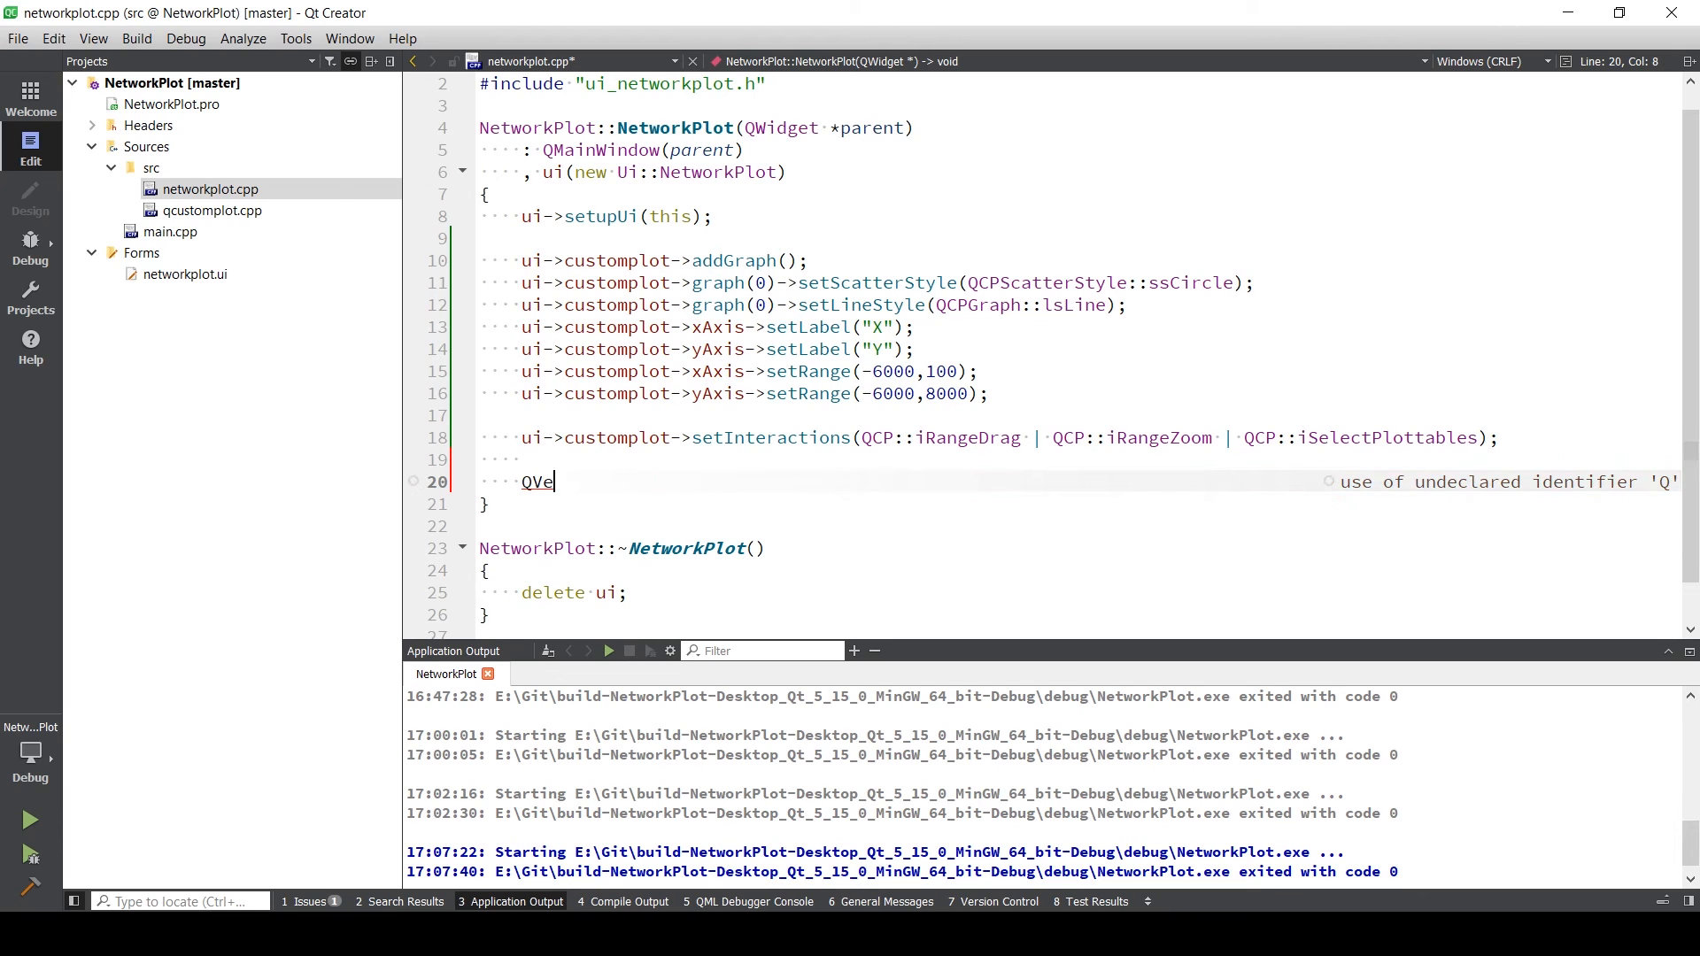
type("cto")
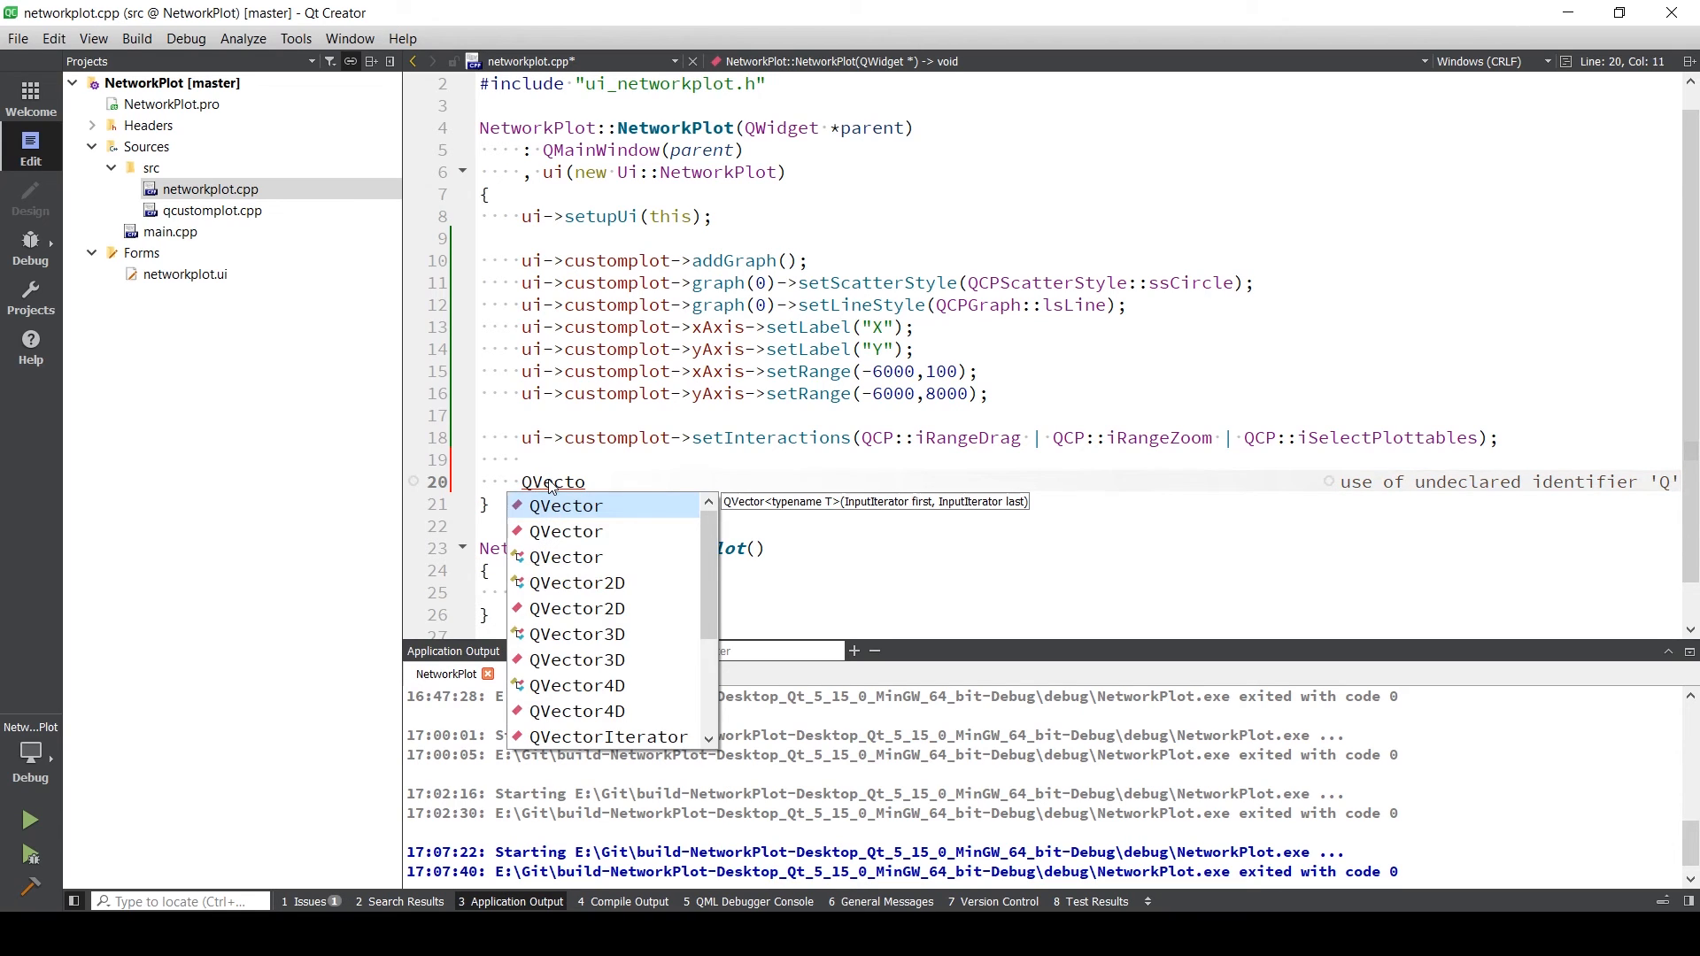
type("r")
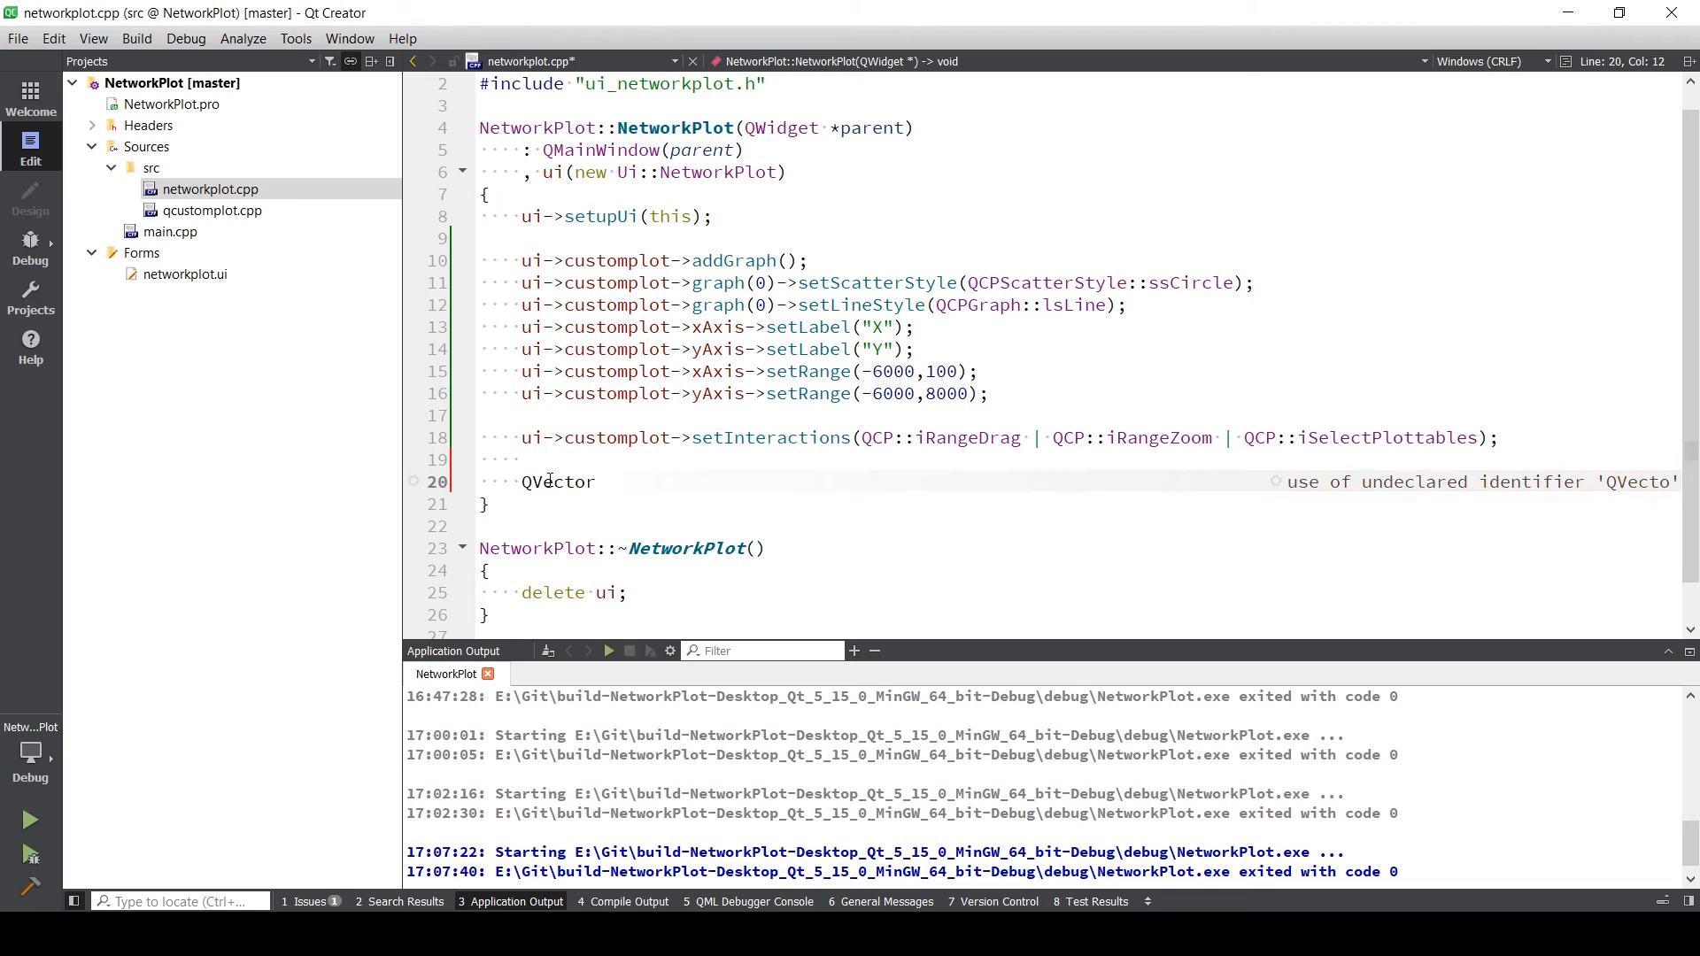
type("<doble")
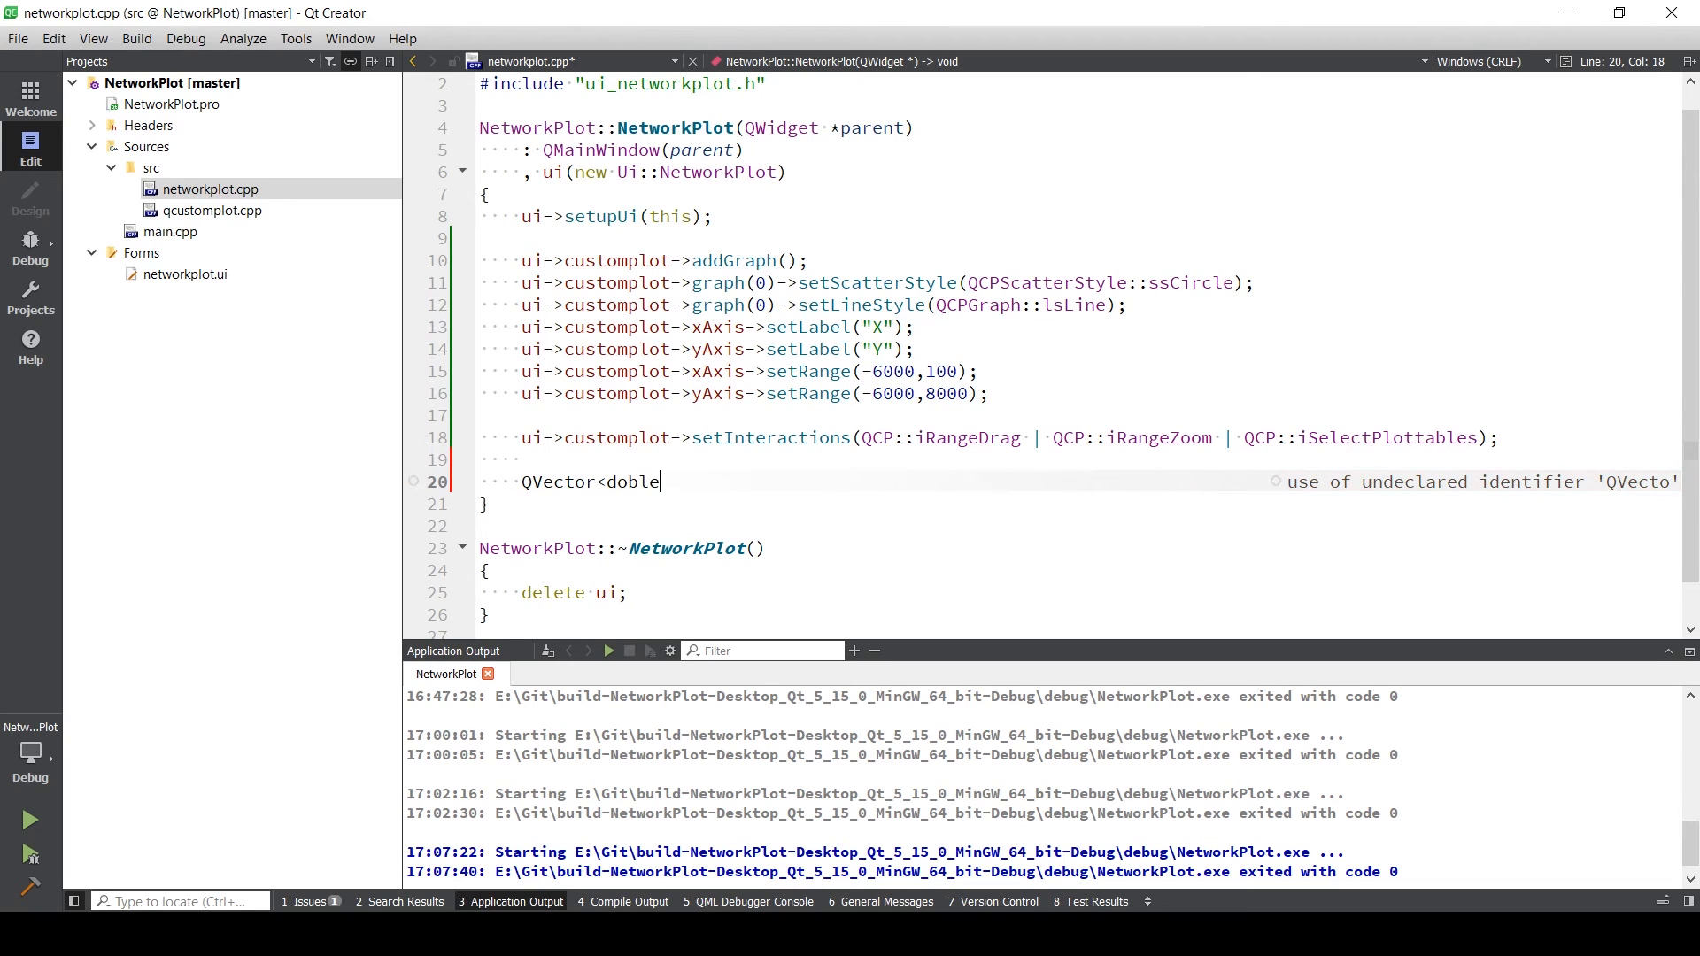
key("BackSpace")
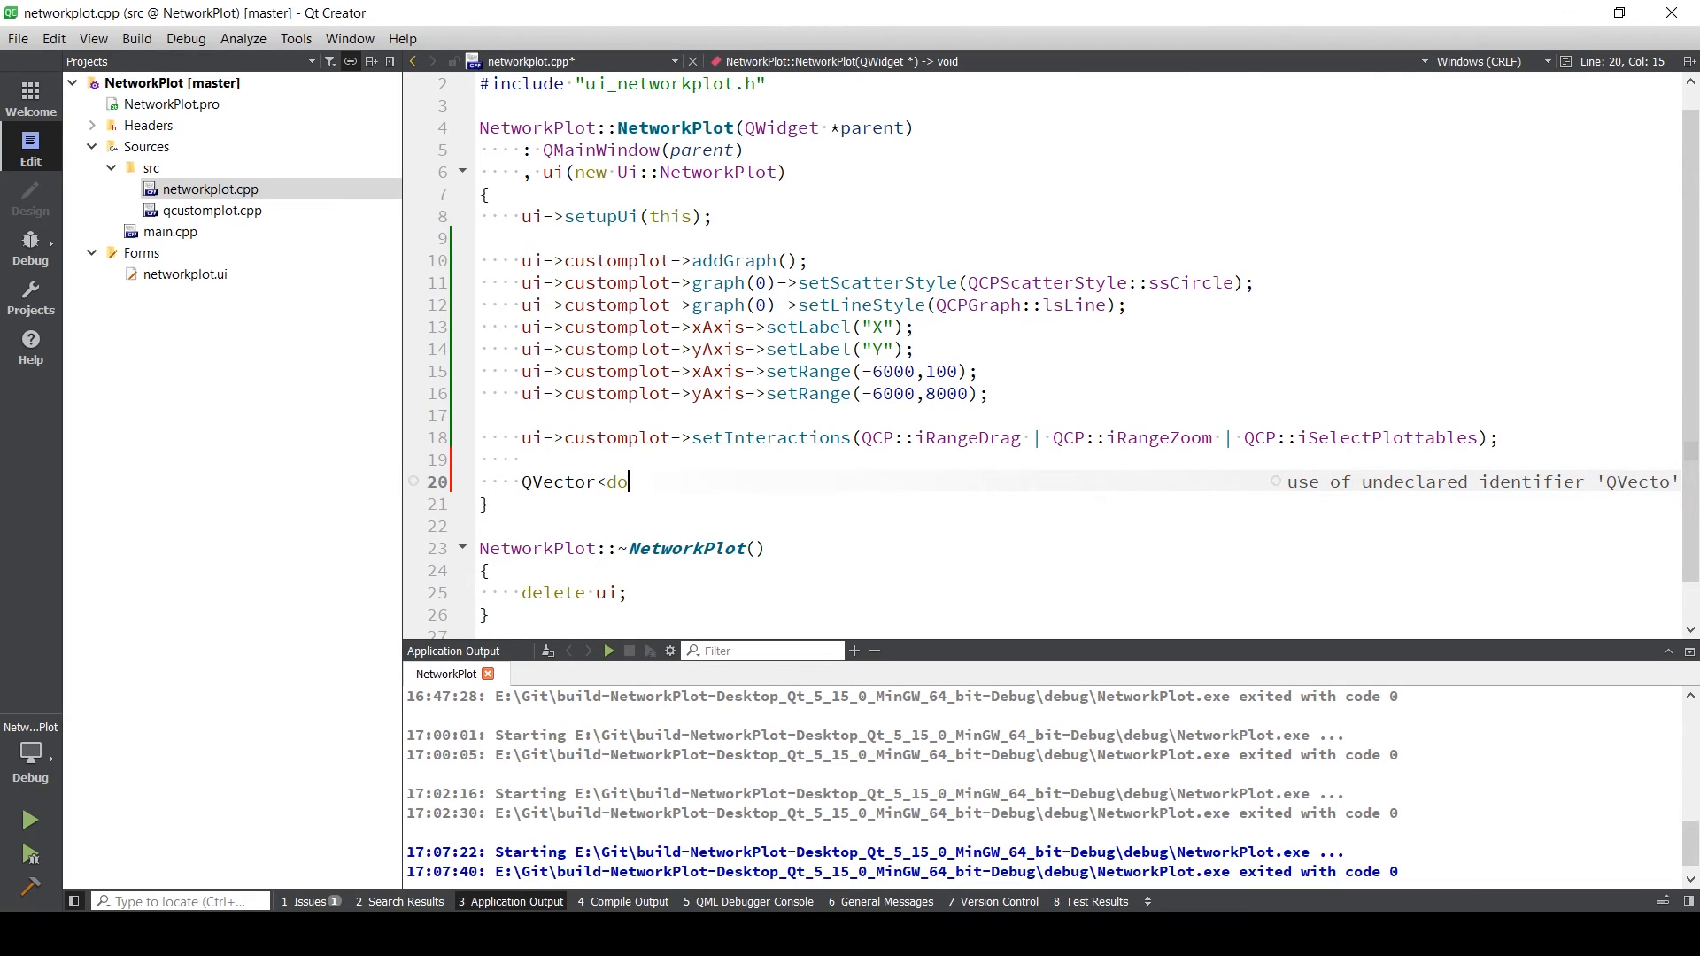
type("uble")
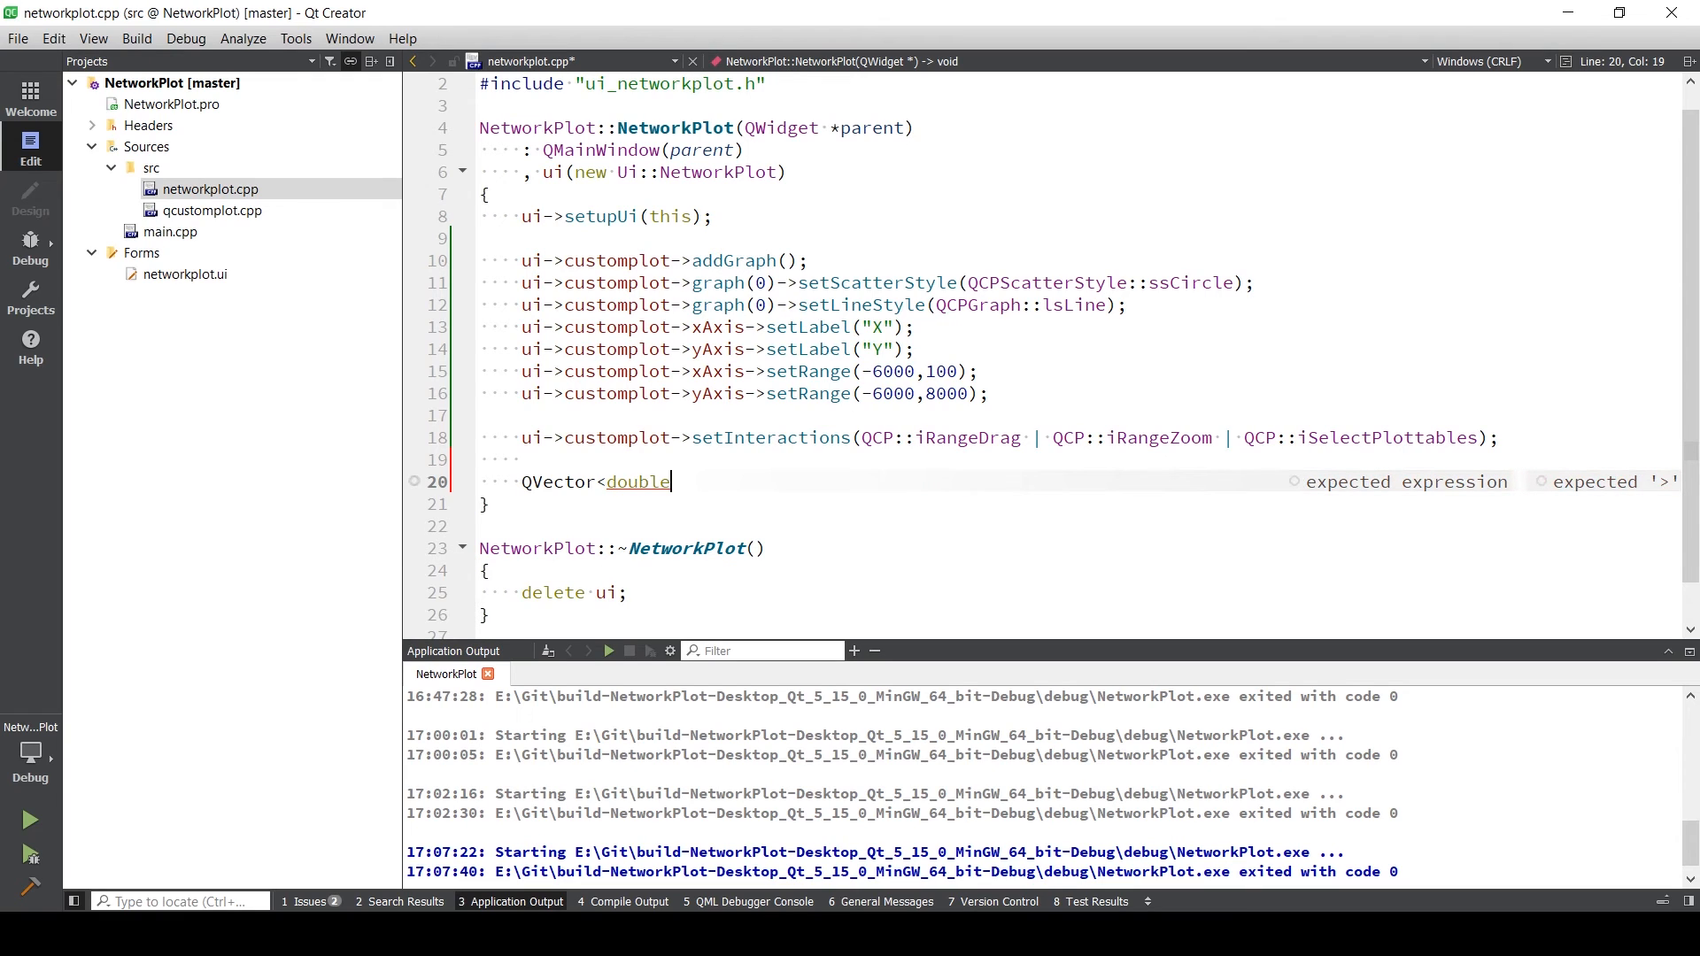
type(">")
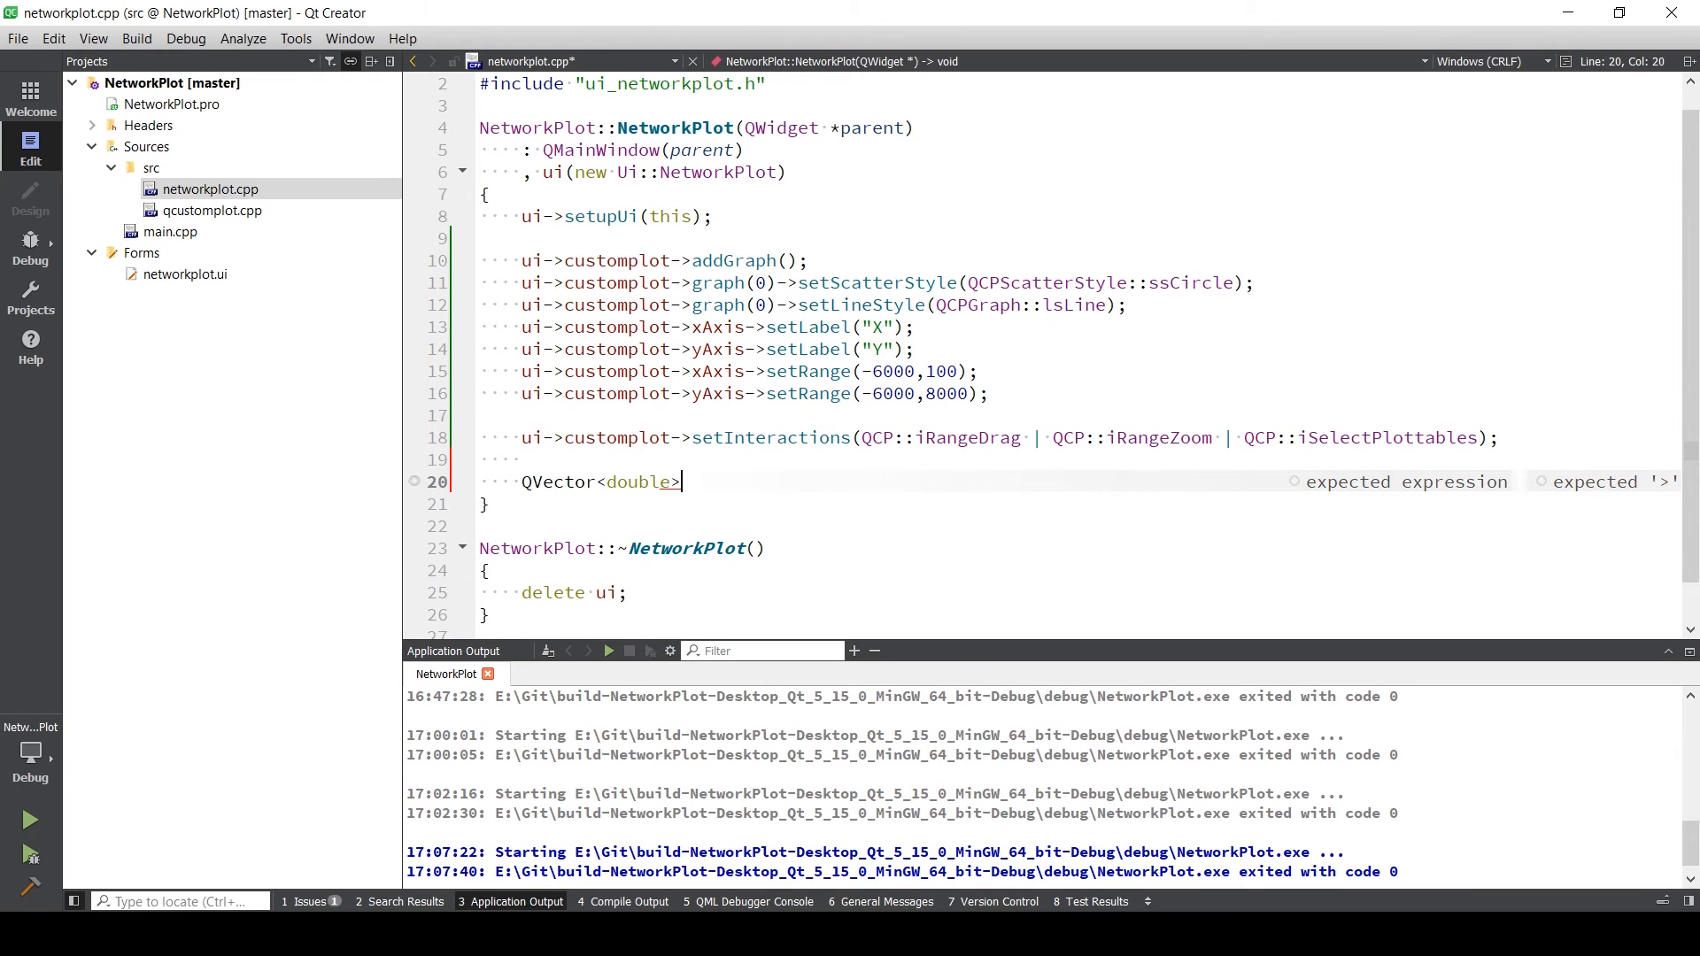
type("x")
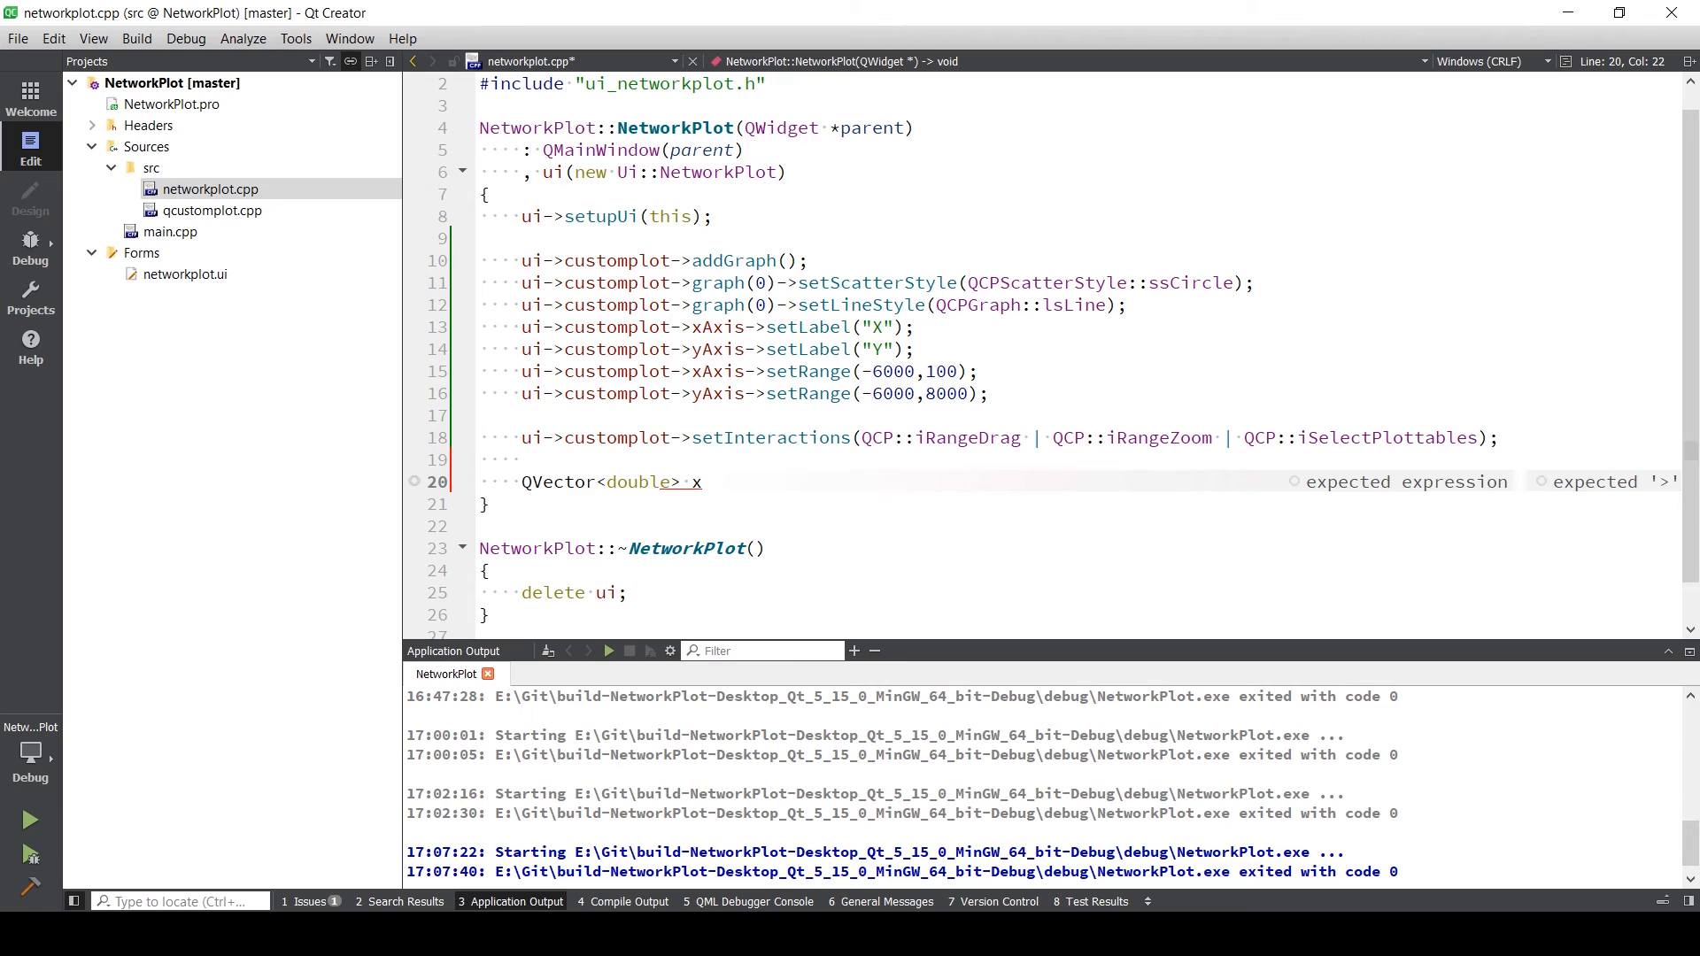
type(",y;")
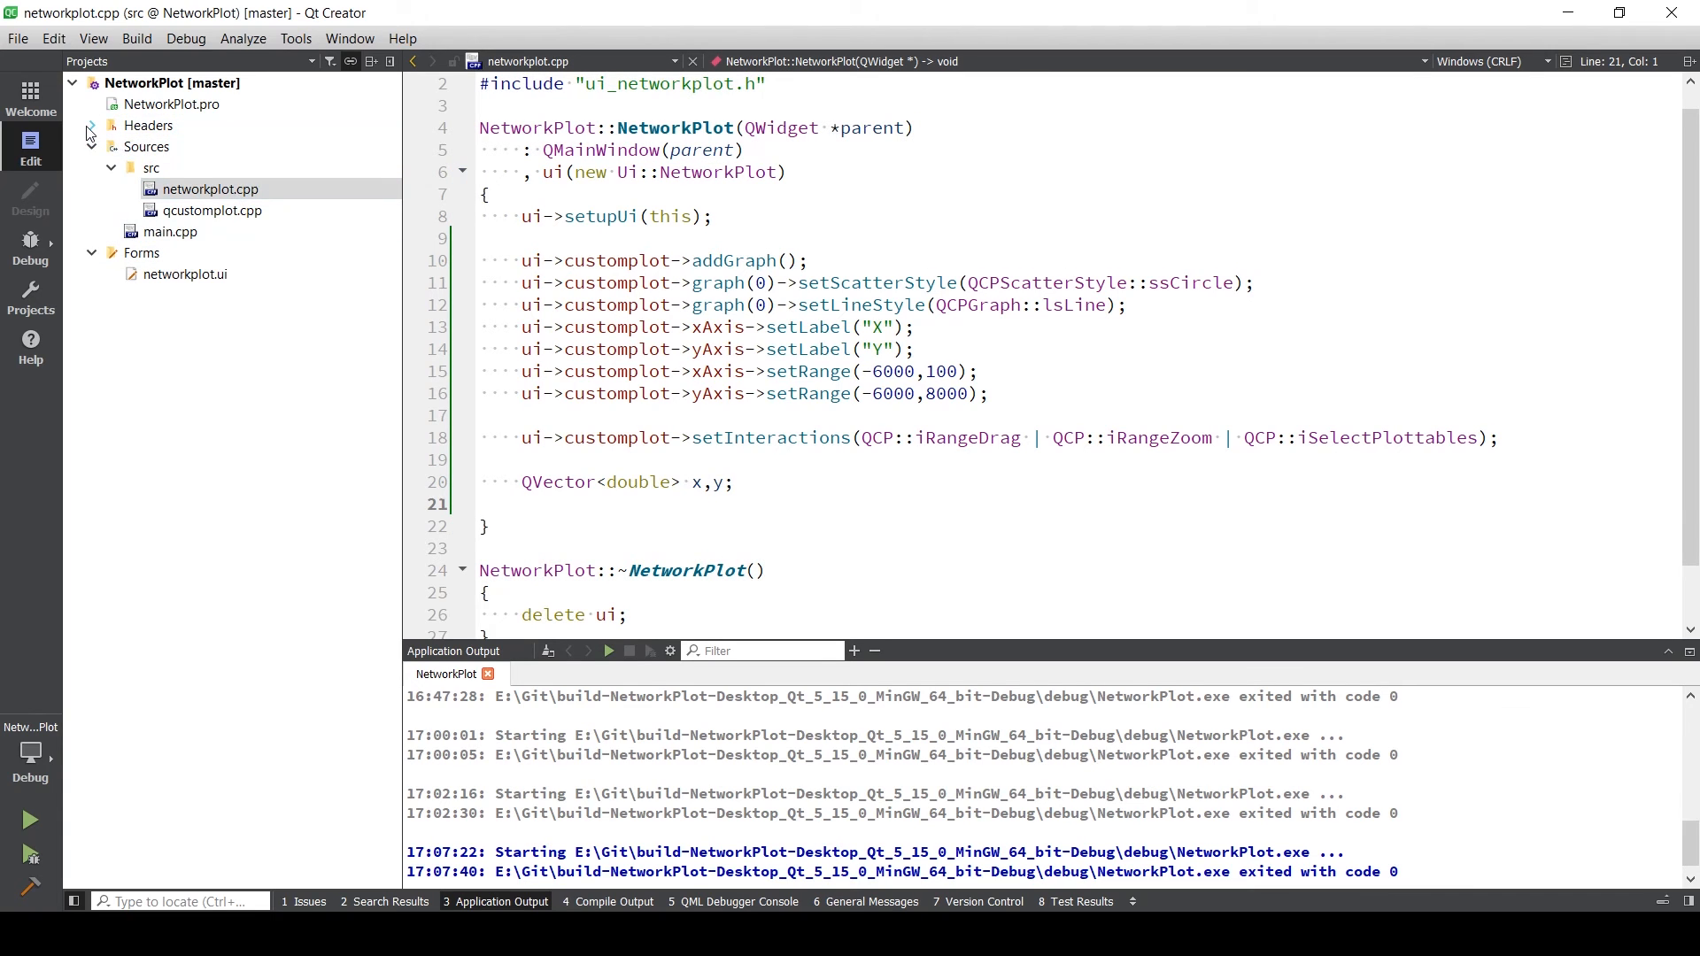
- Add #include <QVector> to networkplot.h below <QMainWindow> and save
left_click(92, 124)
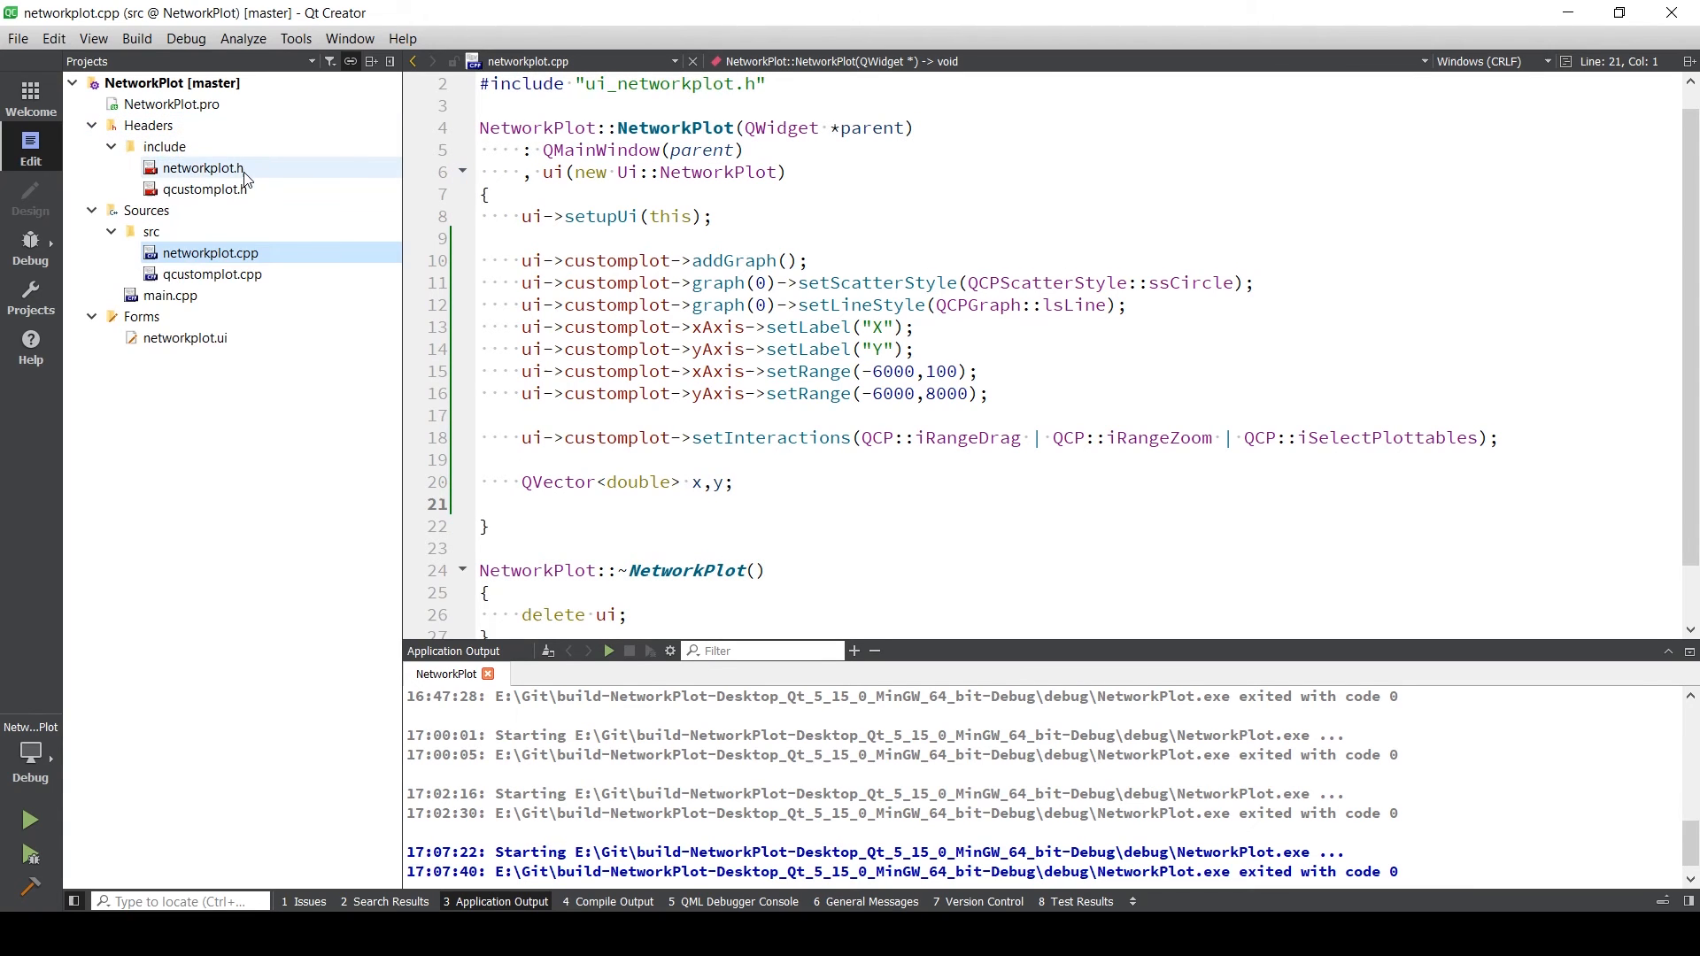
double_click(205, 166)
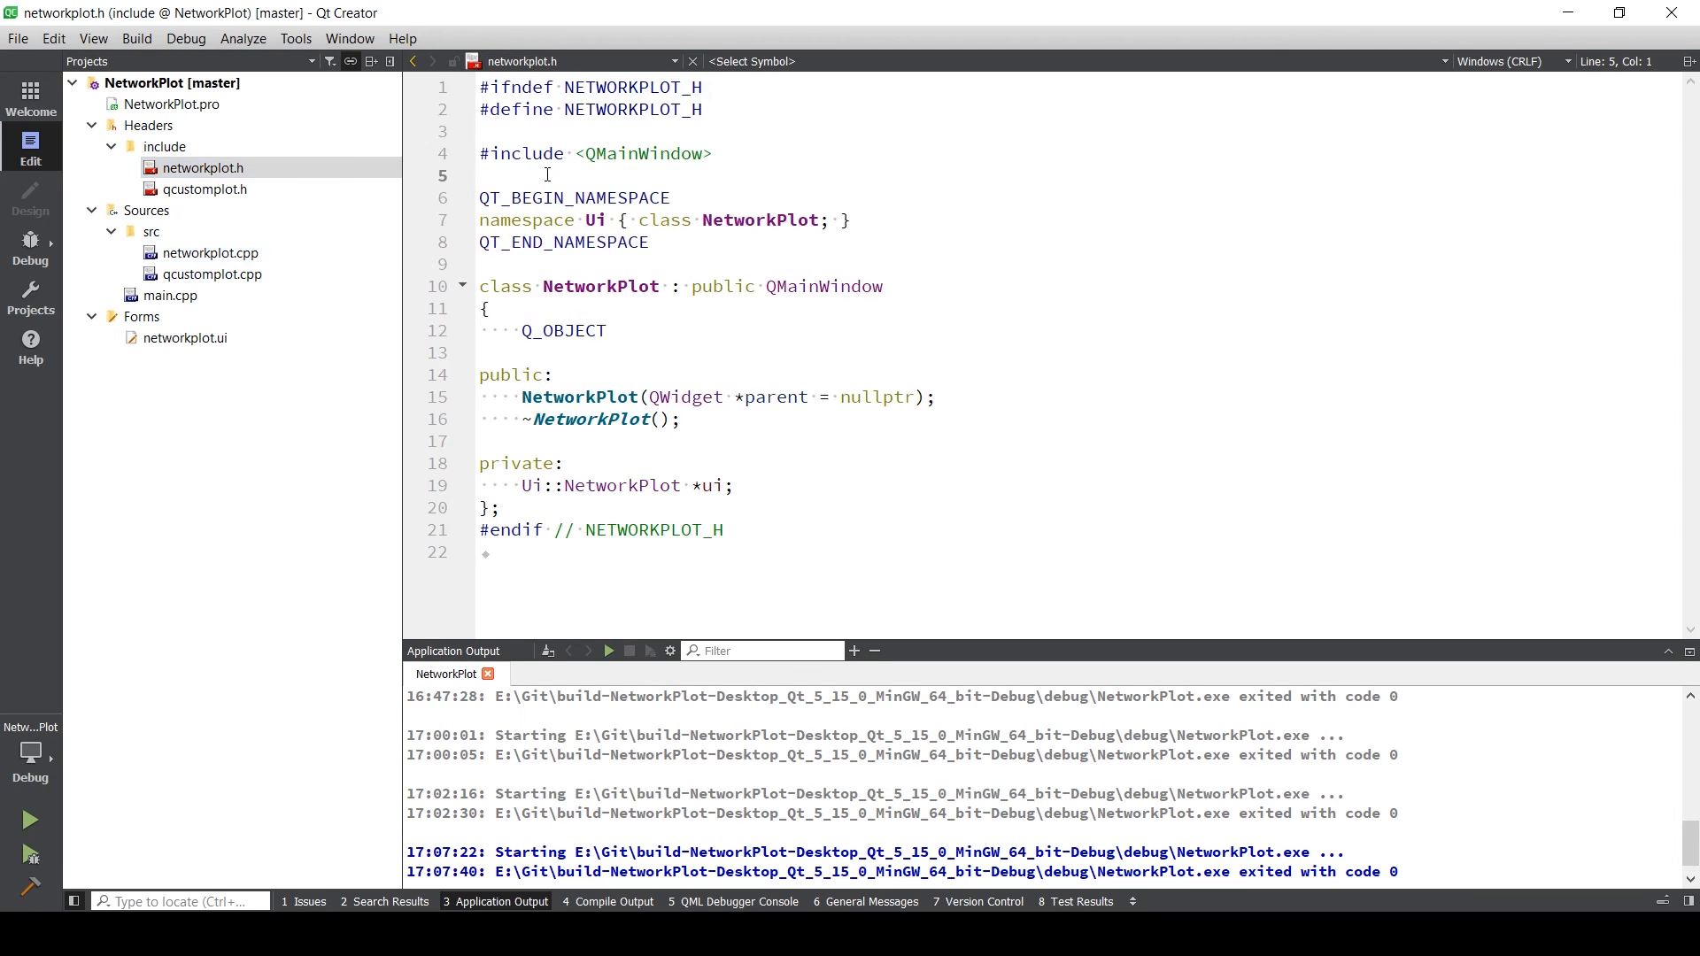
type("#include")
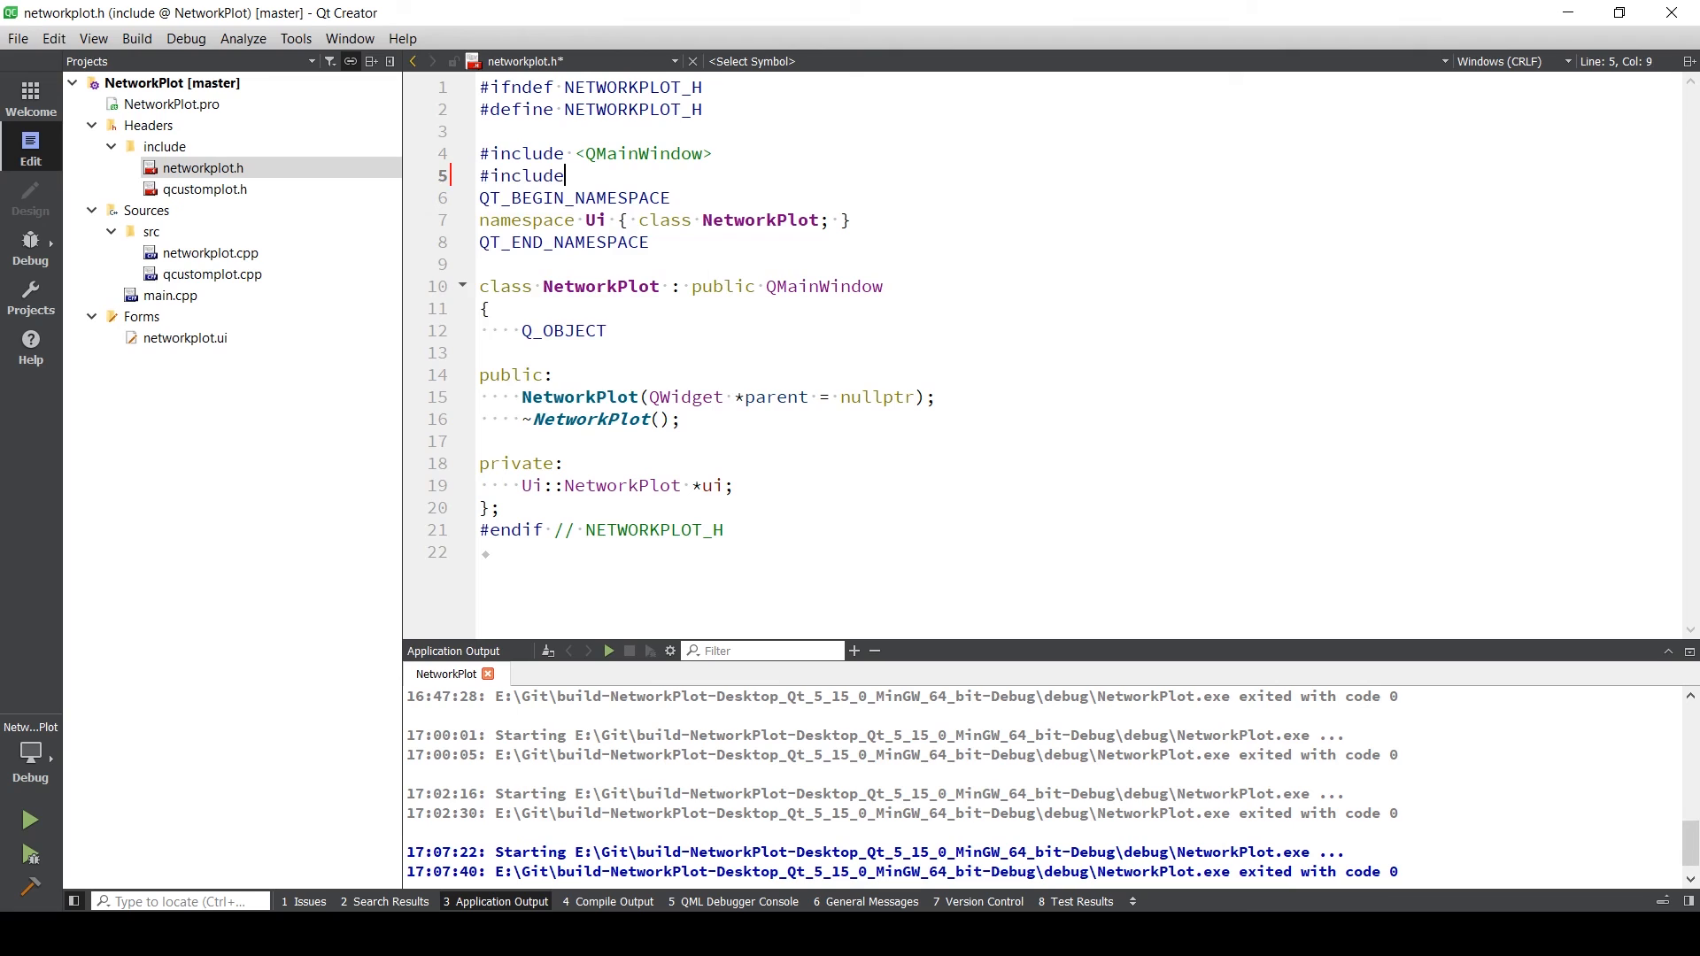
type("<QVector>")
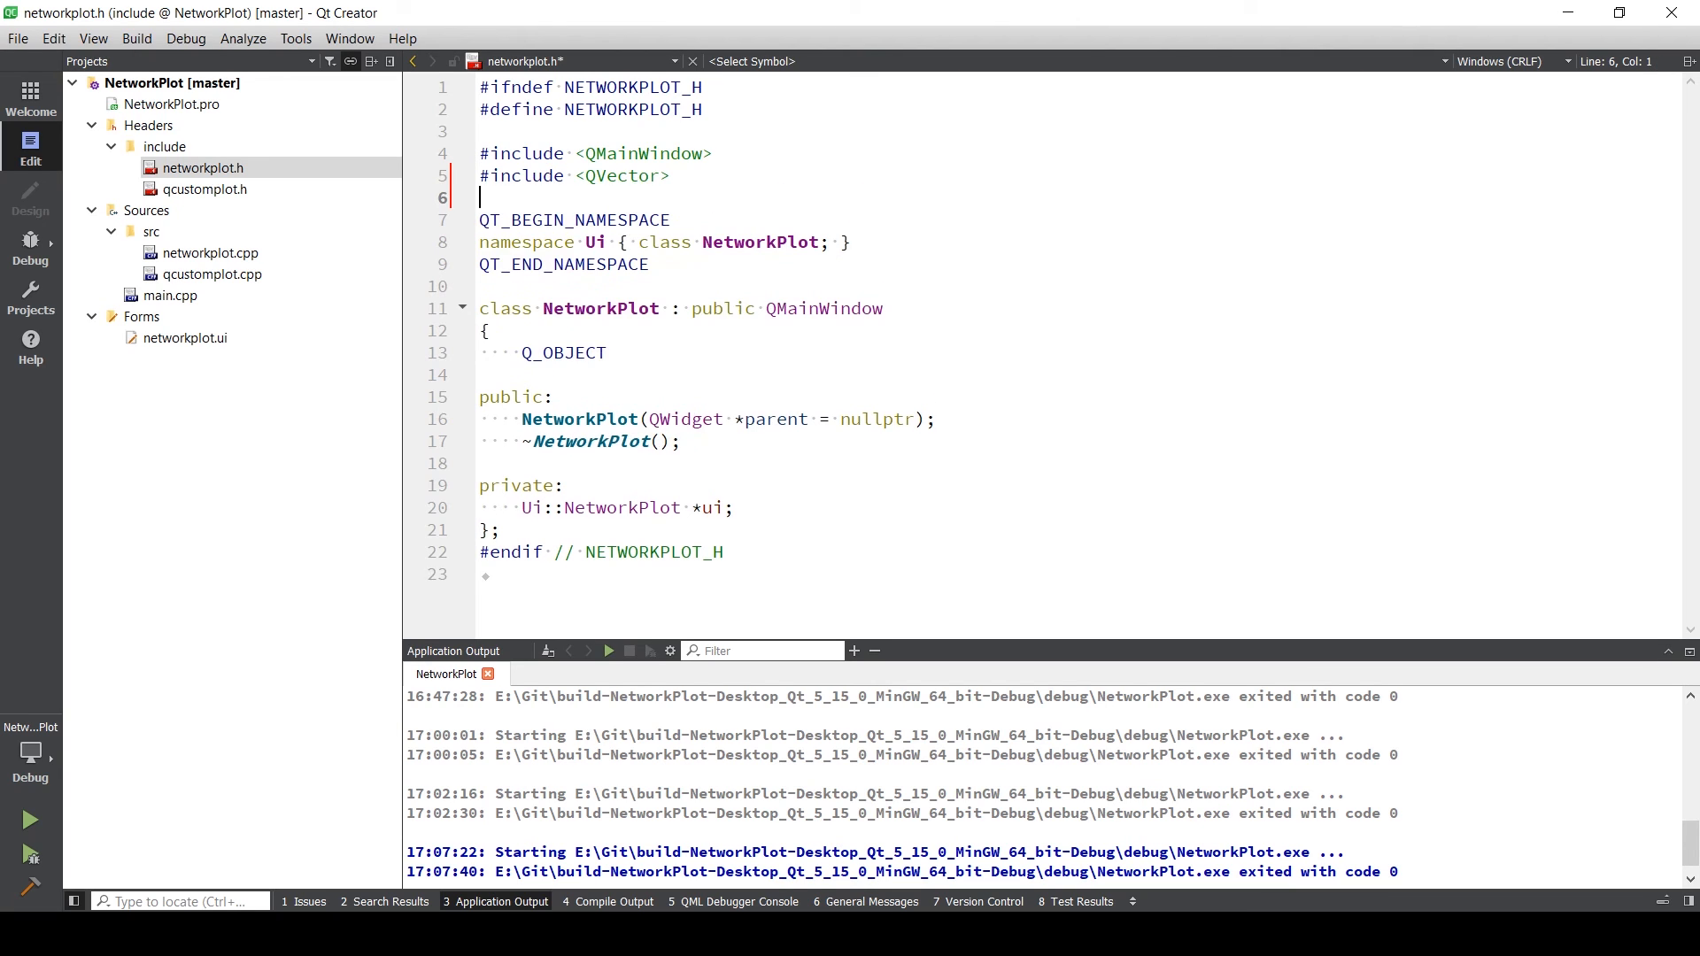
left_click(209, 275)
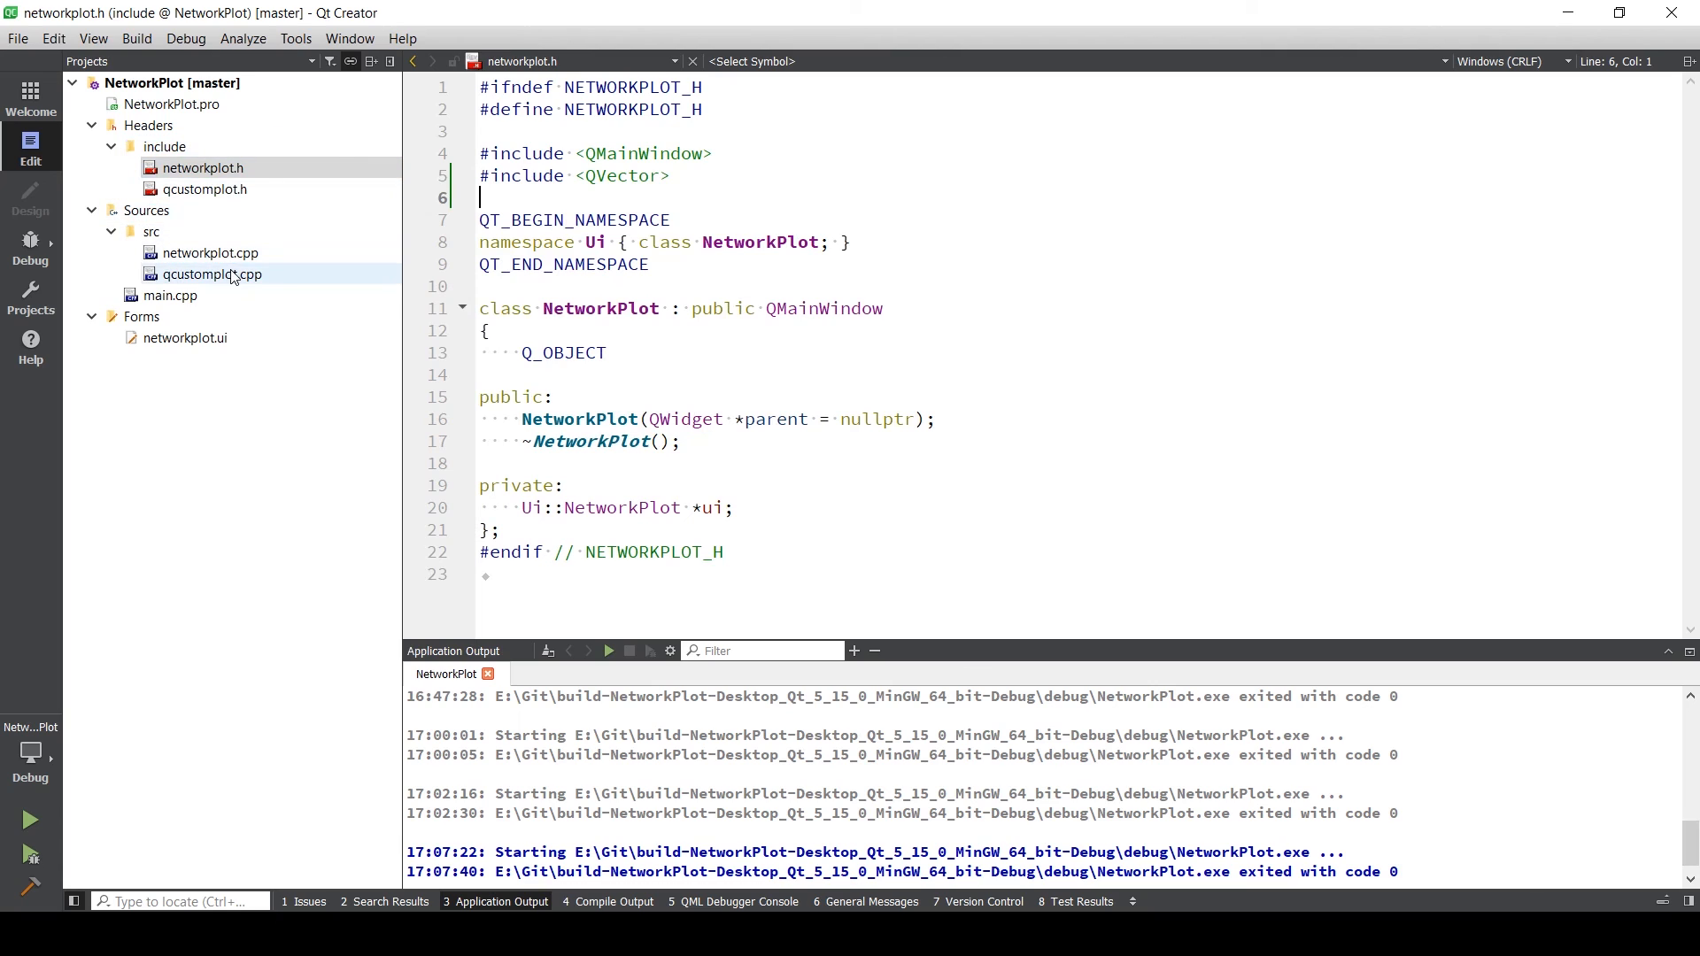
left_click(212, 272)
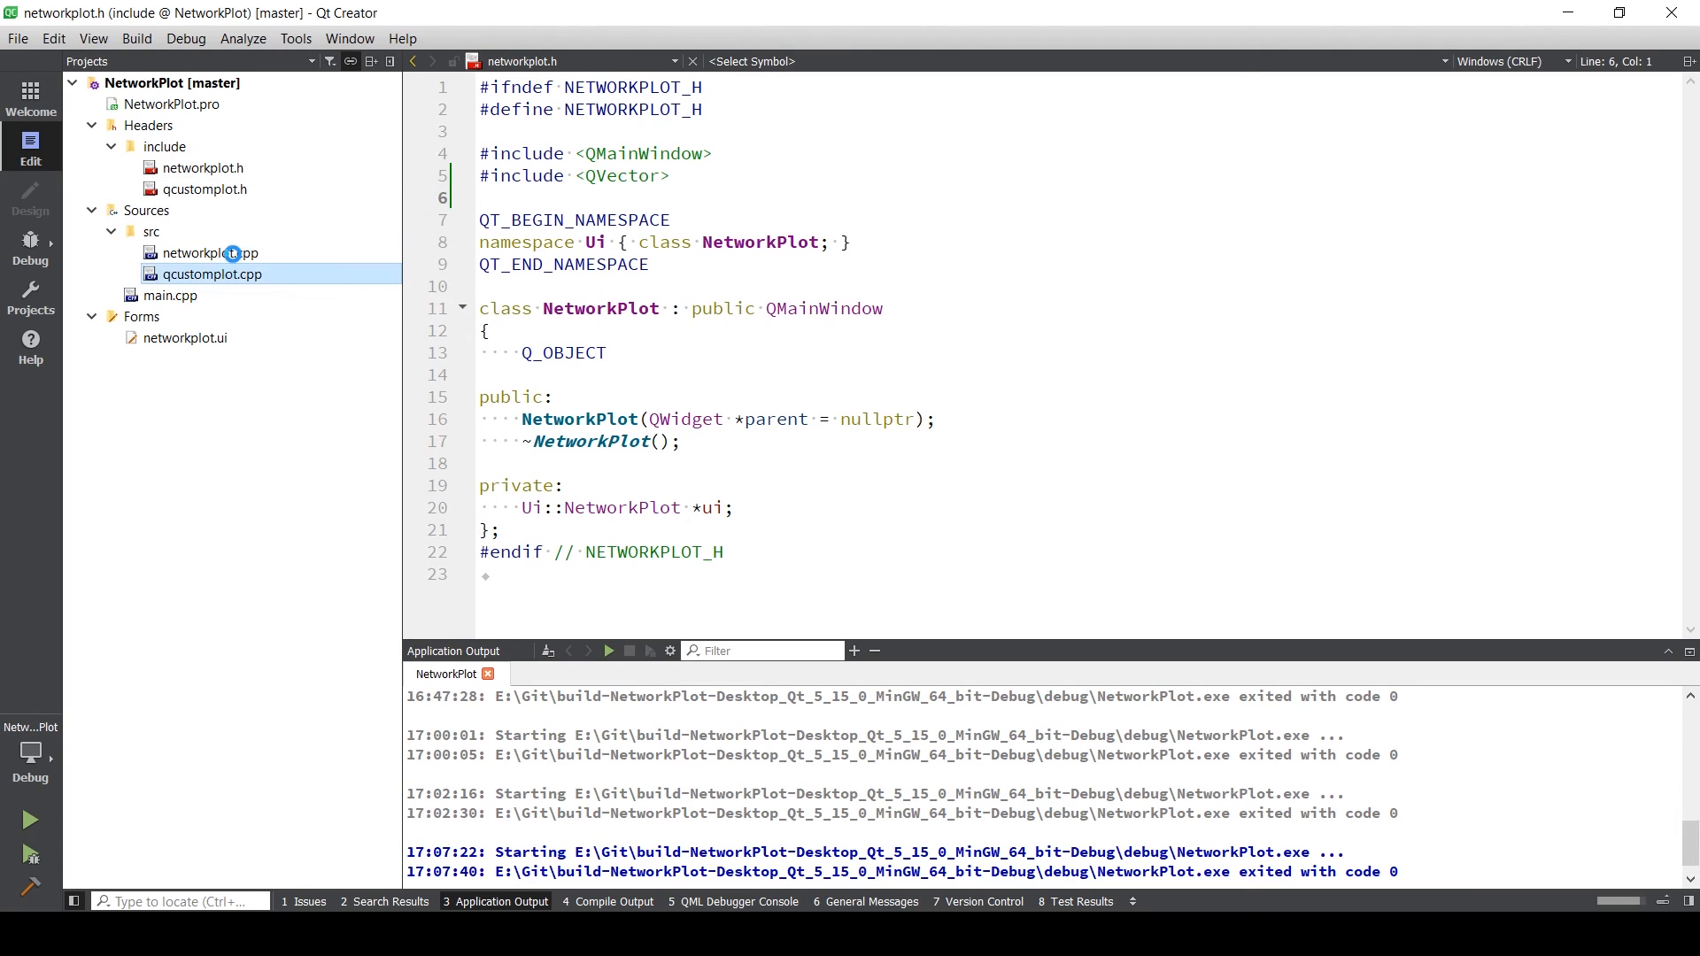
- Initialise QVector<double> x to {1,2,3,4,5} and y to {4,6,8,2,5} in networkplot.cpp
left_click(209, 253)
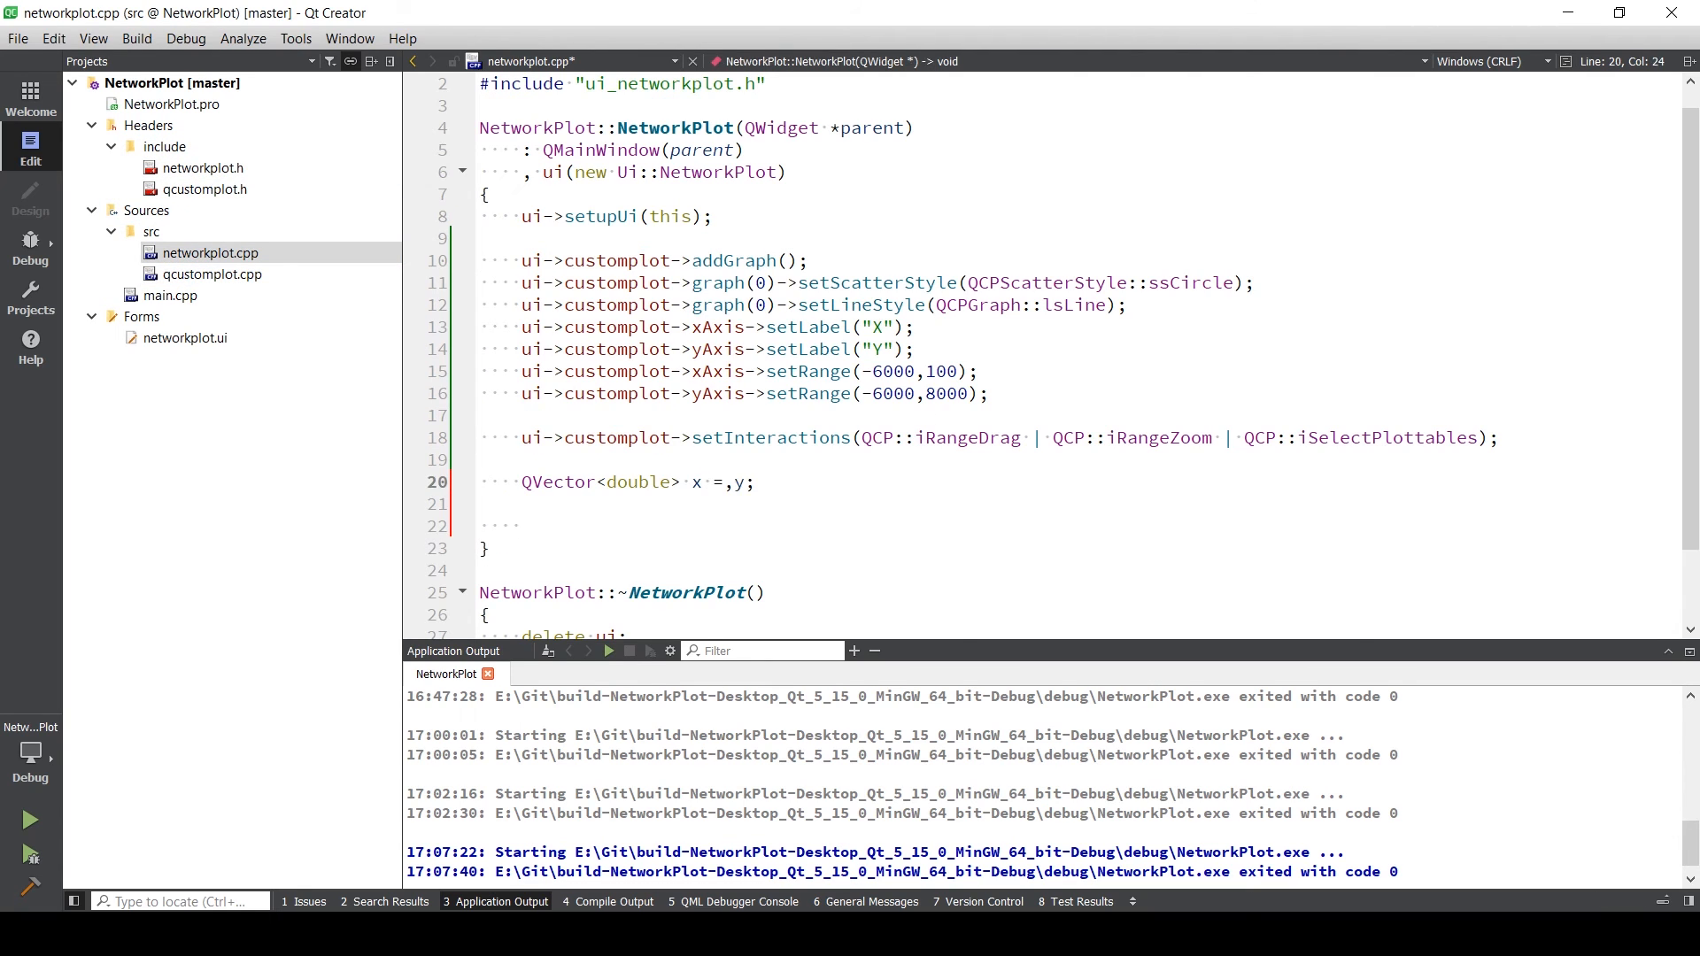
type("{}}")
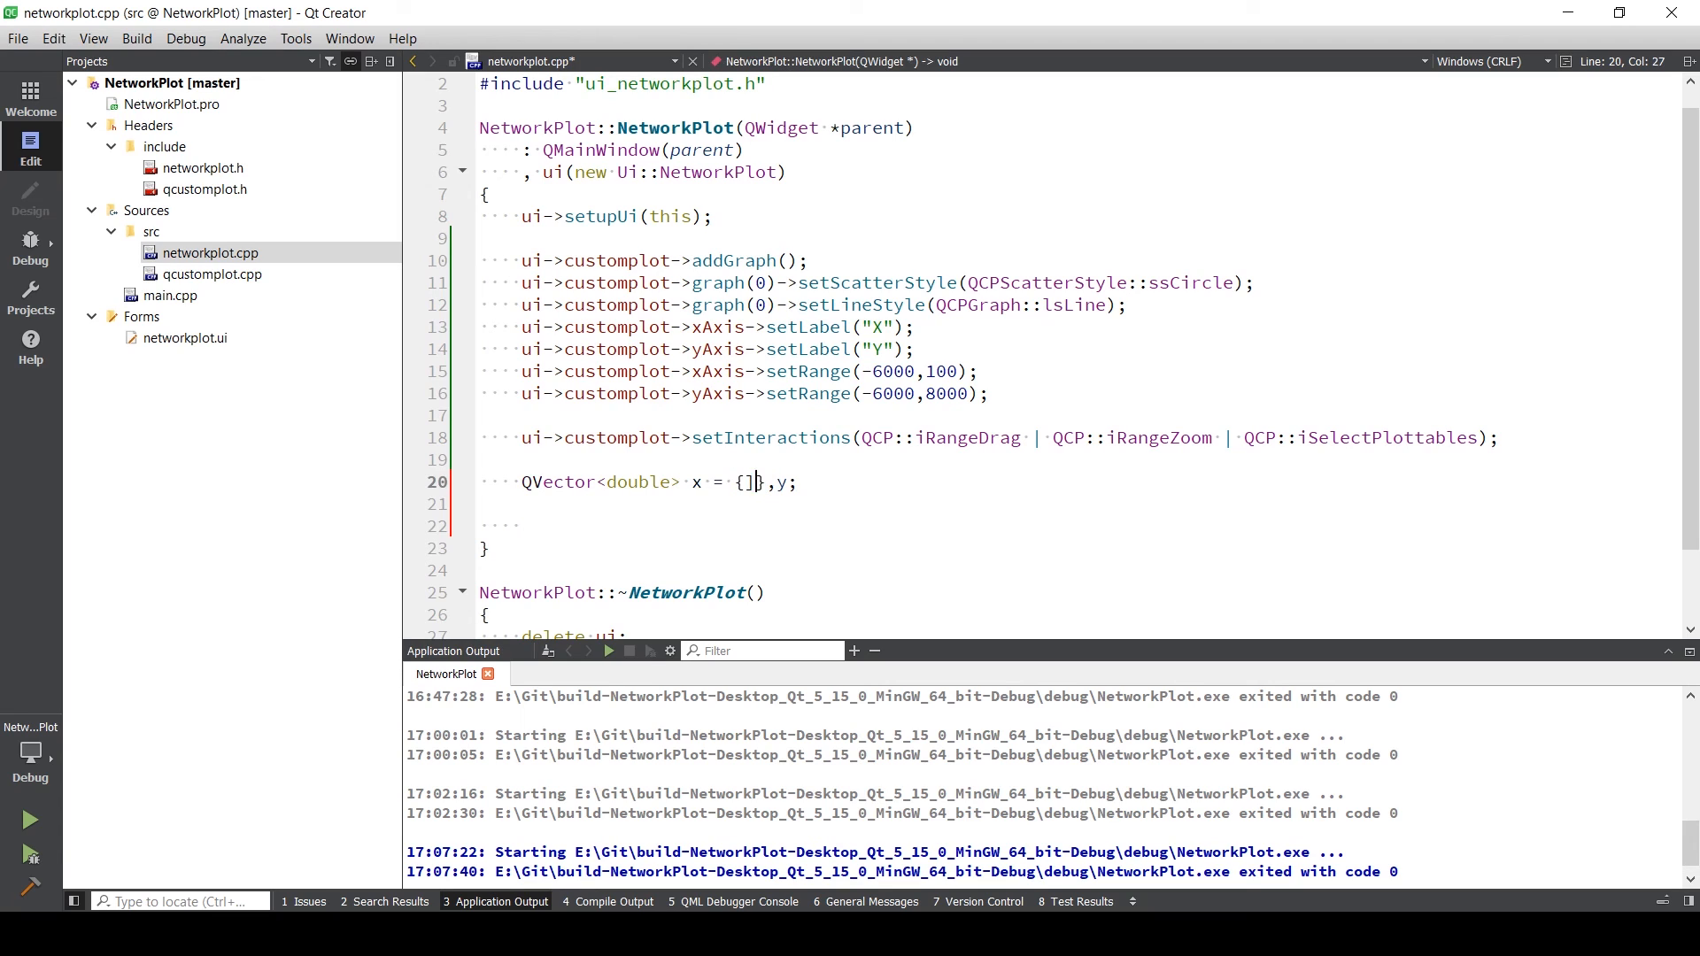
type("1,2,3,4,5")
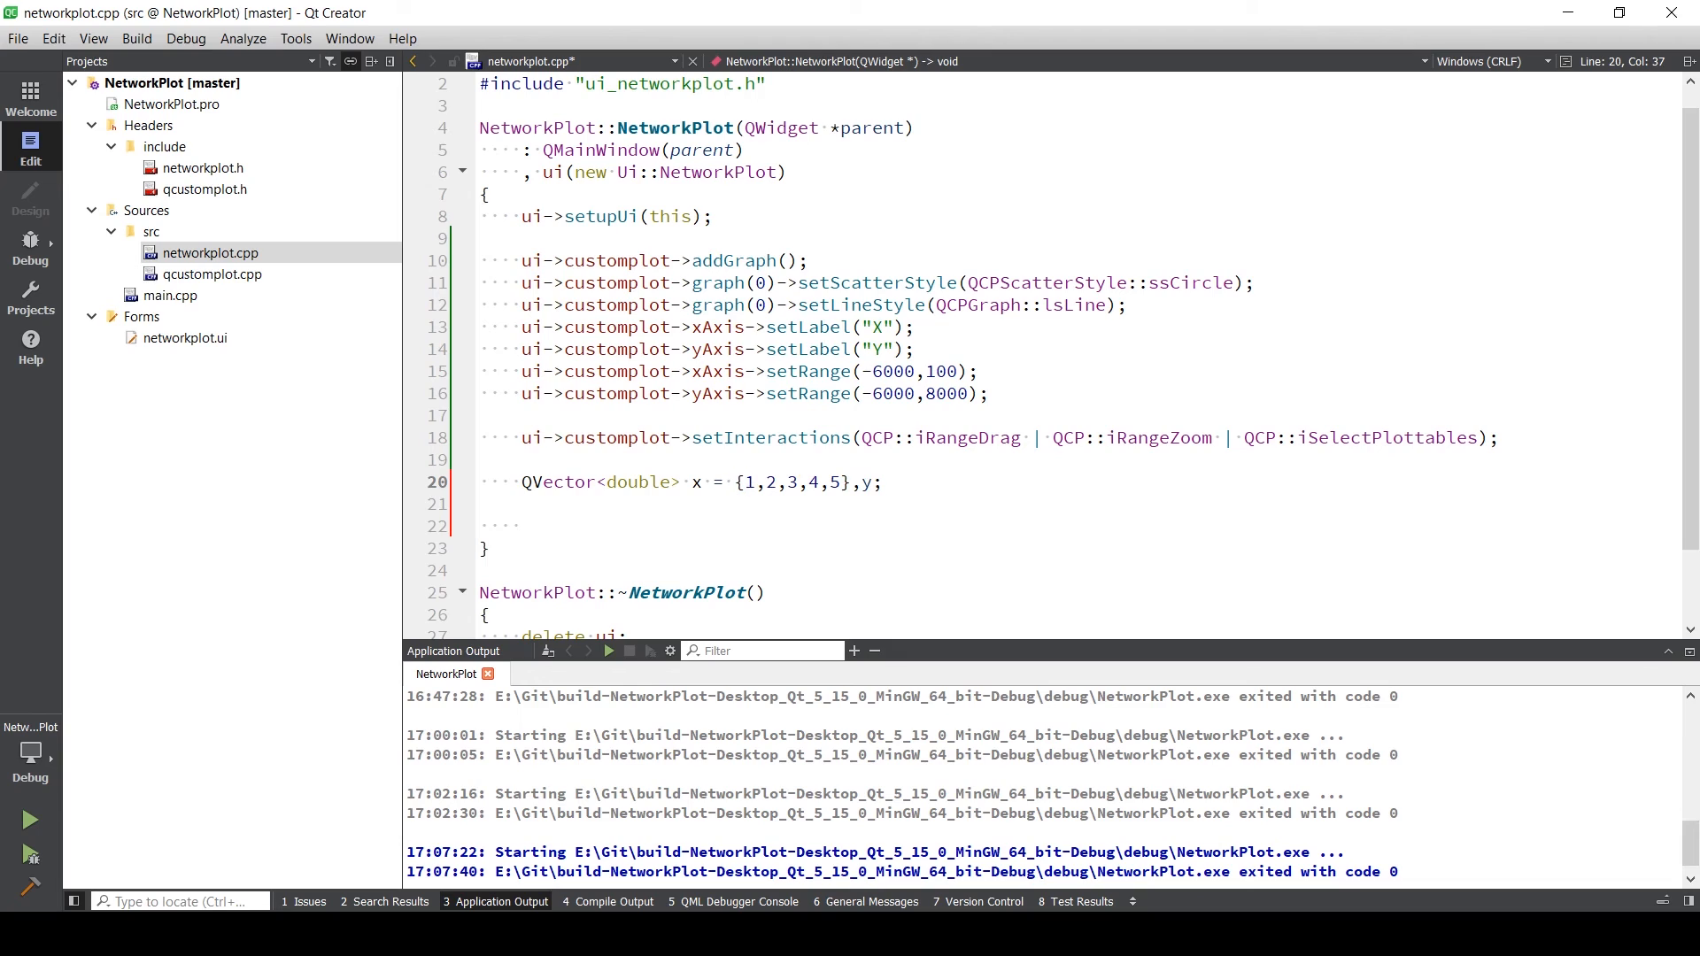
type("={")
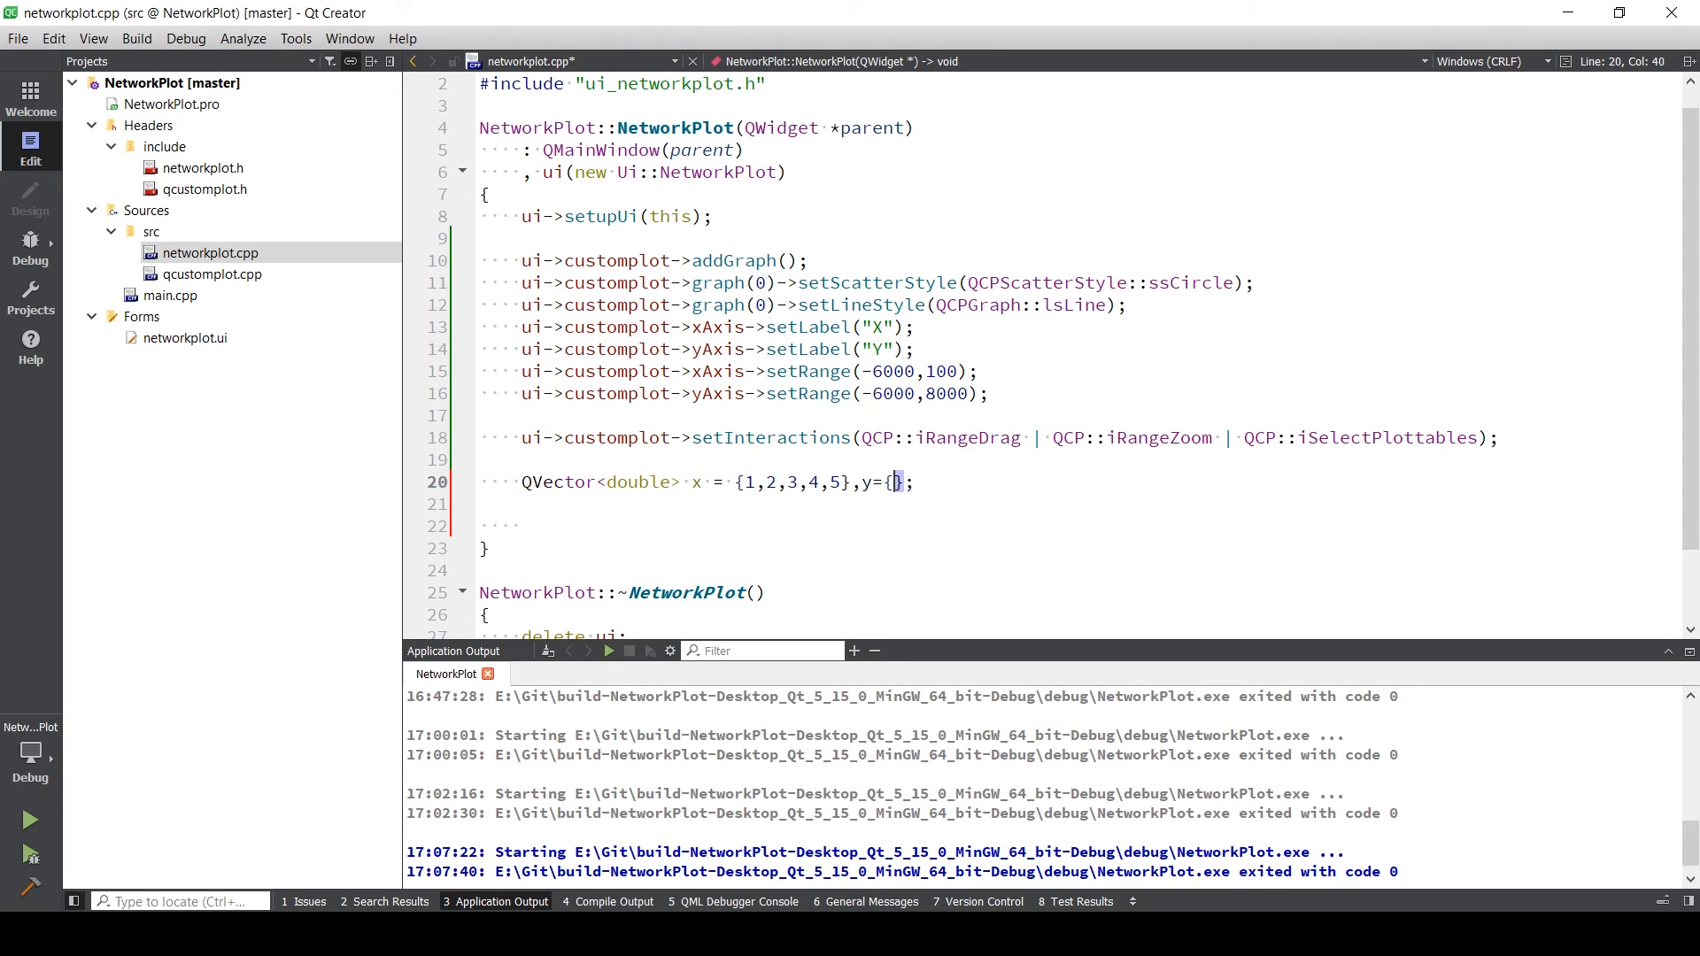
type("4,6,8,2,1")
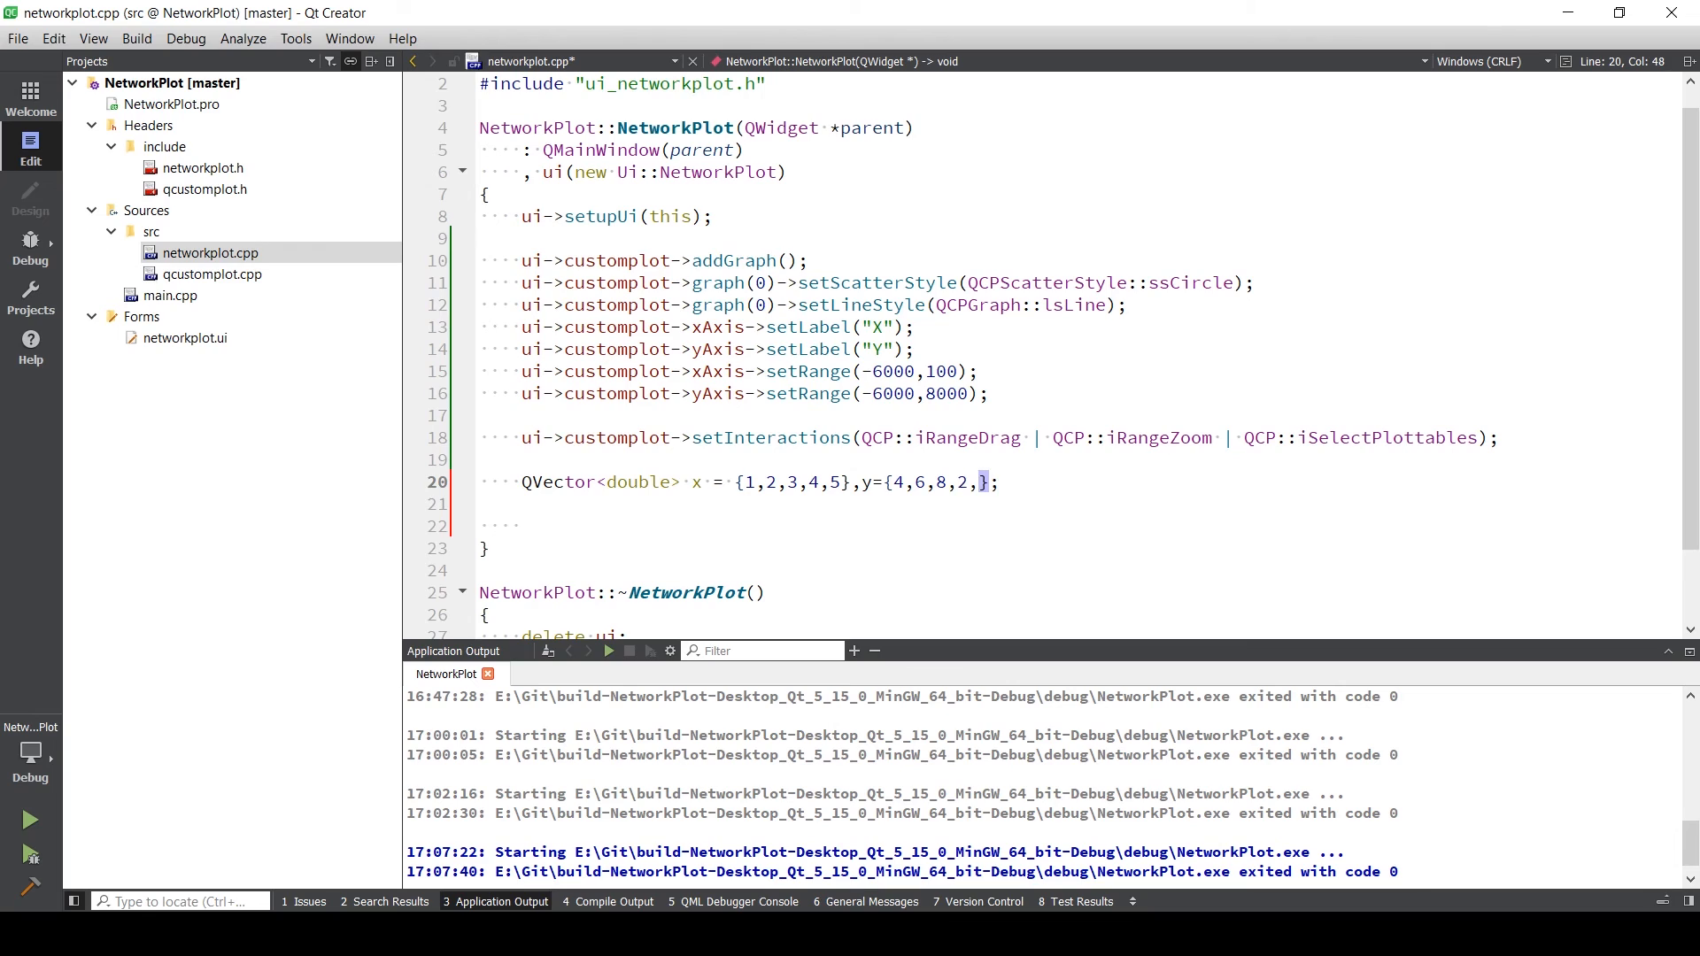
type("5")
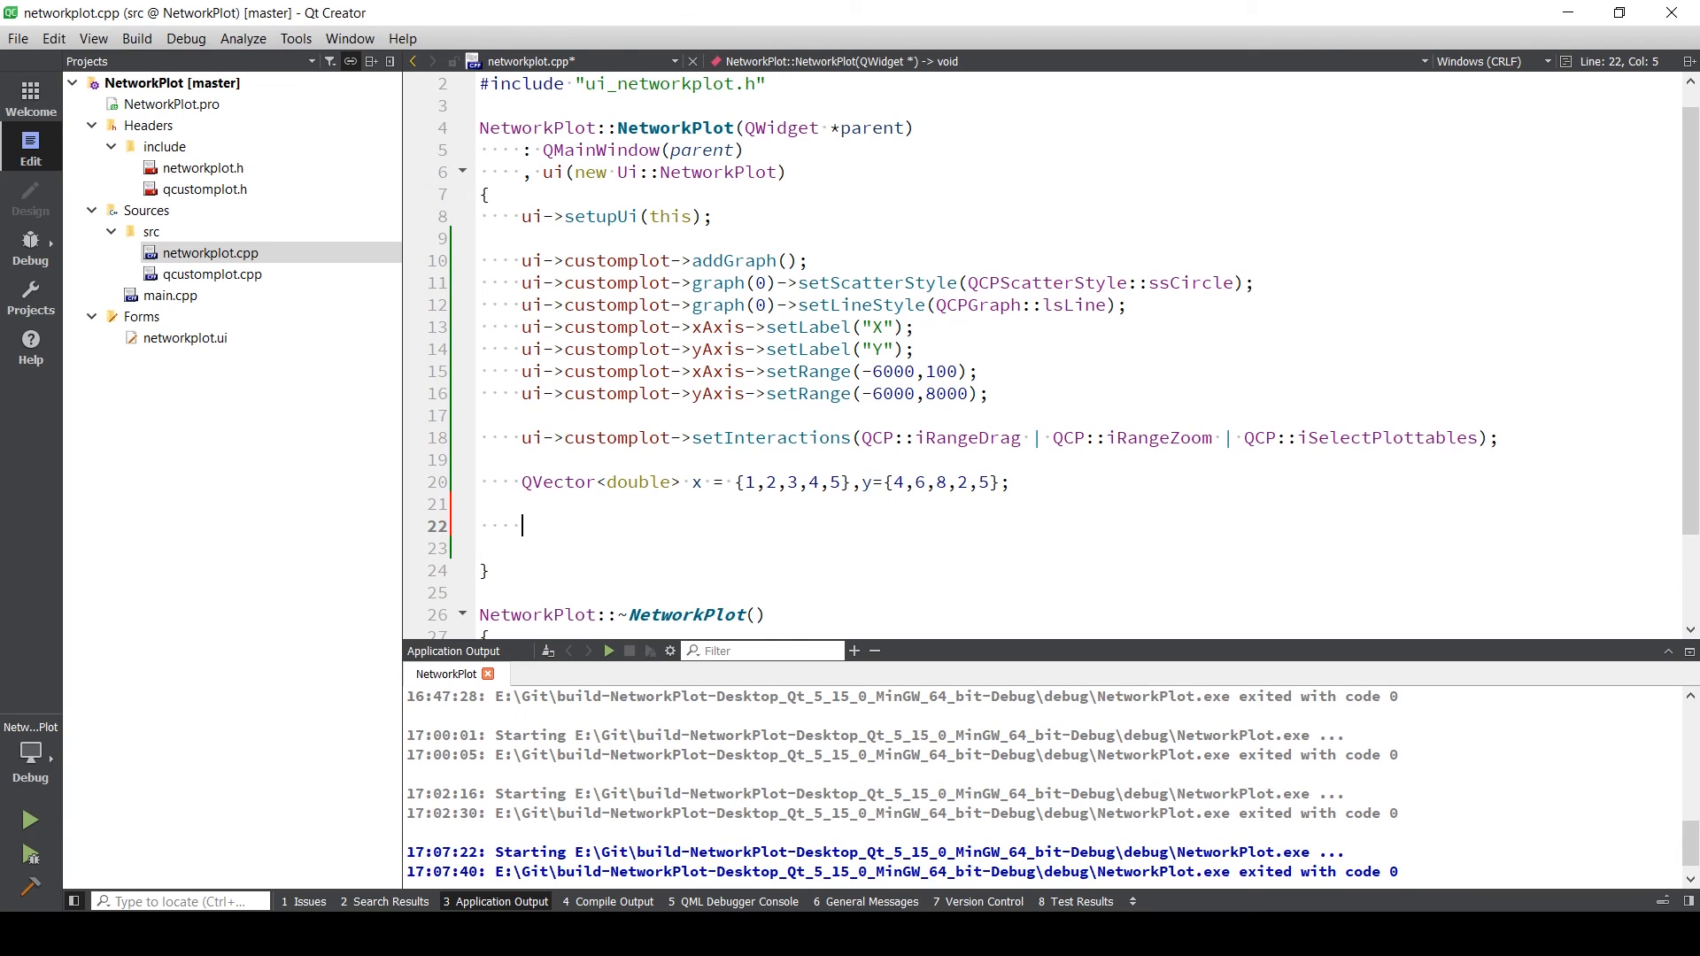
- Feed the x and y vectors into graph(0) via ui->customplot->graph(0)->setData(x,y)
type("ui->customplot->")
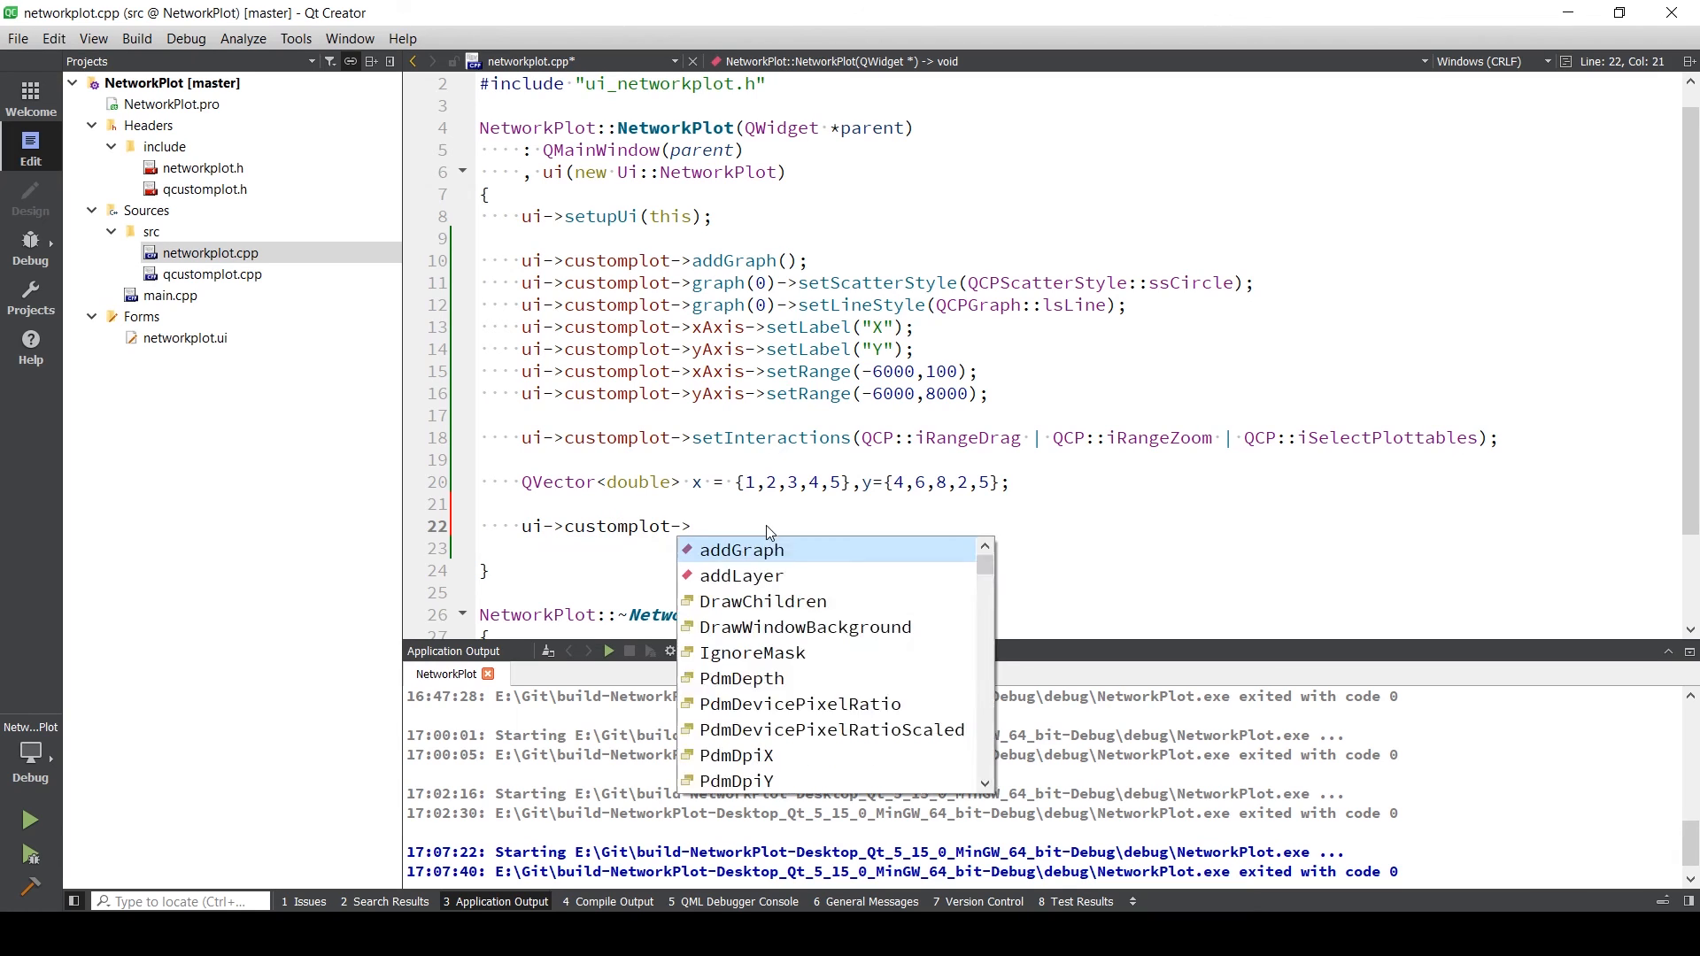
type("graph(")
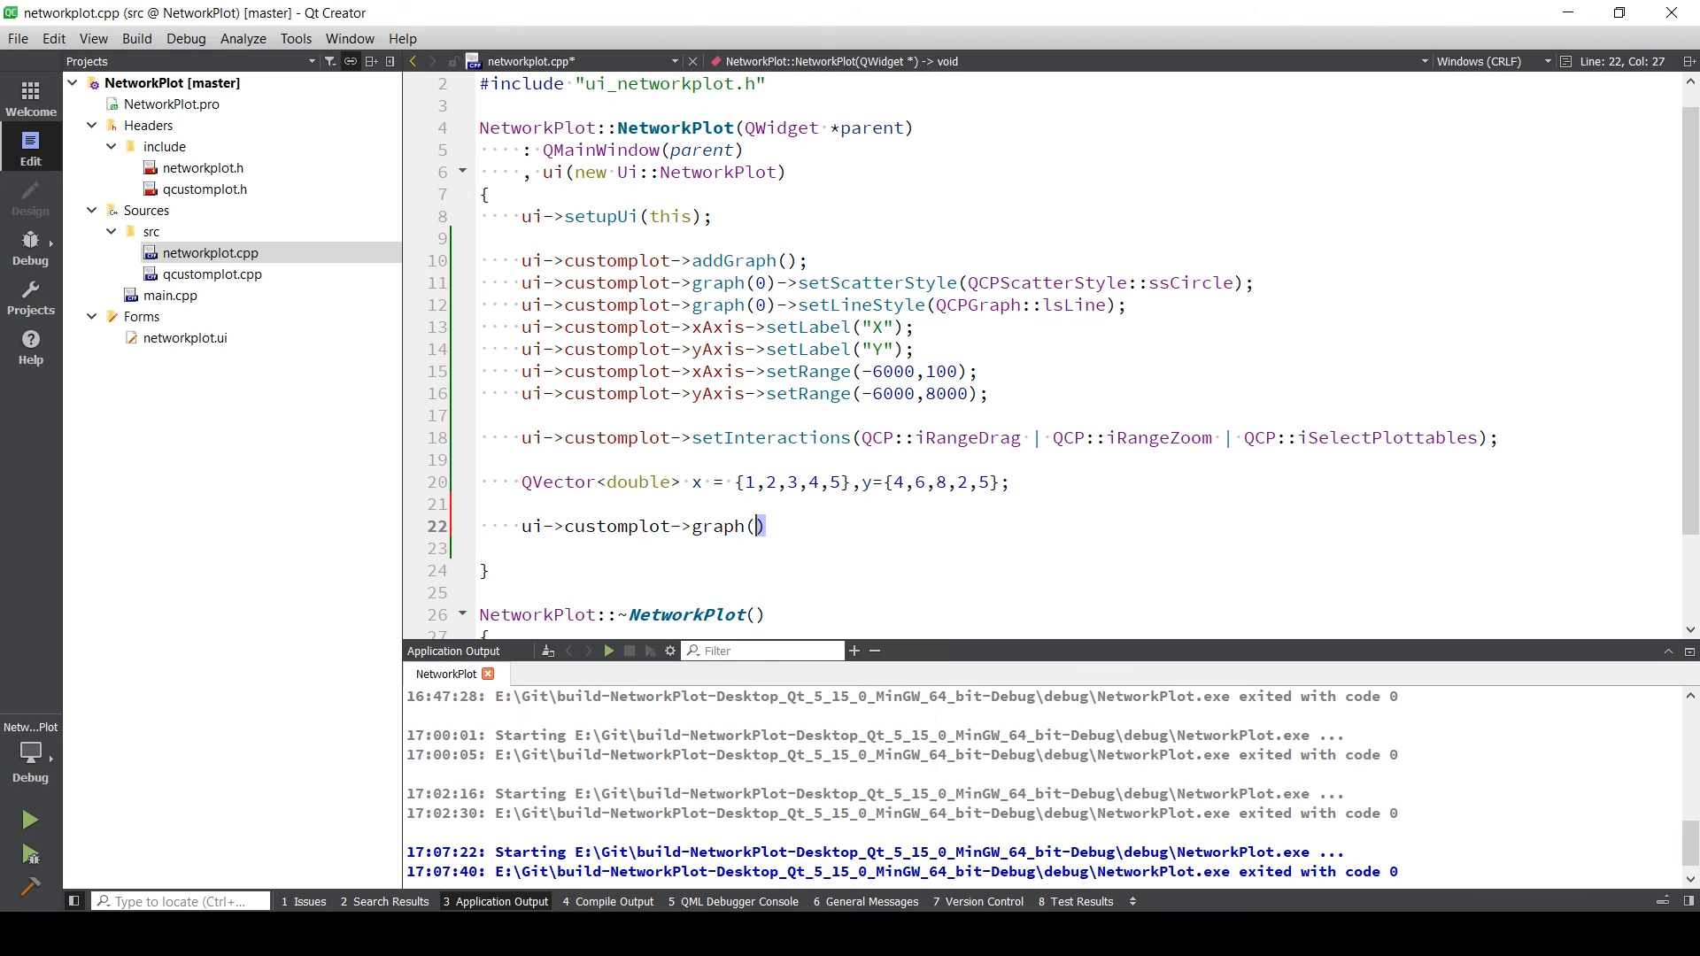
type("0")
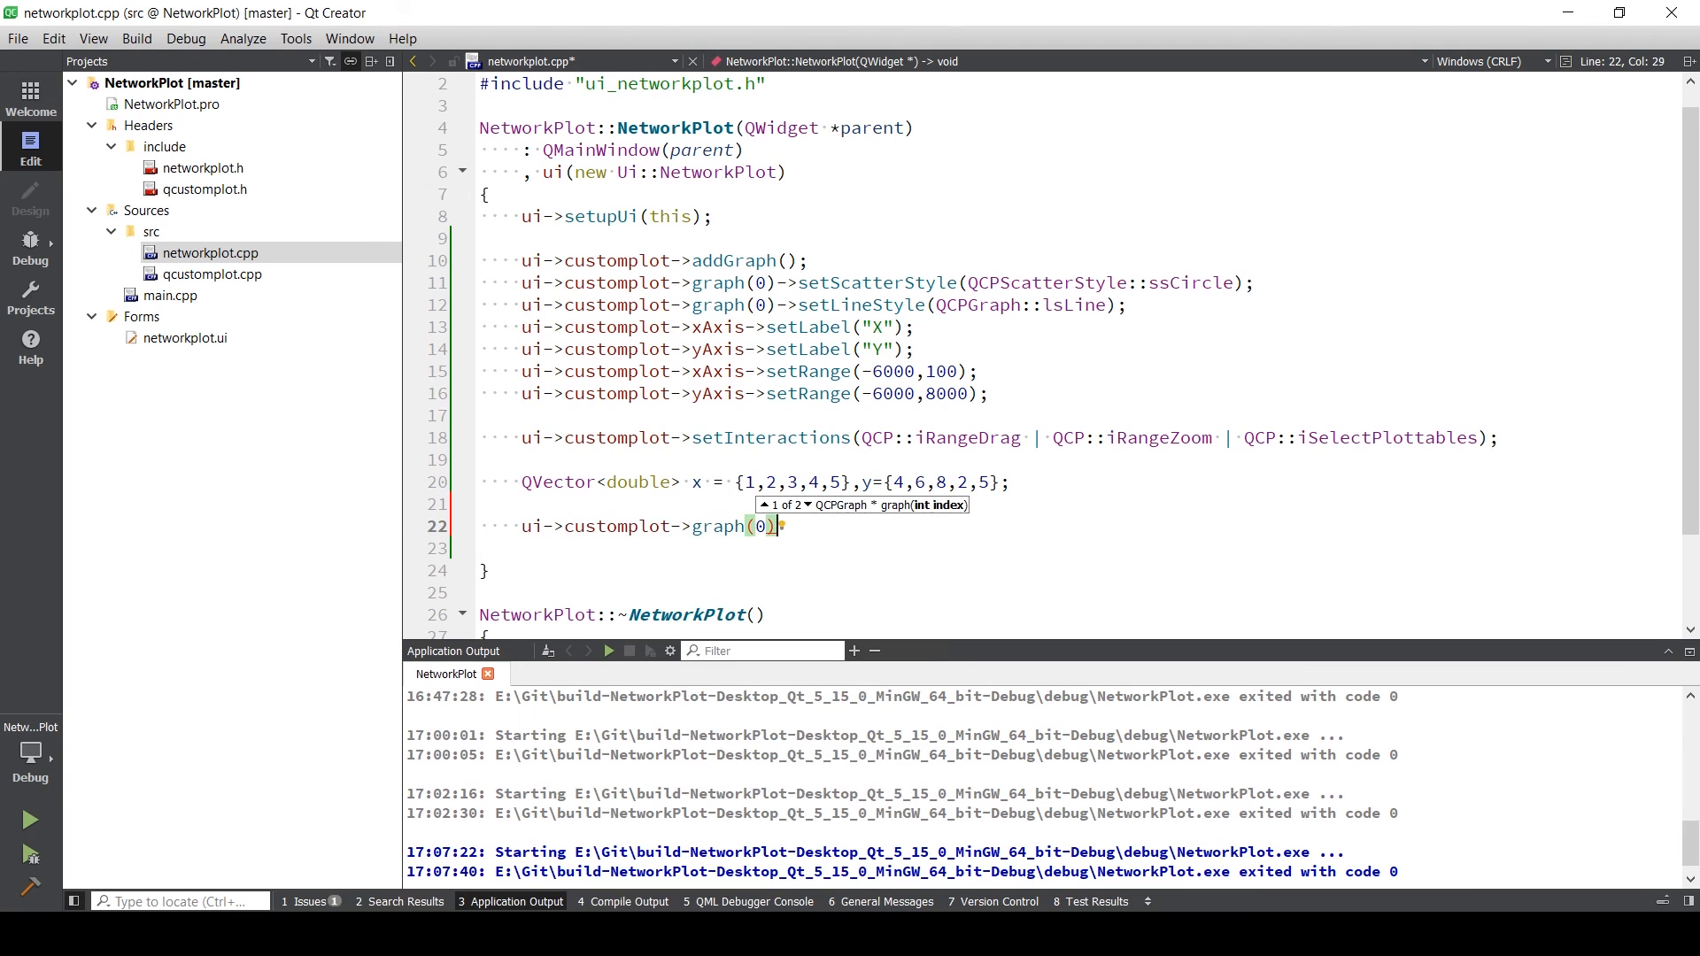
type("->s")
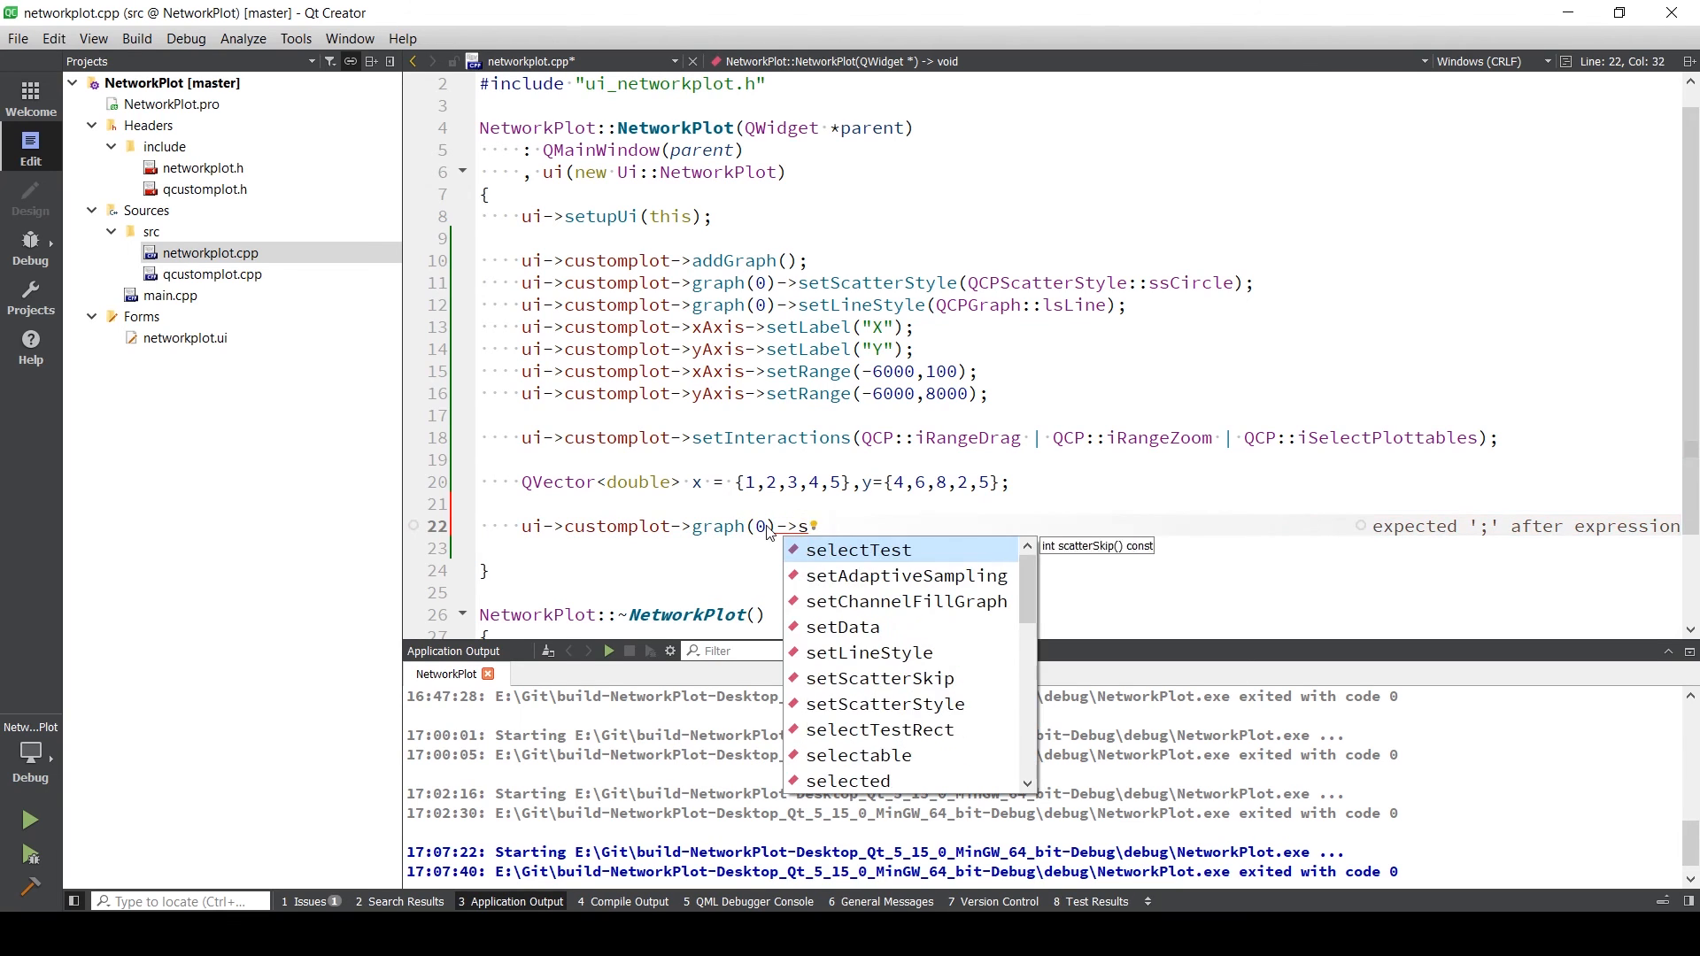
type("etData(x,")
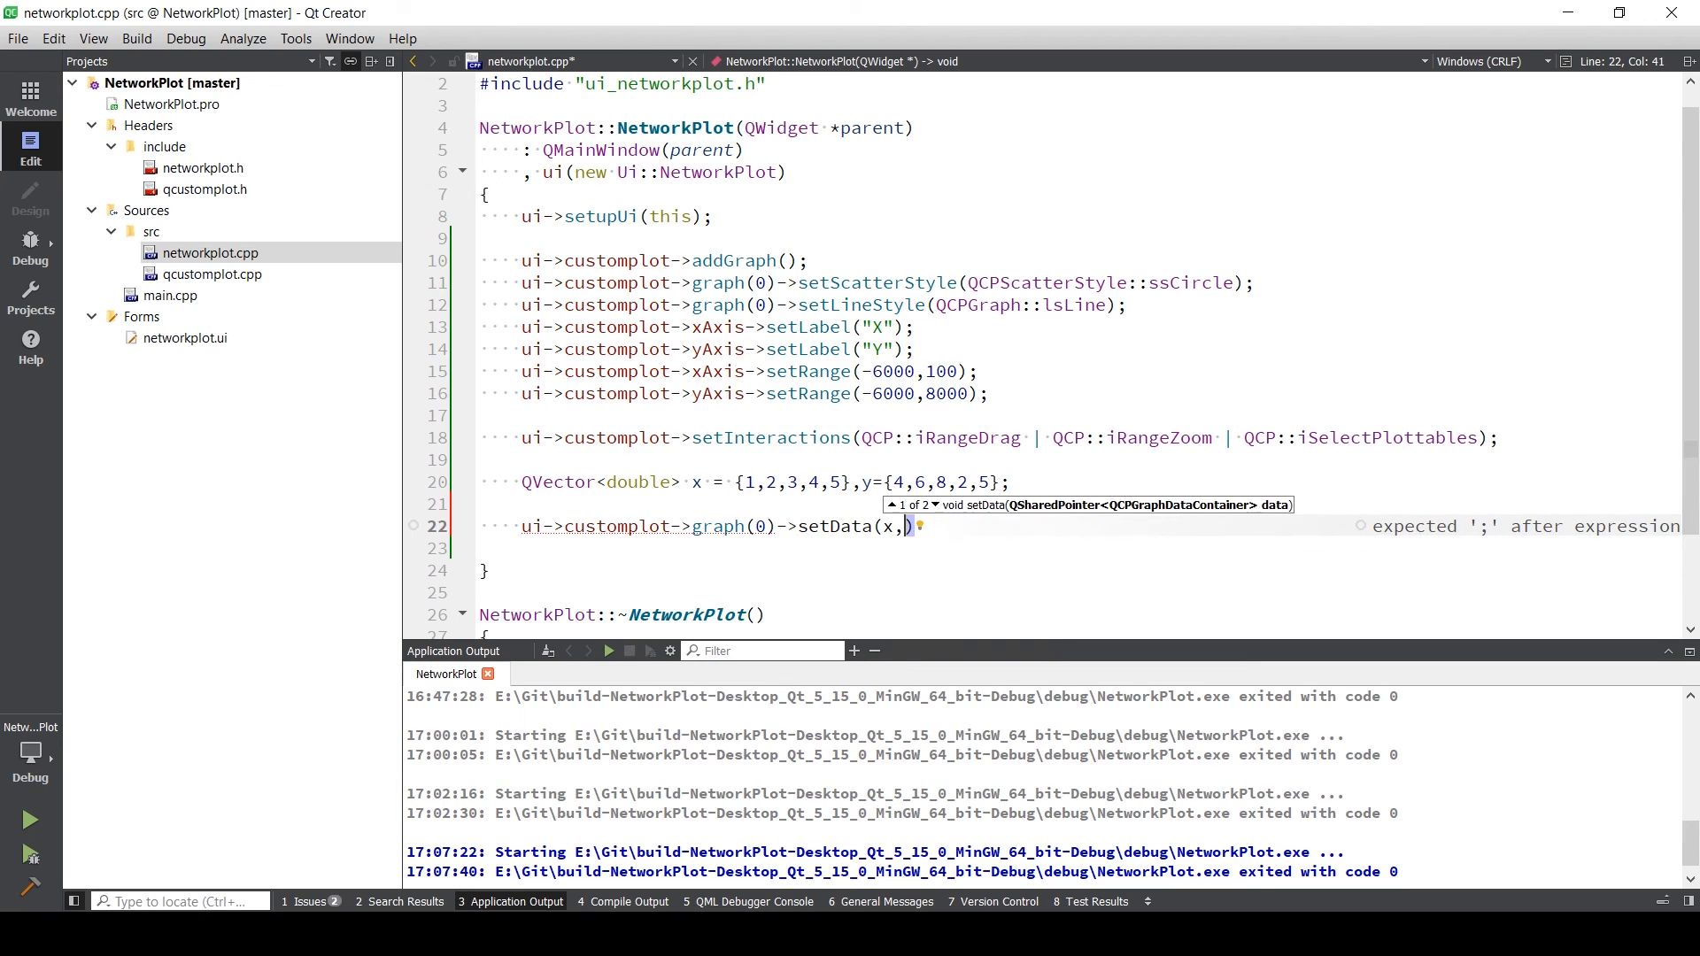
type("y")
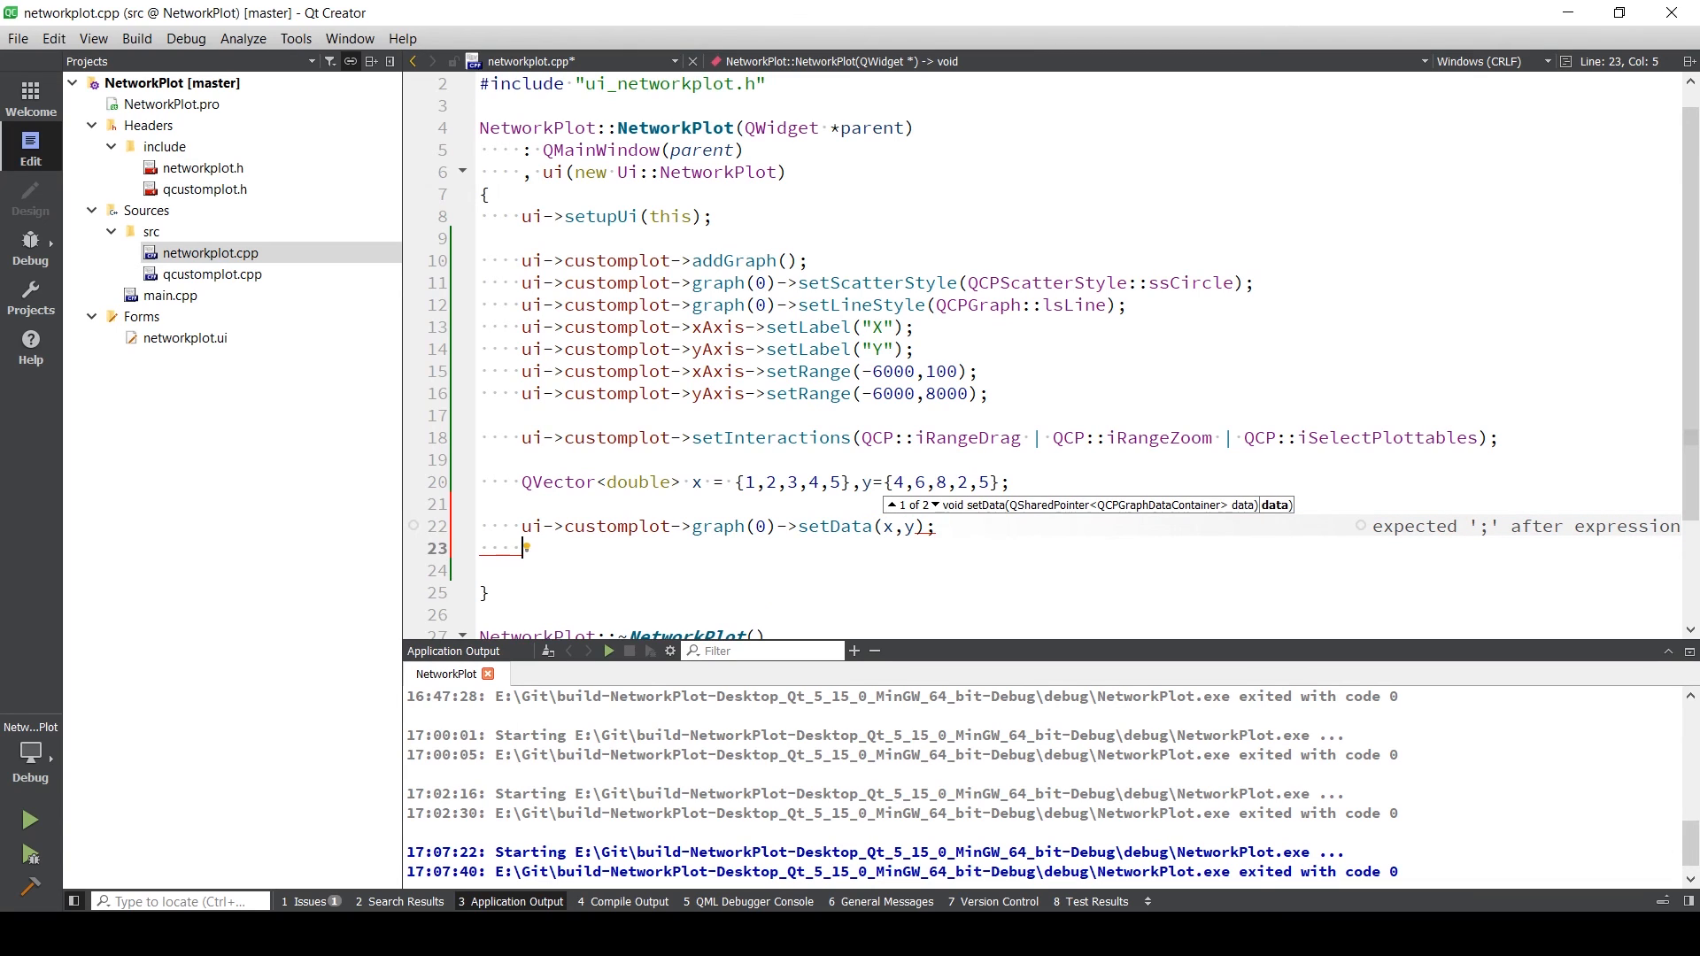
- Add ui->customplot->rescaleAxes(); so the axes fit the data
type("ui->")
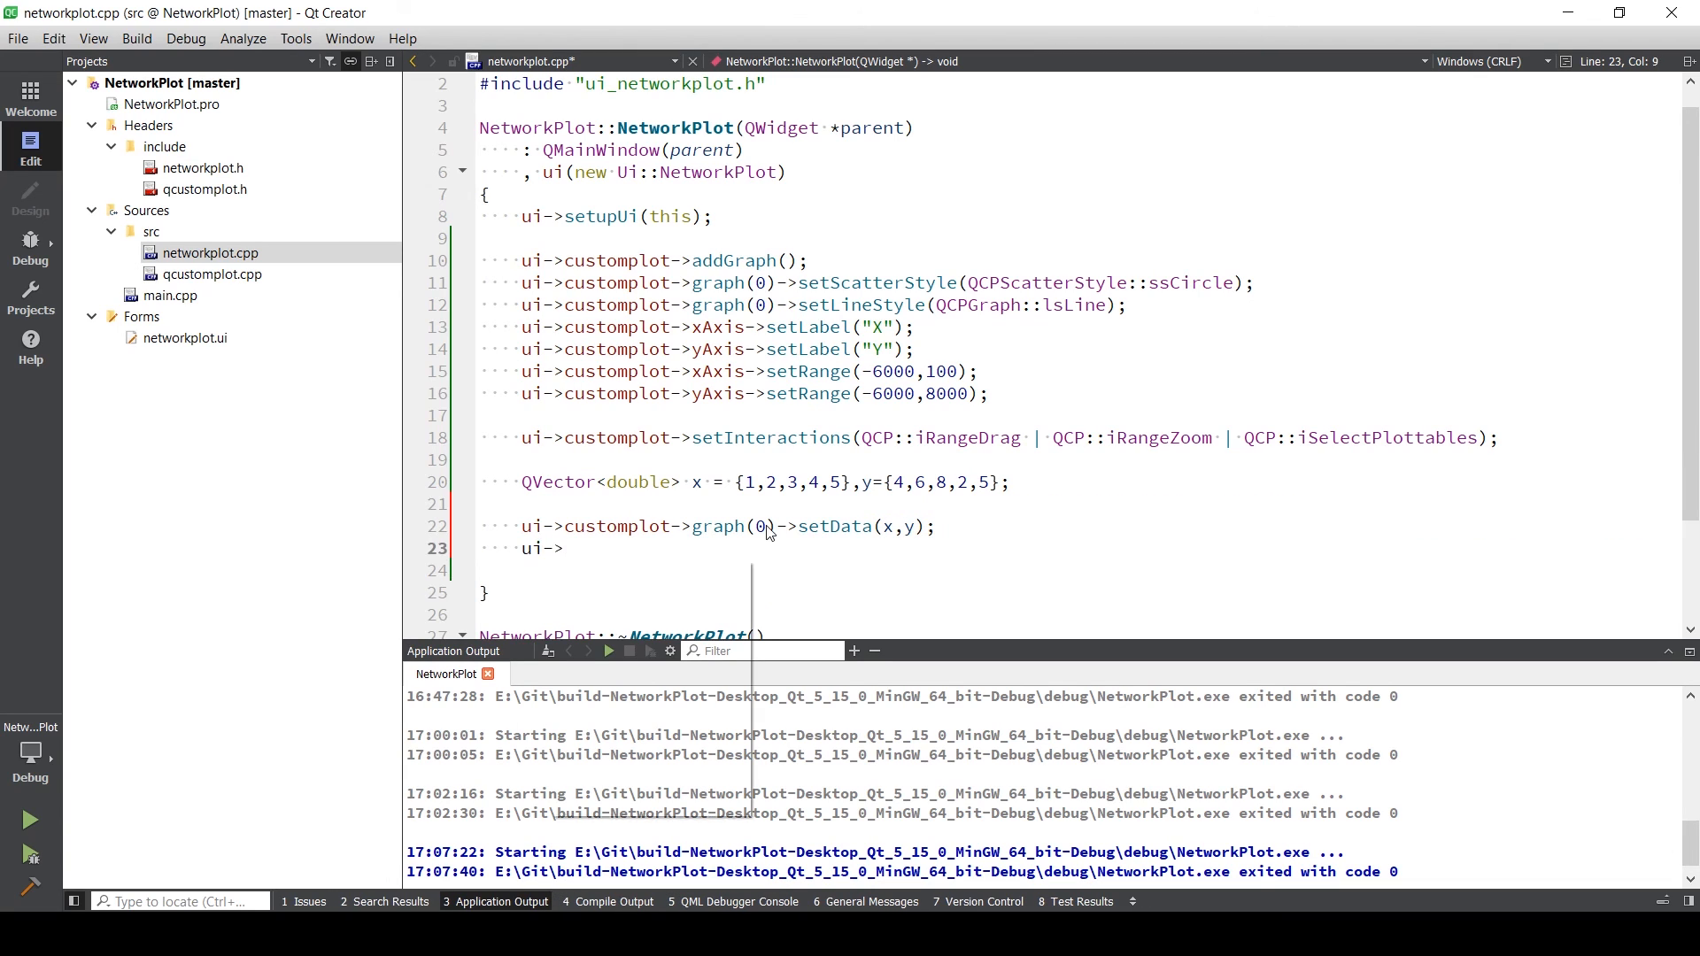
type("customplot")
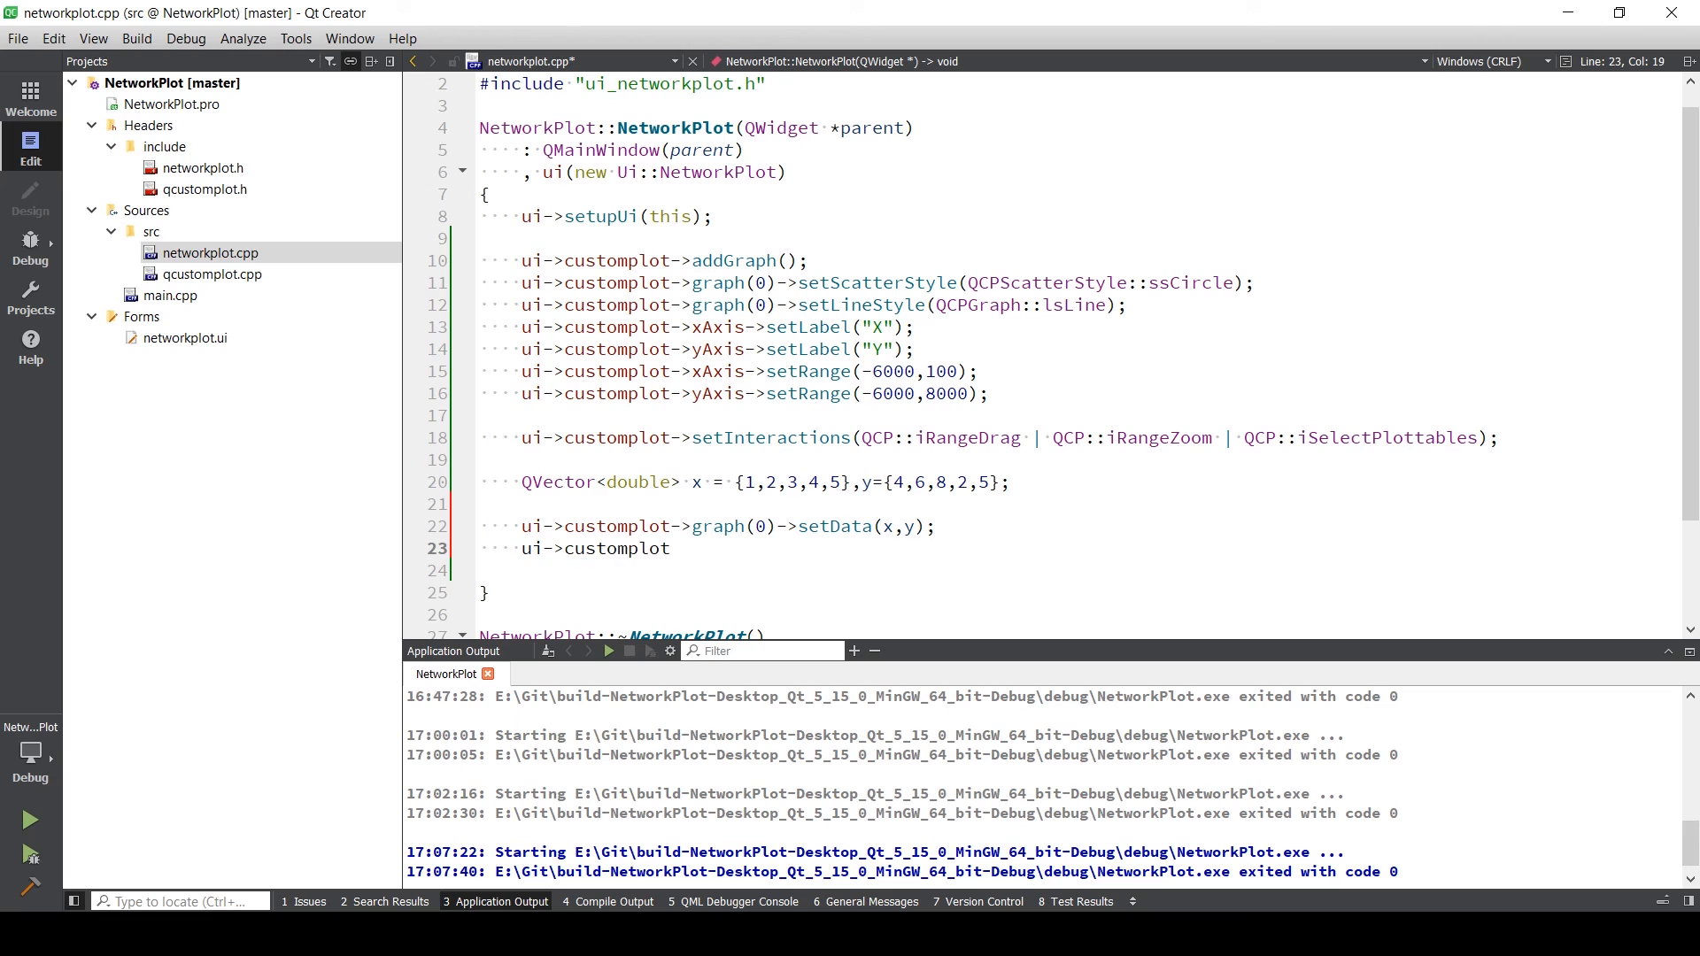
type("->")
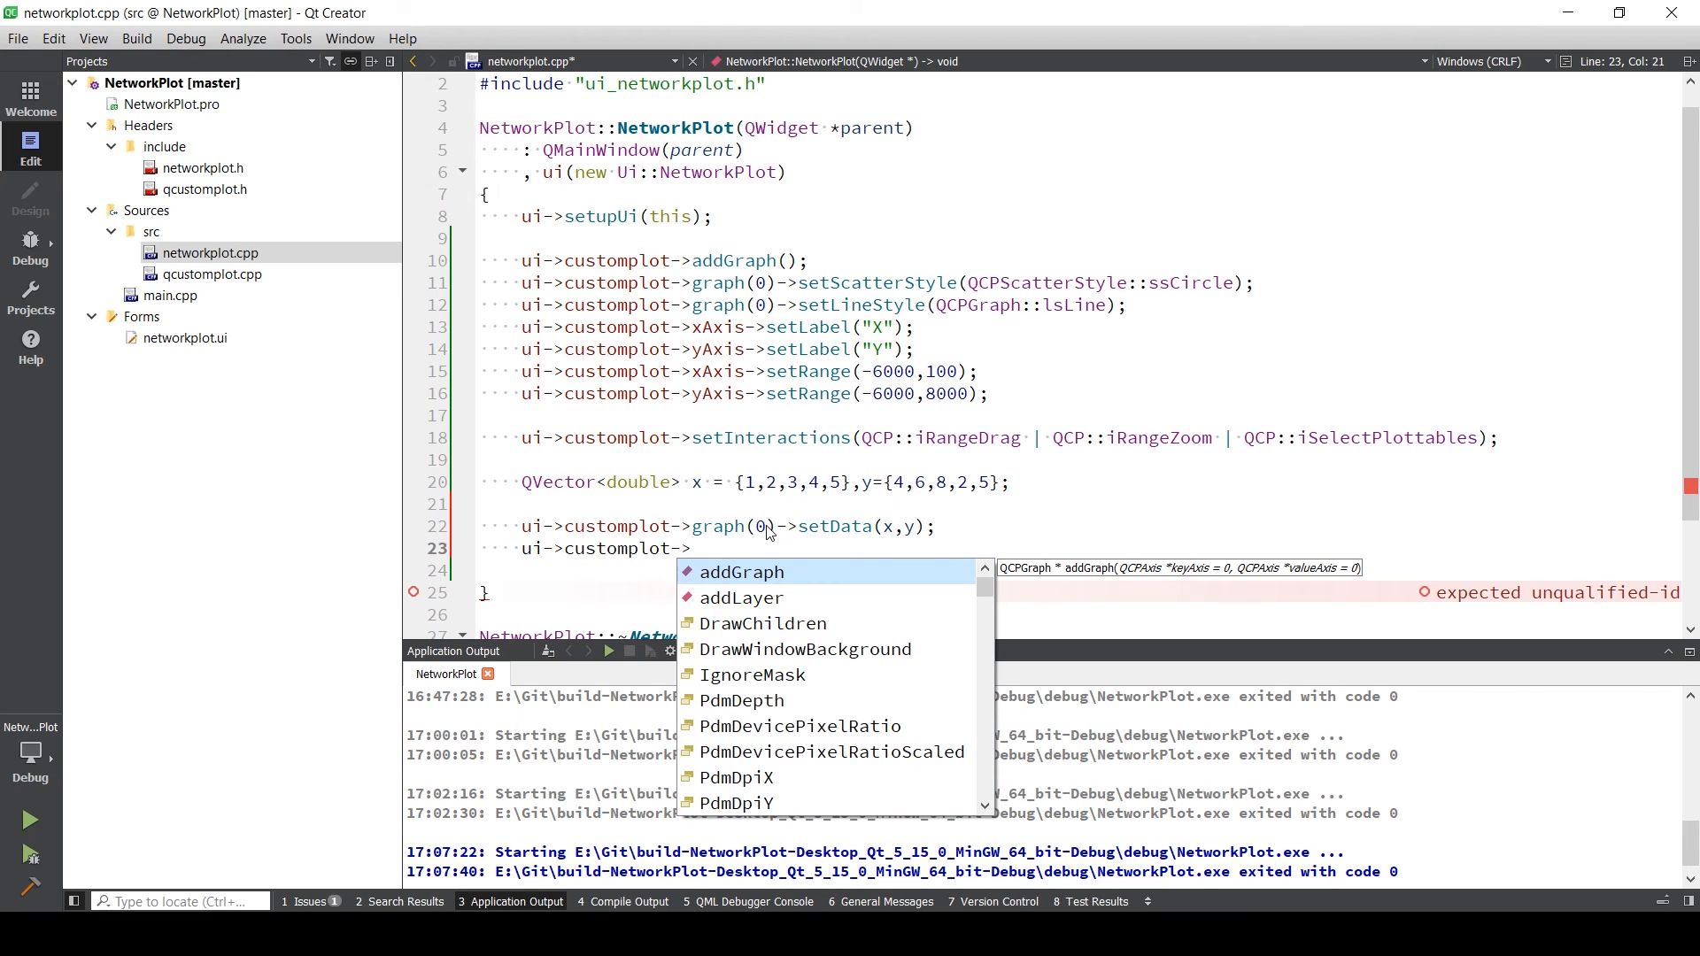
type("re")
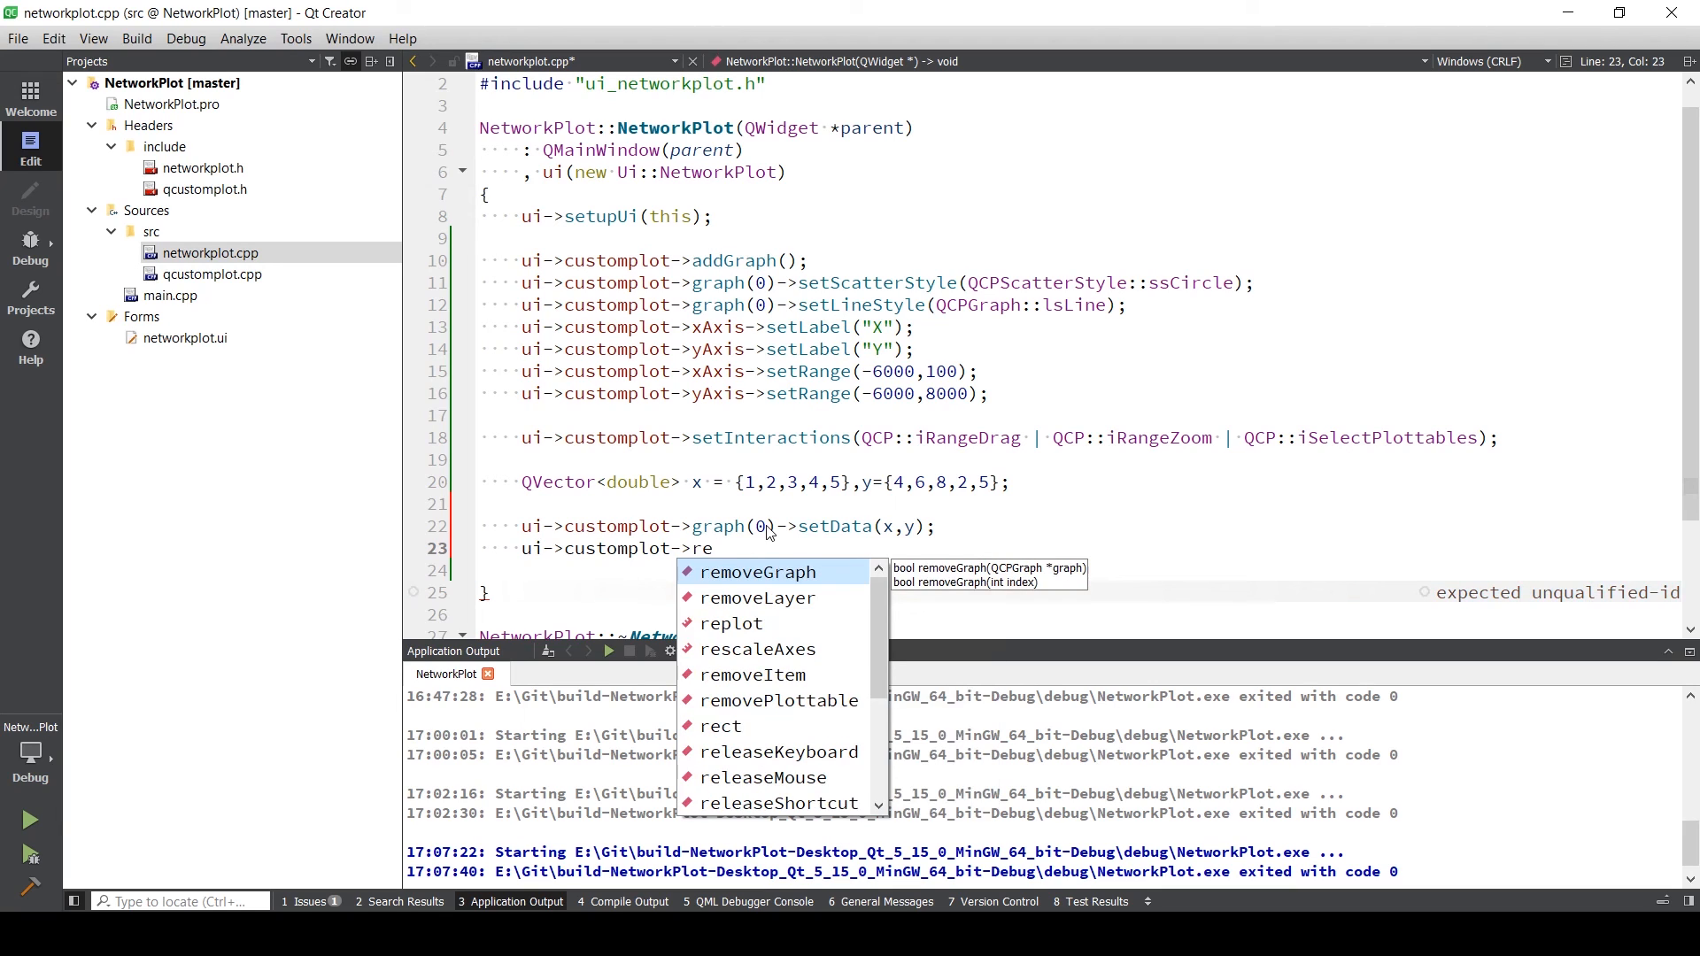
type("scaleAxes(")
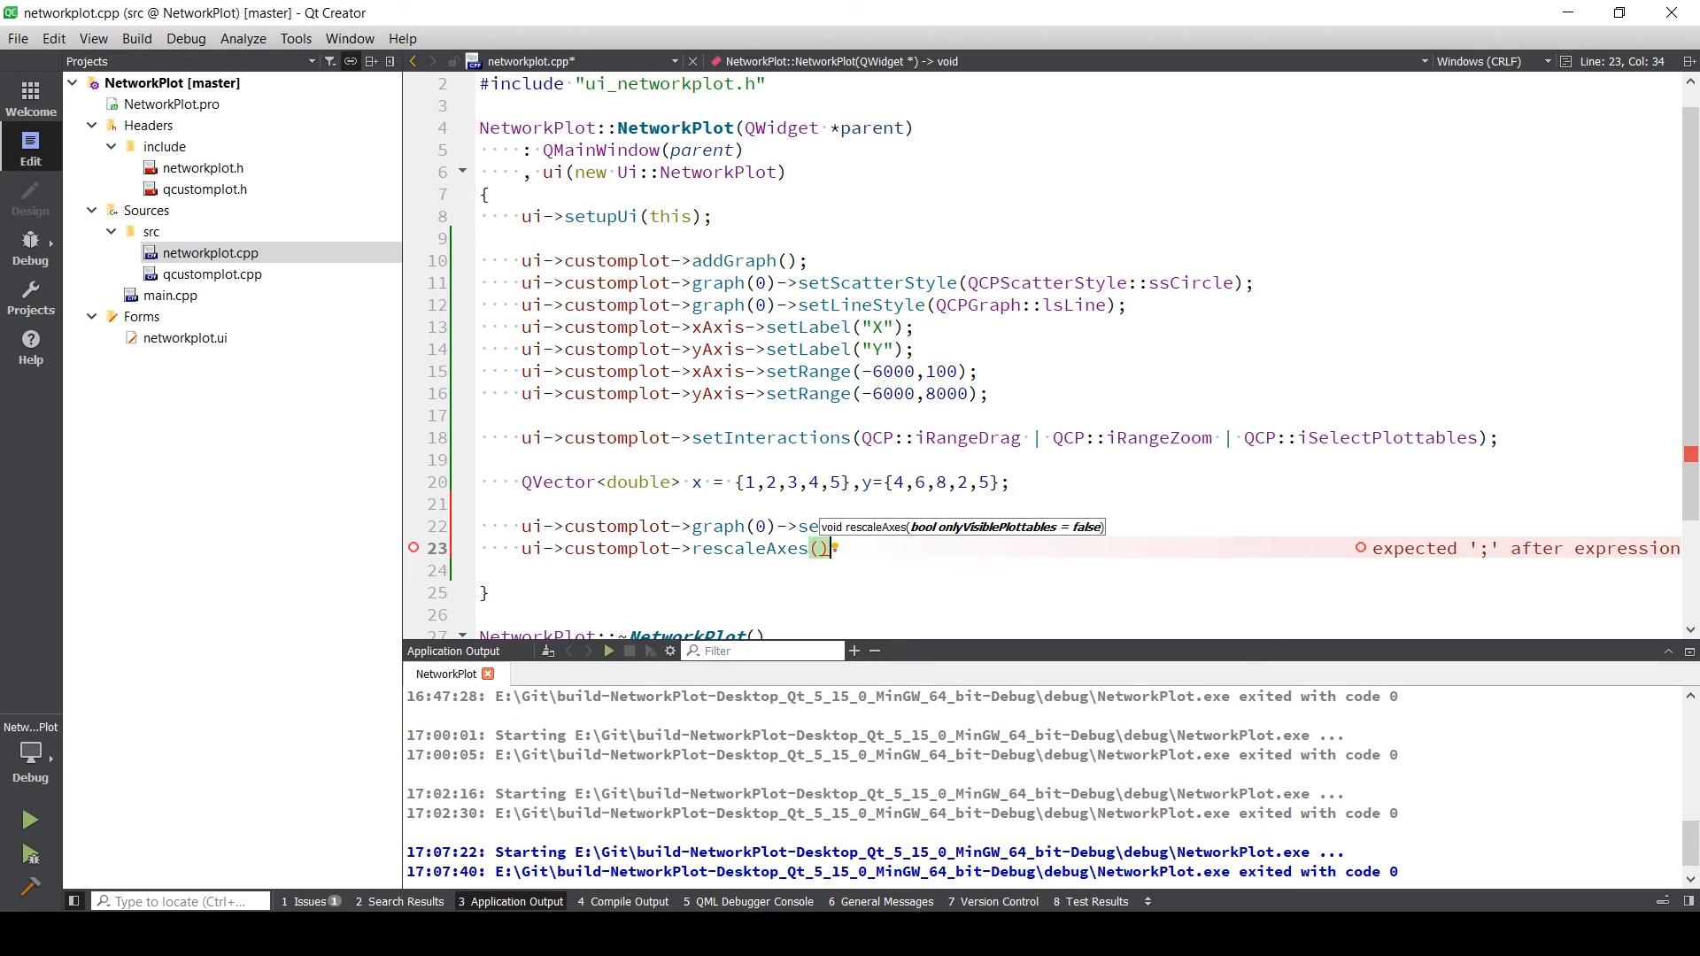
type(";")
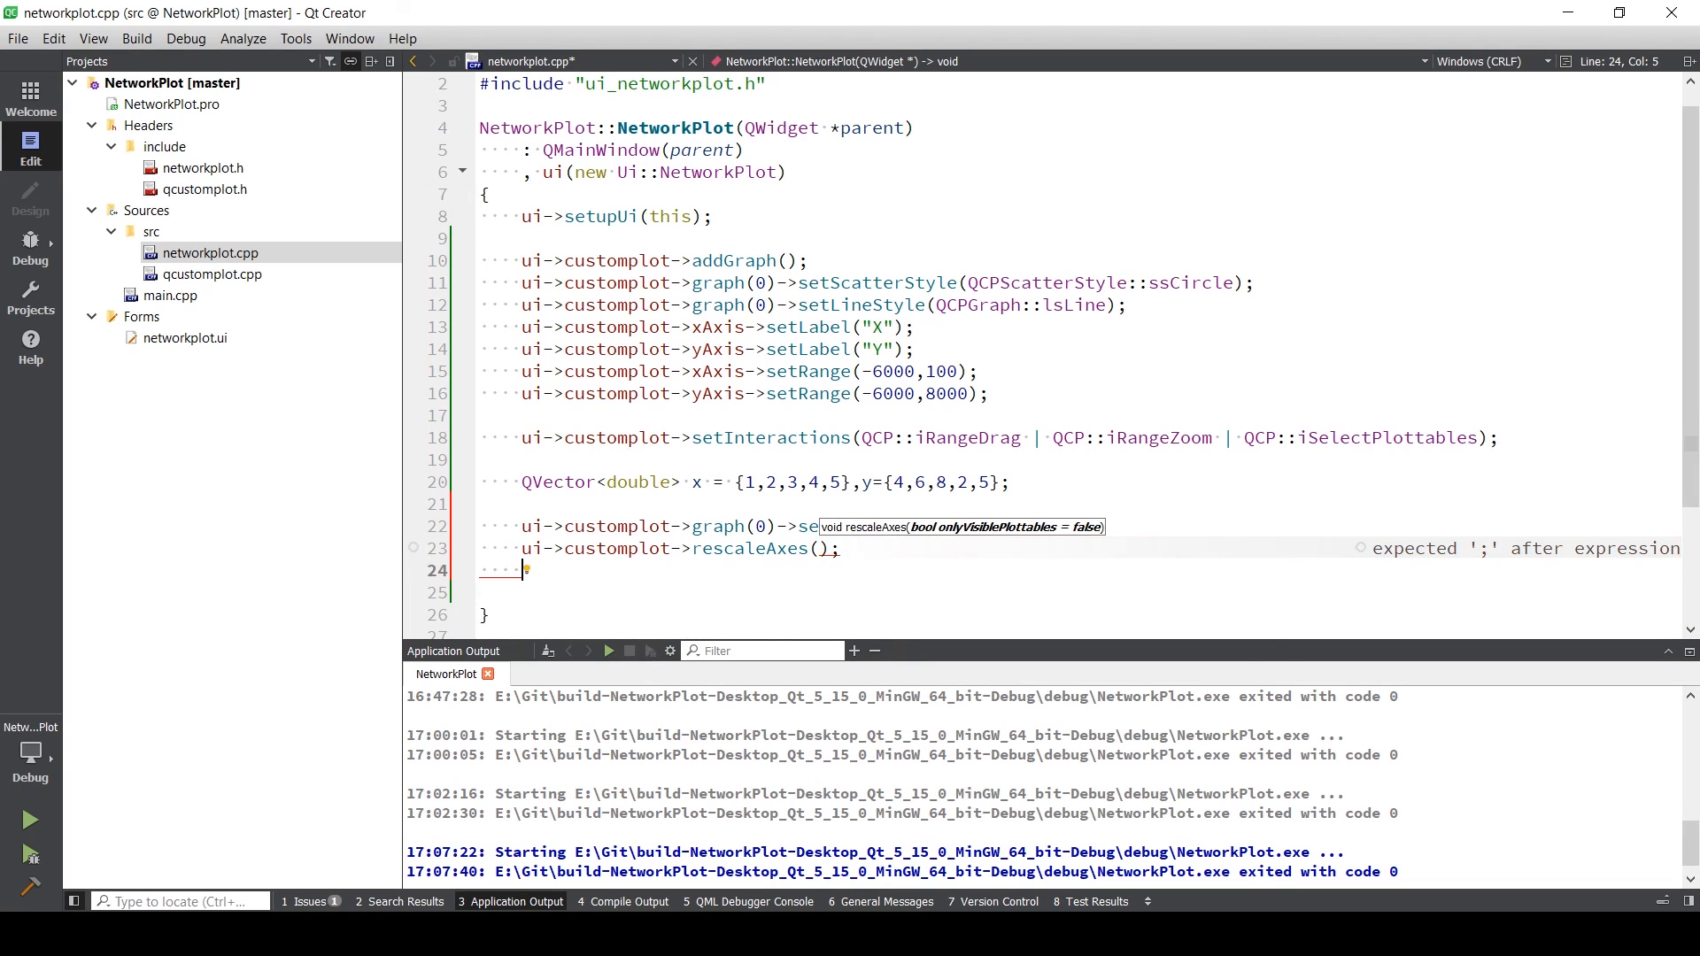
- Add ui->customplot->replot() and update() calls, then build and run NetworkPlot
type("ui->customplot")
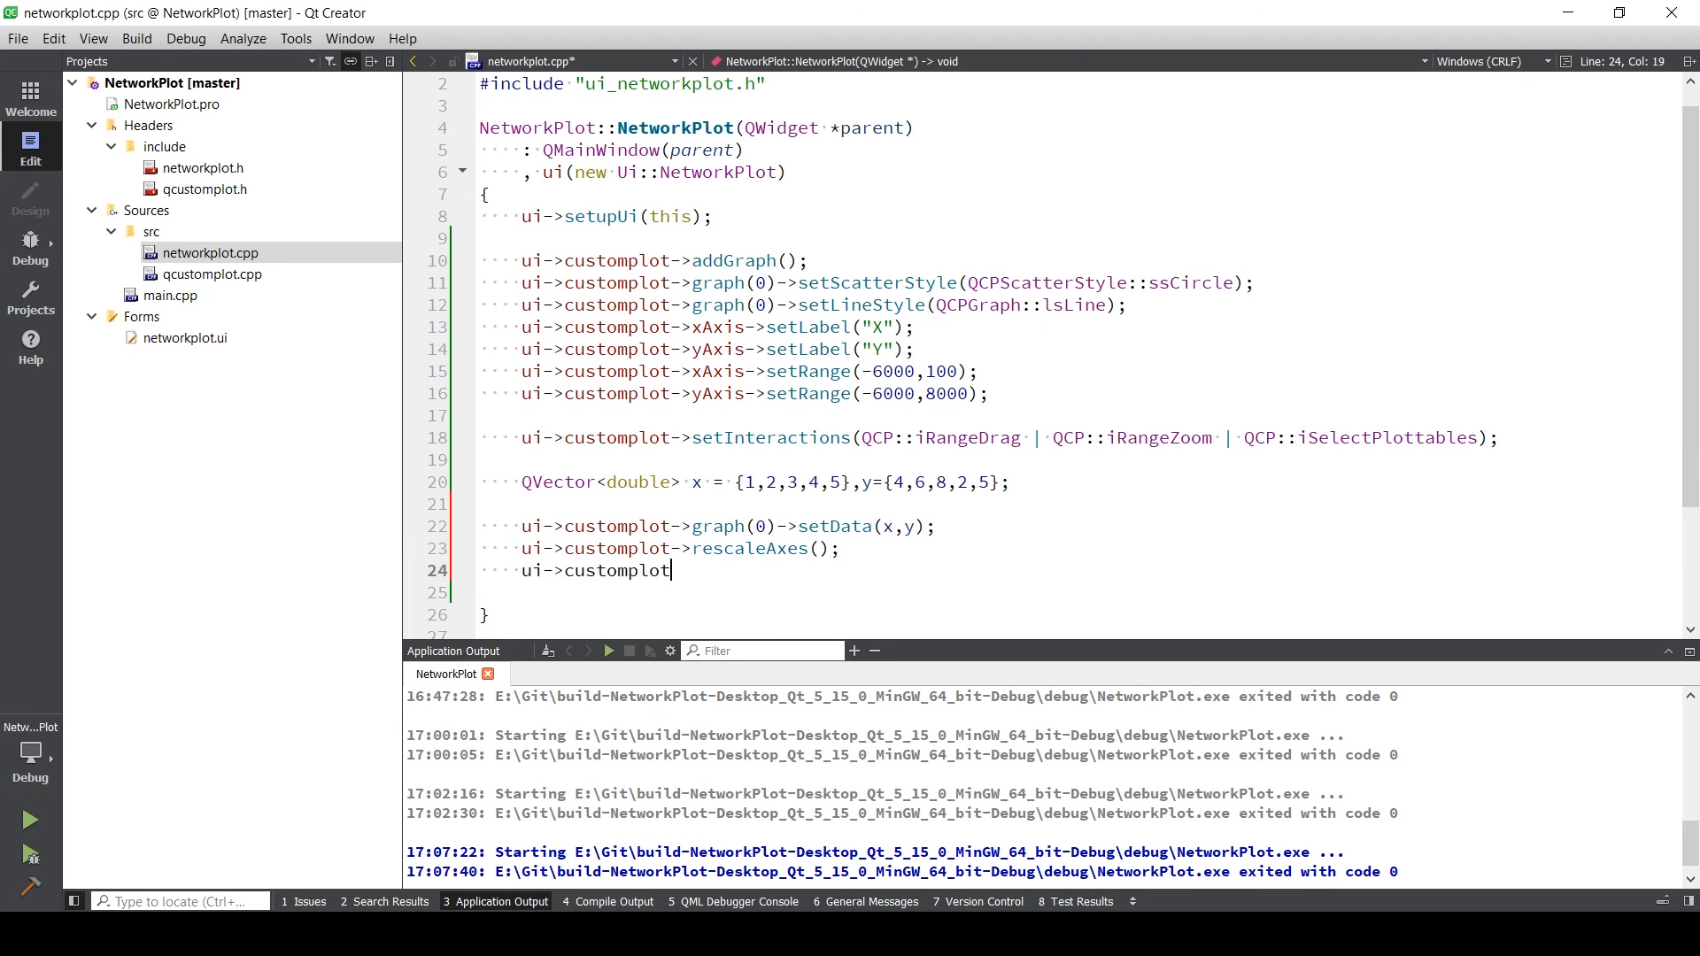
type("->")
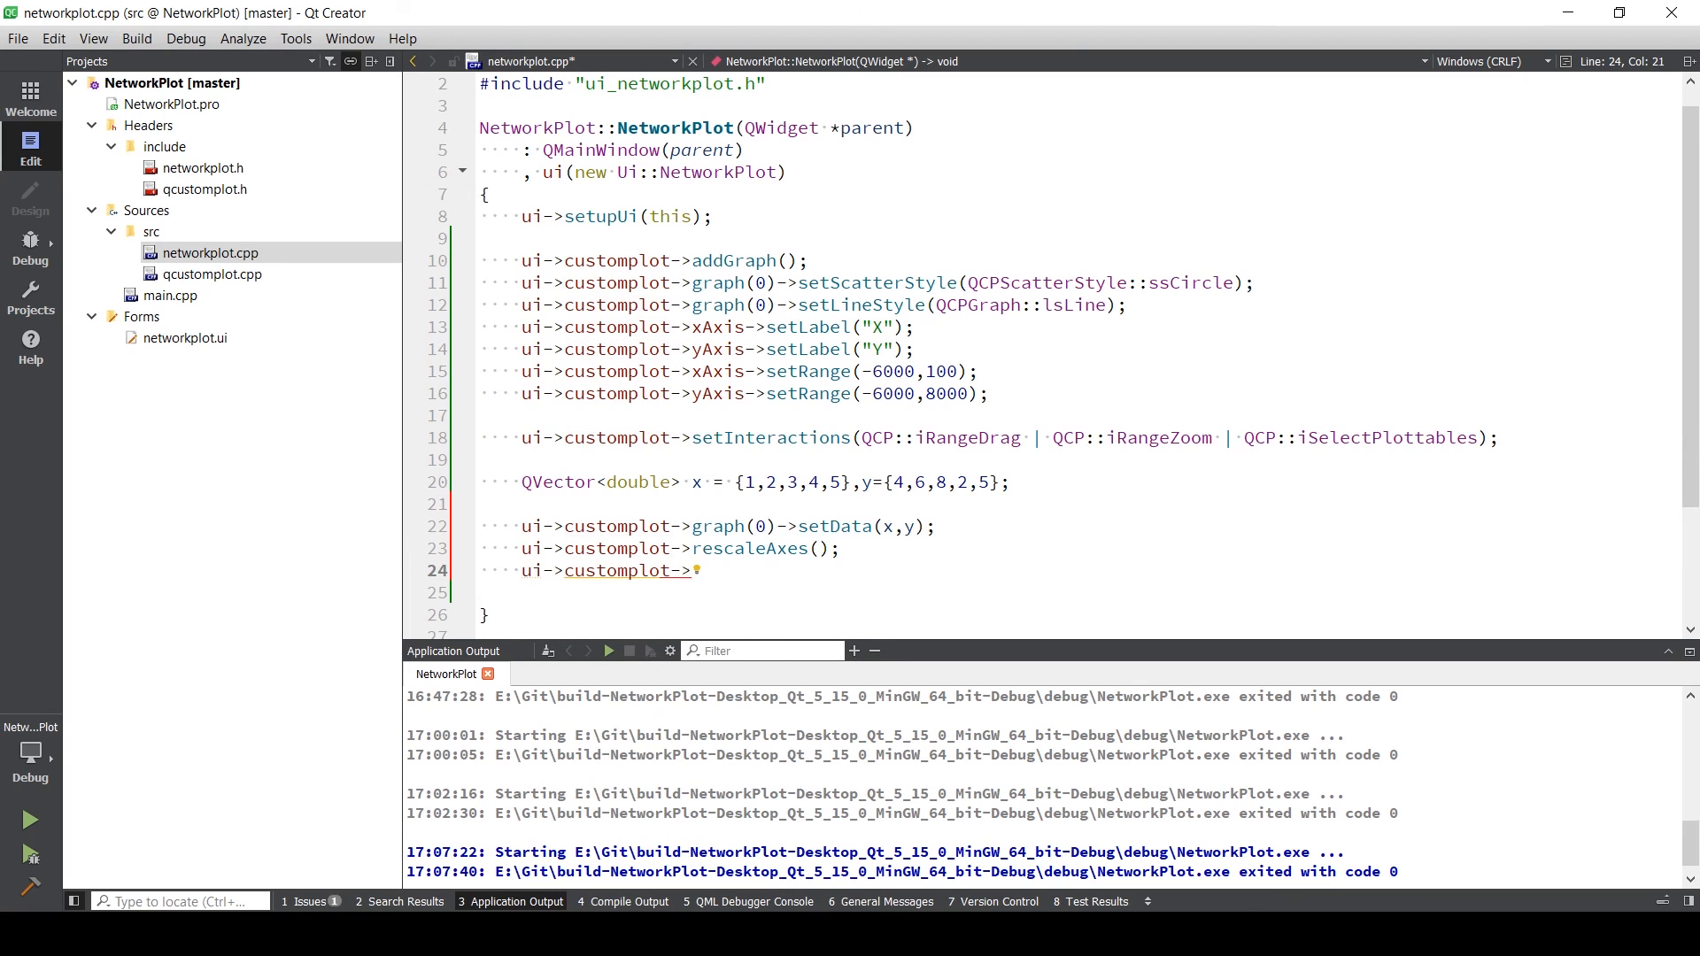
type("replot();")
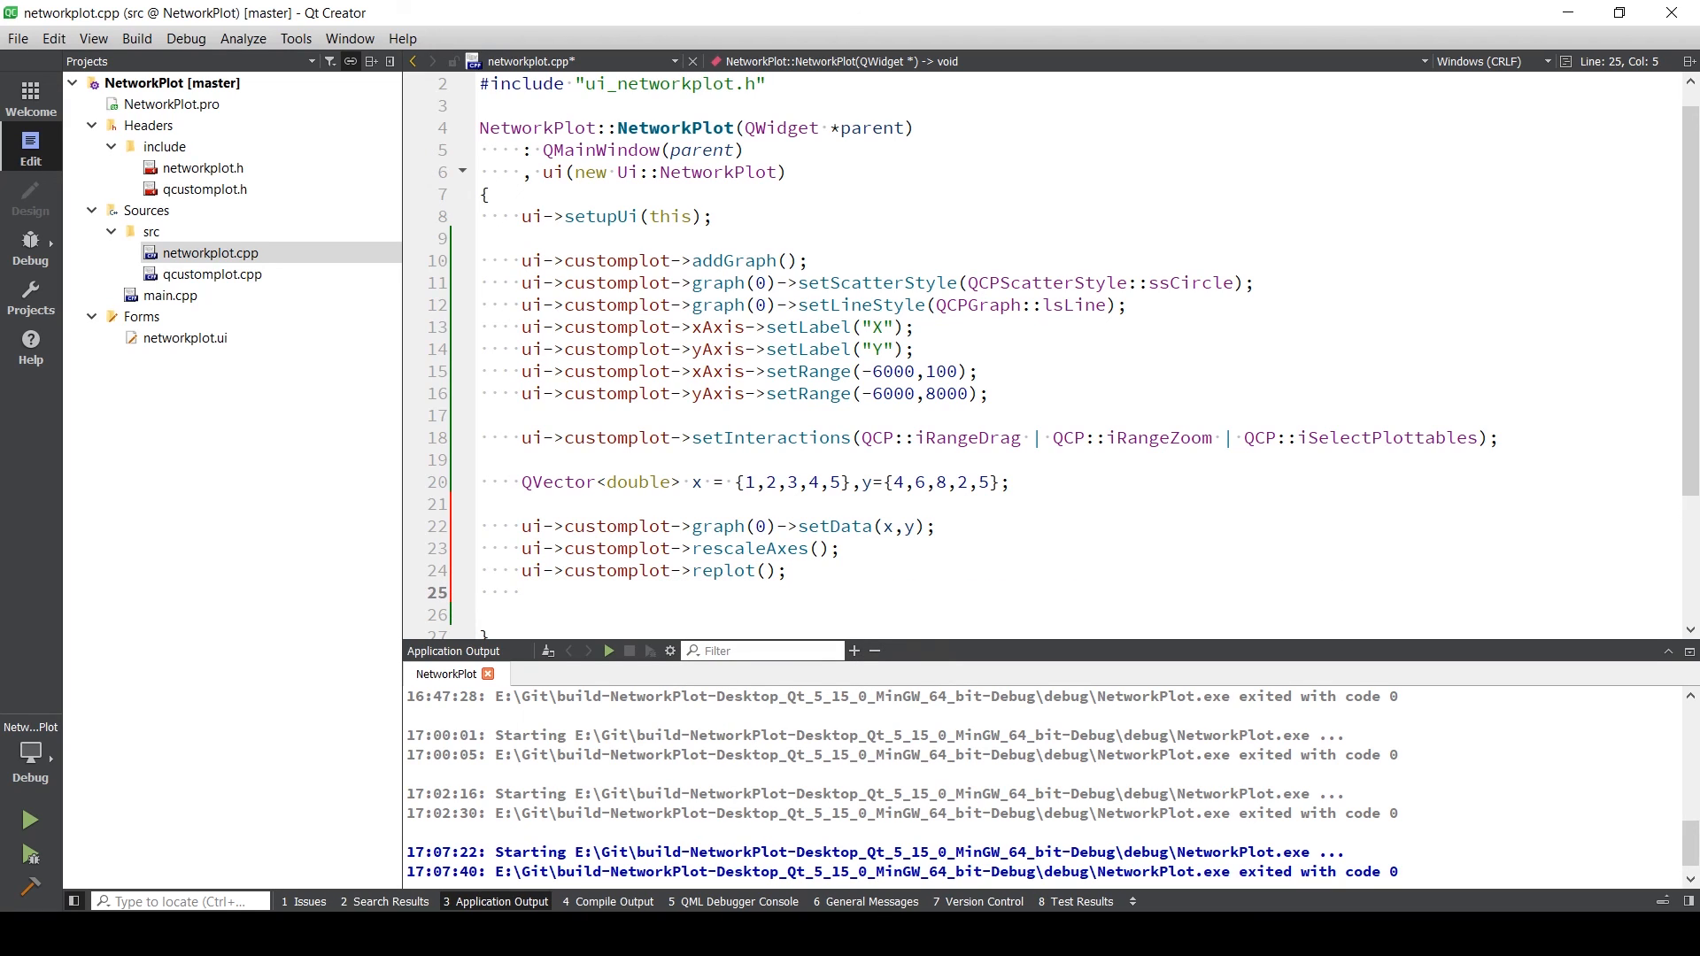
type("ui->cust")
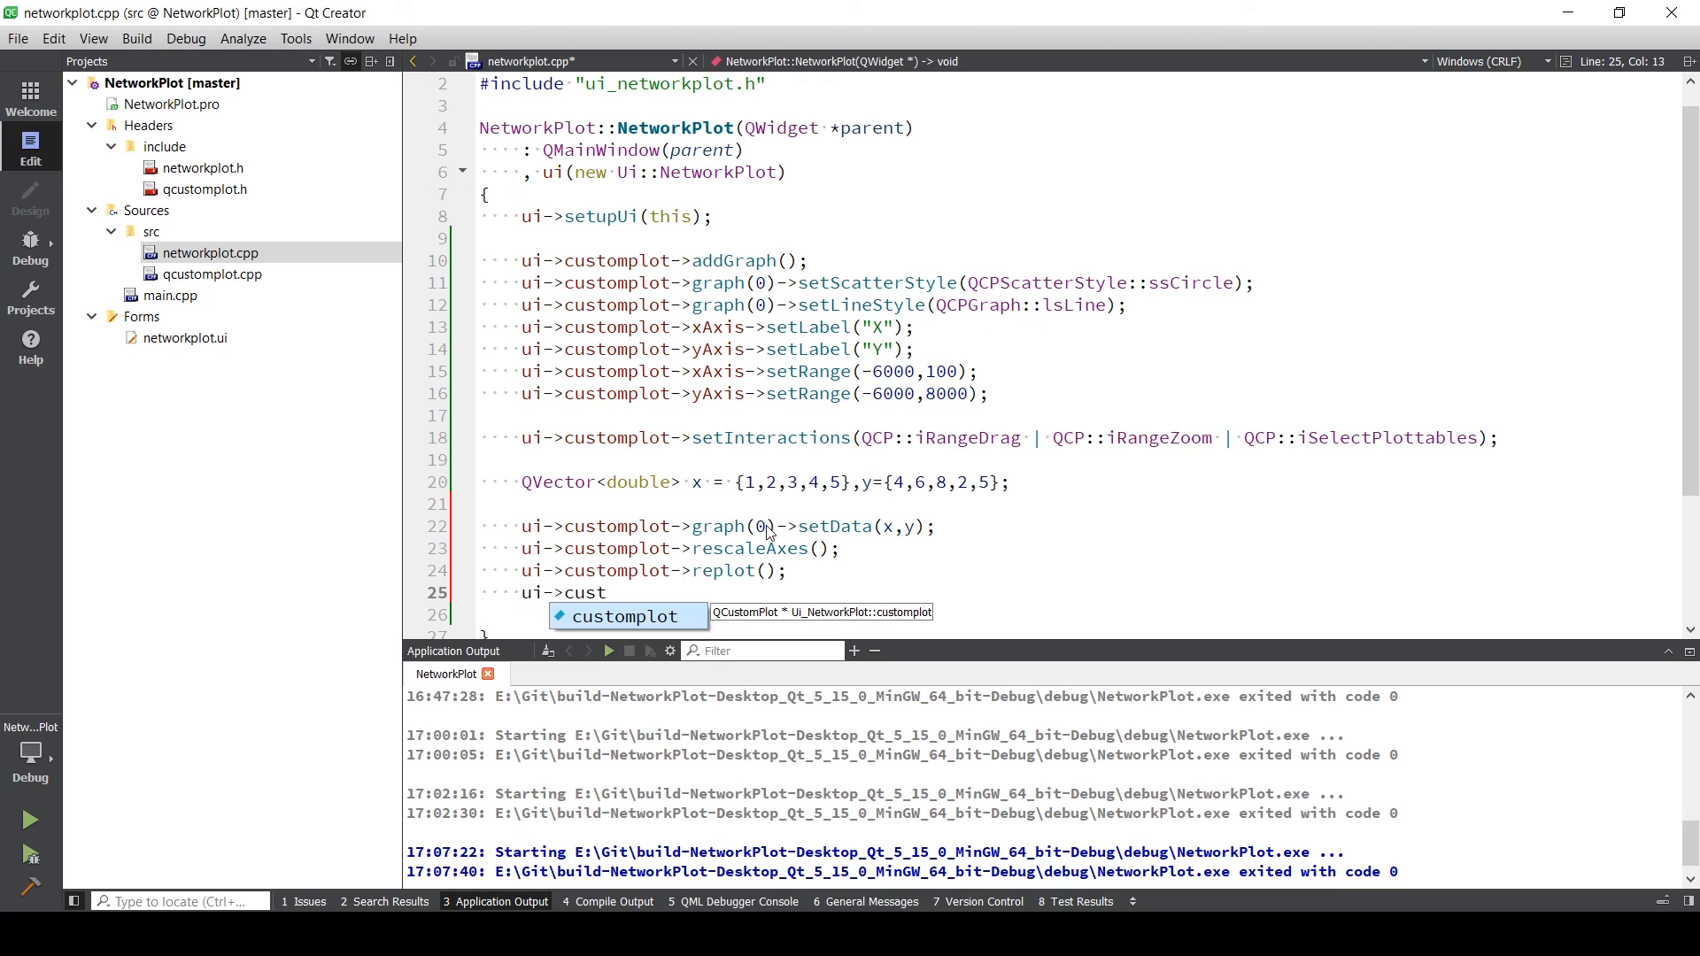
type("->")
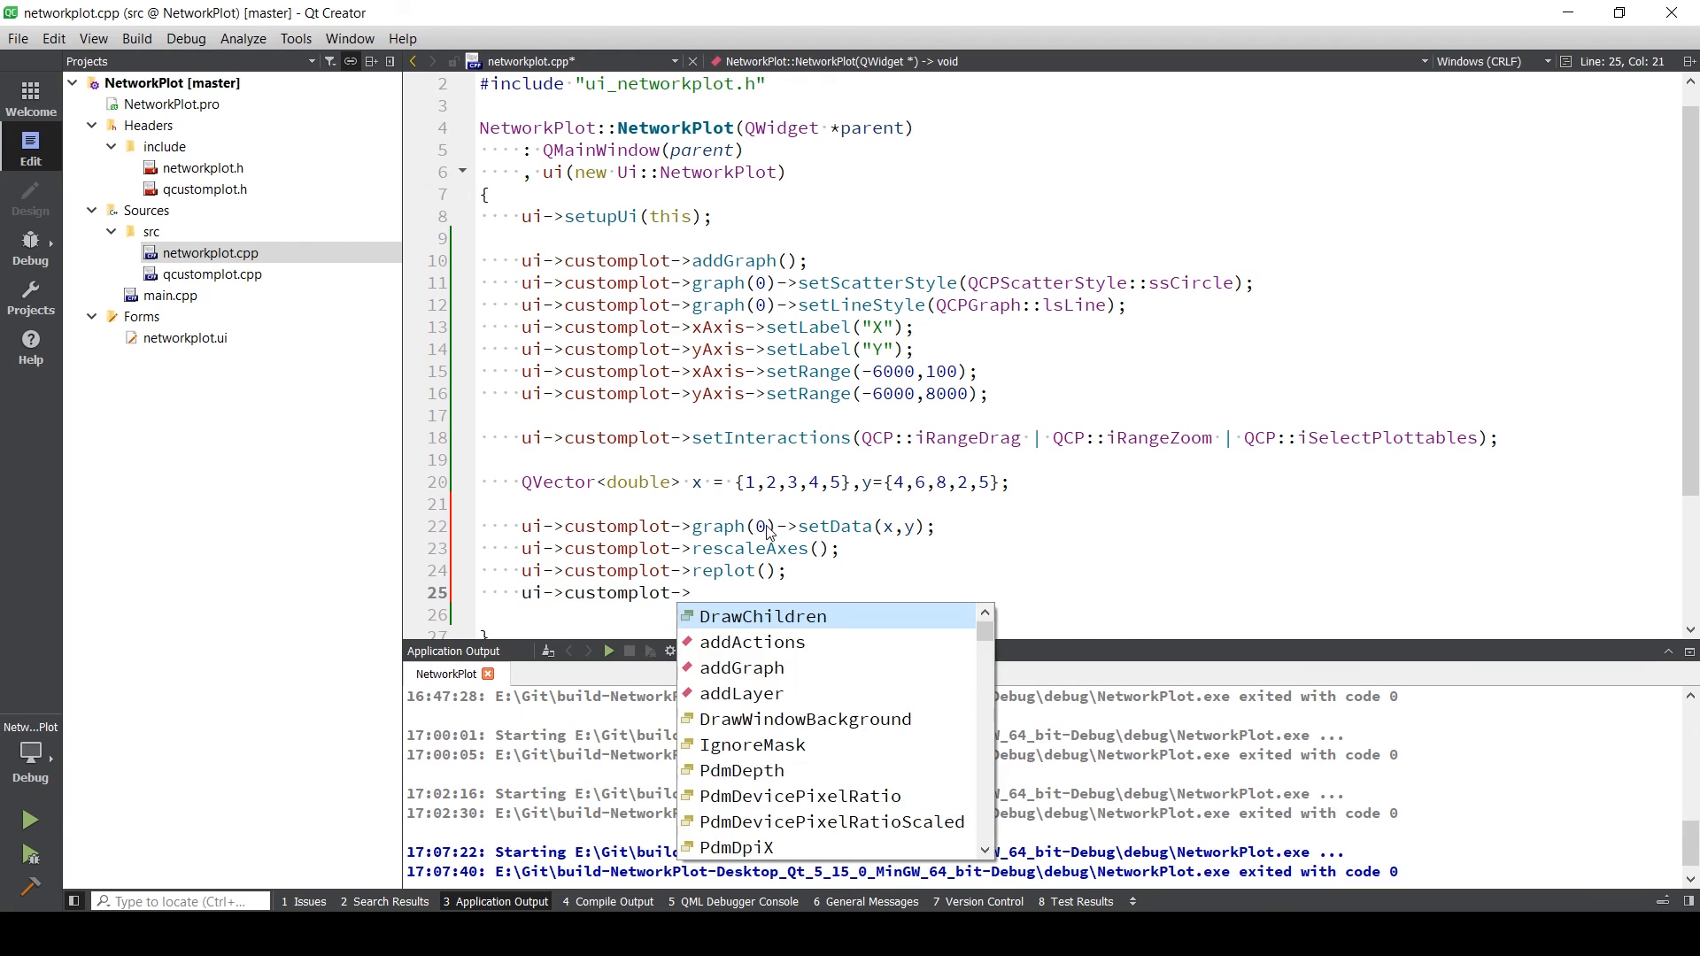
type("update(")
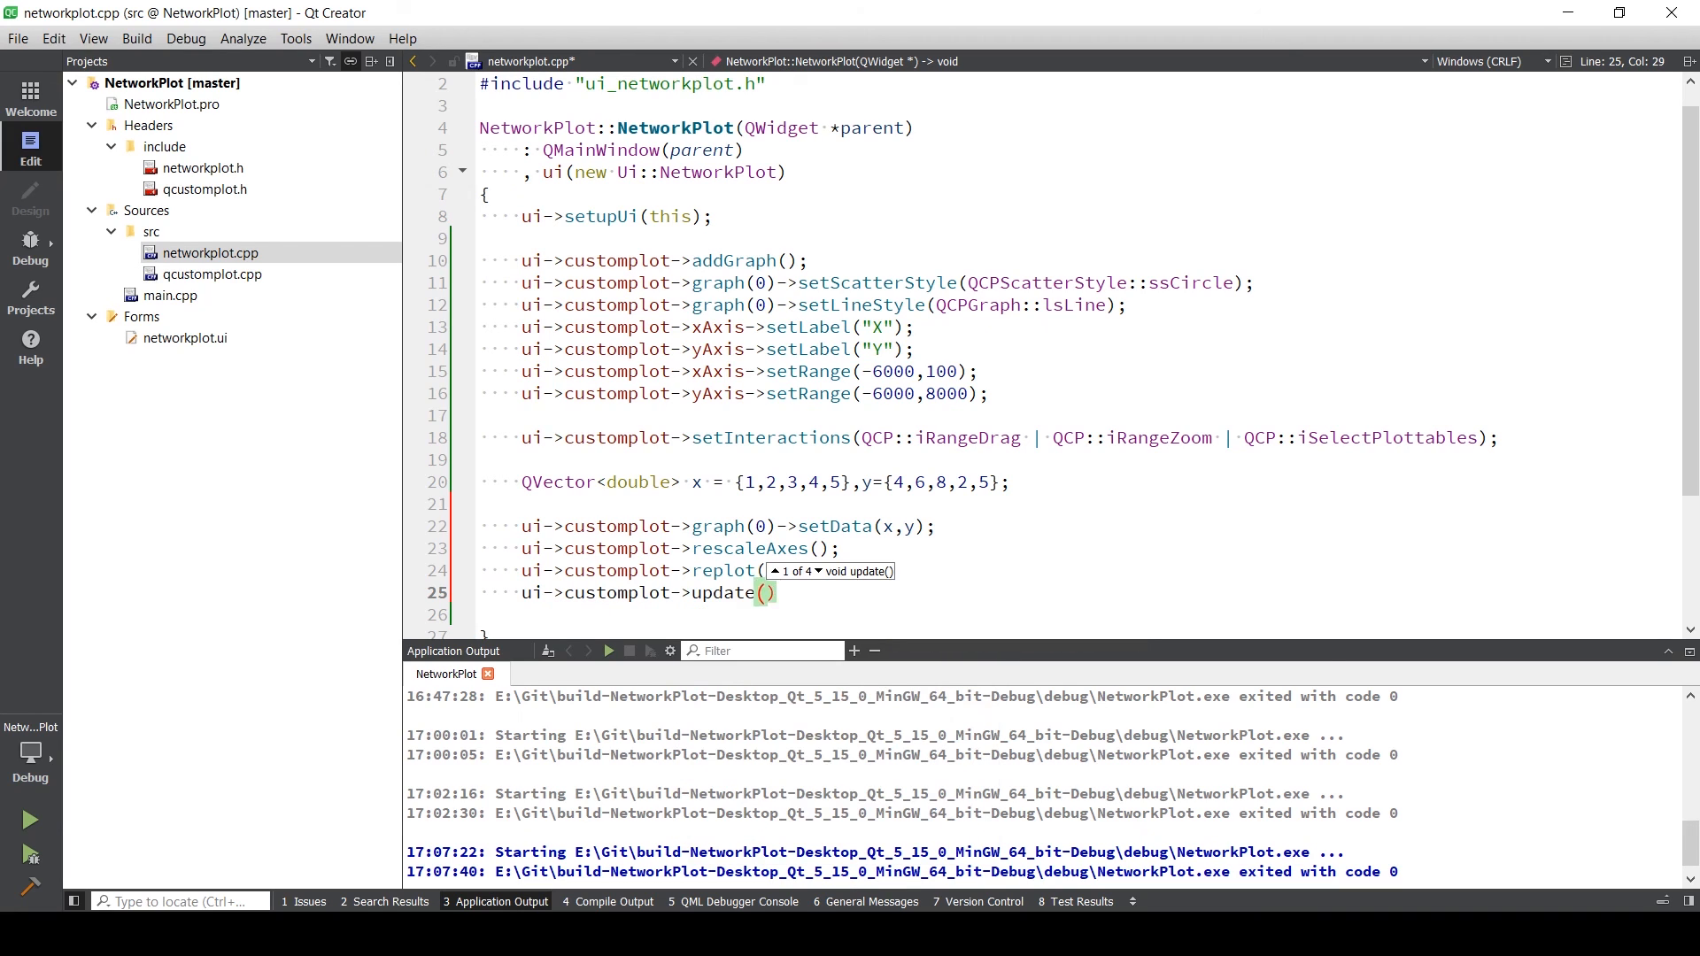
left_click(30, 820)
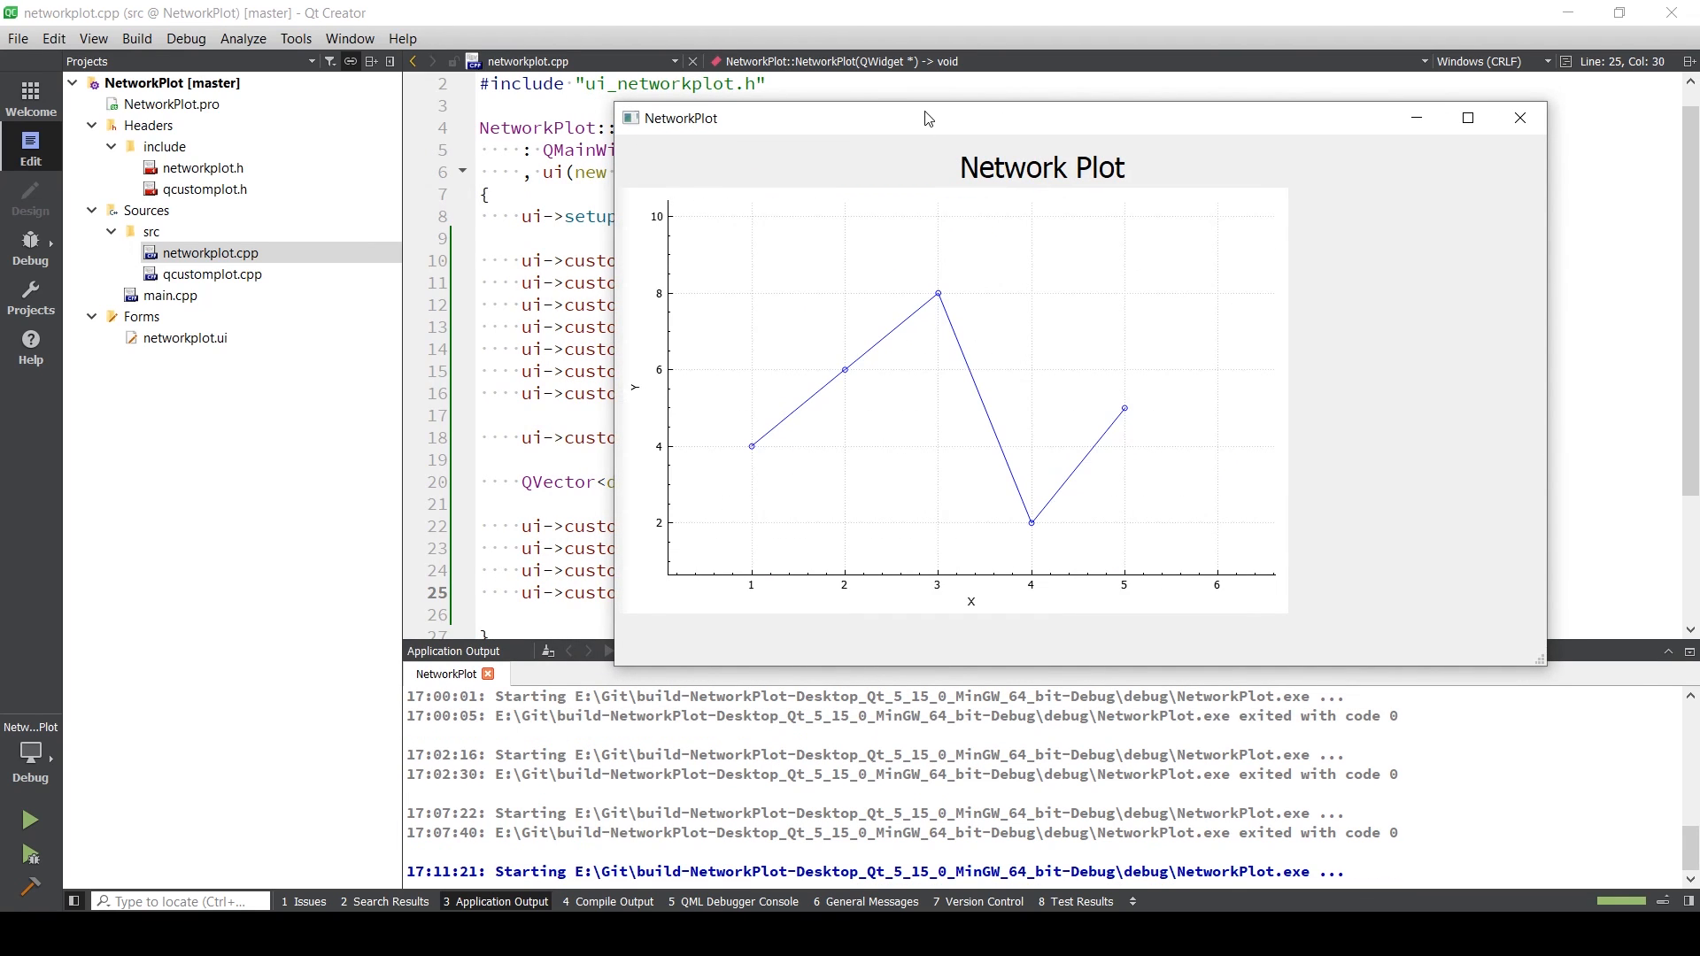
- Move the running NetworkPlot window beside the code to inspect the five-point graph
left_click_drag(926, 117, 1302, 85)
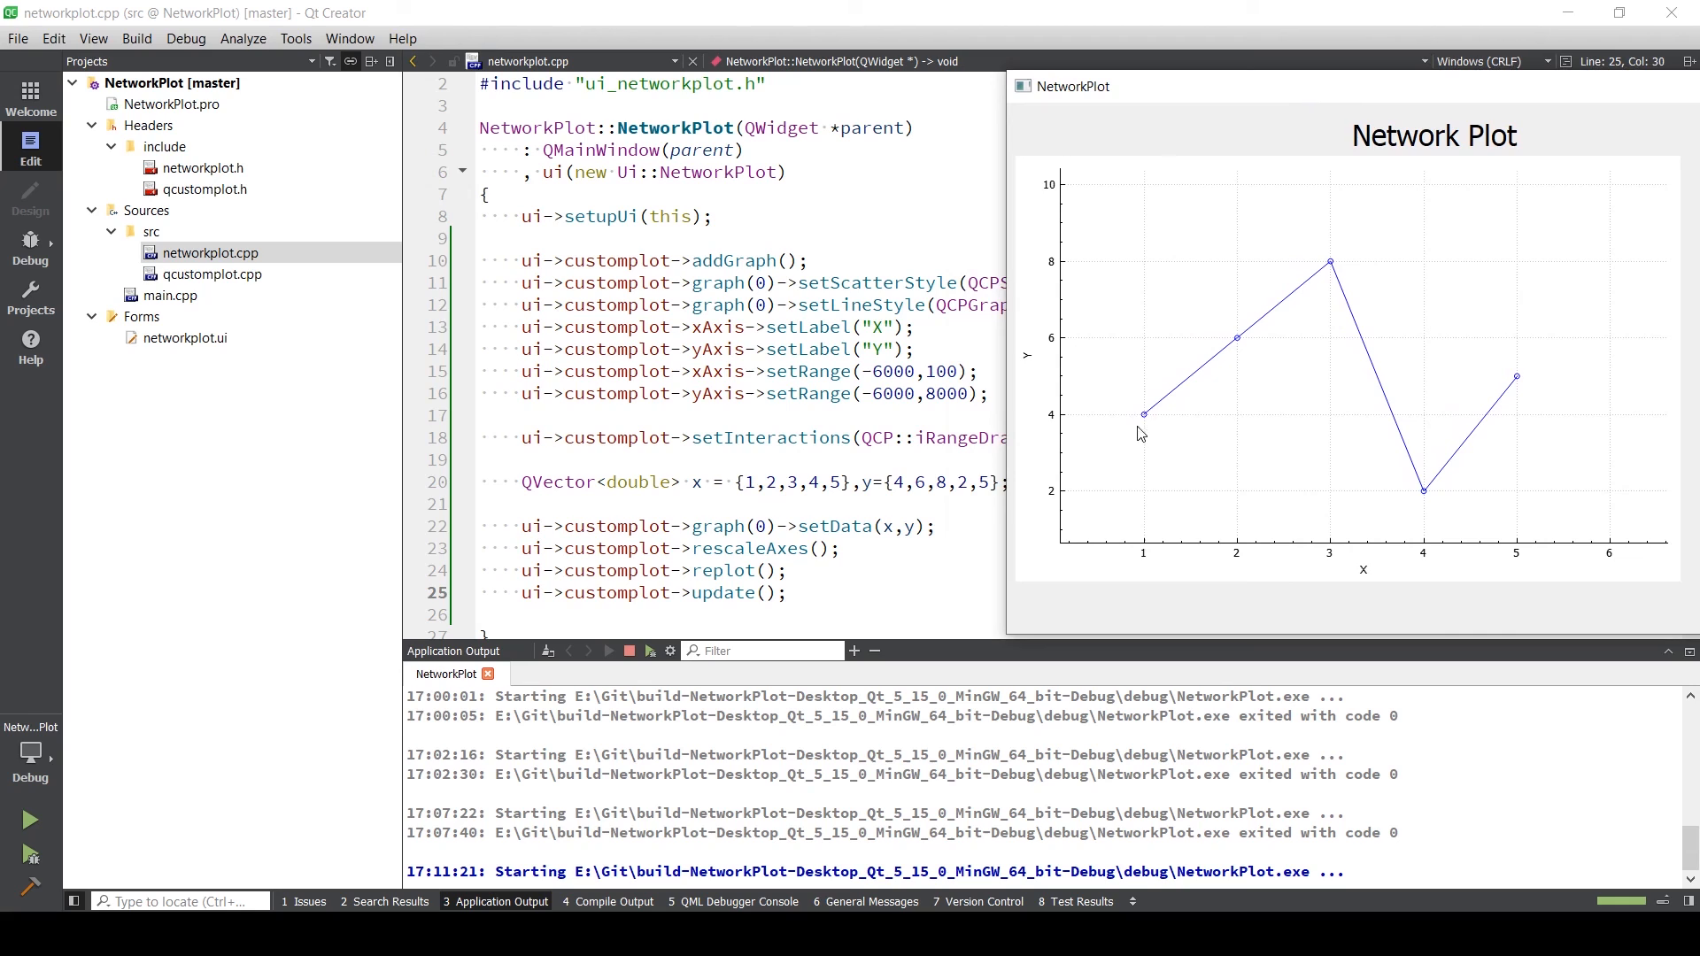
mouse_move(1278, 94)
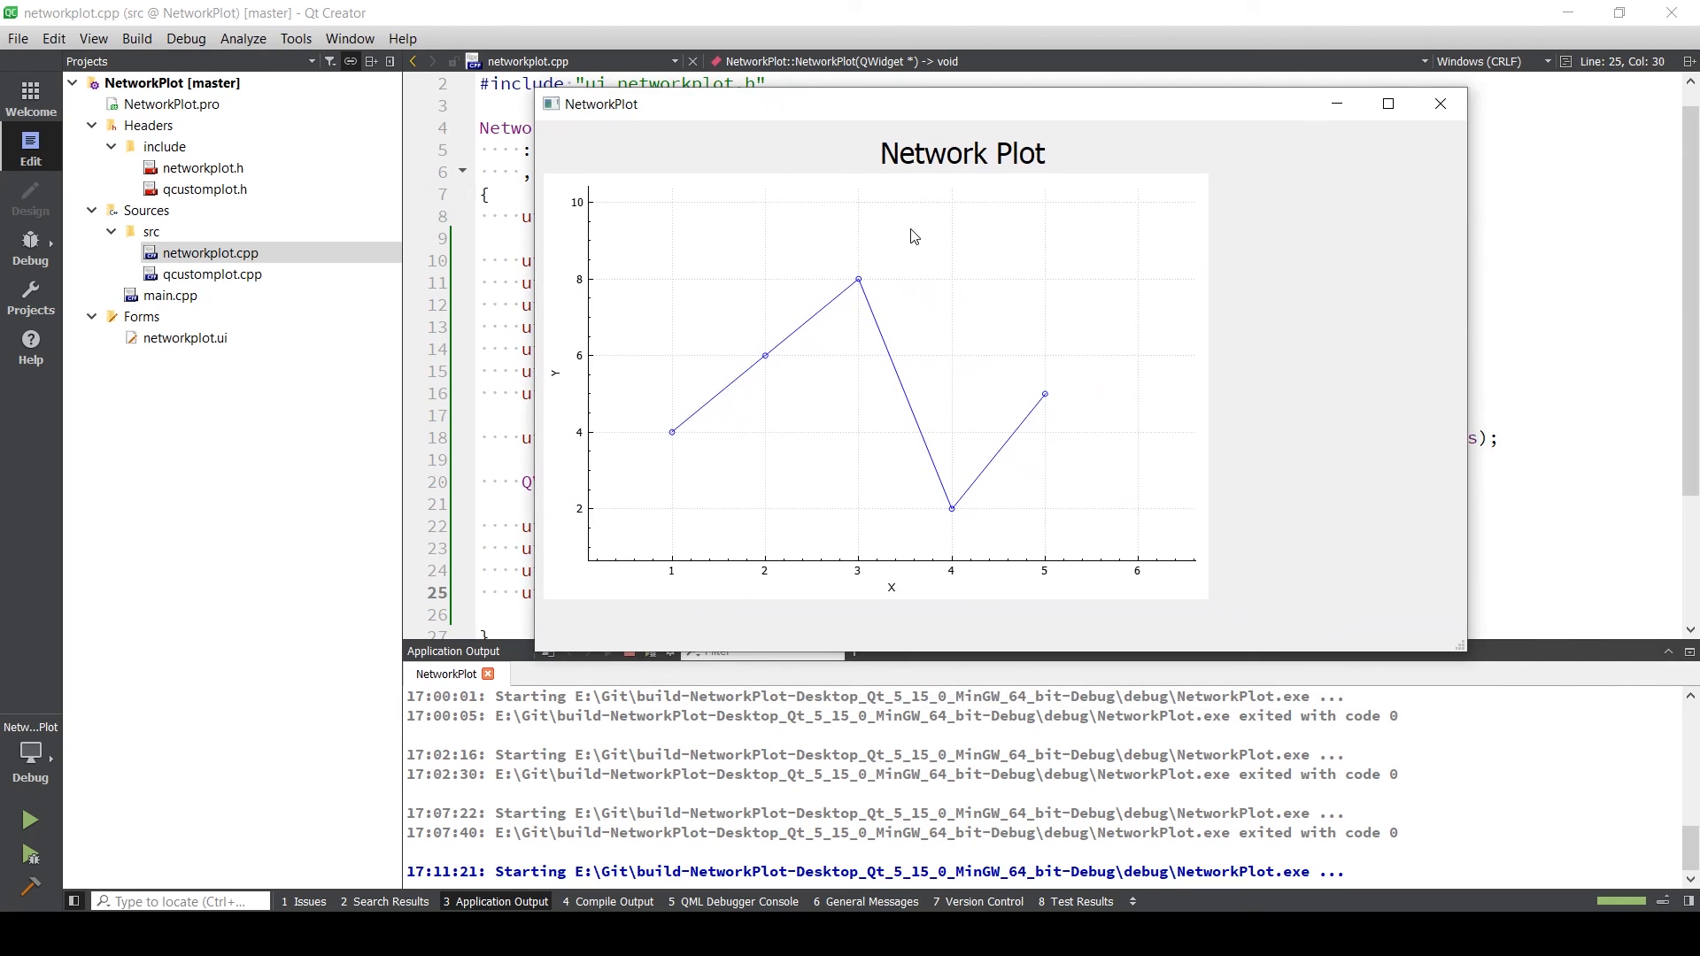
mouse_move(828, 327)
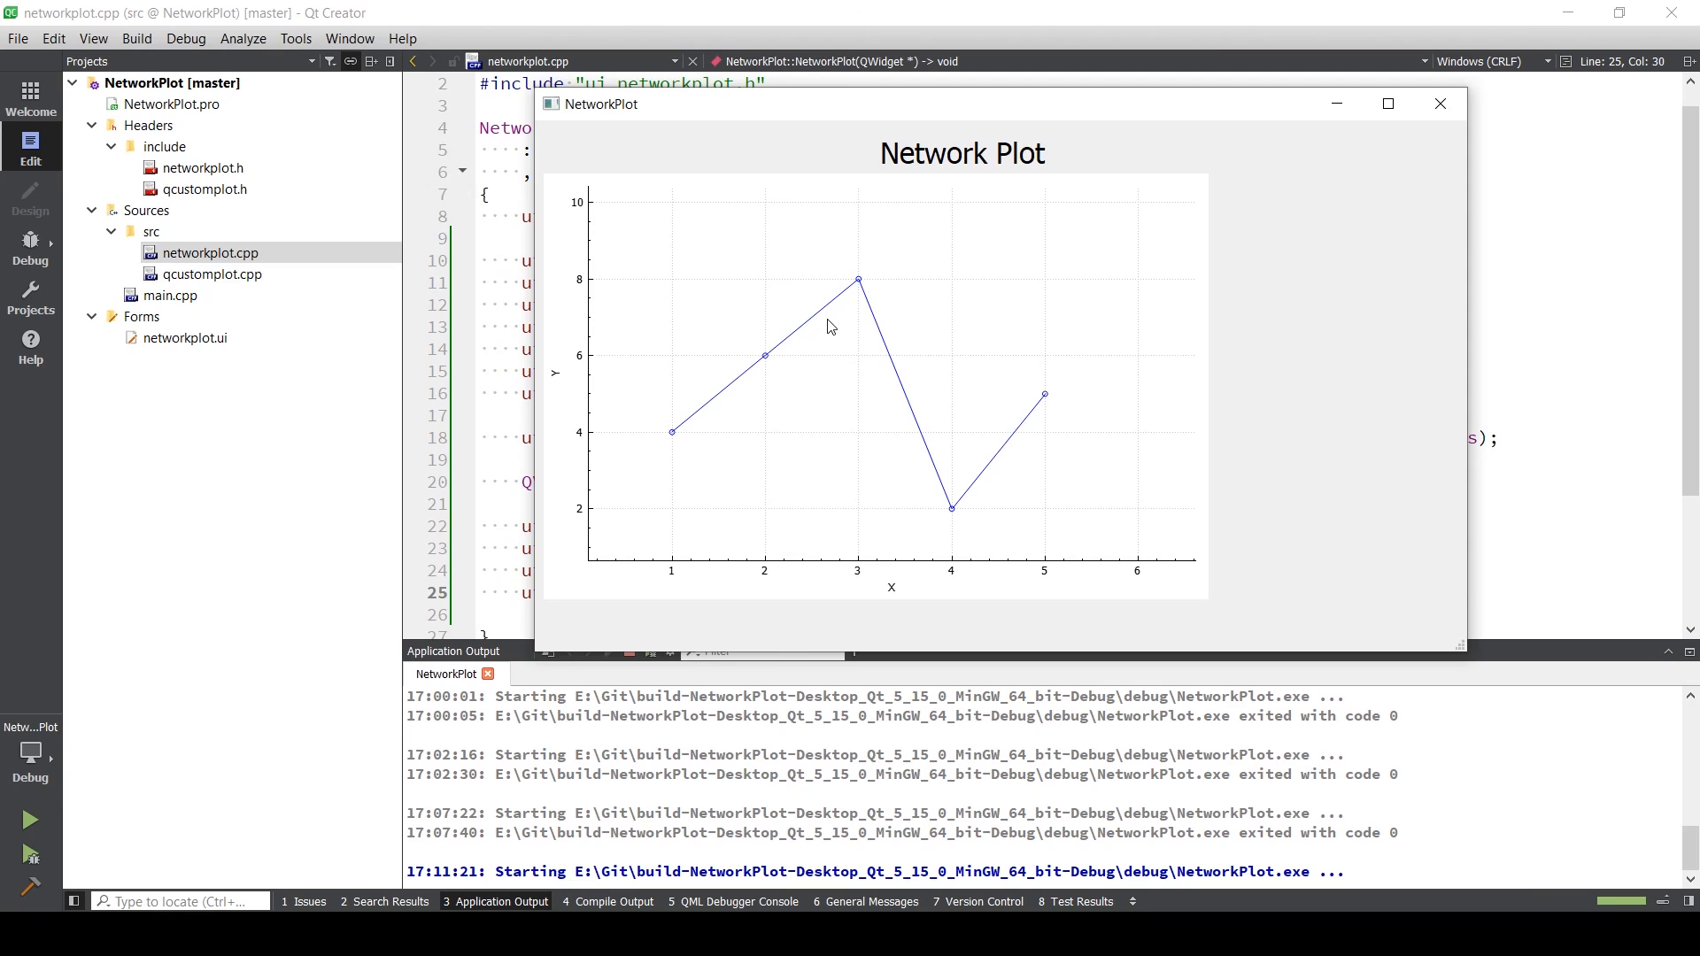
mouse_move(992, 379)
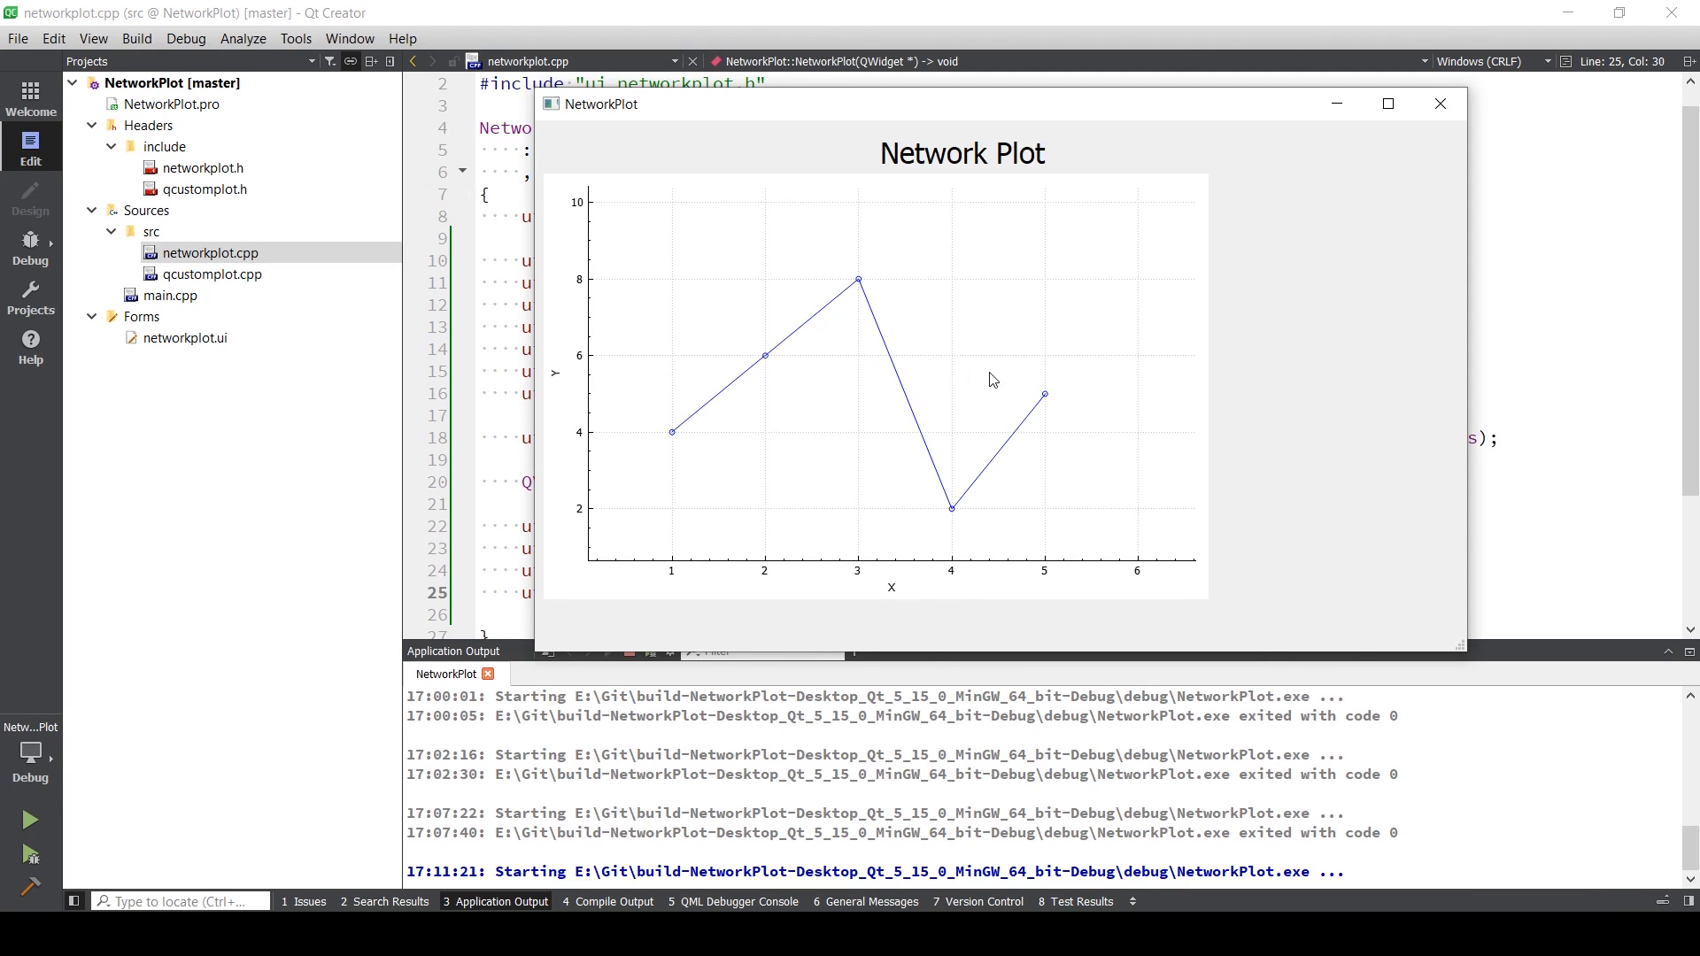
mouse_move(949, 260)
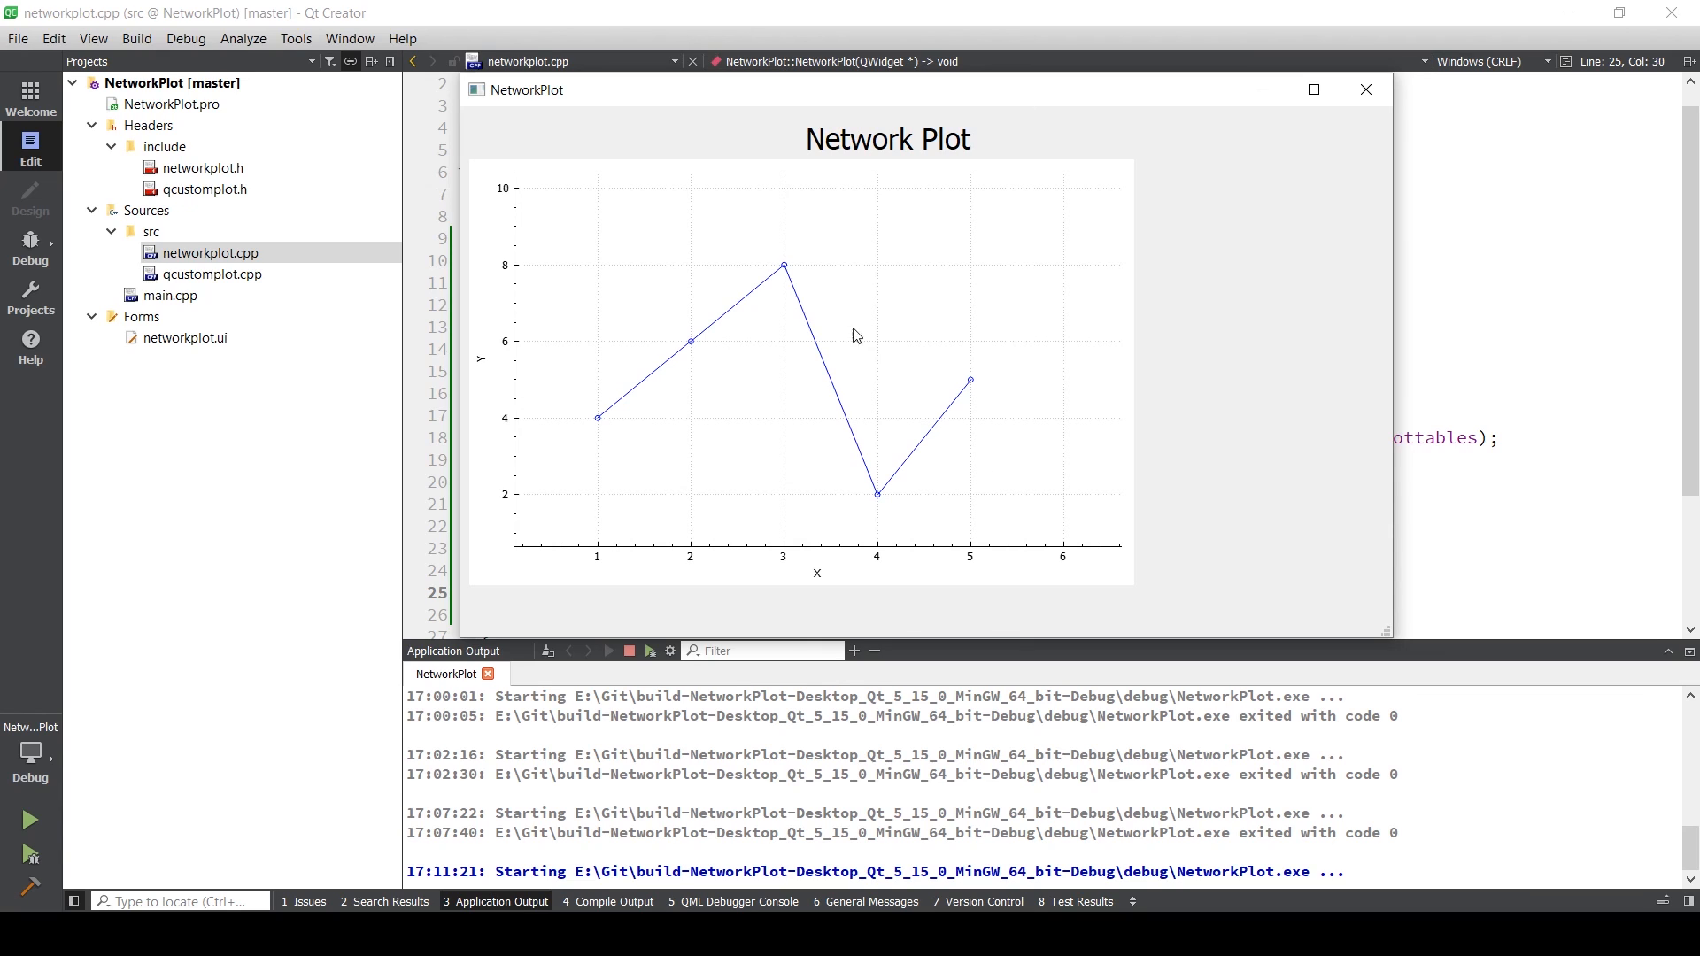
mouse_move(1231, 393)
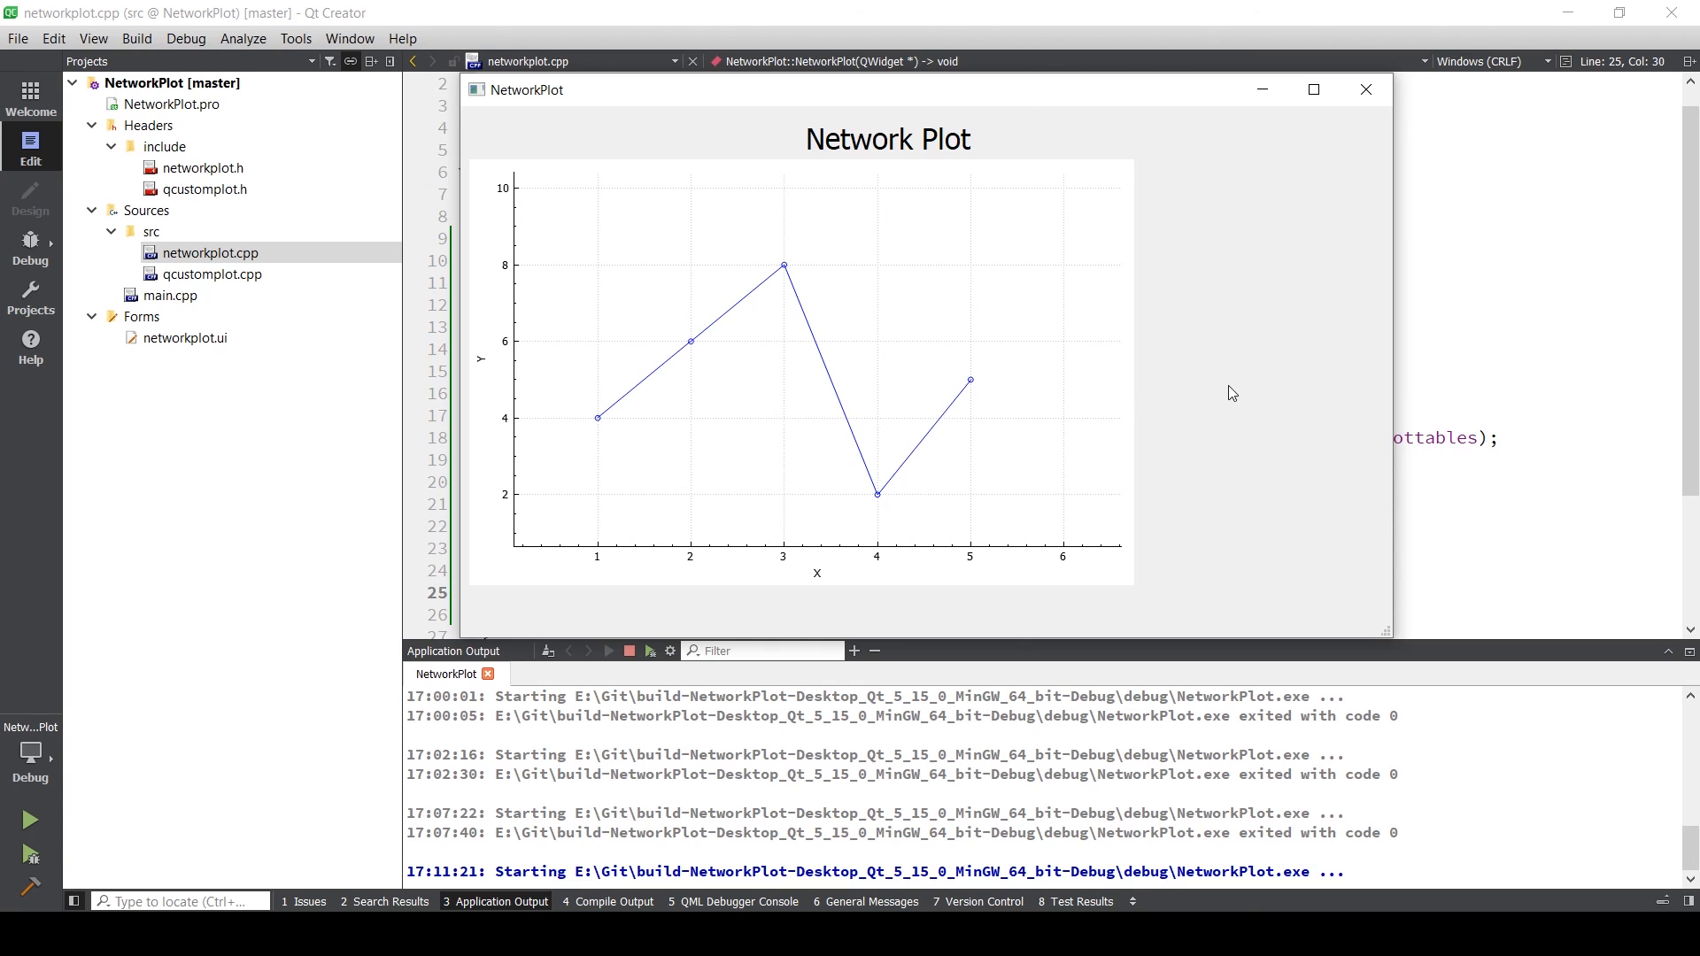